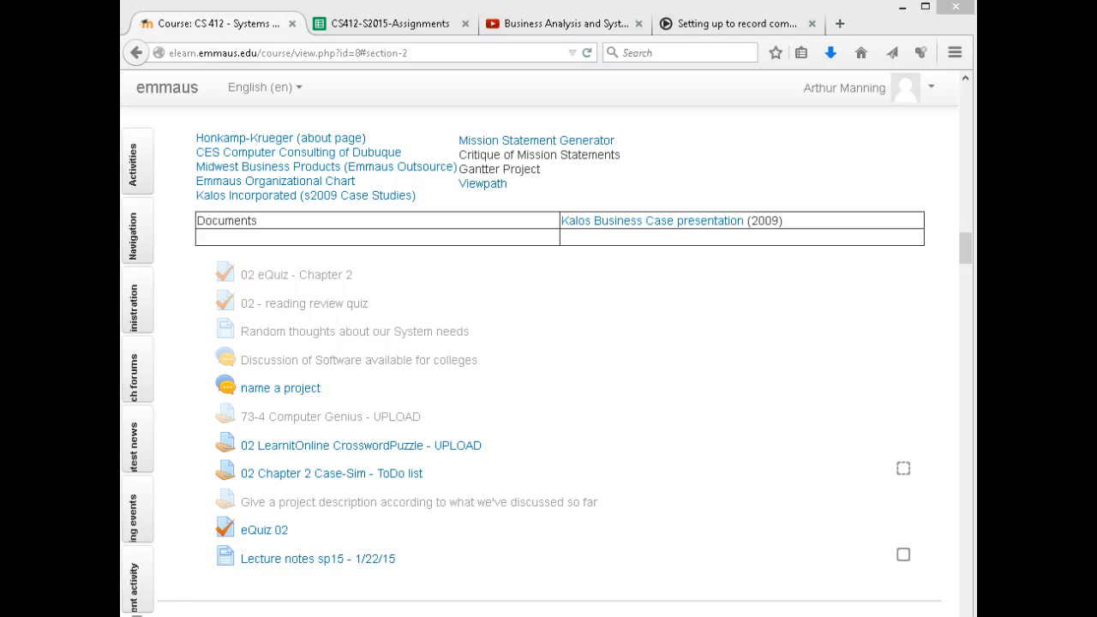
mouse_move(551, 408)
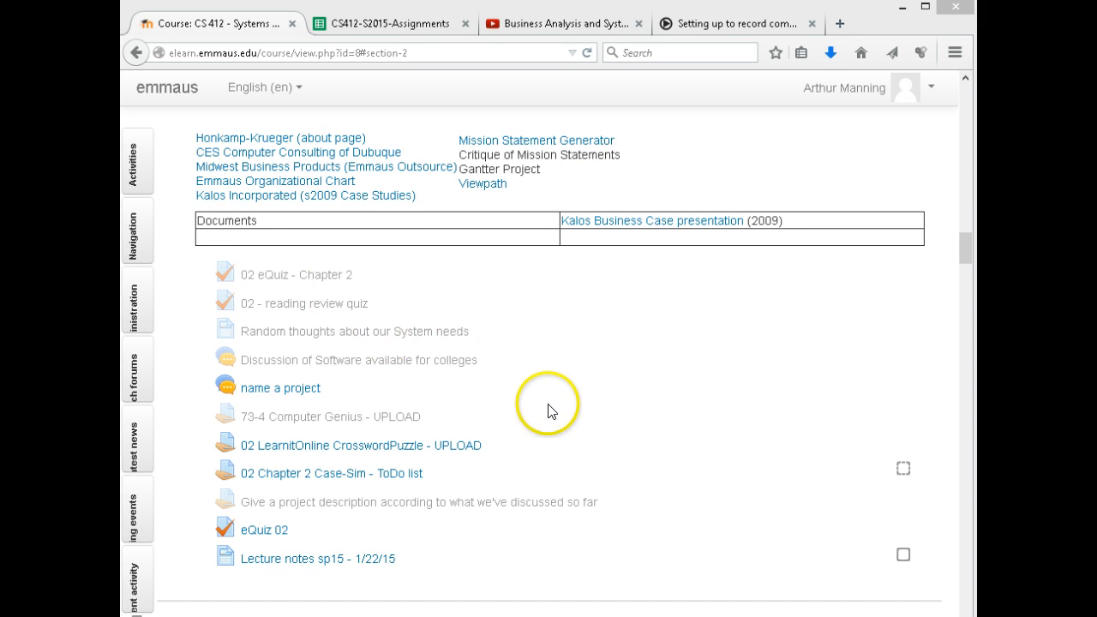
Step: View the Video Lectures page, then return to the CS412 S2015 course via the breadcrumb
scroll(up, 3)
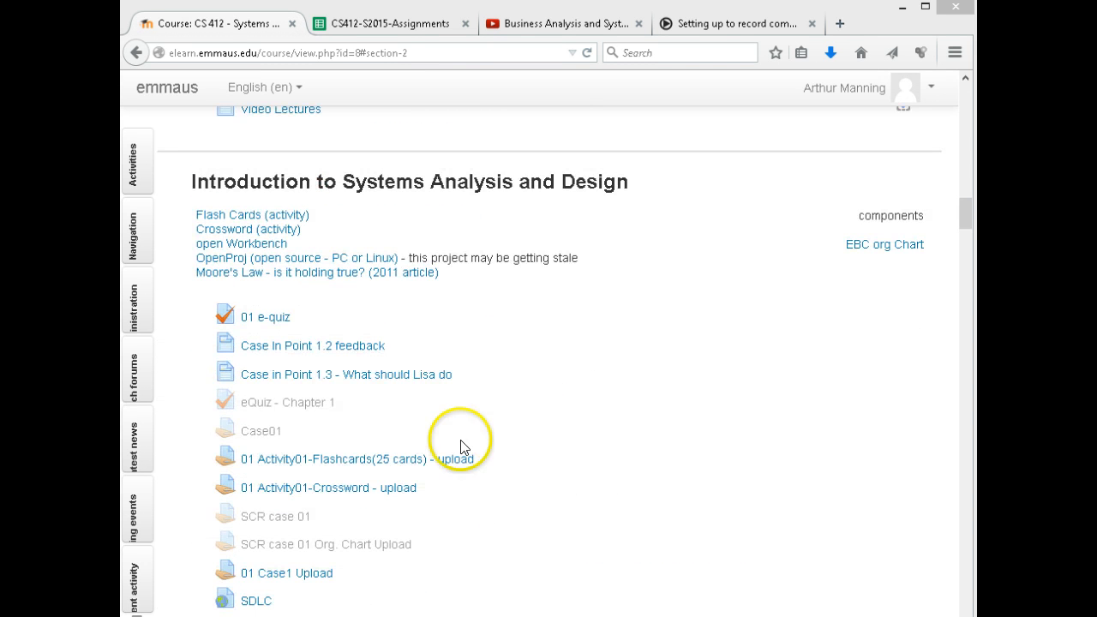
scroll(down, 3)
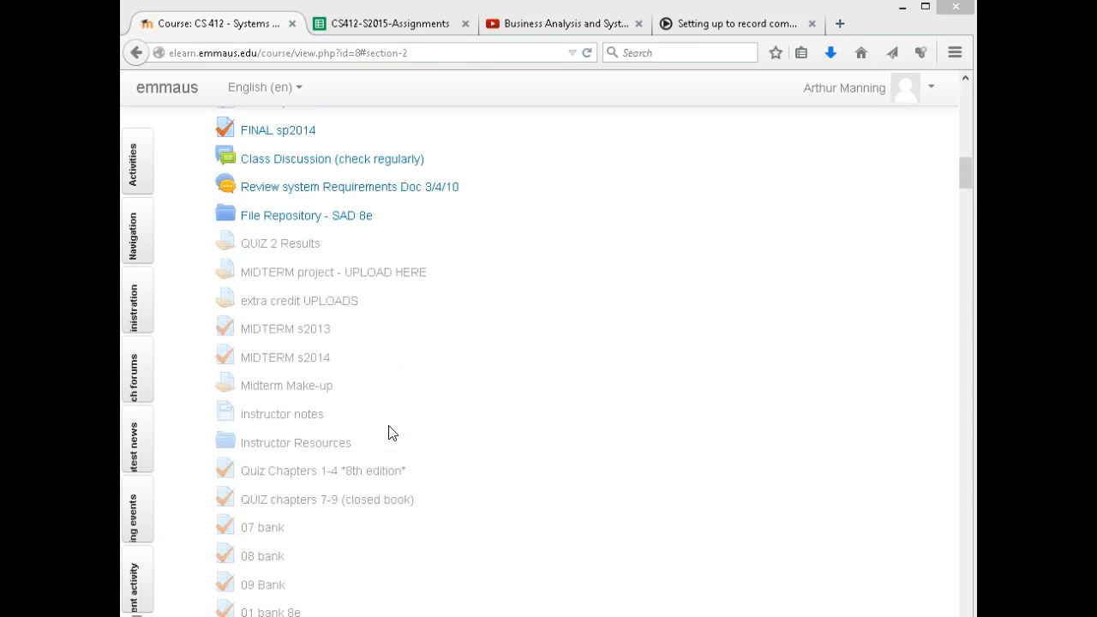
scroll(down, 3)
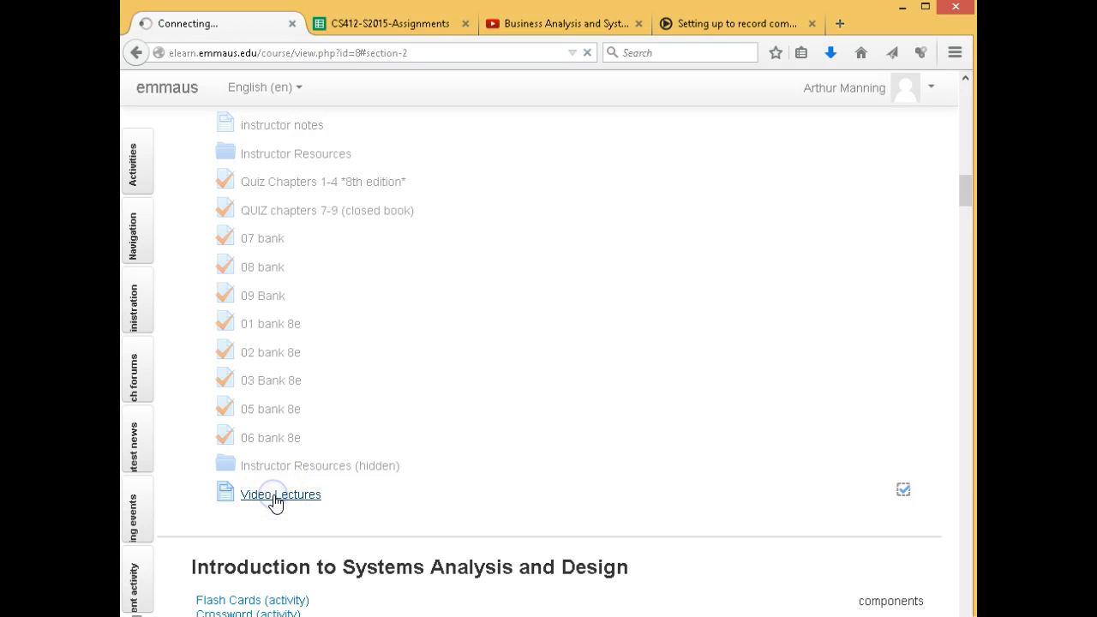
click(281, 493)
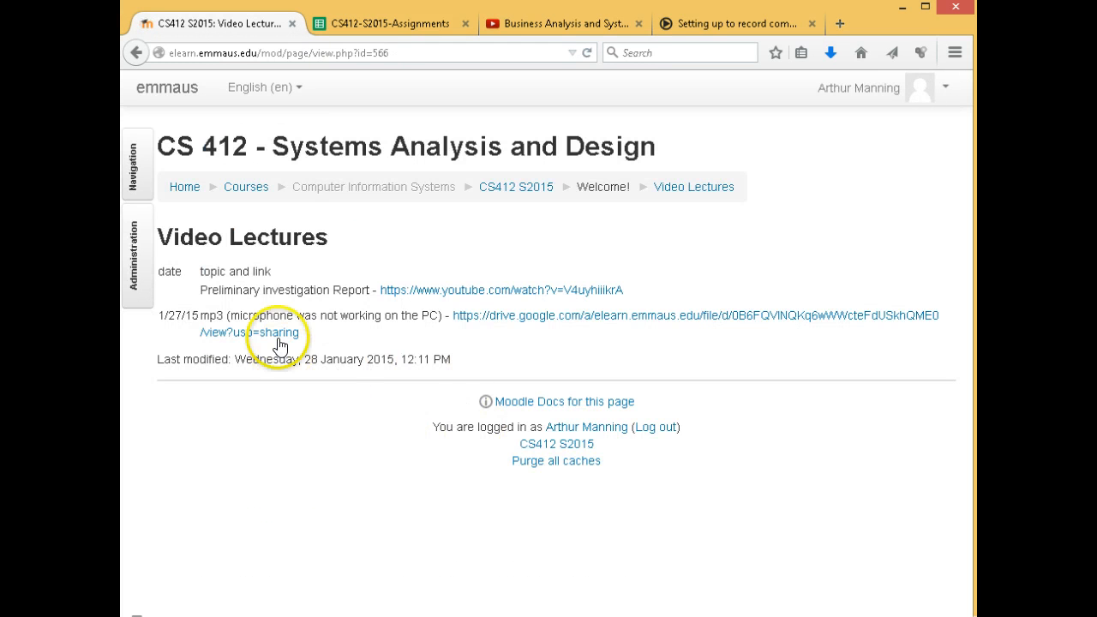
mouse_move(311, 351)
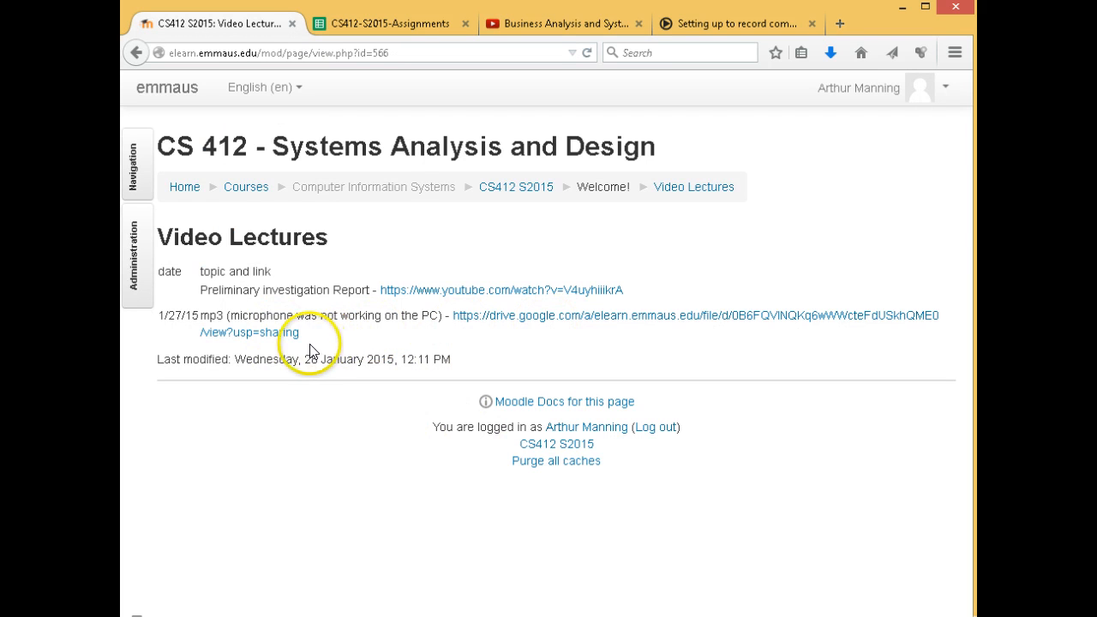
mouse_move(219, 311)
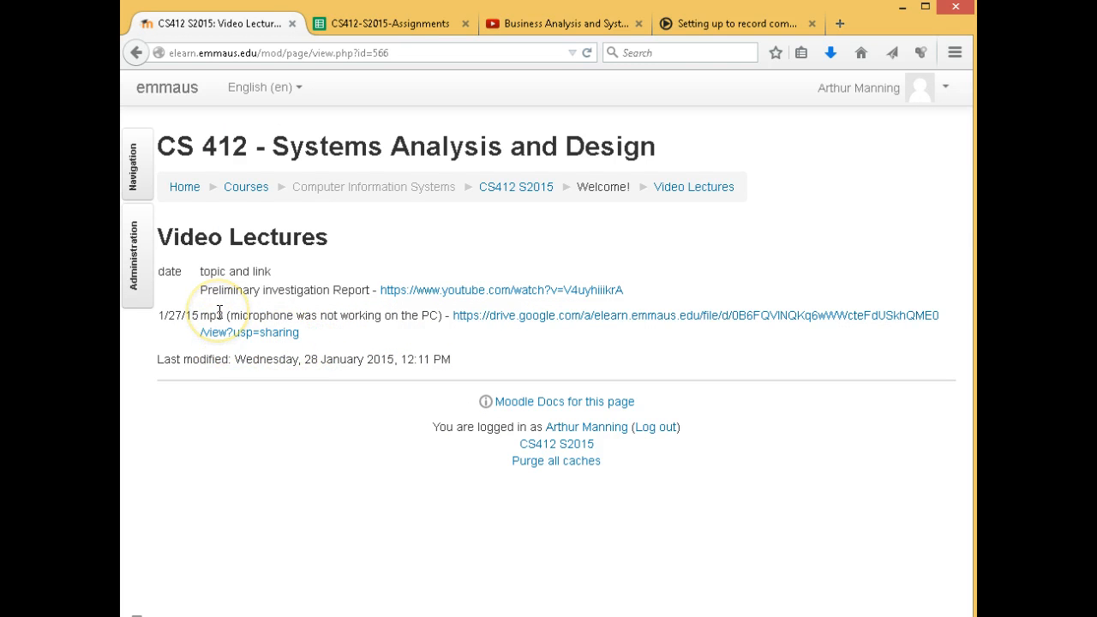
mouse_move(231, 334)
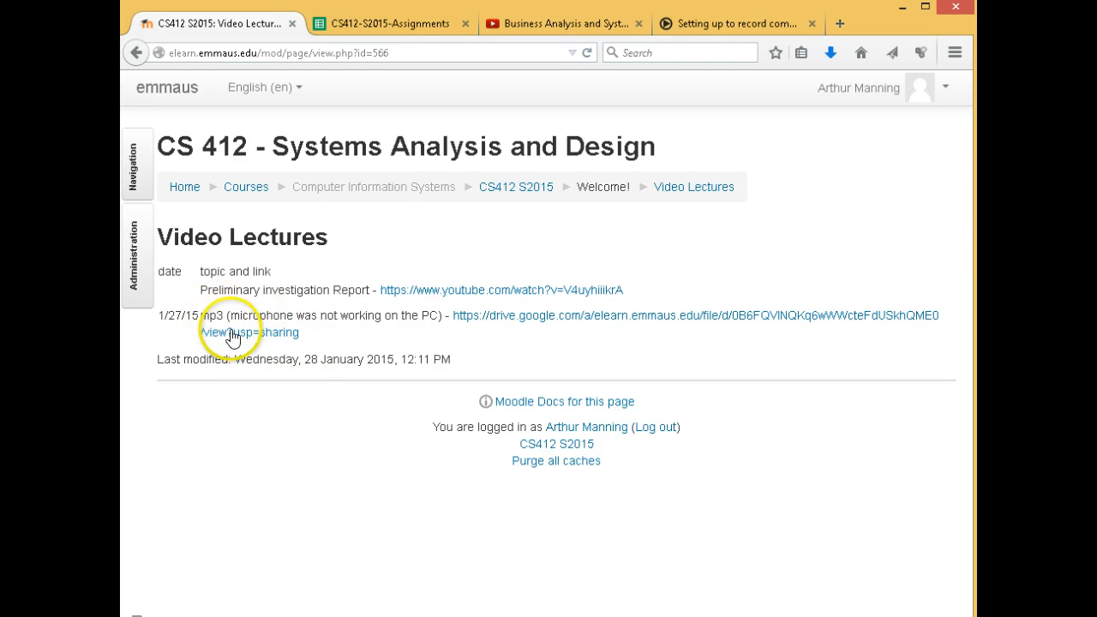
mouse_move(446, 298)
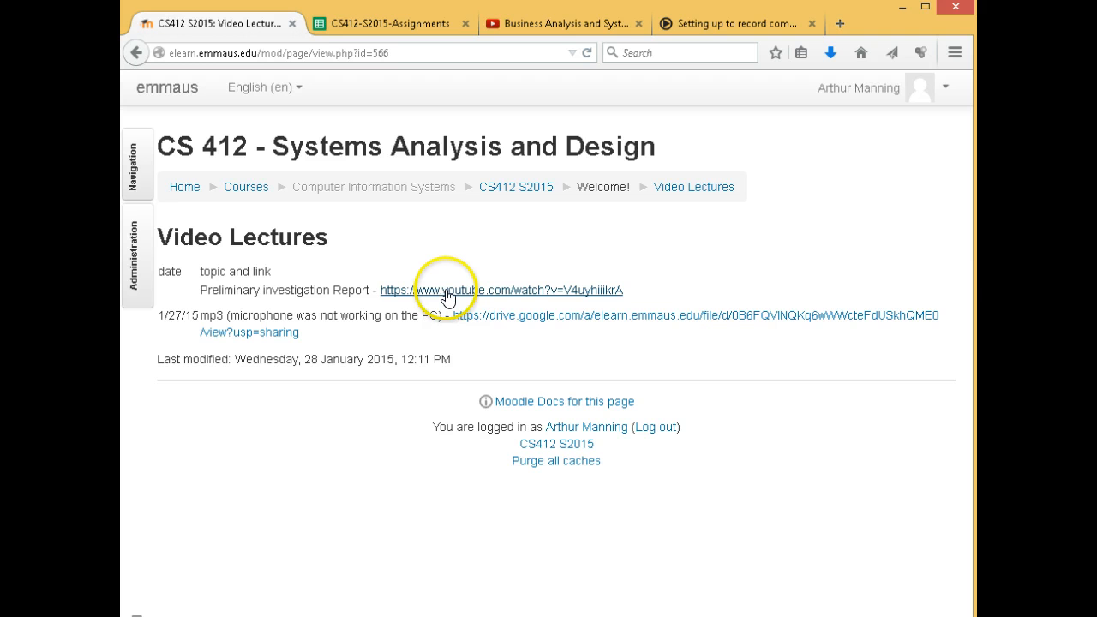
mouse_move(500, 306)
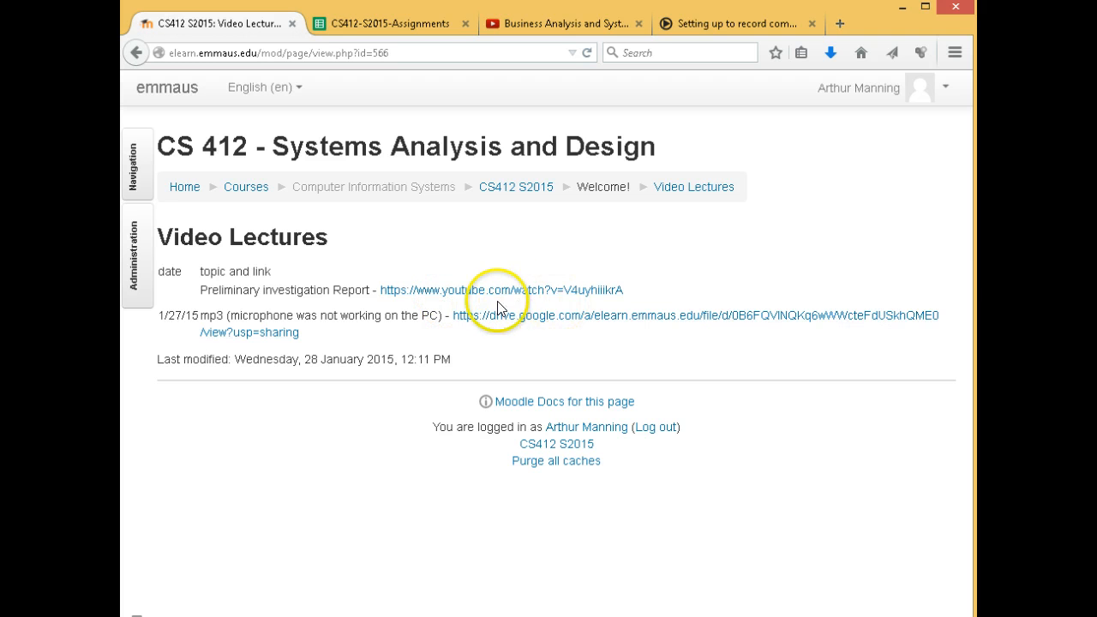
mouse_move(493, 298)
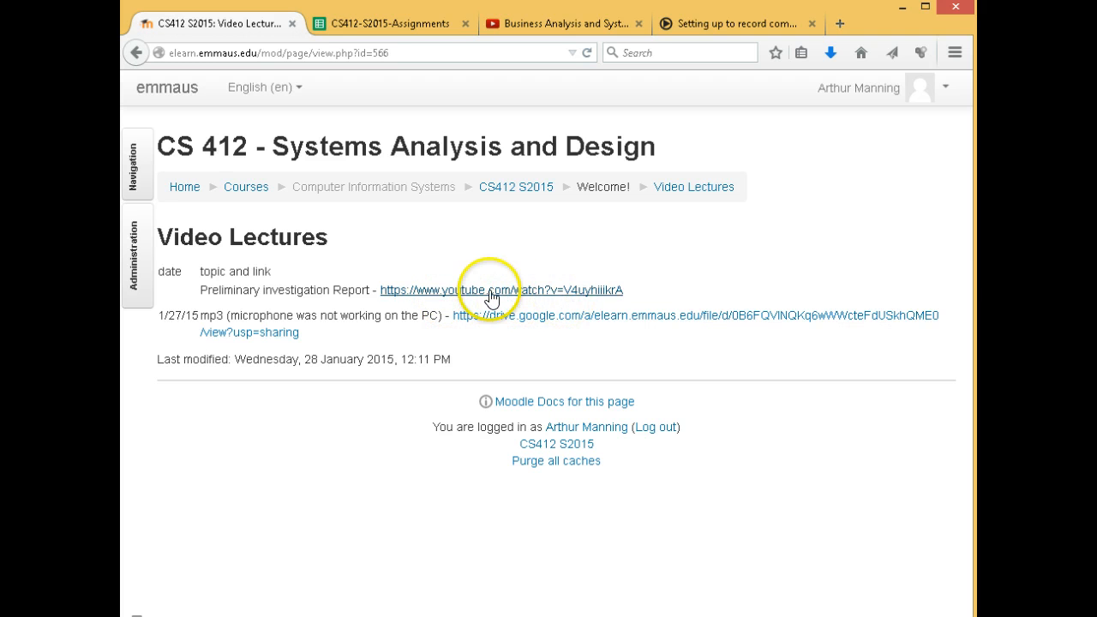
mouse_move(539, 329)
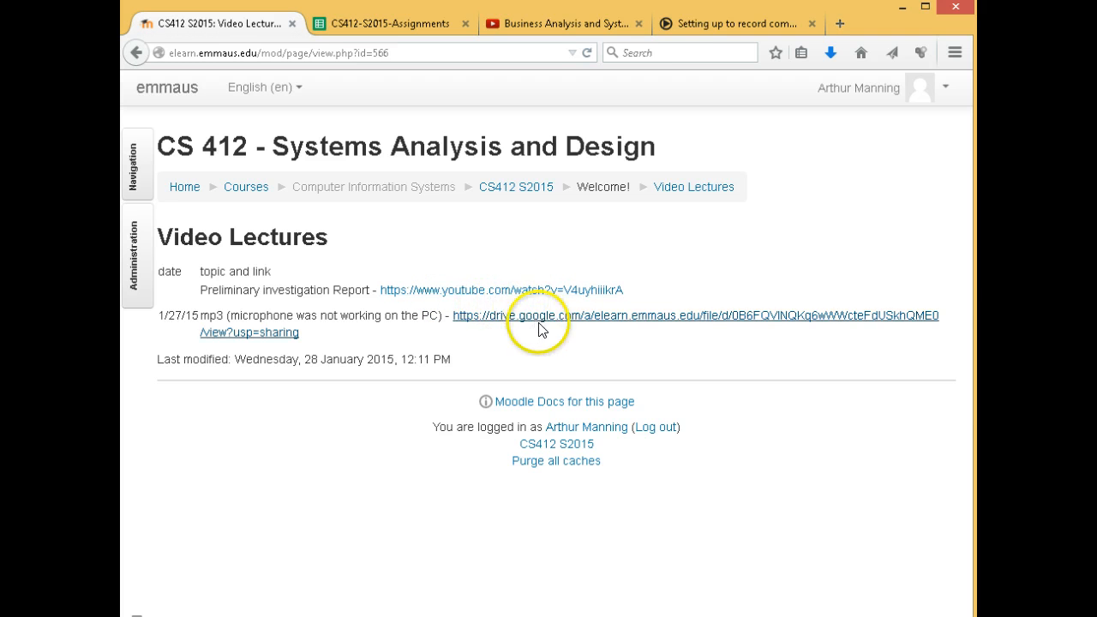
mouse_move(507, 358)
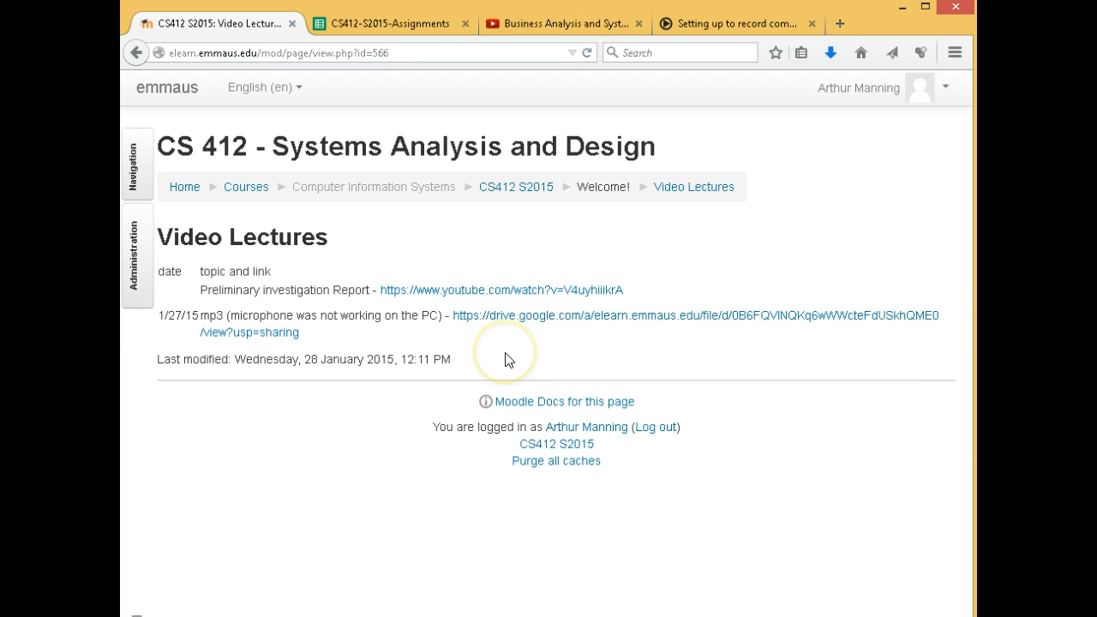
mouse_move(507, 358)
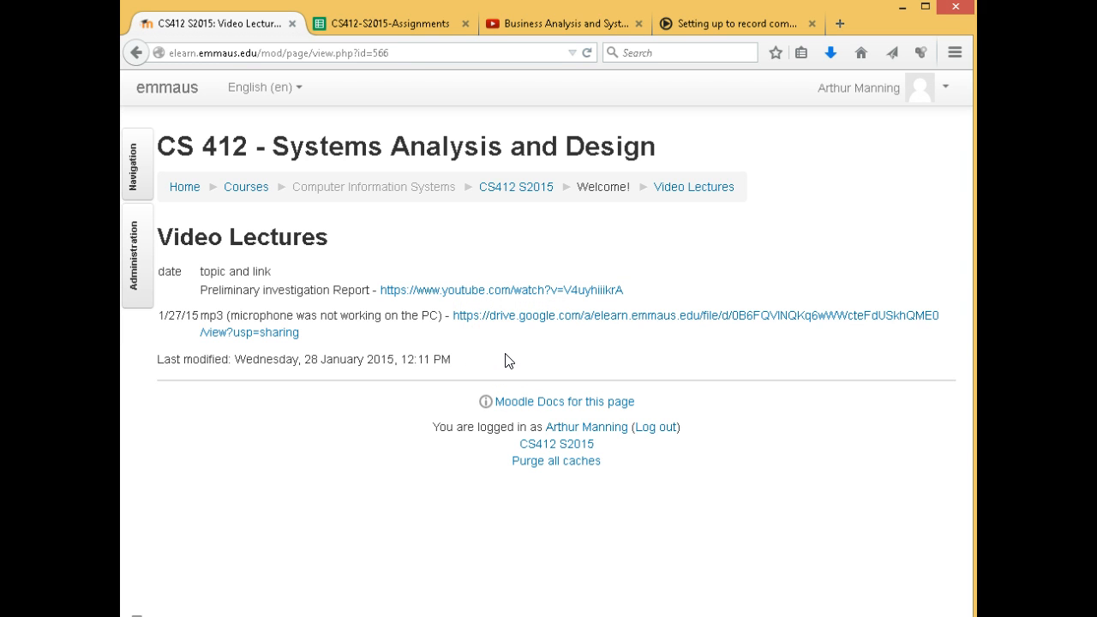
mouse_move(516, 185)
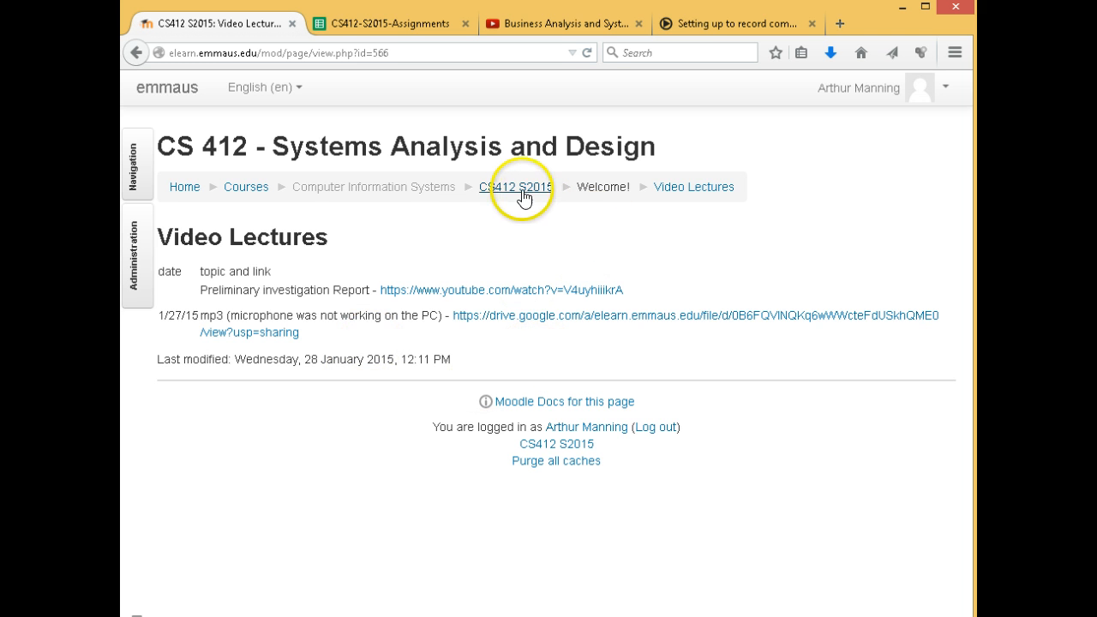
click(514, 186)
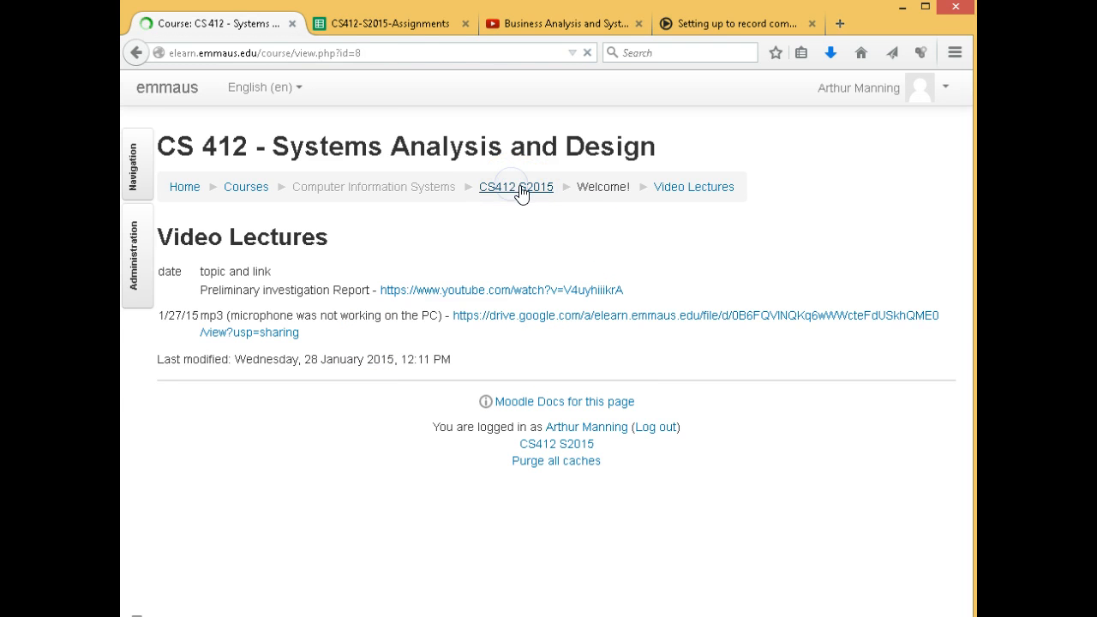
Step: Switch to the CS412-S2015-Assignments spreadsheet to review the schedule rows
click(514, 186)
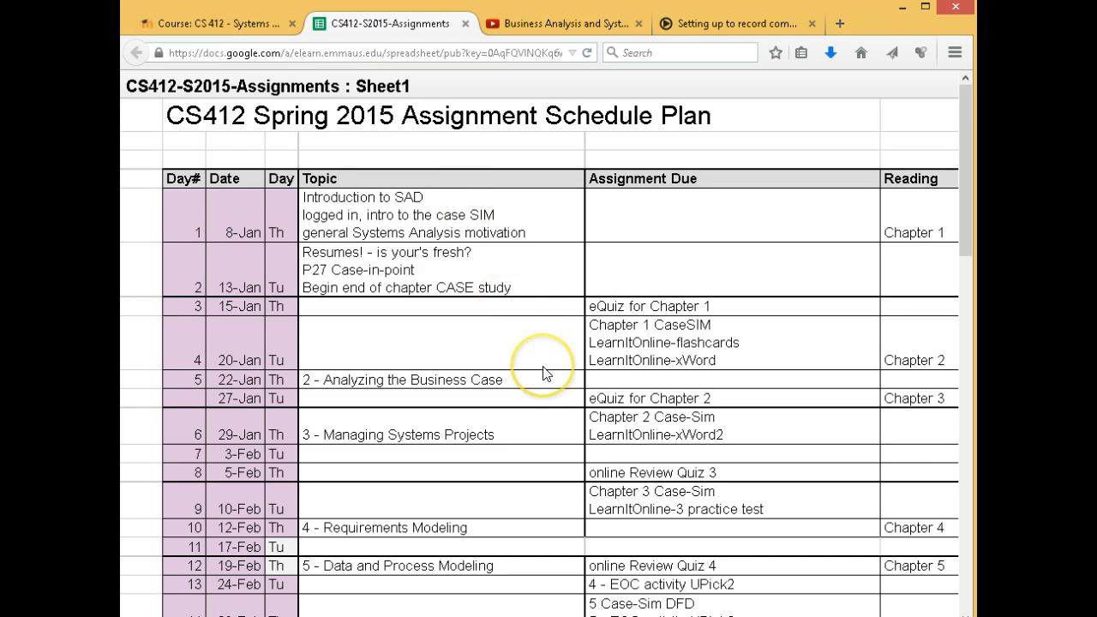
mouse_move(723, 408)
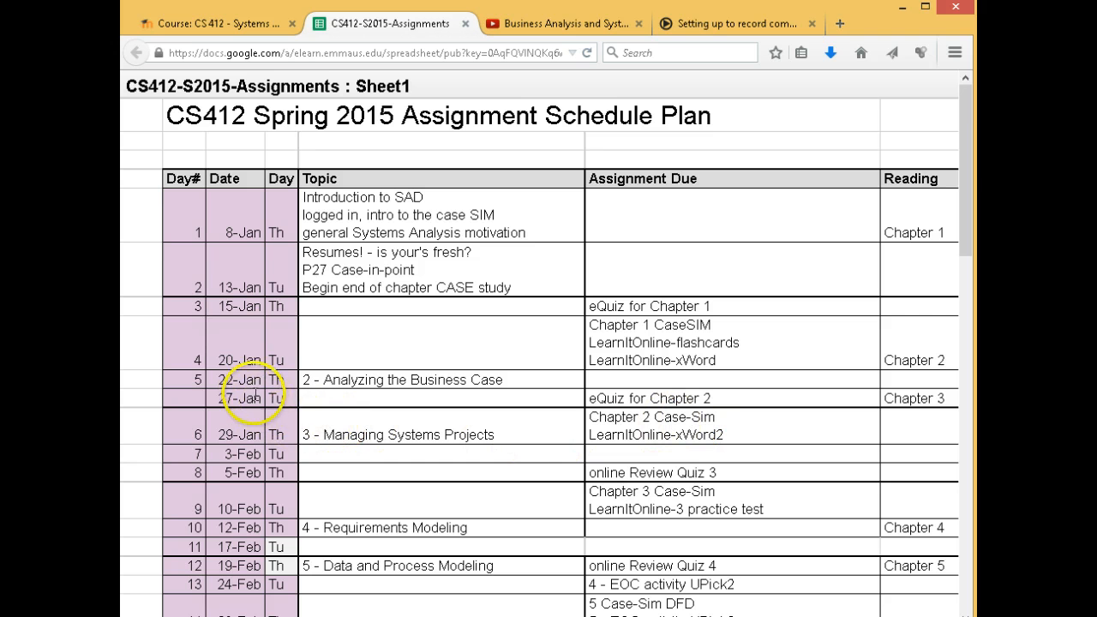
mouse_move(342, 442)
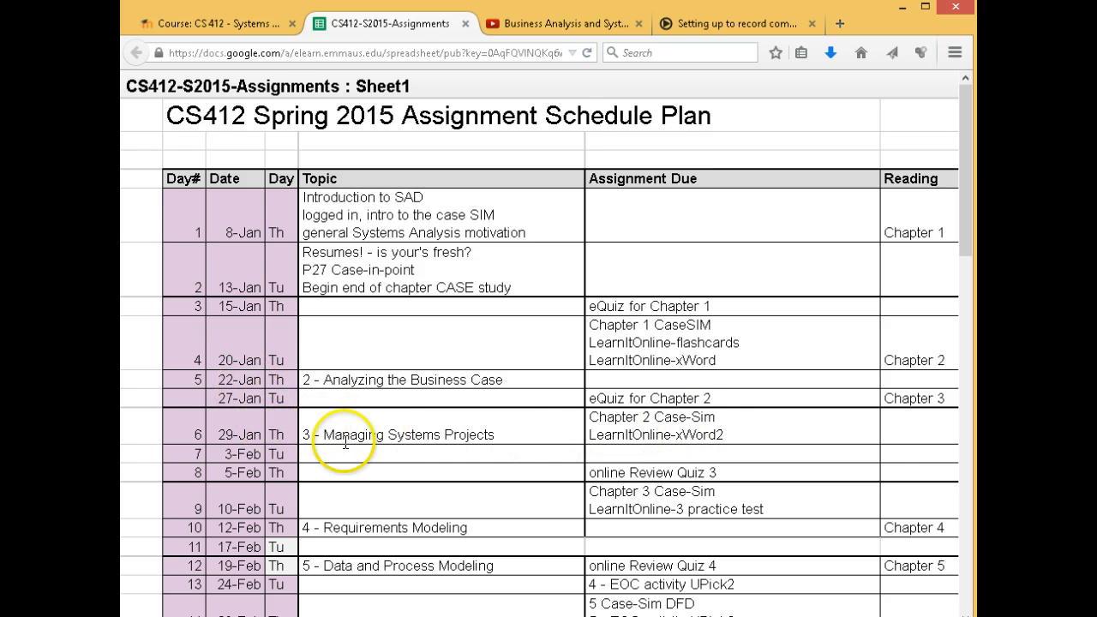
mouse_move(643, 426)
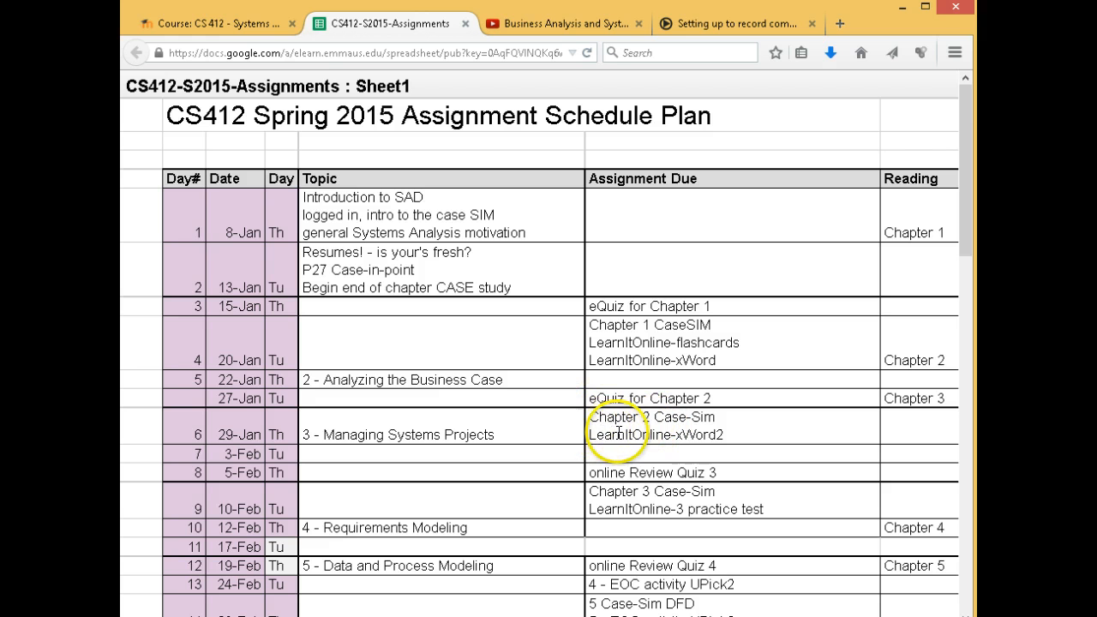
mouse_move(626, 425)
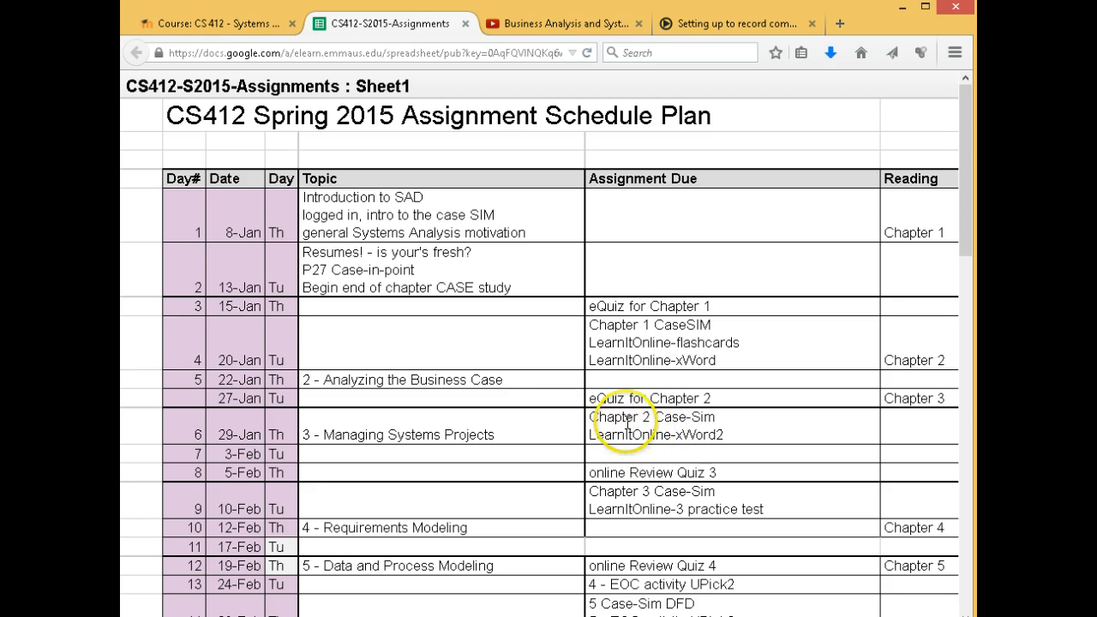
mouse_move(363, 428)
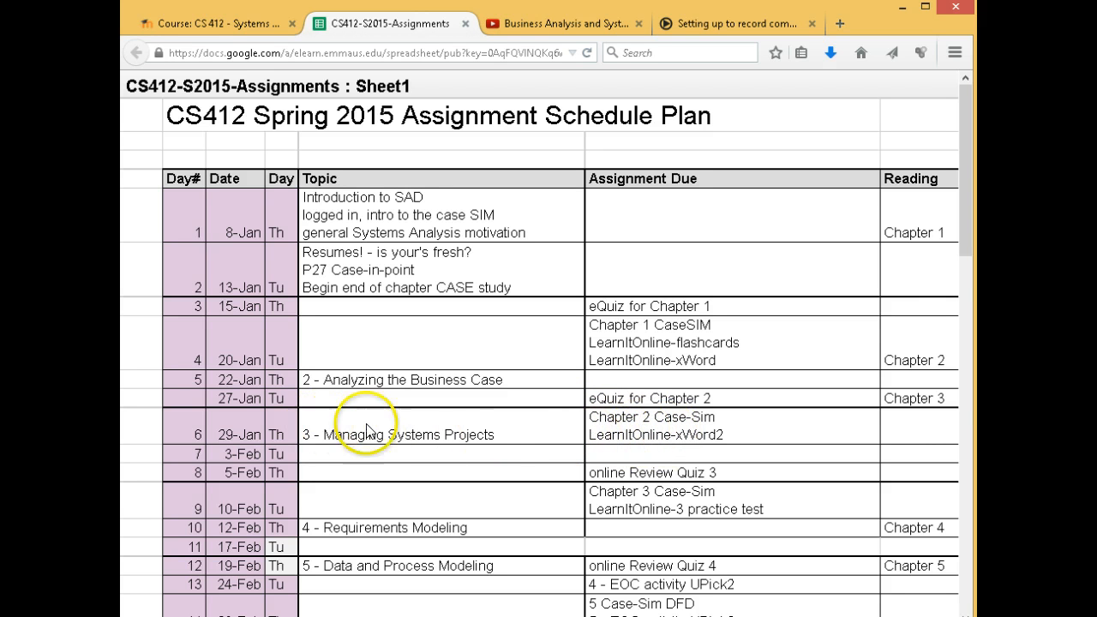
mouse_move(637, 432)
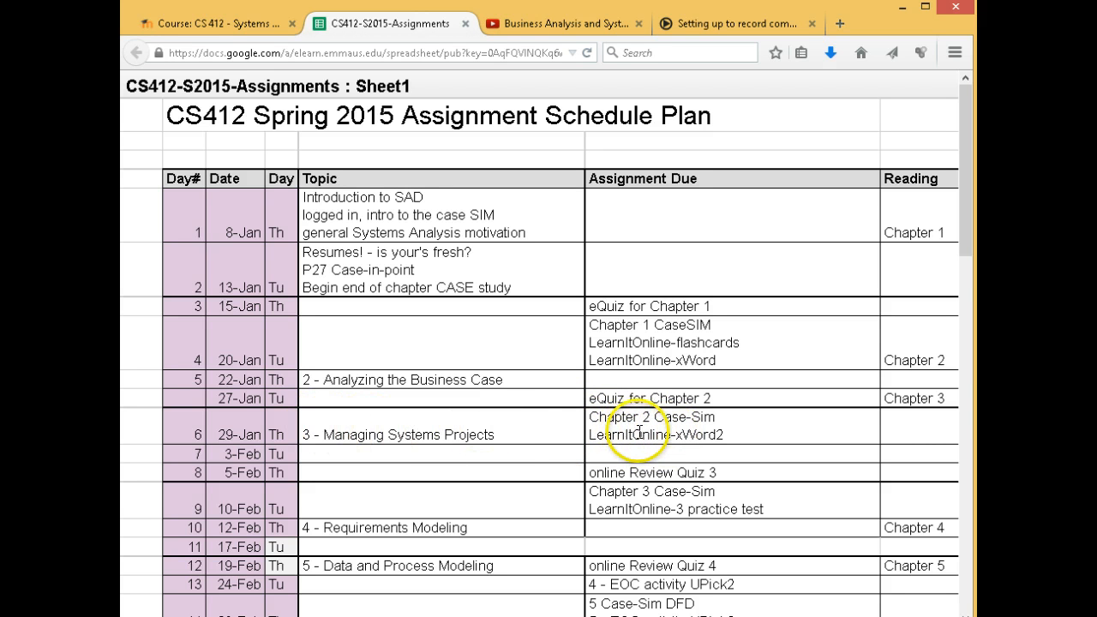
mouse_move(608, 309)
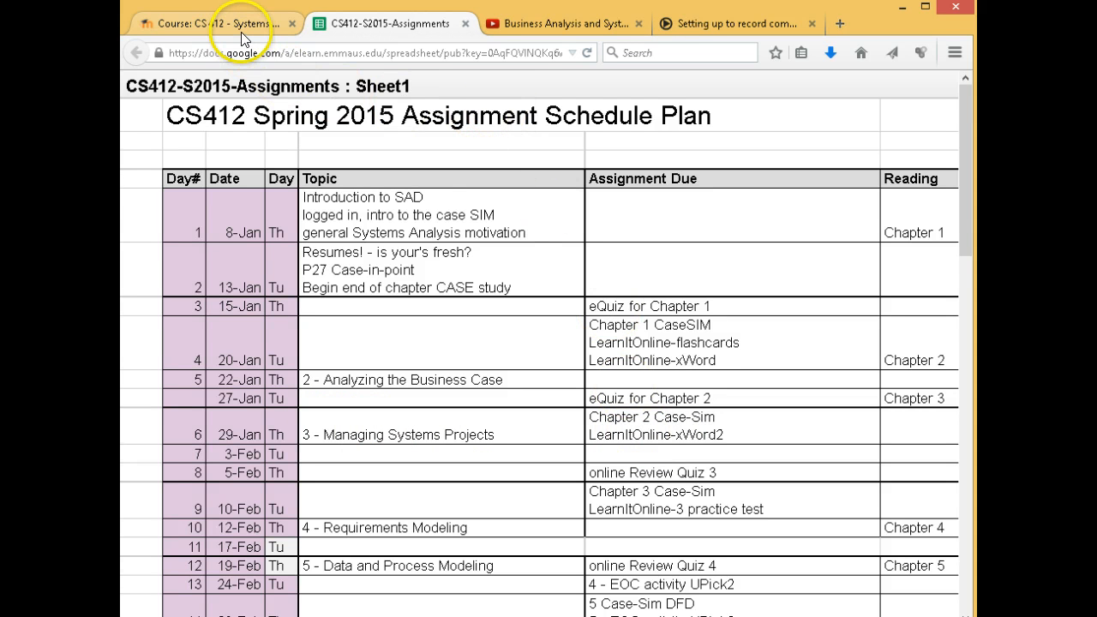
mouse_move(214, 24)
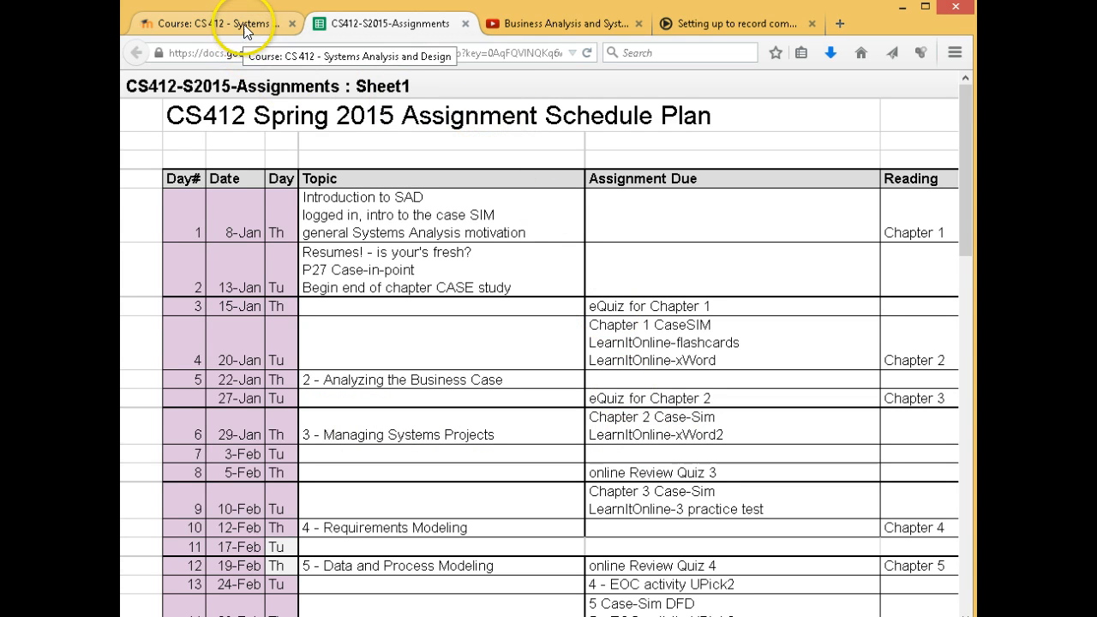
Step: Return to the Moodle CS 412 course page and scroll to the week 2 activities
click(214, 24)
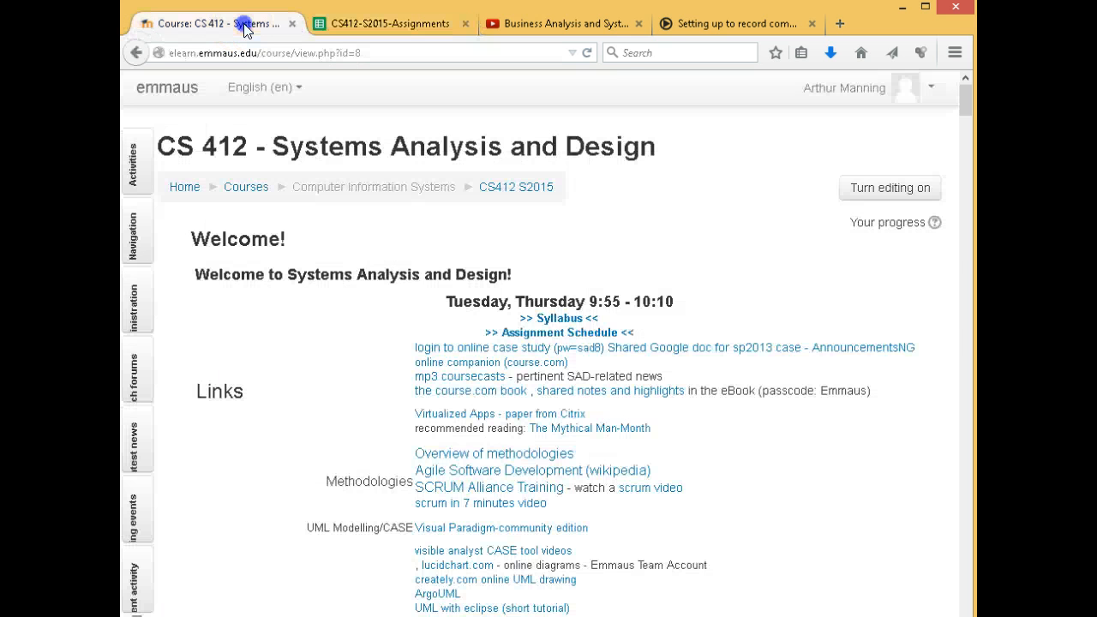
mouse_move(254, 24)
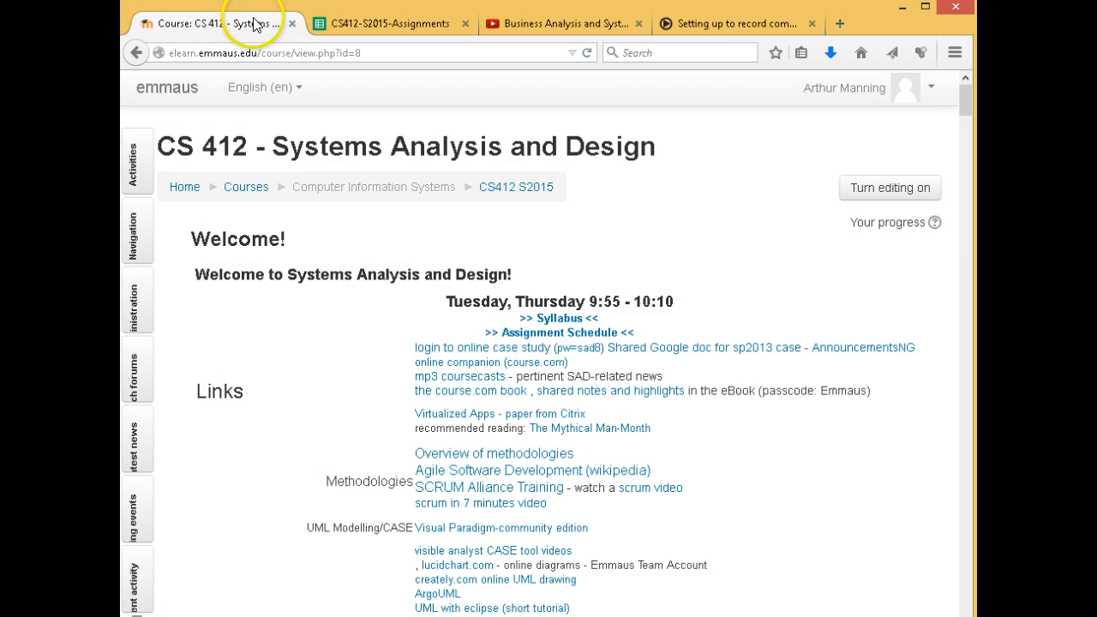
scroll(down, 3)
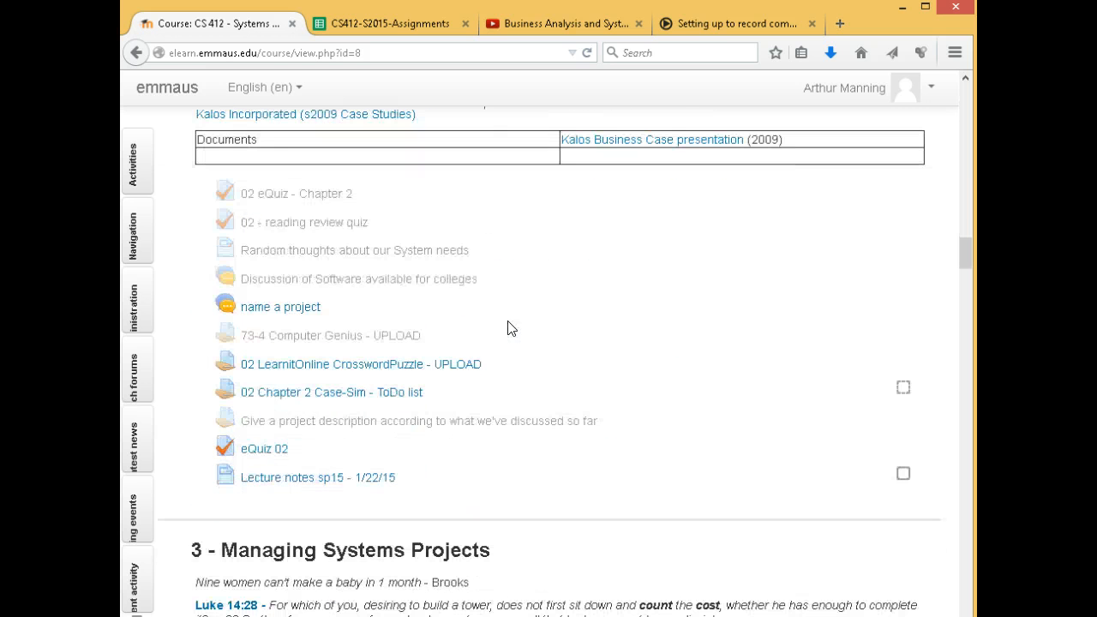
mouse_move(290, 471)
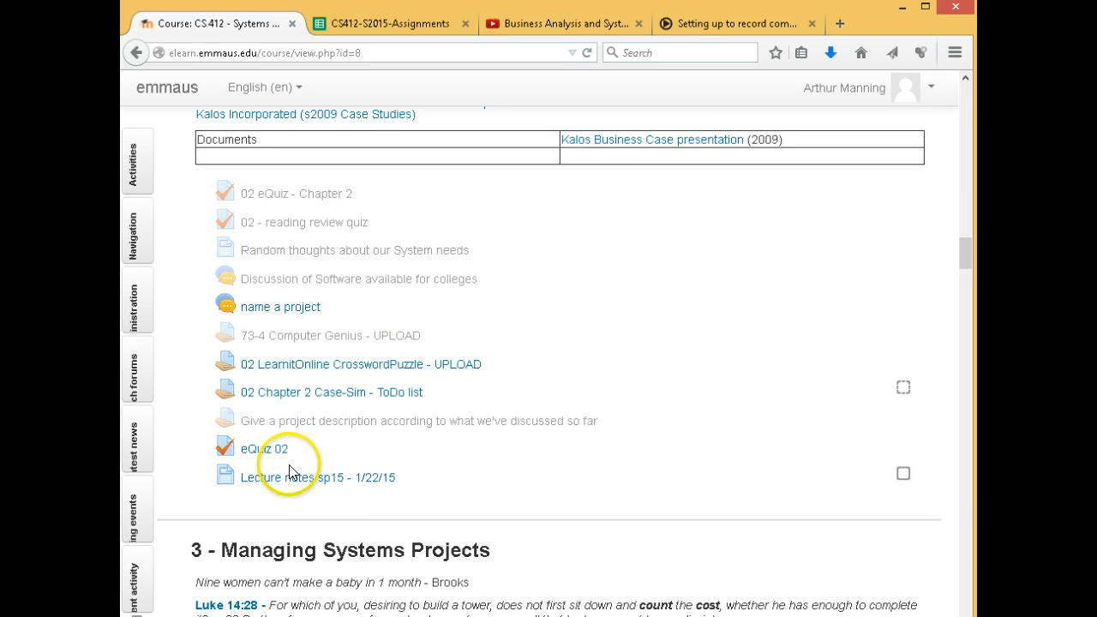
mouse_move(329, 392)
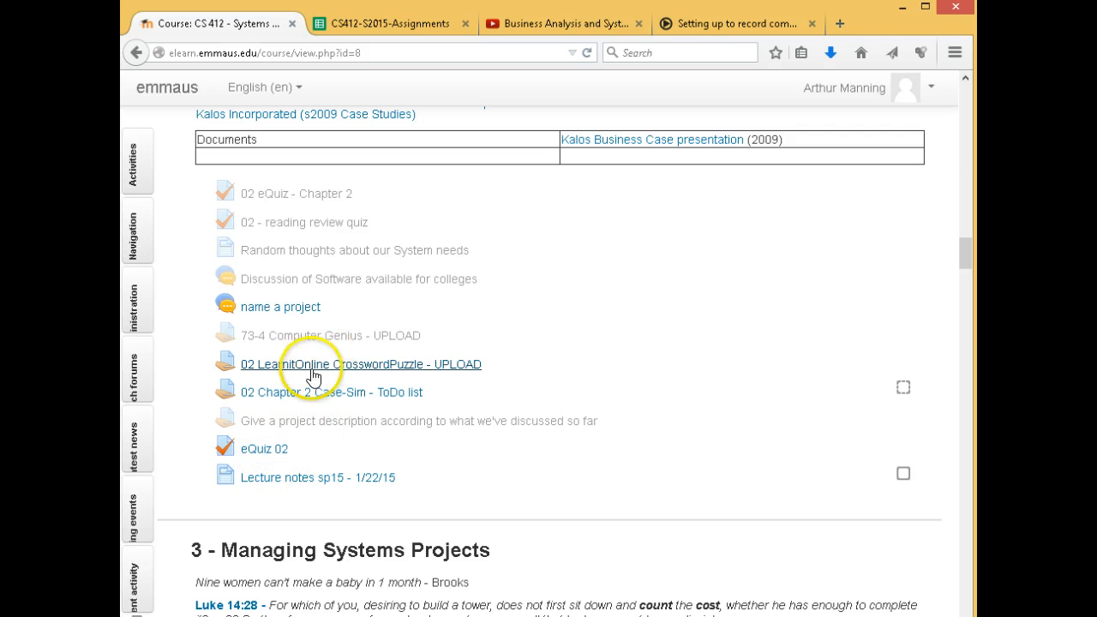
mouse_move(317, 390)
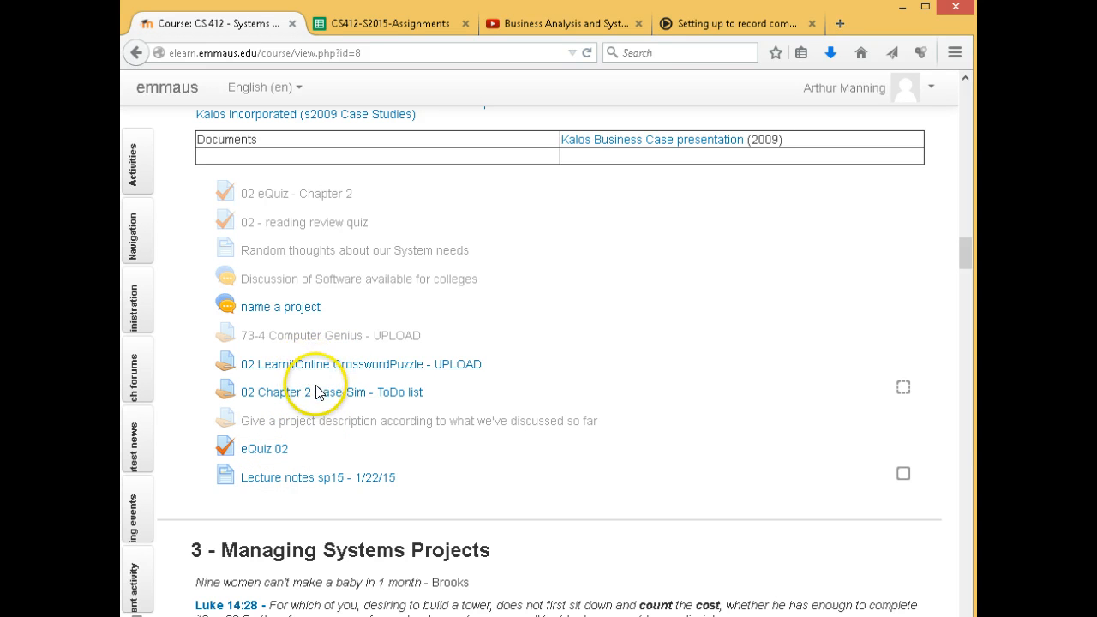
mouse_move(329, 391)
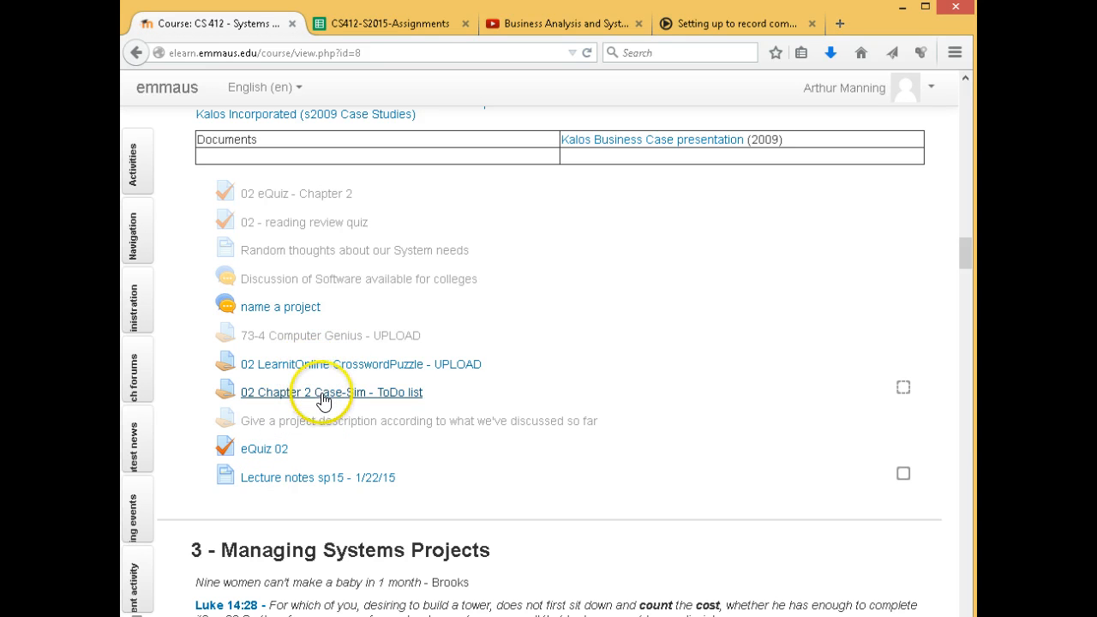
Step: Open the '02 Chapter 2 Case-Sim - ToDo list' assignment and review its grading summary
click(331, 391)
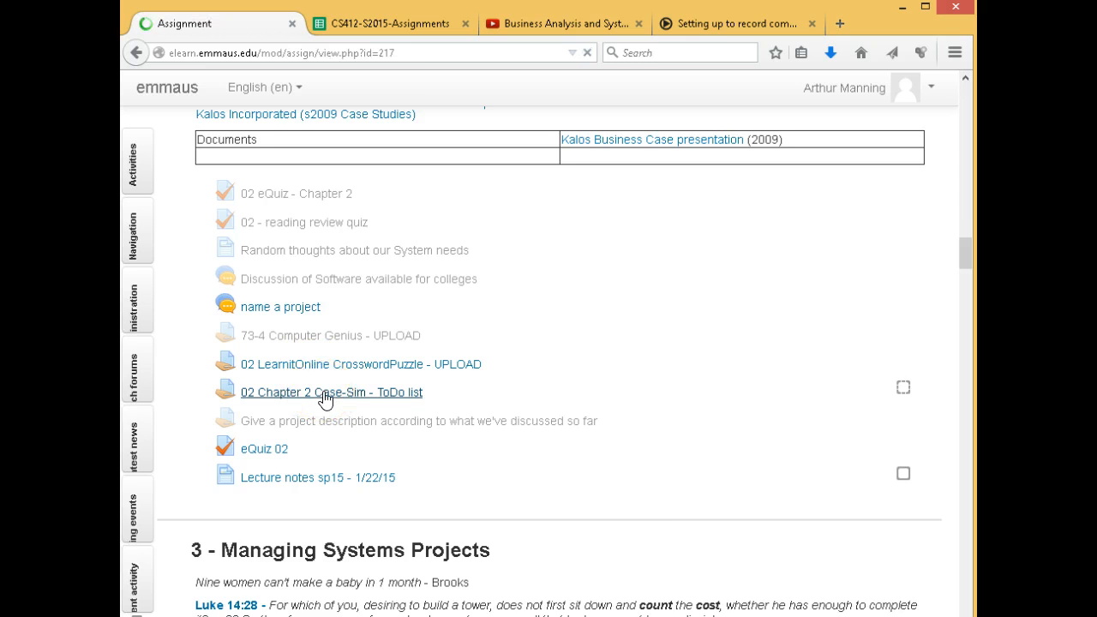
click(333, 390)
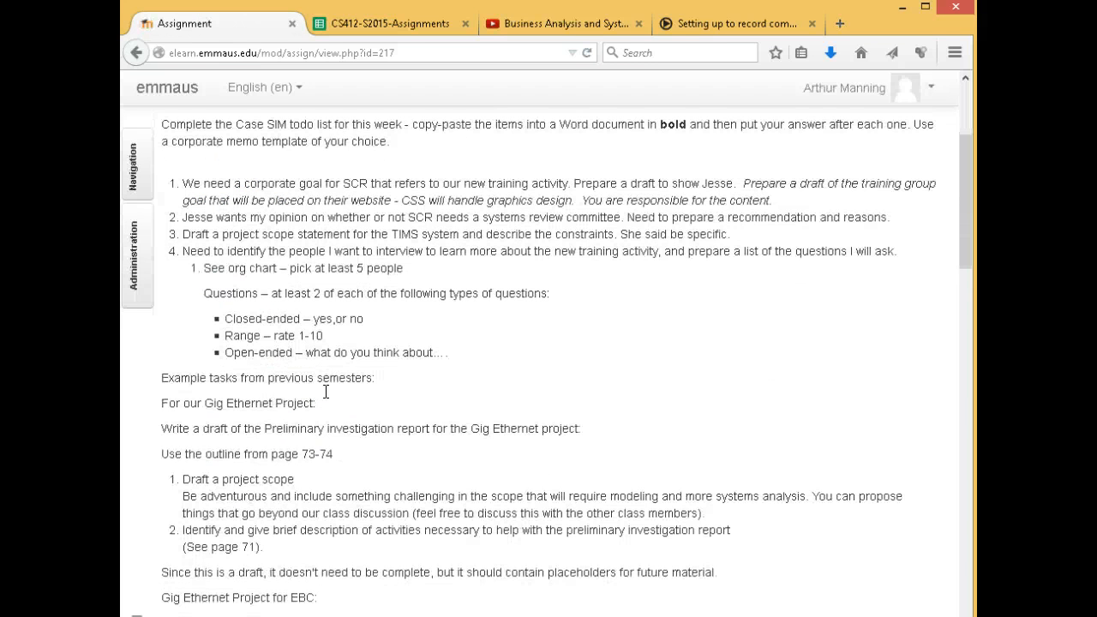
scroll(down, 3)
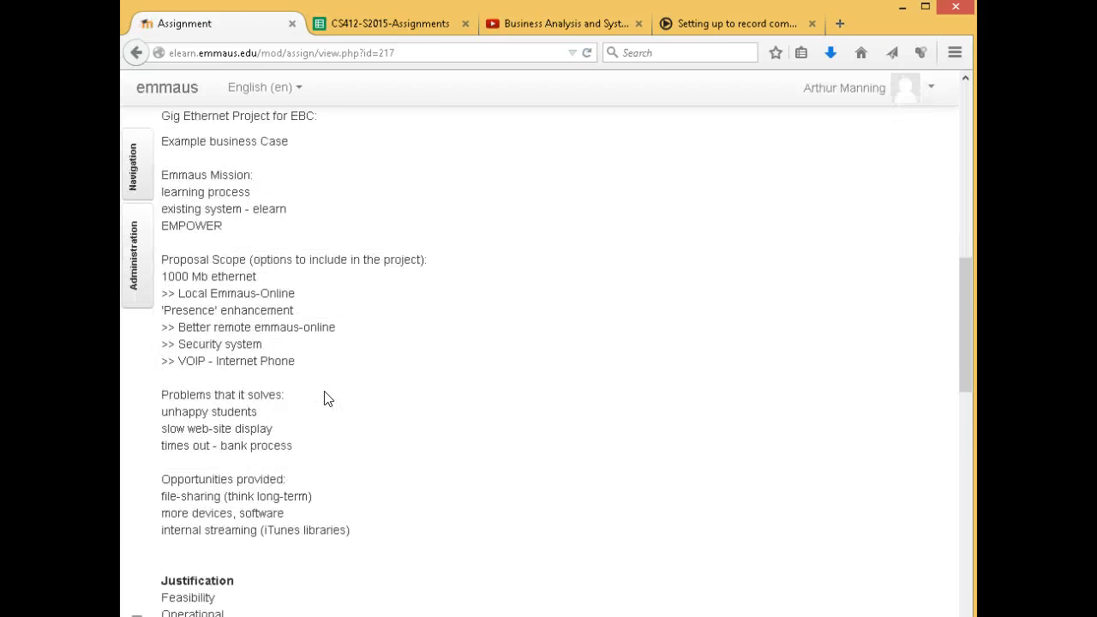
scroll(down, 3)
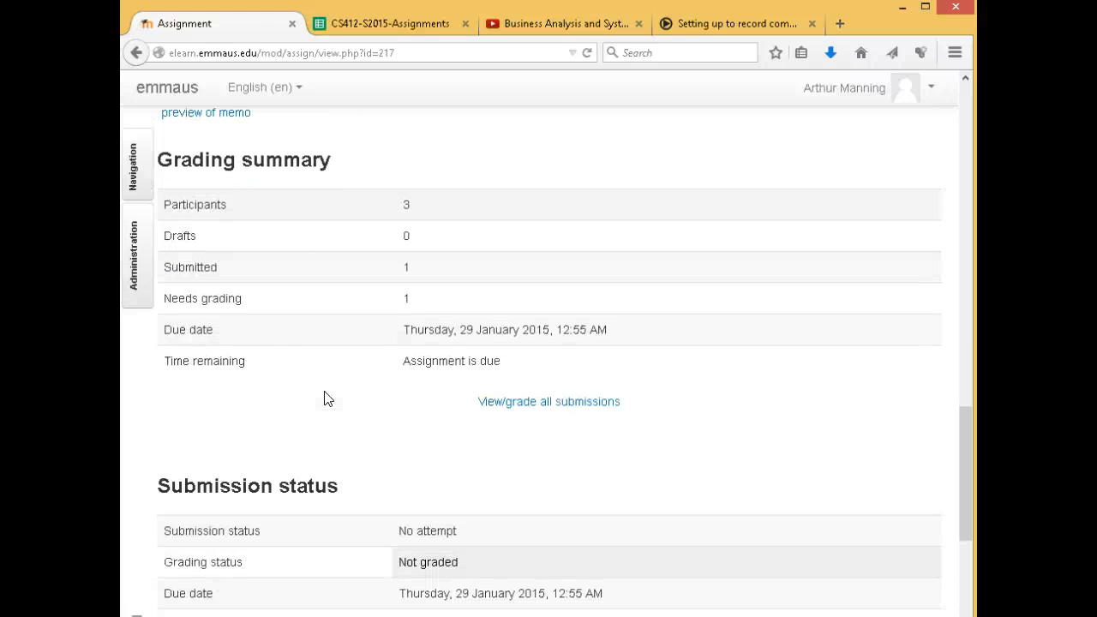
scroll(down, 3)
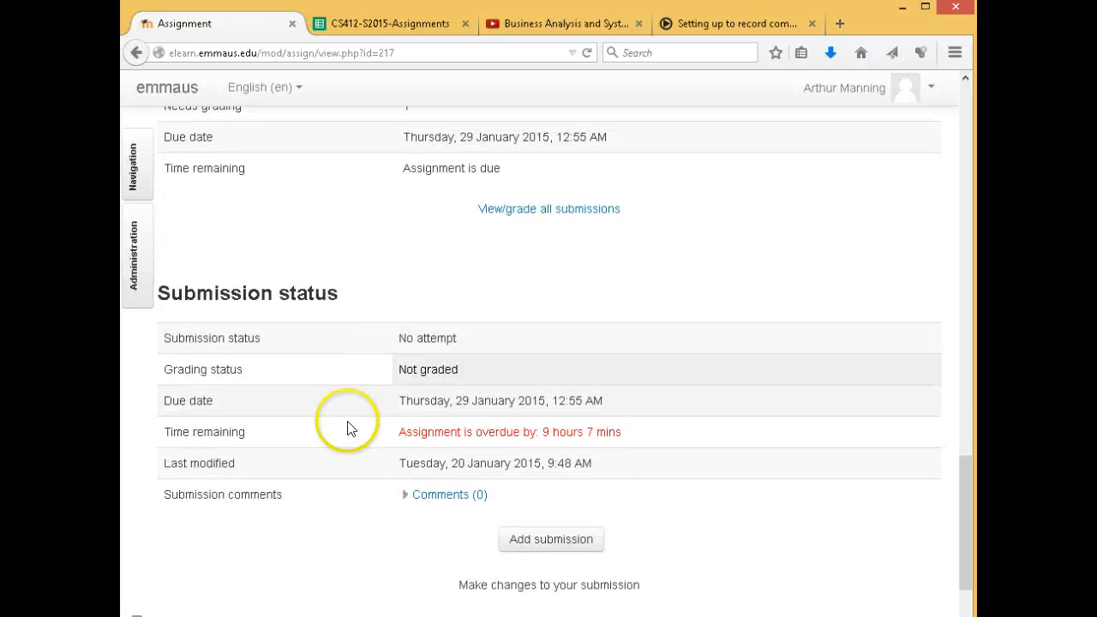
scroll(up, 3)
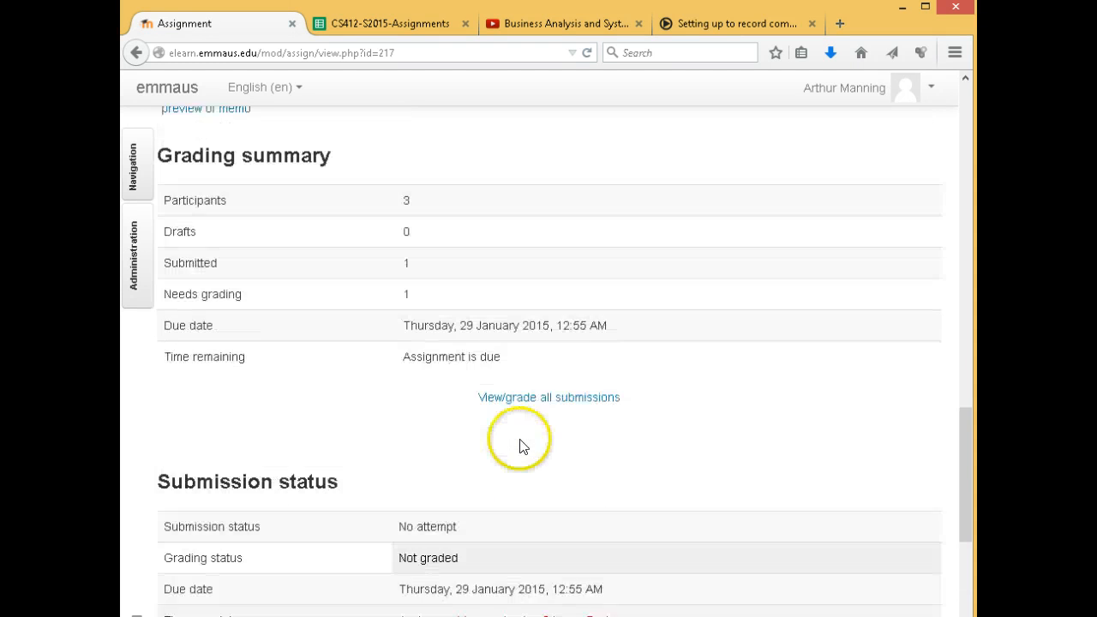
Step: Edit the assignment settings, setting the due date hour to 23 (29 January 2015, 23:55)
click(137, 254)
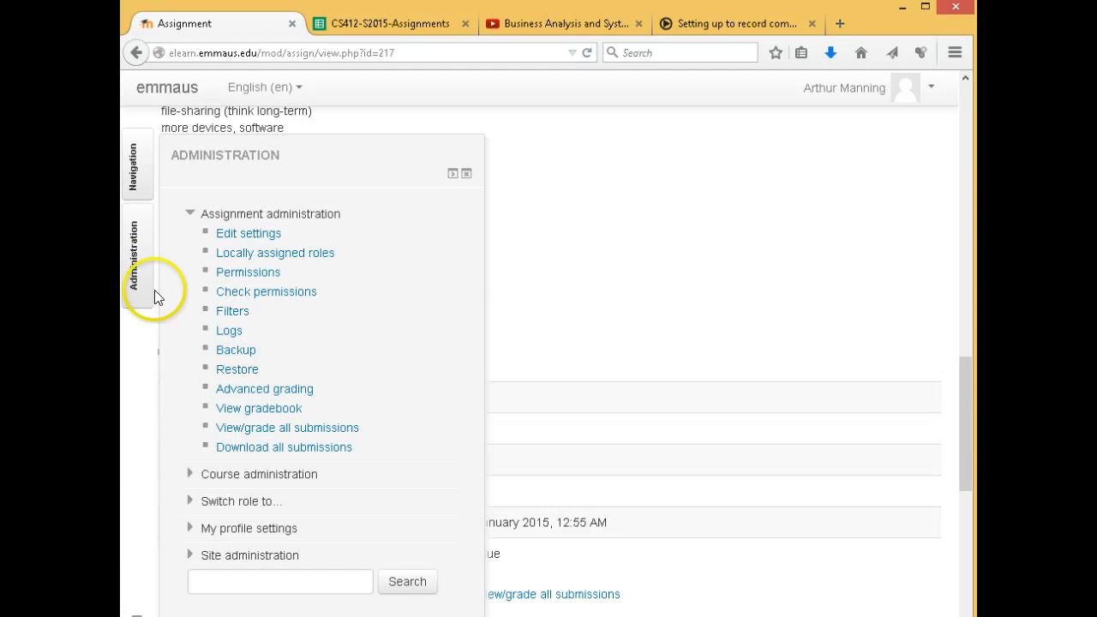
mouse_move(246, 270)
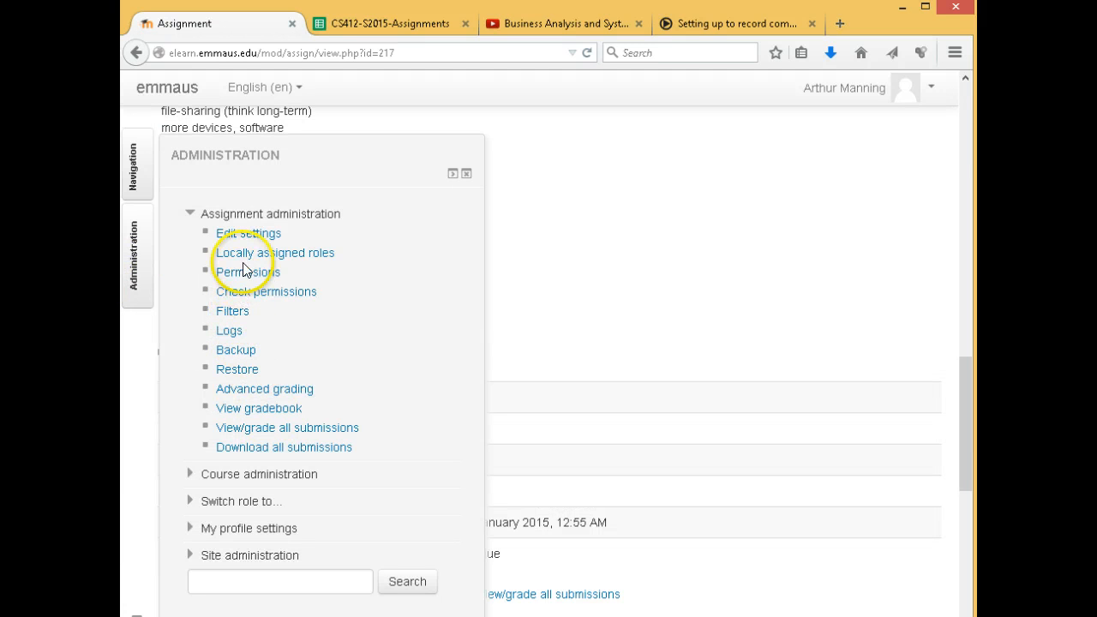
click(249, 233)
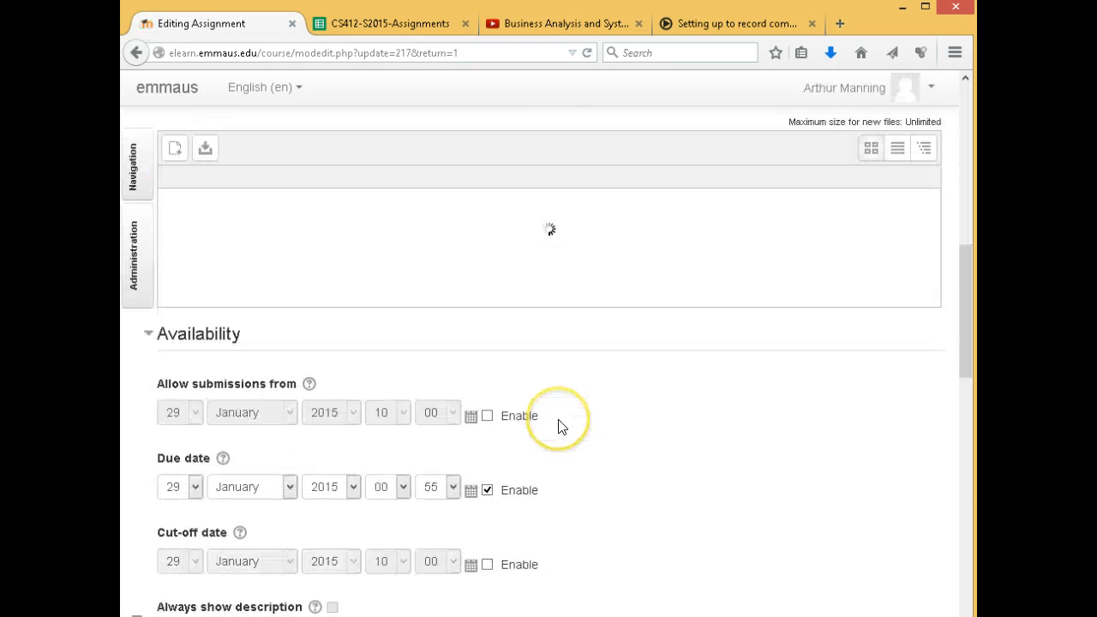
scroll(down, 3)
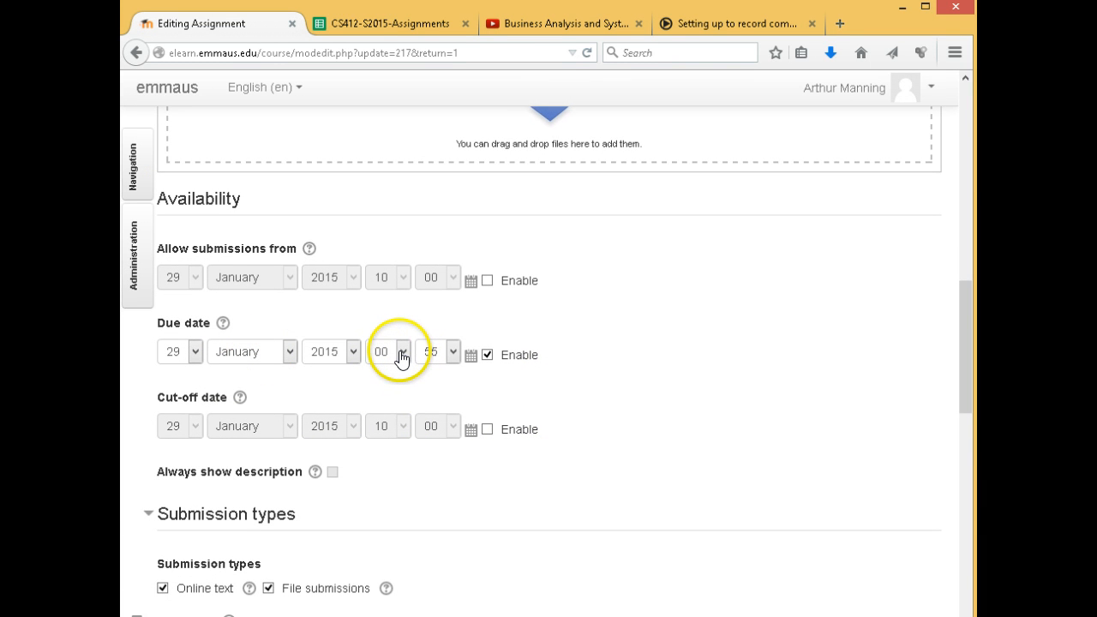
click(388, 351)
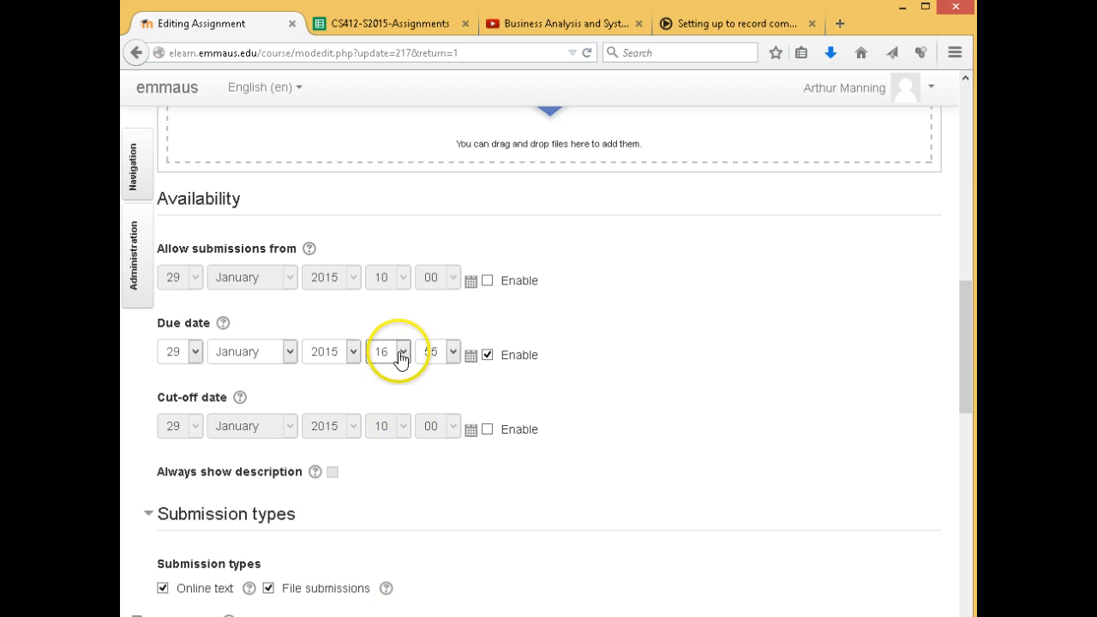
click(387, 351)
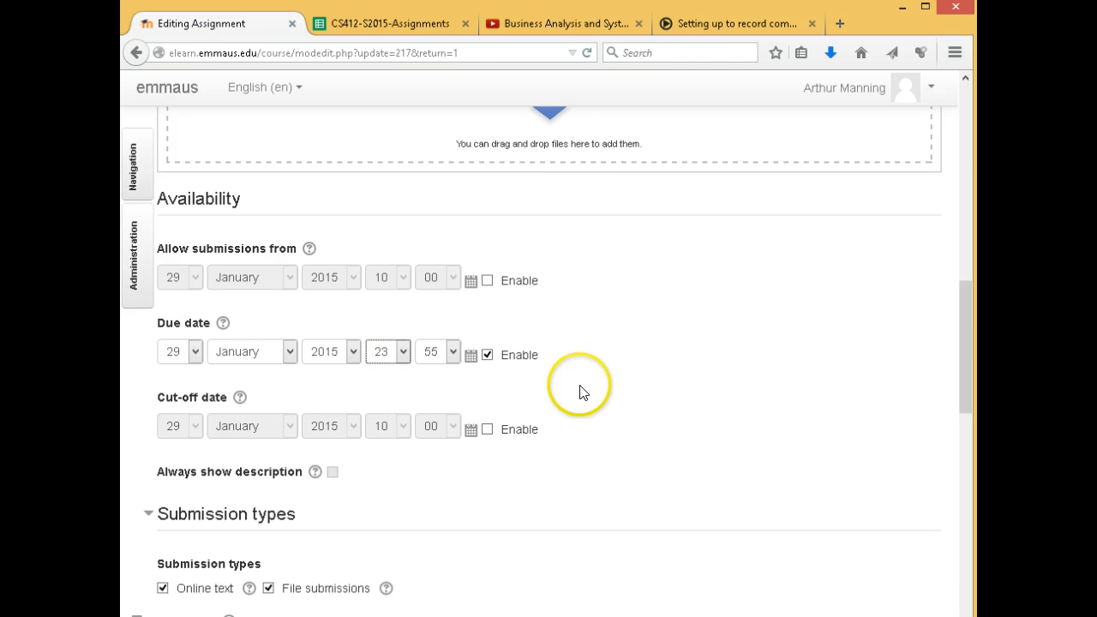
mouse_move(364, 435)
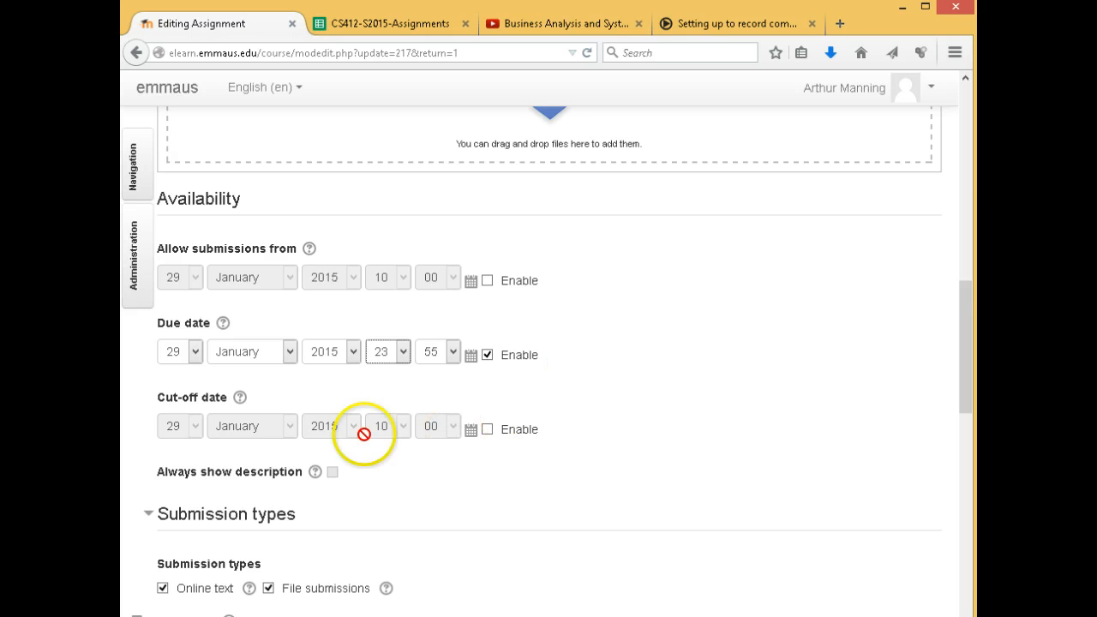
mouse_move(479, 428)
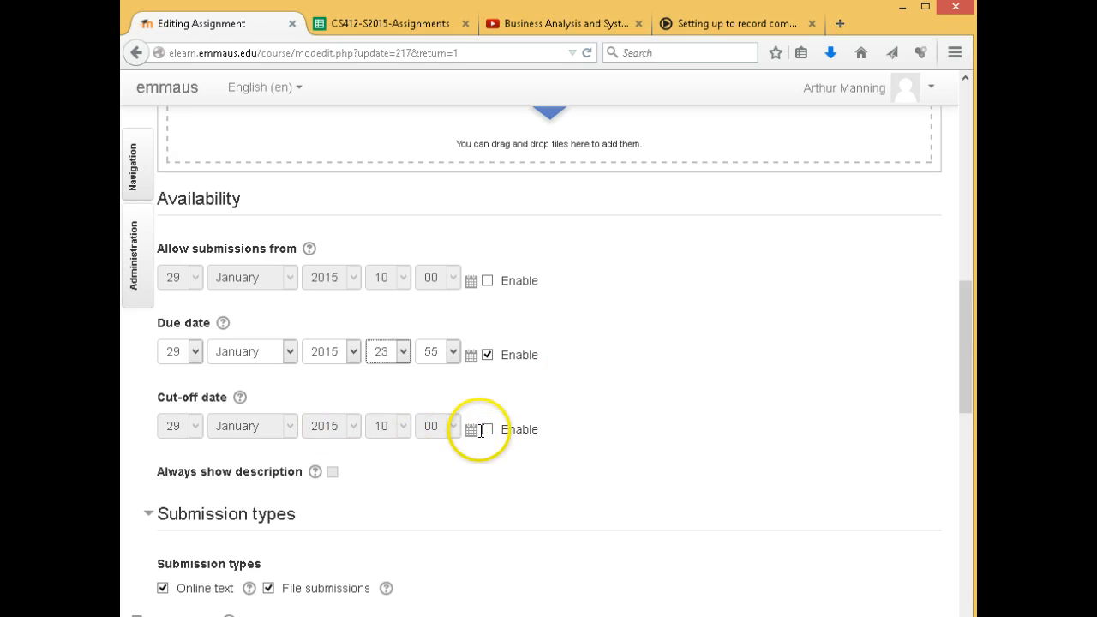
mouse_move(961, 334)
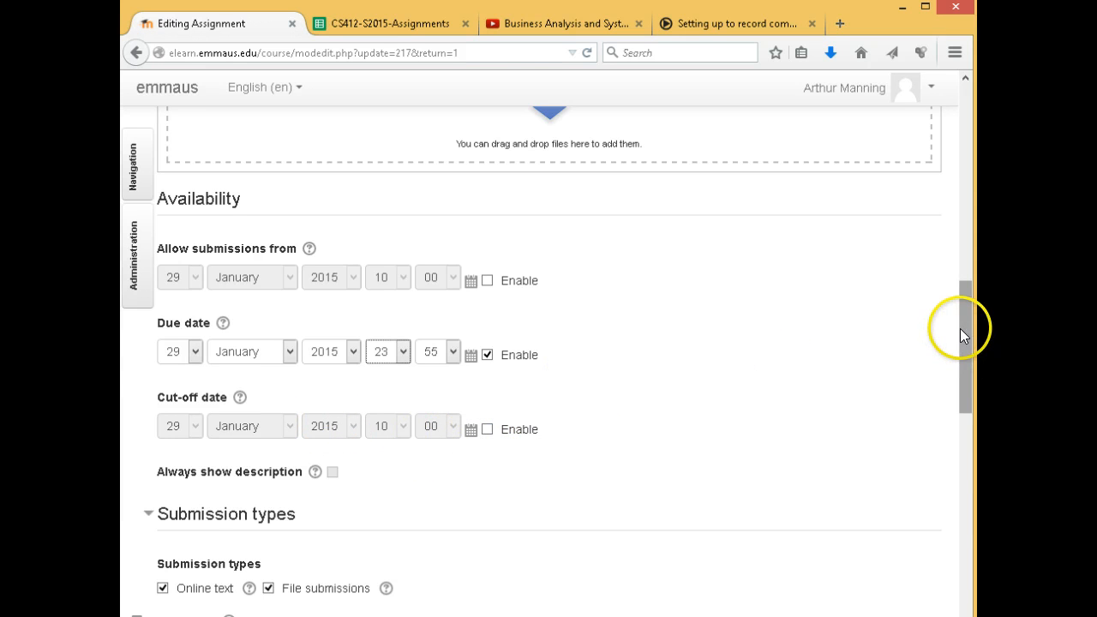
Step: Scroll through the settings form down to the save buttons
scroll(down, 3)
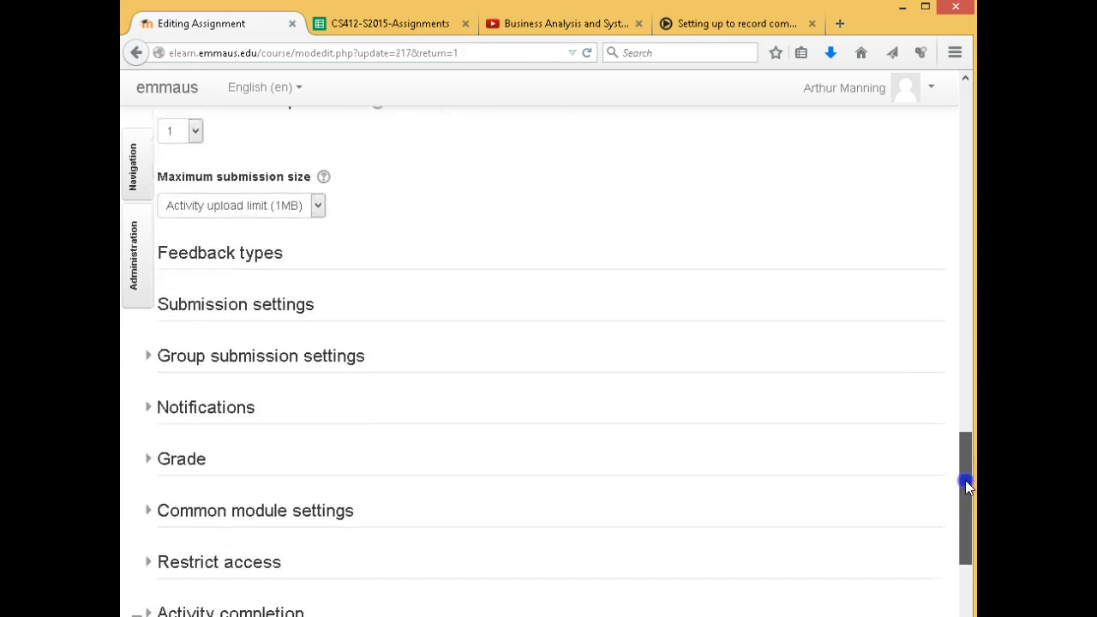
scroll(up, 3)
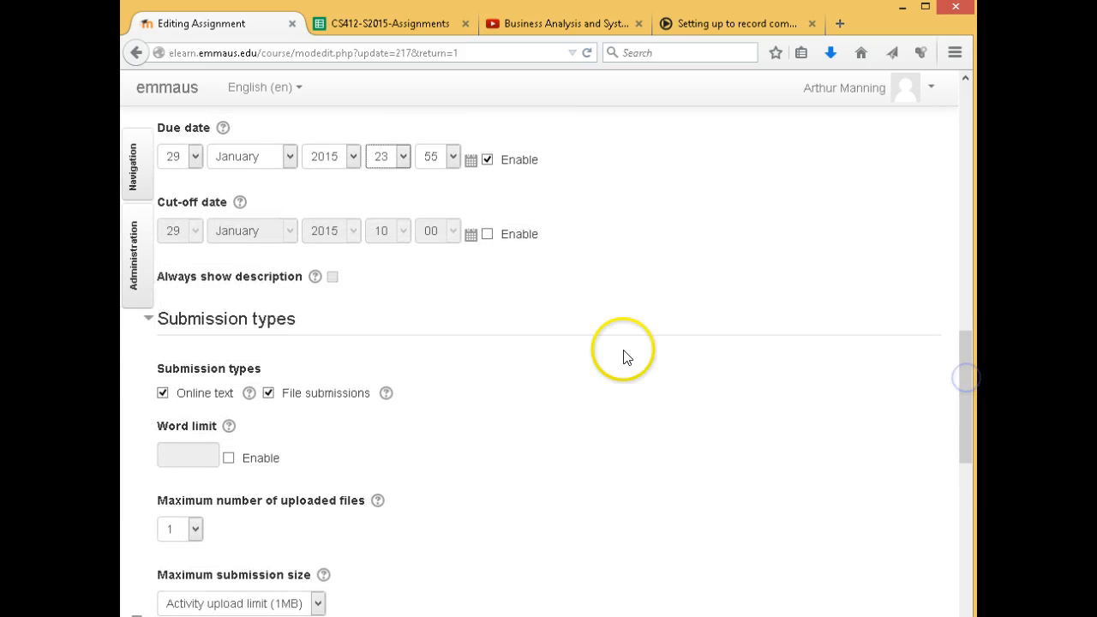
mouse_move(963, 377)
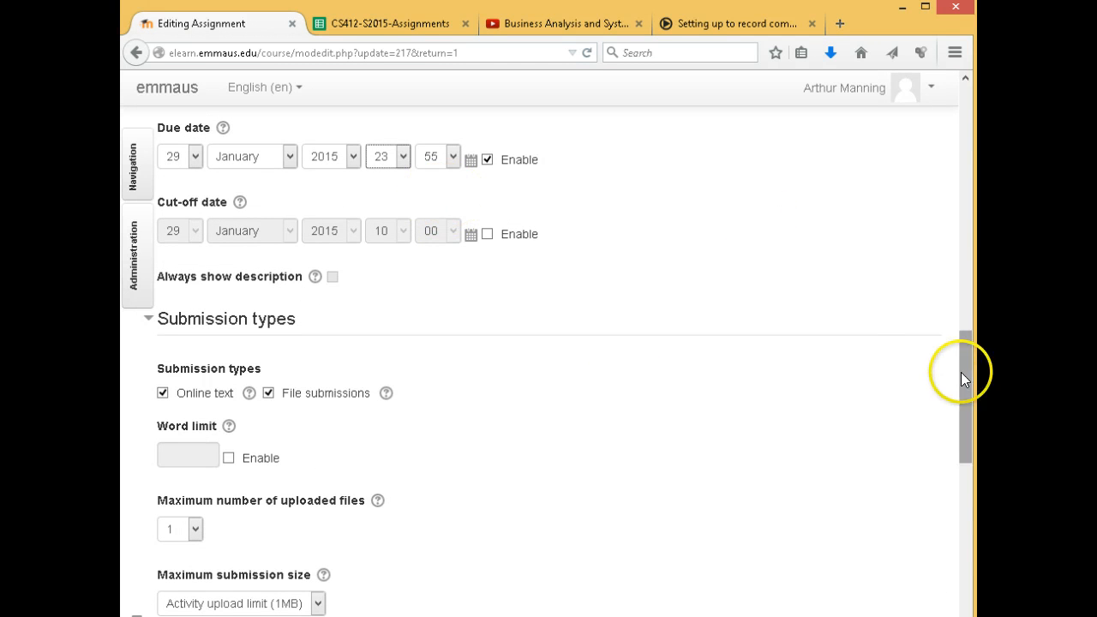
scroll(up, 3)
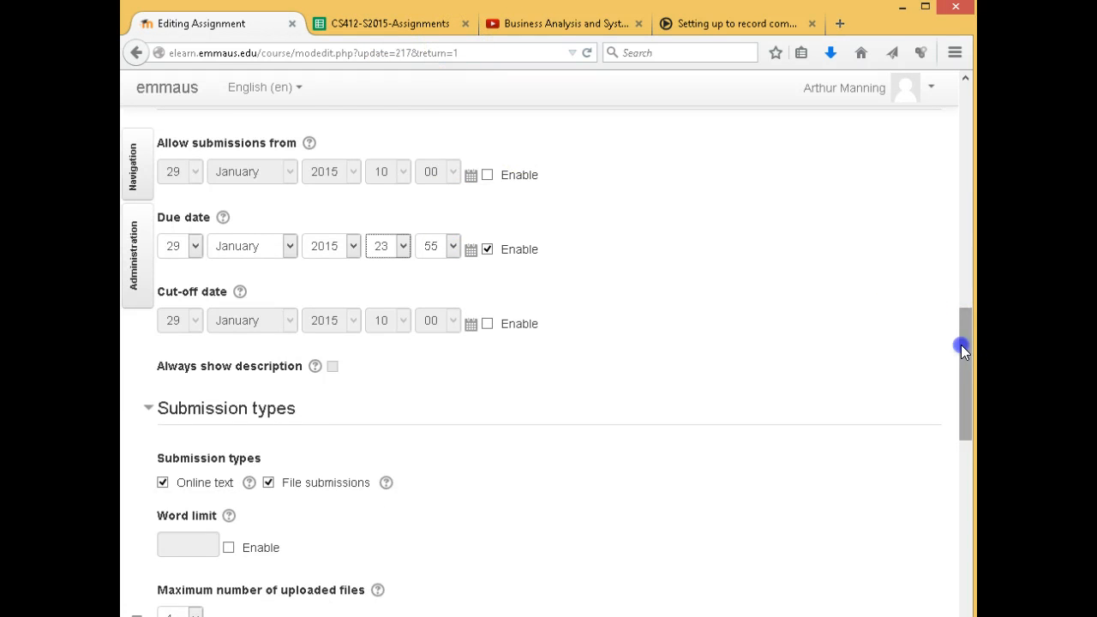
scroll(down, 3)
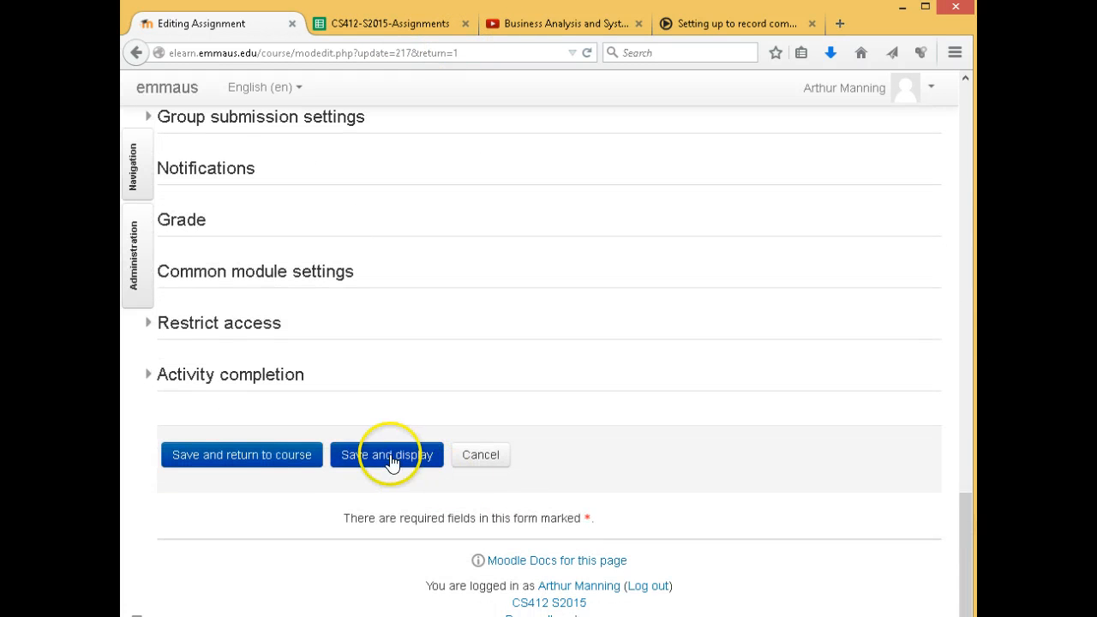
click(388, 454)
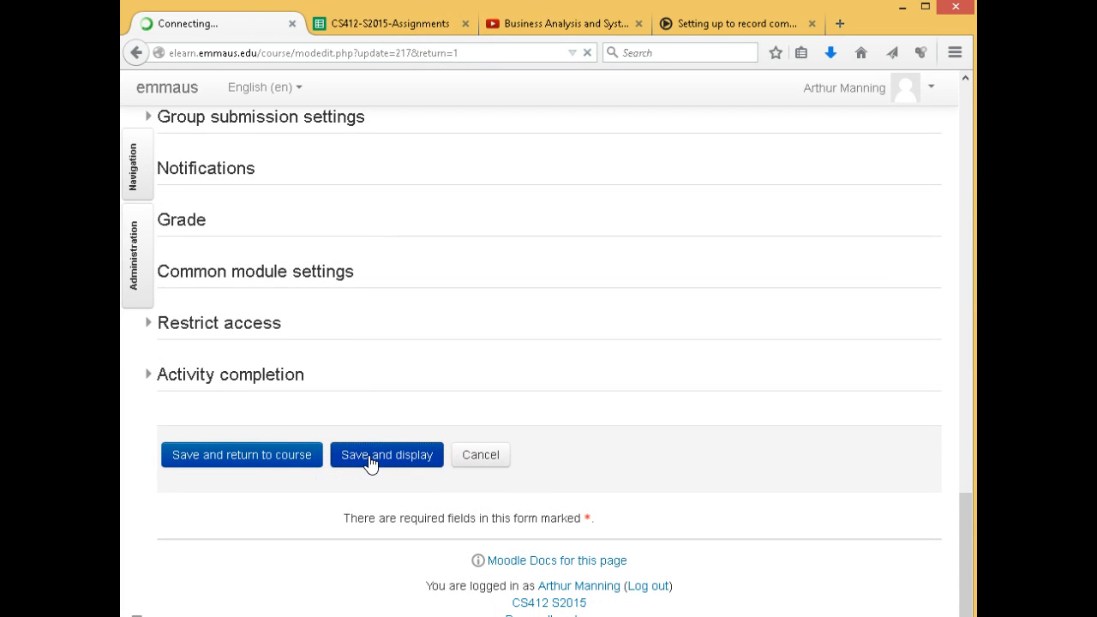
click(385, 454)
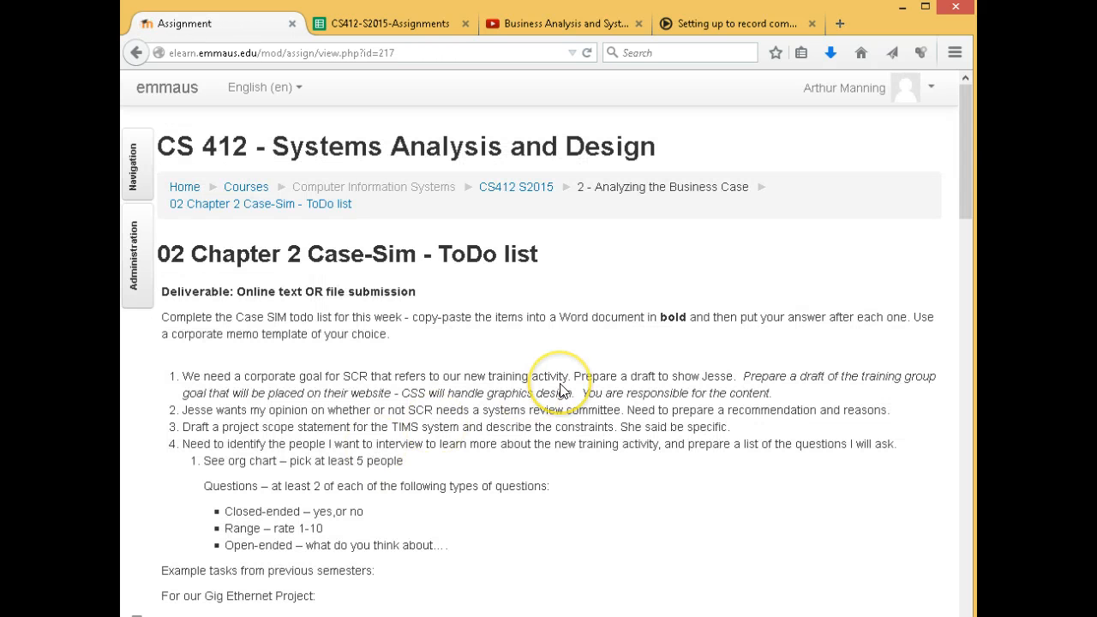
scroll(down, 3)
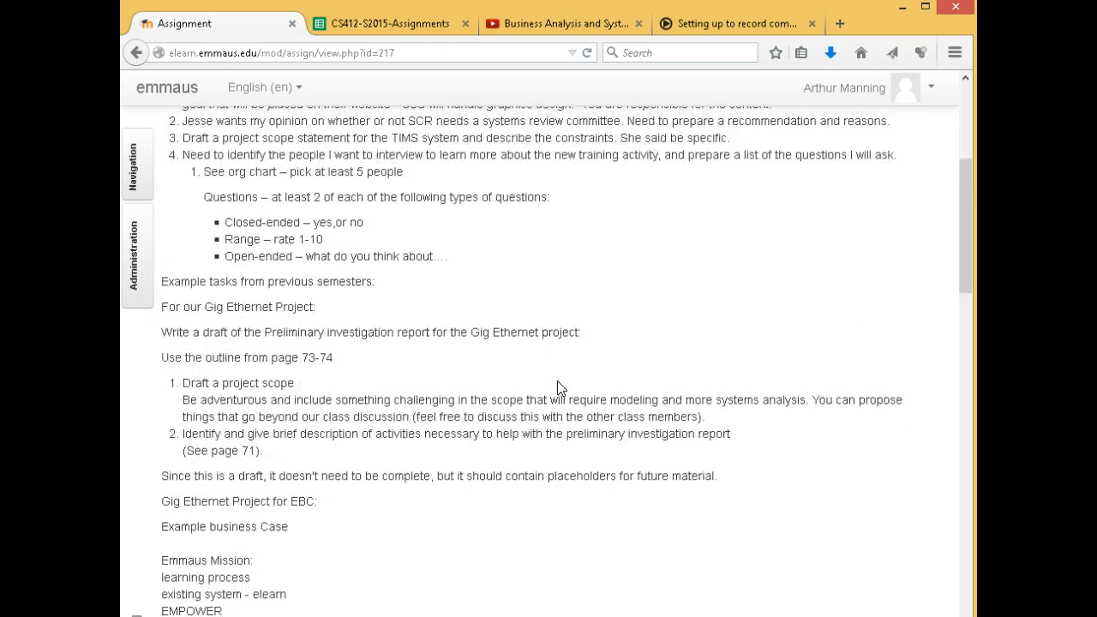
scroll(down, 3)
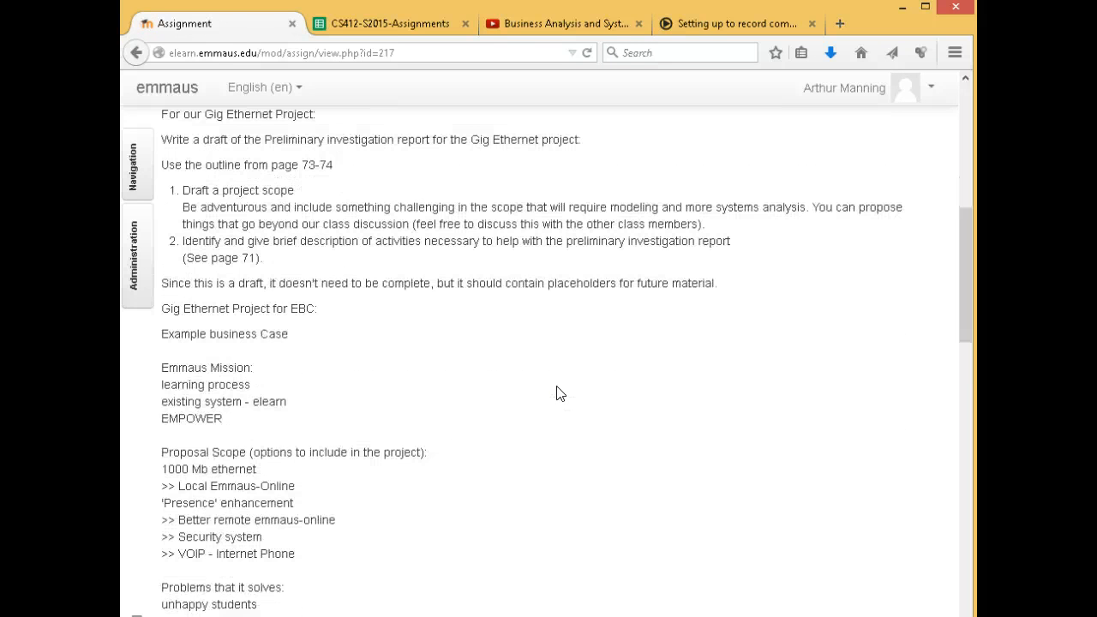
scroll(up, 3)
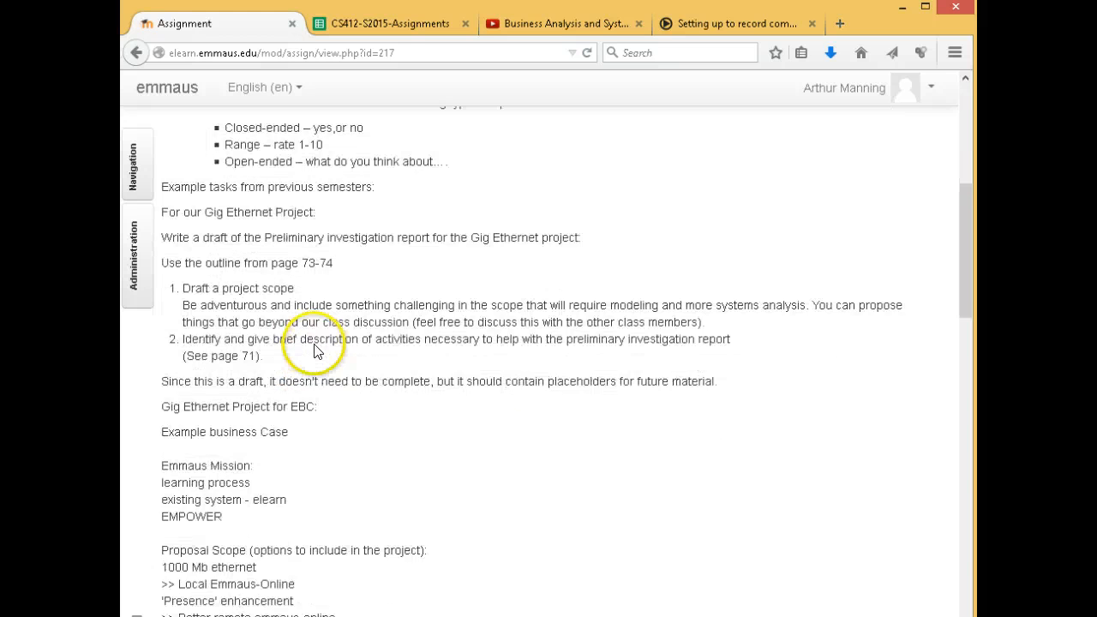
scroll(up, 3)
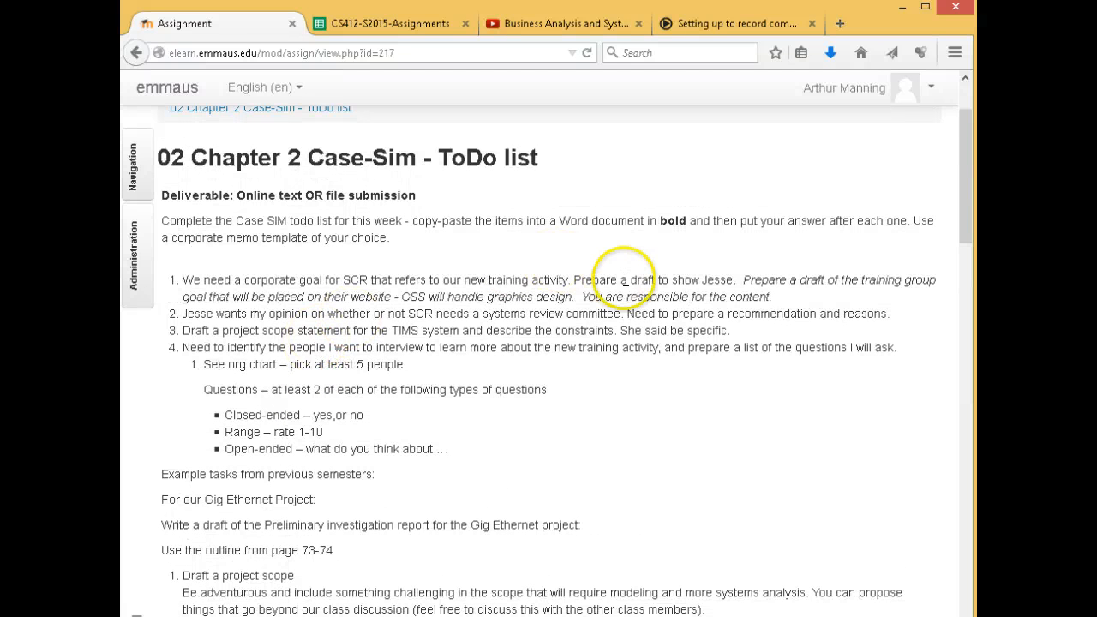
mouse_move(551, 329)
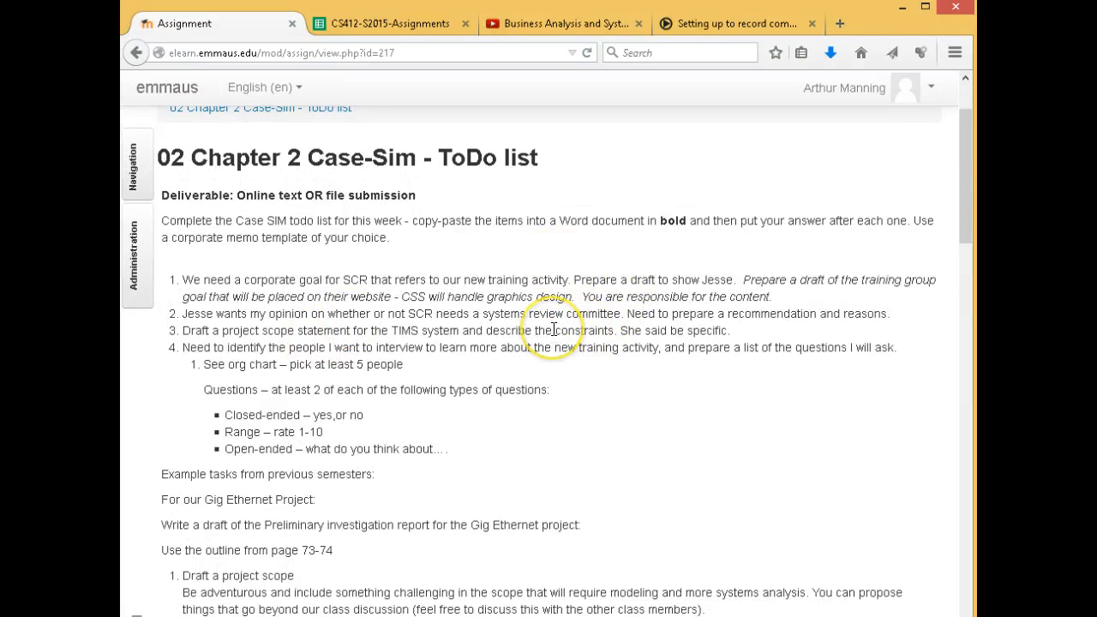
scroll(down, 3)
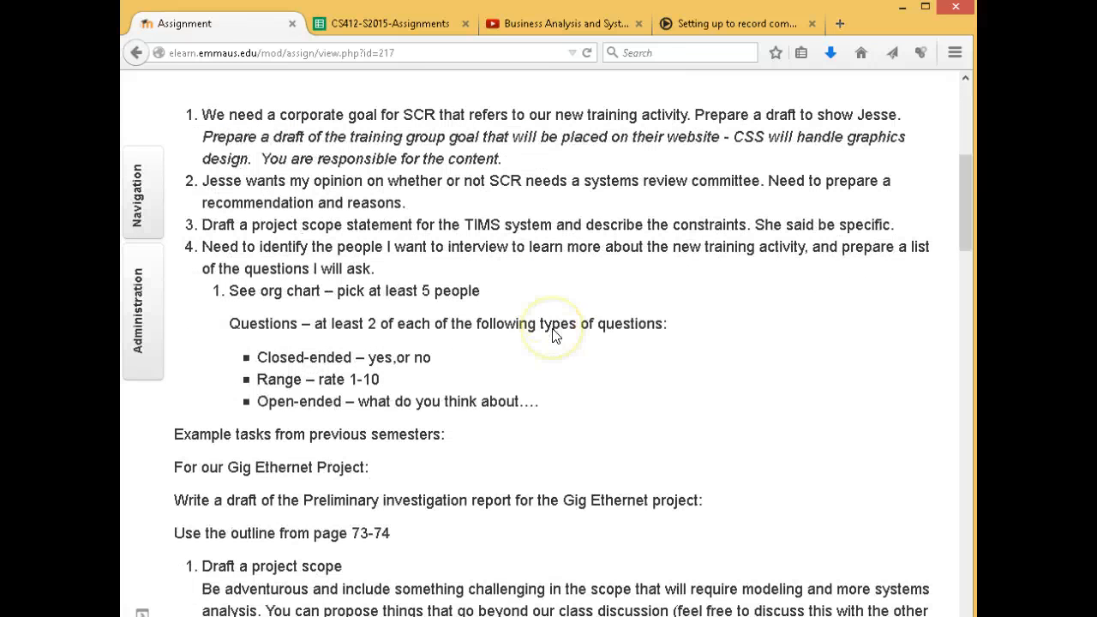
mouse_move(408, 206)
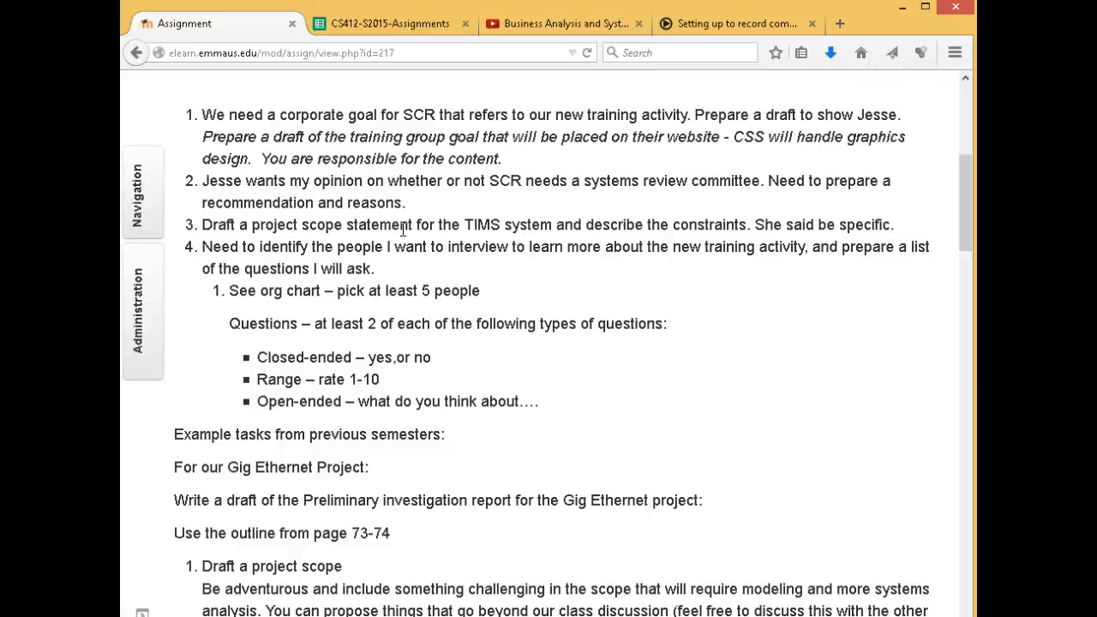
mouse_move(529, 231)
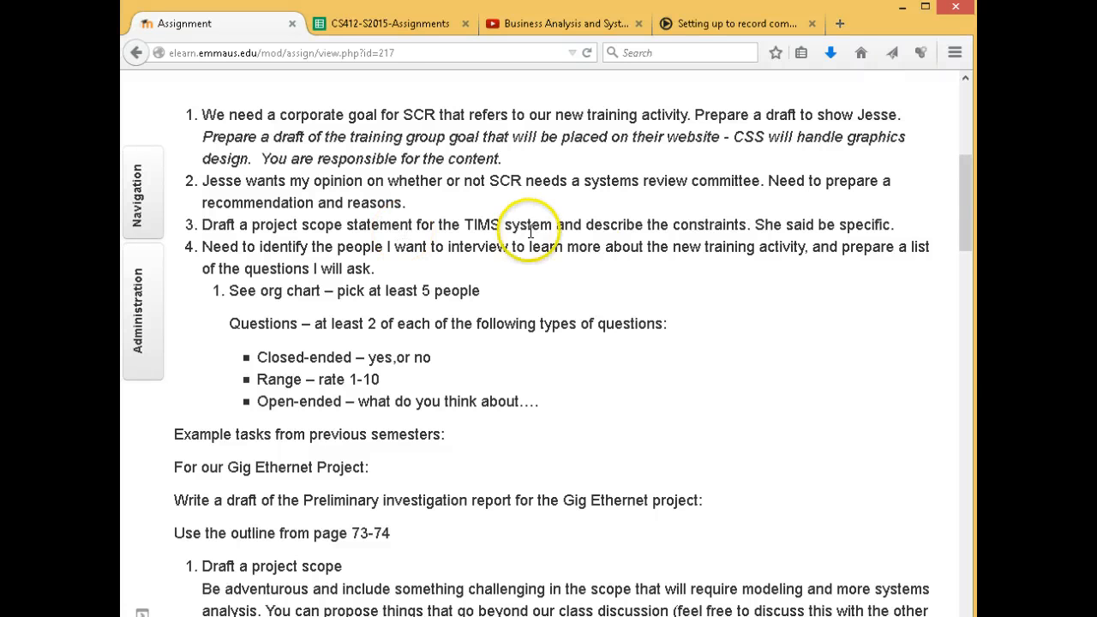
mouse_move(596, 250)
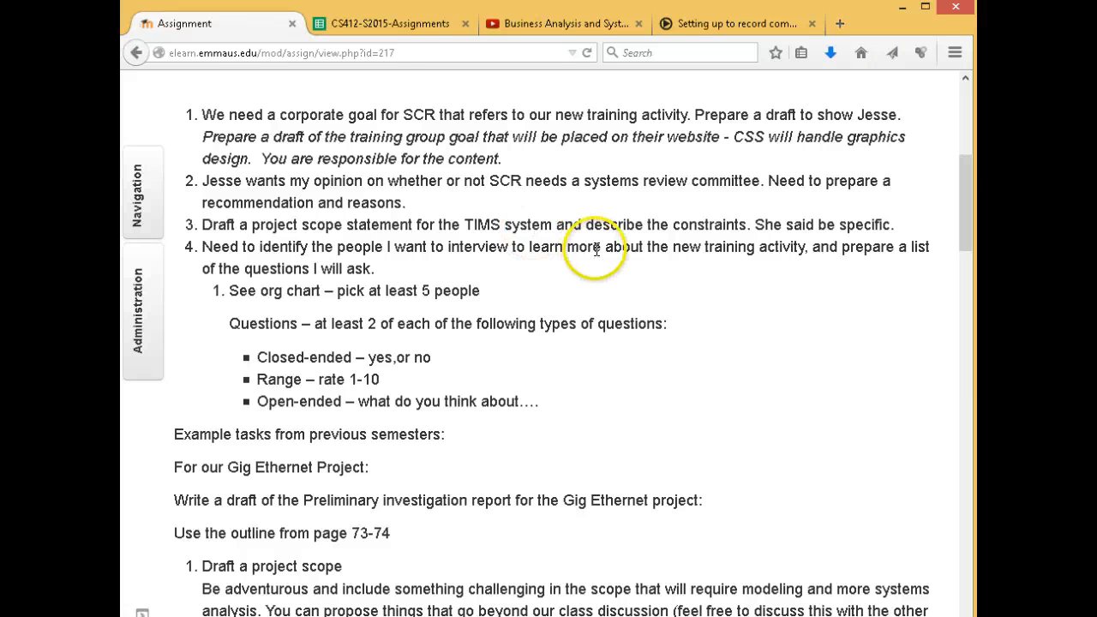
mouse_move(557, 51)
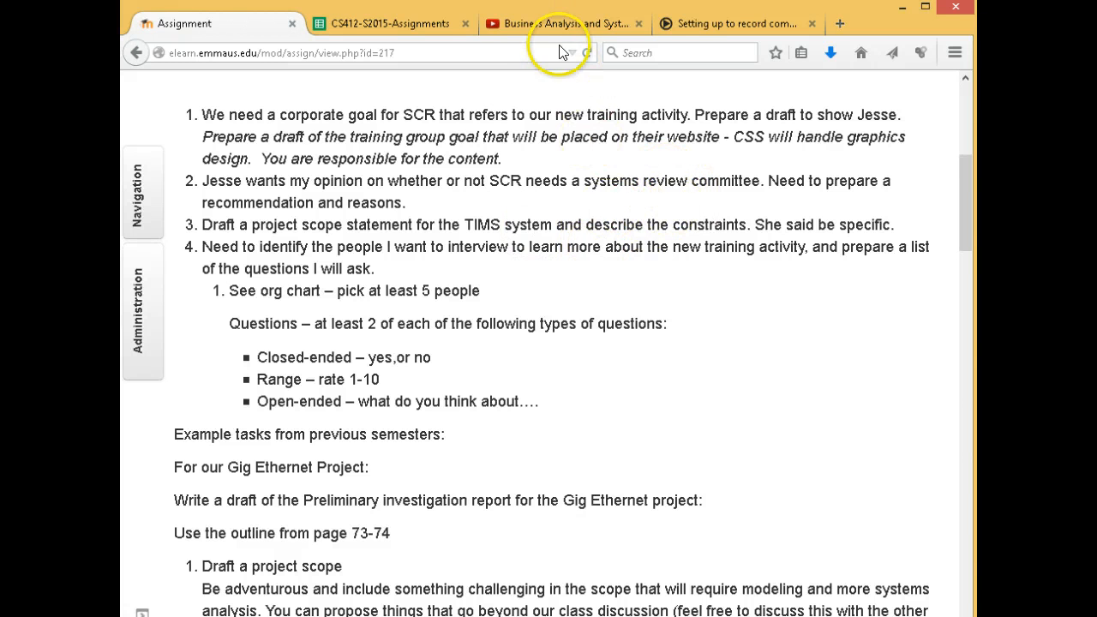
mouse_move(562, 24)
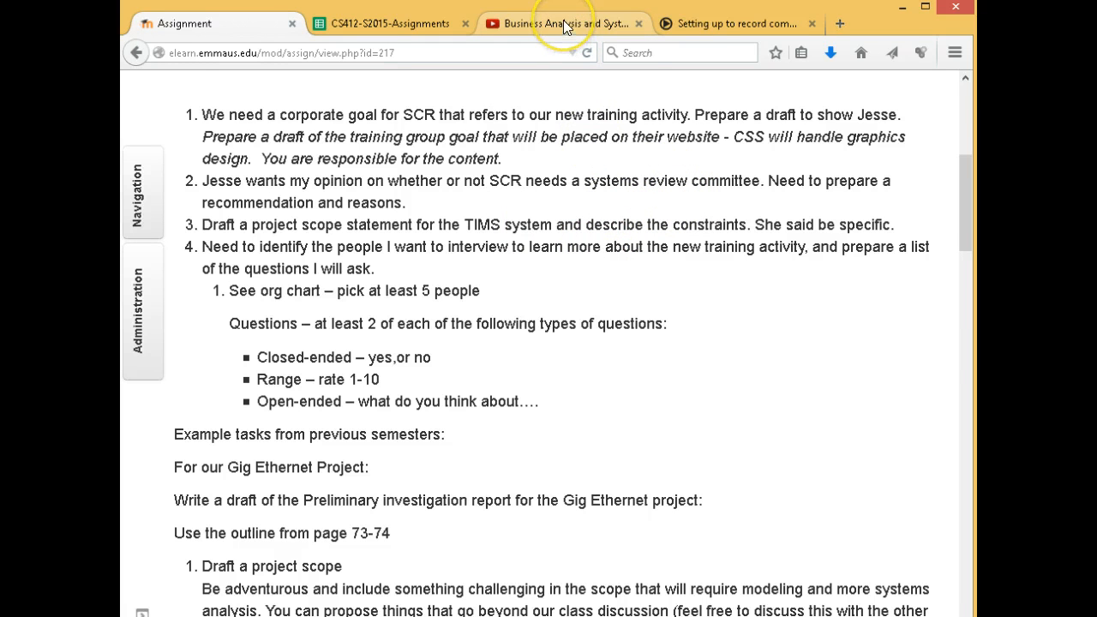
Step: Switch to the YouTube Business Analysis and SDM video page
click(562, 24)
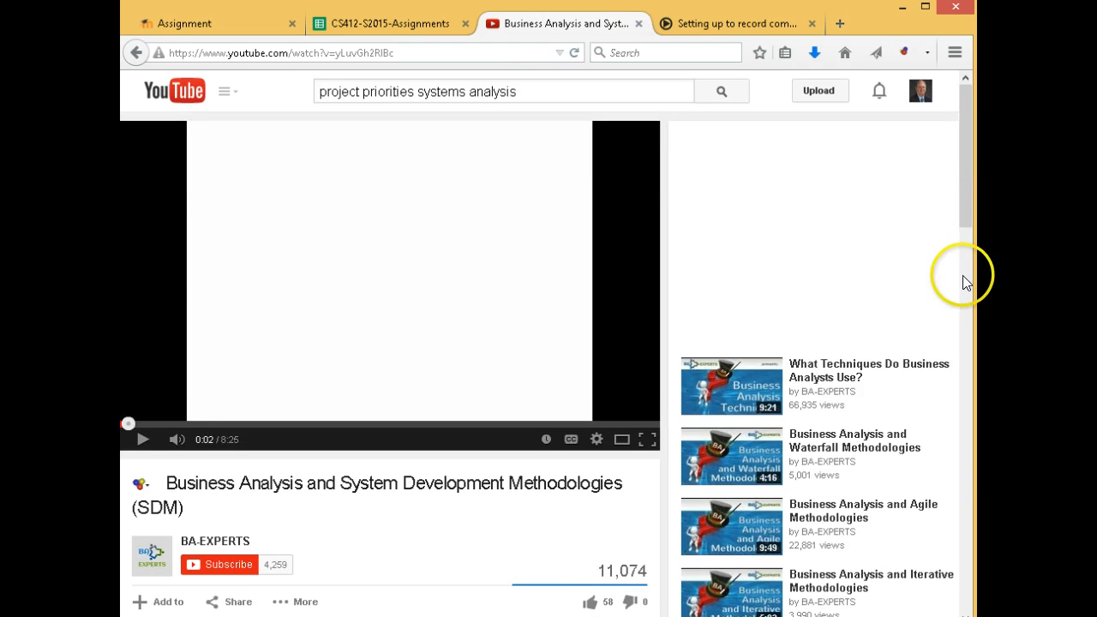
scroll(down, 3)
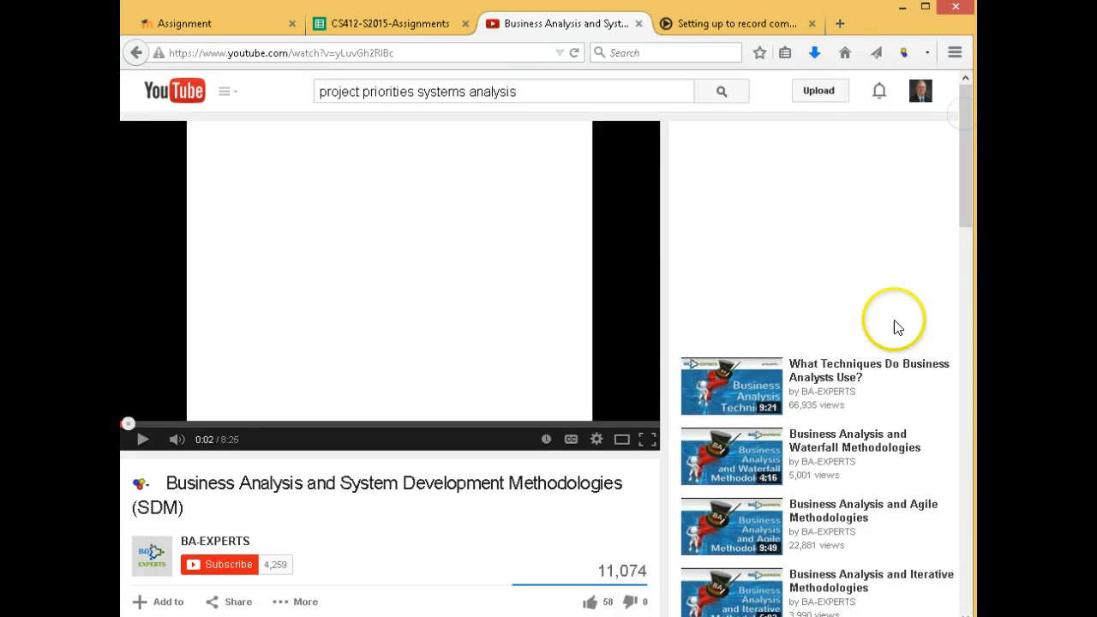
mouse_move(768, 391)
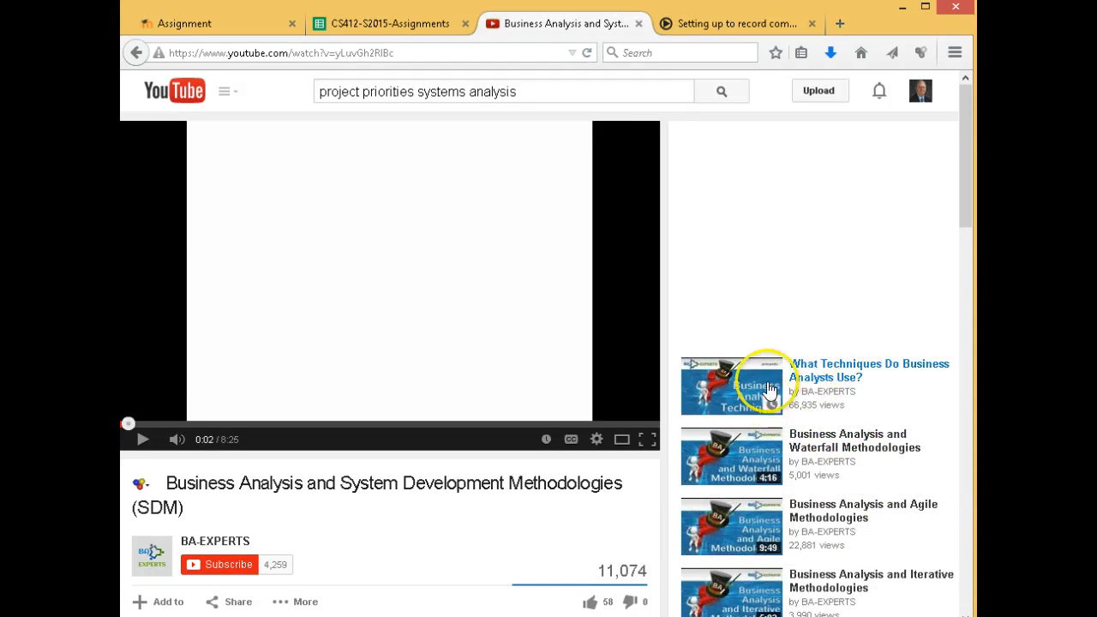
mouse_move(774, 446)
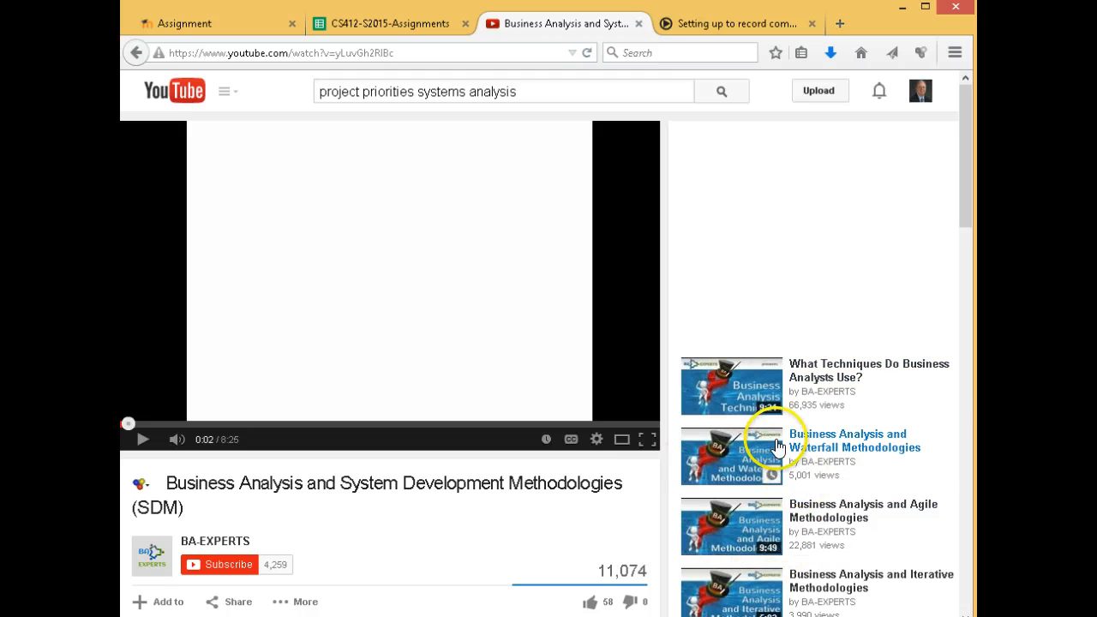
mouse_move(649, 442)
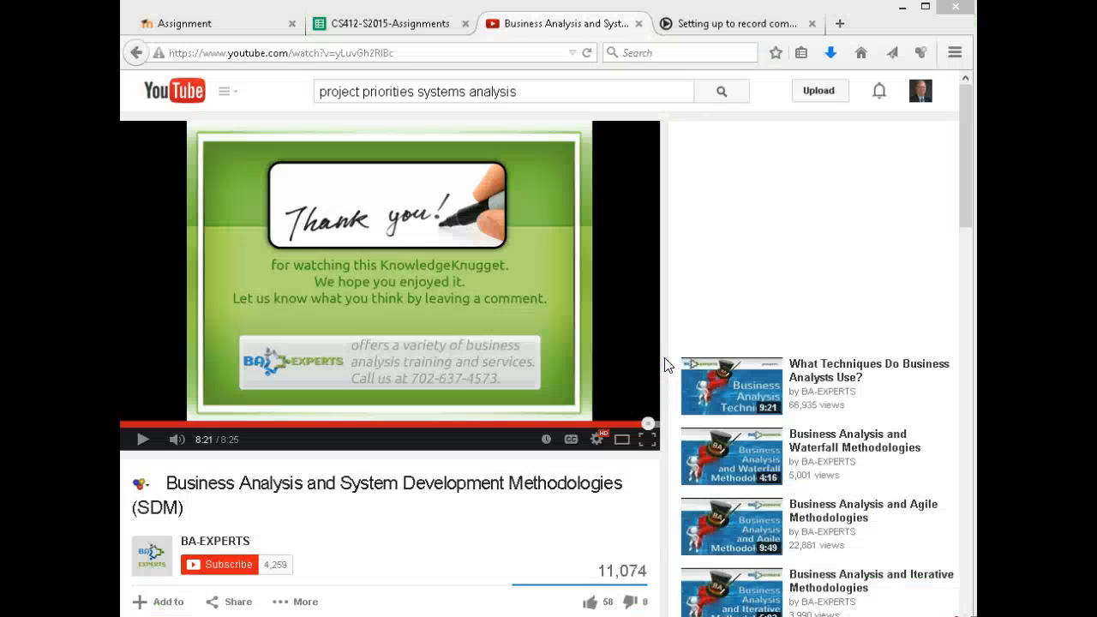
mouse_move(706, 384)
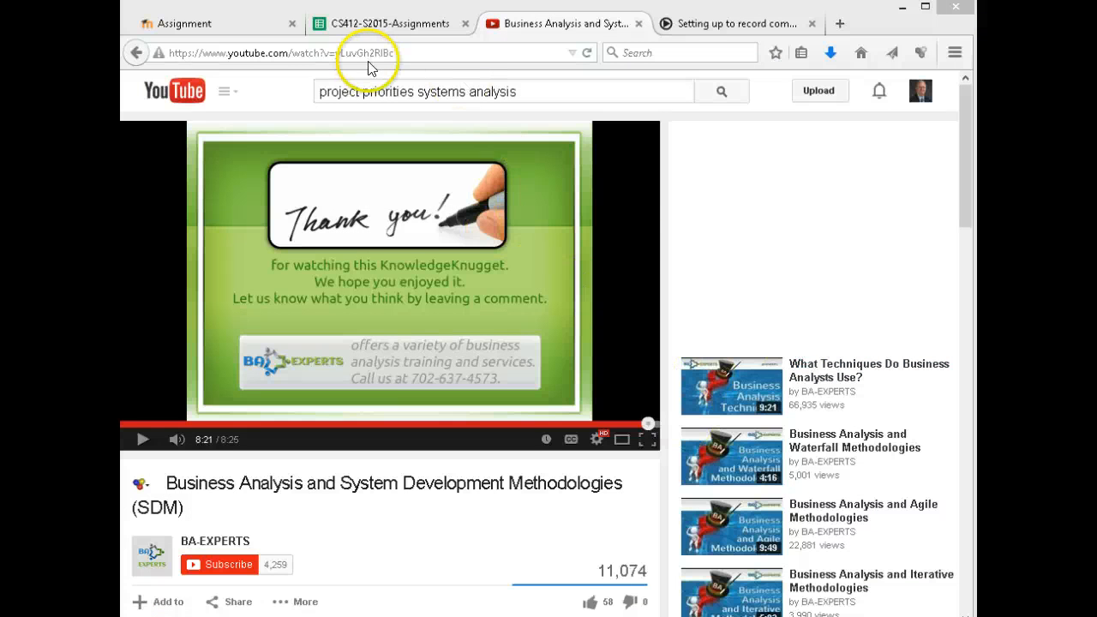
mouse_move(967, 182)
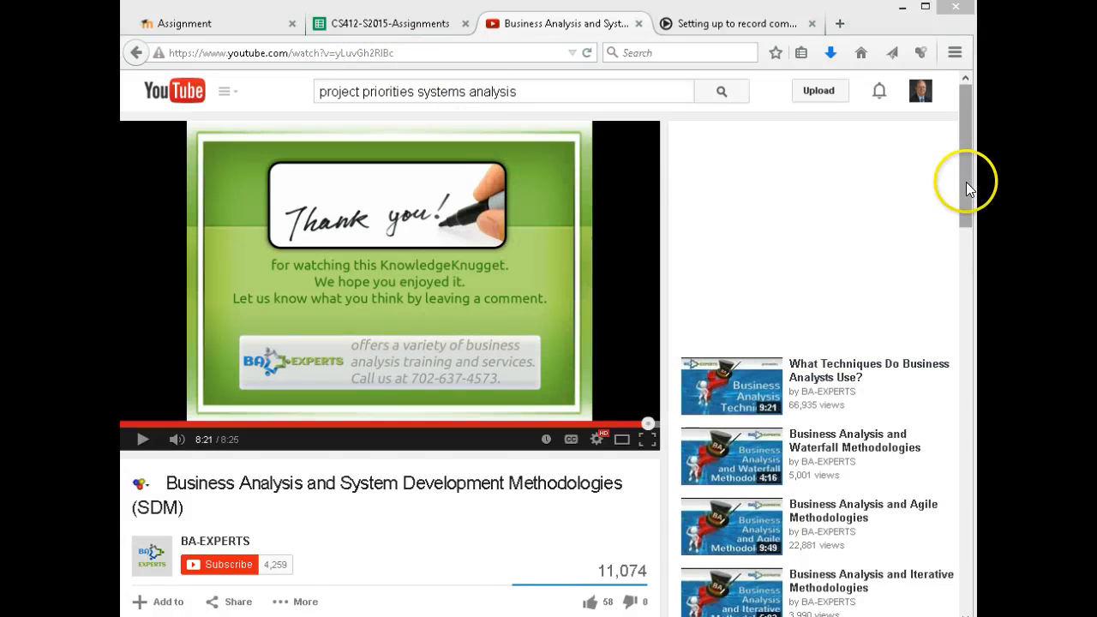
scroll(down, 3)
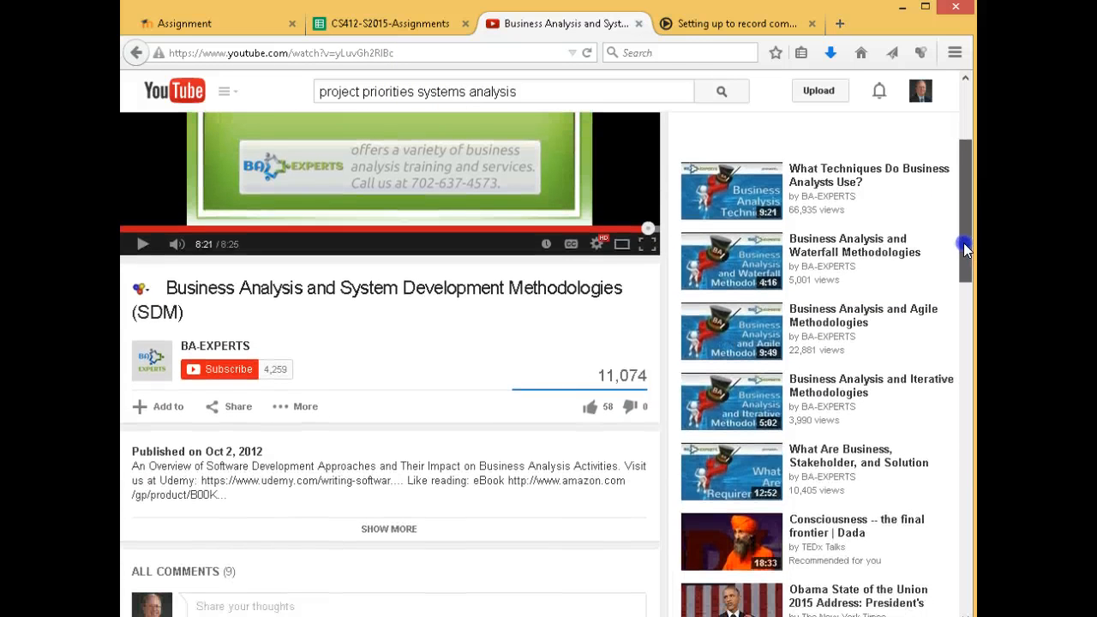
scroll(up, 3)
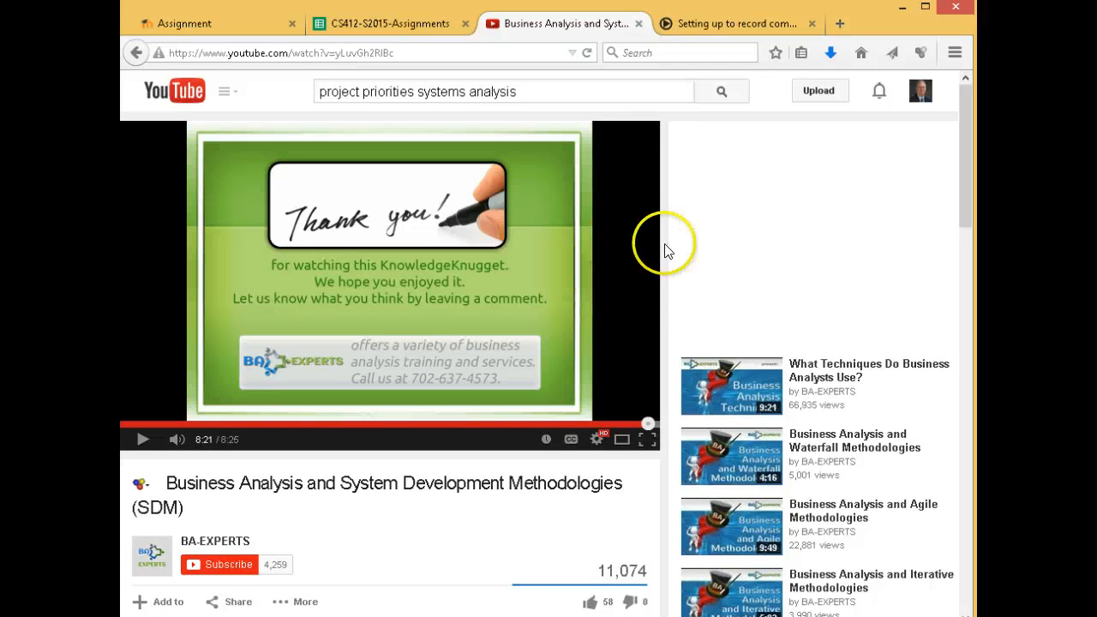
mouse_move(694, 319)
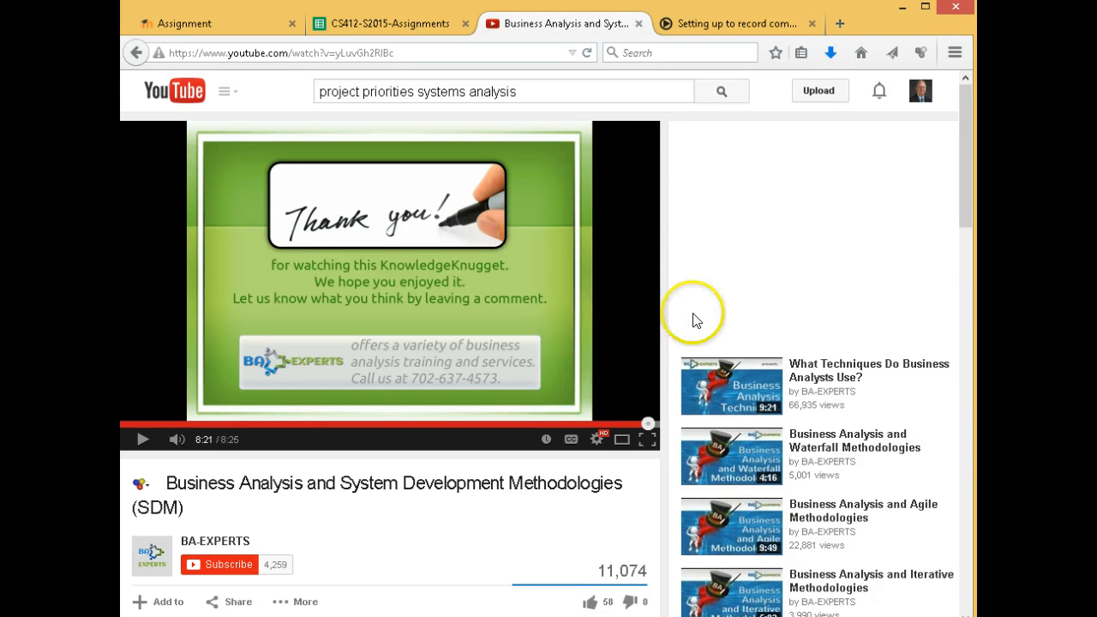
mouse_move(788, 418)
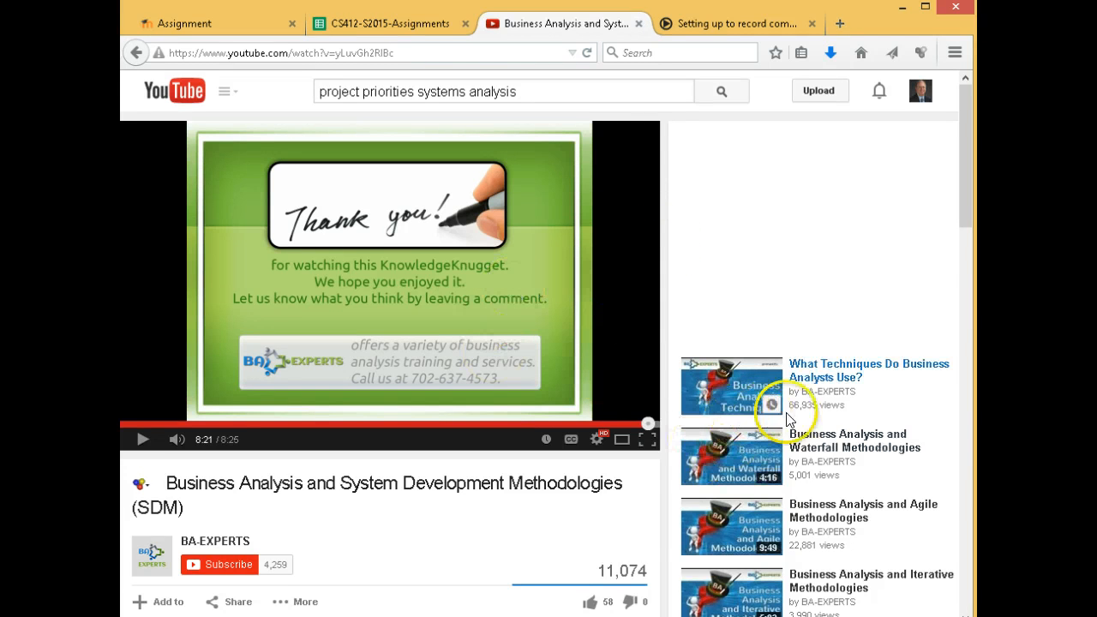
mouse_move(726, 366)
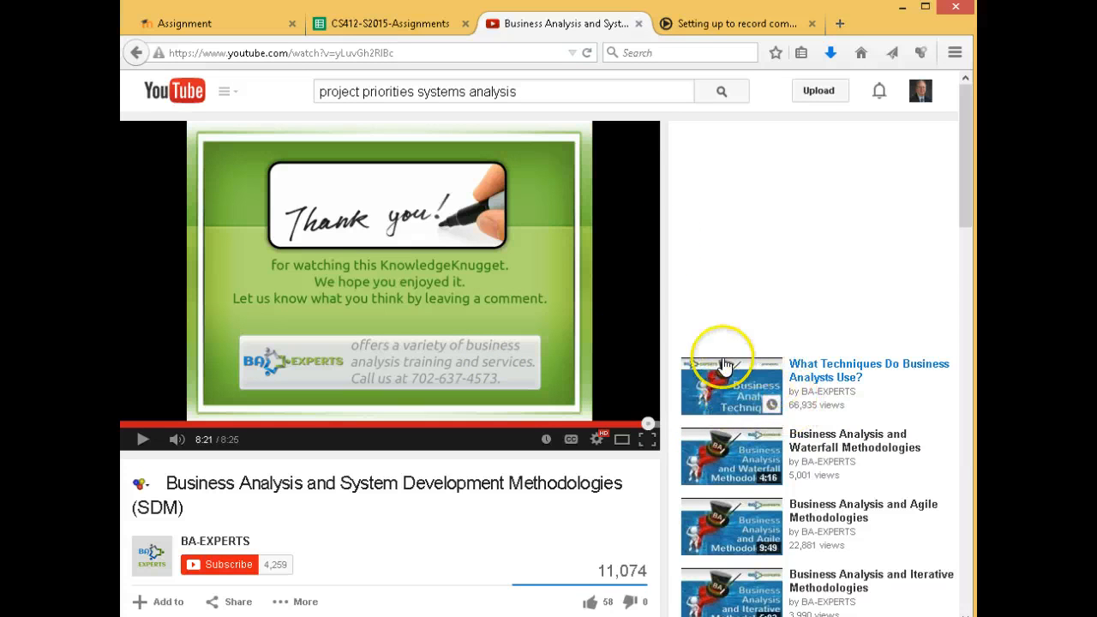
mouse_move(517, 254)
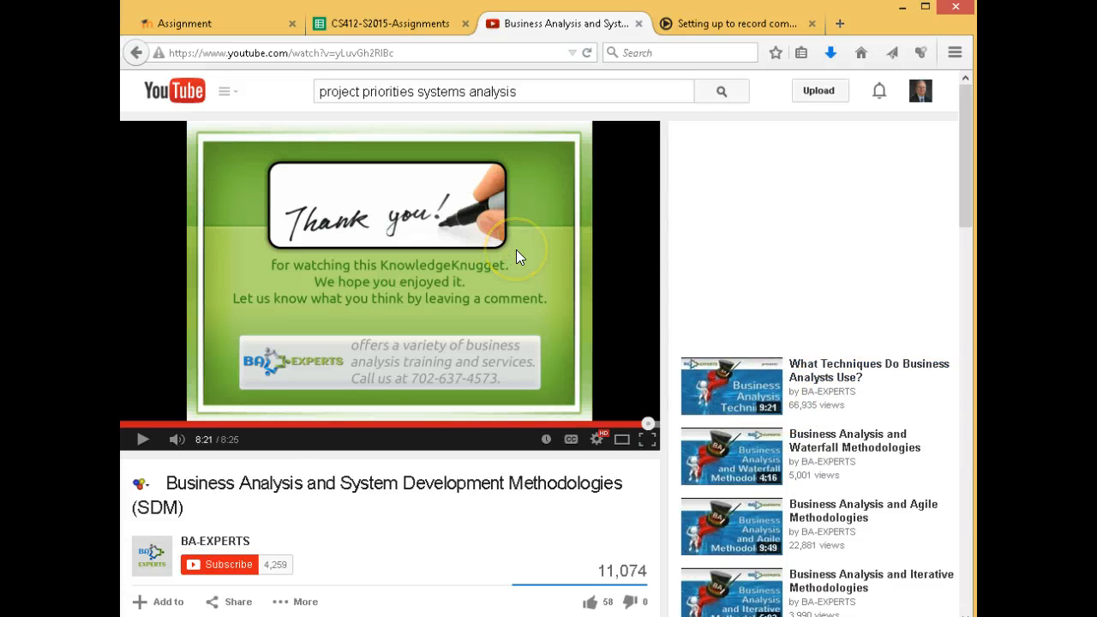
mouse_move(514, 260)
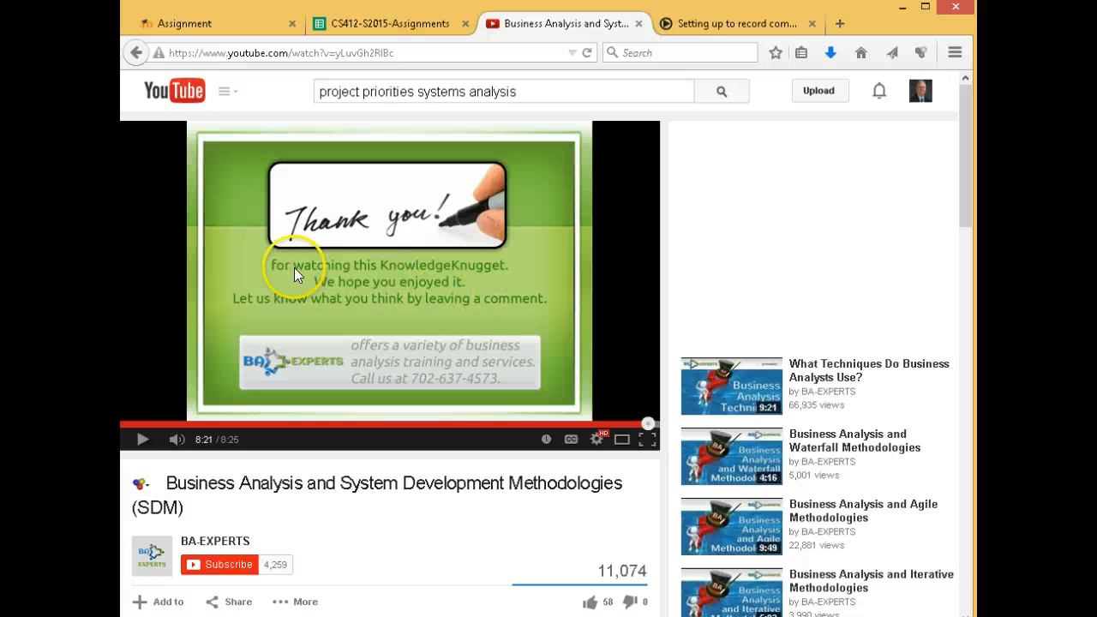
mouse_move(294, 236)
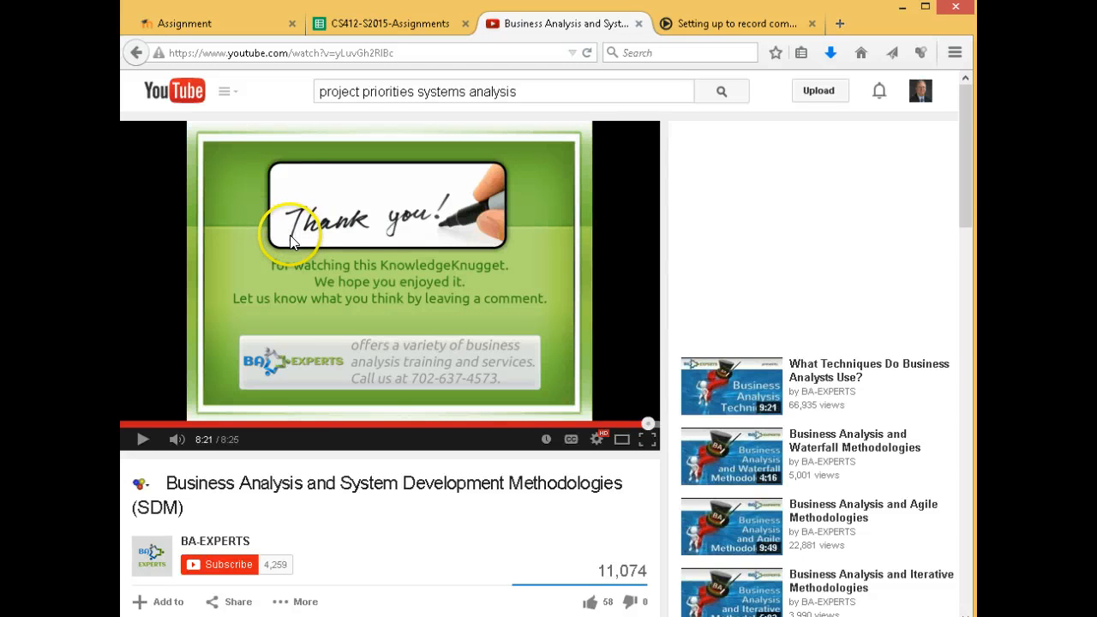
mouse_move(396, 240)
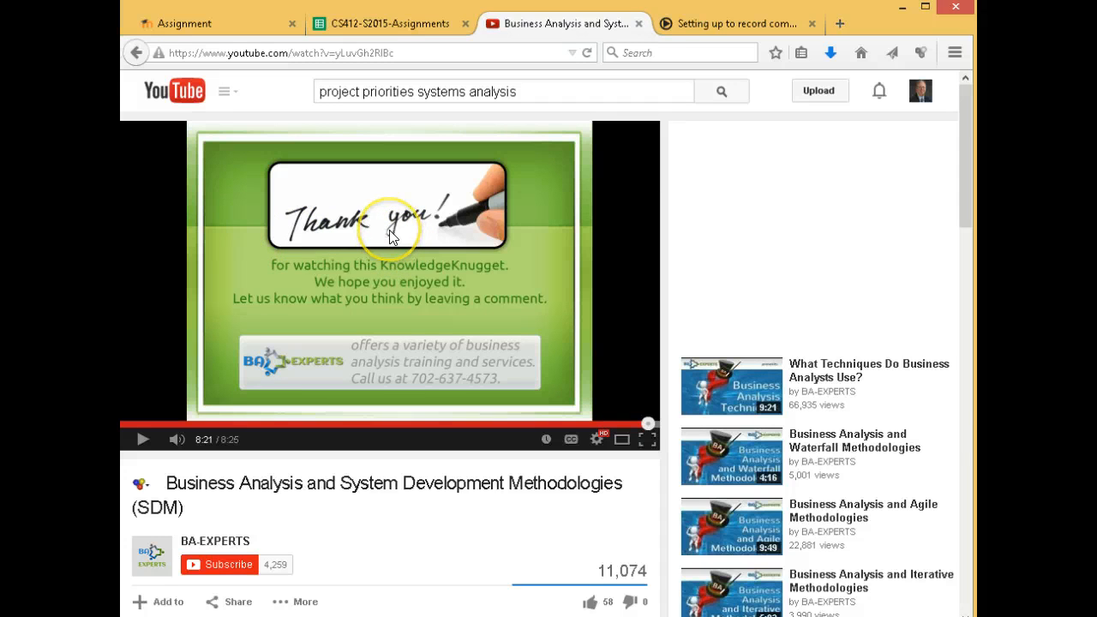
mouse_move(411, 333)
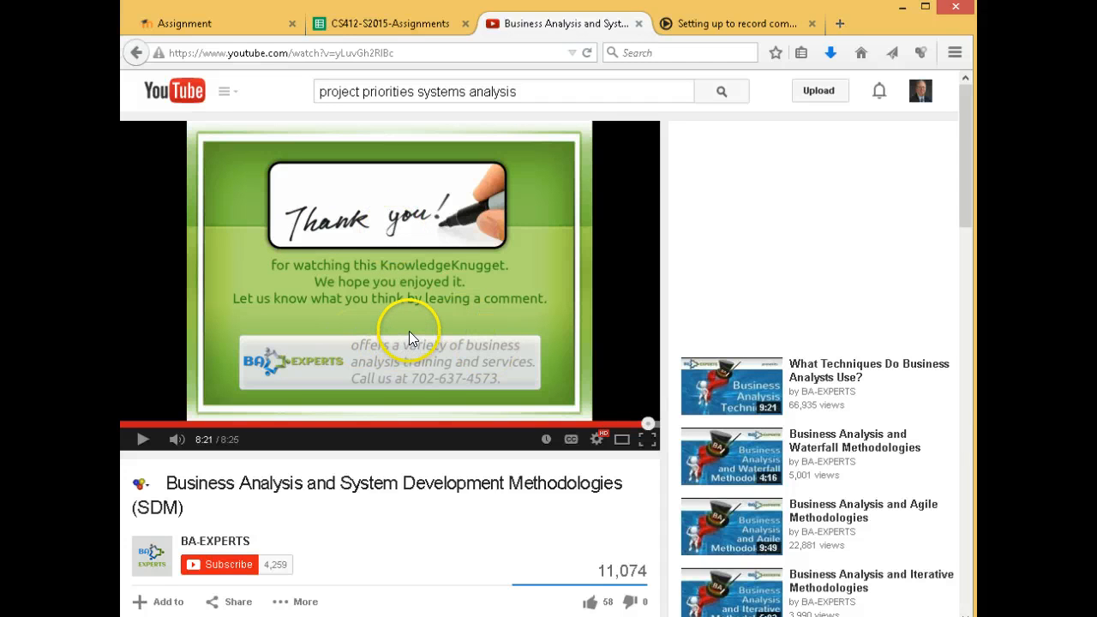
mouse_move(409, 336)
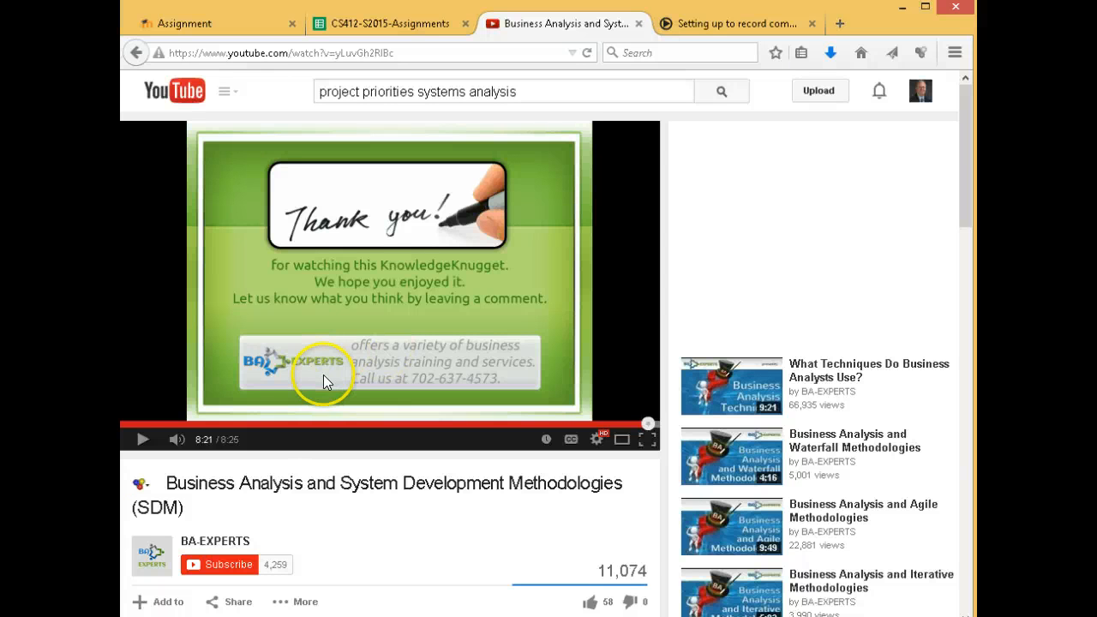
mouse_move(278, 430)
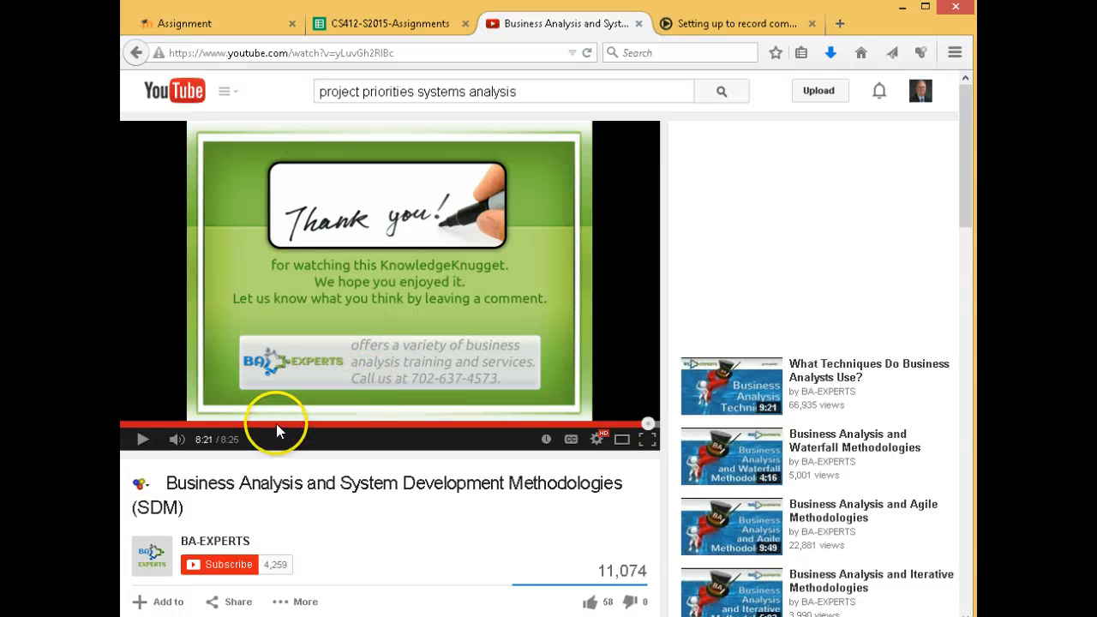
Step: Jump around the video's progress bar through the methodology slides, ending back at about 4:49
click(284, 434)
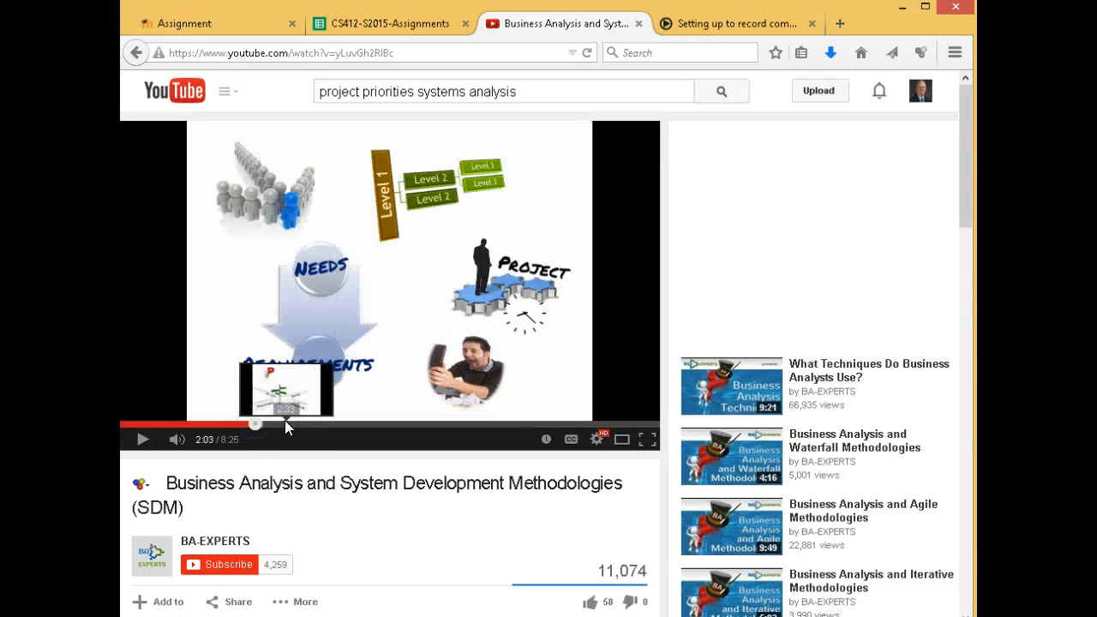
click(288, 425)
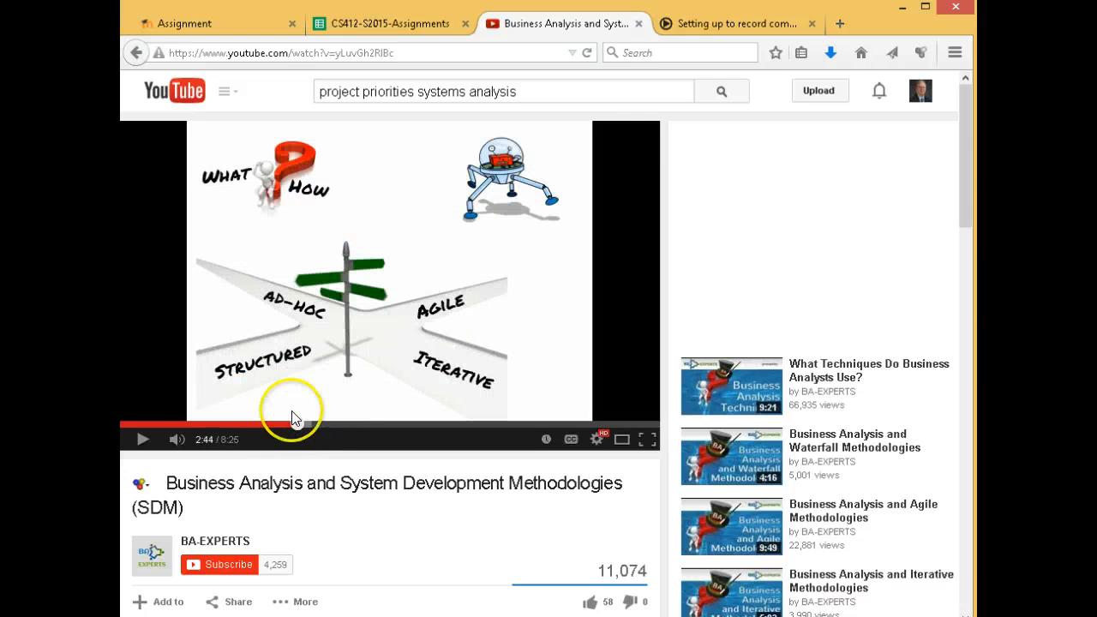
mouse_move(407, 370)
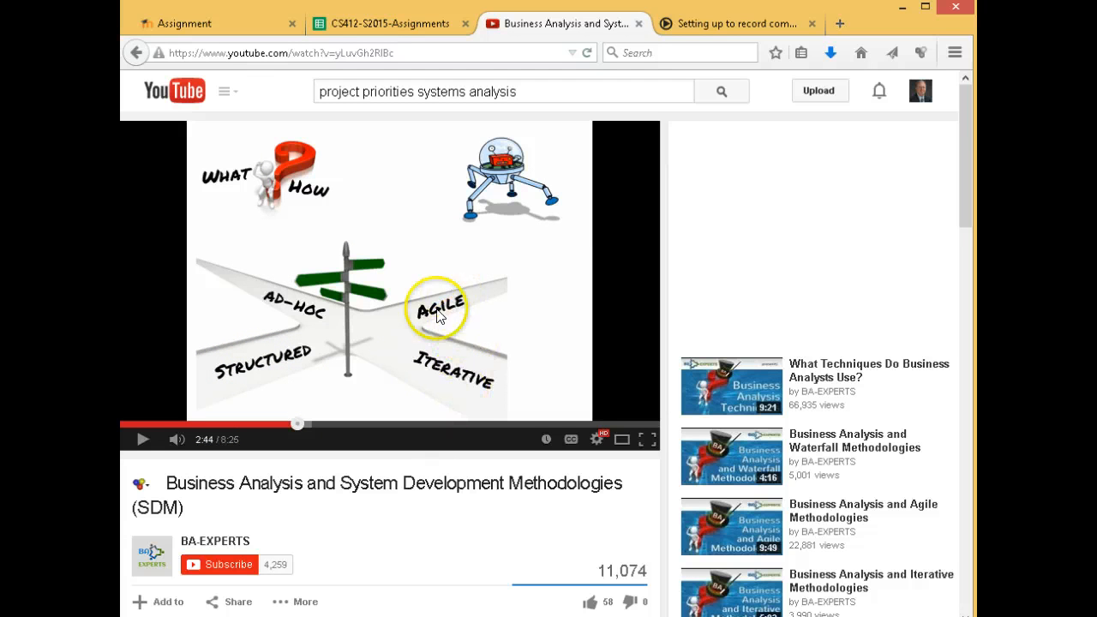
mouse_move(486, 360)
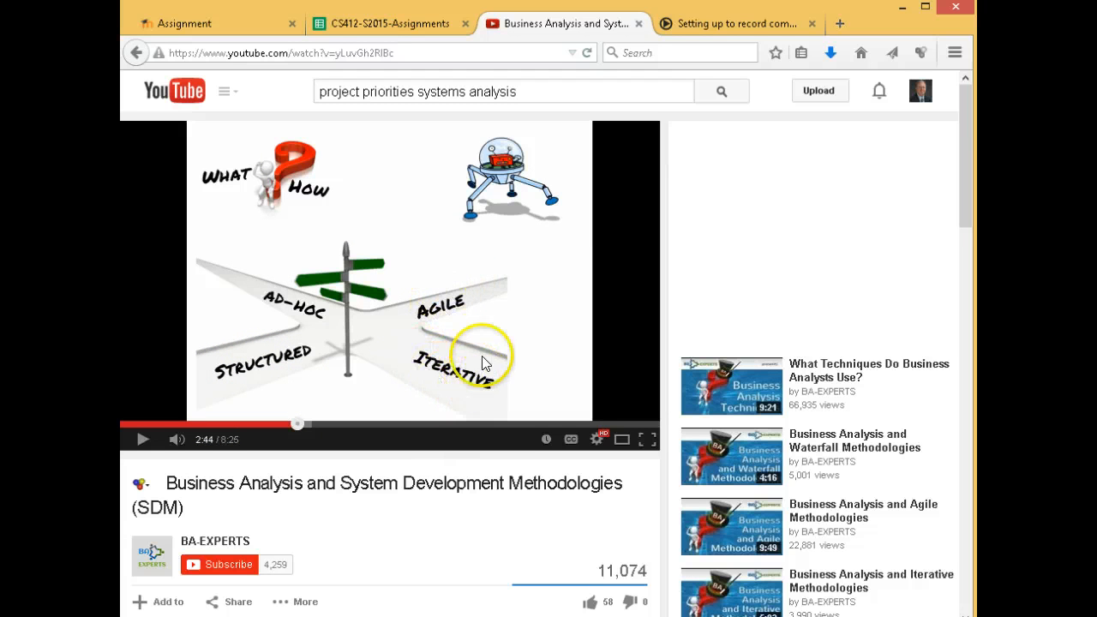
mouse_move(437, 380)
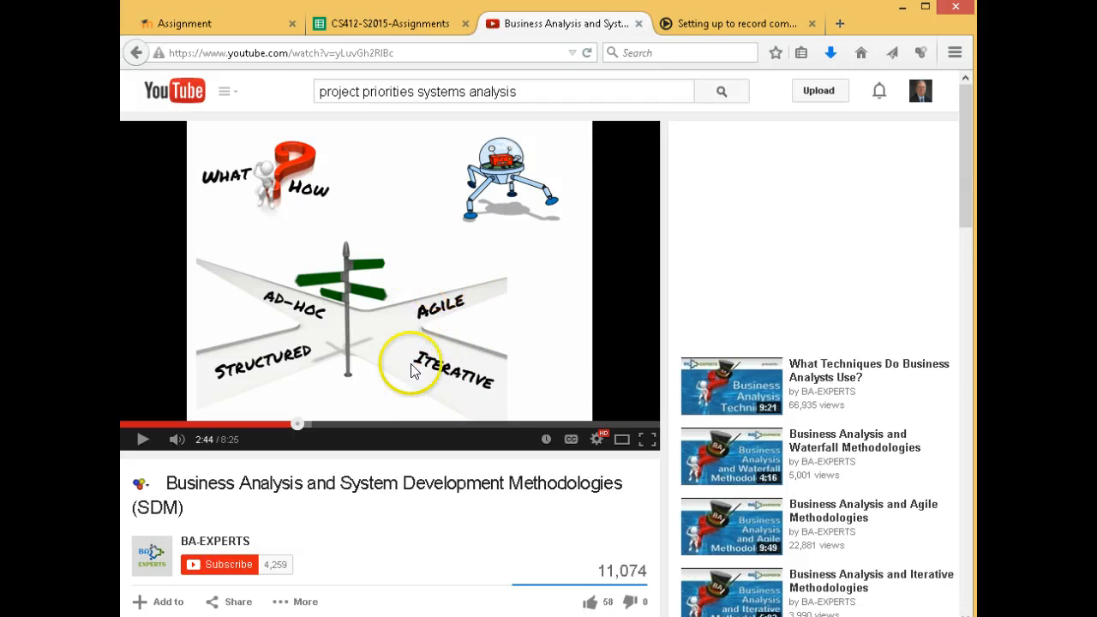
mouse_move(420, 408)
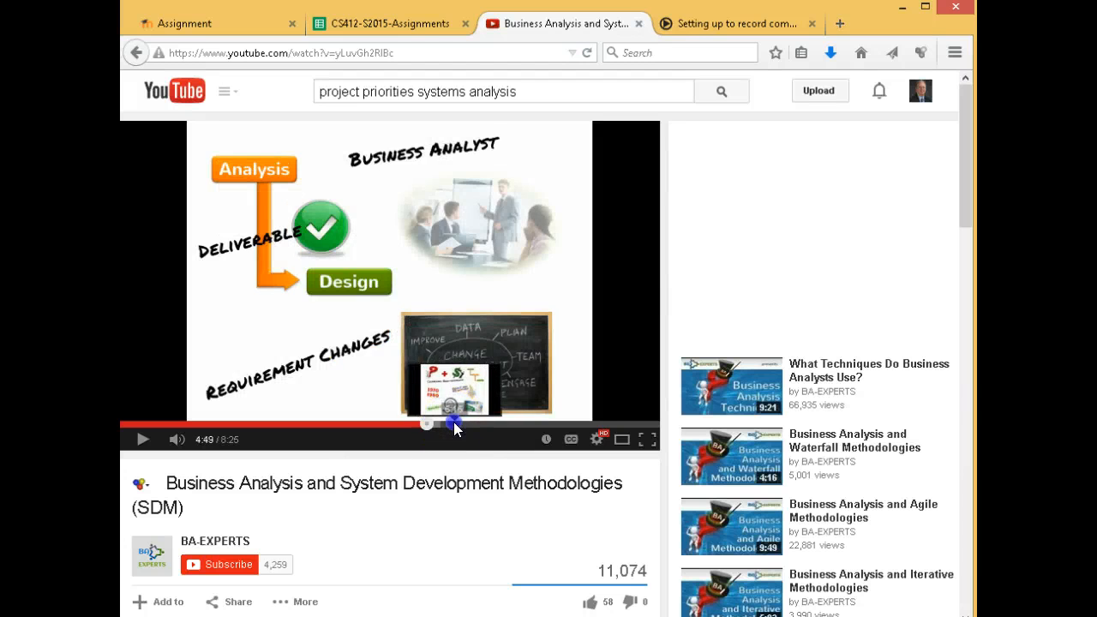
click(471, 425)
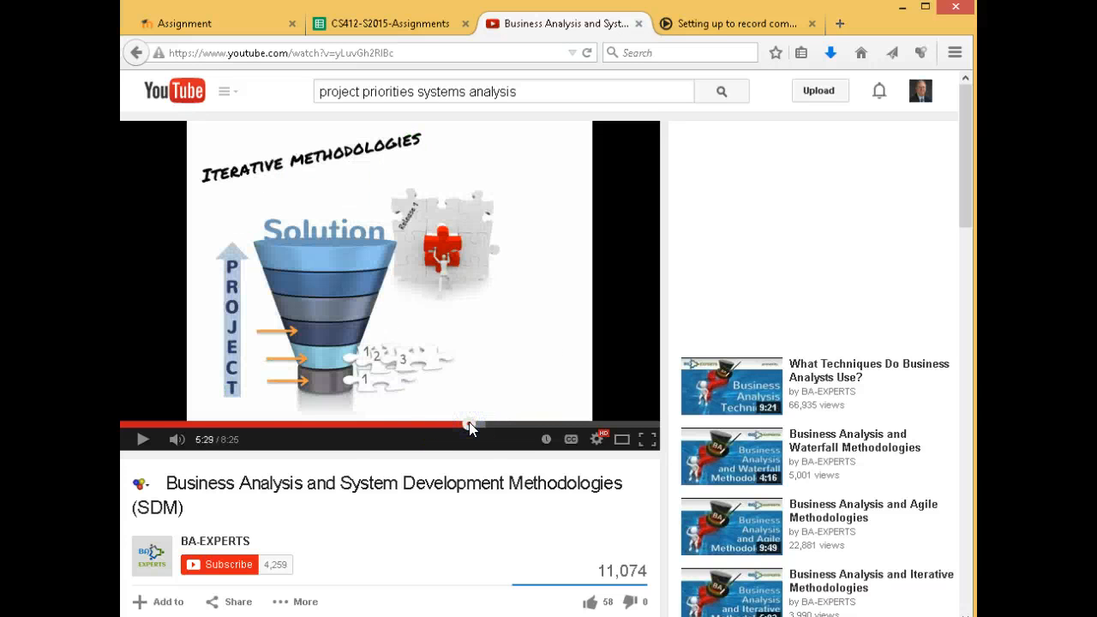
mouse_move(468, 429)
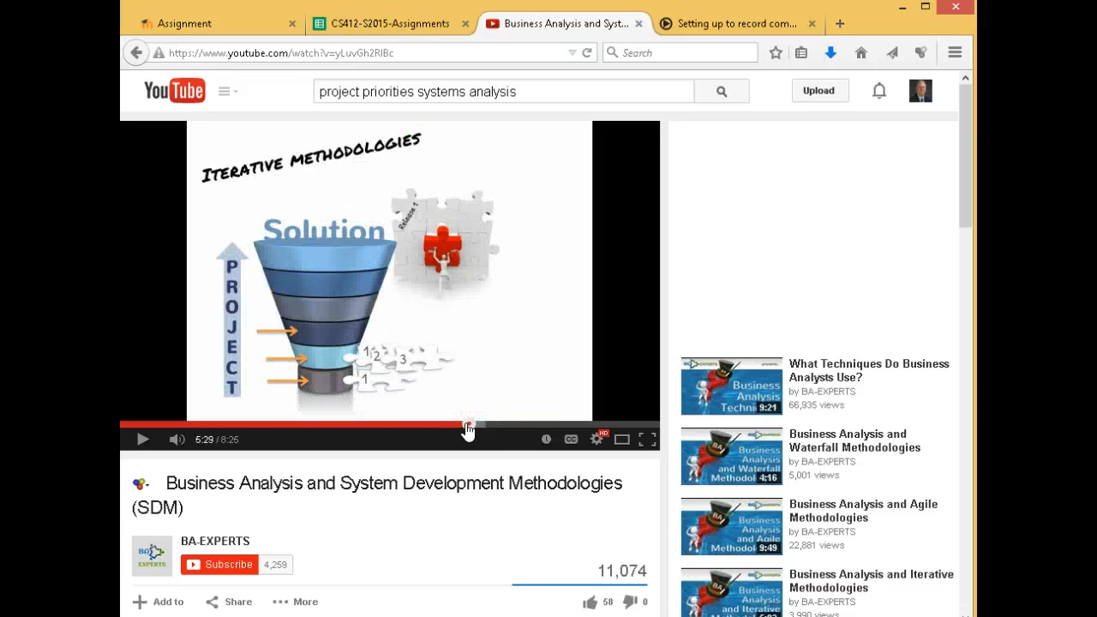
click(454, 422)
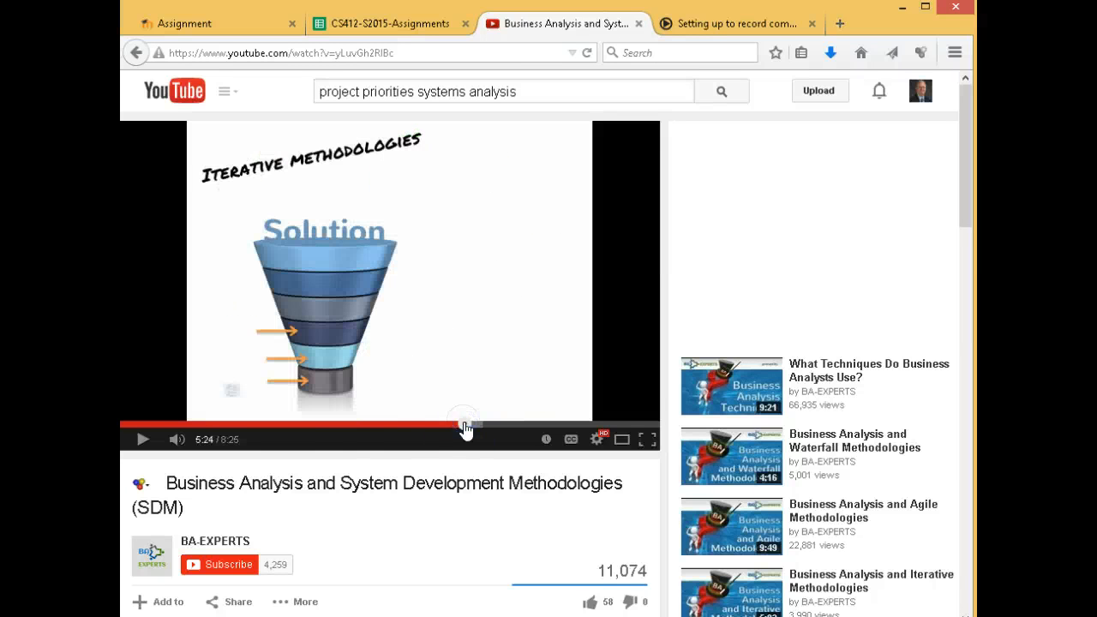
click(444, 425)
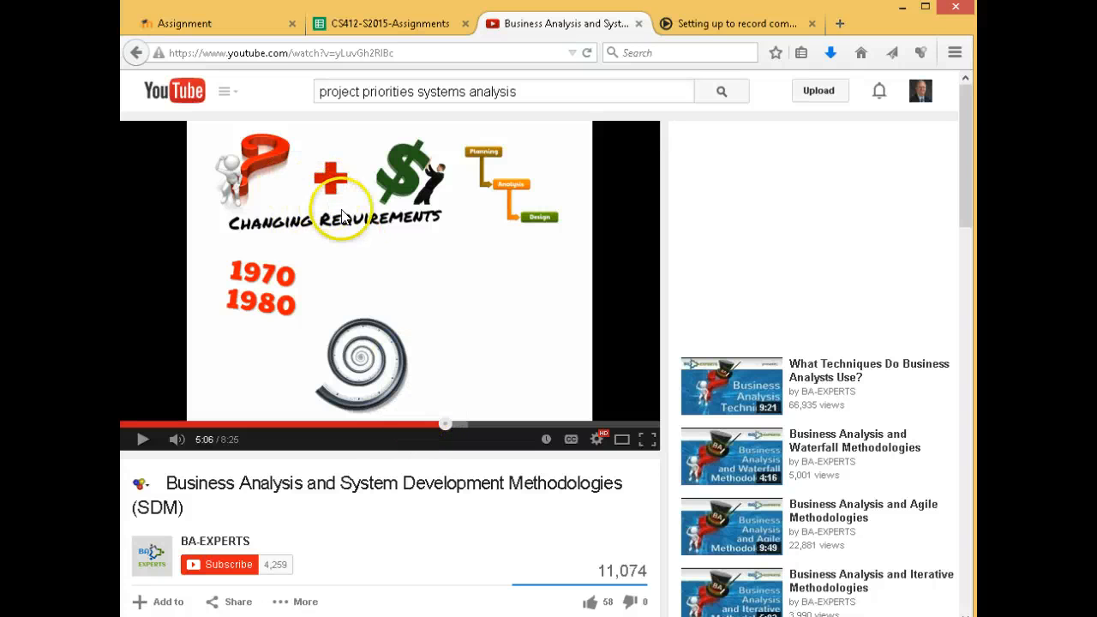
mouse_move(335, 221)
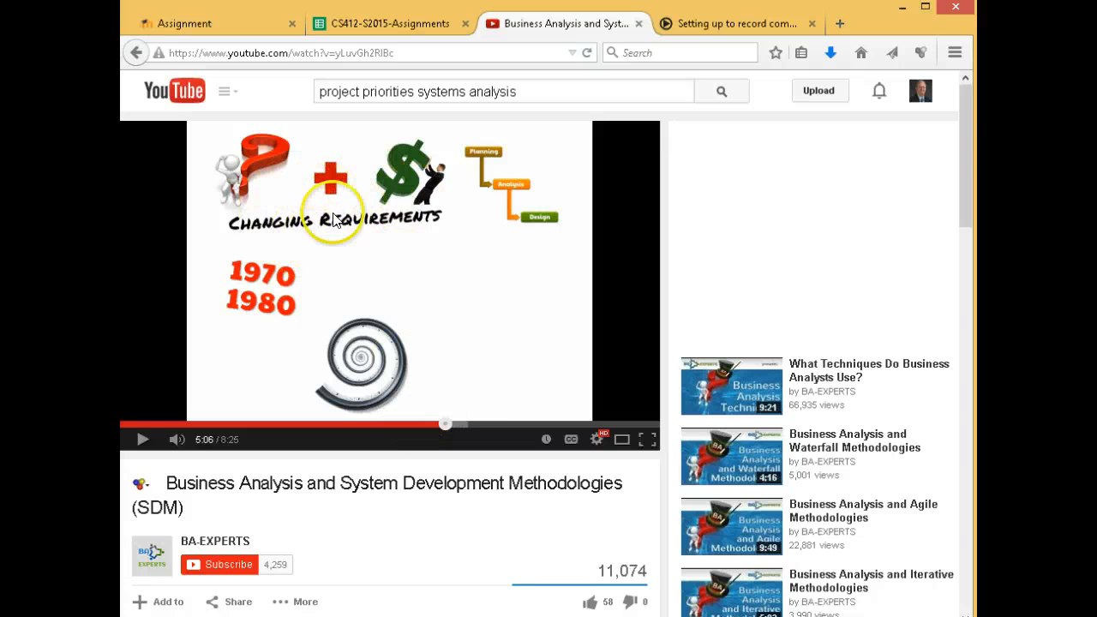
mouse_move(462, 425)
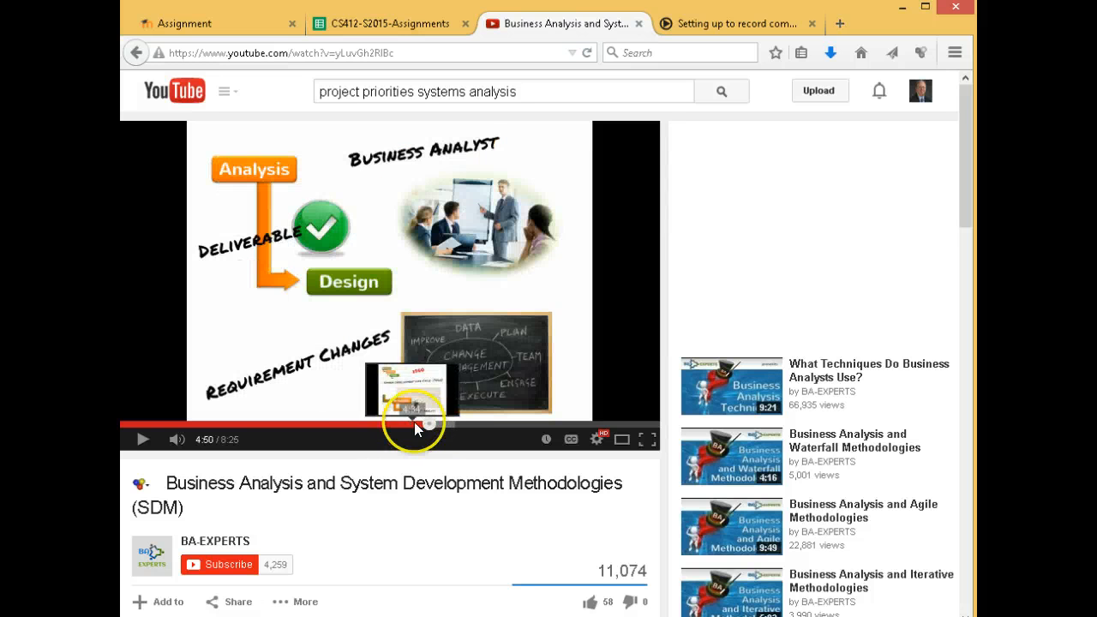
click(411, 423)
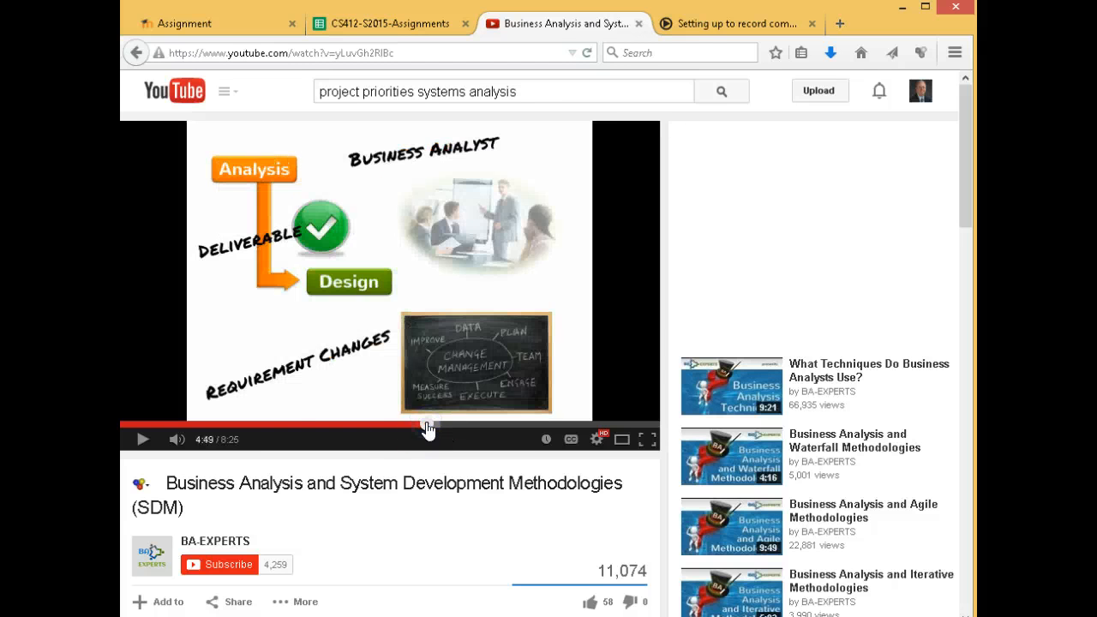
click(442, 425)
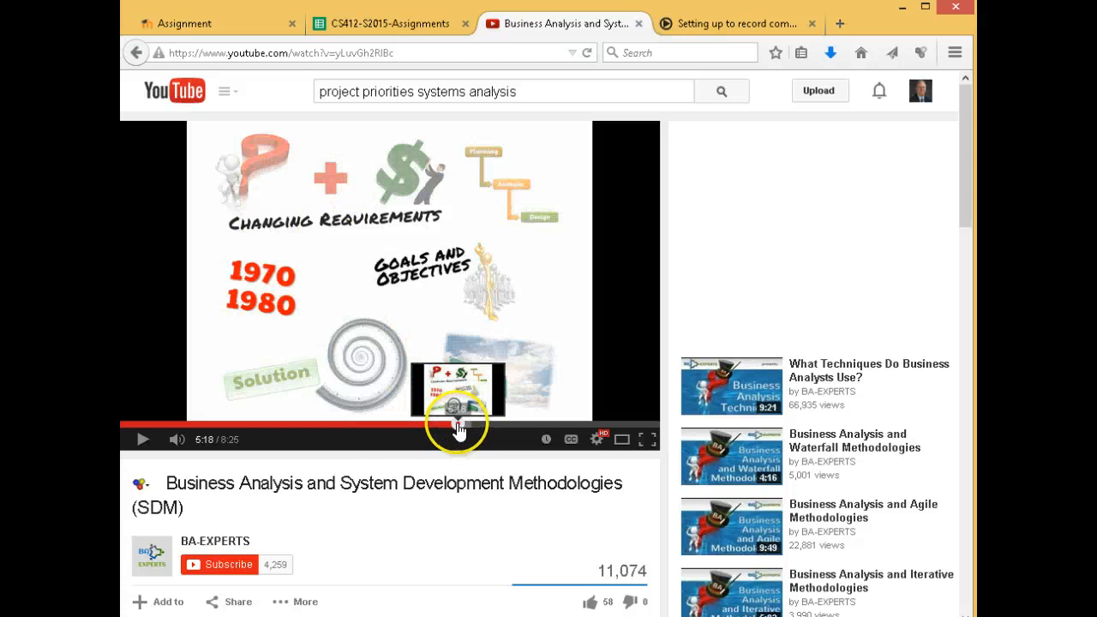
mouse_move(271, 323)
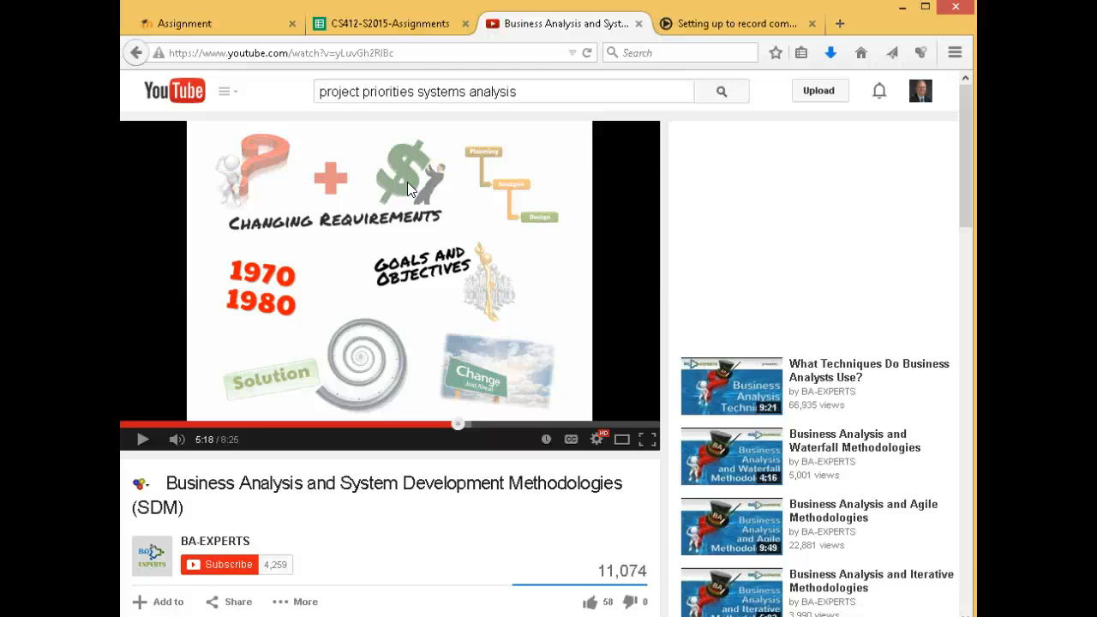
mouse_move(412, 187)
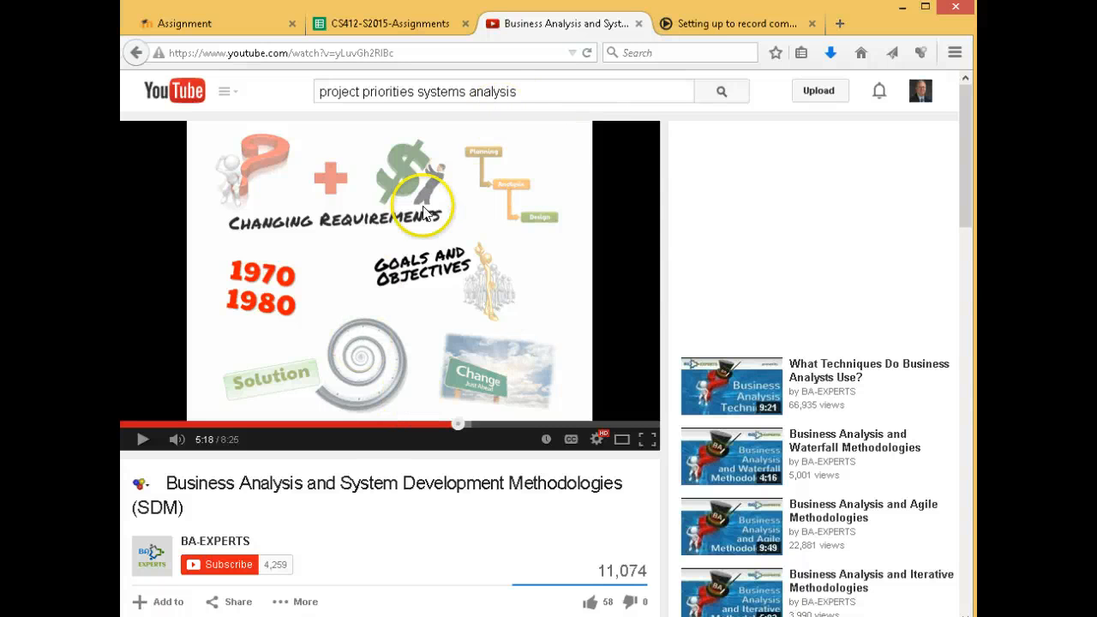
mouse_move(445, 271)
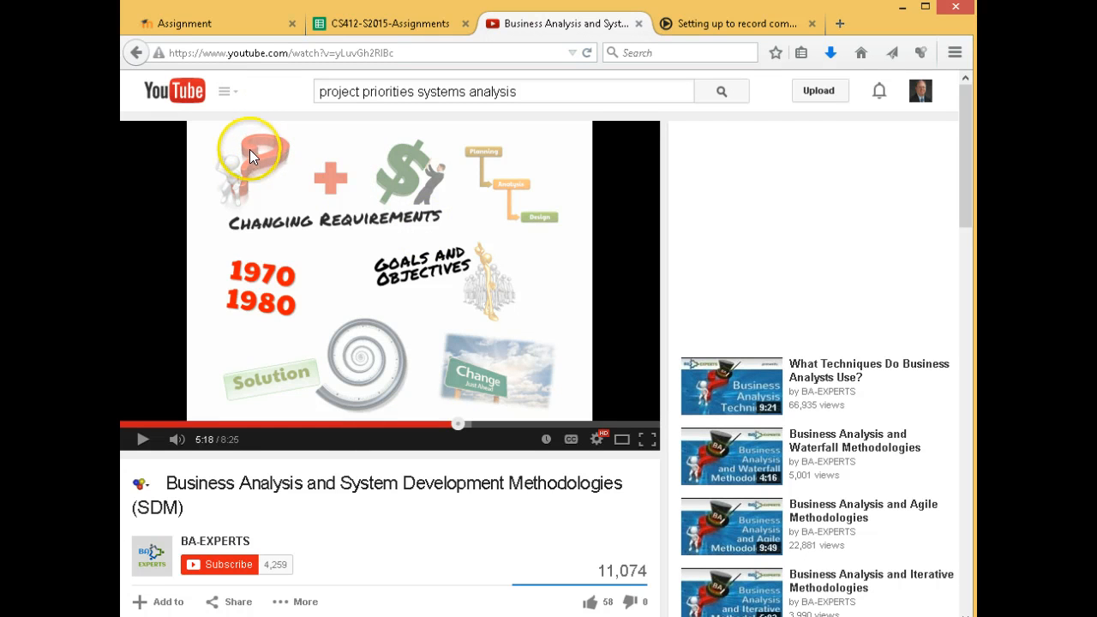
mouse_move(403, 120)
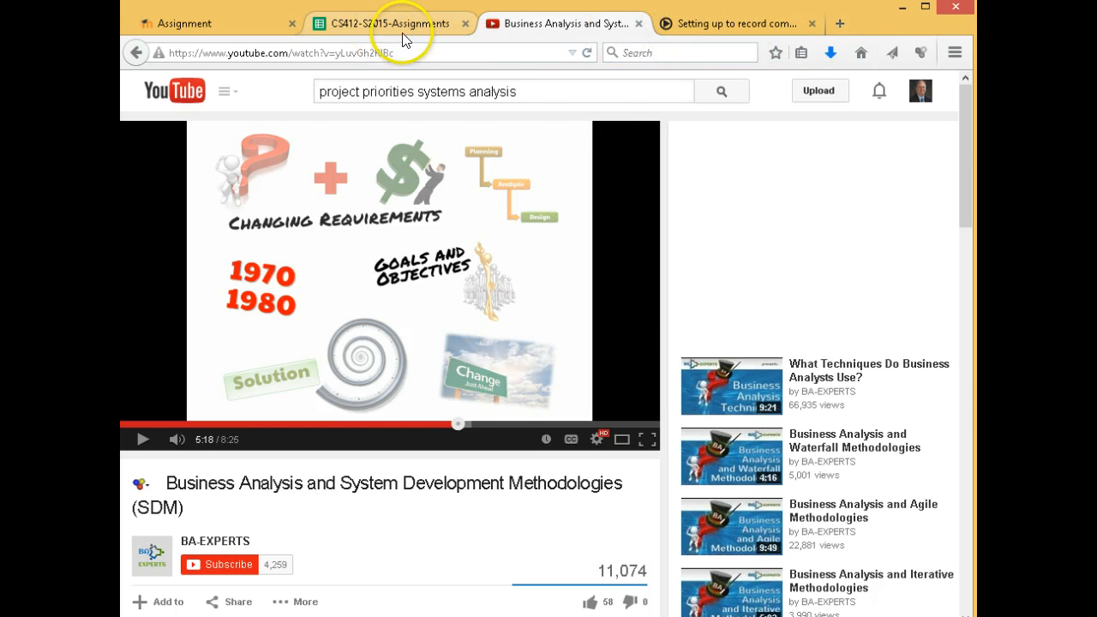
Step: Switch to the assignment schedule spreadsheet and scroll to the rows through the midterm
click(380, 24)
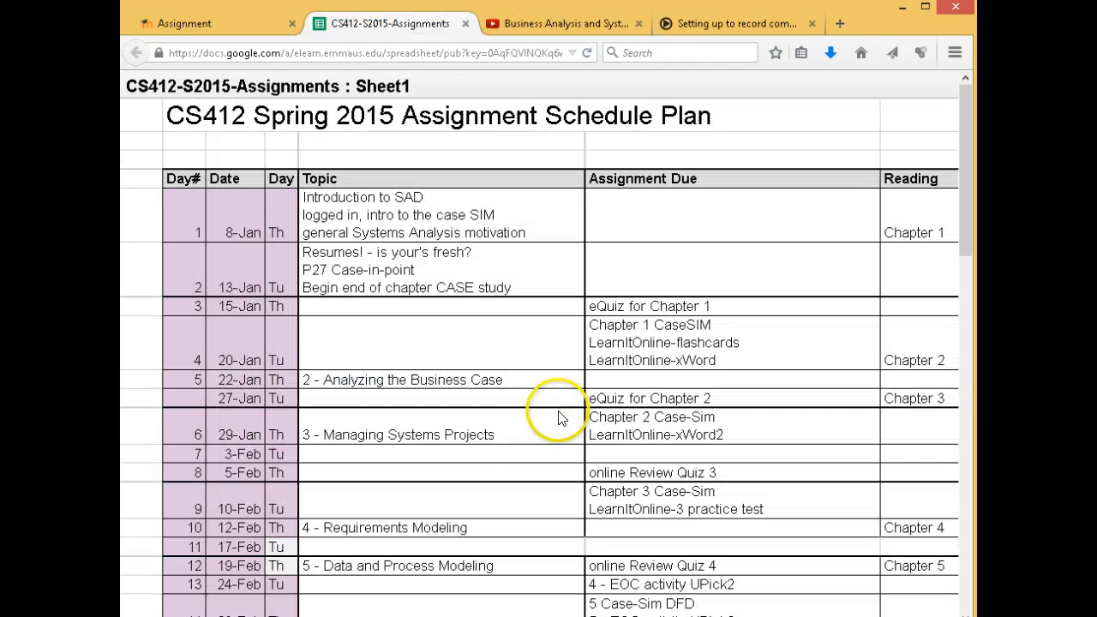
scroll(down, 3)
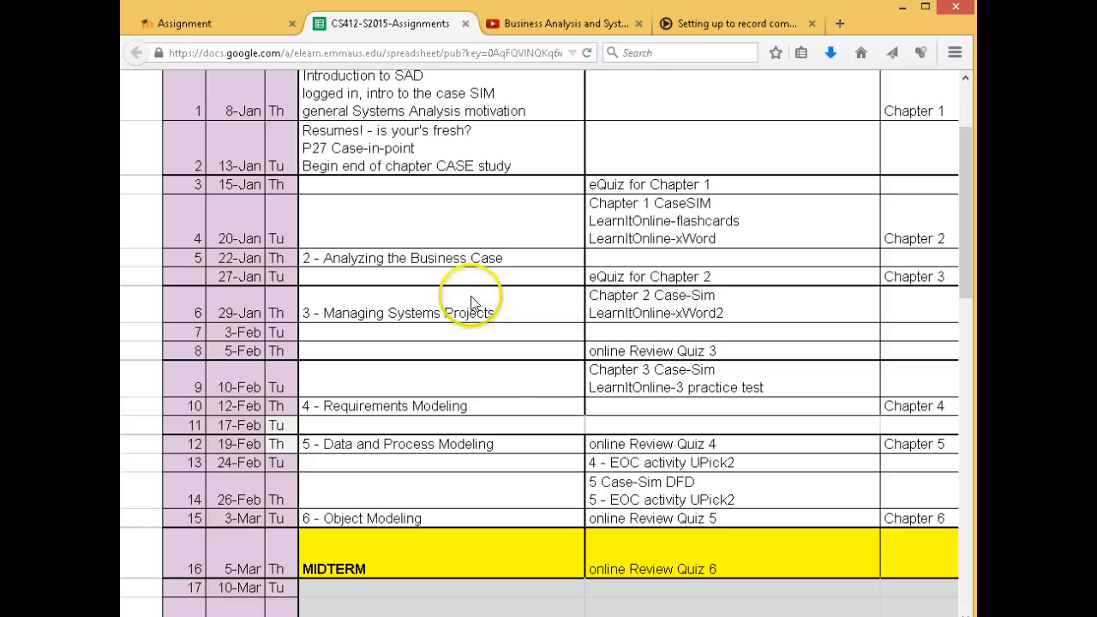
mouse_move(591, 363)
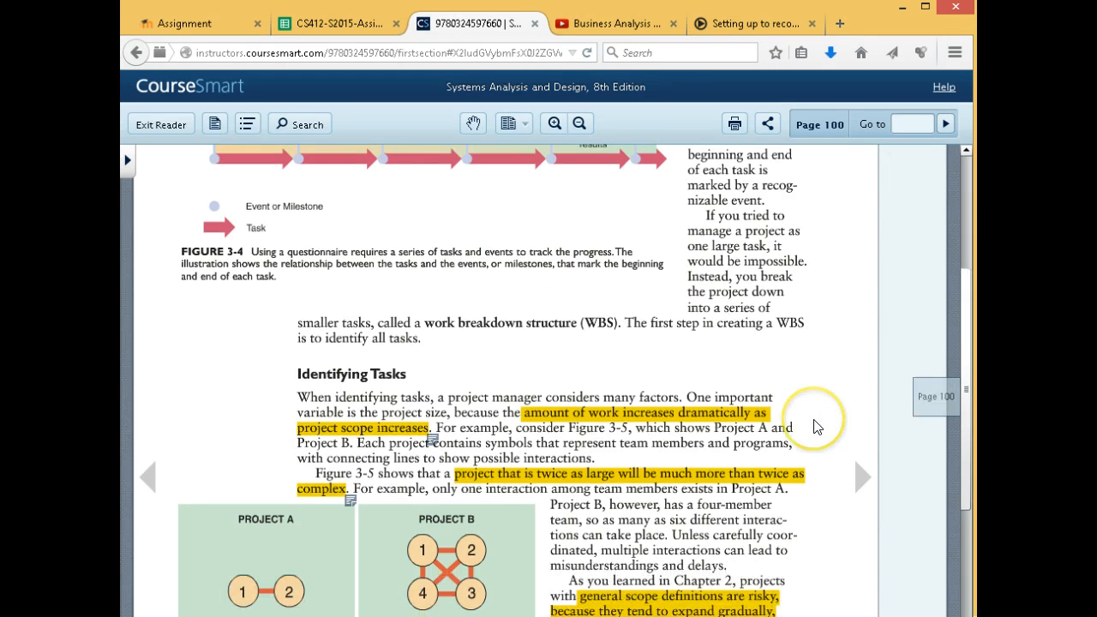
Step: Page back in the CourseSmart eBook to the Chapter 3 opening on page 96
scroll(up, 3)
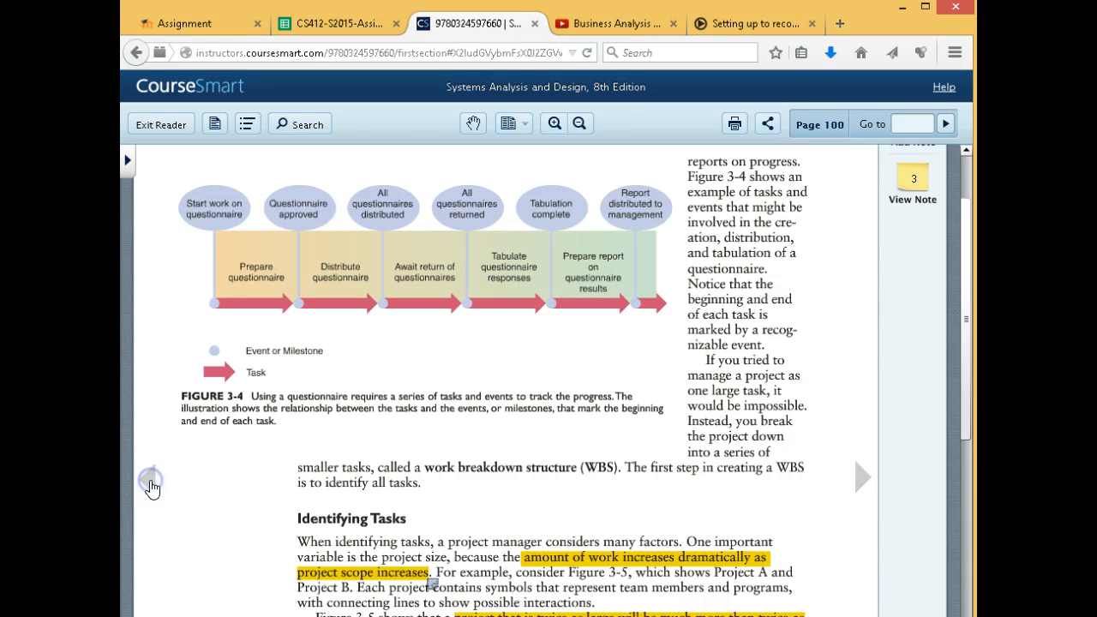
click(151, 476)
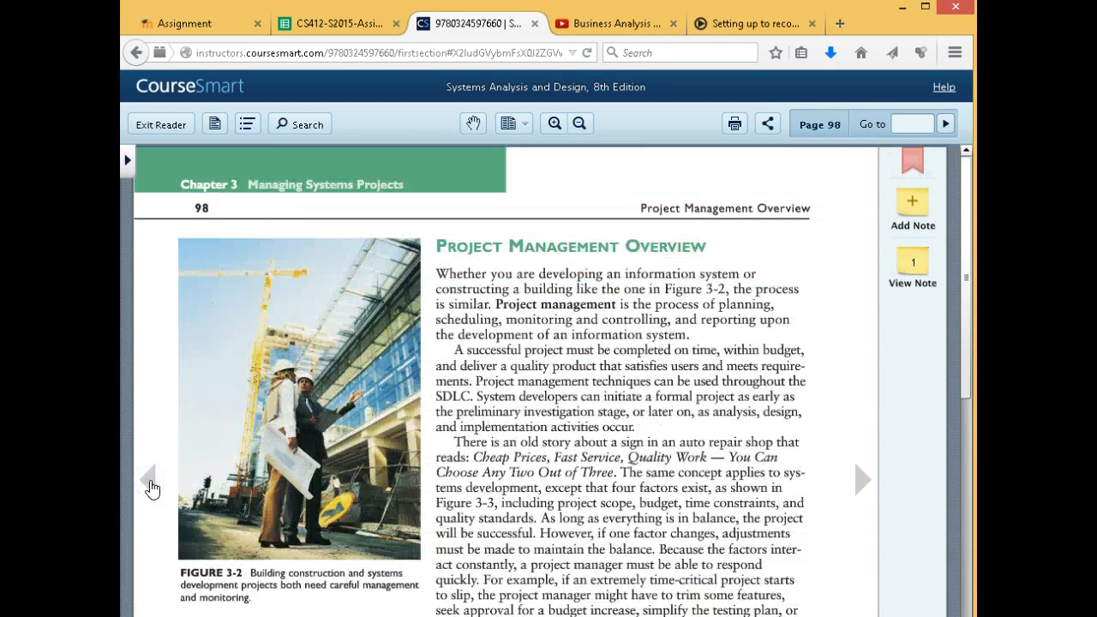
click(150, 480)
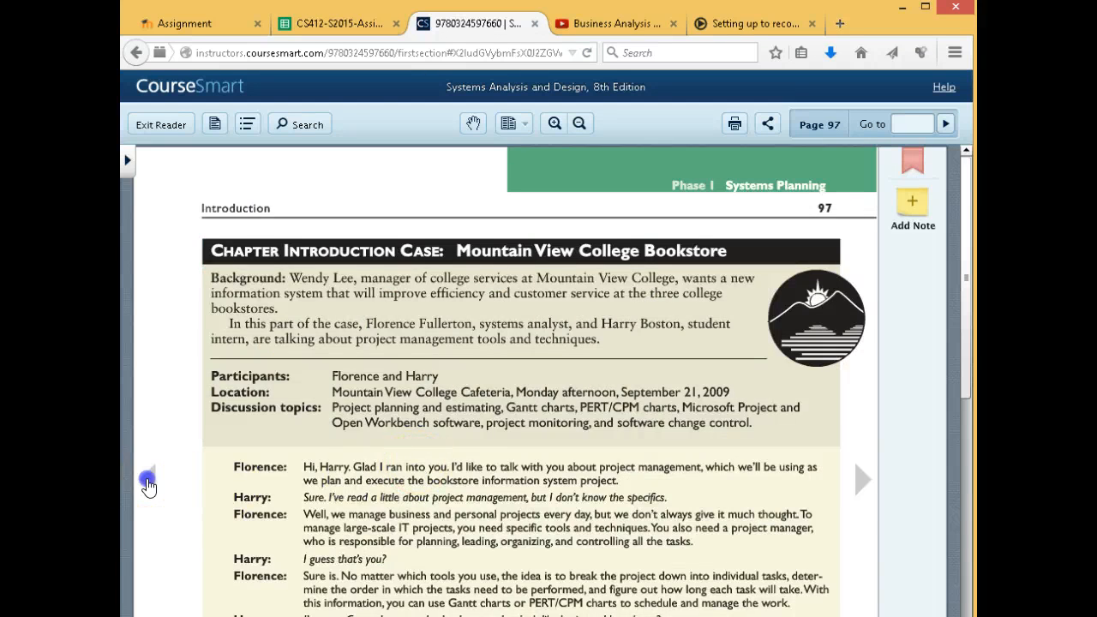
click(147, 477)
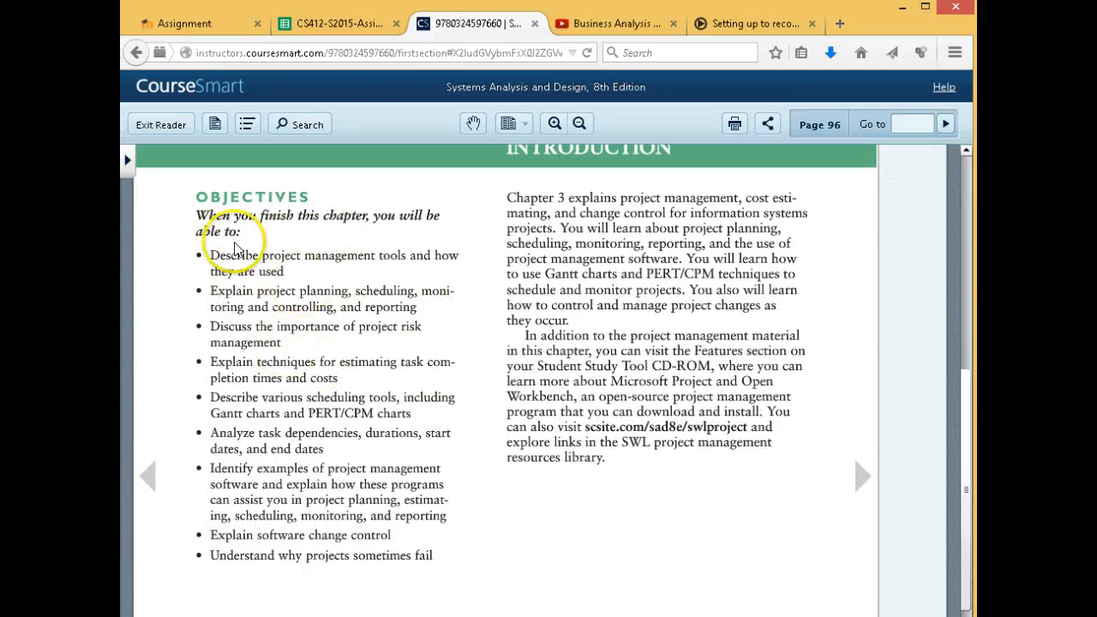
mouse_move(249, 268)
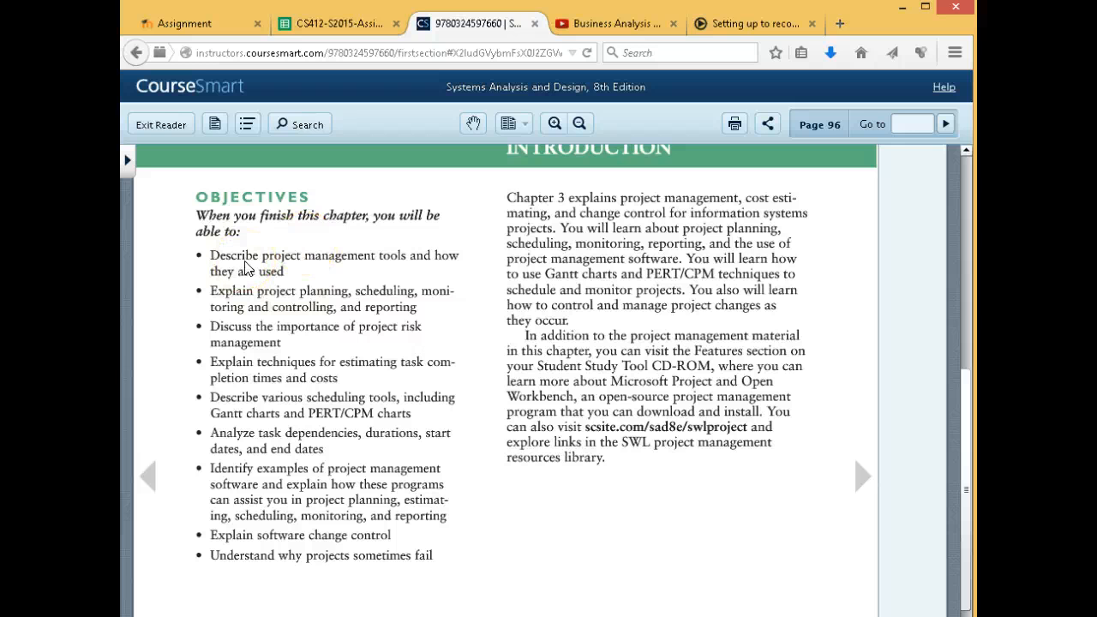
Step: Zoom in twice to enlarge the Chapter 3 objectives text
scroll(up, 3)
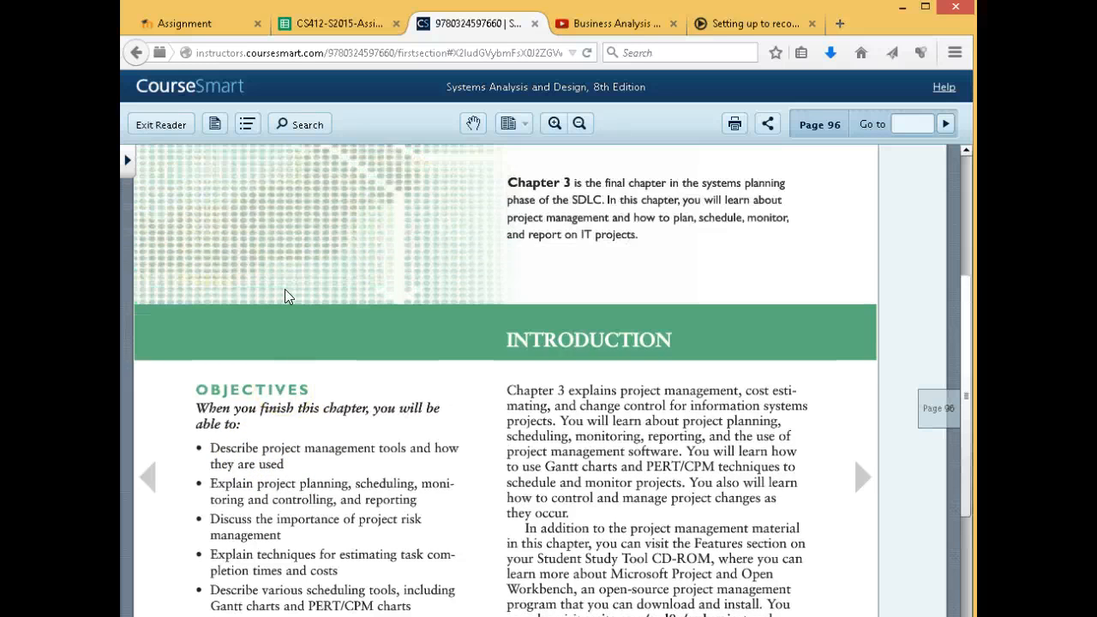
scroll(down, 3)
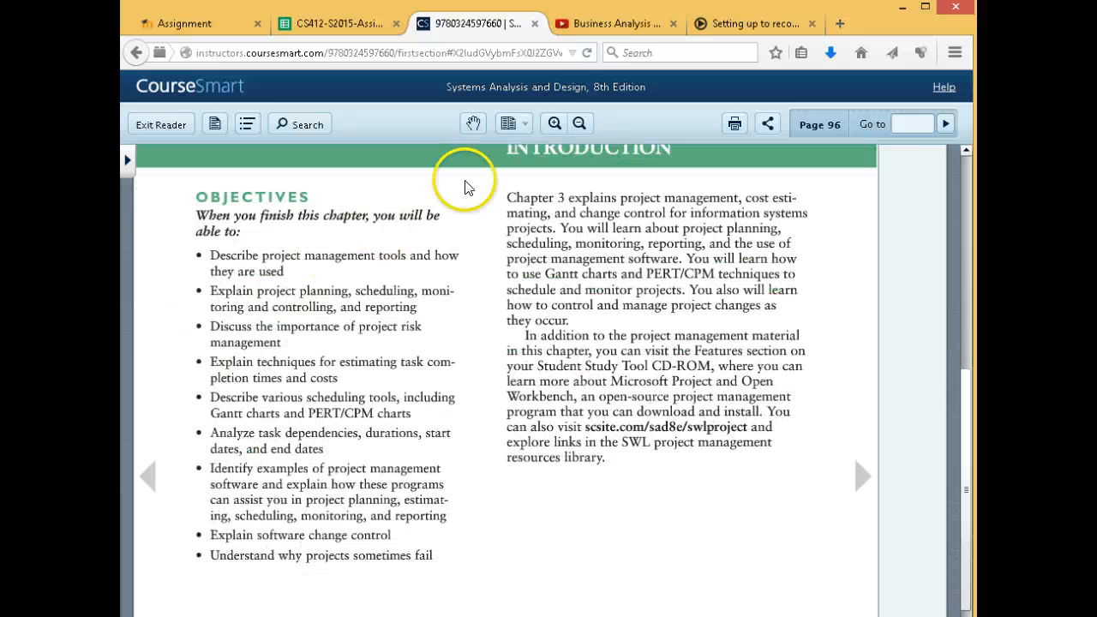
click(553, 124)
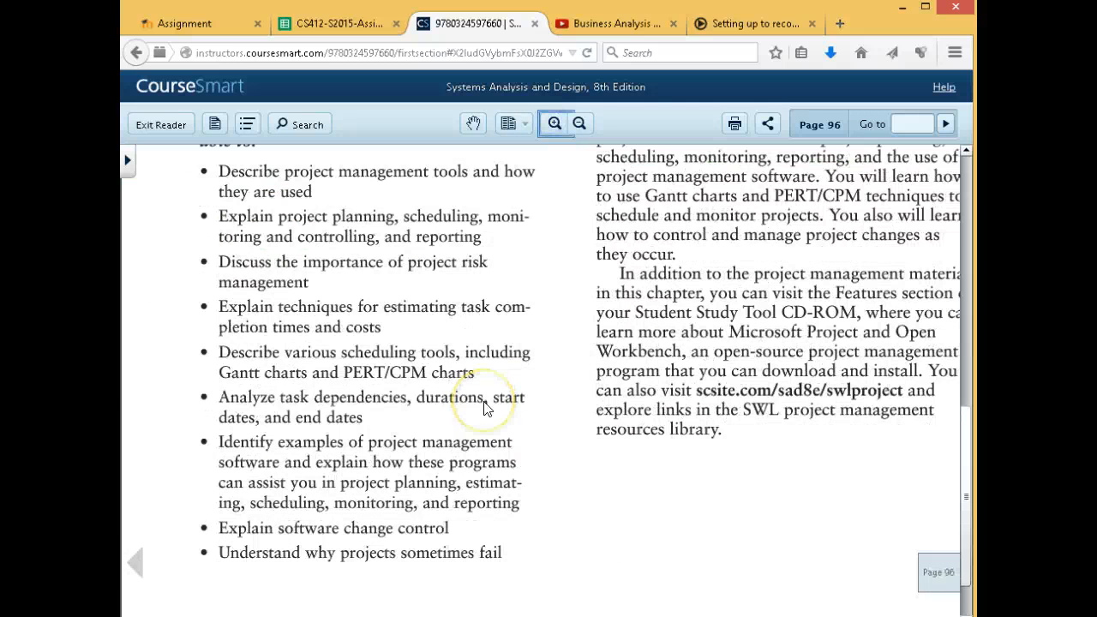
scroll(up, 3)
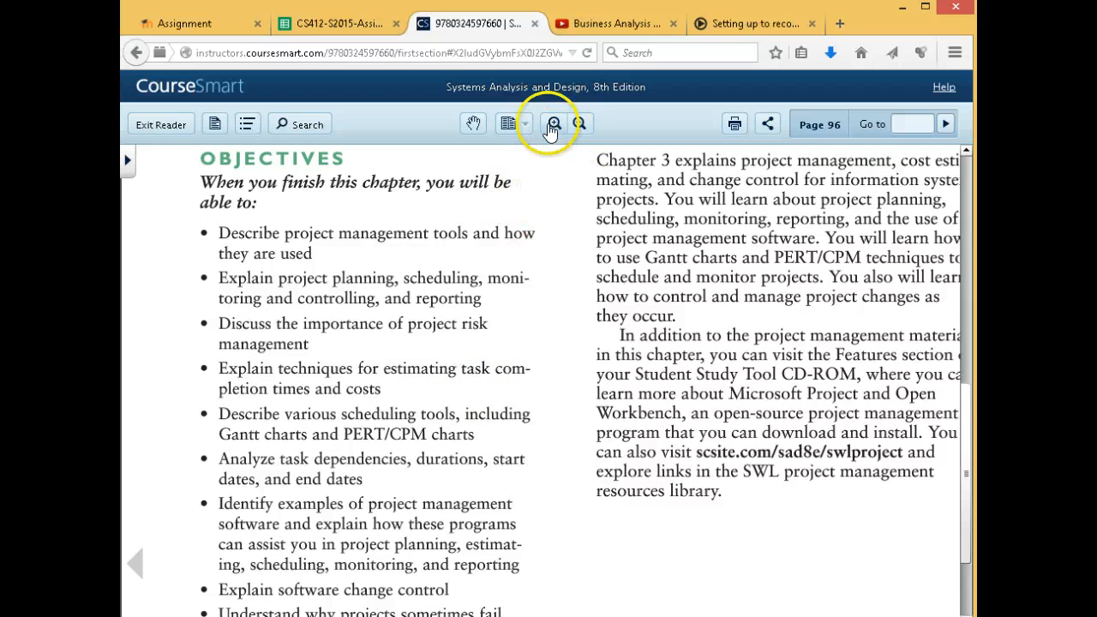
click(553, 123)
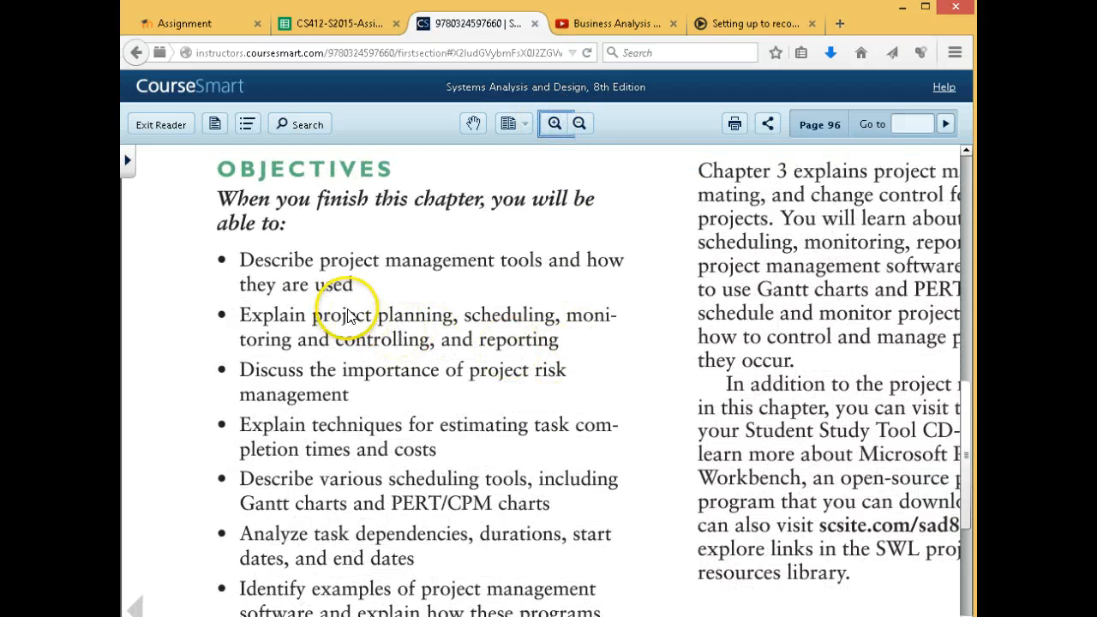
drag(310, 315, 470, 316)
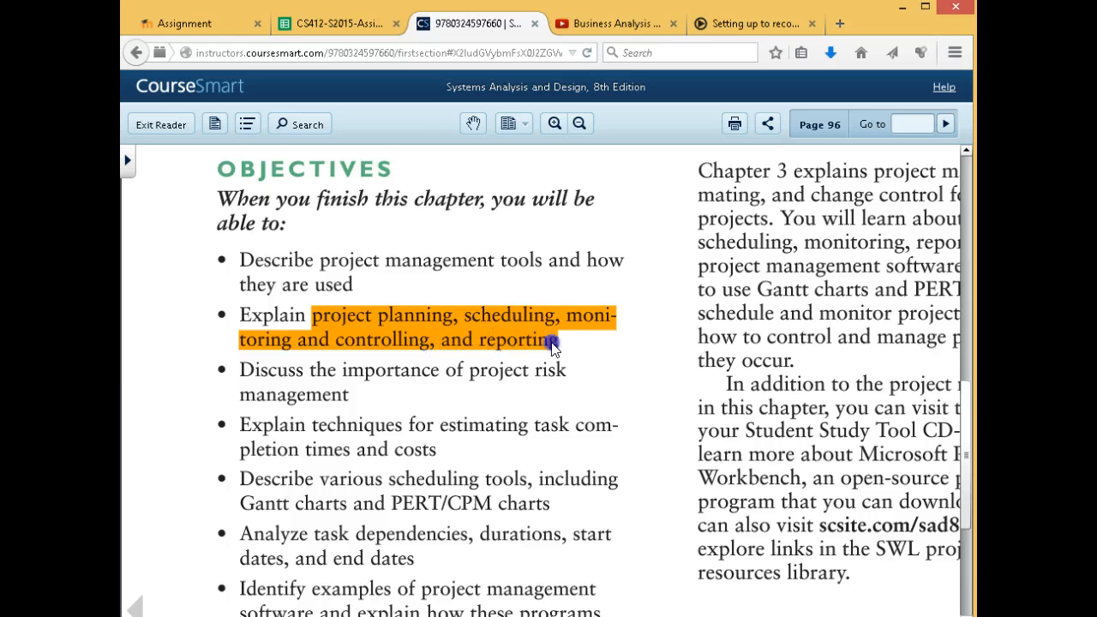
right_click(484, 346)
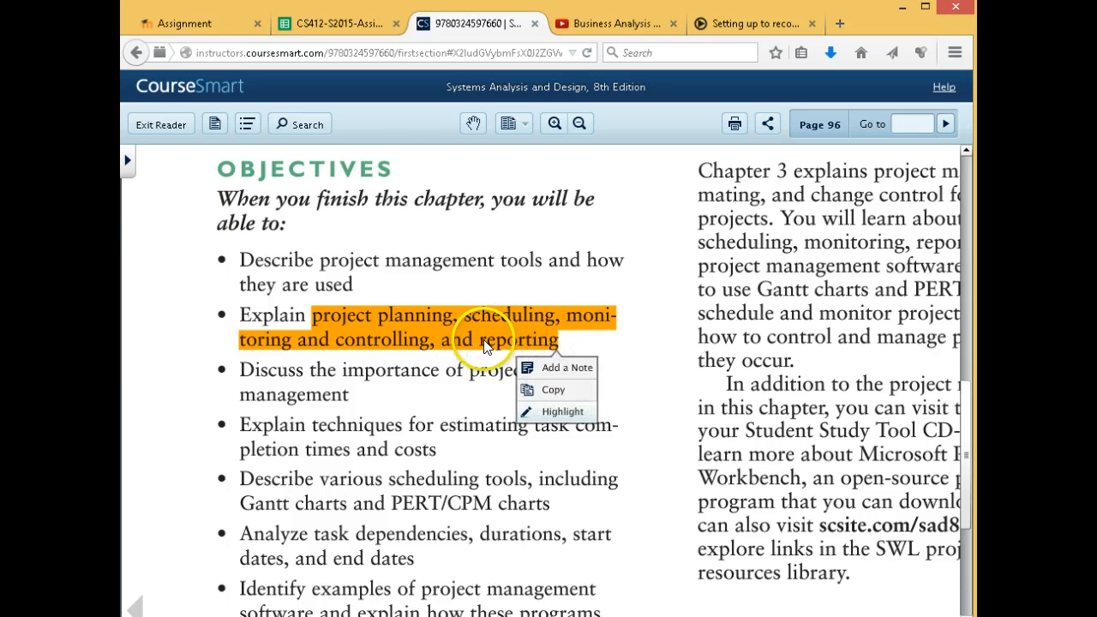
click(552, 410)
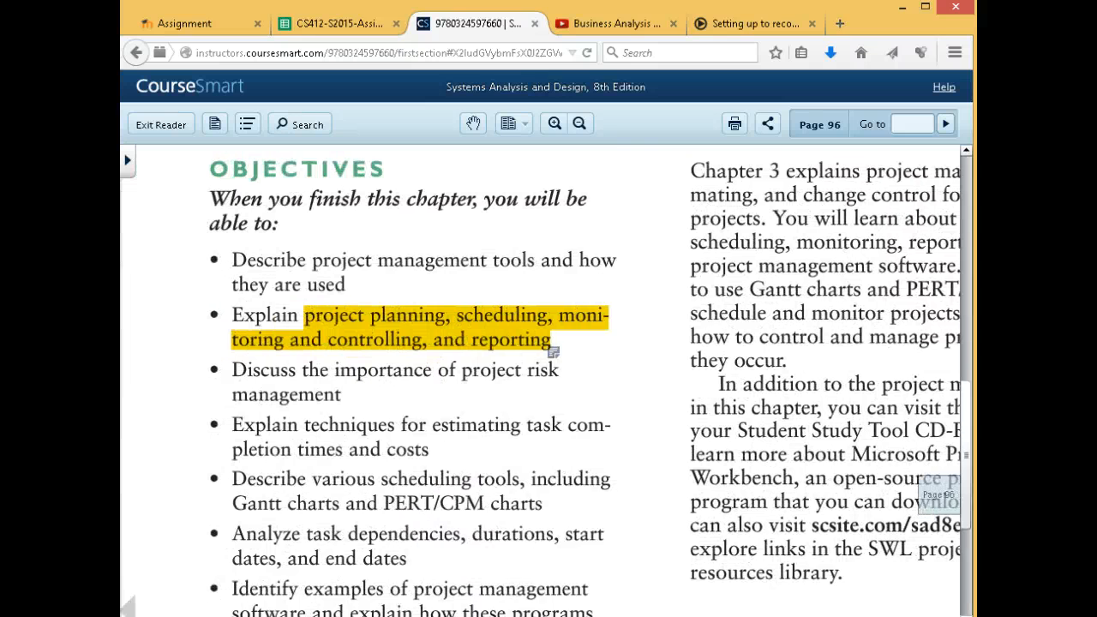
mouse_move(531, 432)
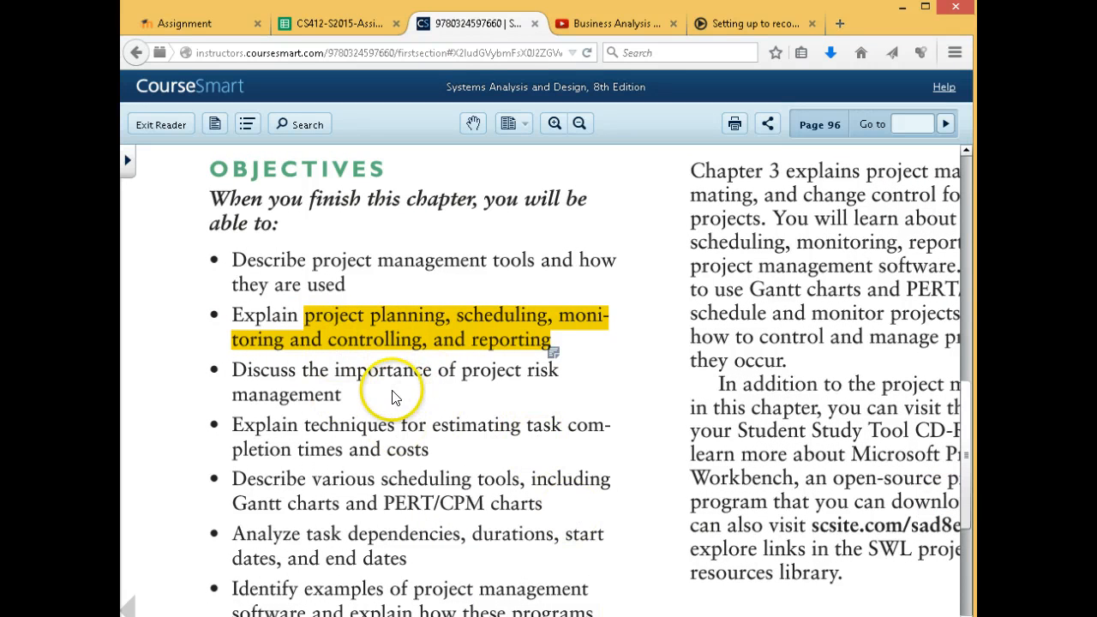
mouse_move(376, 343)
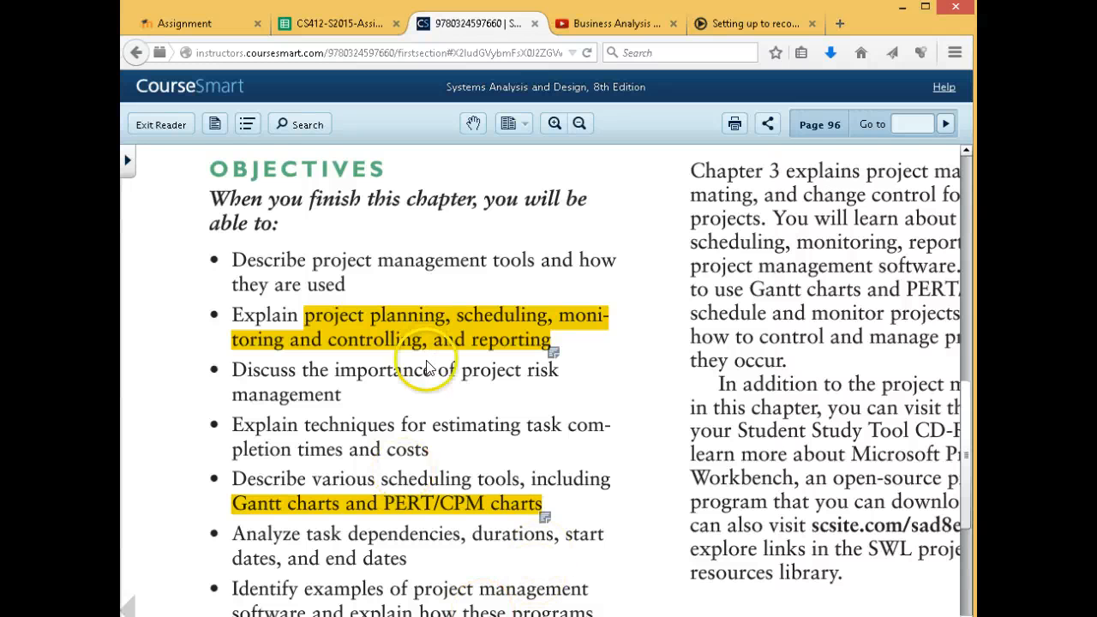
scroll(down, 3)
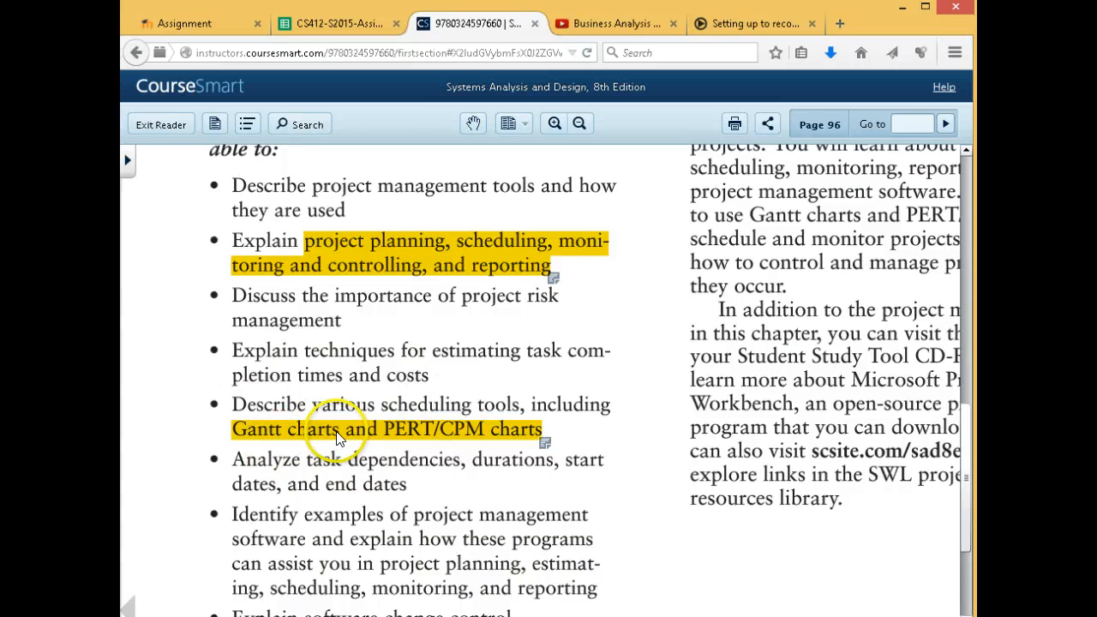
mouse_move(333, 431)
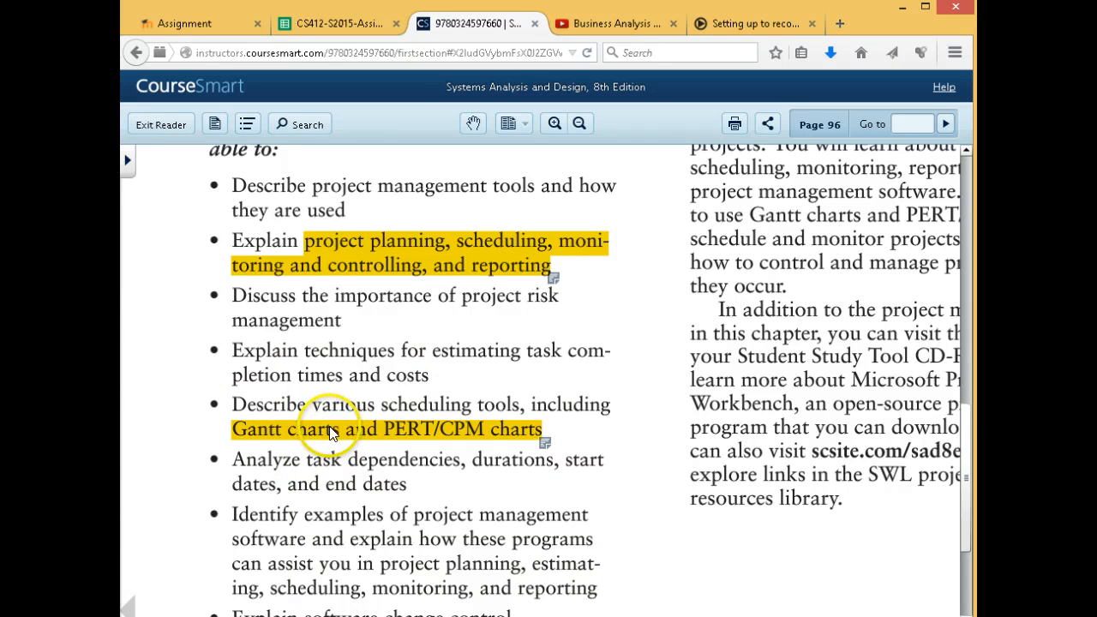
mouse_move(370, 459)
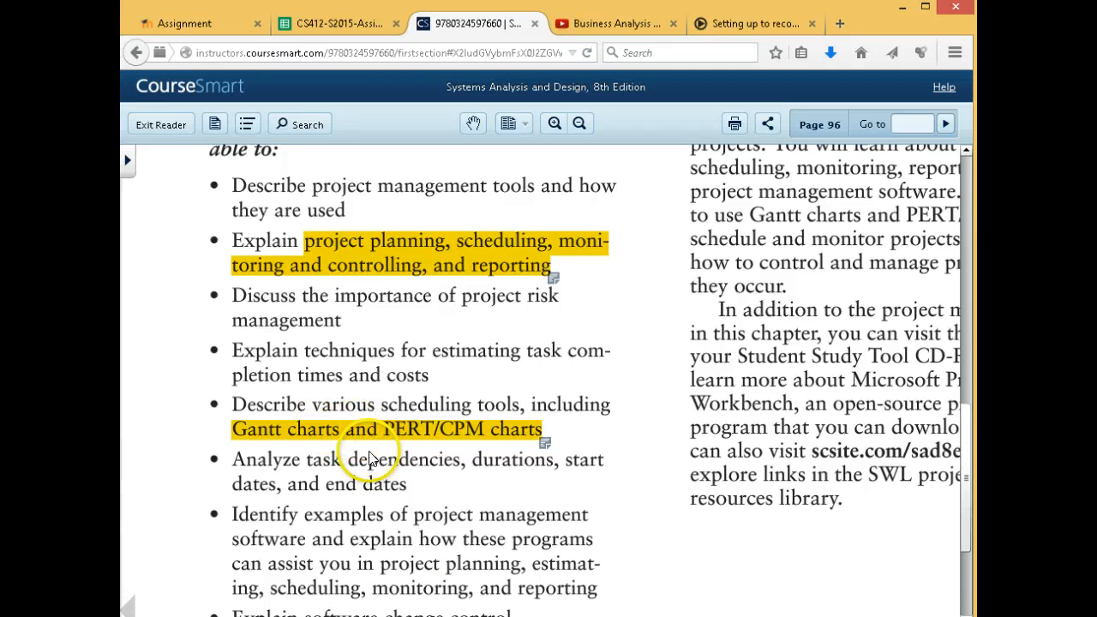
mouse_move(370, 460)
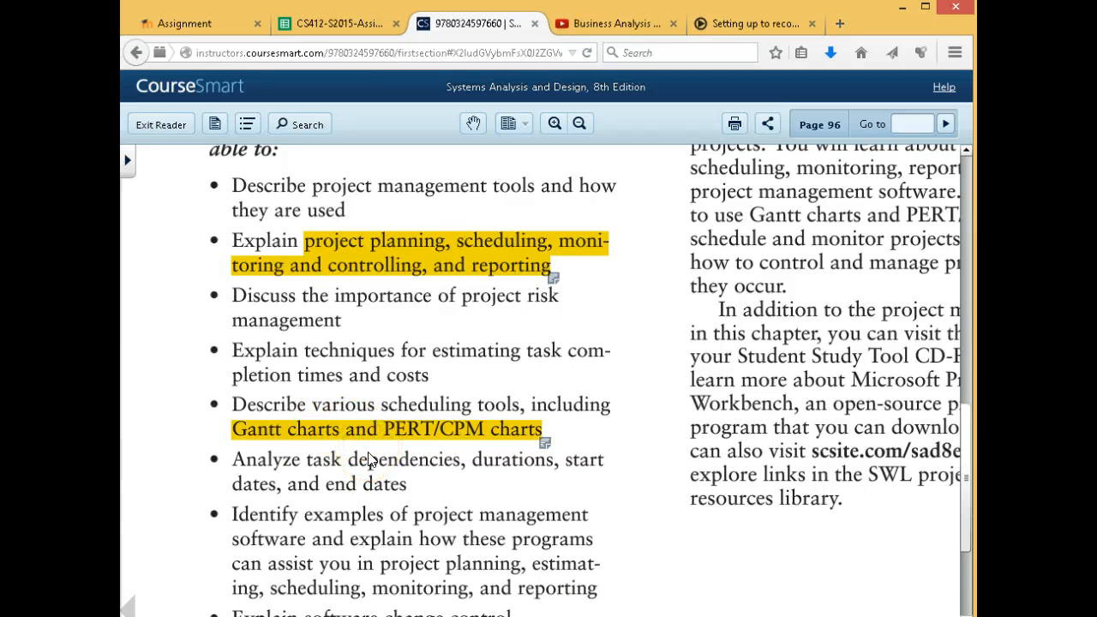
scroll(down, 3)
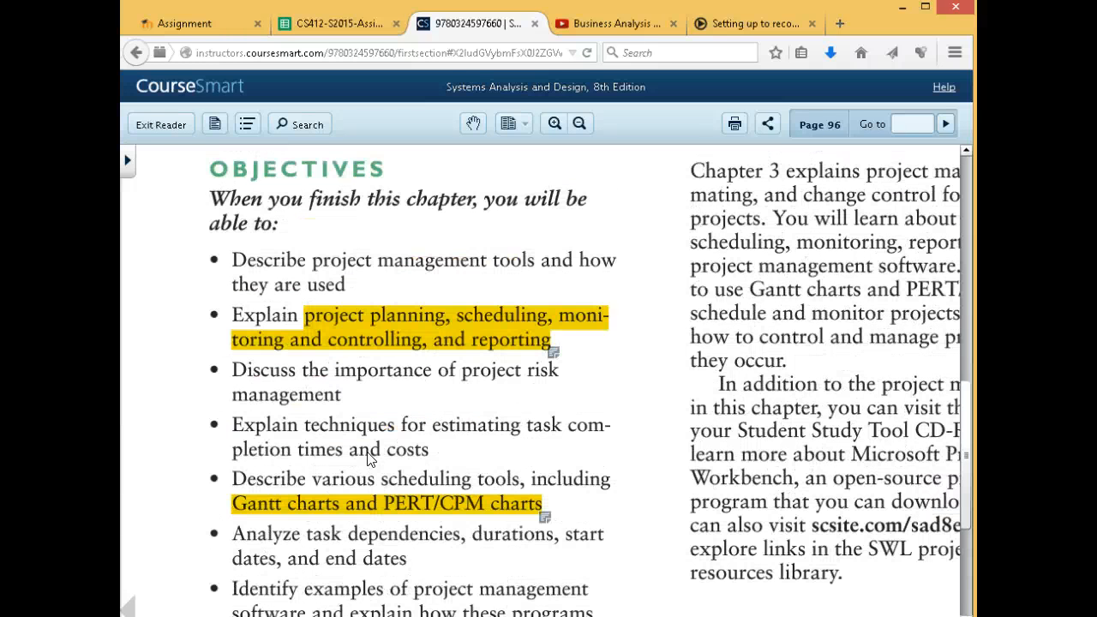
scroll(down, 3)
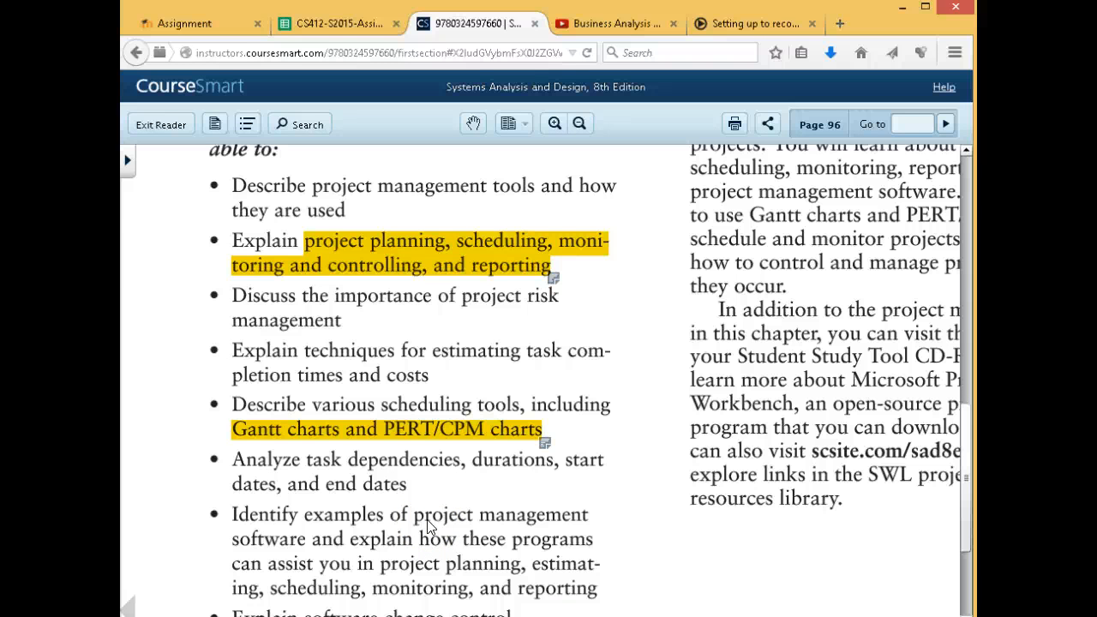
scroll(up, 3)
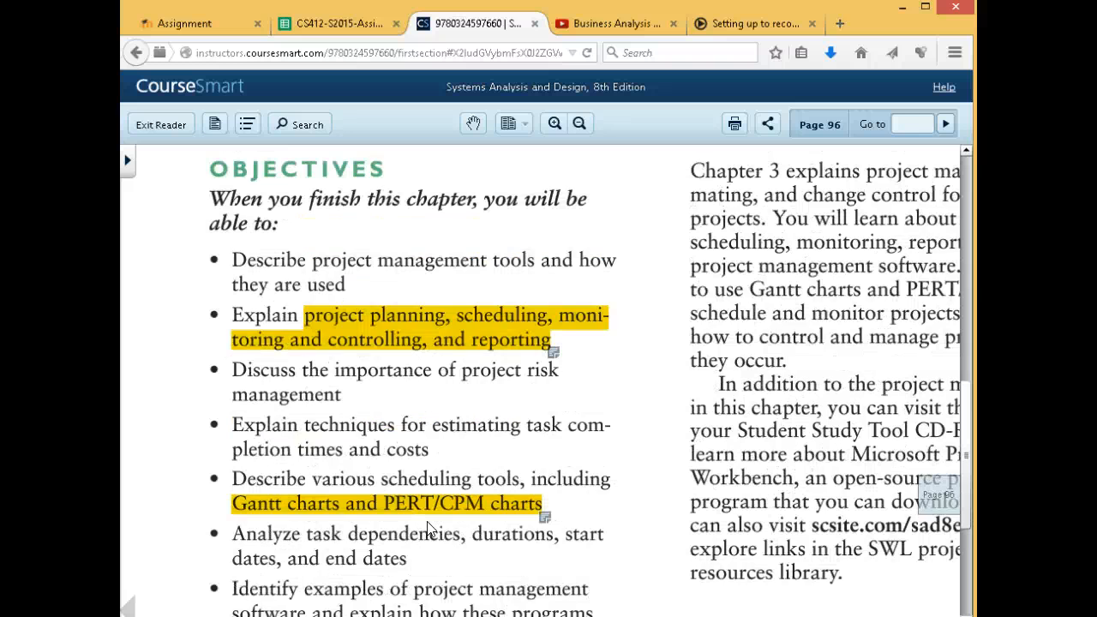
scroll(down, 3)
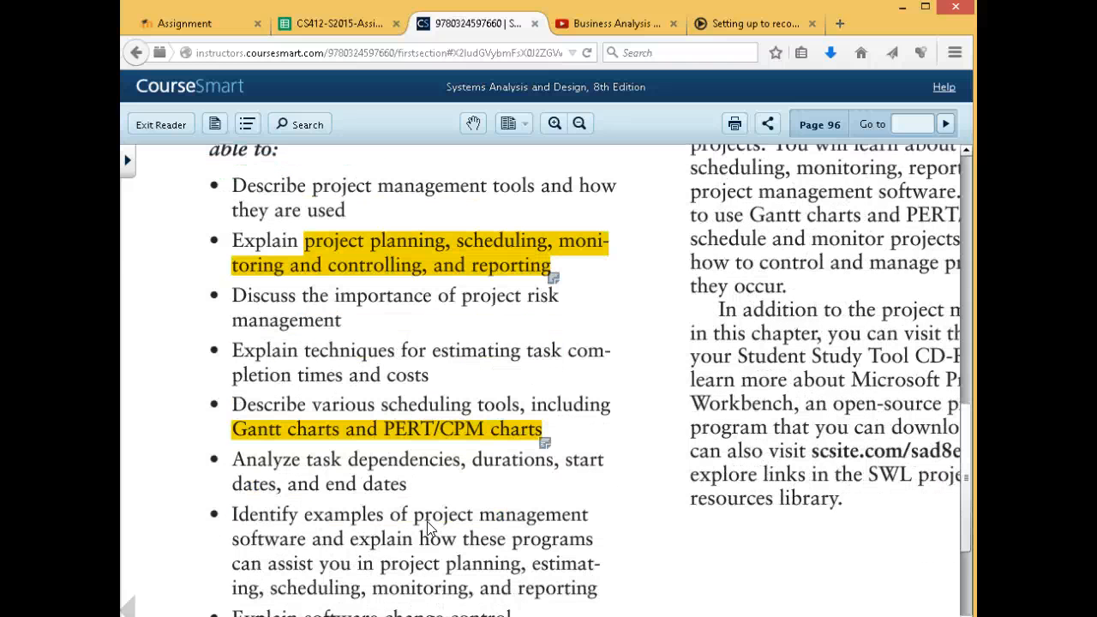
scroll(down, 3)
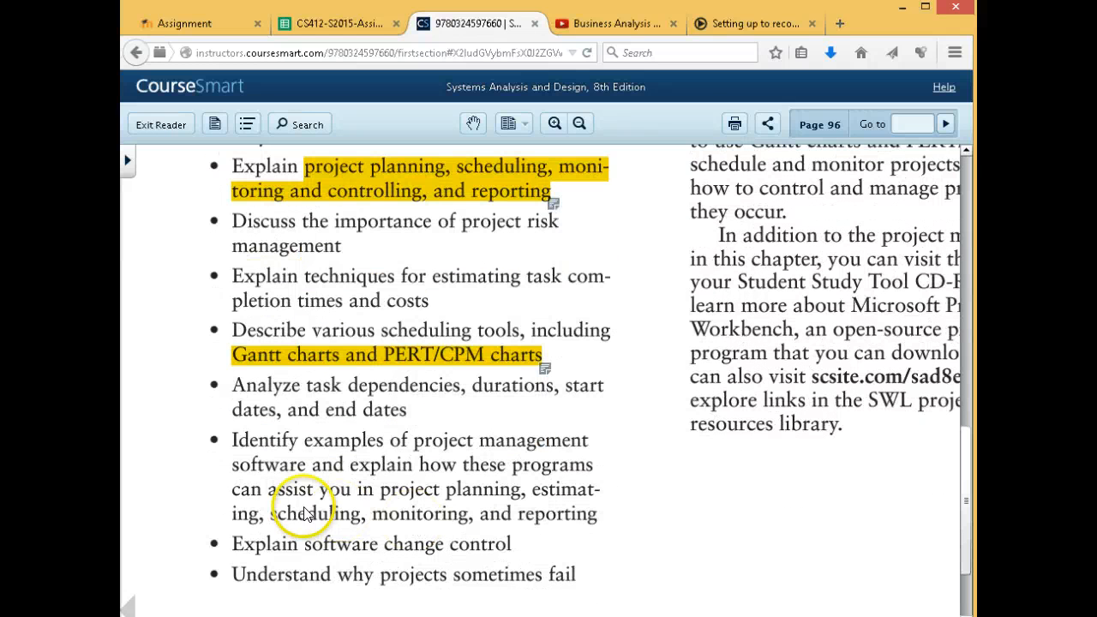
mouse_move(418, 500)
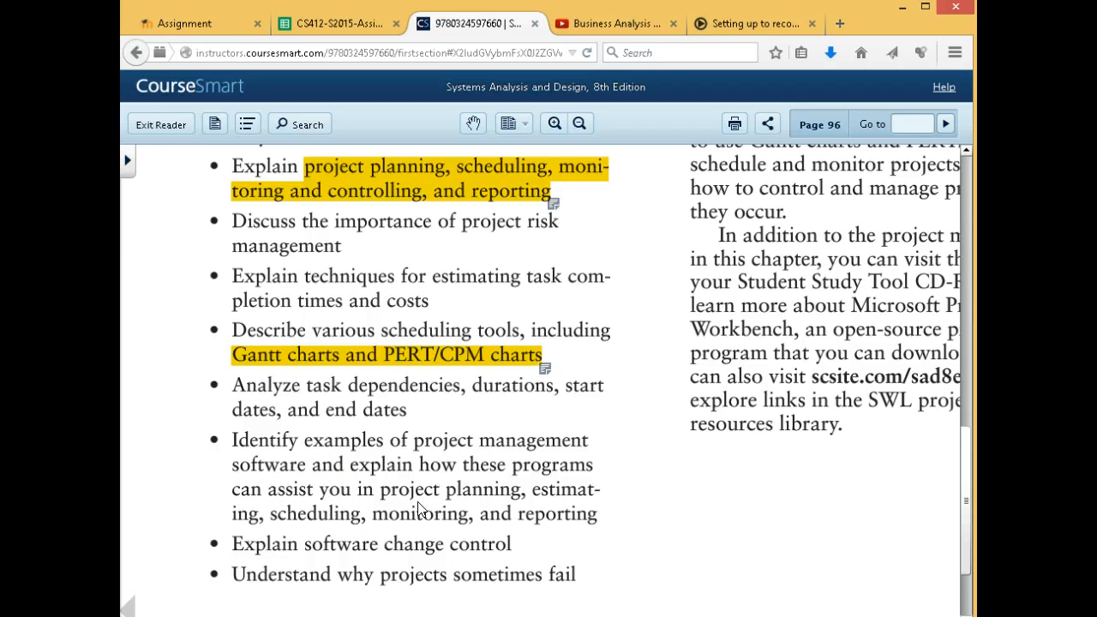
scroll(up, 3)
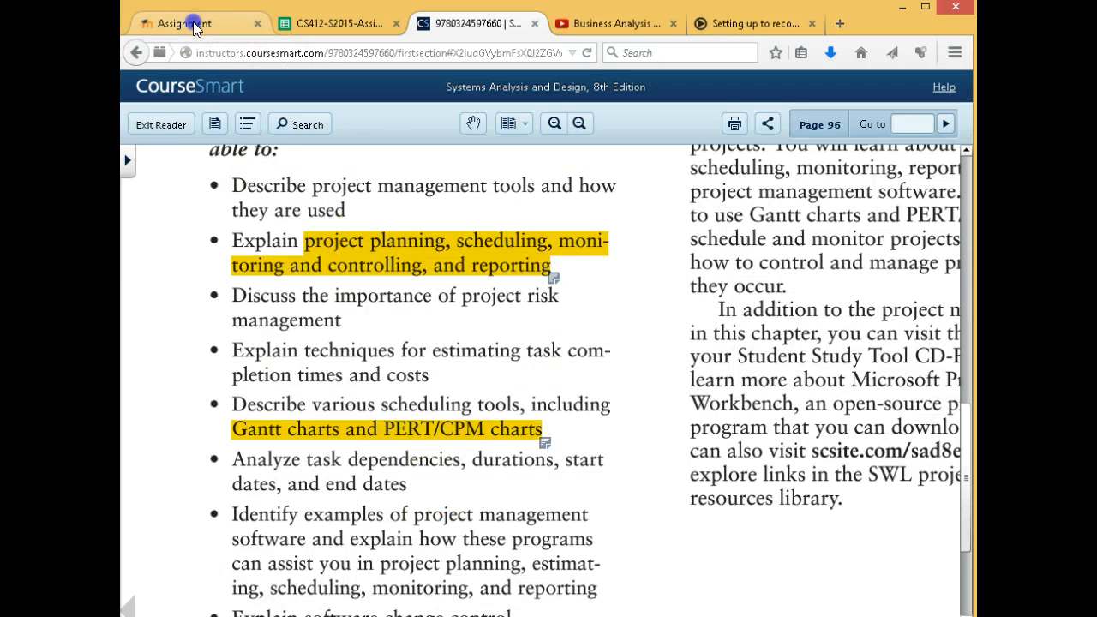
Step: Return to the Moodle CS 412 course home page and scroll to its Links section
click(182, 24)
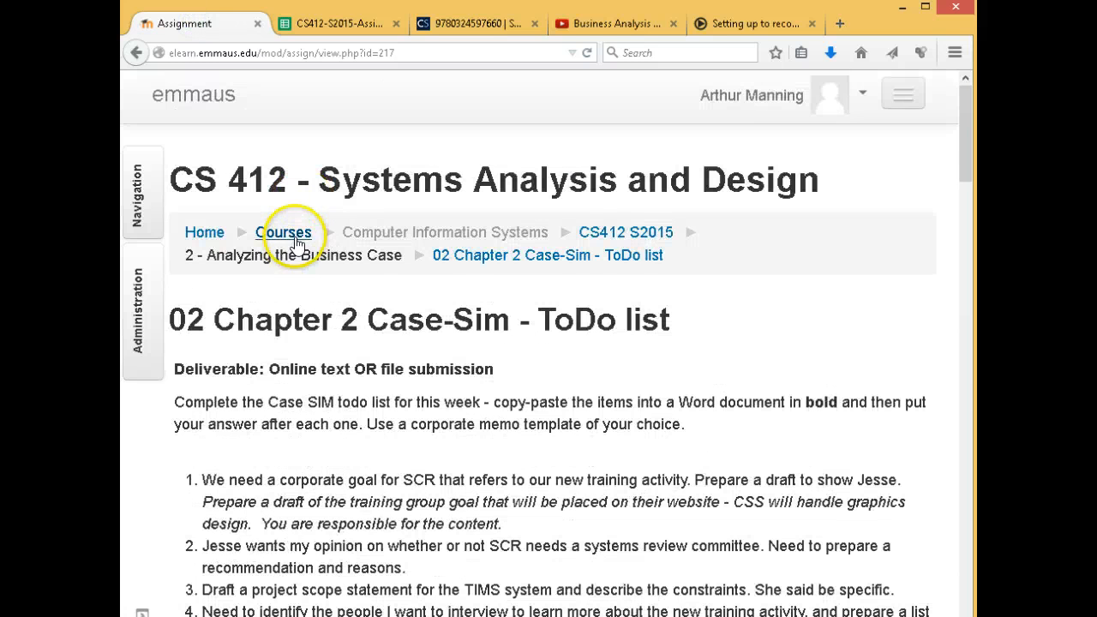
click(626, 233)
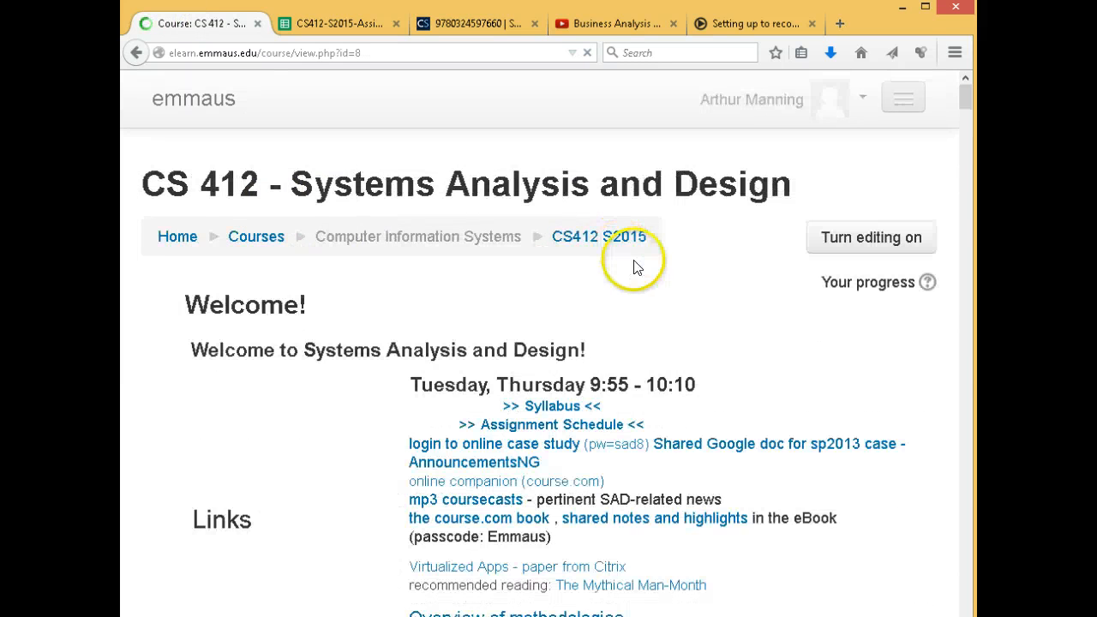
scroll(down, 3)
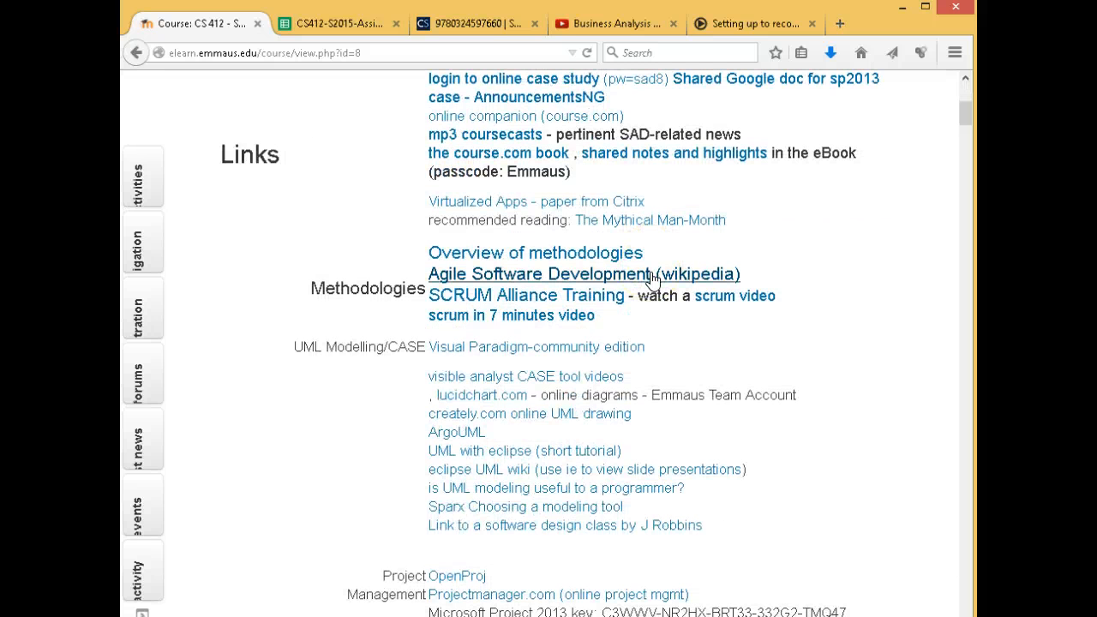
scroll(down, 3)
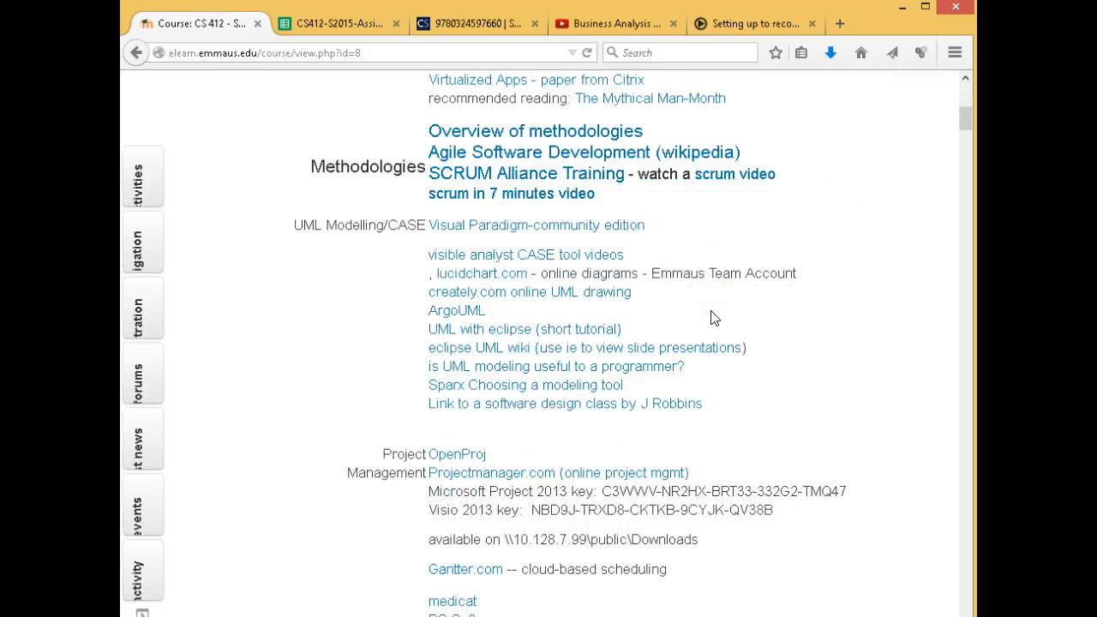
scroll(down, 3)
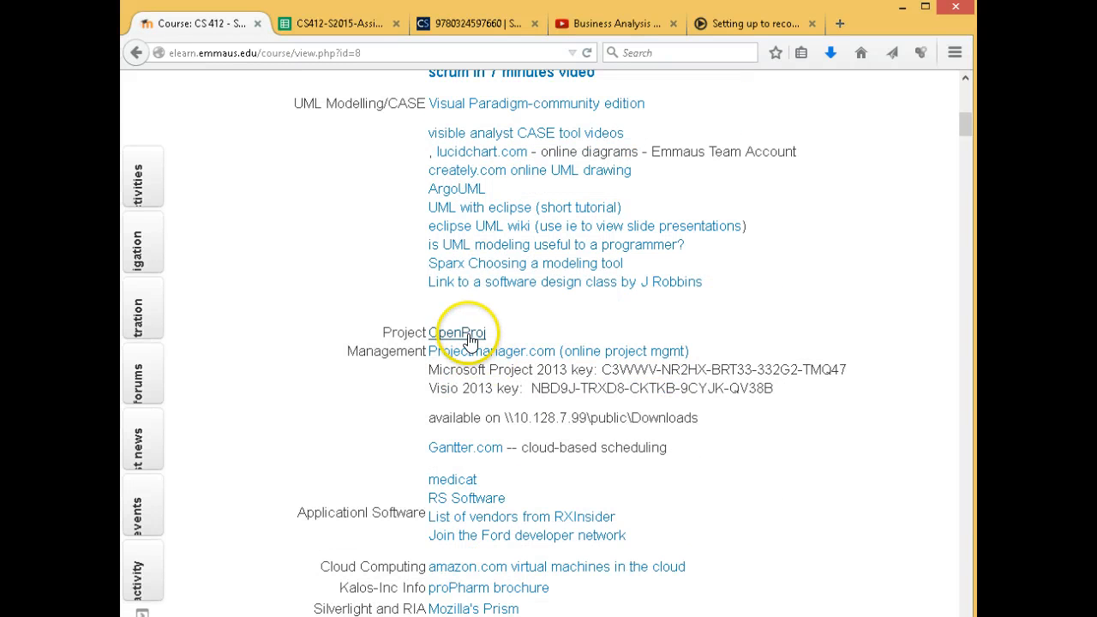
mouse_move(504, 367)
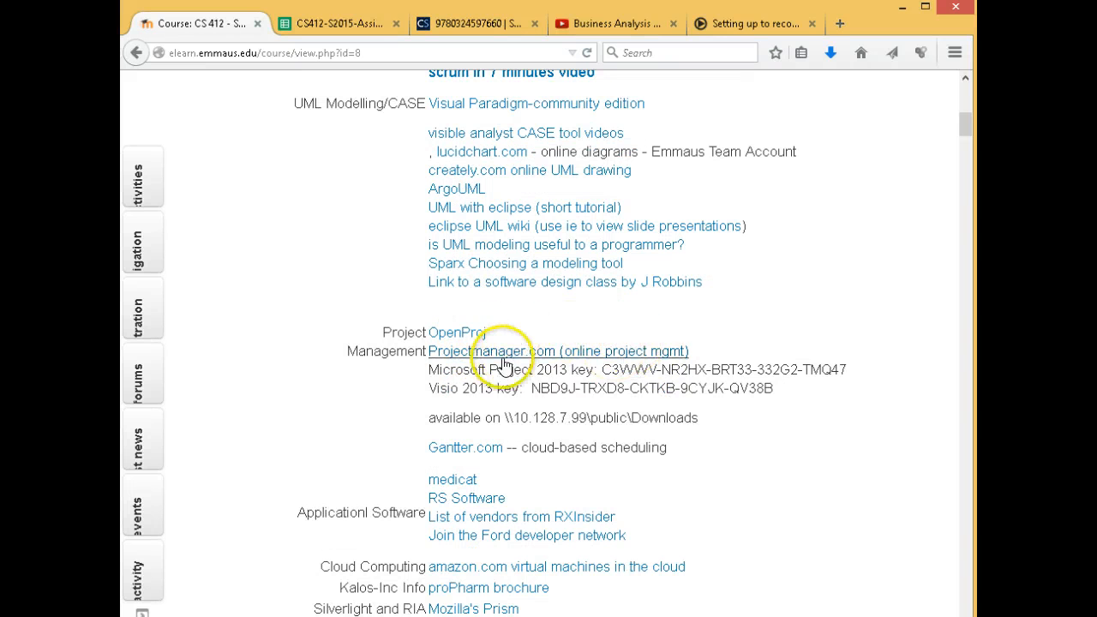
scroll(down, 3)
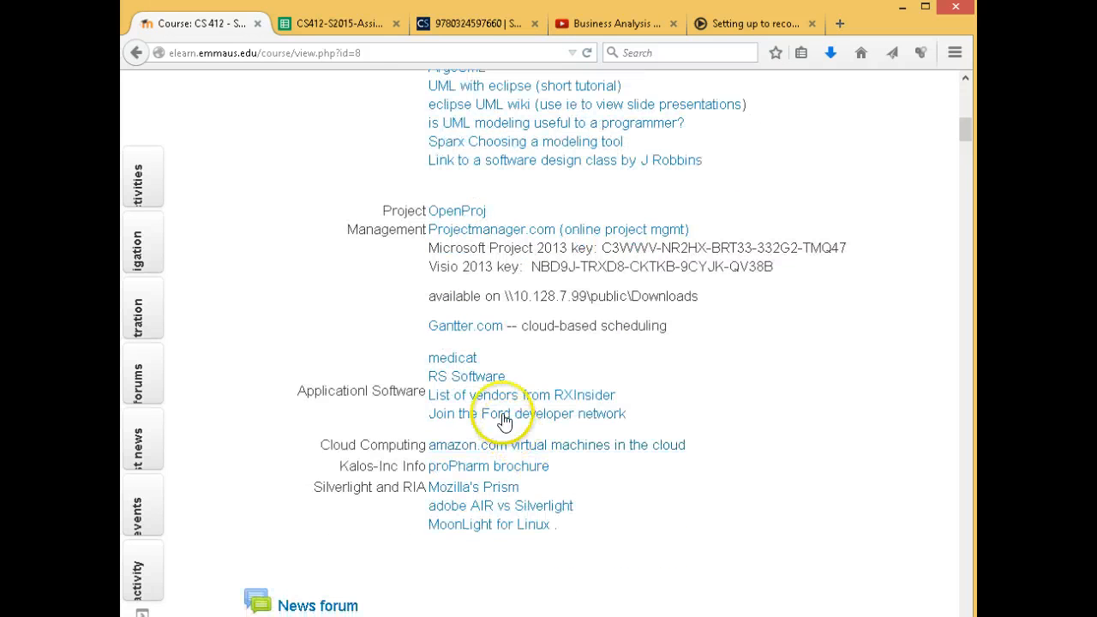
mouse_move(458, 210)
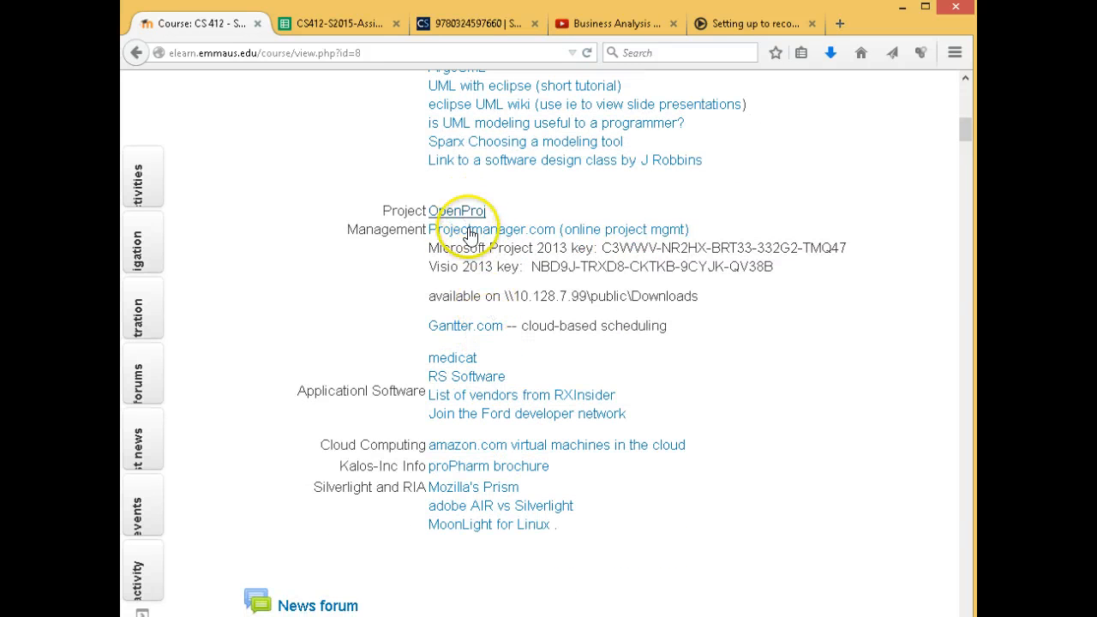
mouse_move(466, 213)
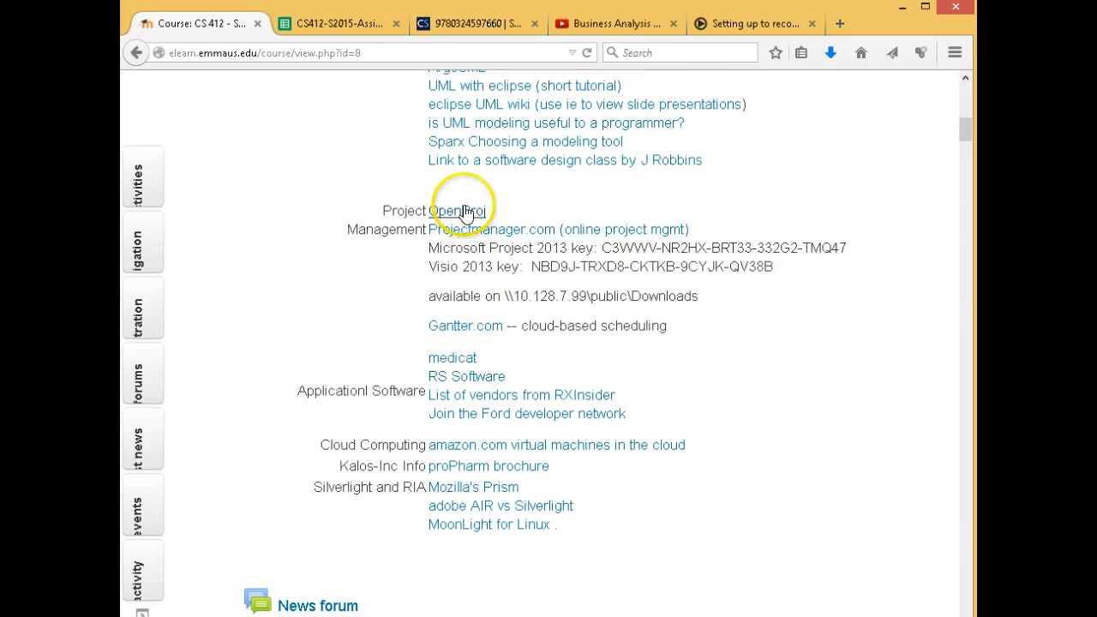
mouse_move(471, 353)
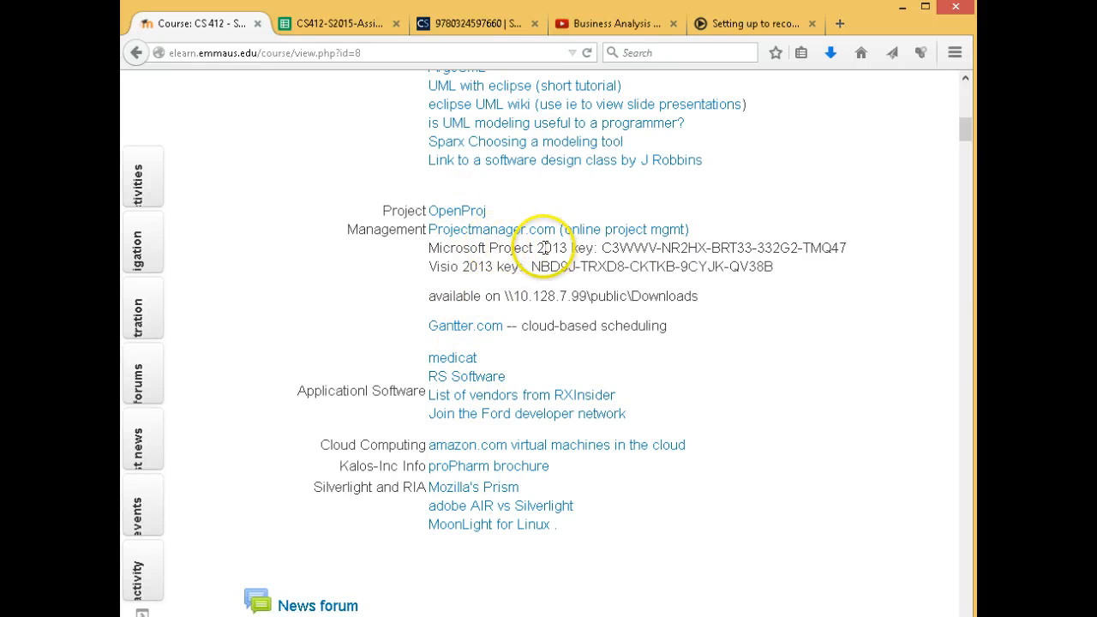
mouse_move(538, 247)
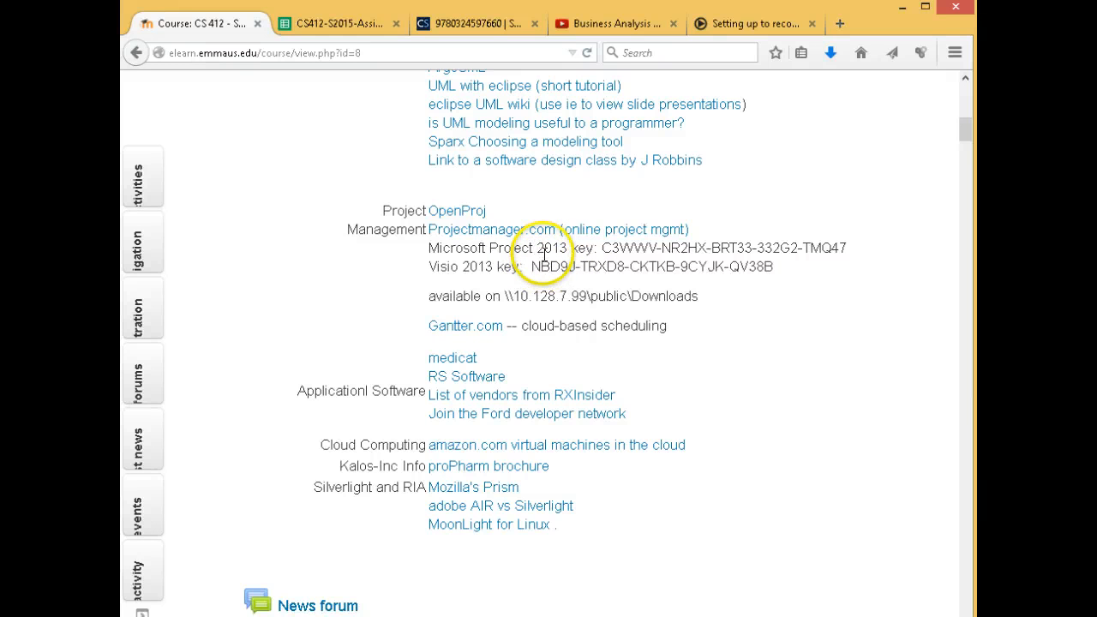
mouse_move(517, 261)
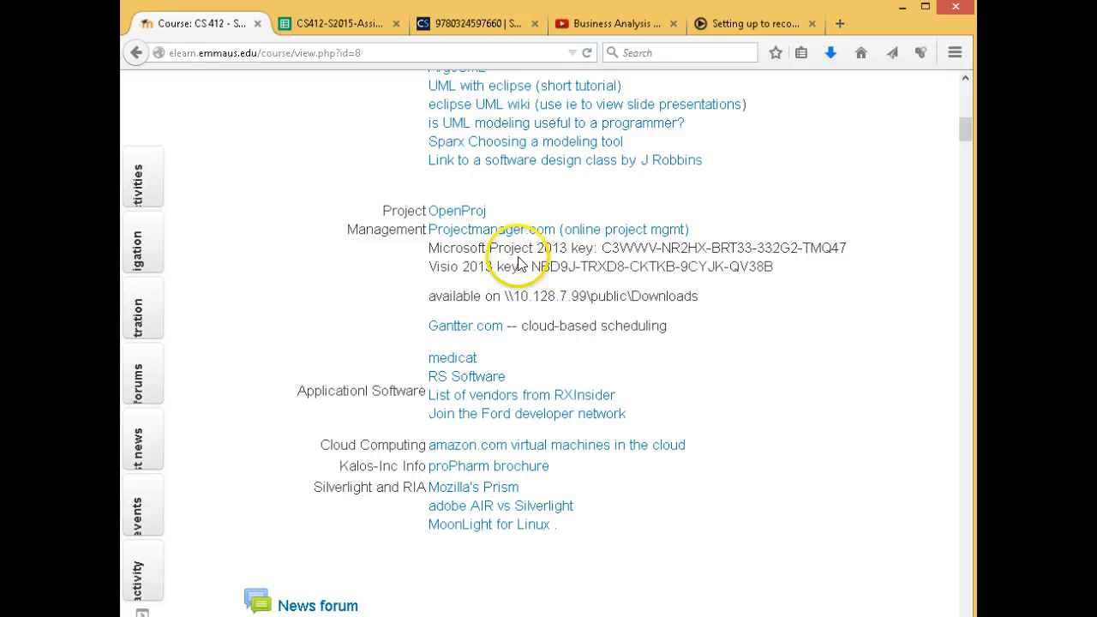
scroll(up, 3)
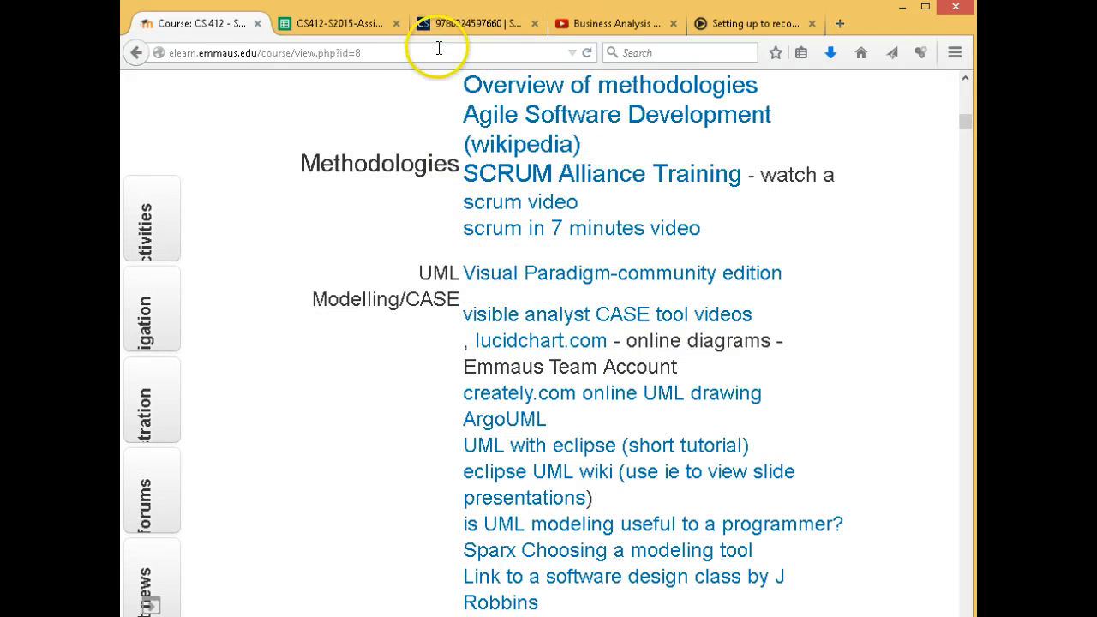
mouse_move(391, 96)
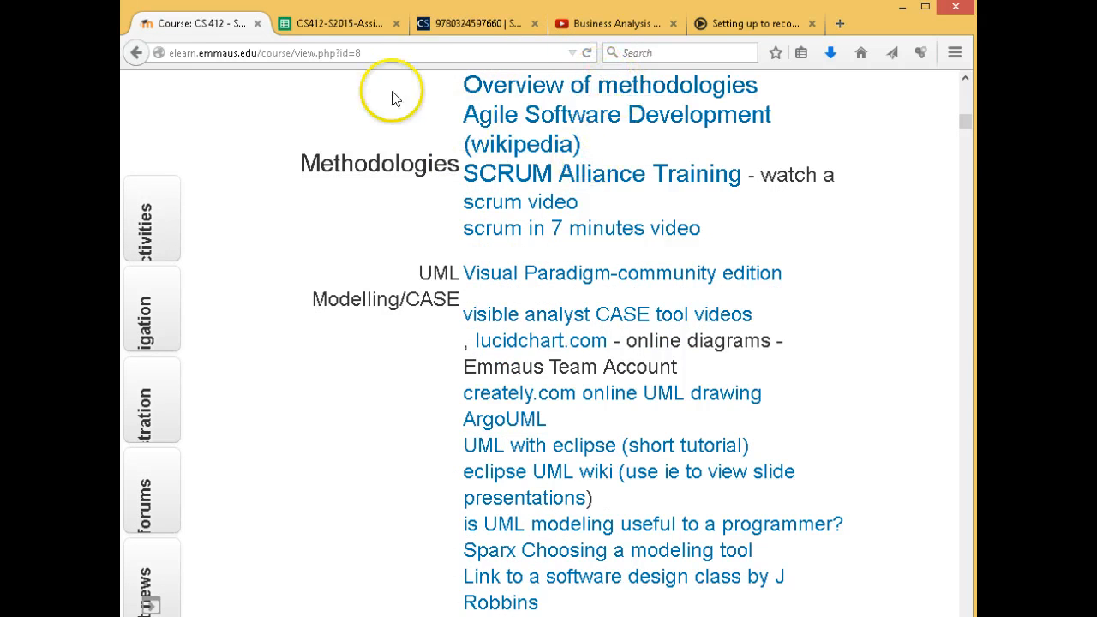
Step: Return to the eBook objectives and highlight the task dependencies, durations, start and end dates objective
click(473, 24)
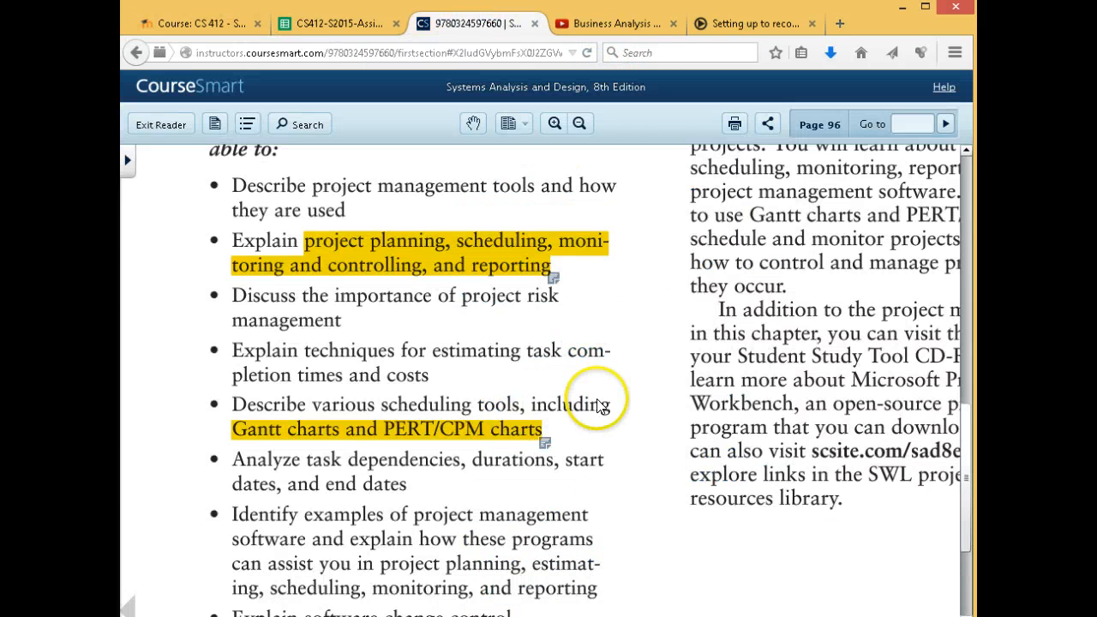
scroll(down, 3)
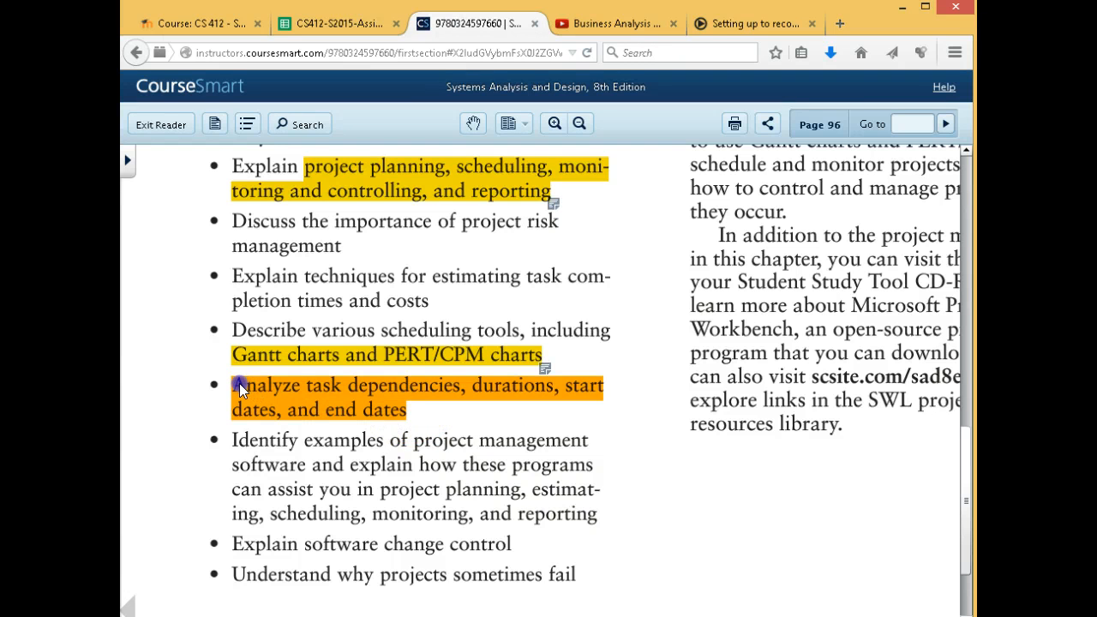
mouse_move(351, 391)
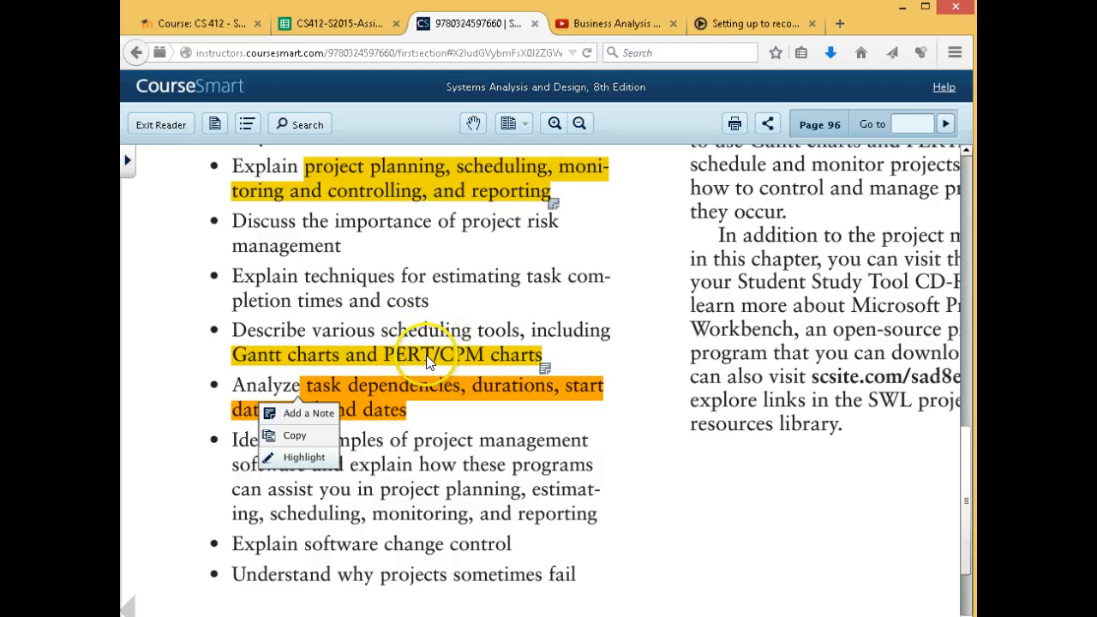
click(308, 463)
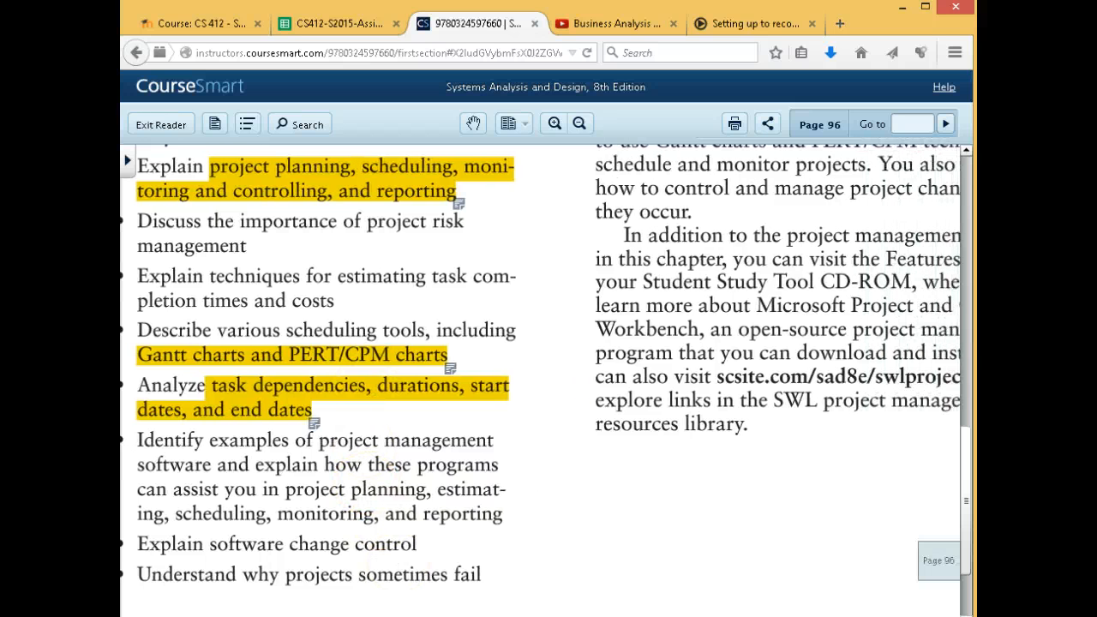
scroll(up, 3)
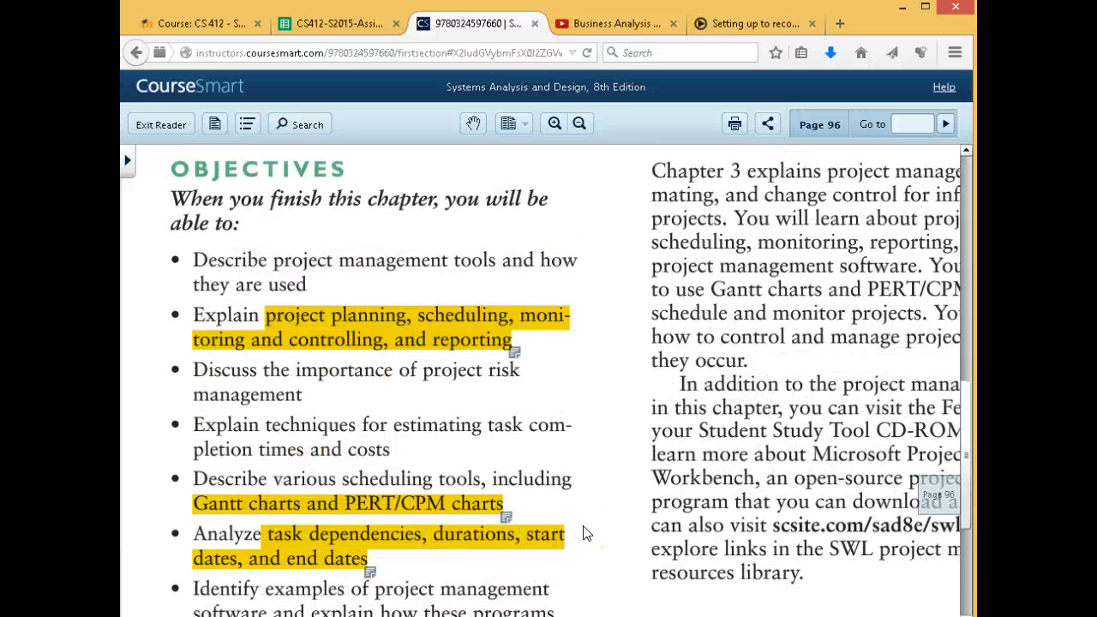
scroll(down, 3)
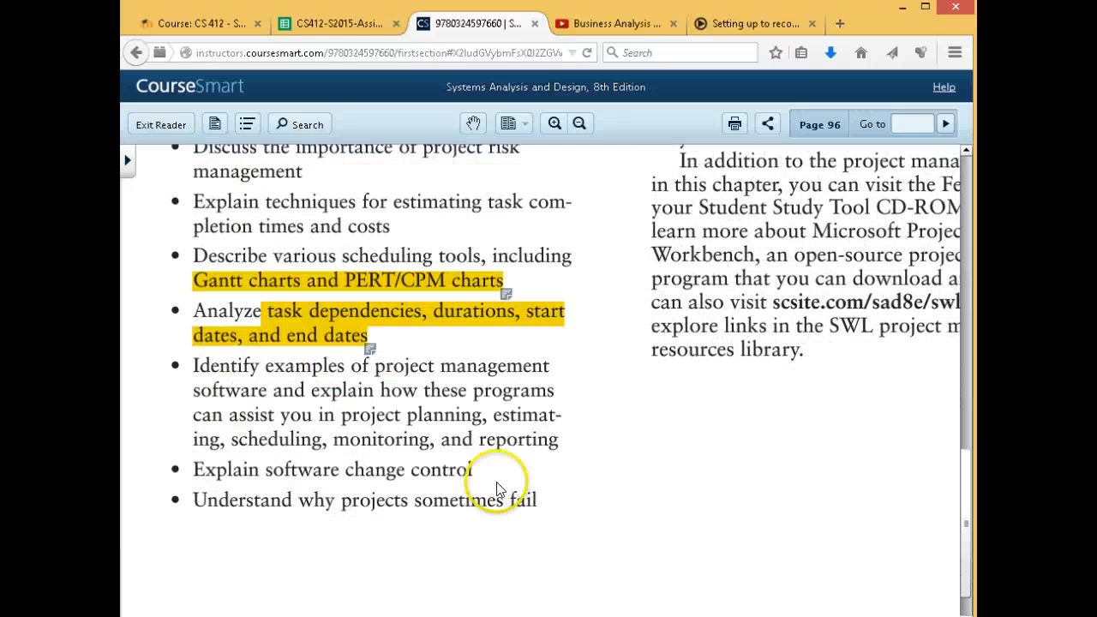
mouse_move(380, 368)
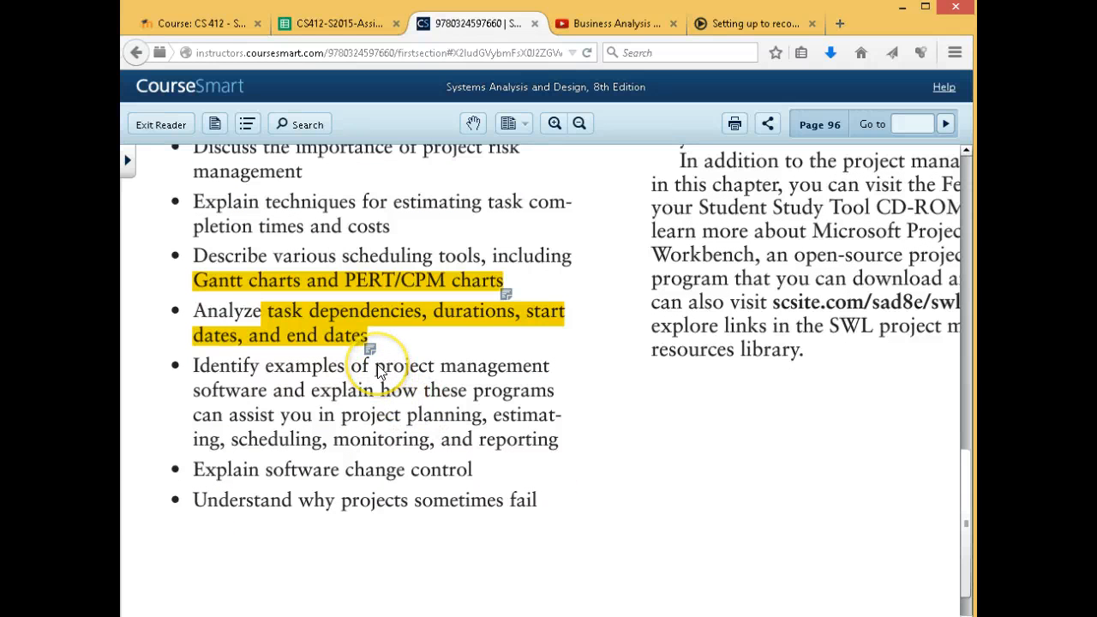
mouse_move(402, 373)
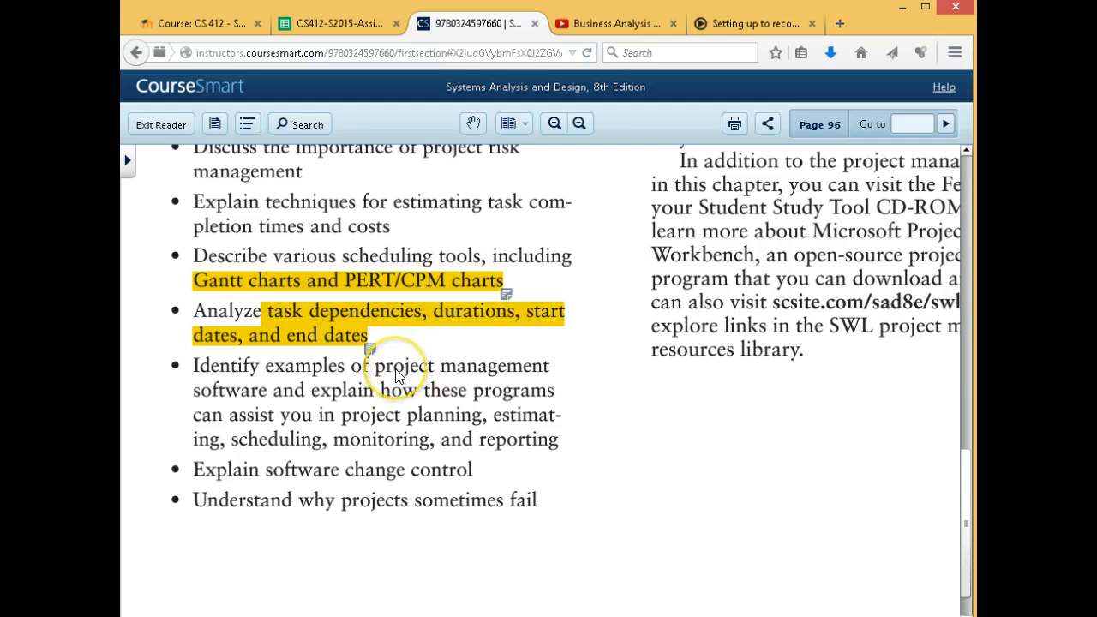
mouse_move(387, 370)
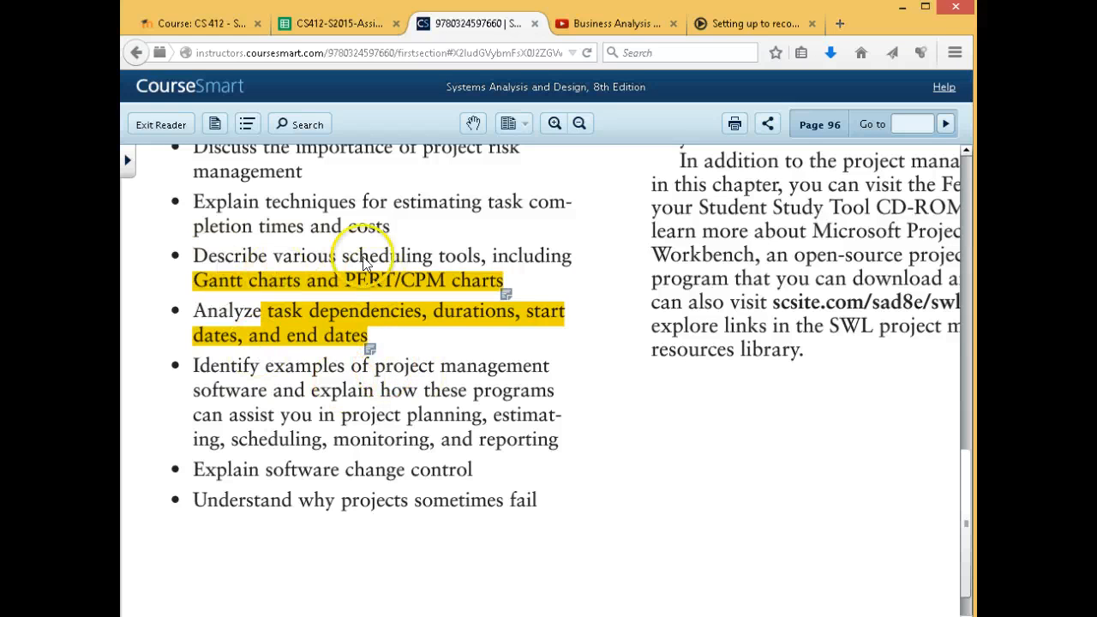
scroll(up, 3)
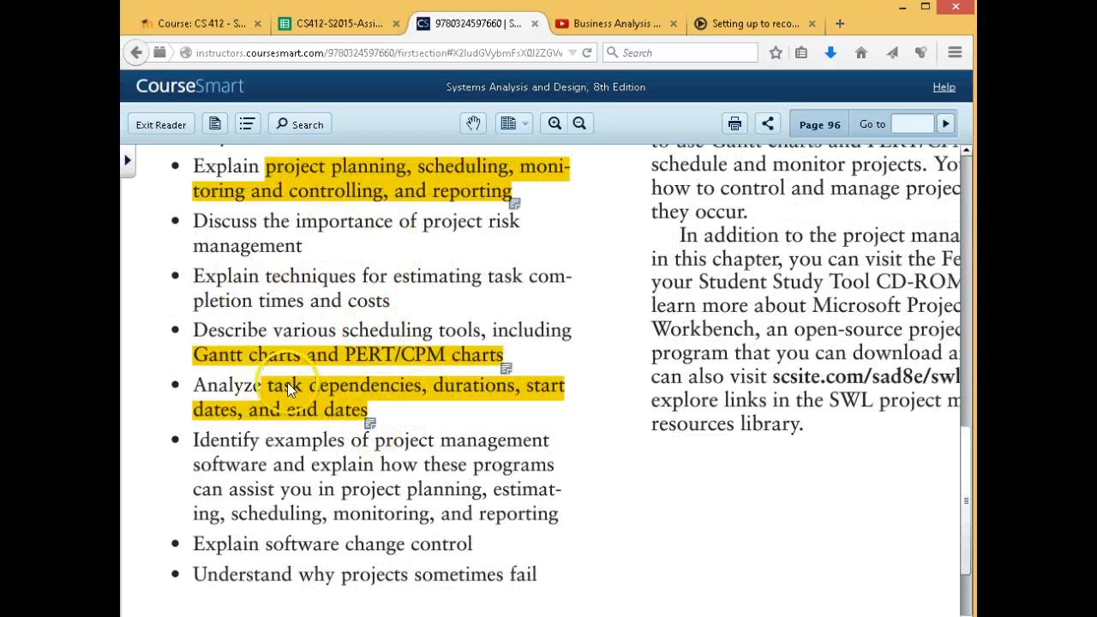
mouse_move(381, 308)
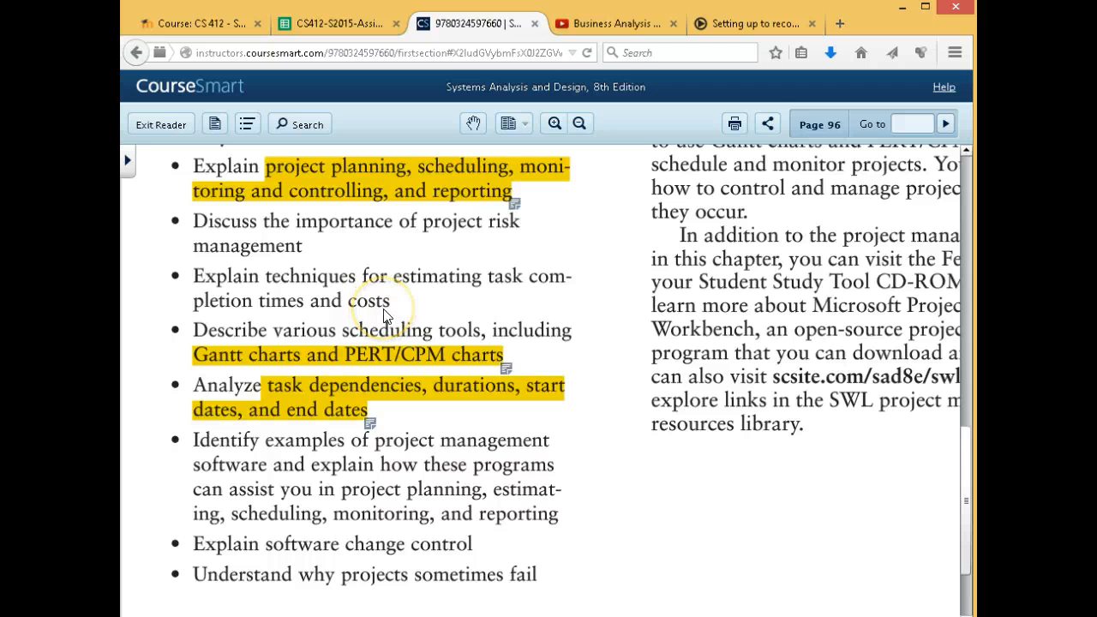
mouse_move(384, 312)
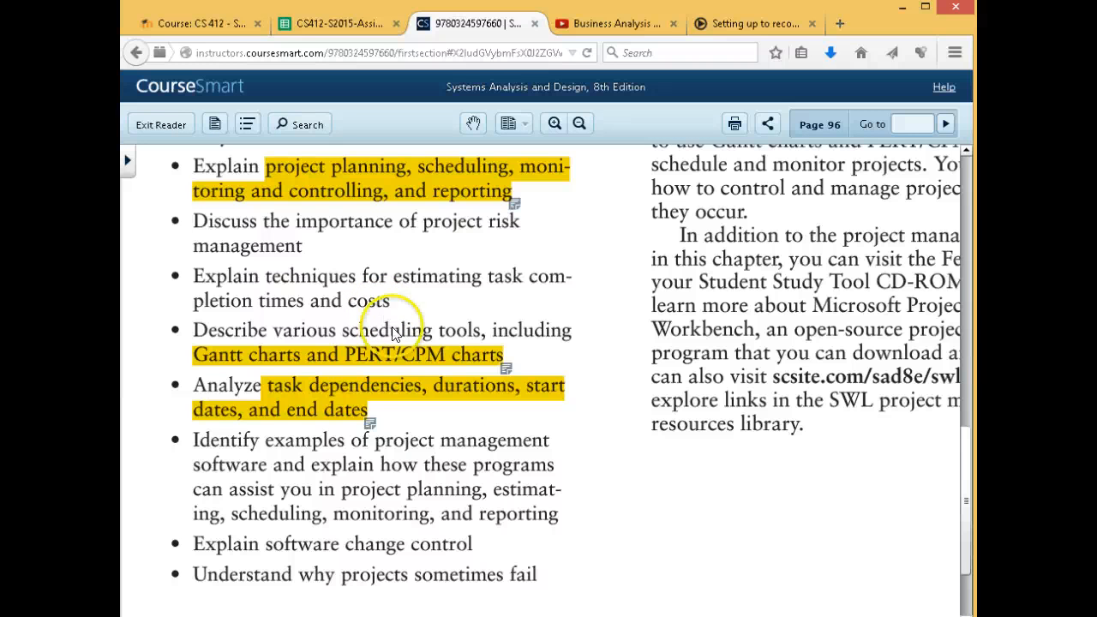
mouse_move(390, 394)
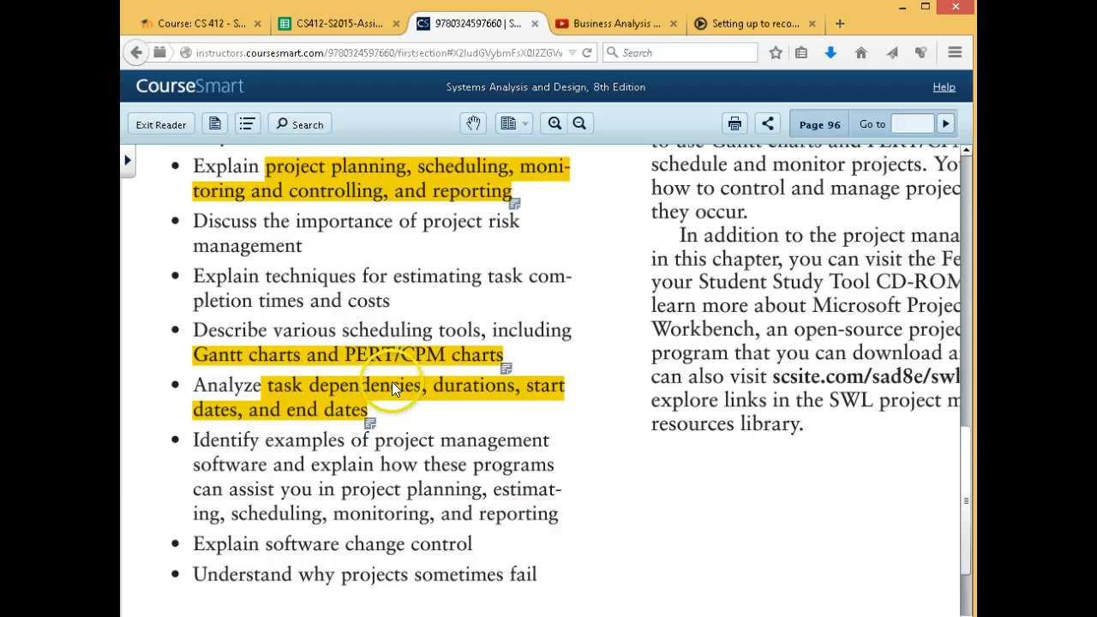
mouse_move(288, 274)
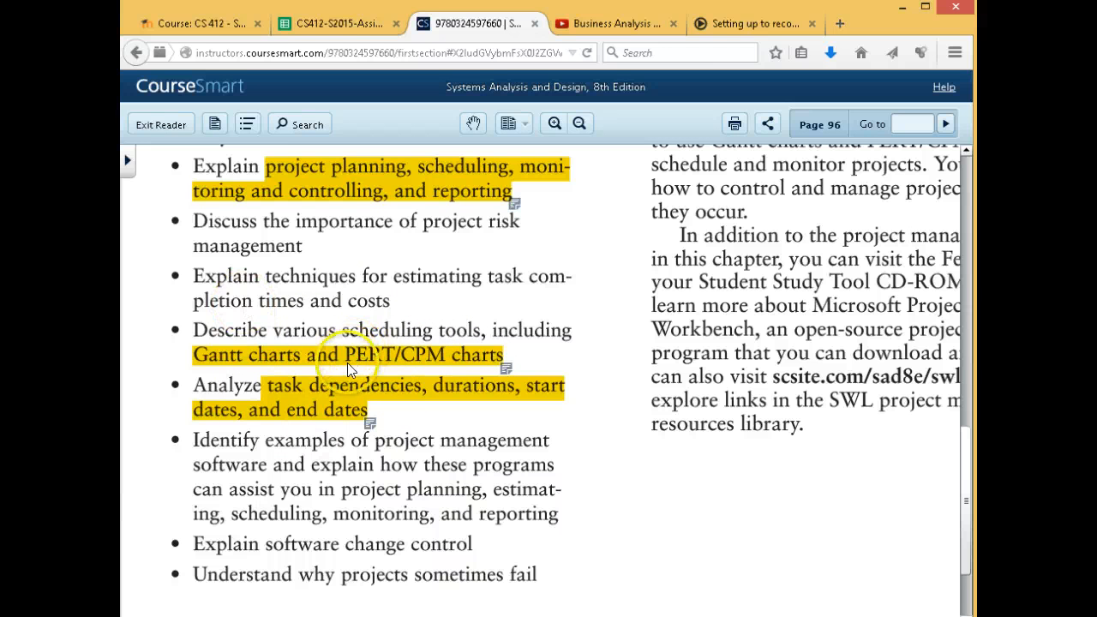
mouse_move(401, 351)
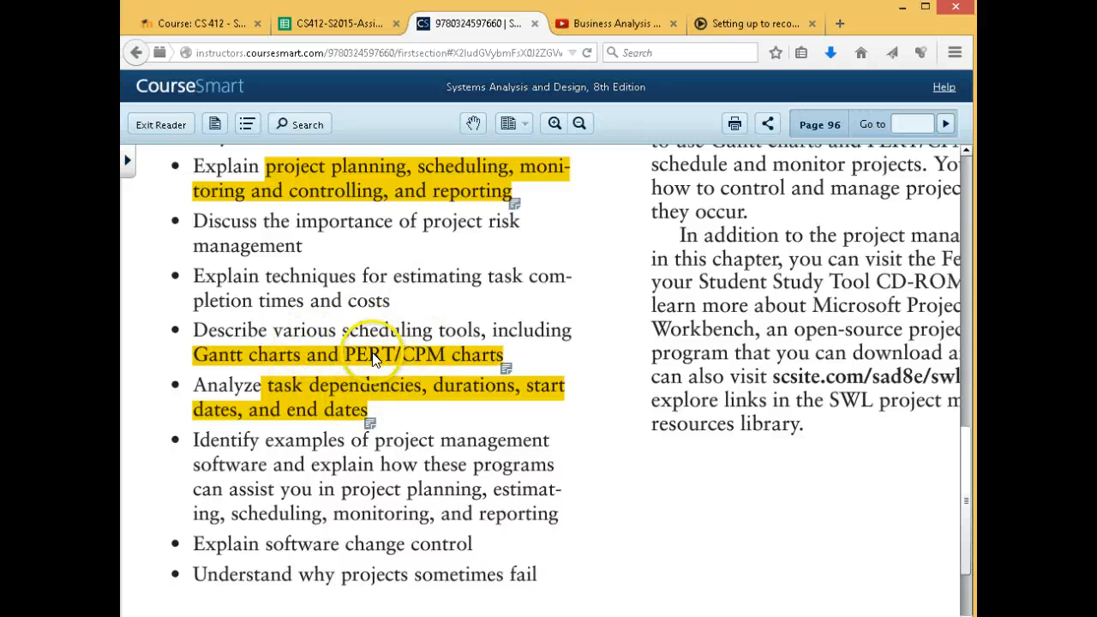
mouse_move(483, 370)
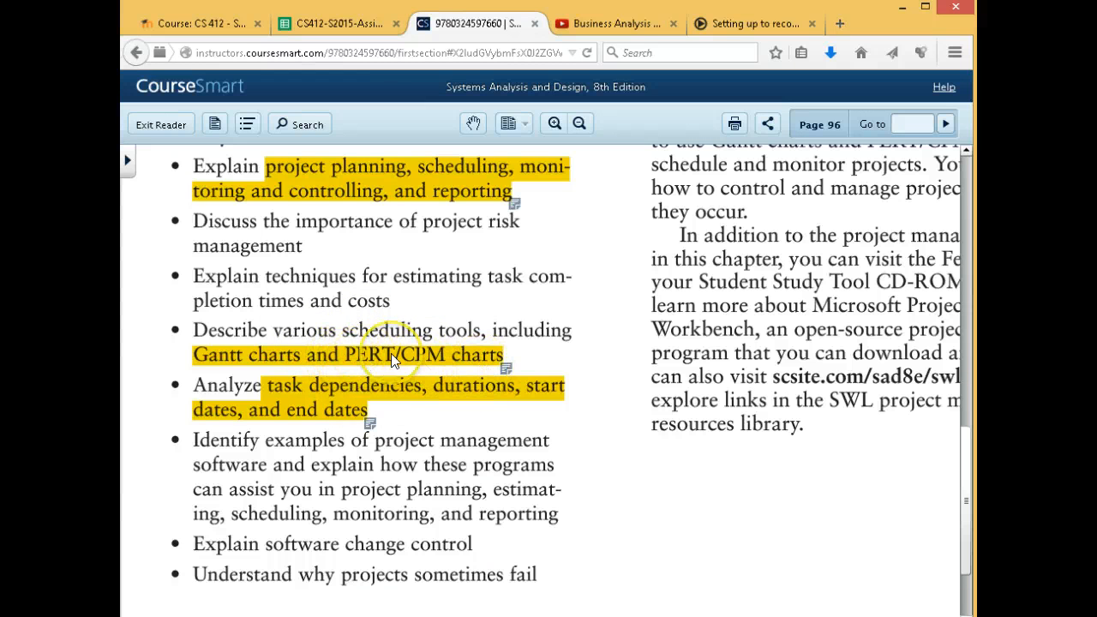
mouse_move(377, 360)
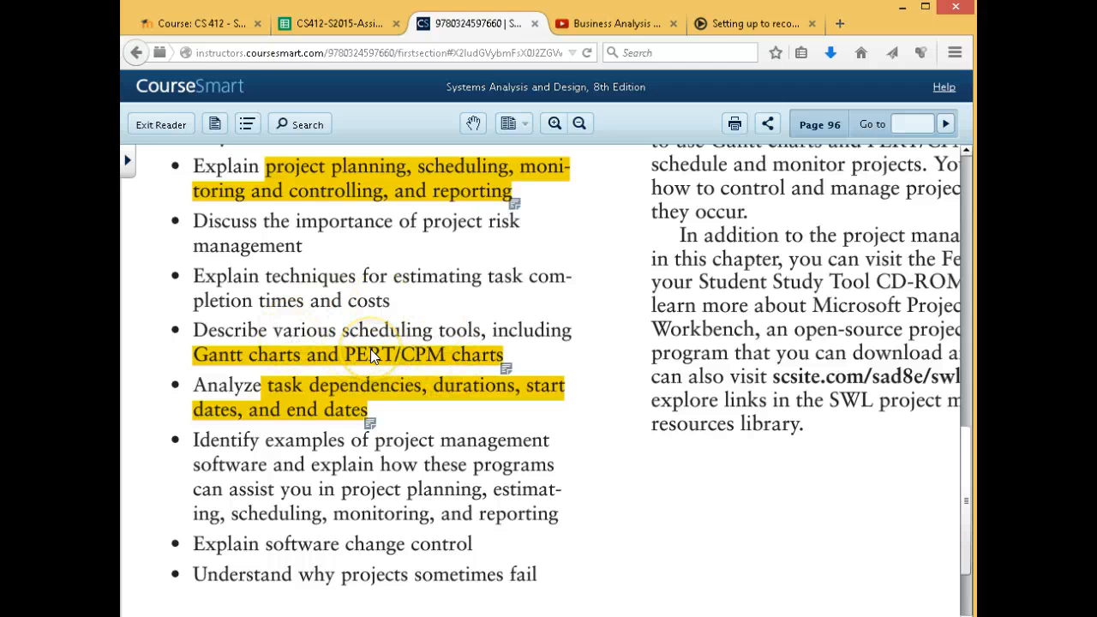
mouse_move(425, 343)
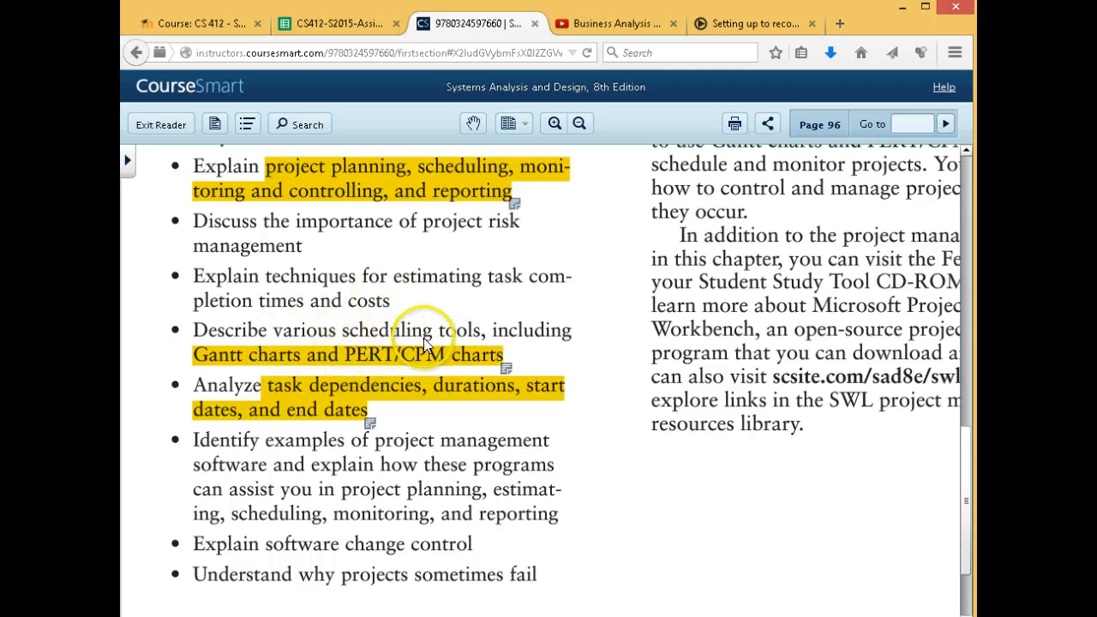
mouse_move(364, 417)
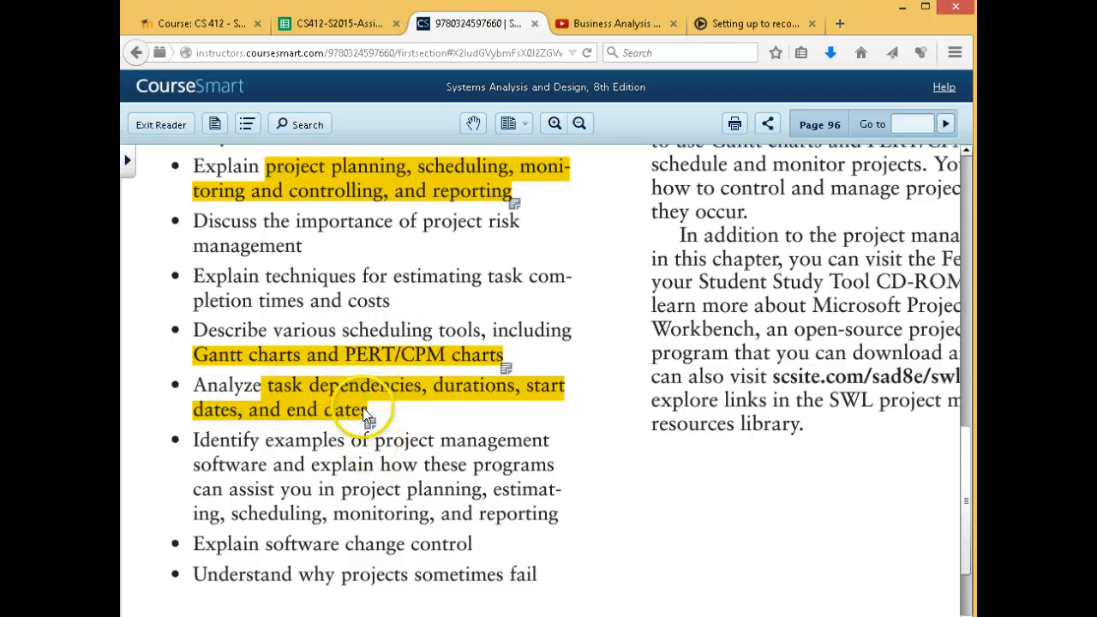
mouse_move(233, 302)
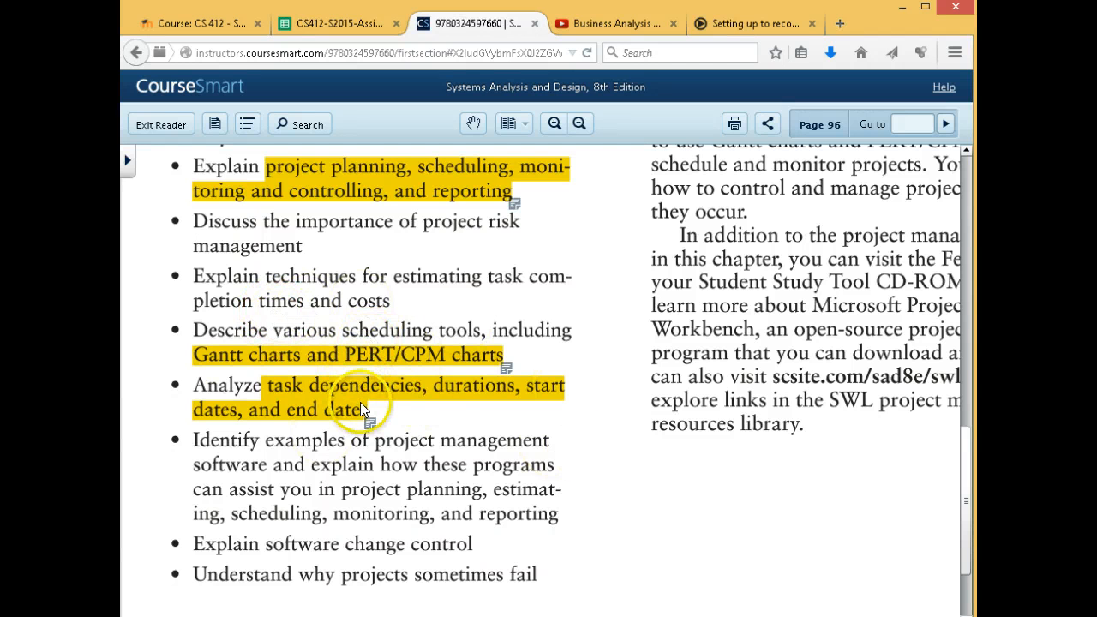
mouse_move(351, 391)
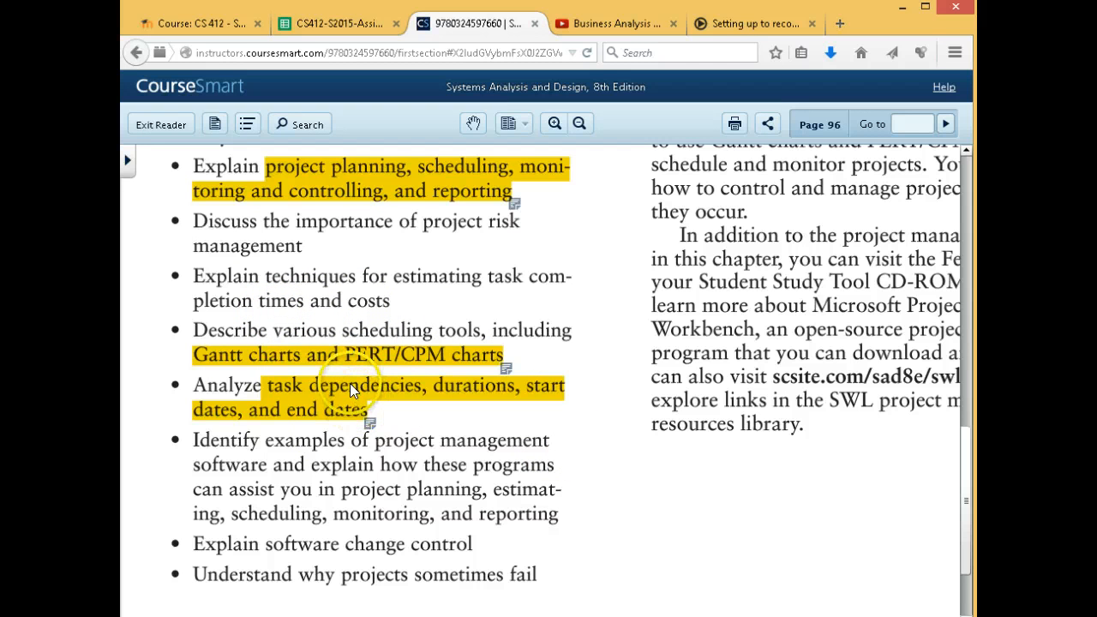
mouse_move(388, 407)
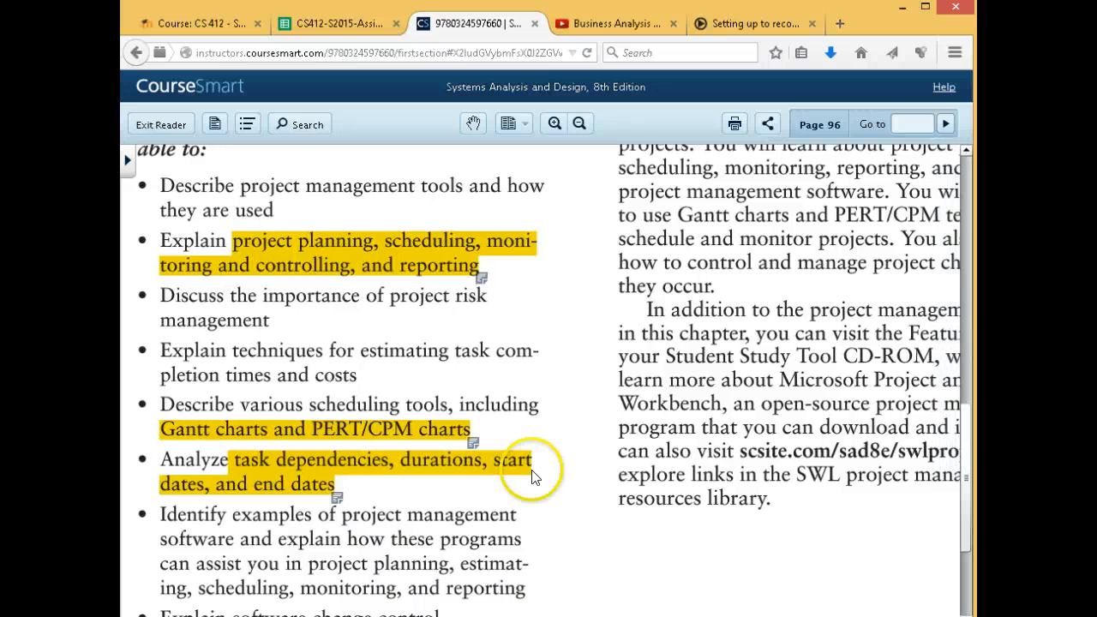
mouse_move(339, 442)
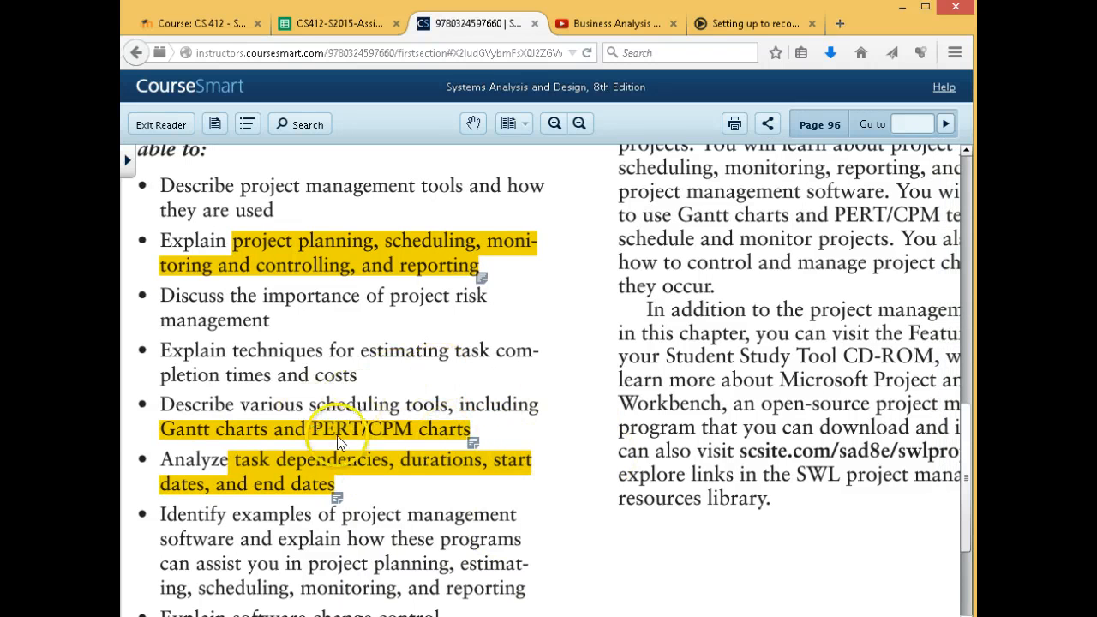
mouse_move(271, 394)
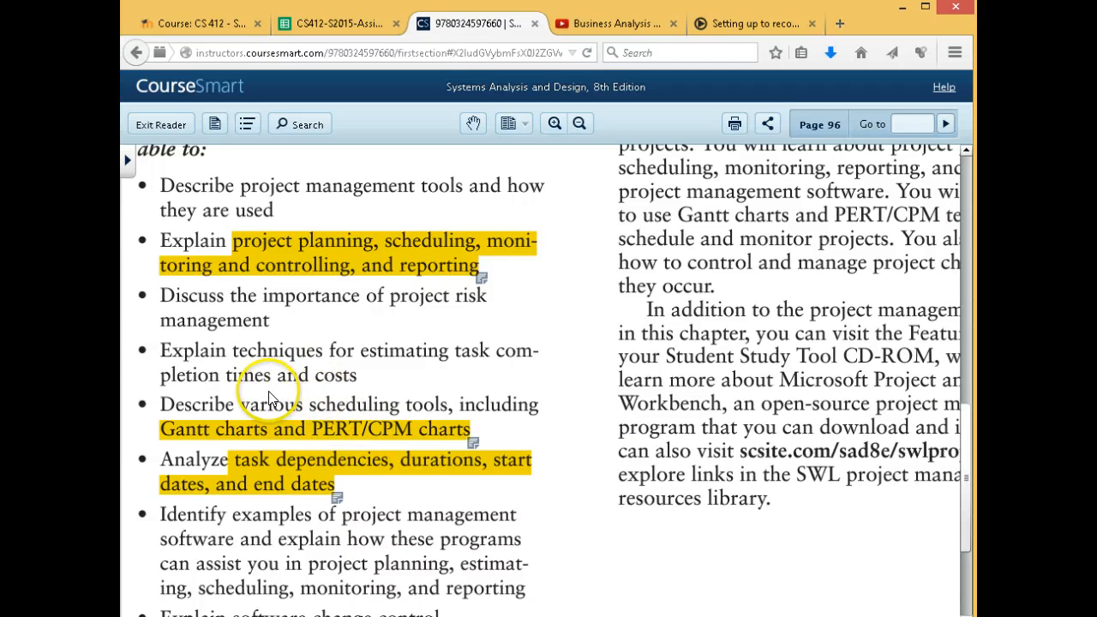
mouse_move(300, 463)
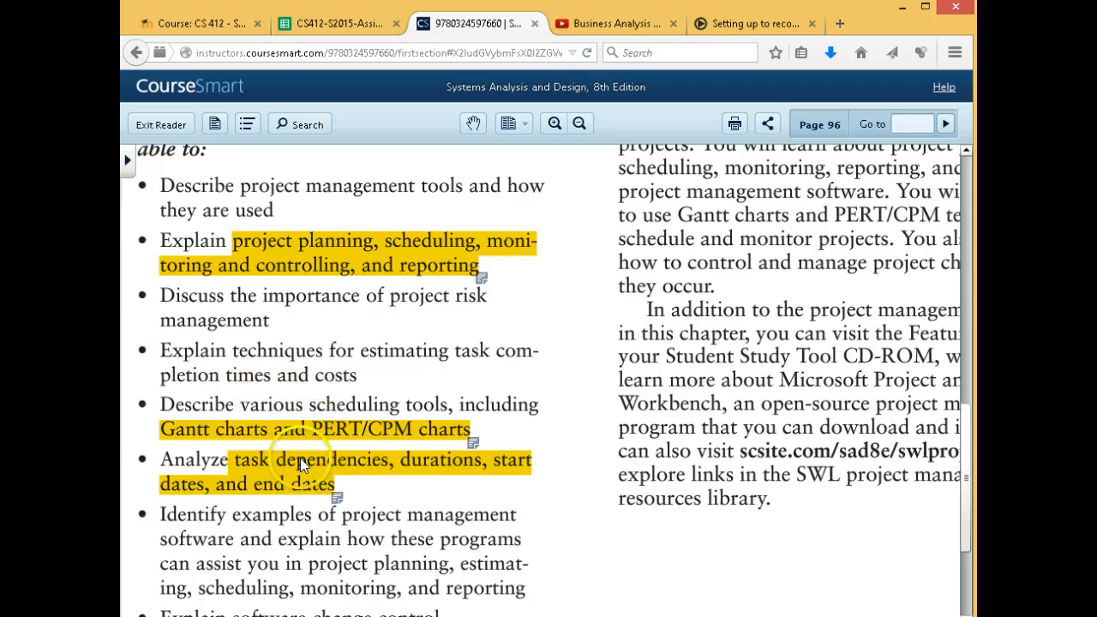
mouse_move(317, 478)
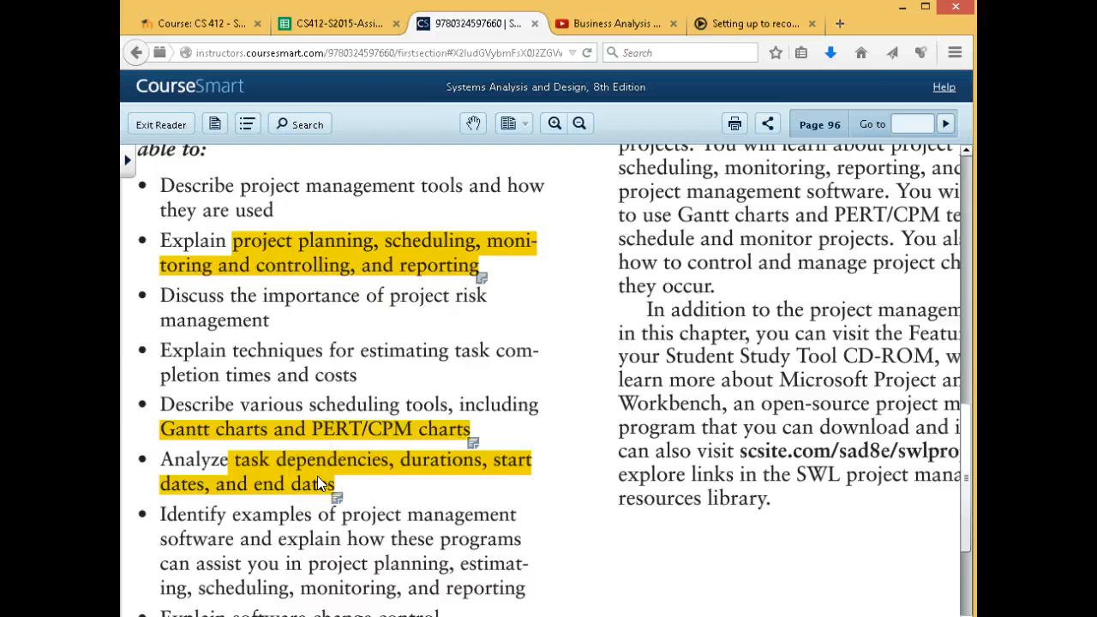
mouse_move(318, 483)
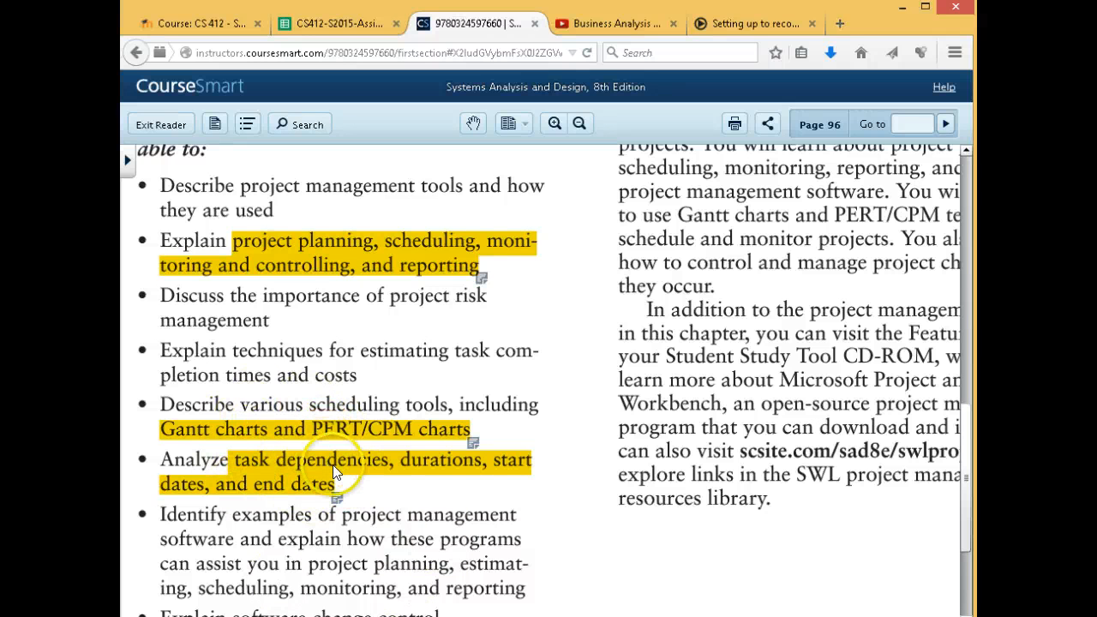
mouse_move(298, 368)
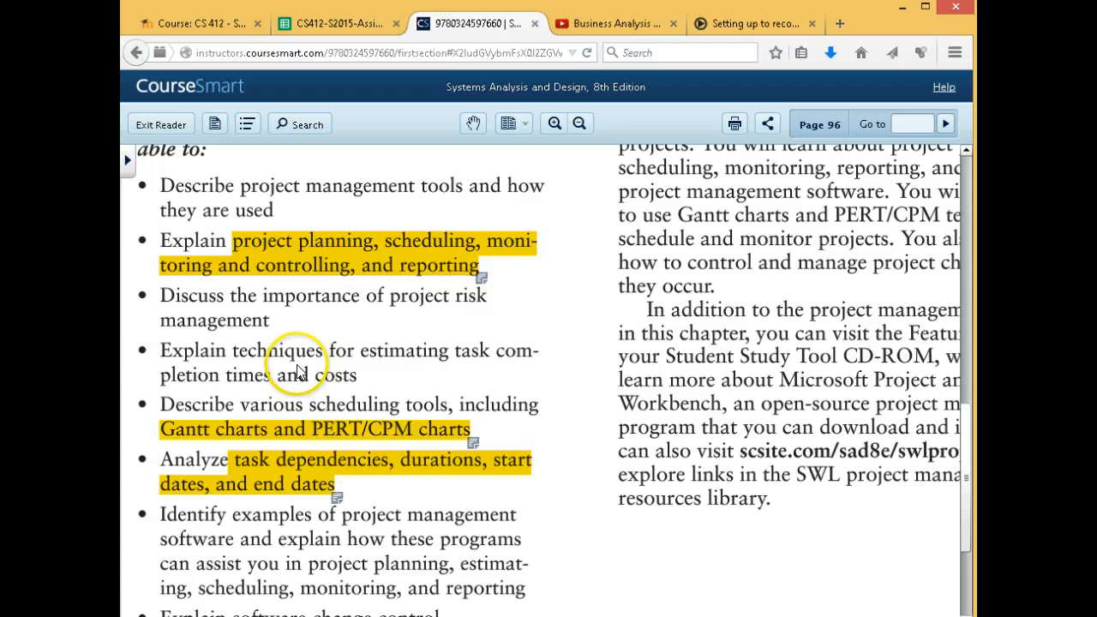
mouse_move(308, 432)
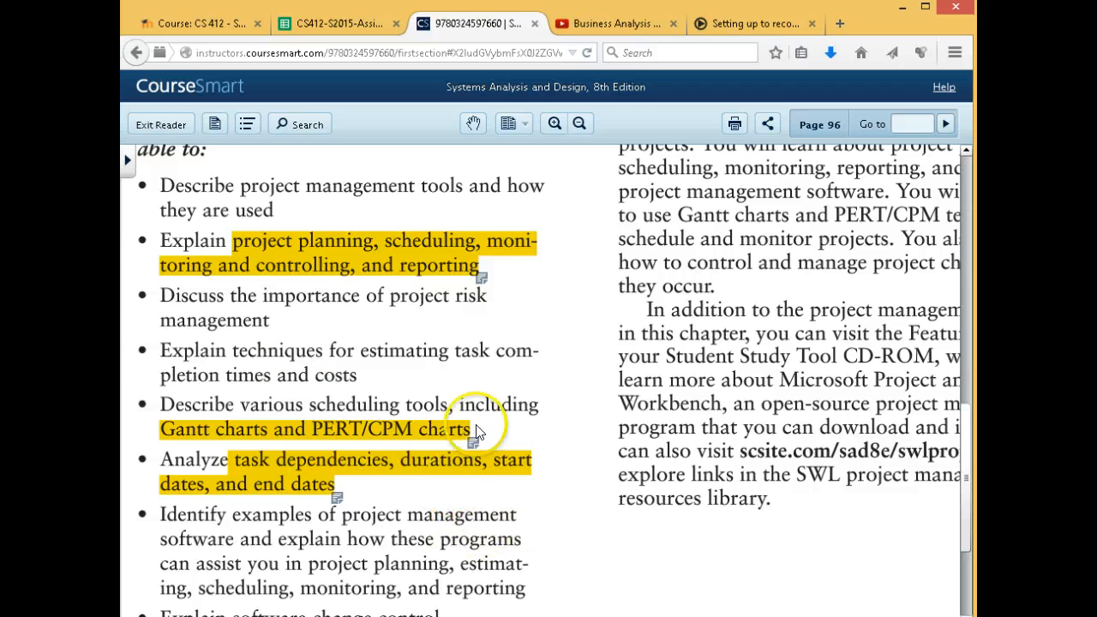
click(752, 24)
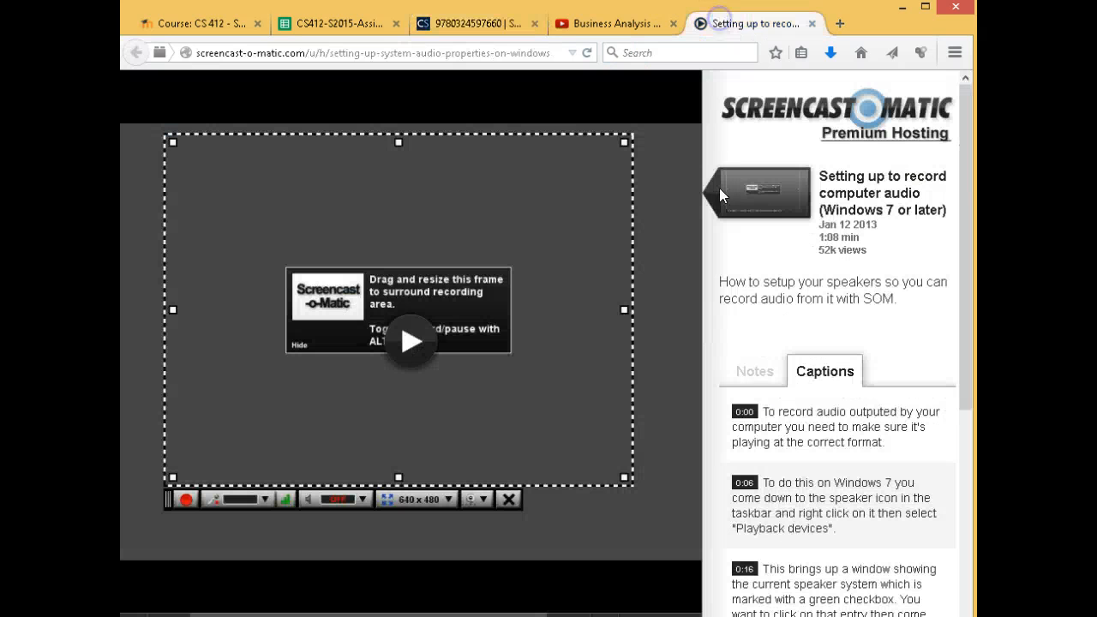
click(613, 24)
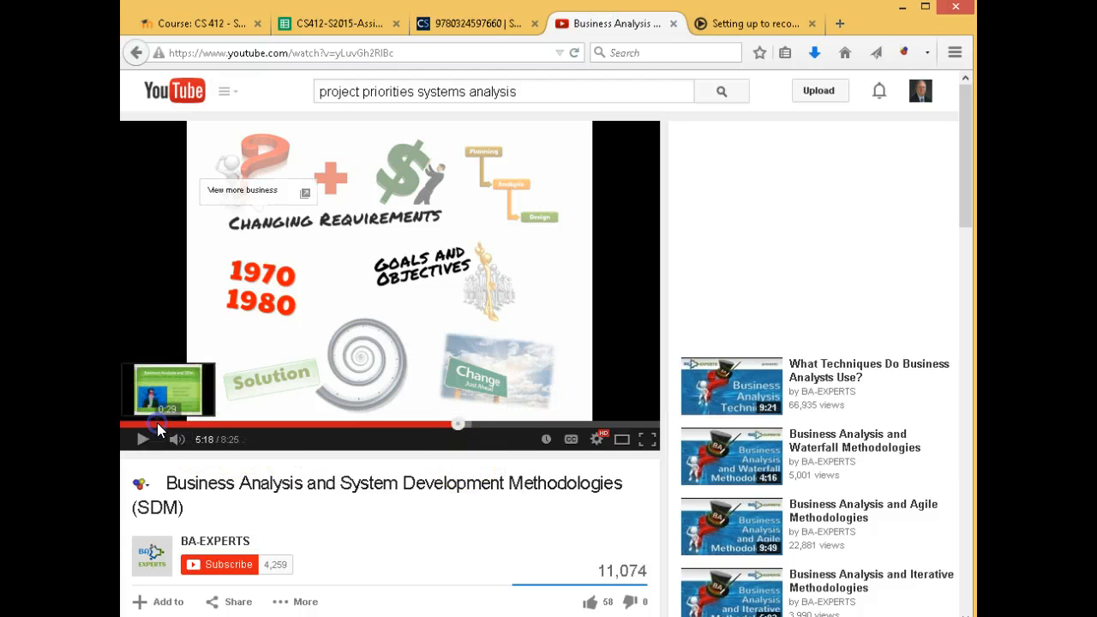
click(180, 425)
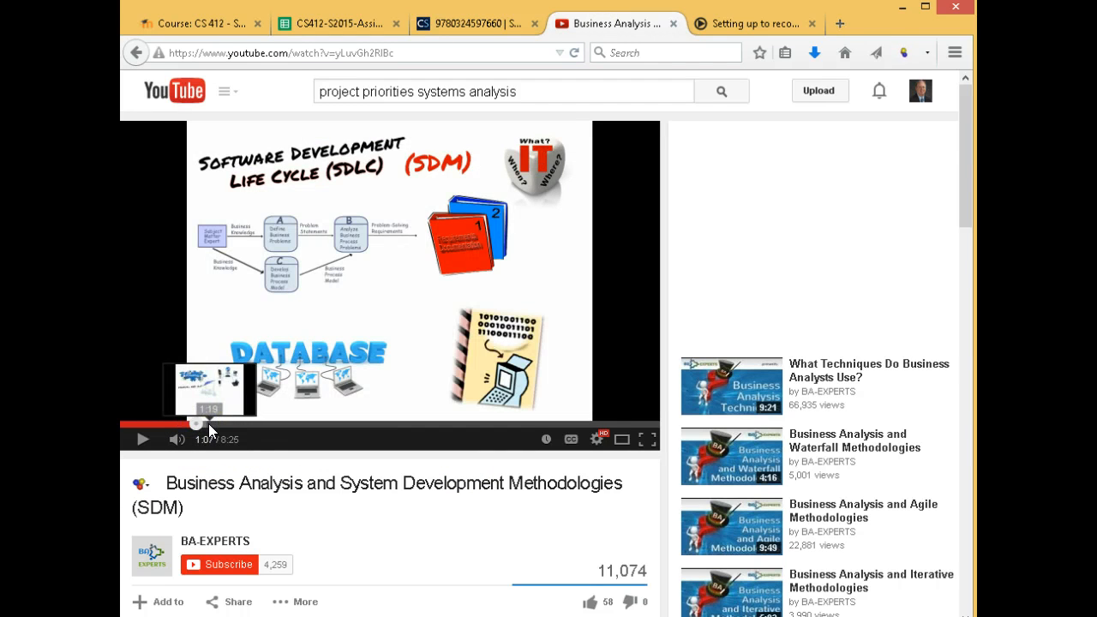
click(198, 425)
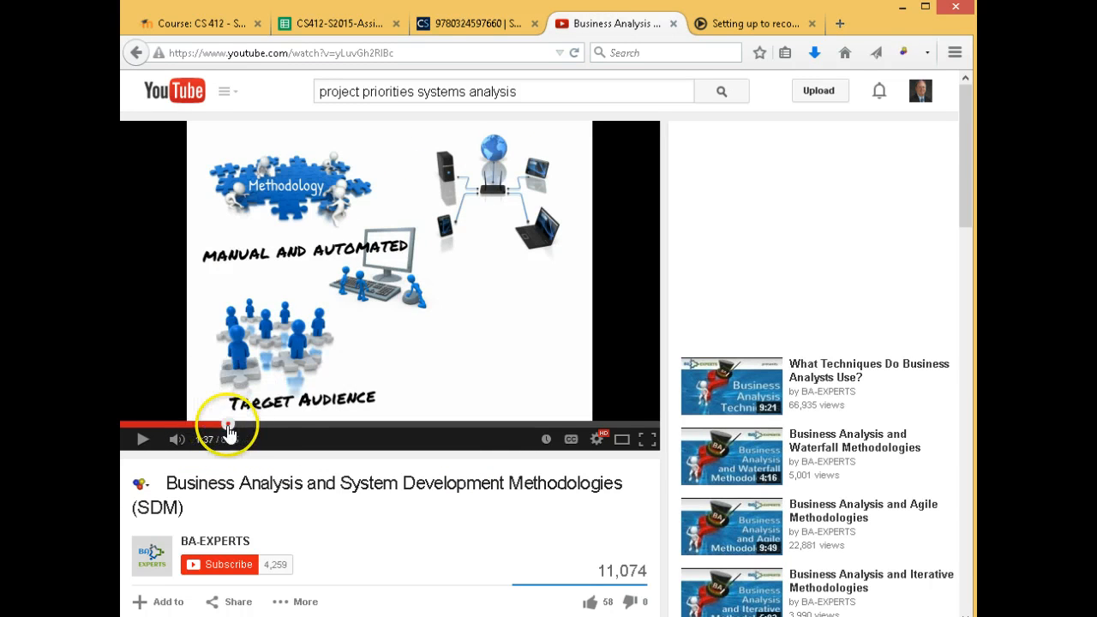
click(249, 423)
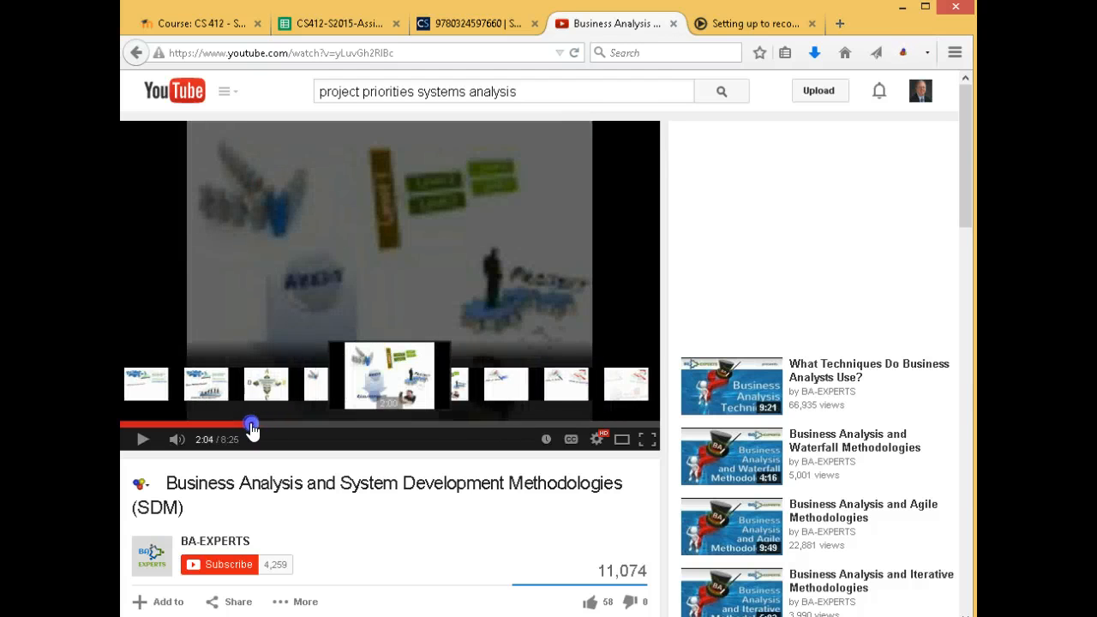
click(250, 423)
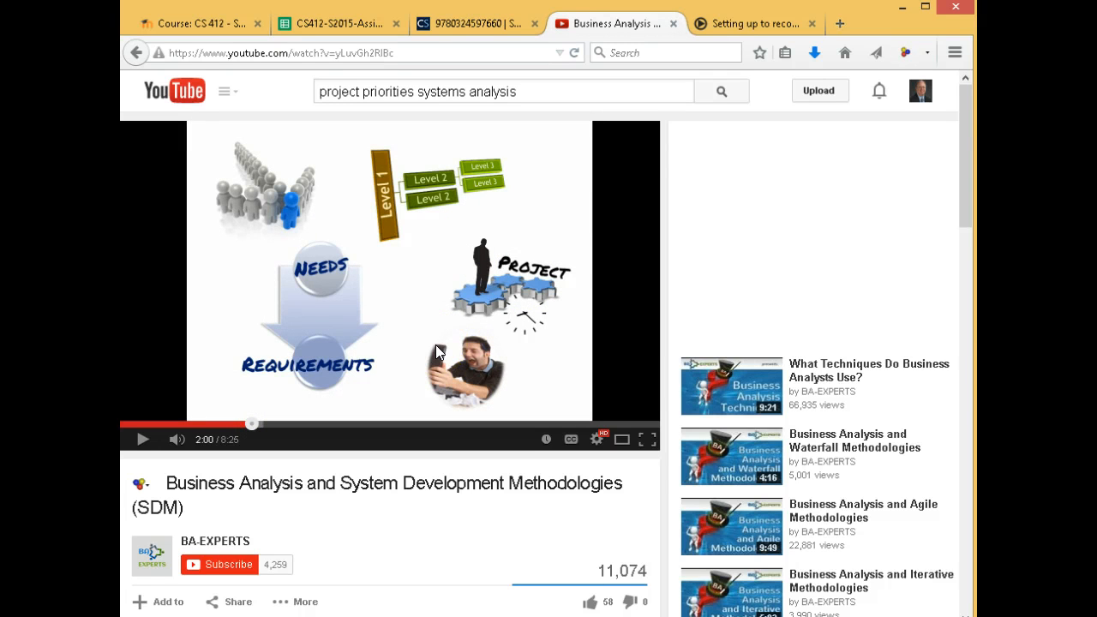
click(444, 374)
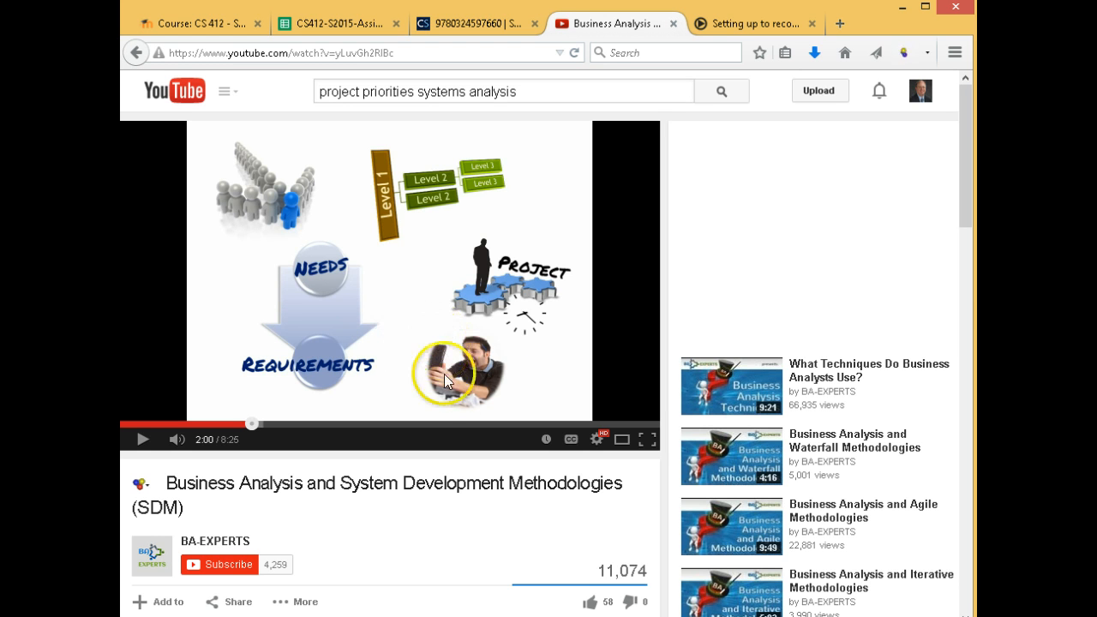
mouse_move(456, 380)
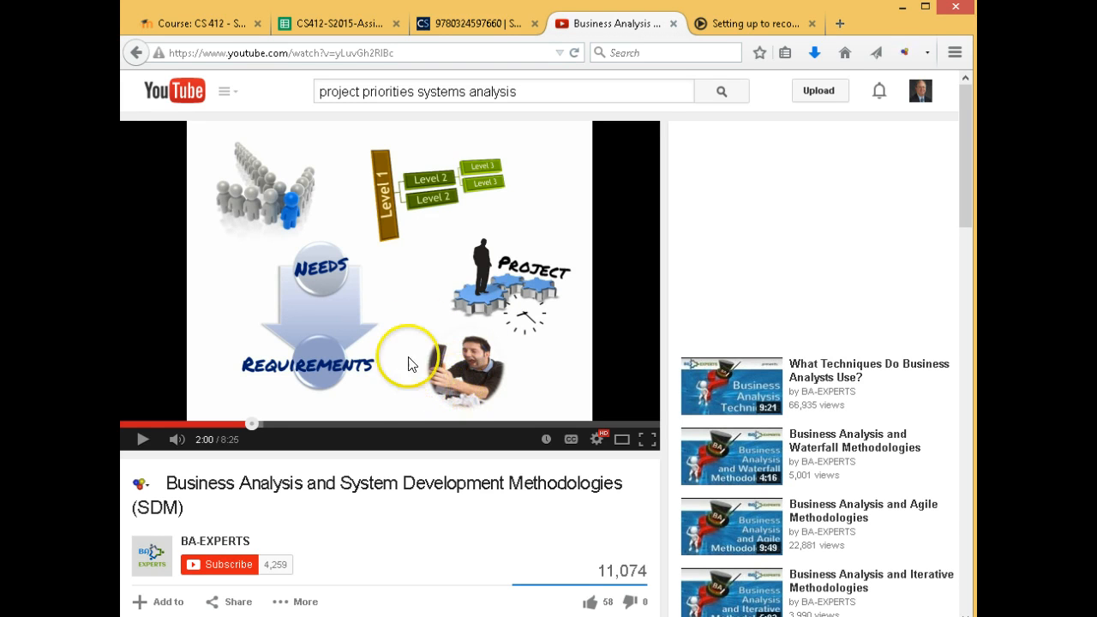
mouse_move(380, 209)
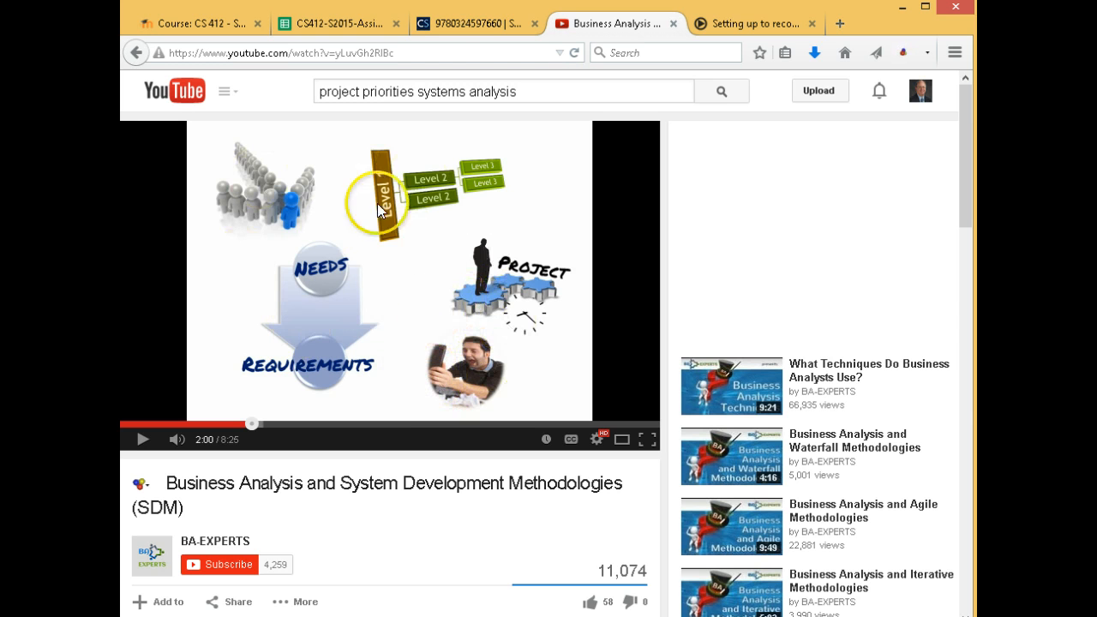
mouse_move(402, 68)
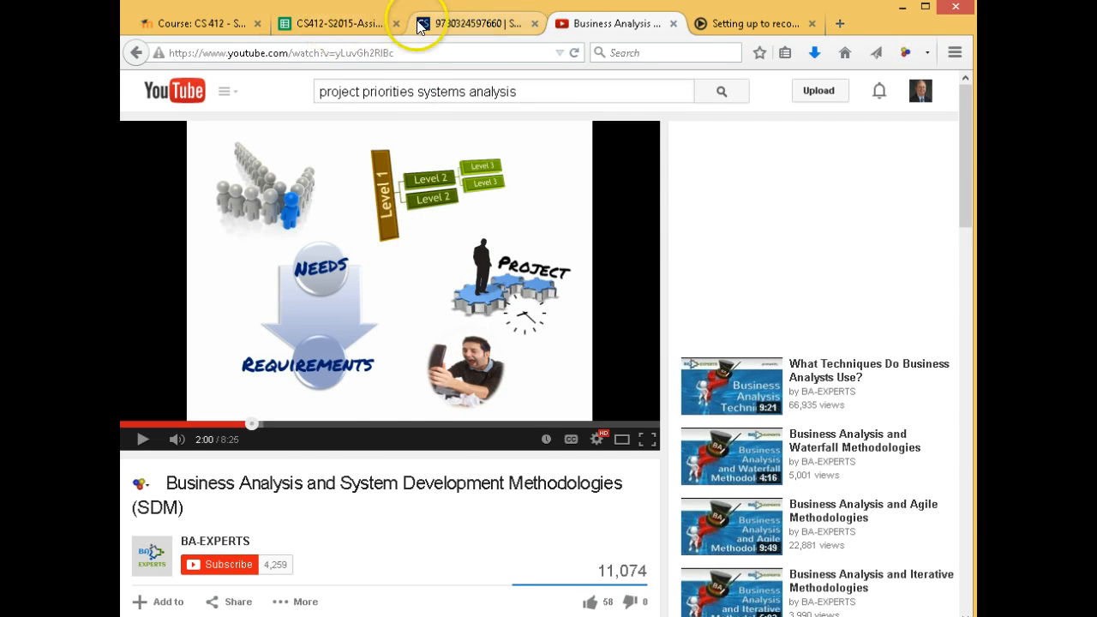
Step: Switch back to the Systems Analysis and Design eBook and scroll to the later Chapter 3 objectives
click(466, 24)
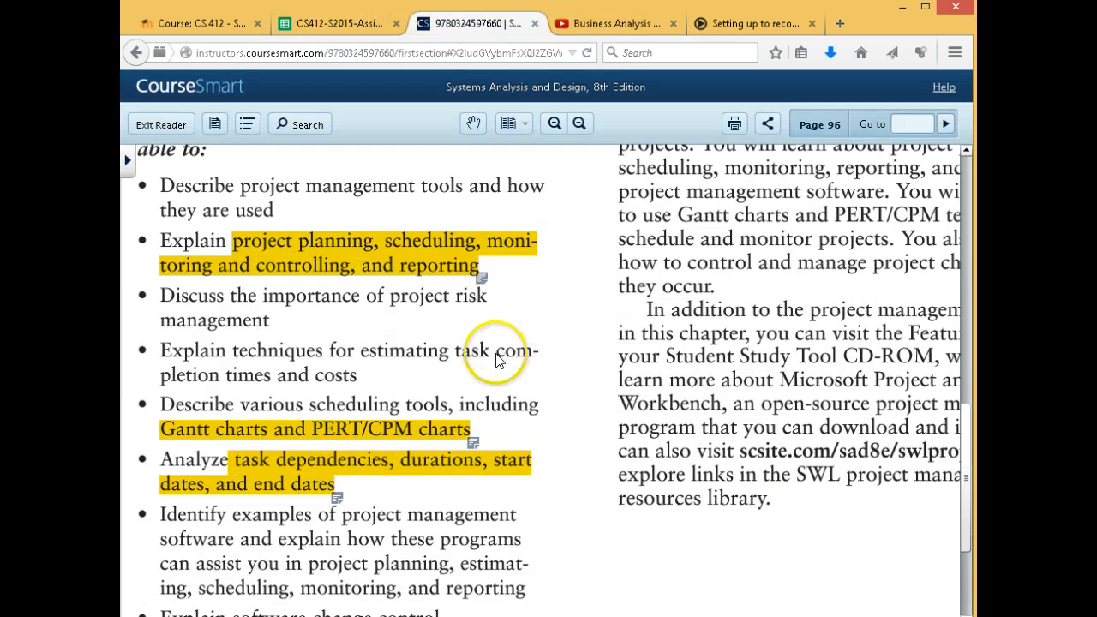
mouse_move(309, 477)
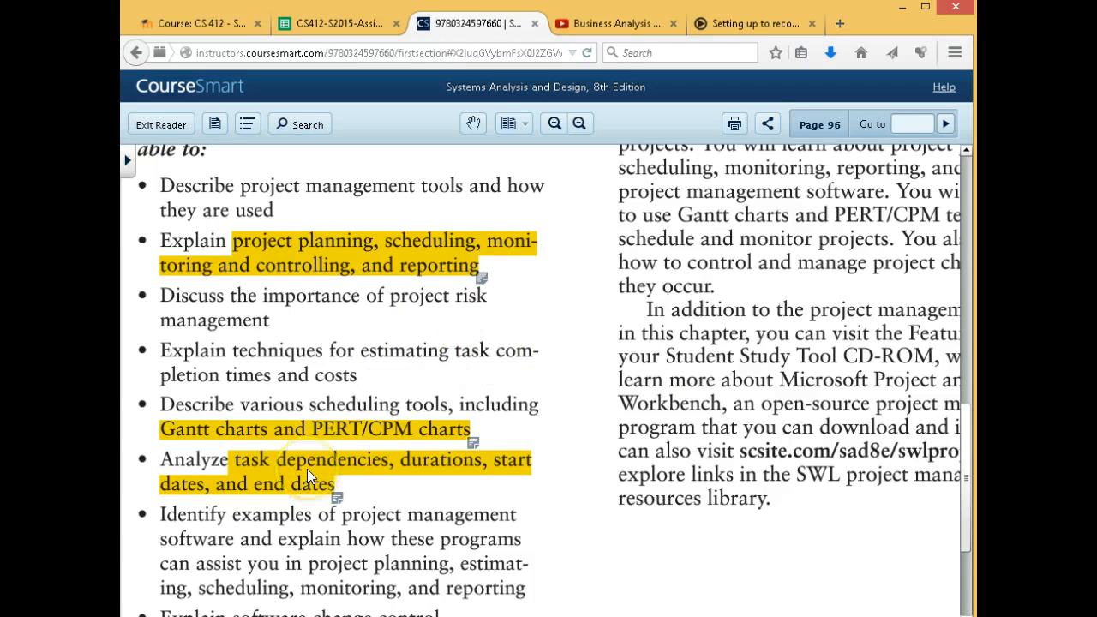
scroll(down, 3)
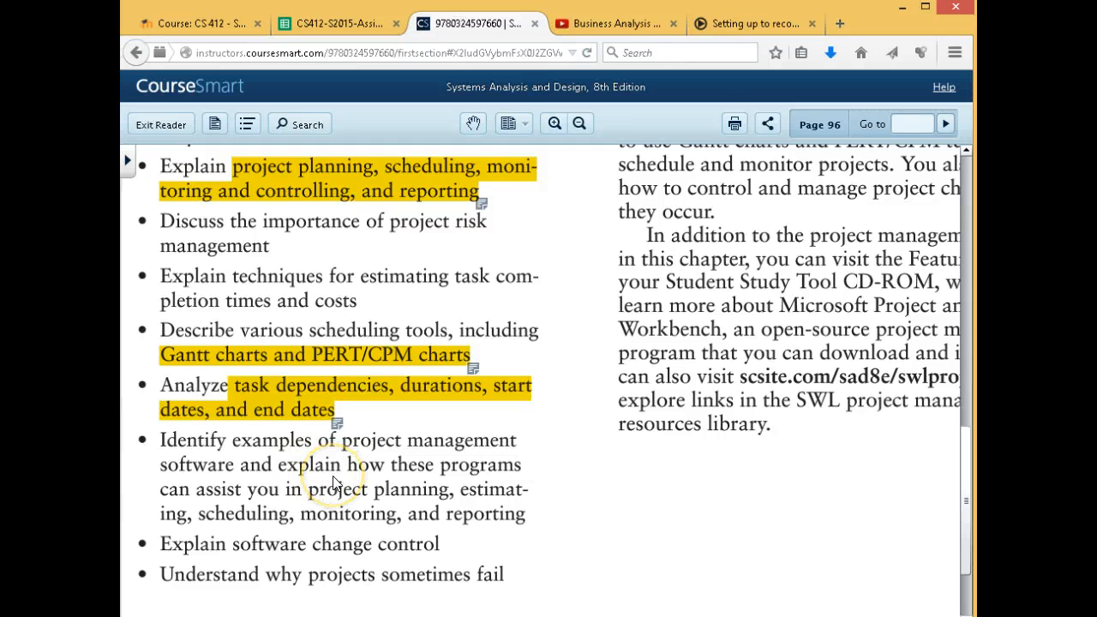
mouse_move(351, 425)
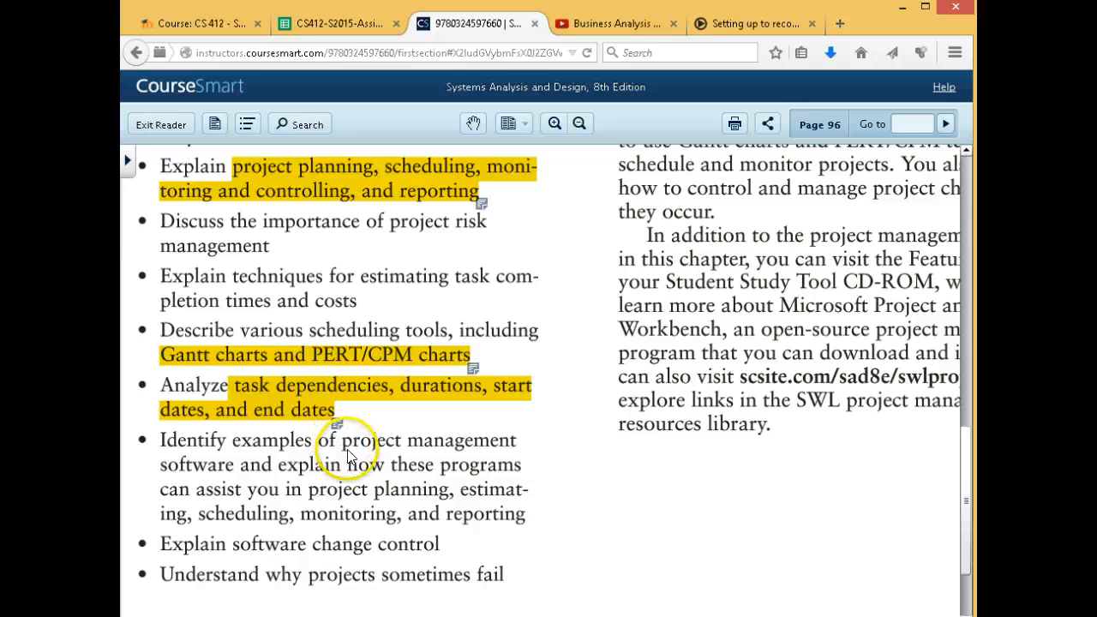
mouse_move(324, 387)
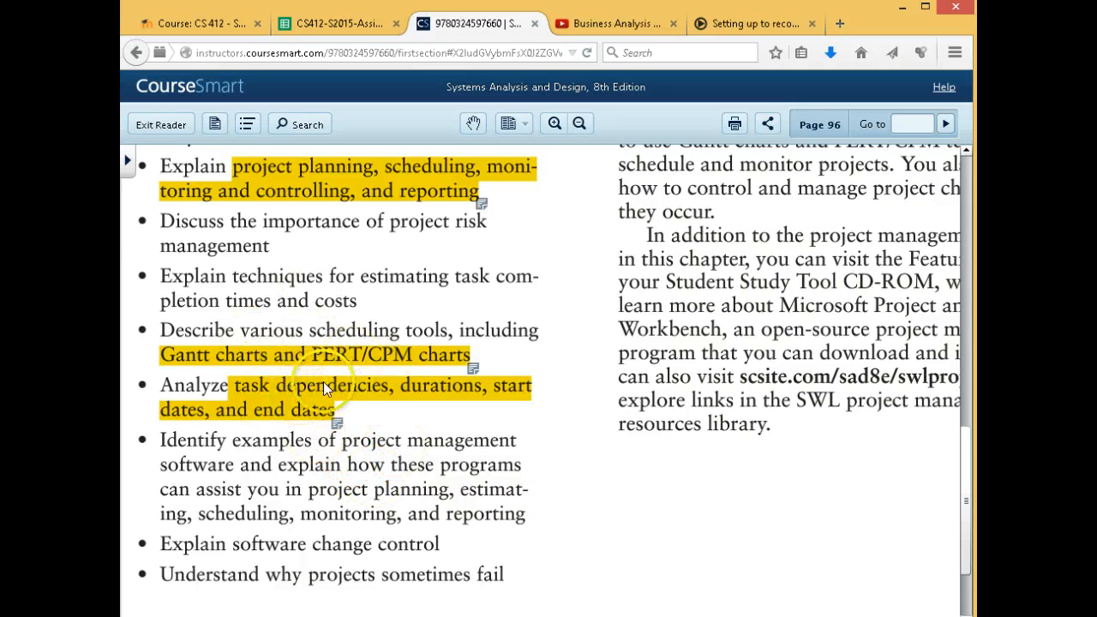
mouse_move(374, 408)
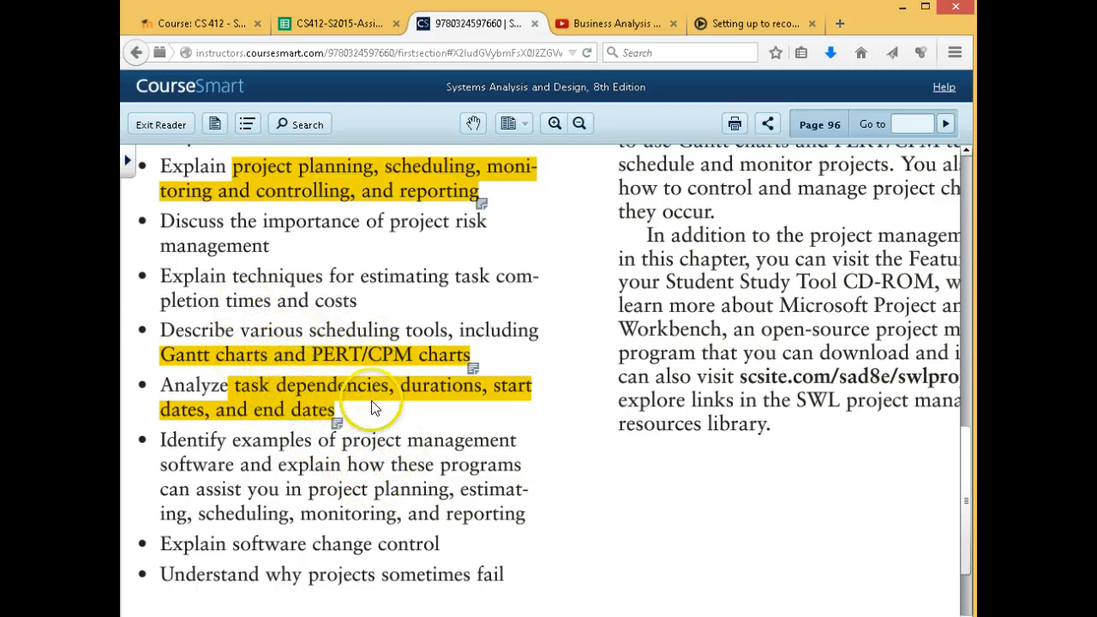
mouse_move(283, 355)
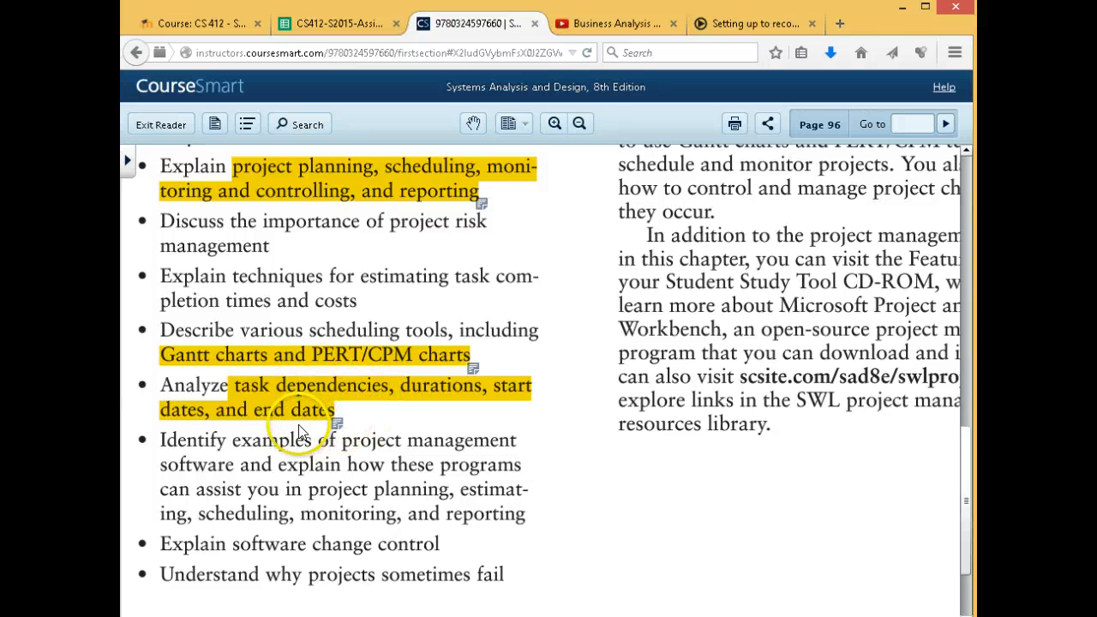
mouse_move(346, 442)
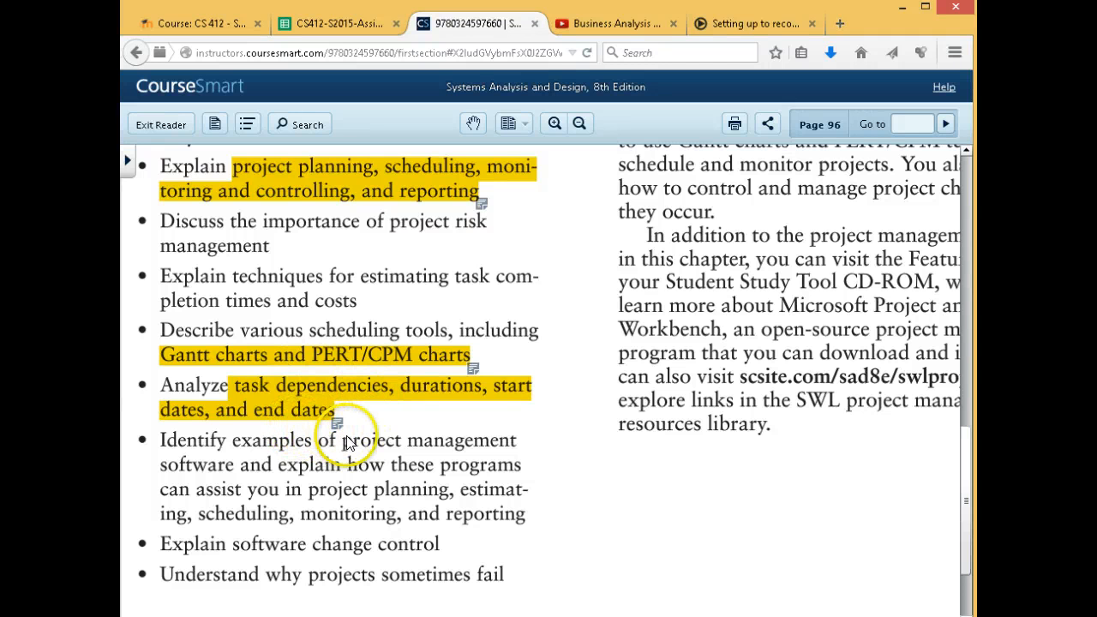
mouse_move(295, 473)
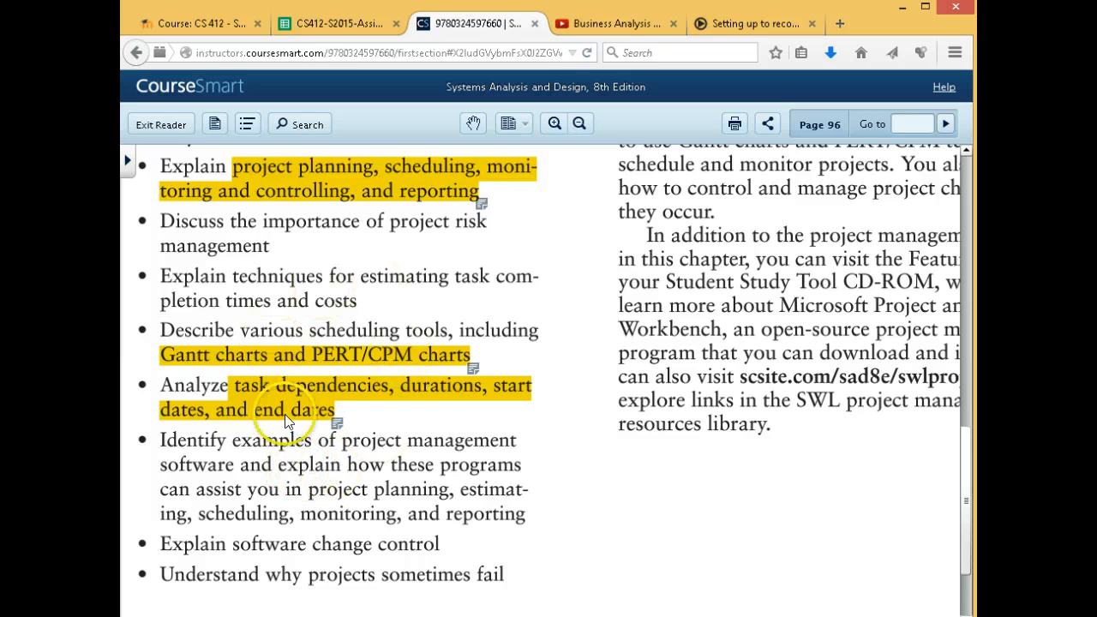
mouse_move(288, 470)
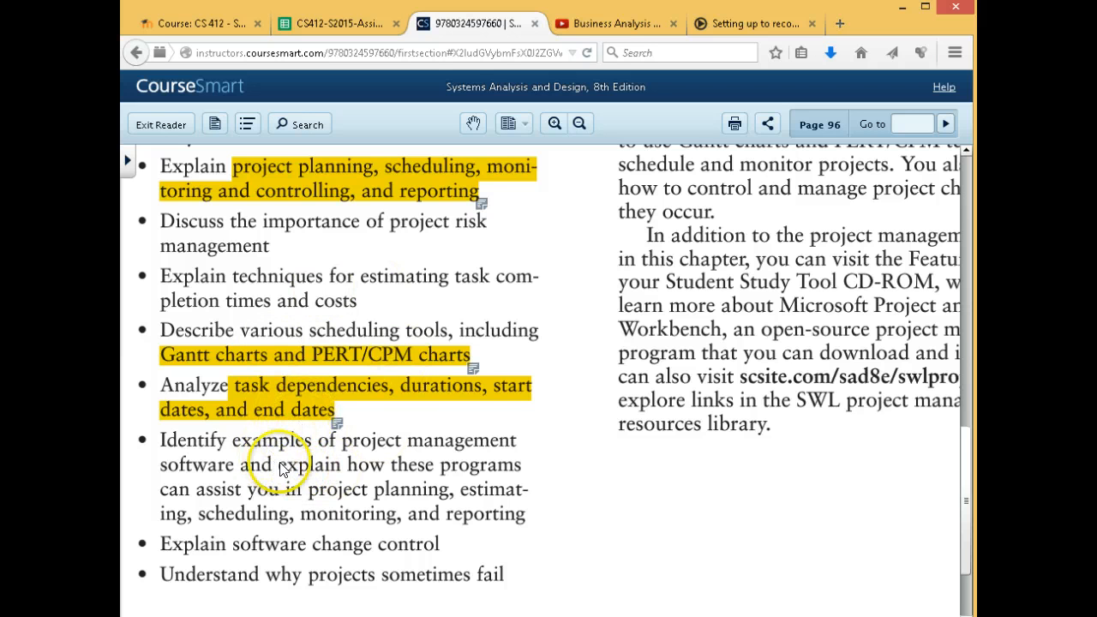
mouse_move(312, 454)
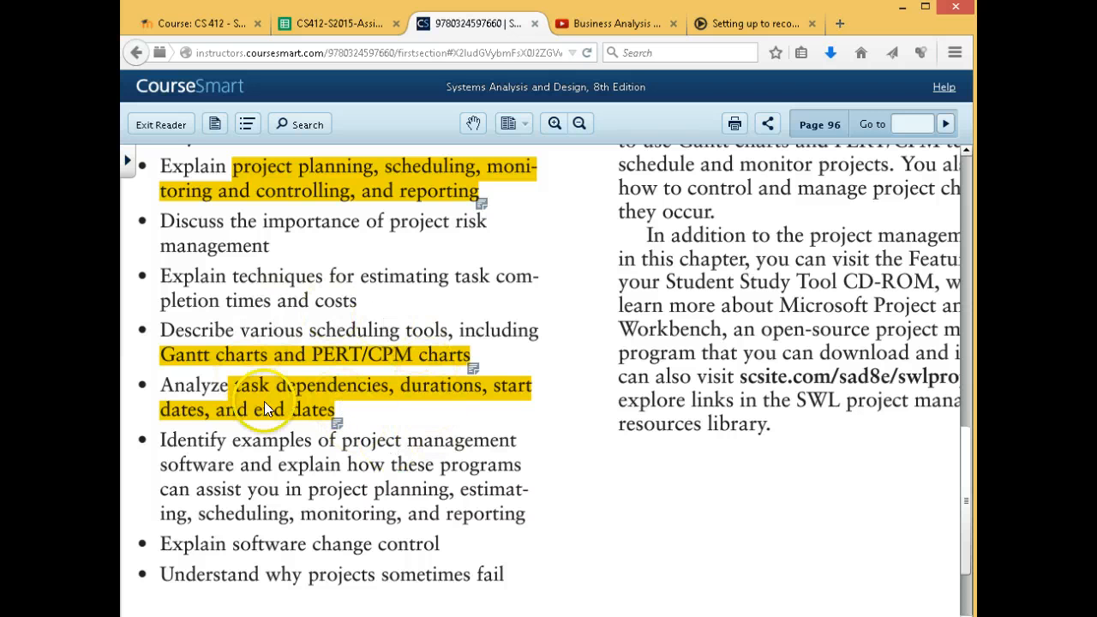
mouse_move(232, 312)
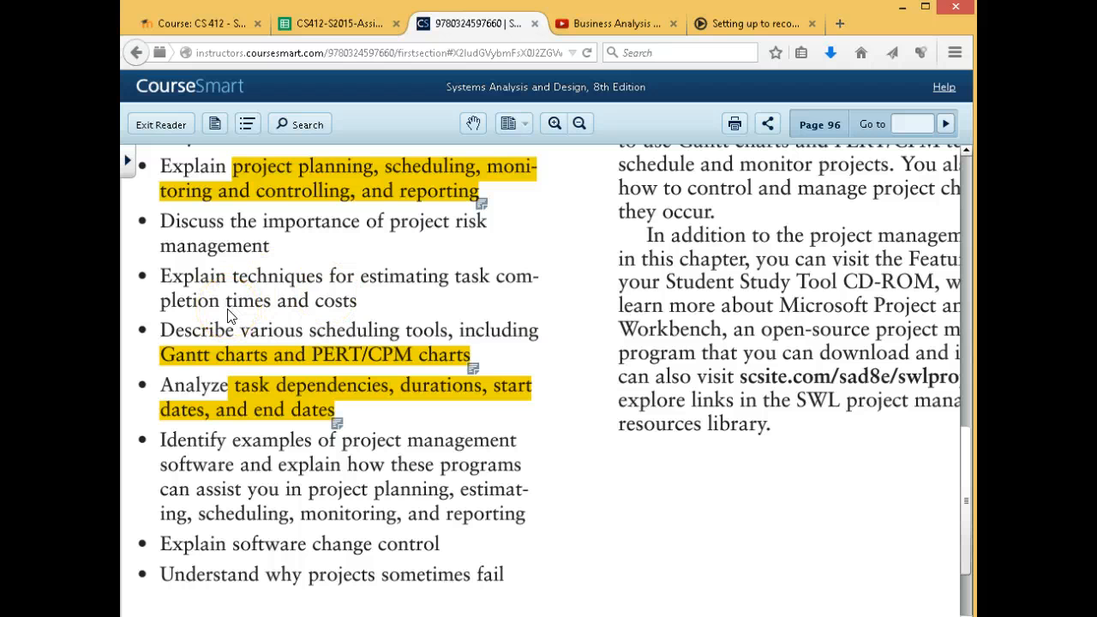
mouse_move(442, 469)
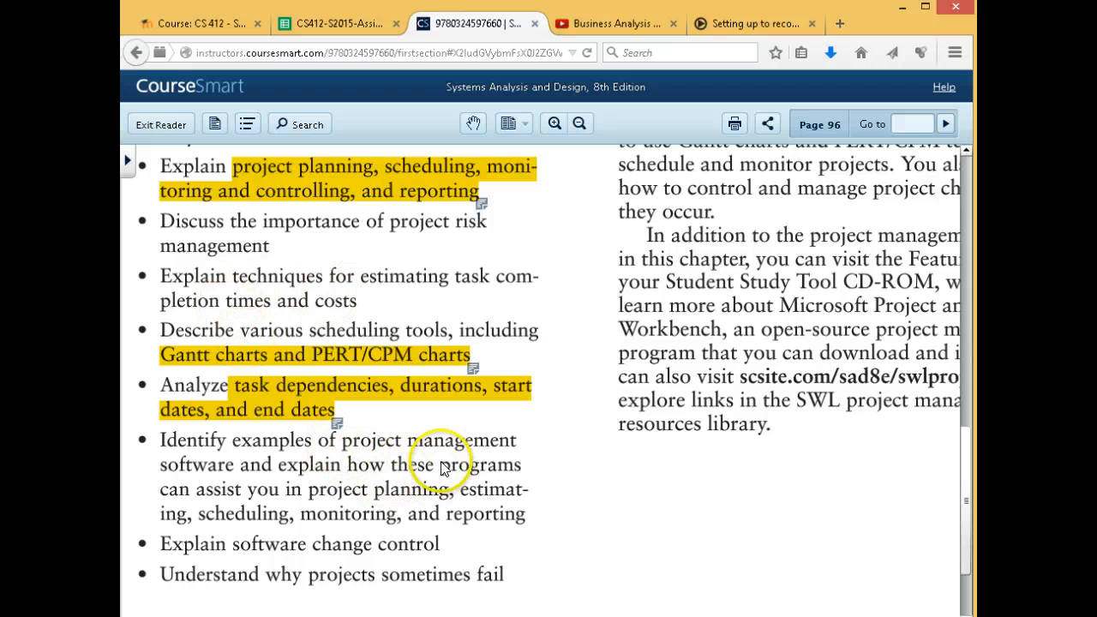
Step: Review the objectives list and zoom the page display out two levels
scroll(up, 3)
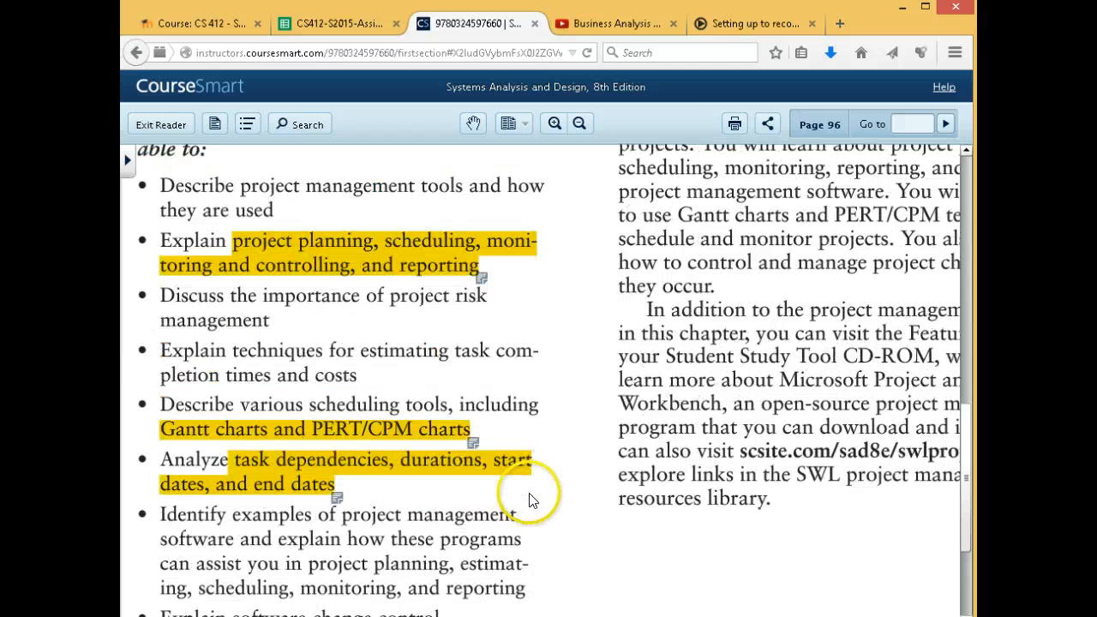
scroll(down, 3)
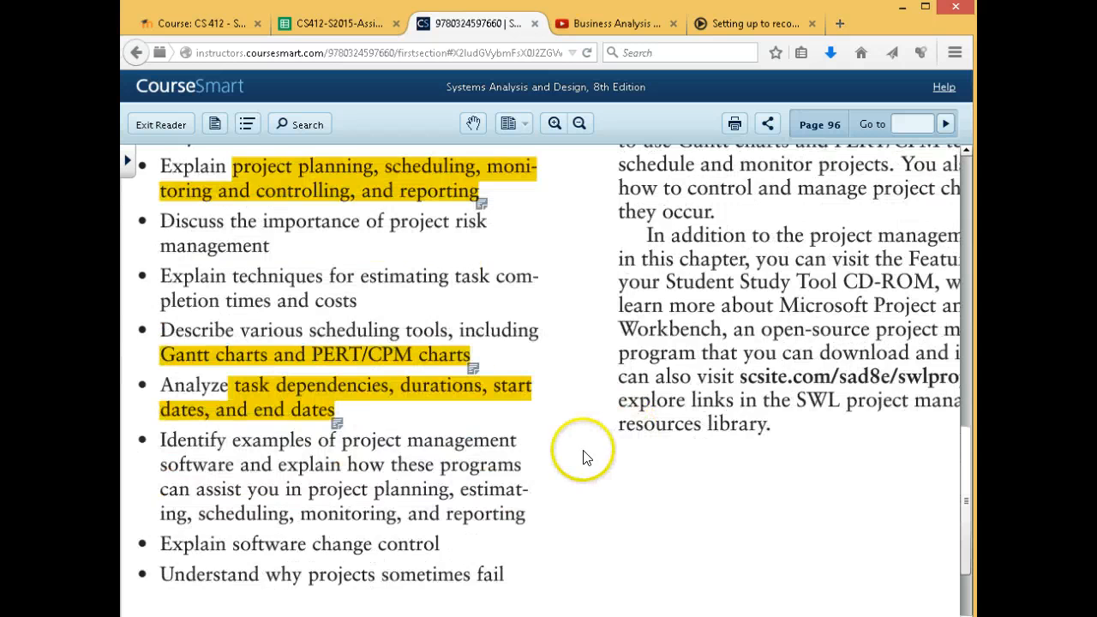
scroll(down, 3)
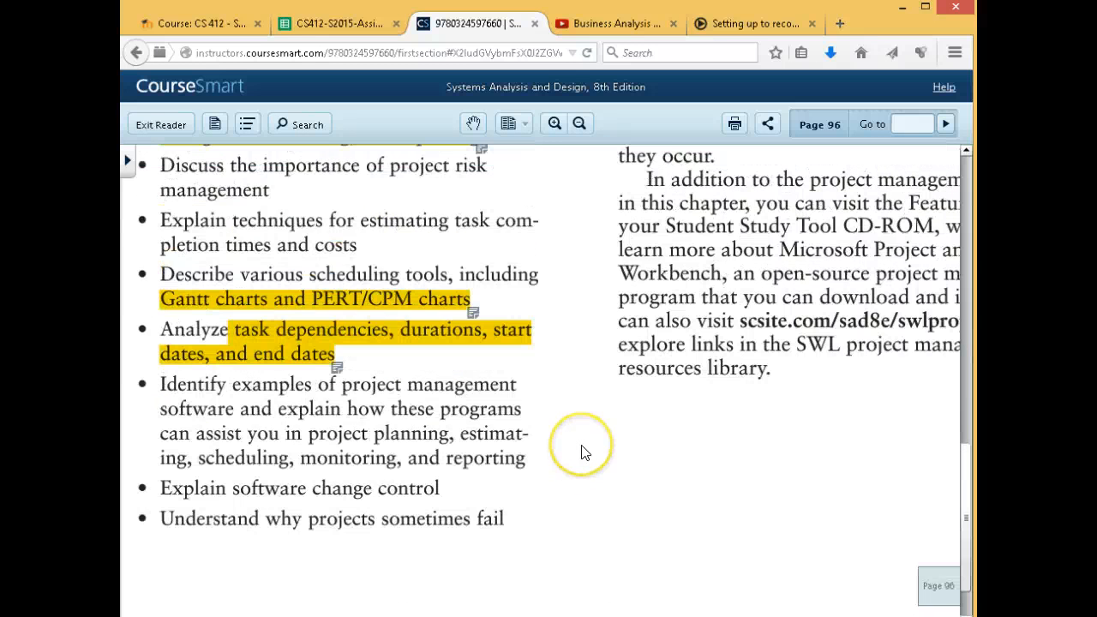
scroll(up, 3)
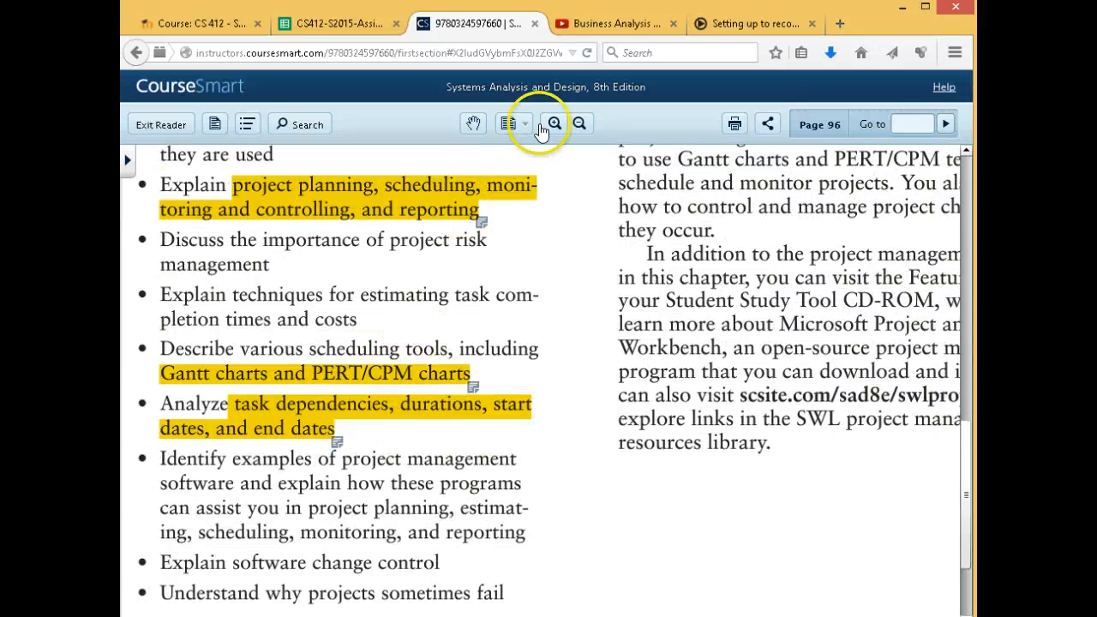
click(579, 123)
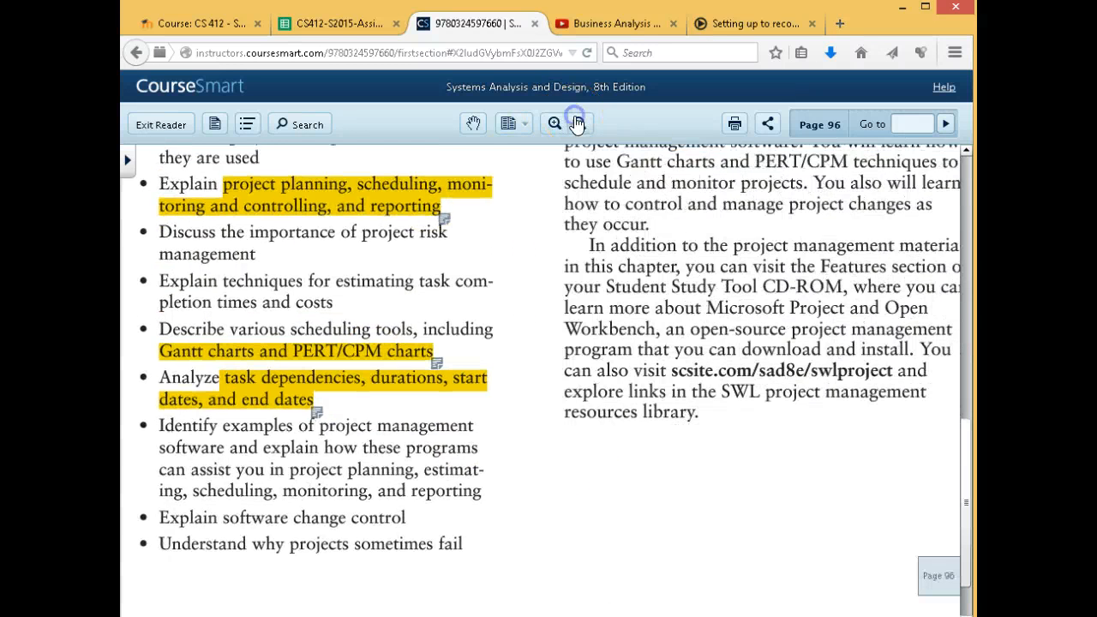
click(579, 124)
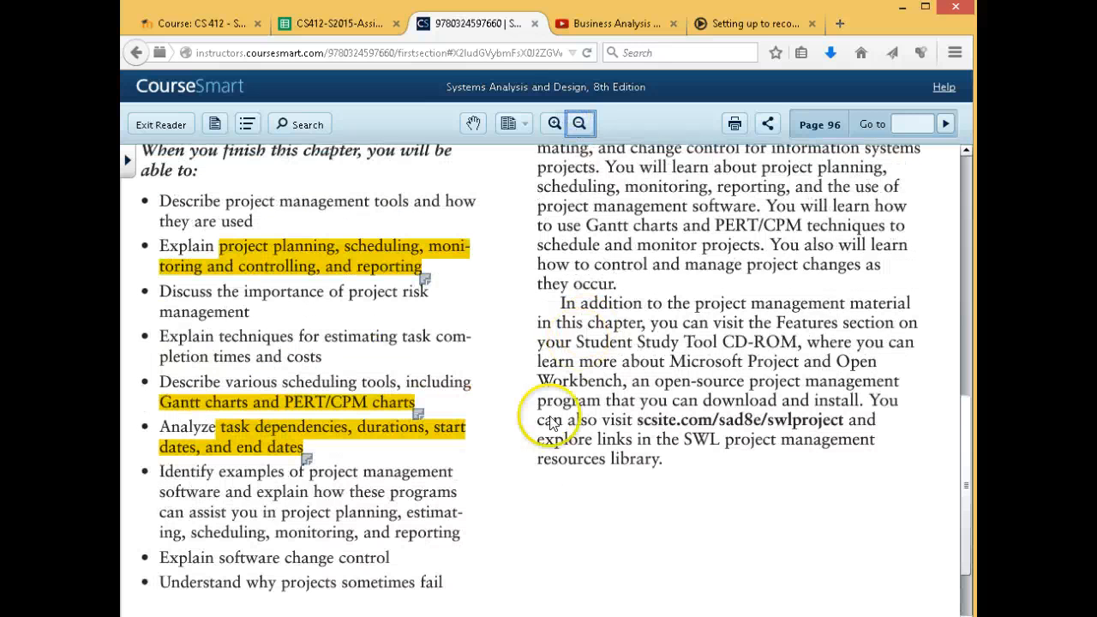
Step: Advance to page 97 with the Florence and Harry project management case study
scroll(up, 3)
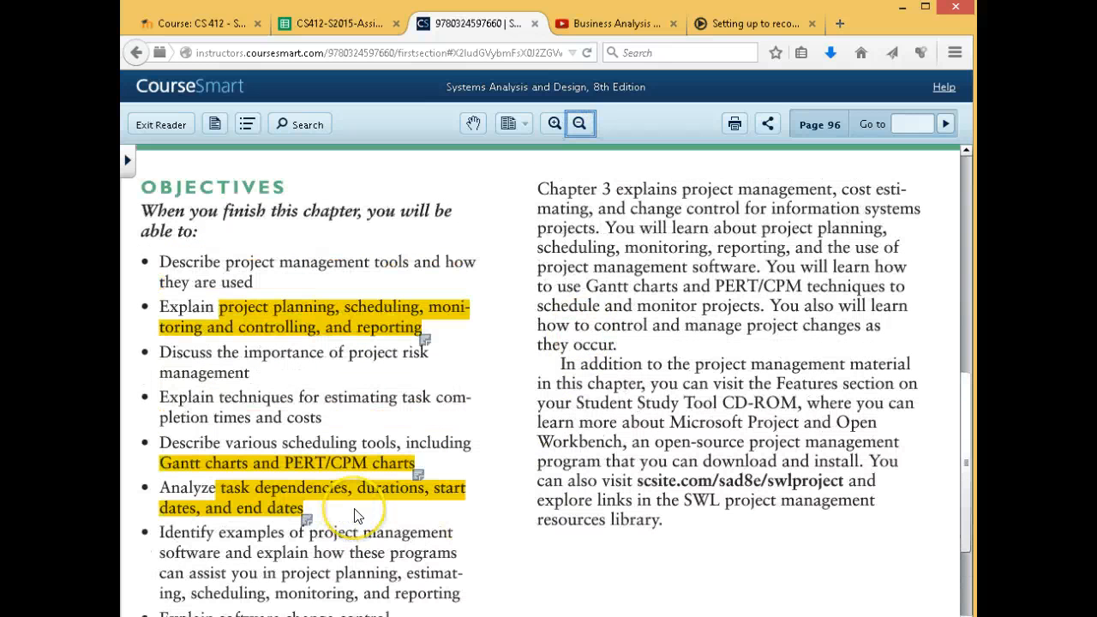
mouse_move(301, 260)
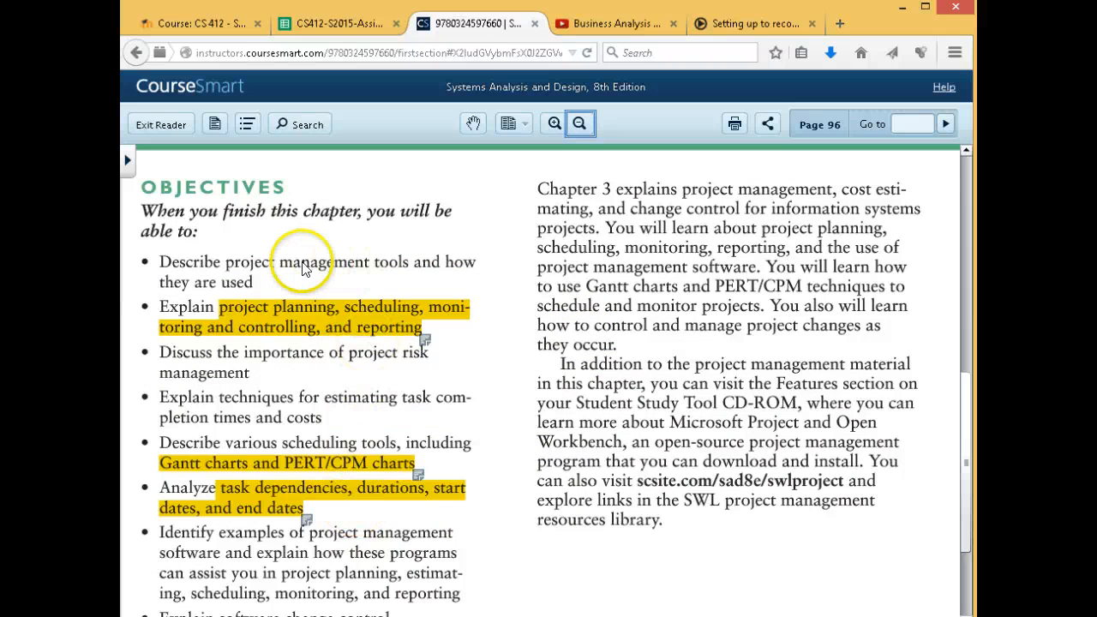
scroll(down, 3)
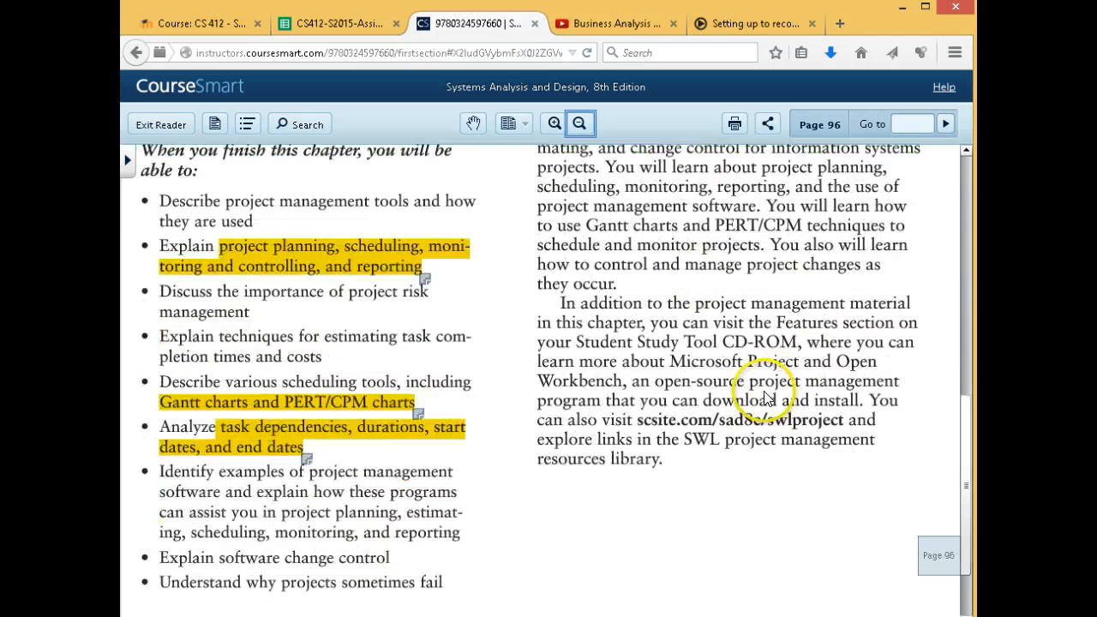
click(553, 123)
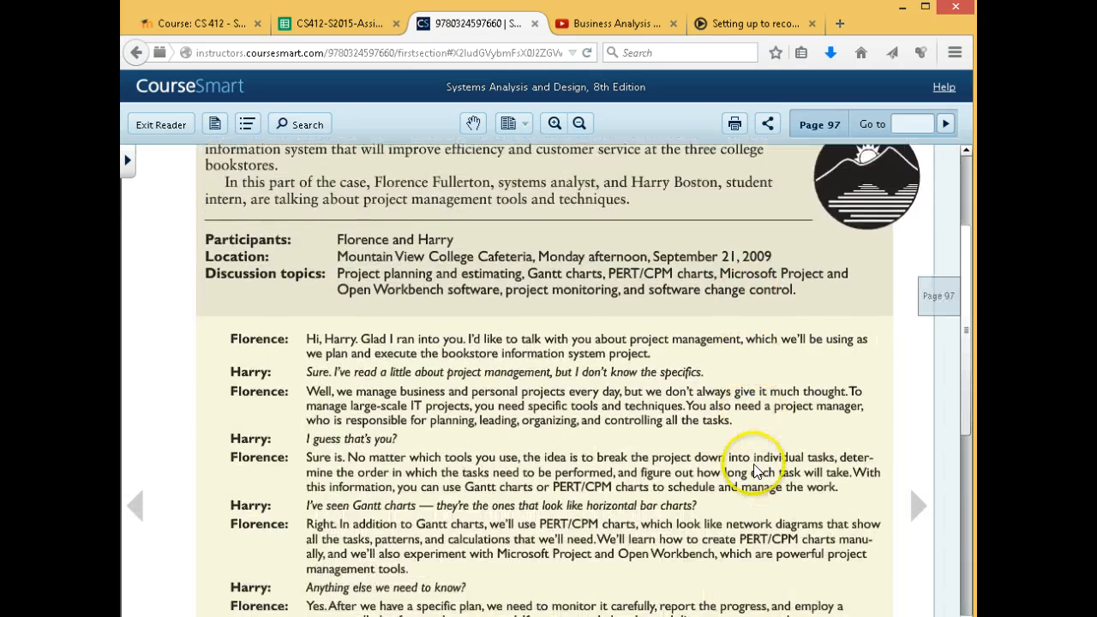
scroll(down, 3)
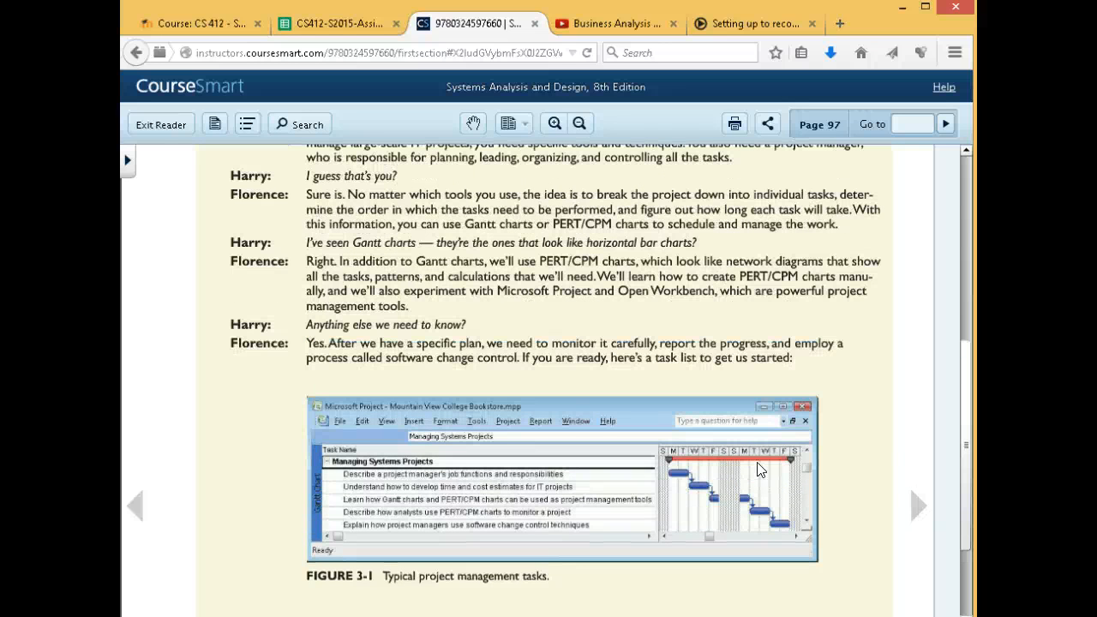
mouse_move(729, 396)
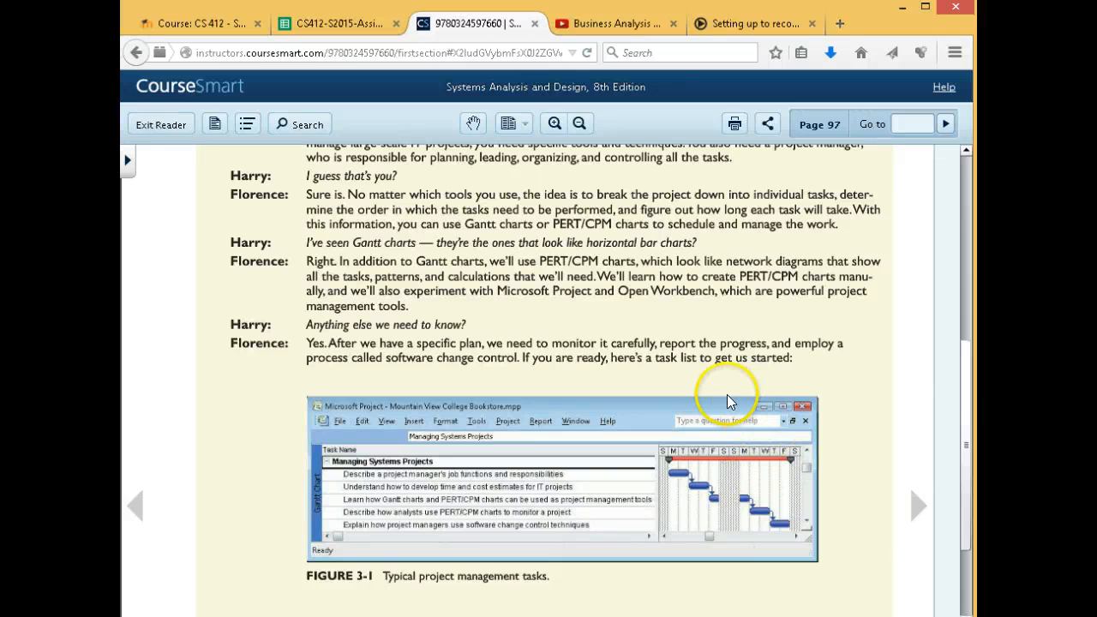
mouse_move(723, 425)
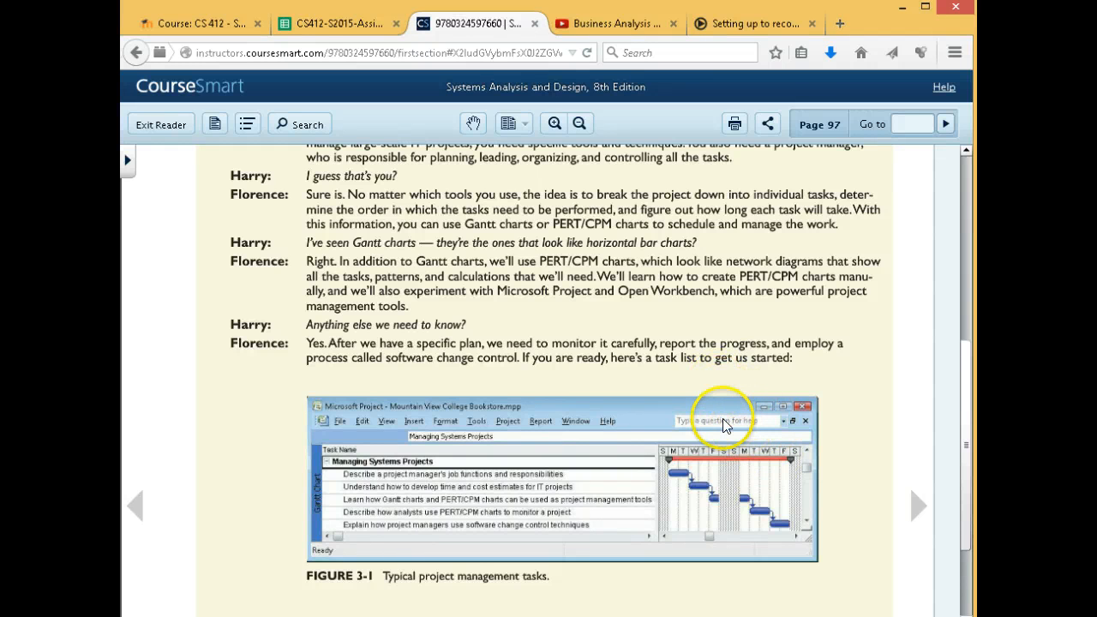
mouse_move(723, 425)
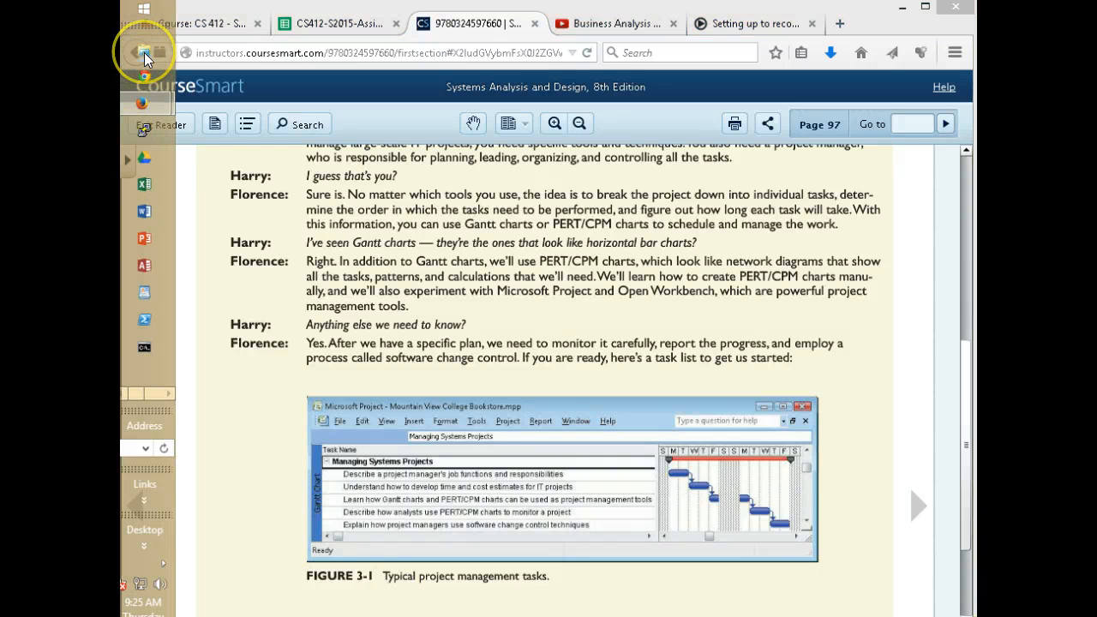
Step: Start File Explorer, enter the local C drive and go to the Desktop folder
click(144, 52)
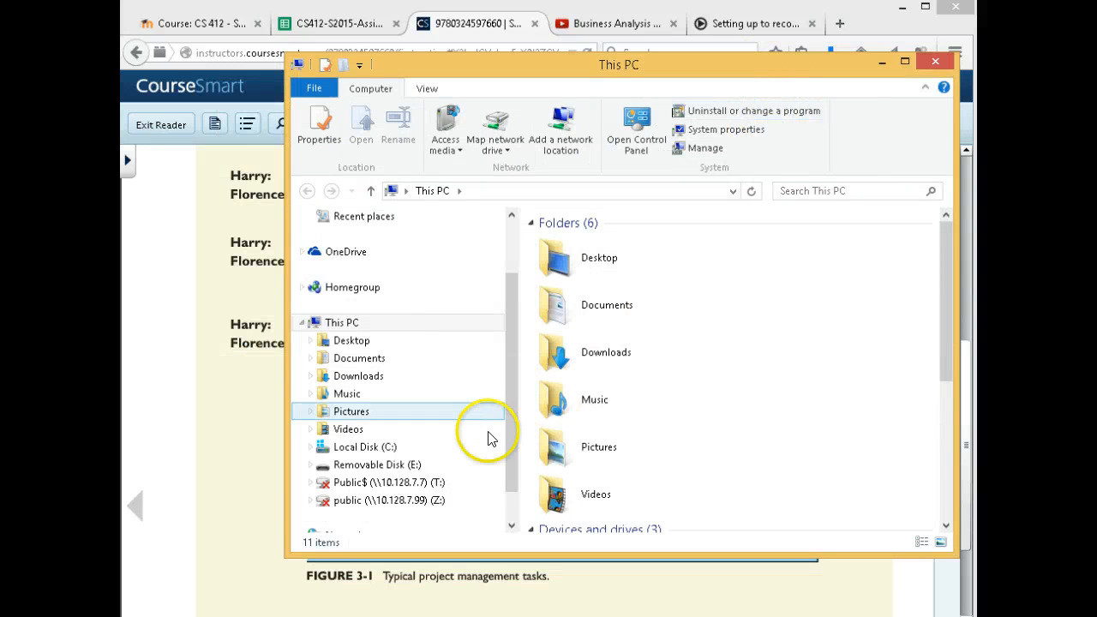
click(363, 445)
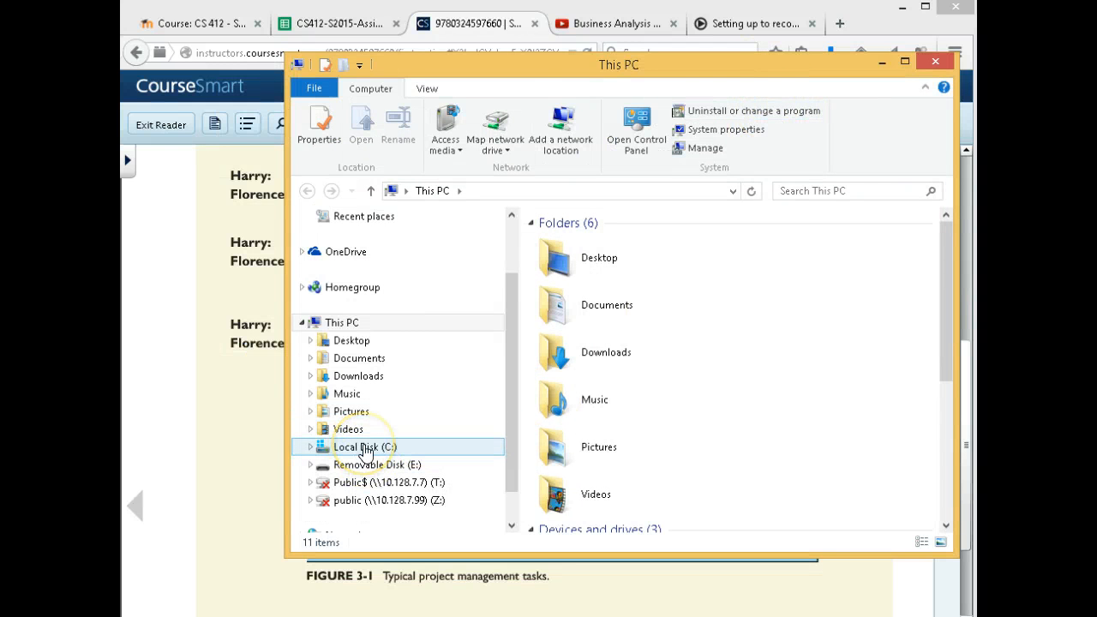
double_click(364, 446)
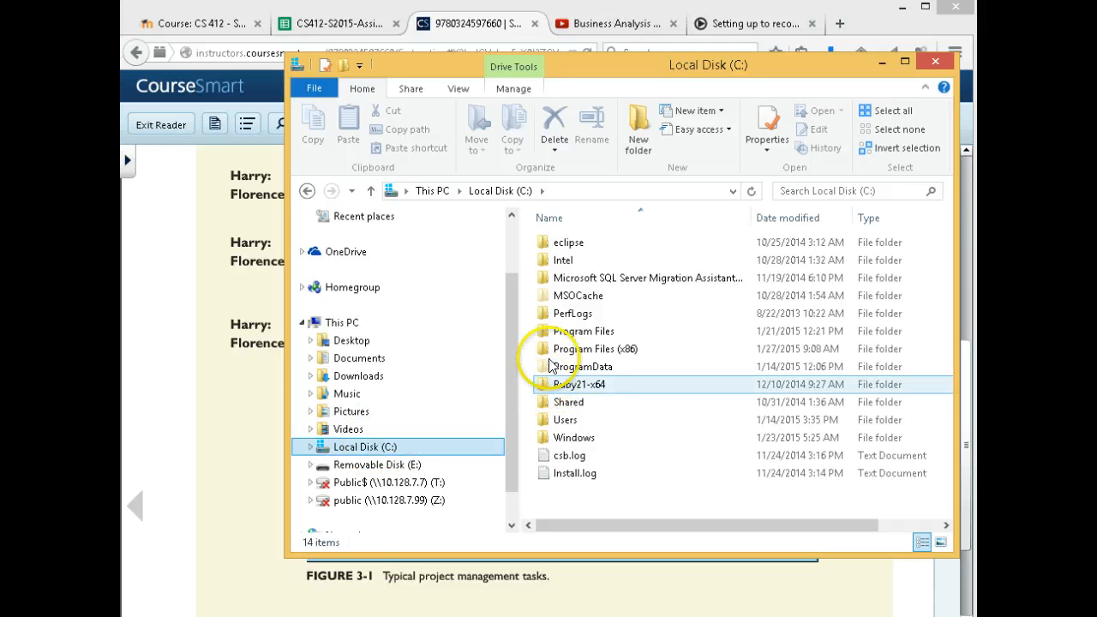
click(350, 339)
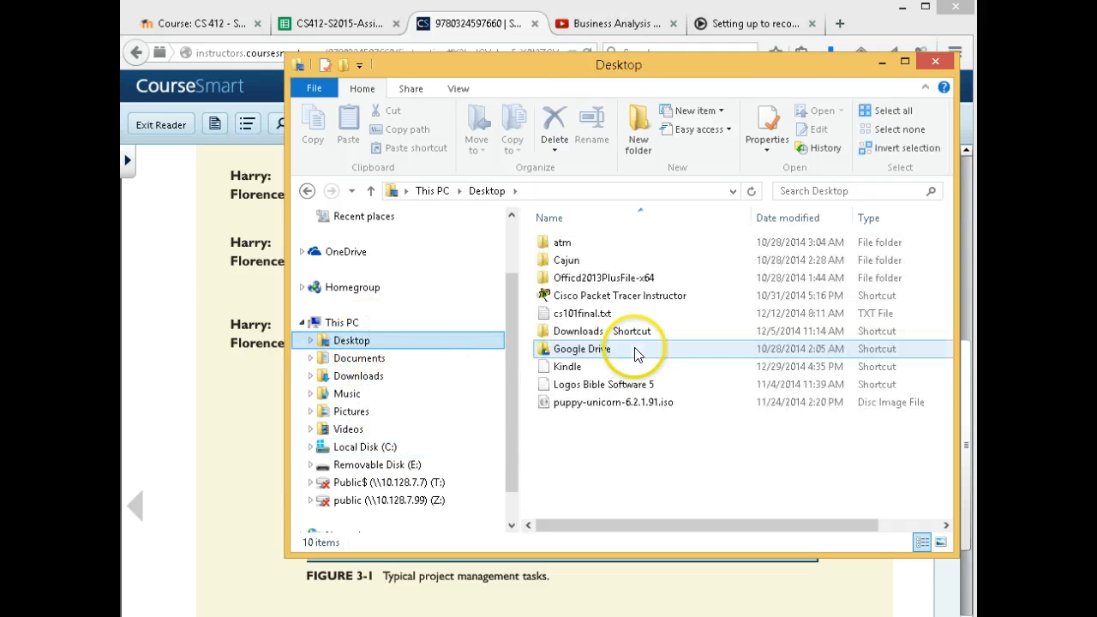
Step: Follow the Downloads shortcut and enter the Microsoft folder under Public Documents
click(579, 331)
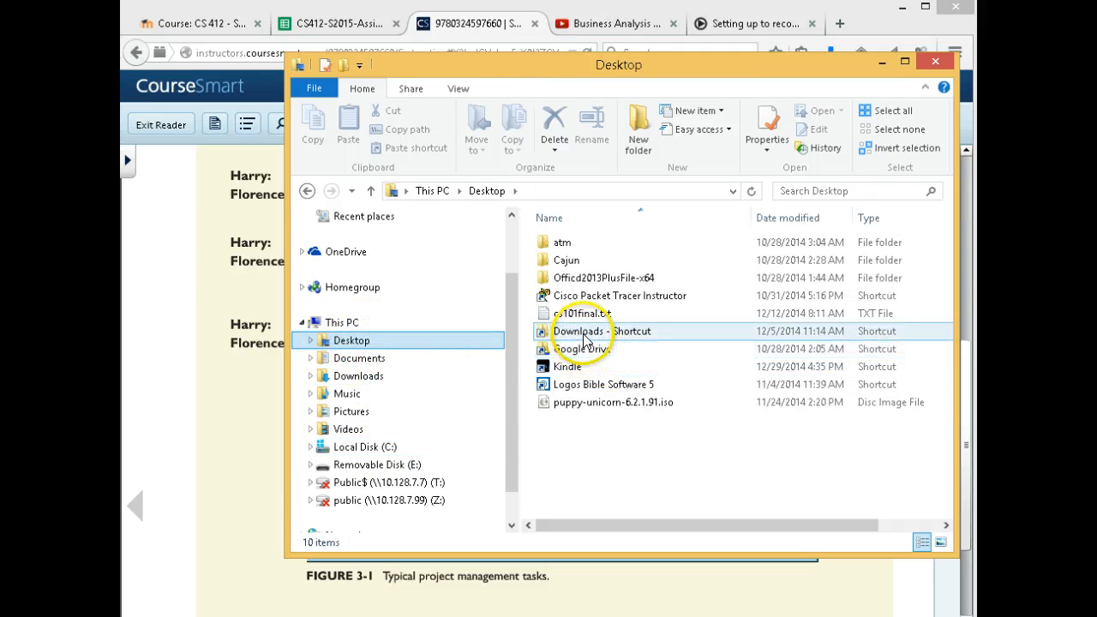
double_click(583, 330)
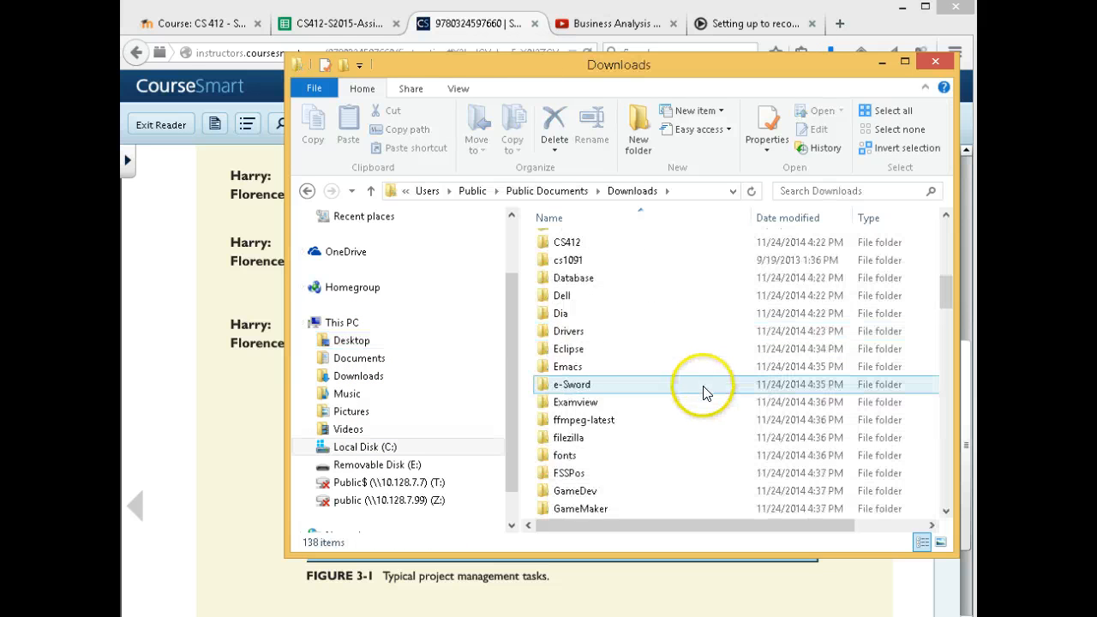
scroll(down, 3)
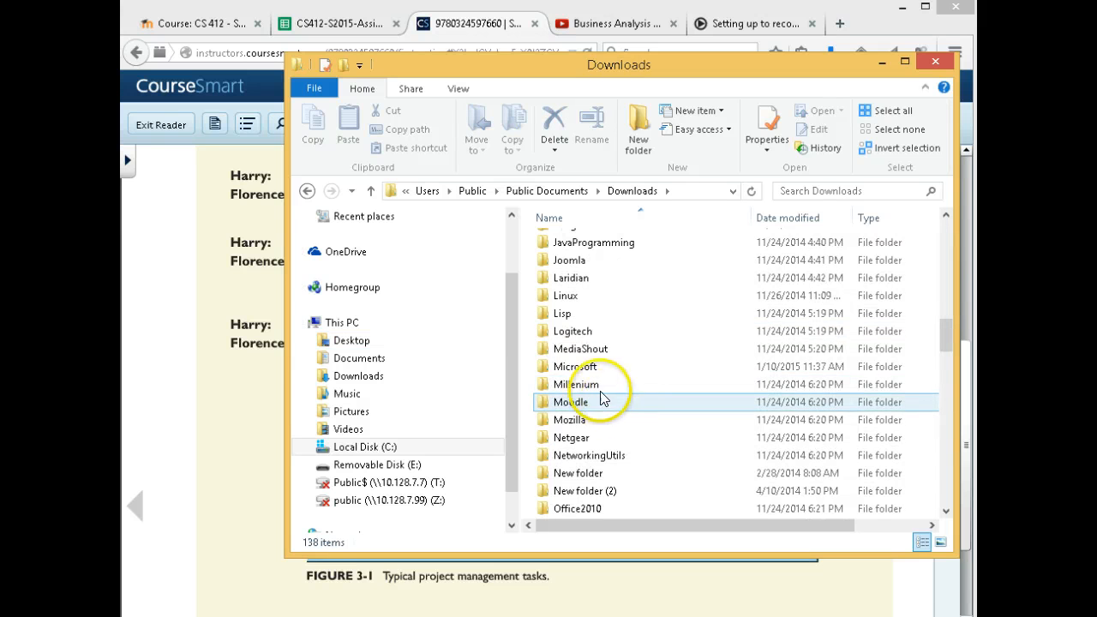
double_click(575, 367)
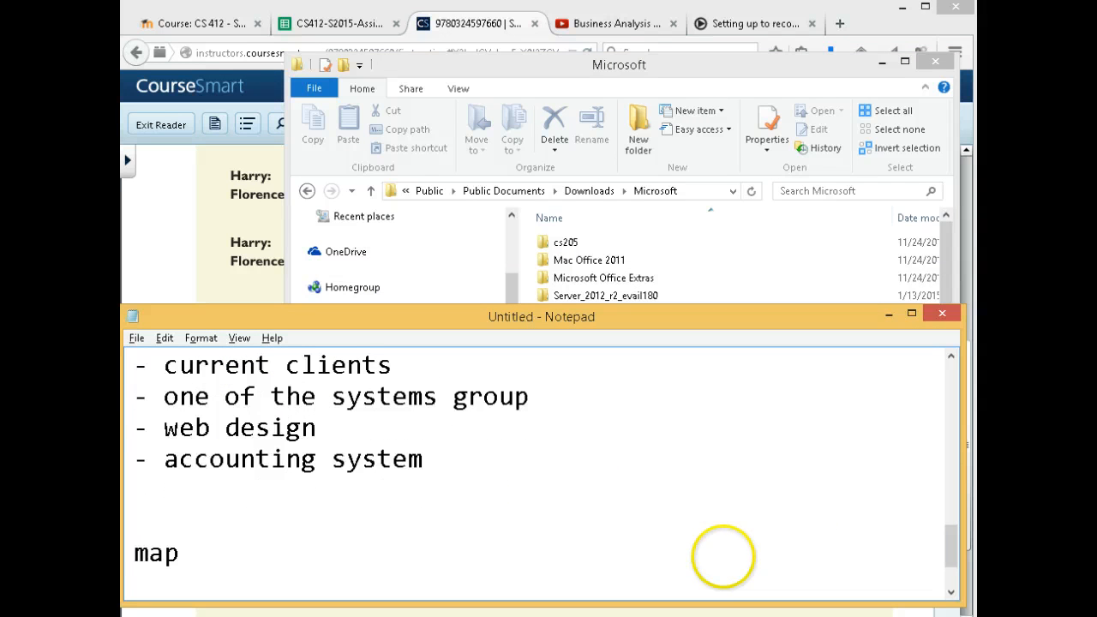
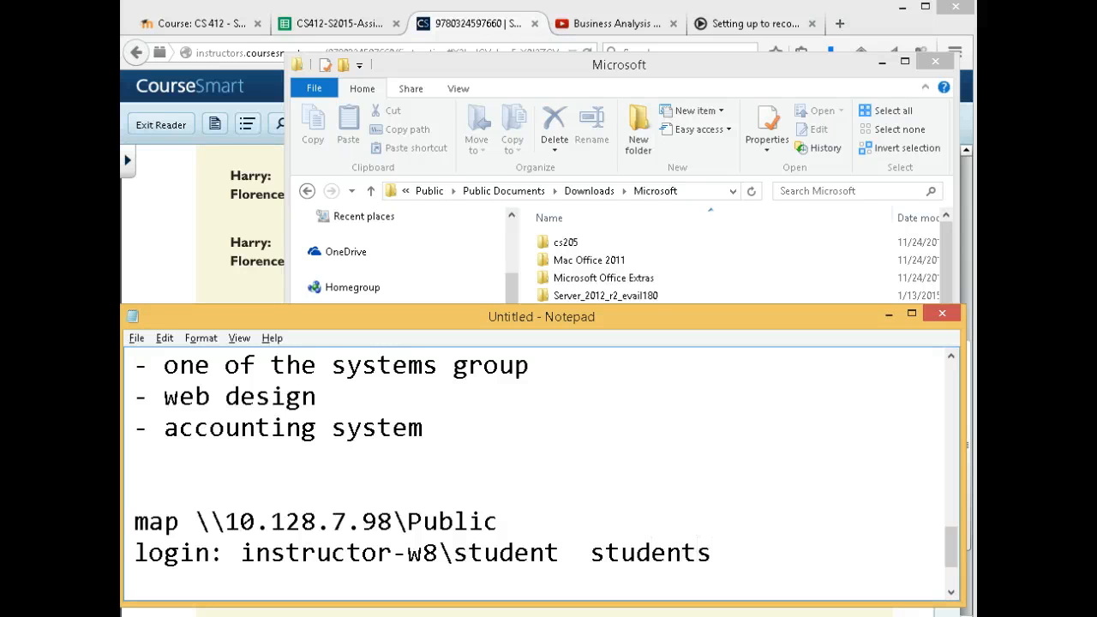
Step: Add the map path \\10.128.7.98\Public to the Notepad notes
key(Backspace)
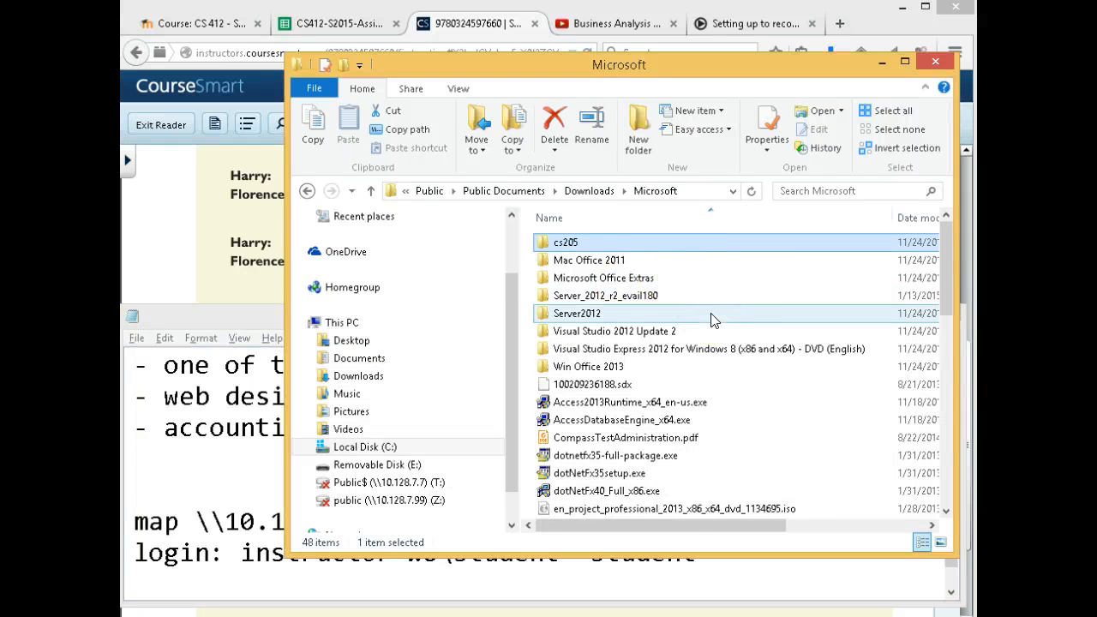
Step: Locate and select the en_project_professional_2013 disc image in the Microsoft folder
scroll(down, 3)
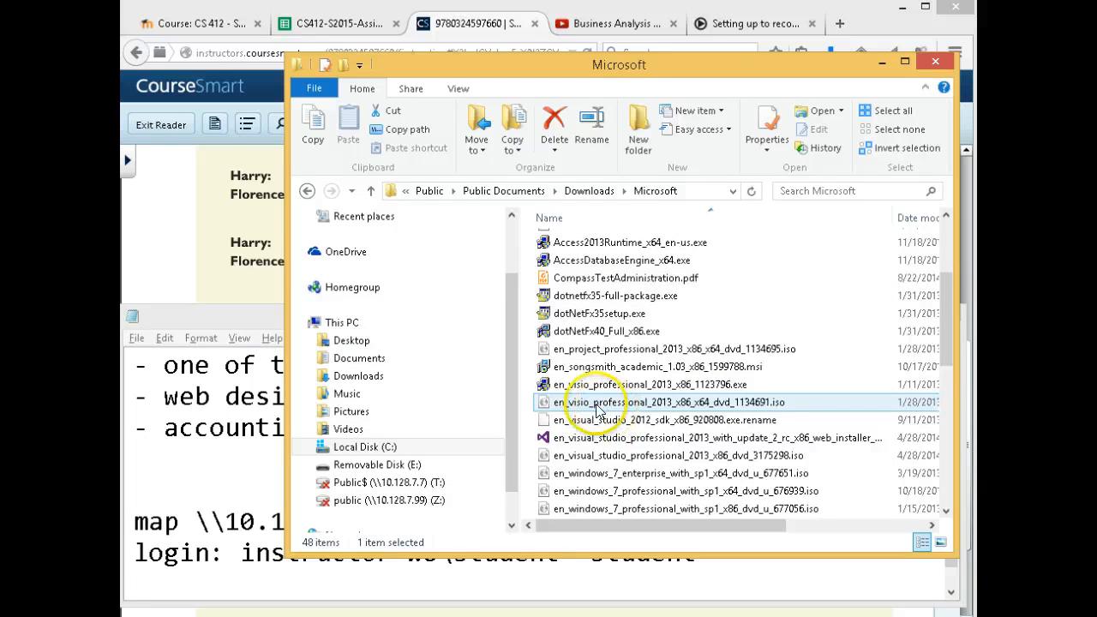
scroll(down, 3)
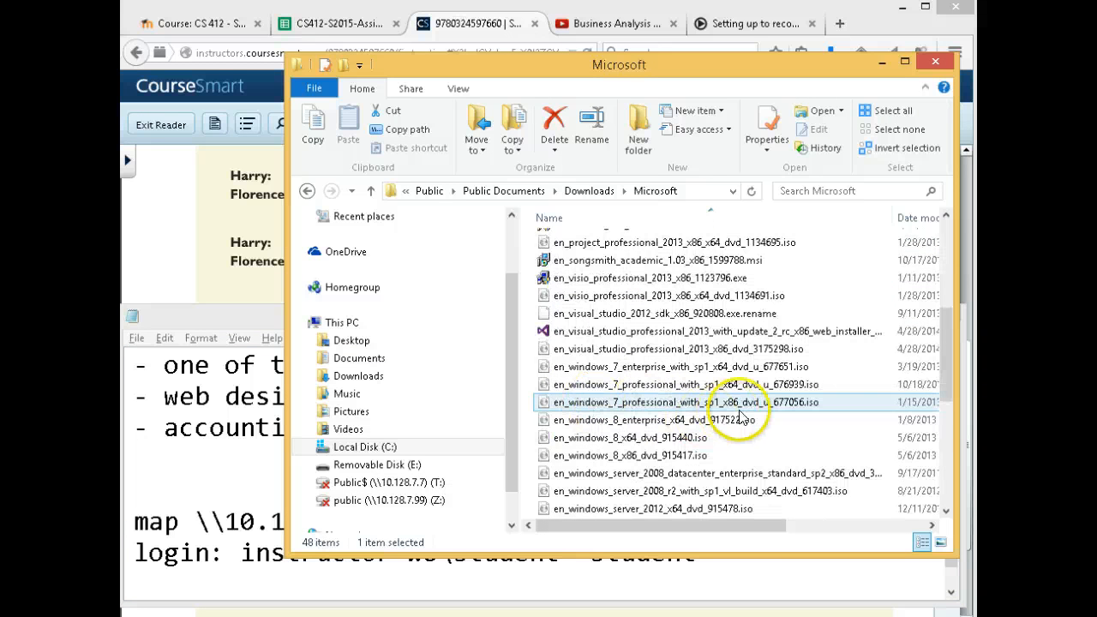
scroll(up, 3)
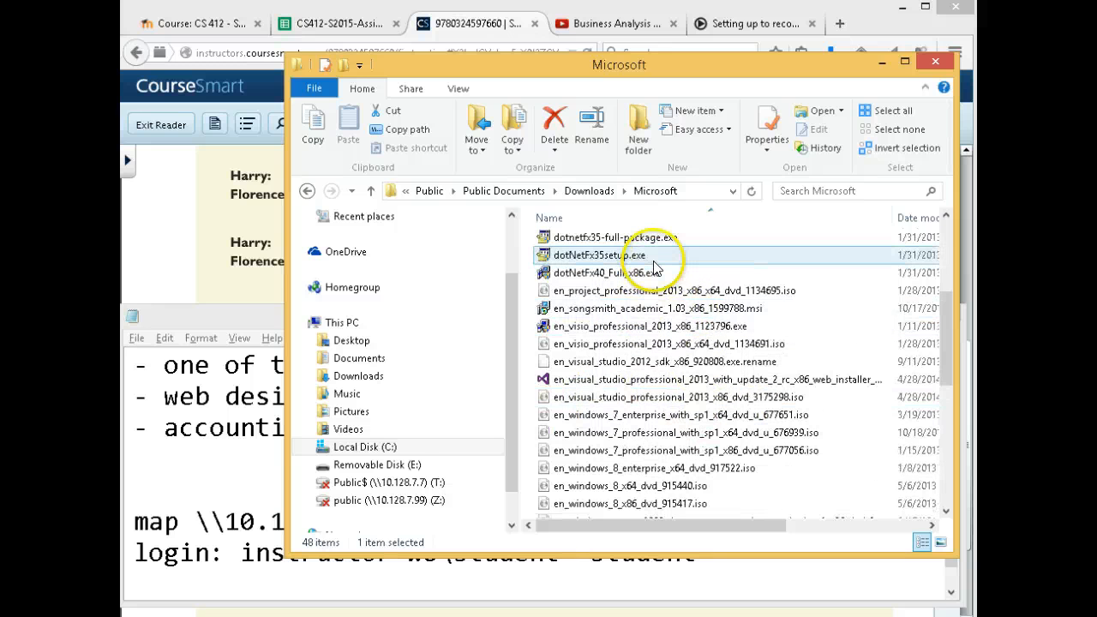
click(660, 291)
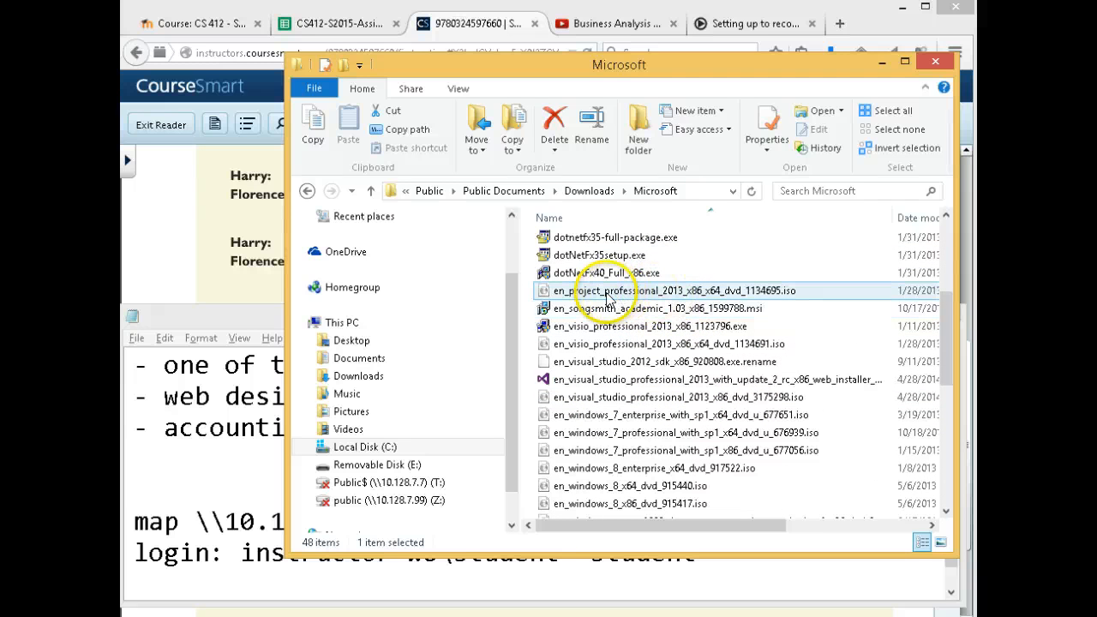
mouse_move(607, 302)
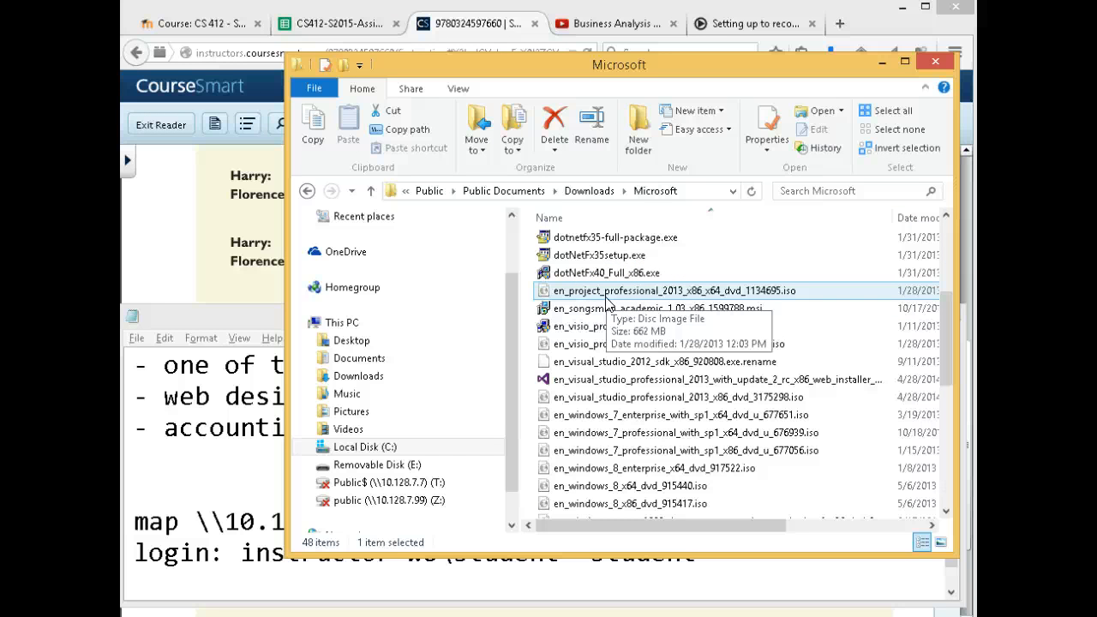
mouse_move(610, 305)
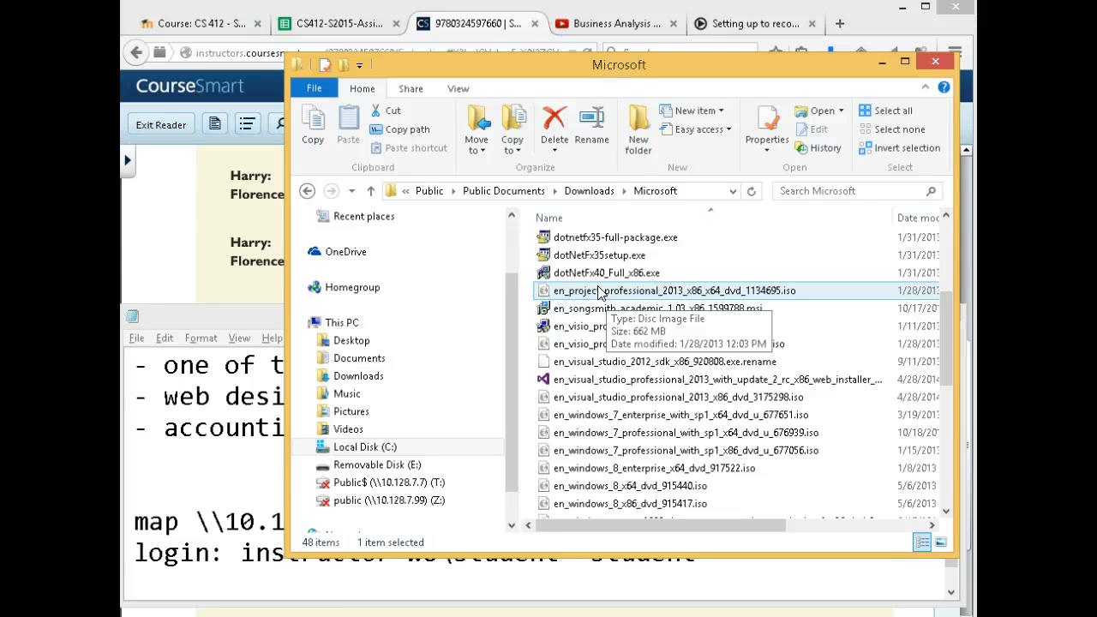
mouse_move(597, 294)
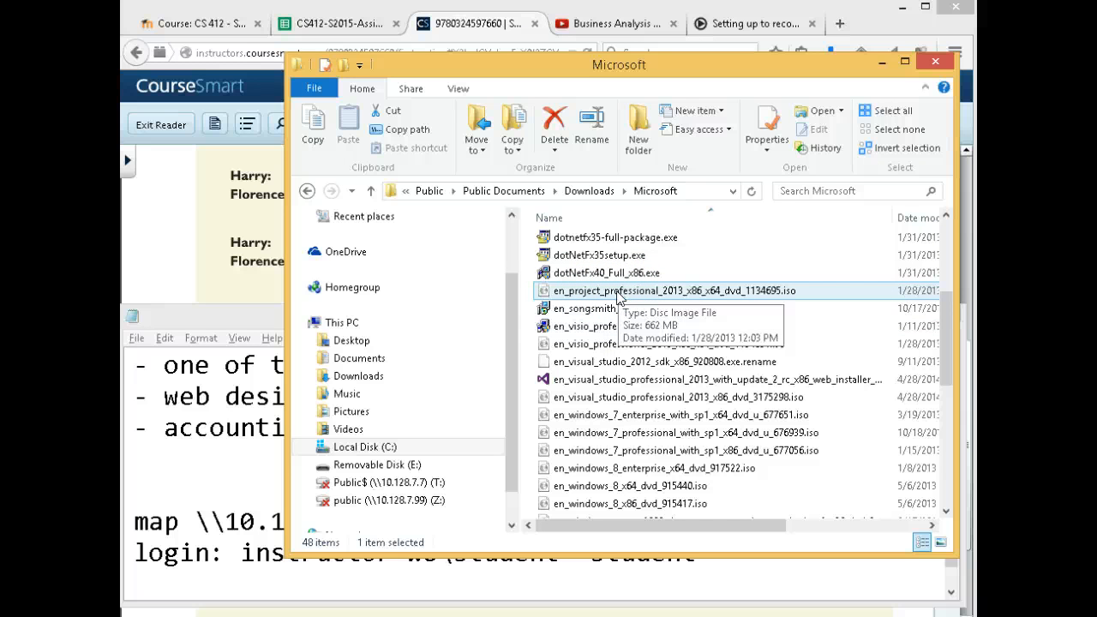
mouse_move(624, 294)
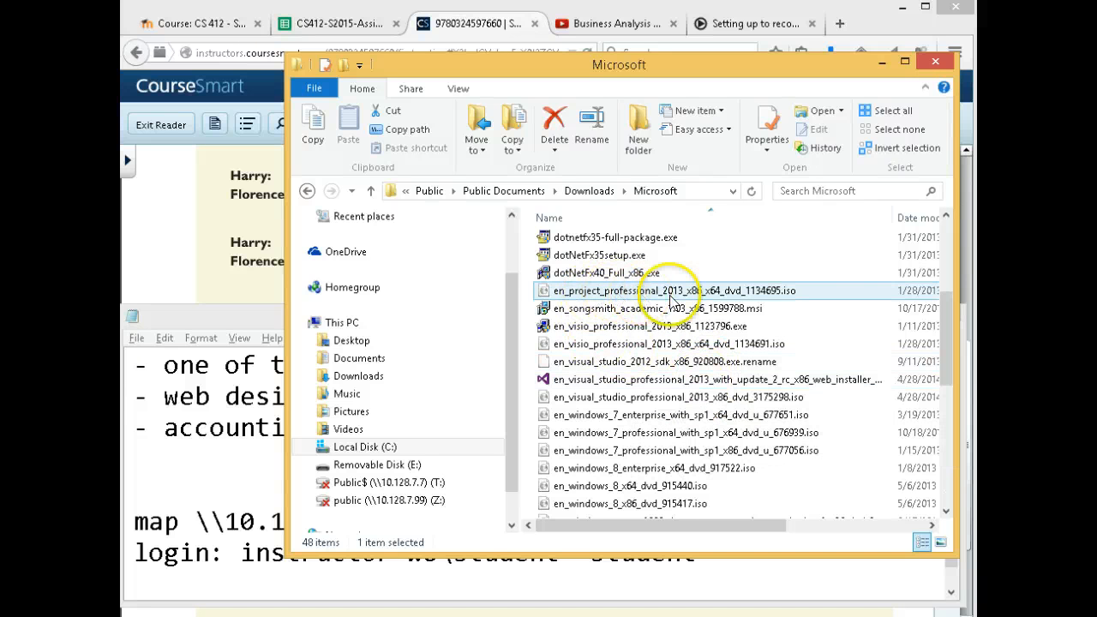
mouse_move(672, 295)
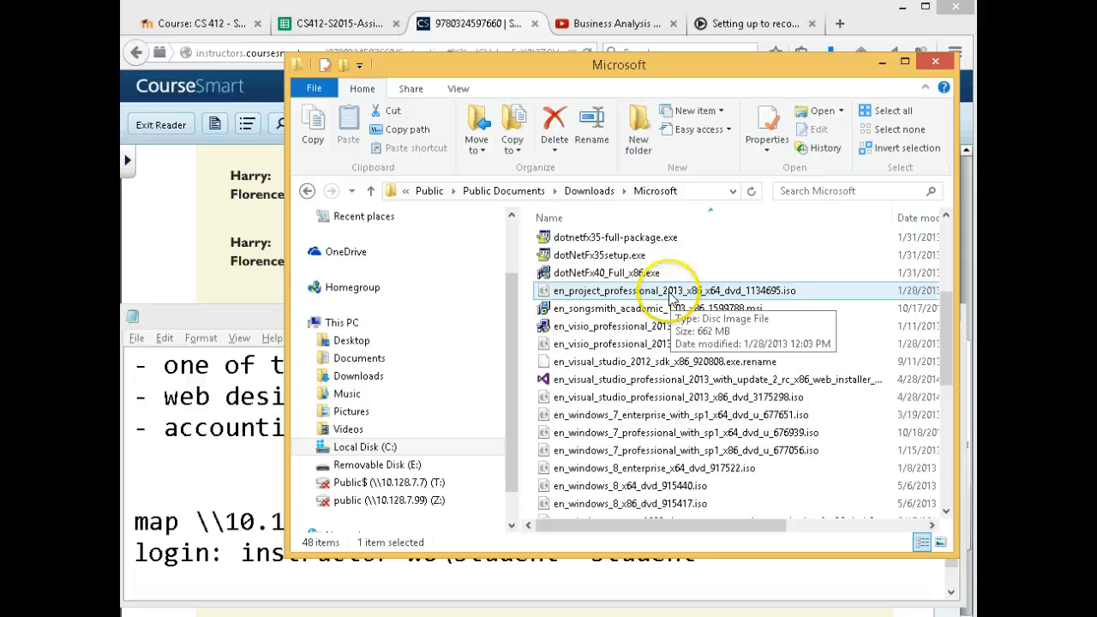
mouse_move(699, 298)
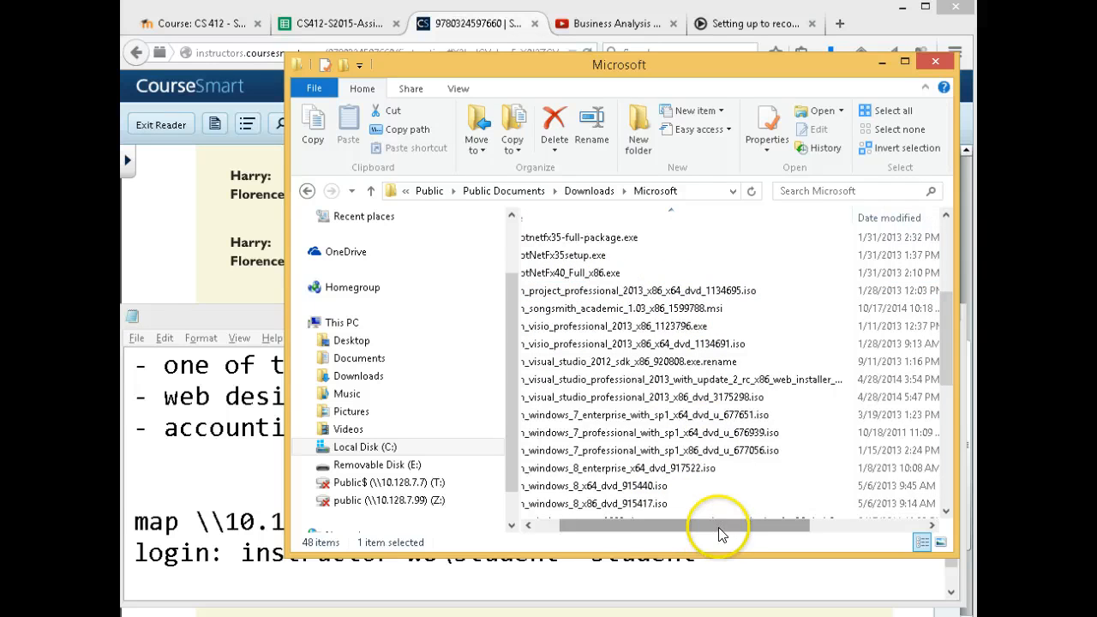
mouse_move(626, 291)
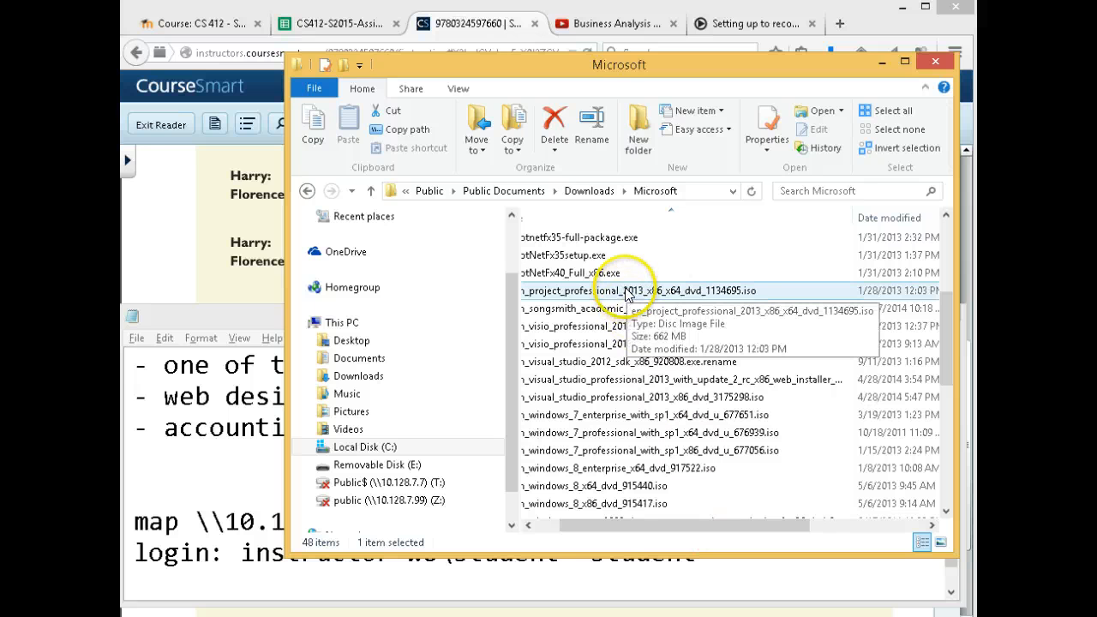
mouse_move(600, 295)
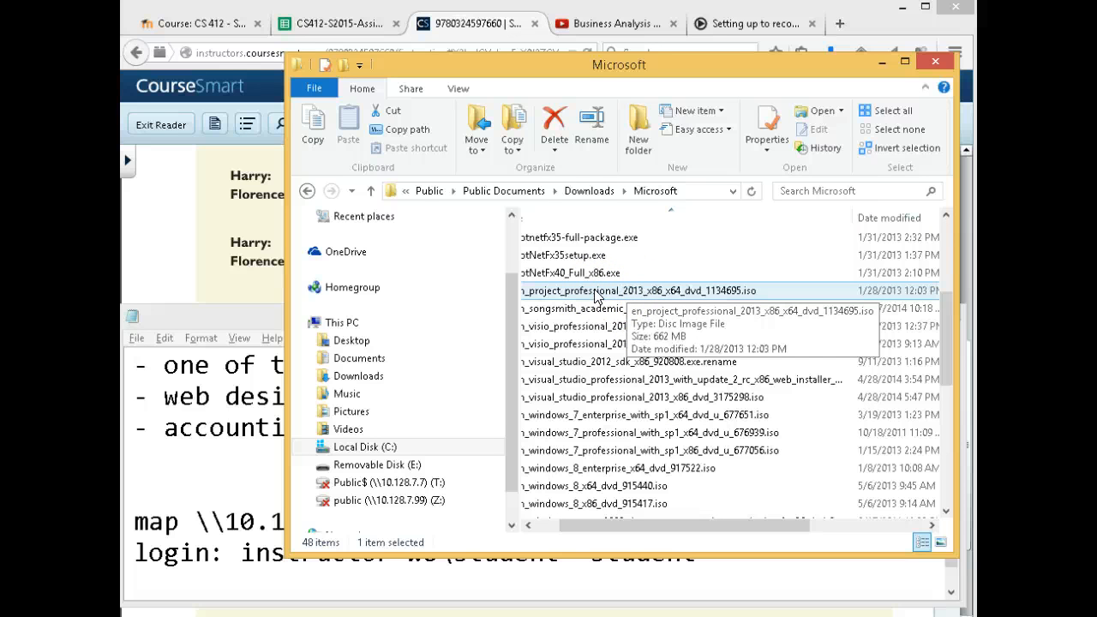
Step: Mount the Project Professional 2013 disc image as DVD drive F:
right_click(596, 291)
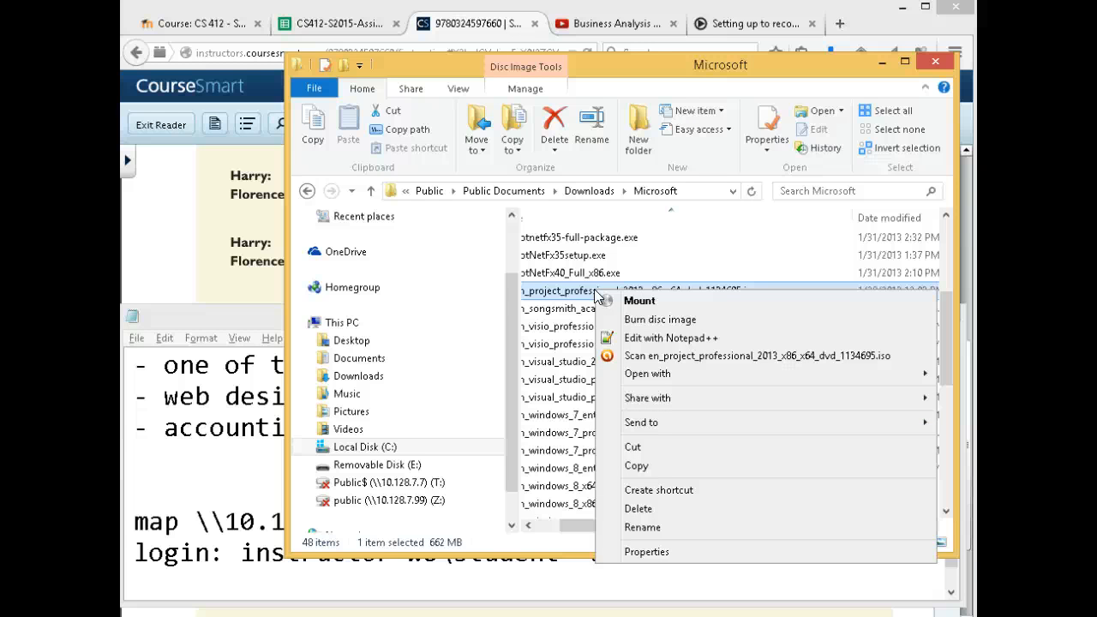
mouse_move(659, 319)
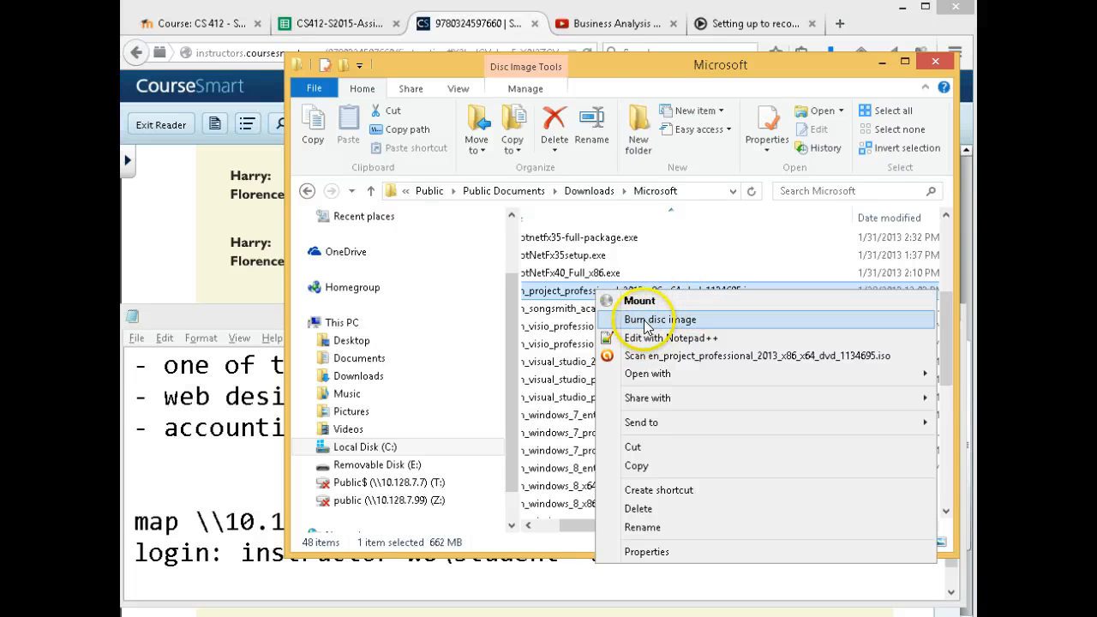
click(639, 302)
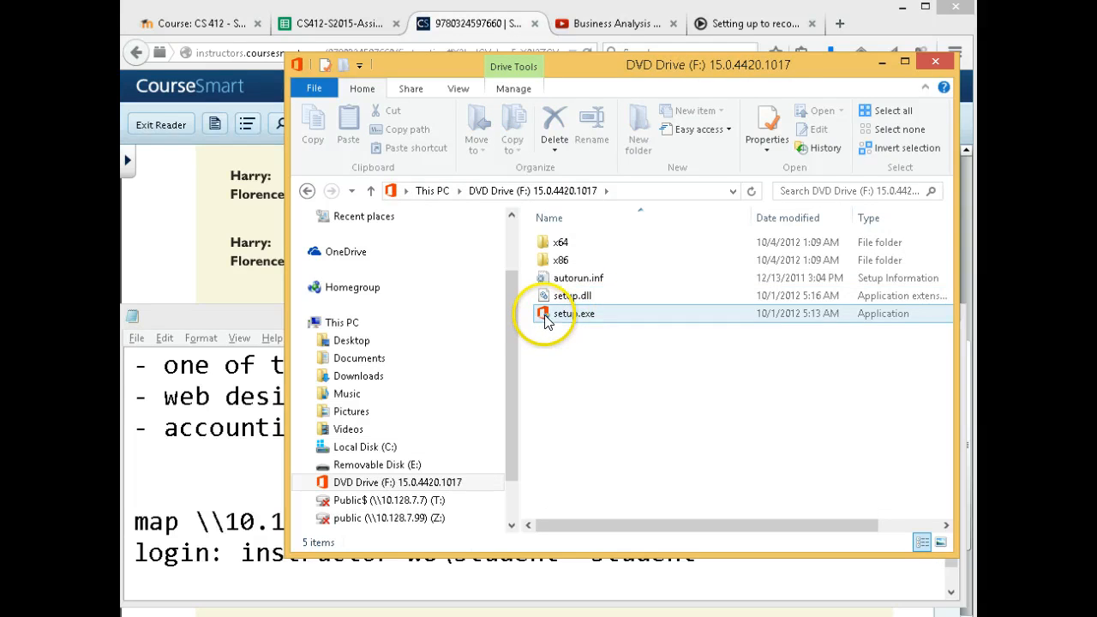
mouse_move(574, 313)
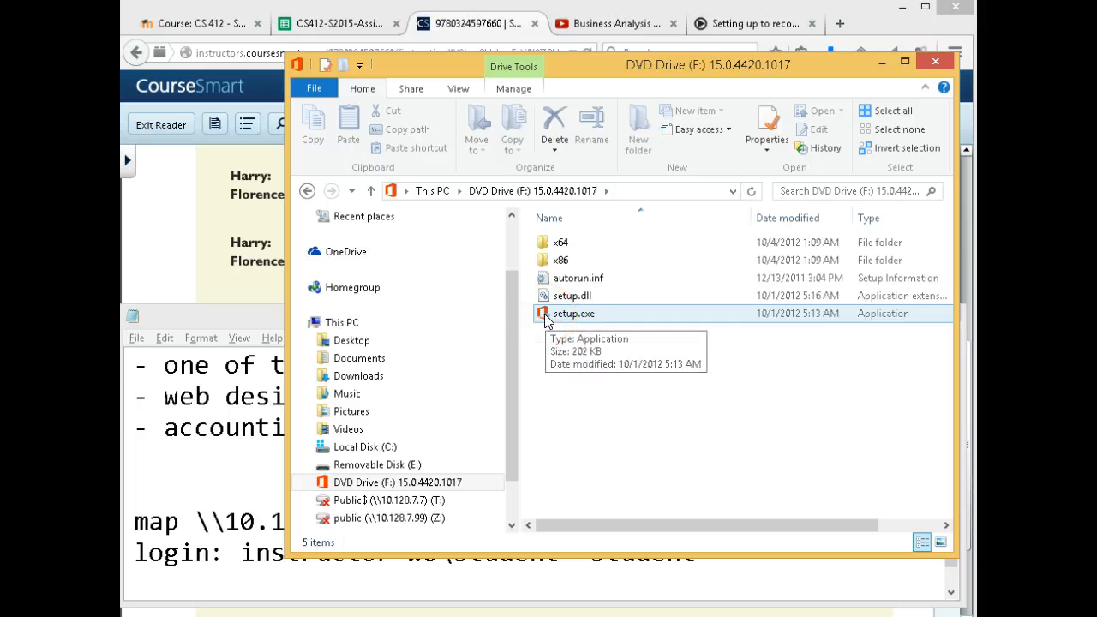
Step: Launch setup.exe from the mounted Project disc
click(574, 312)
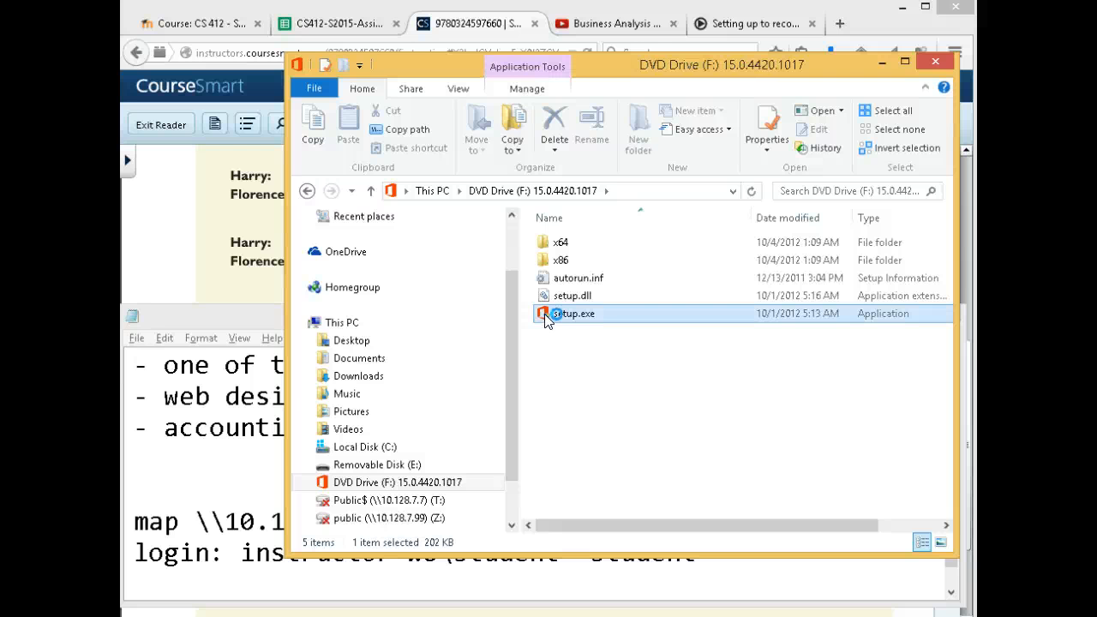
double_click(574, 312)
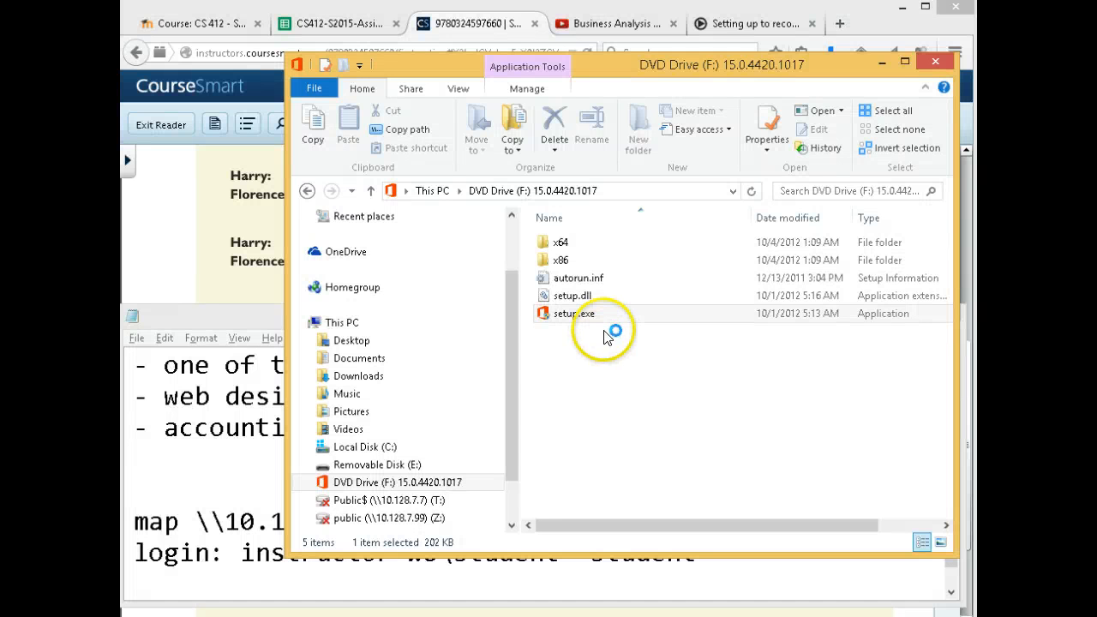
double_click(572, 312)
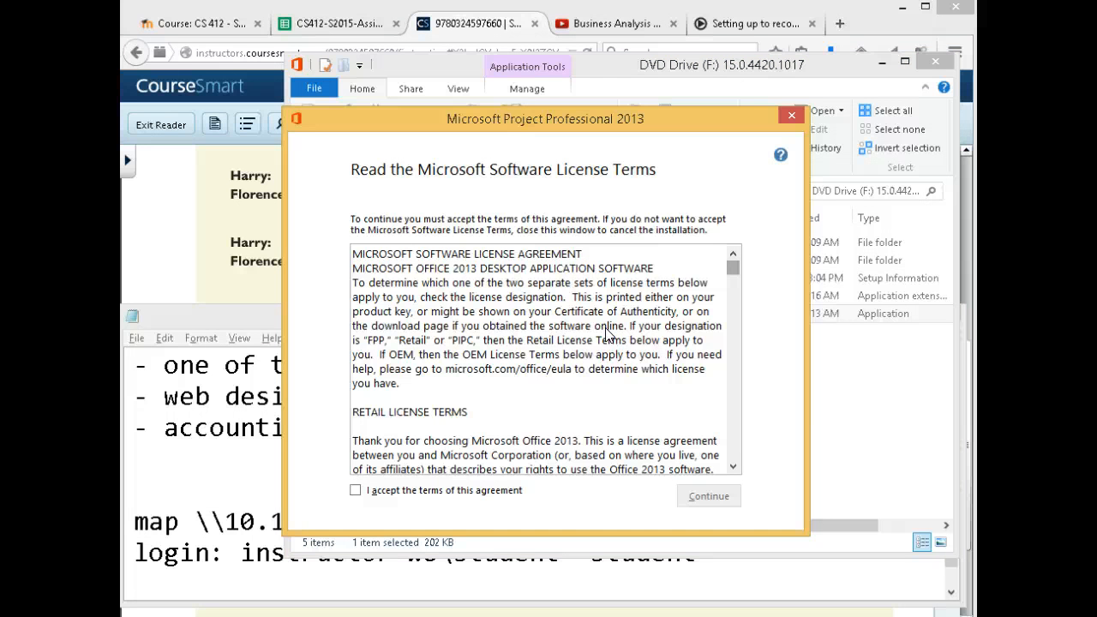
Step: Accept the license terms, choose Customize and expand Office Shared Features
click(707, 496)
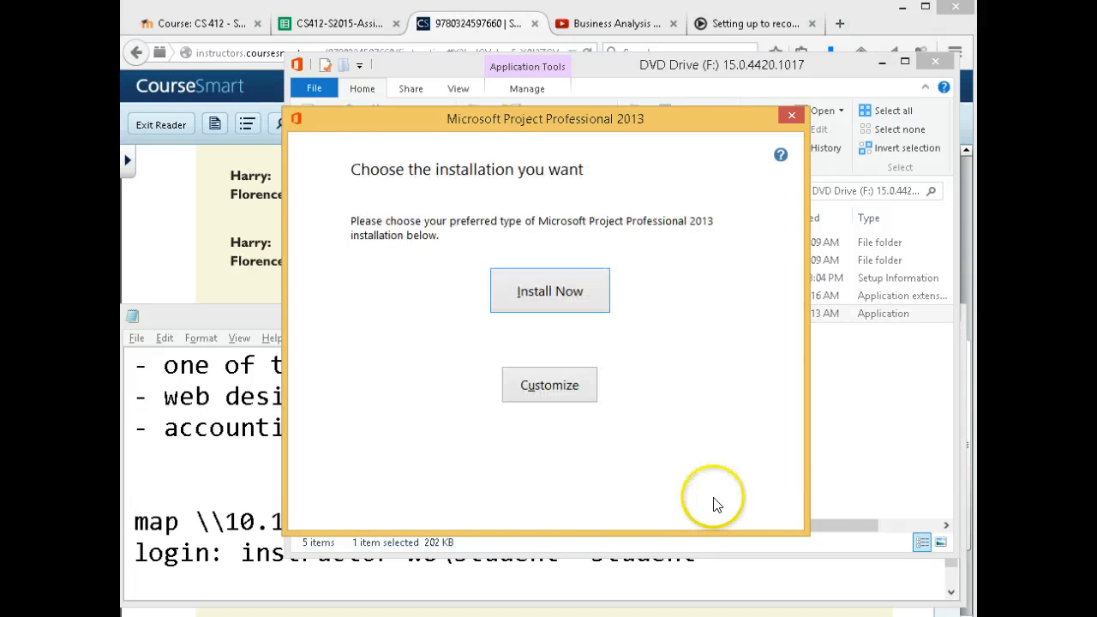
click(548, 383)
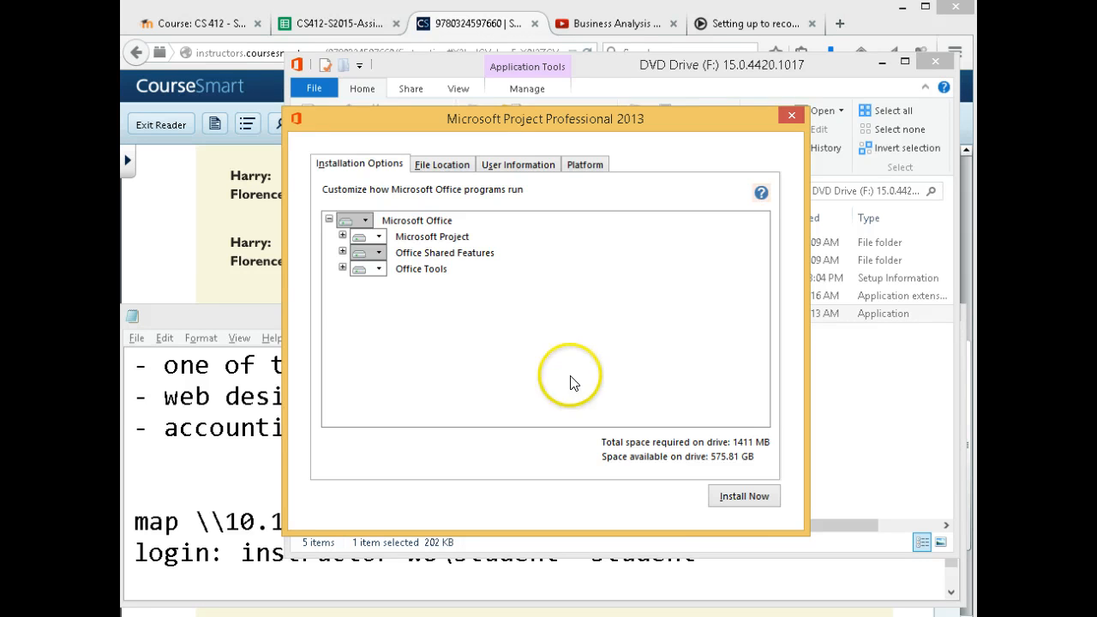
click(381, 253)
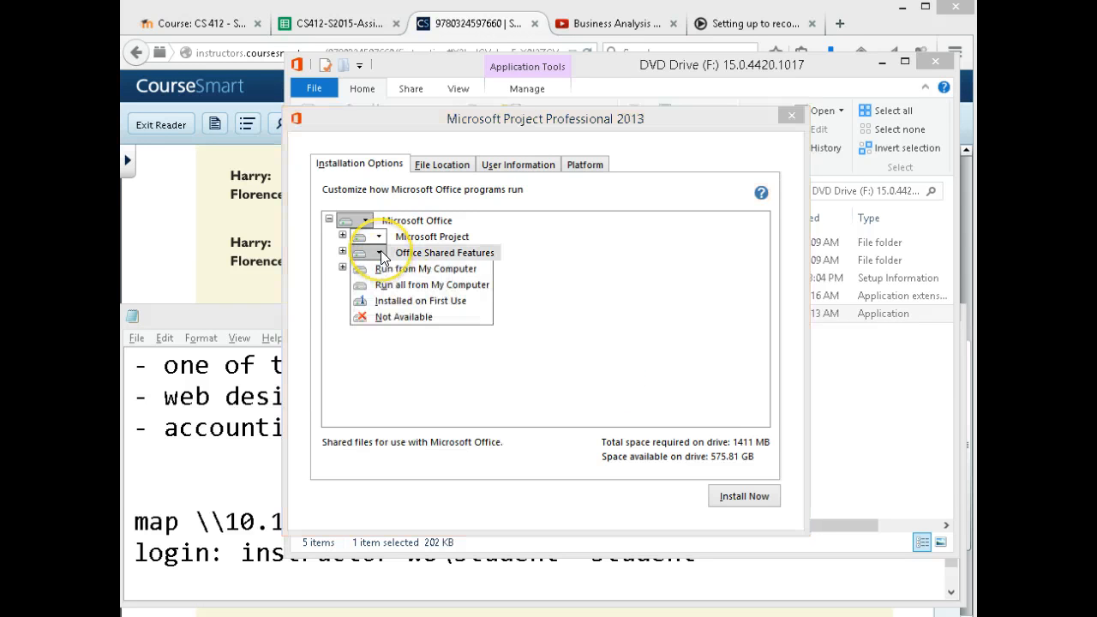
click(445, 252)
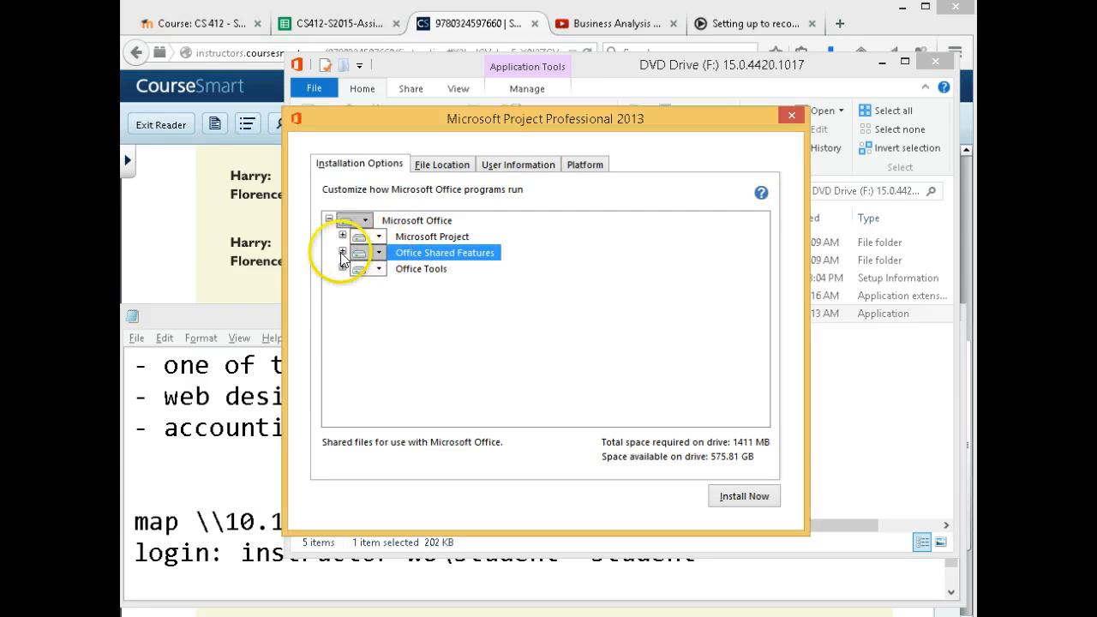
click(343, 252)
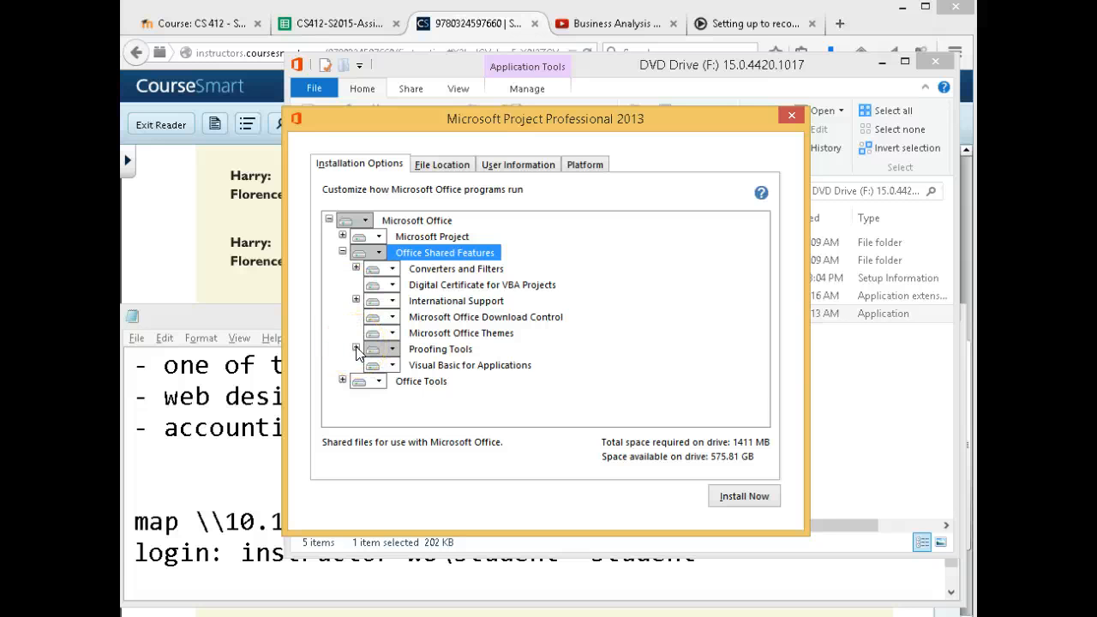
Step: Set English Proofing Tools under Proofing Tools to Run all from My Computer
click(357, 350)
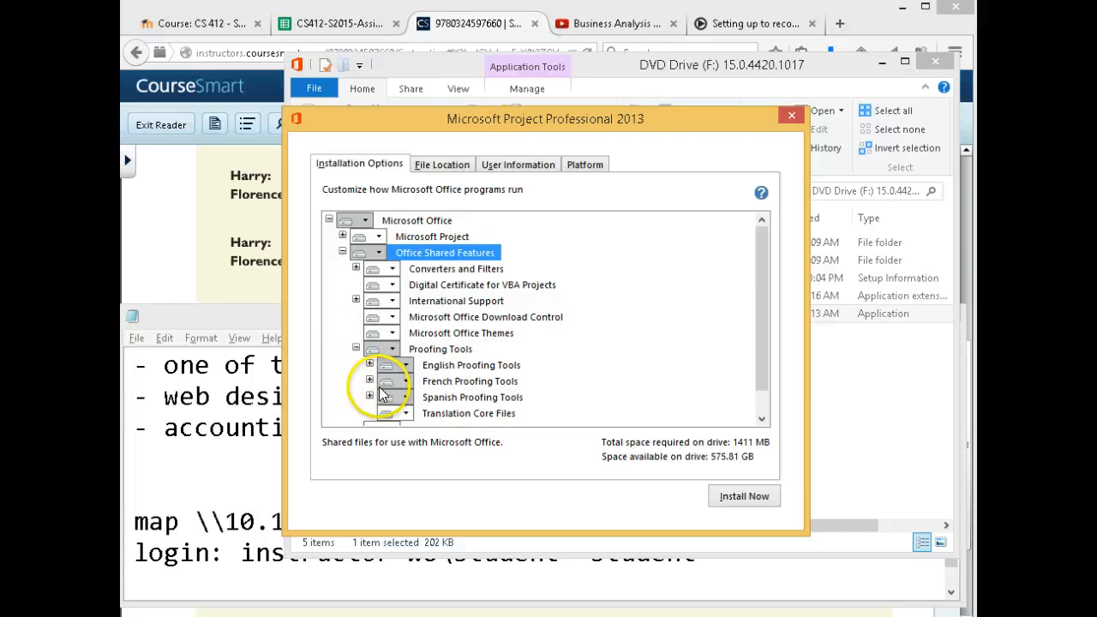
mouse_move(572, 370)
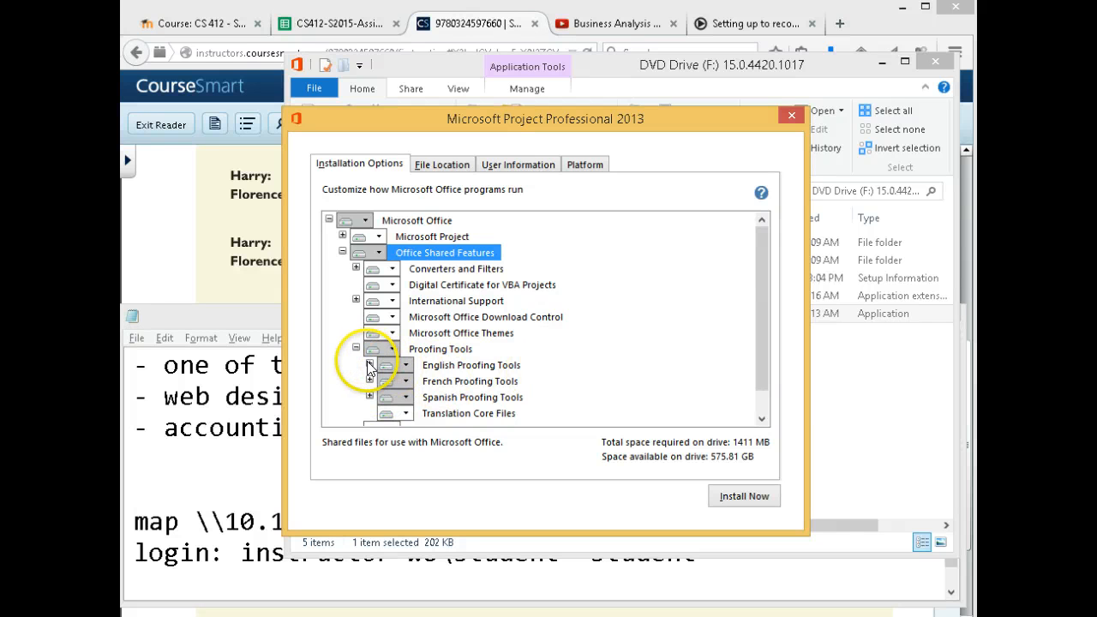
click(368, 363)
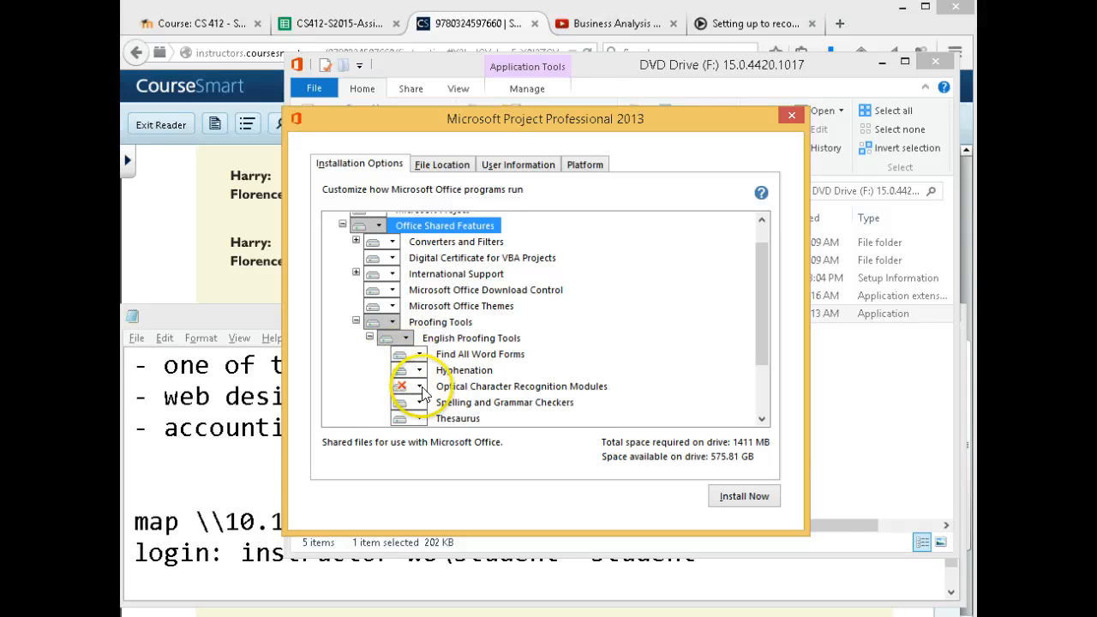
scroll(down, 3)
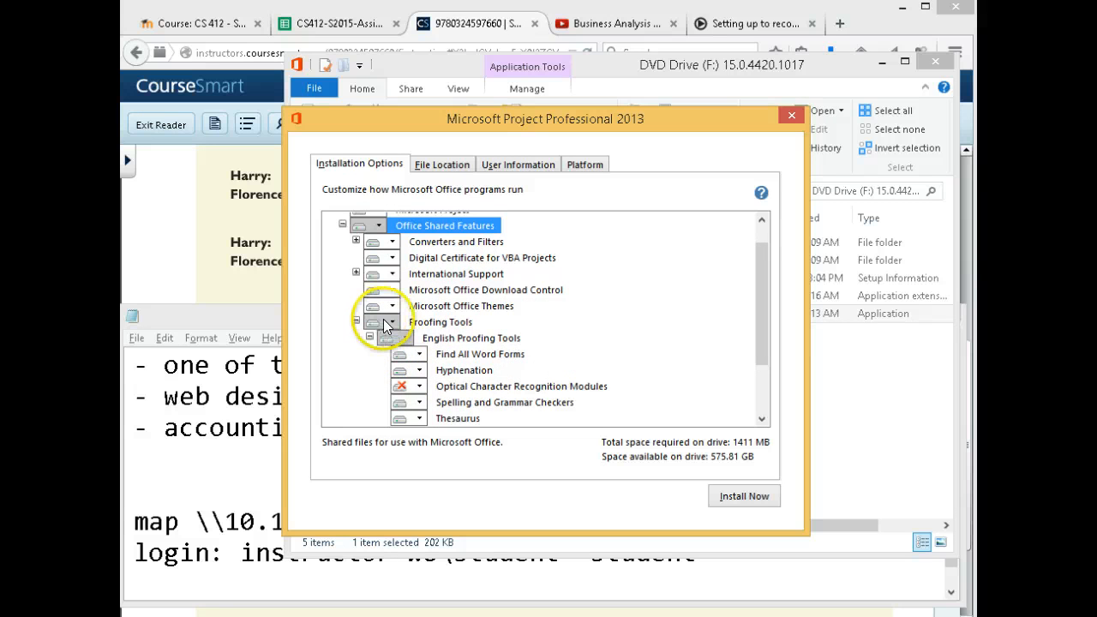
click(394, 322)
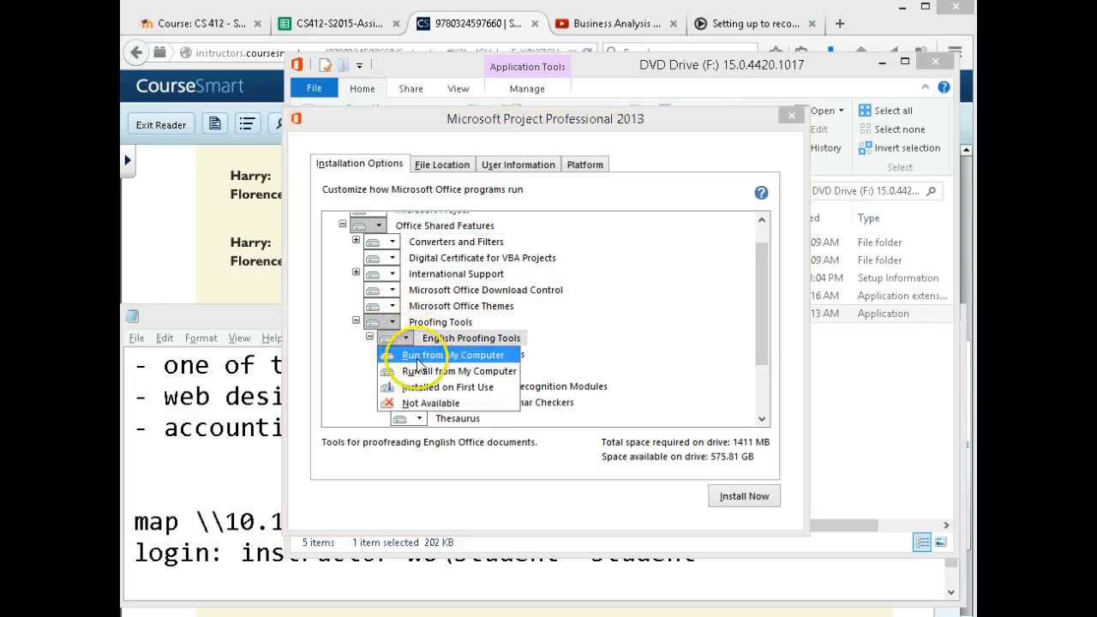
mouse_move(421, 370)
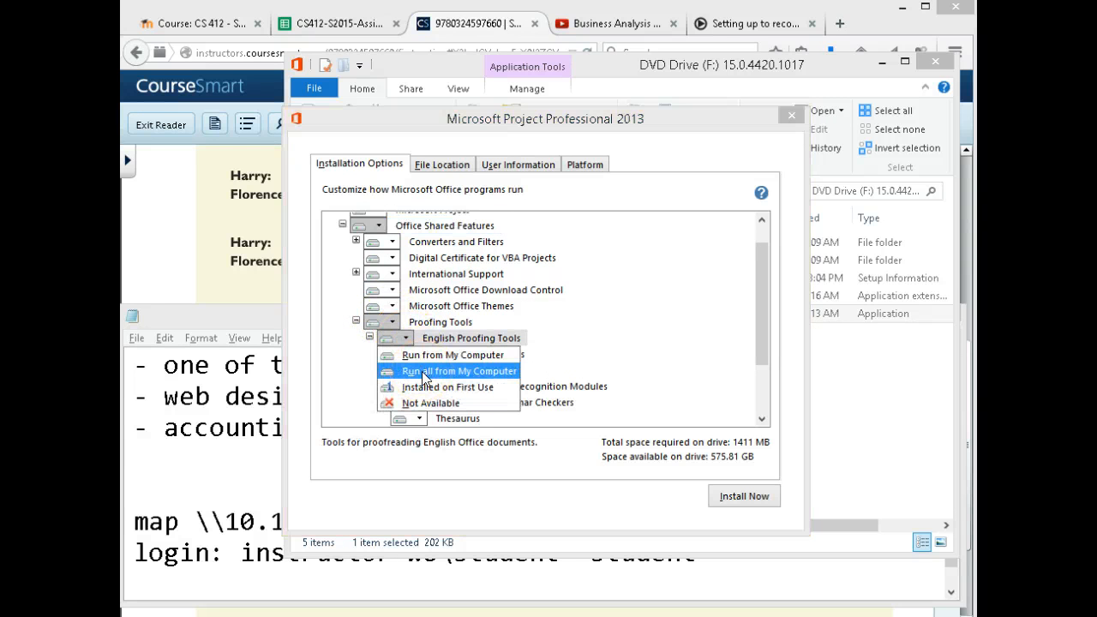
click(461, 370)
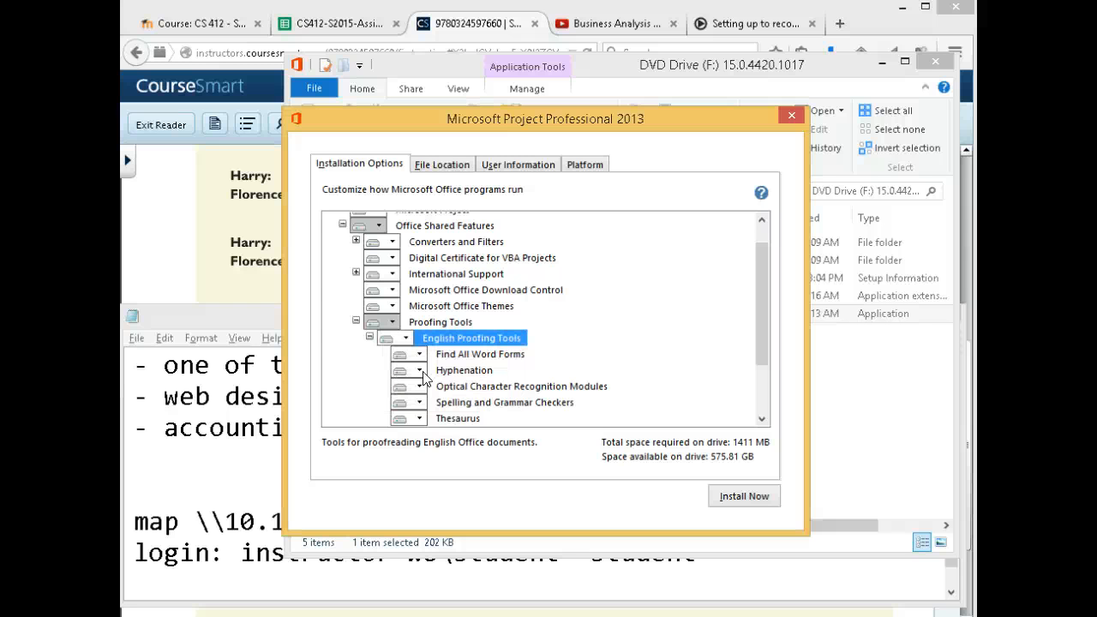
mouse_move(744, 495)
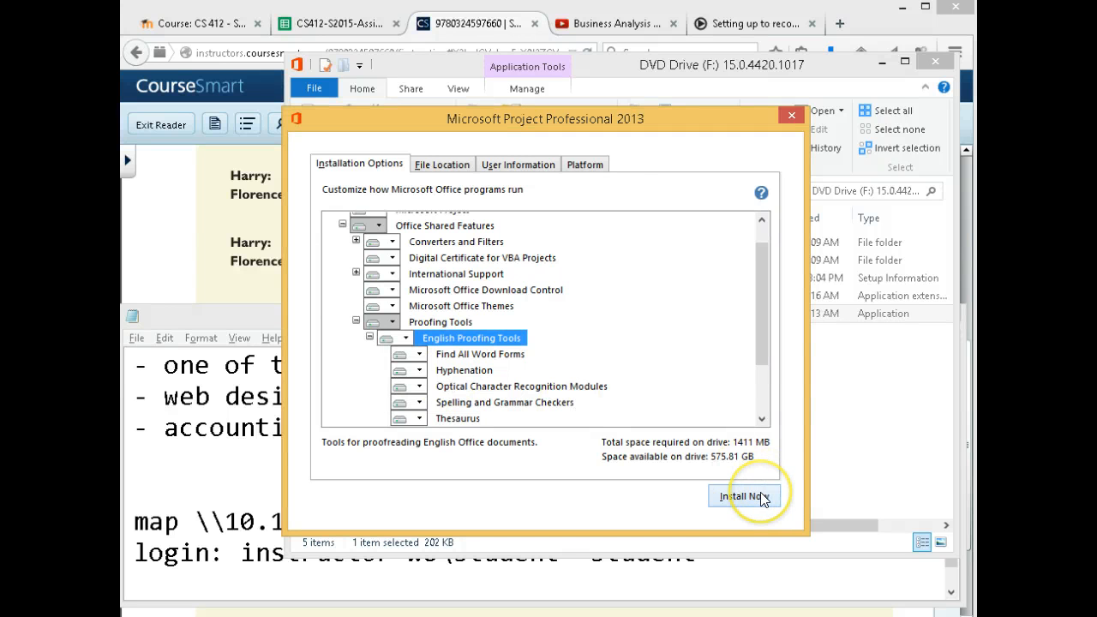
mouse_move(744, 446)
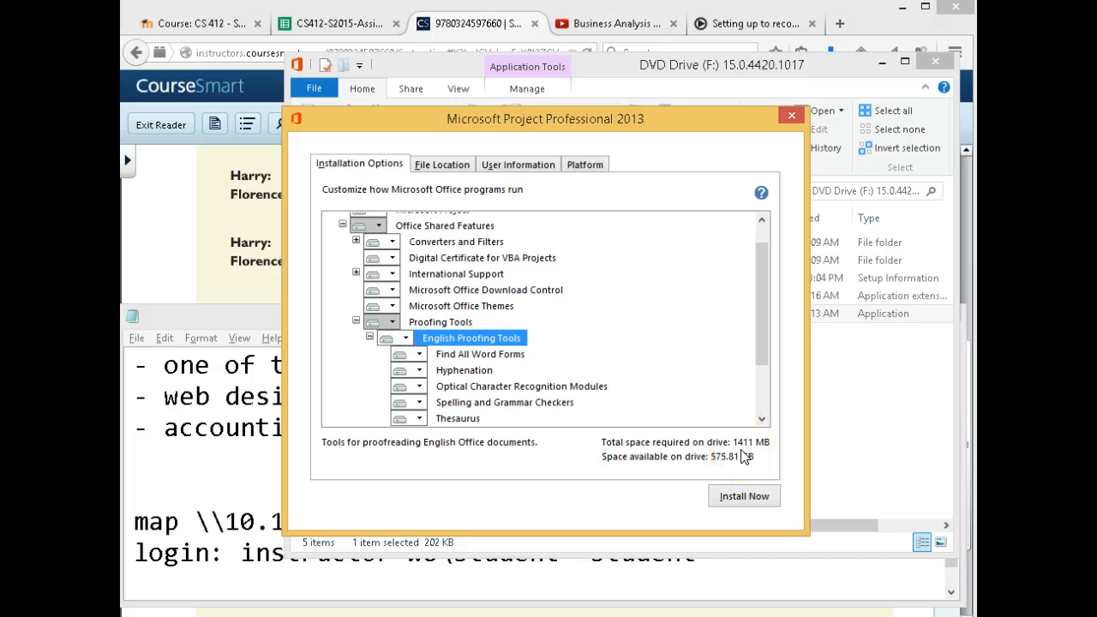
mouse_move(744, 449)
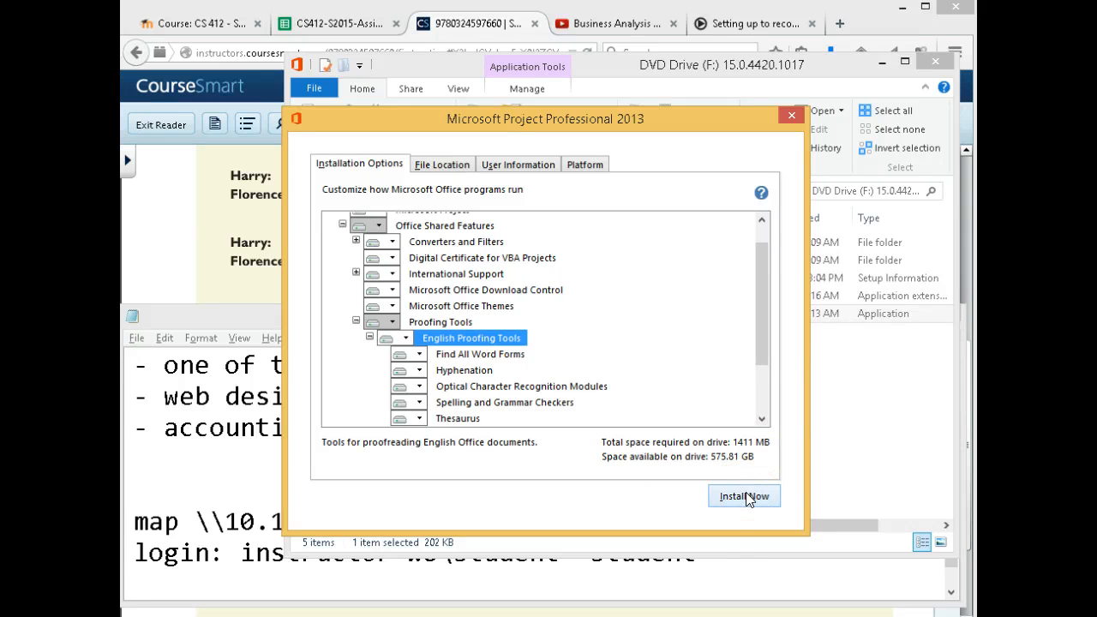
Step: Start the Project Professional 2013 installation with Install Now
click(743, 495)
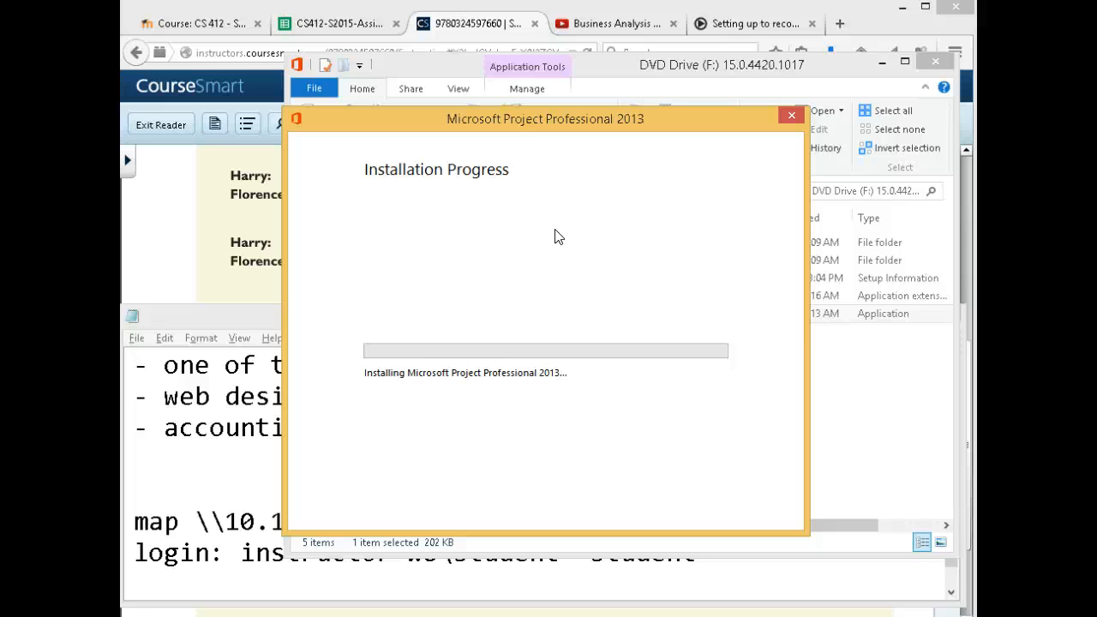
mouse_move(599, 109)
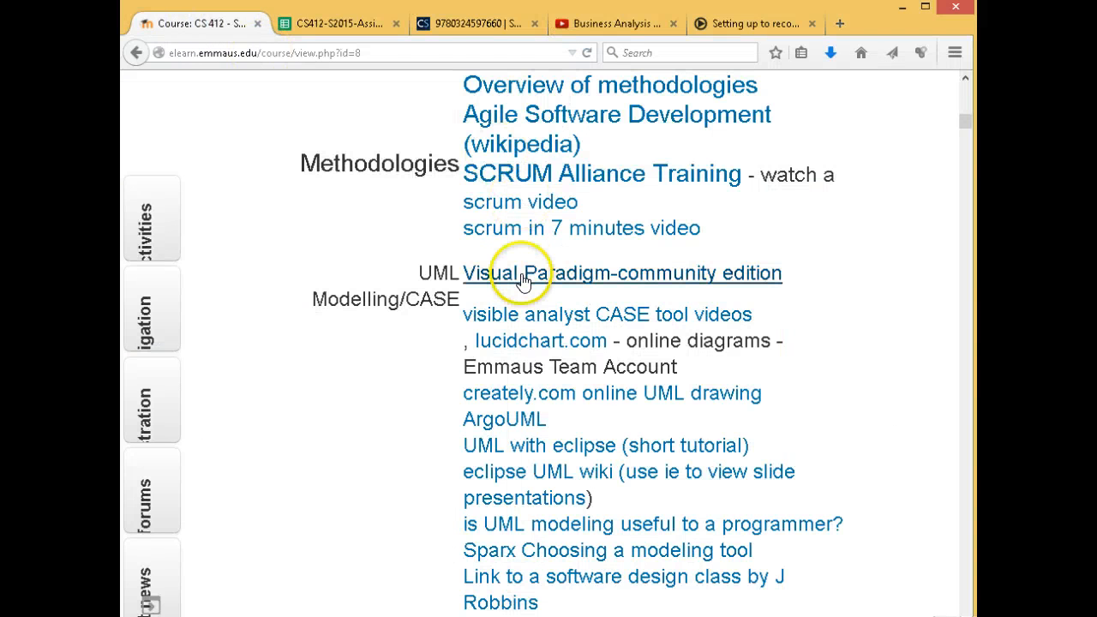
mouse_move(960, 168)
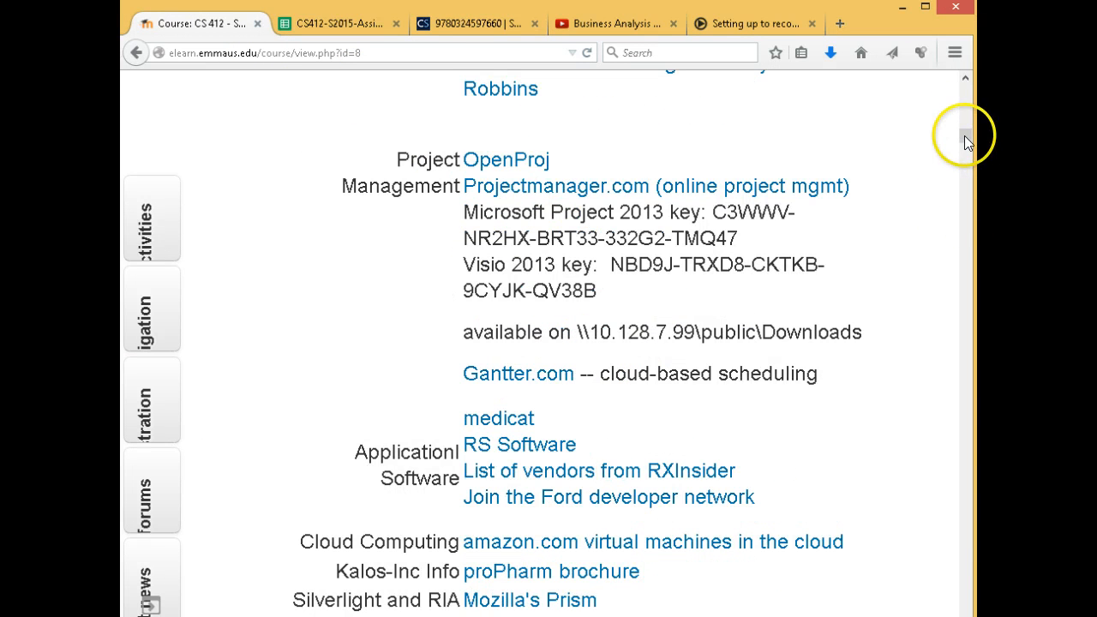
Step: Open the Welcome section's online companion (course.com) link in a new browser tab
scroll(up, 3)
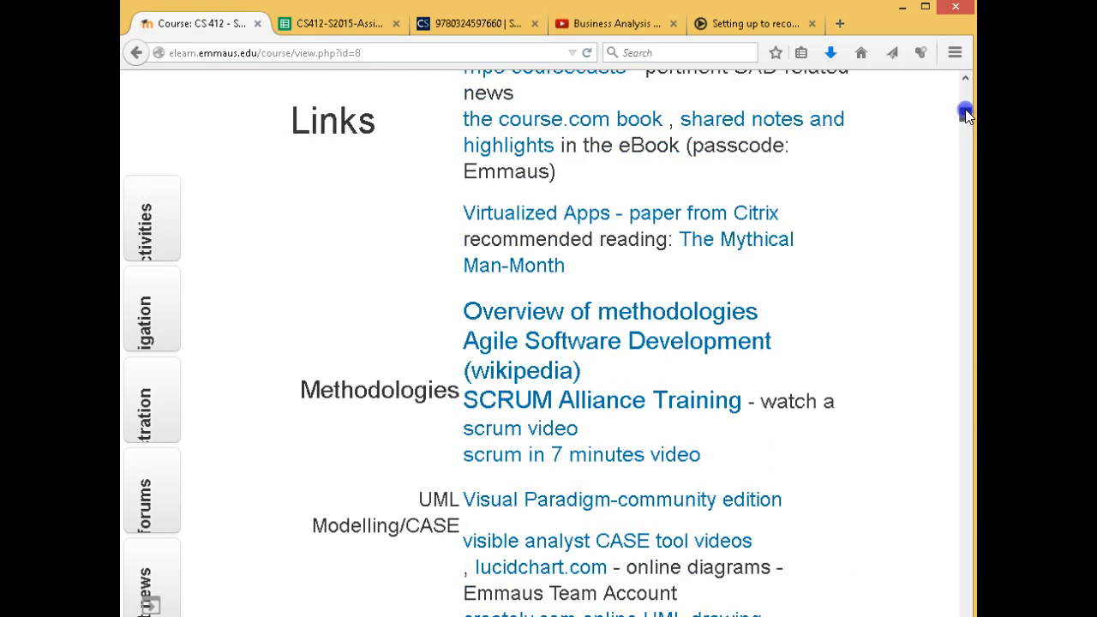
scroll(up, 3)
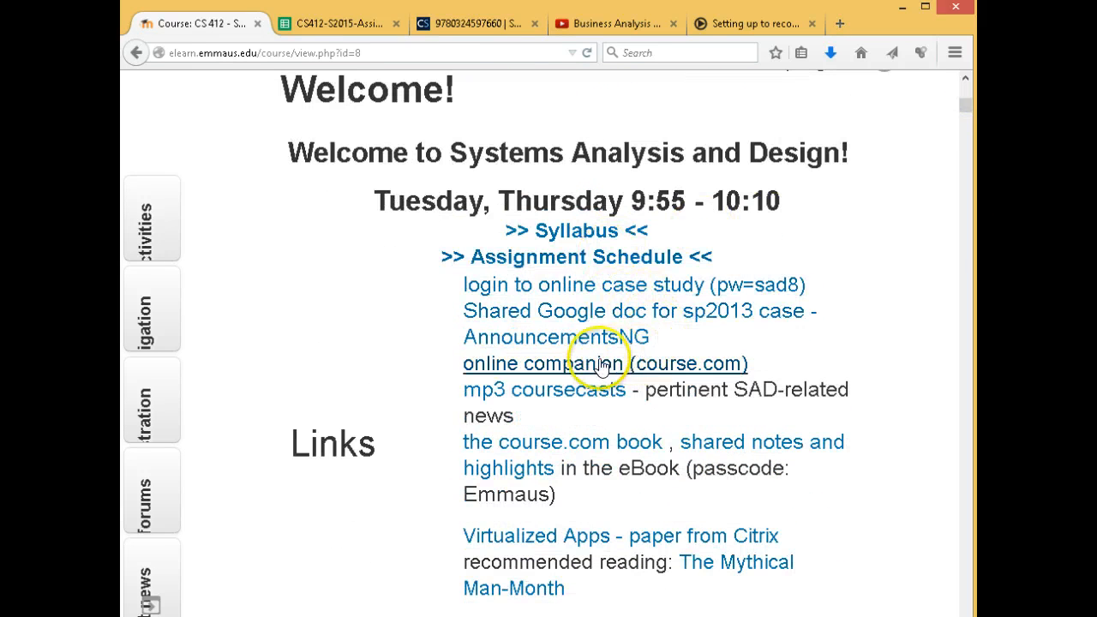
right_click(586, 364)
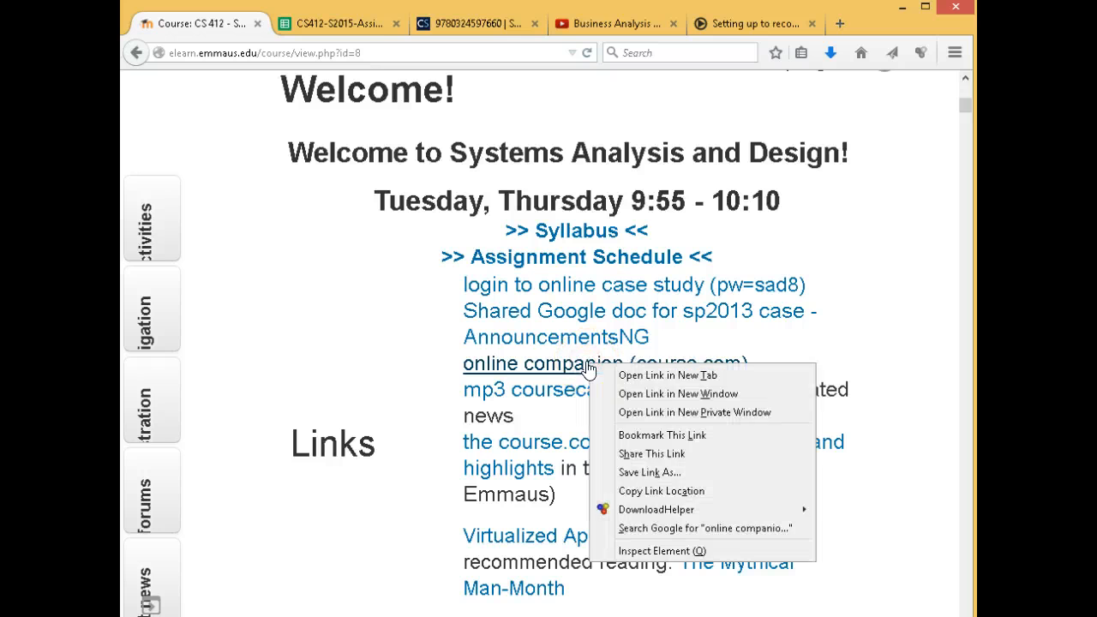
click(668, 373)
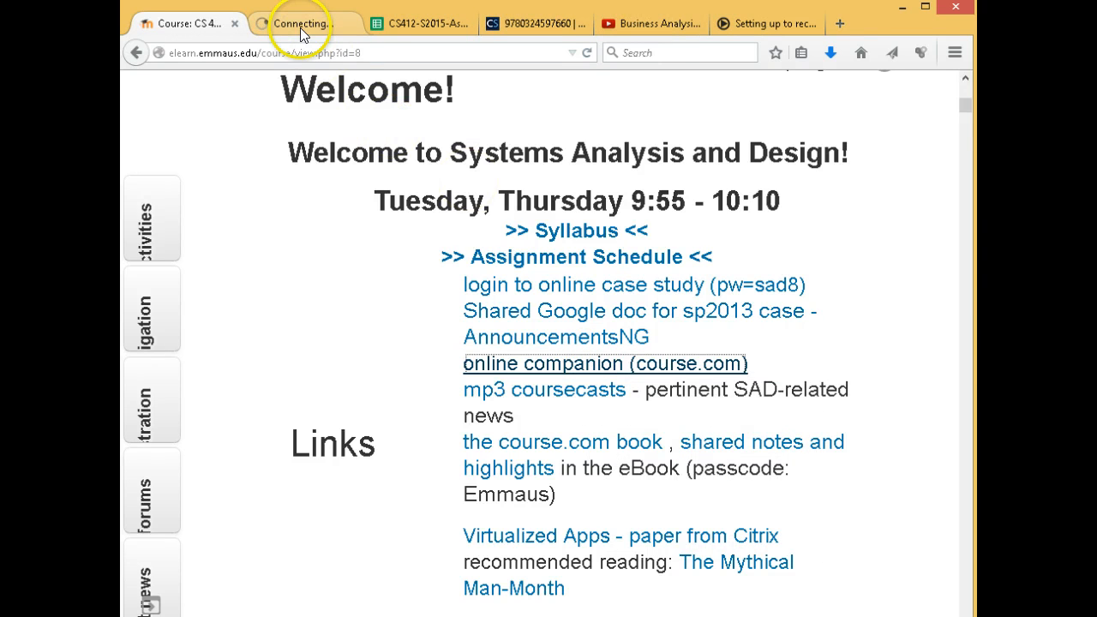
Step: Go to the online companion tab and reach the Flash Cards page via Learn It Online
click(603, 363)
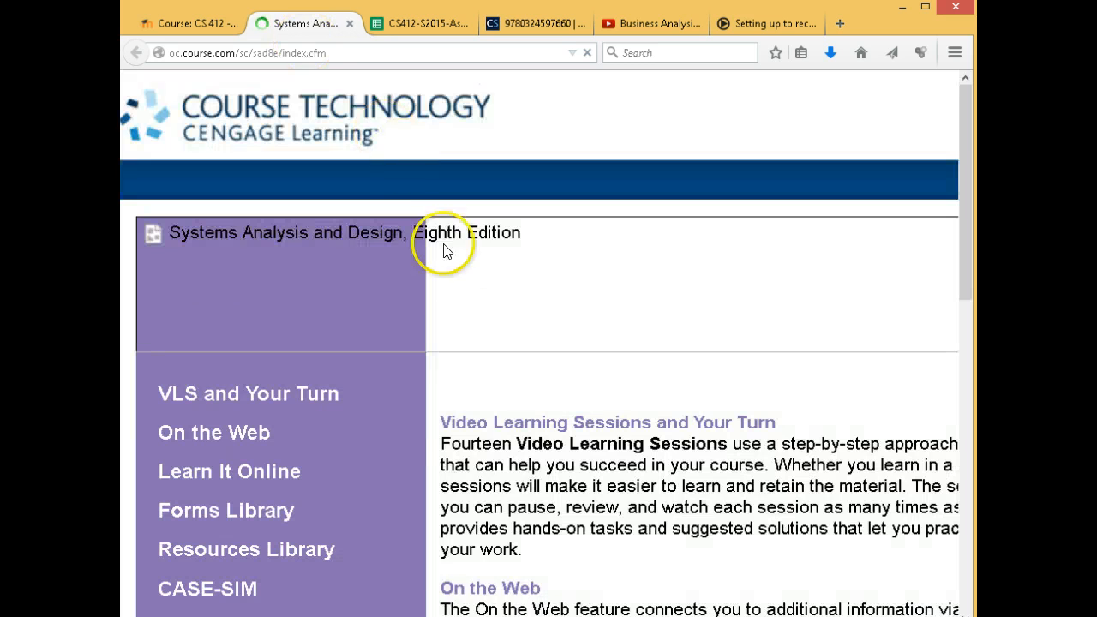
scroll(down, 3)
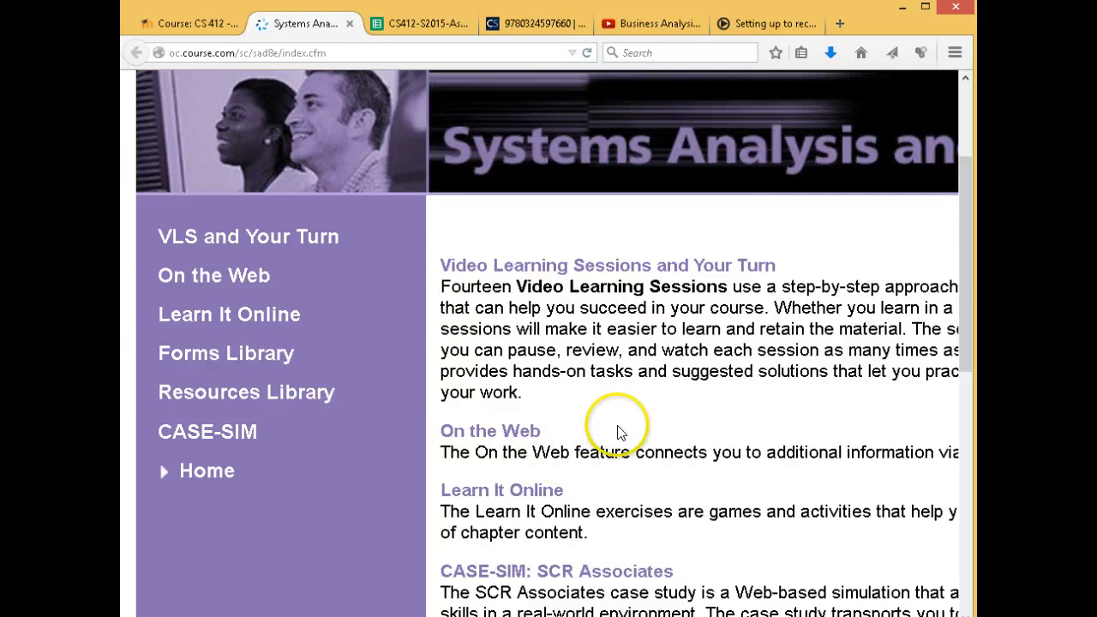
scroll(down, 3)
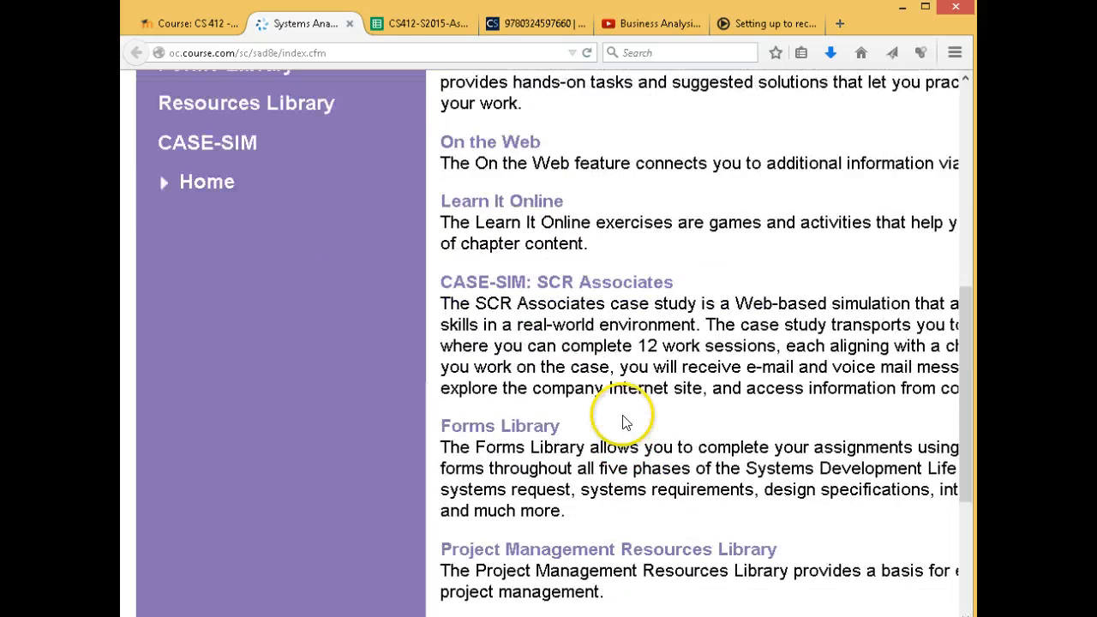
scroll(up, 3)
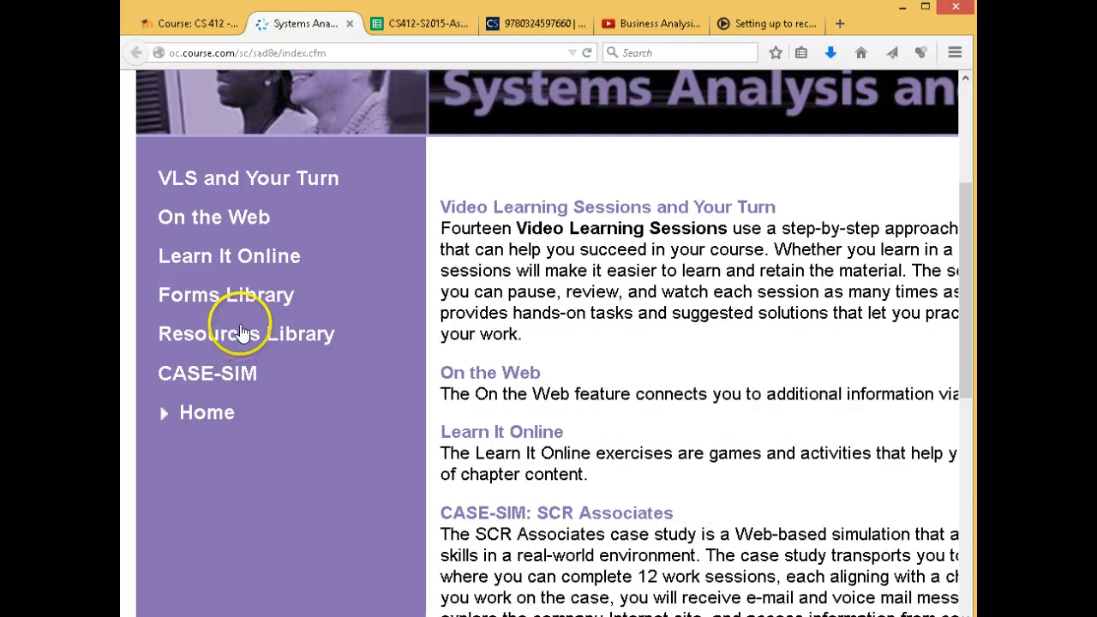
click(230, 255)
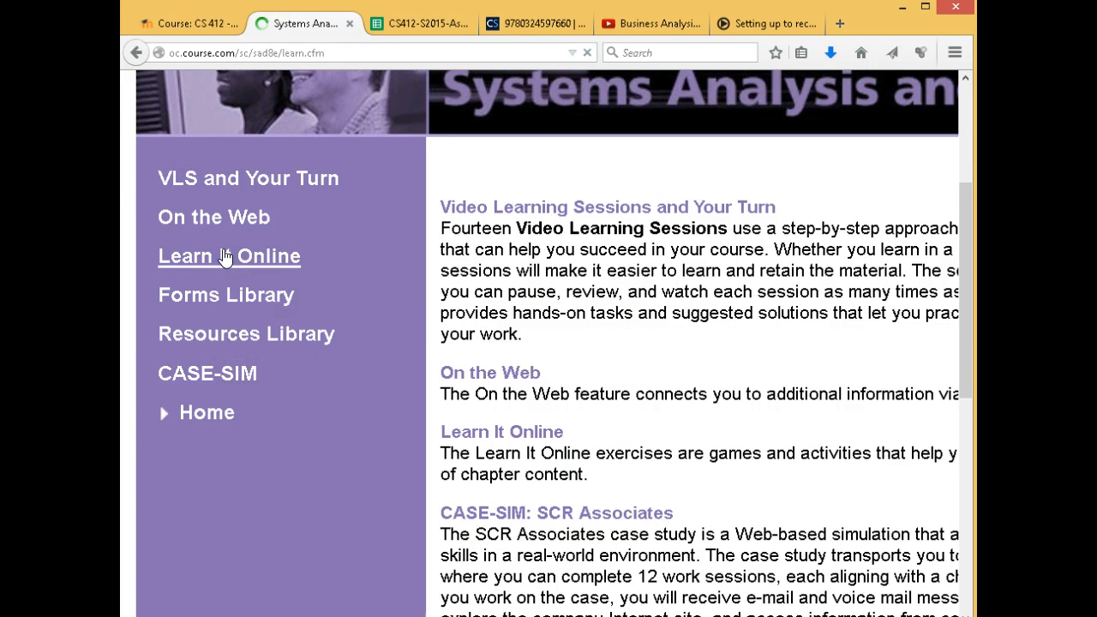
click(230, 256)
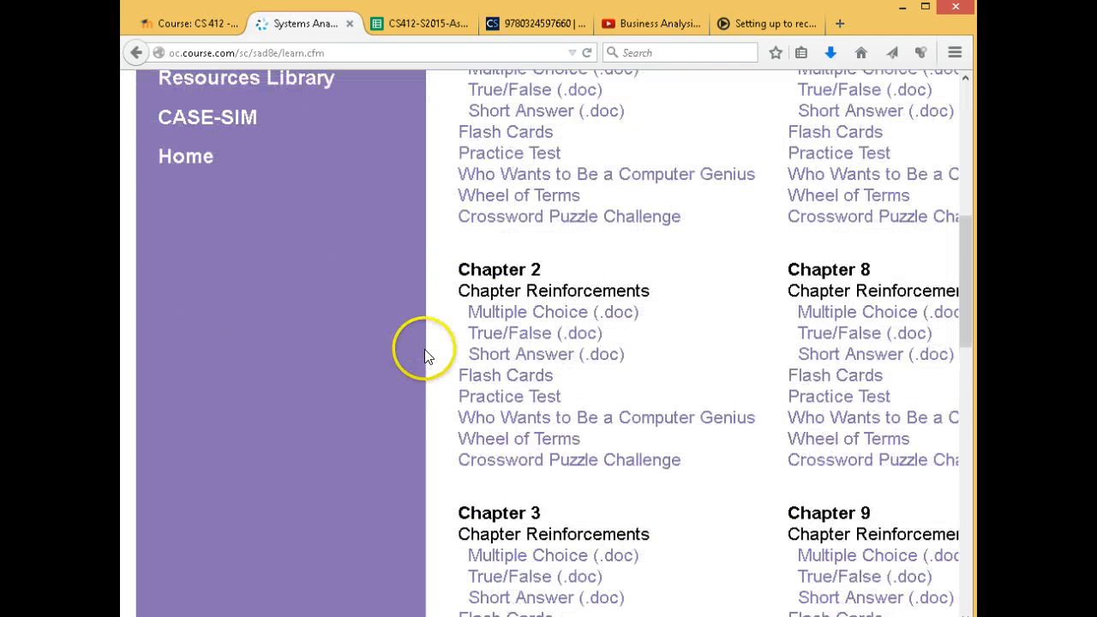
scroll(down, 3)
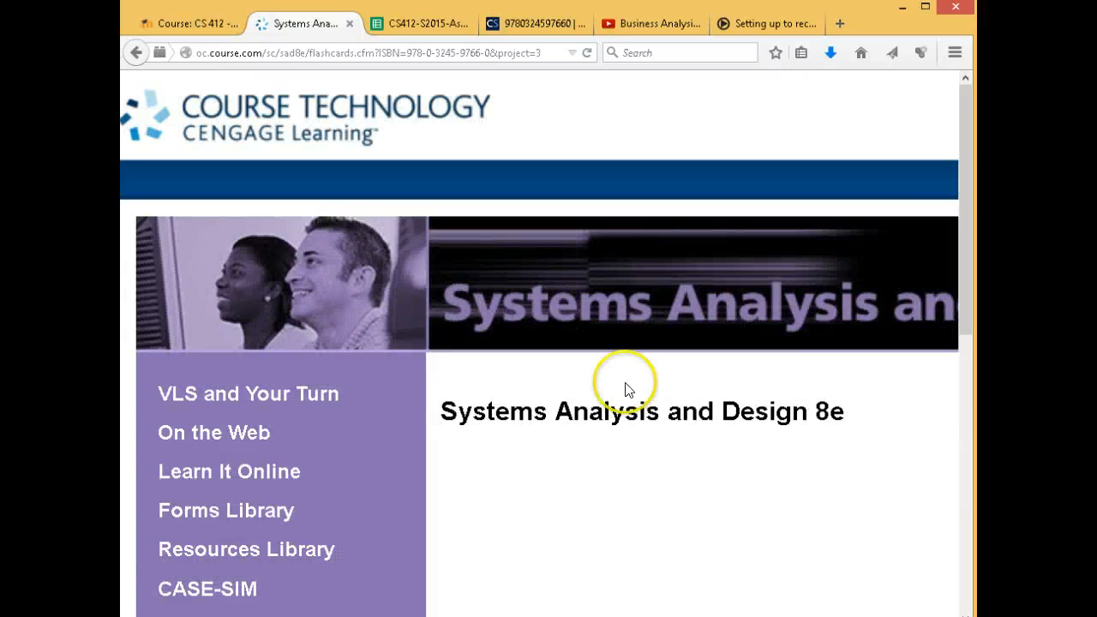
Step: Allow the flash cards applet to run from the Security Warning dialog
scroll(down, 3)
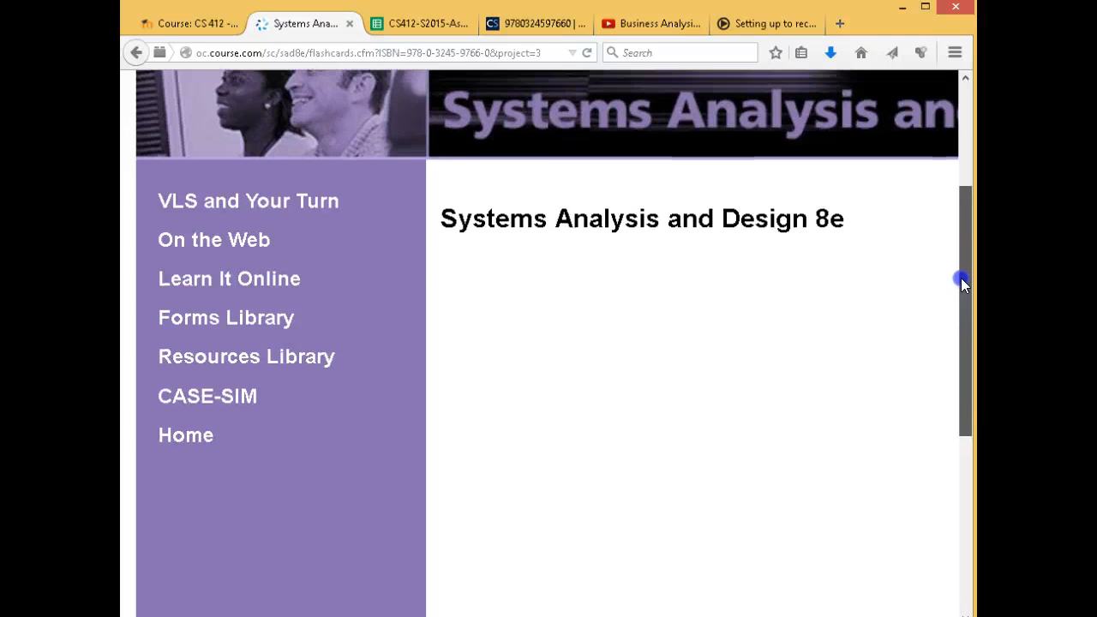
scroll(down, 3)
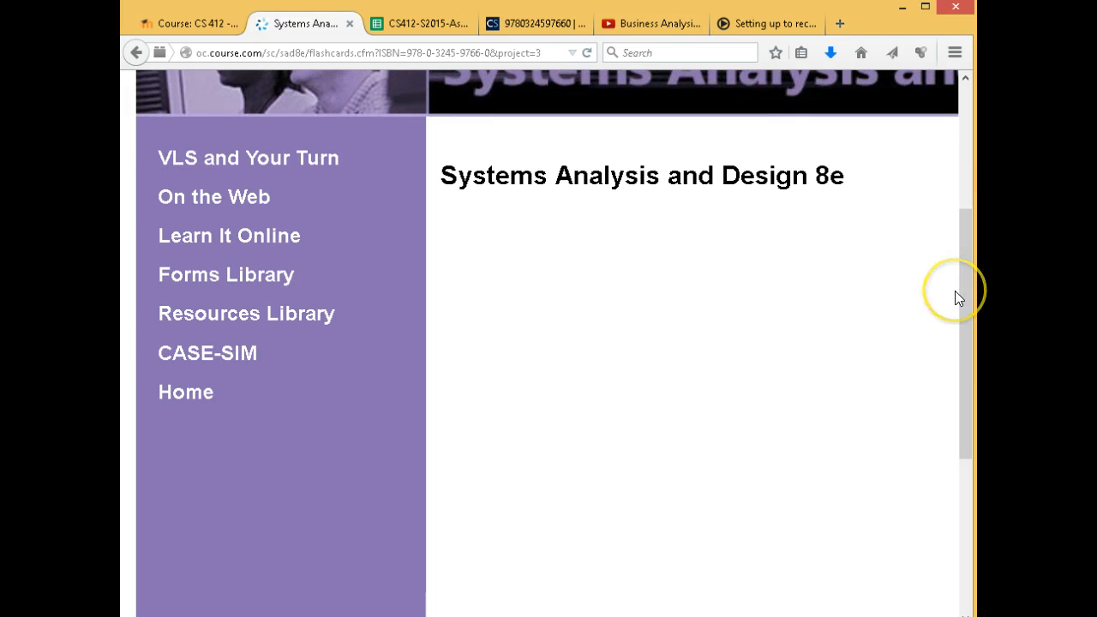
mouse_move(973, 271)
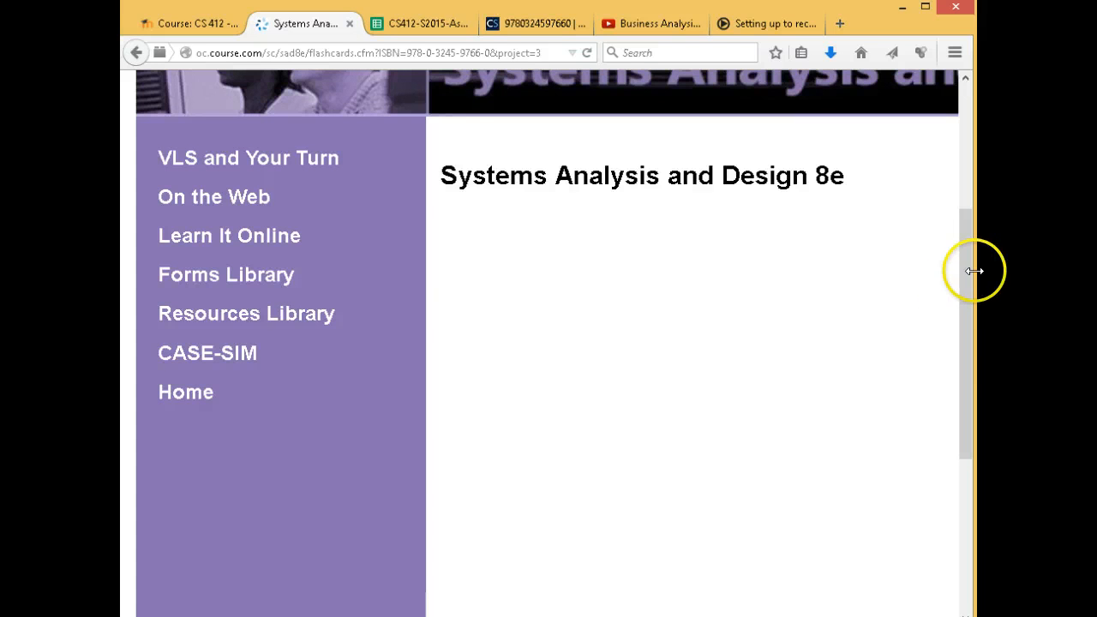
mouse_move(699, 317)
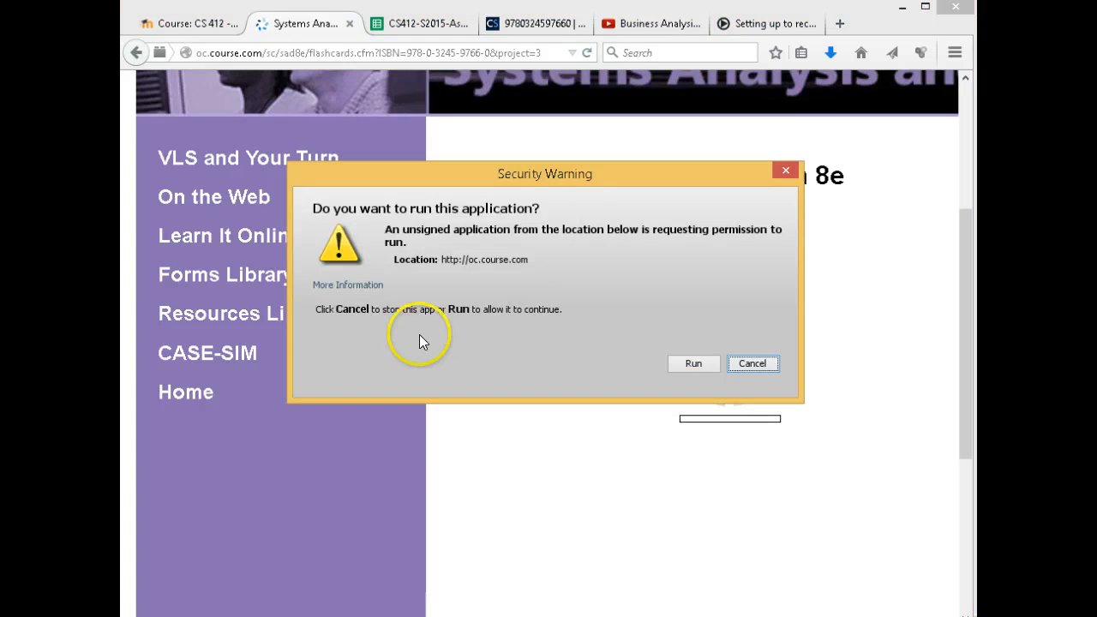
mouse_move(692, 363)
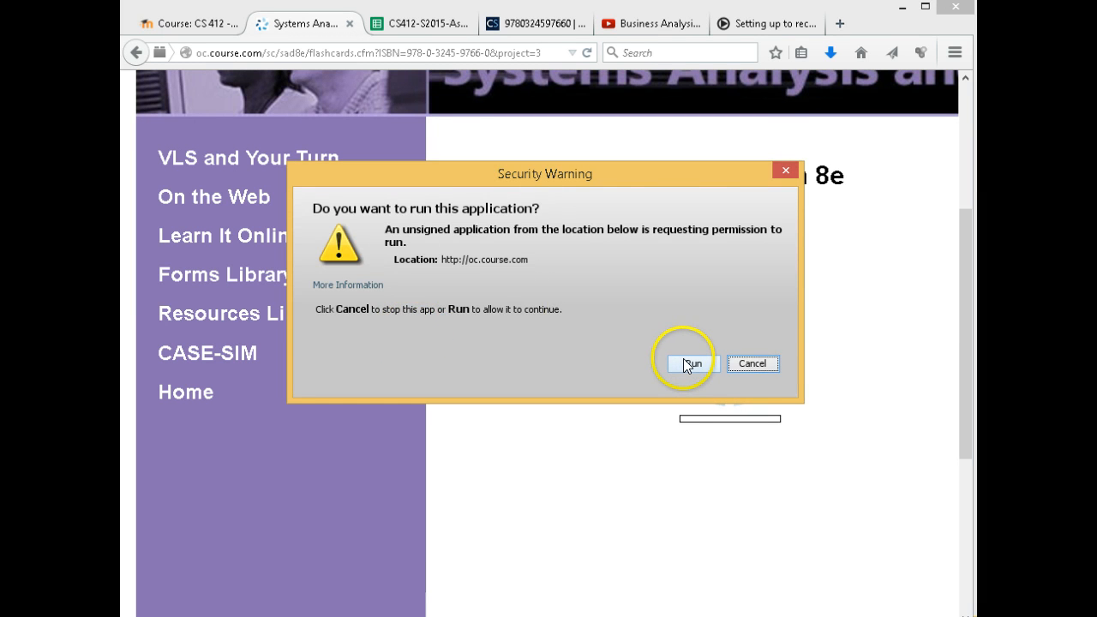
click(691, 363)
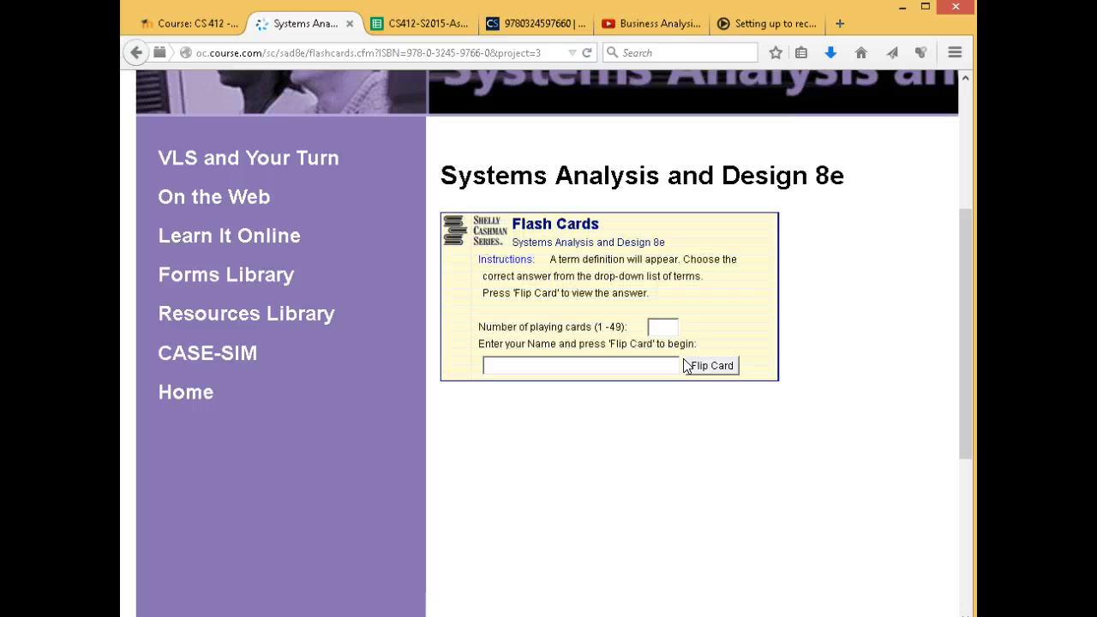
mouse_move(704, 411)
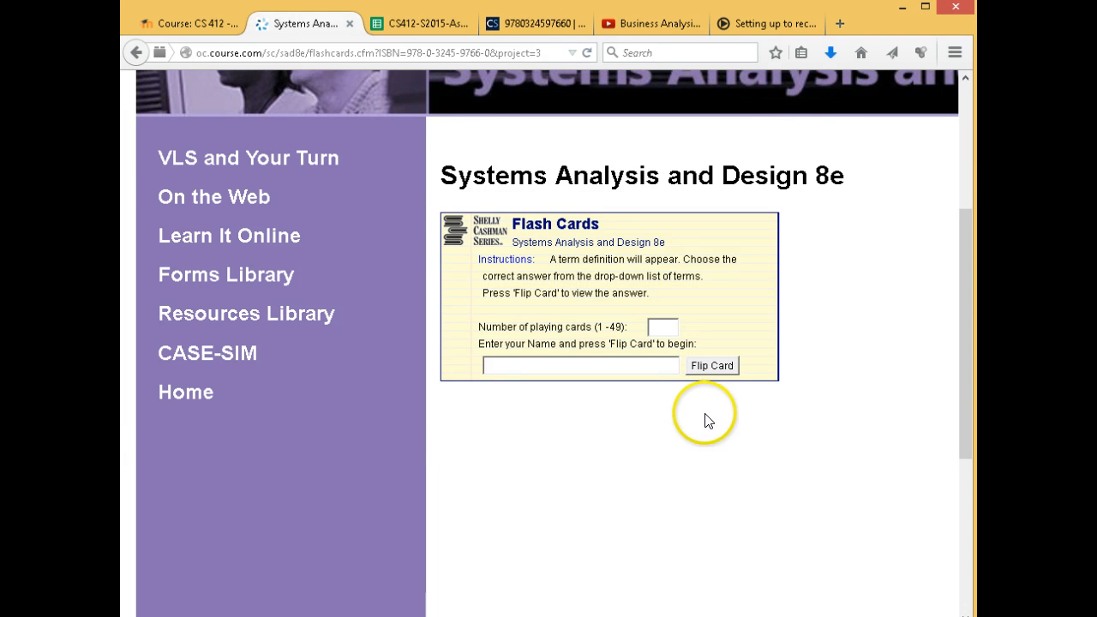
mouse_move(701, 428)
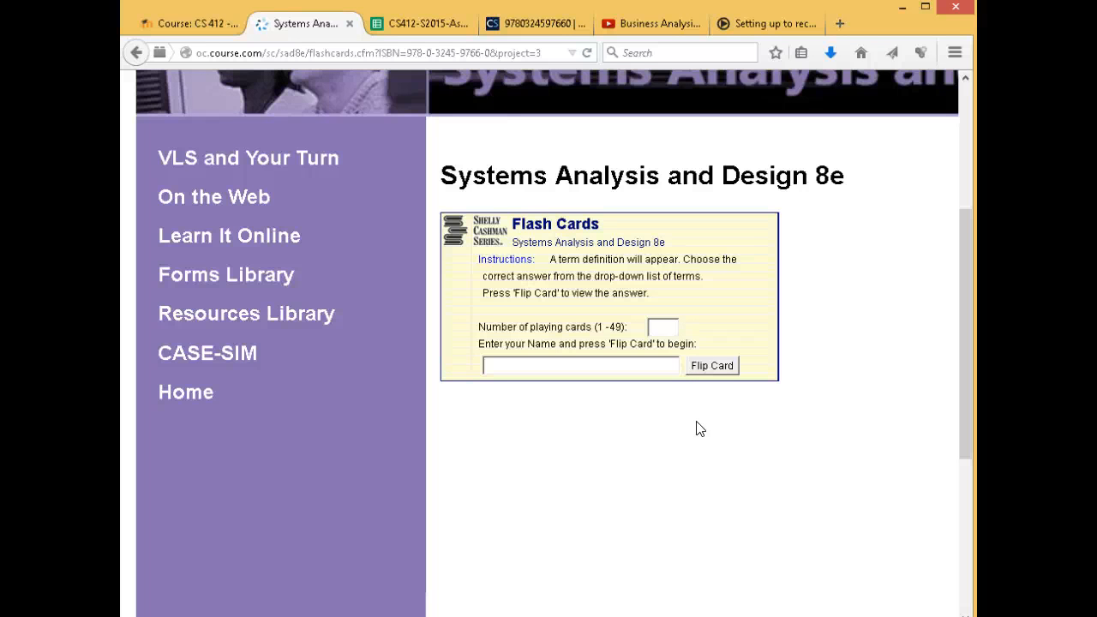
mouse_move(696, 423)
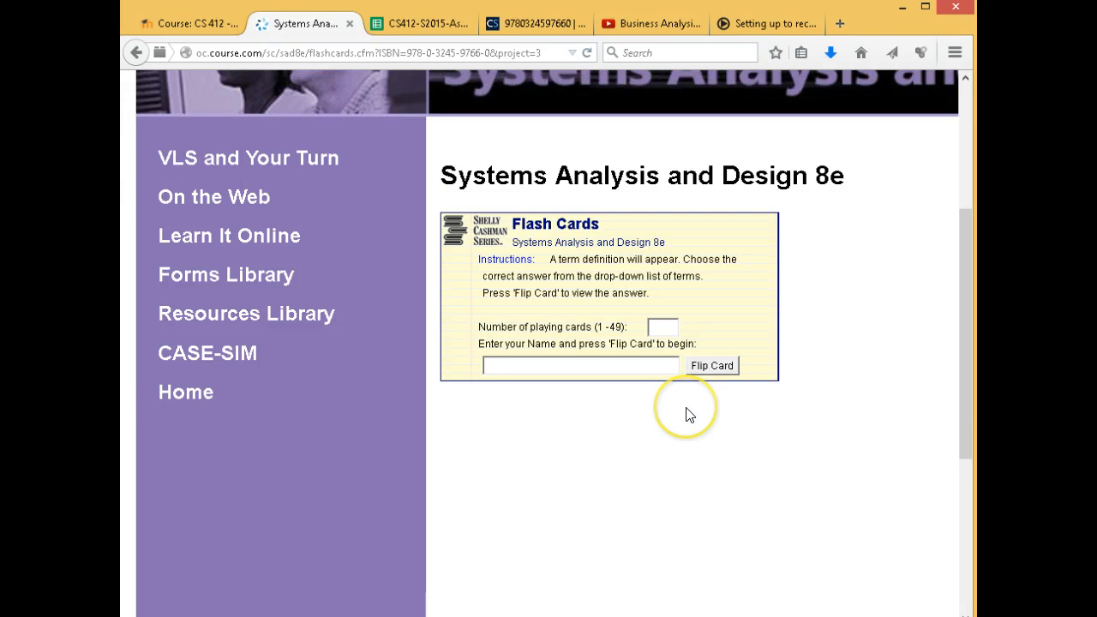
mouse_move(682, 408)
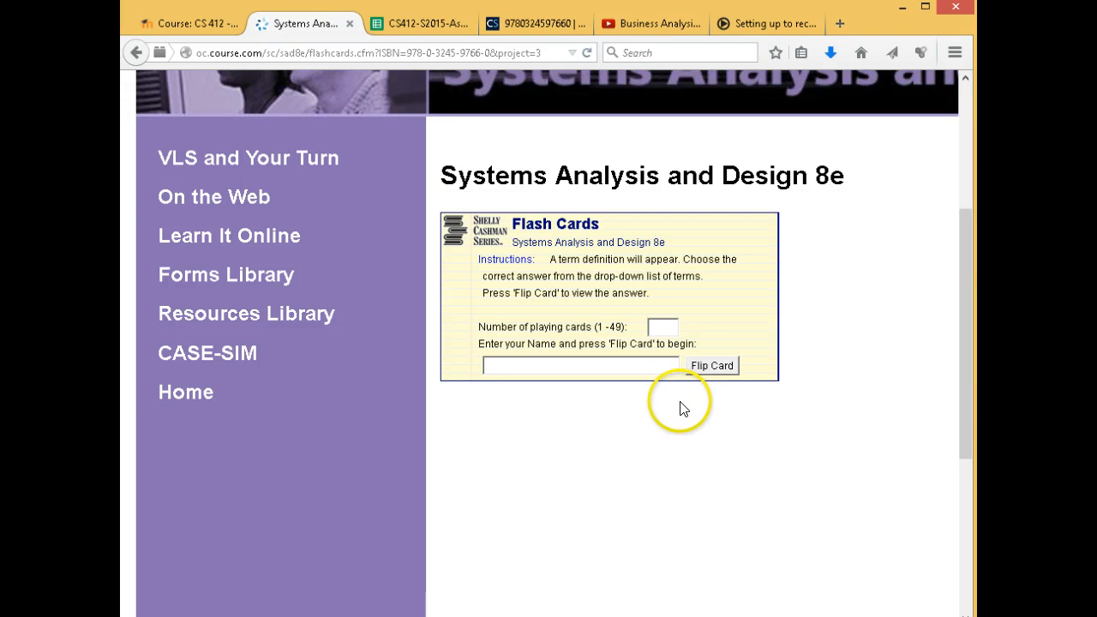
mouse_move(680, 404)
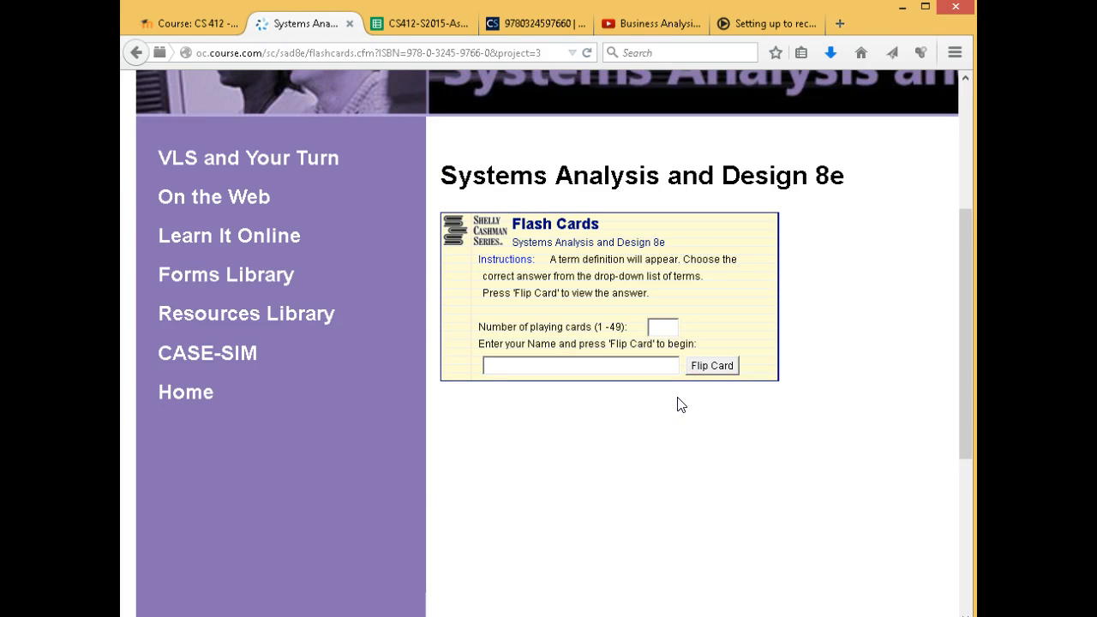
mouse_move(675, 401)
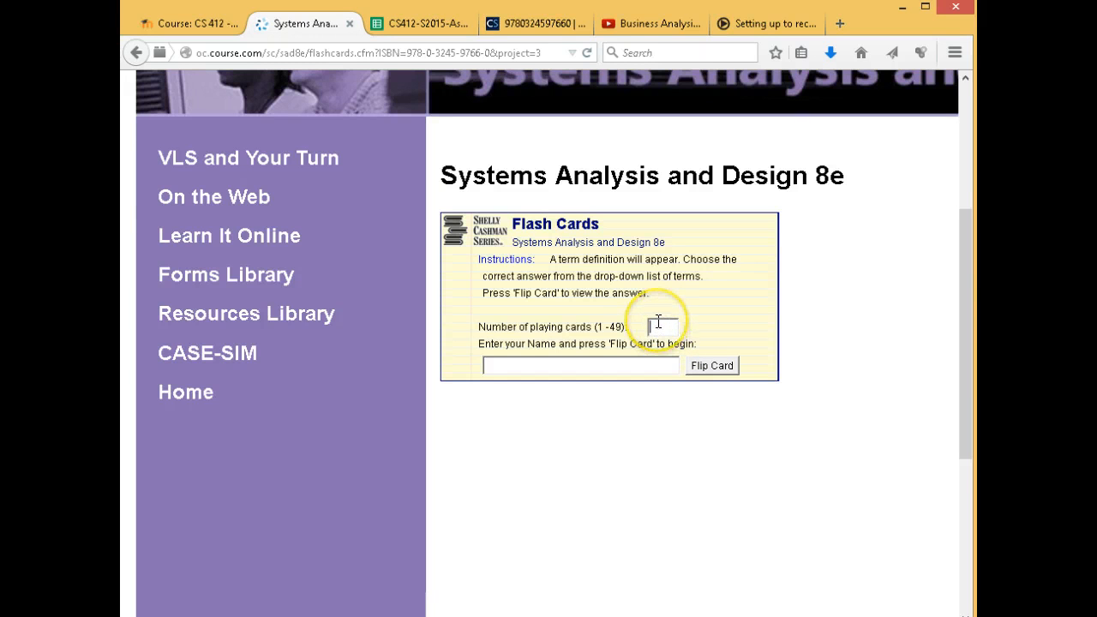
Step: Start a 12-card game named '1/29/15 - class'
text(12)
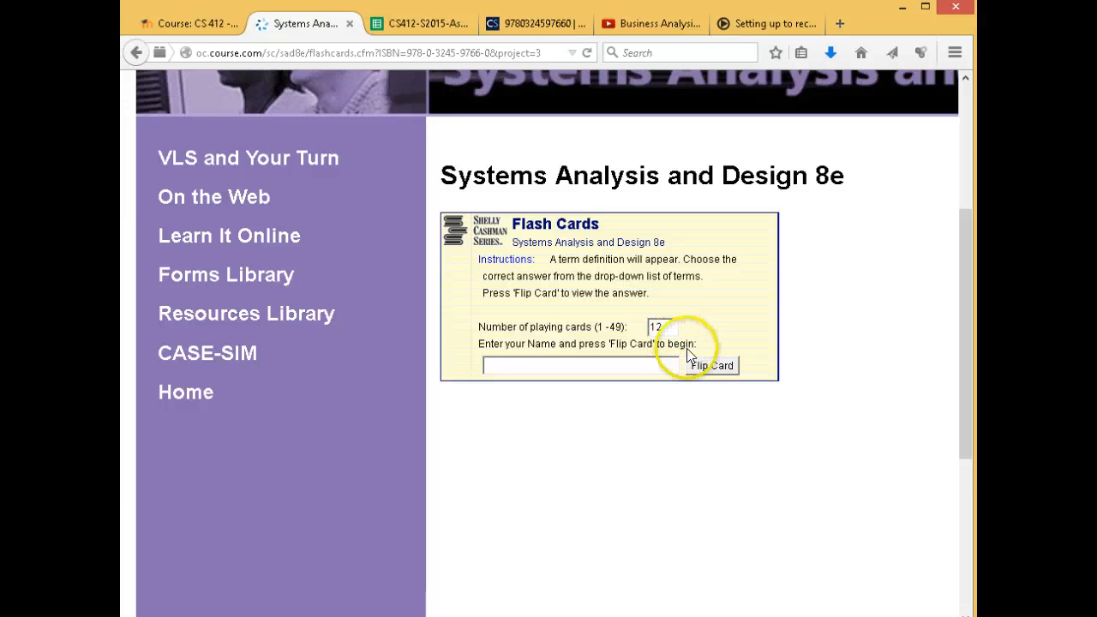
click(574, 363)
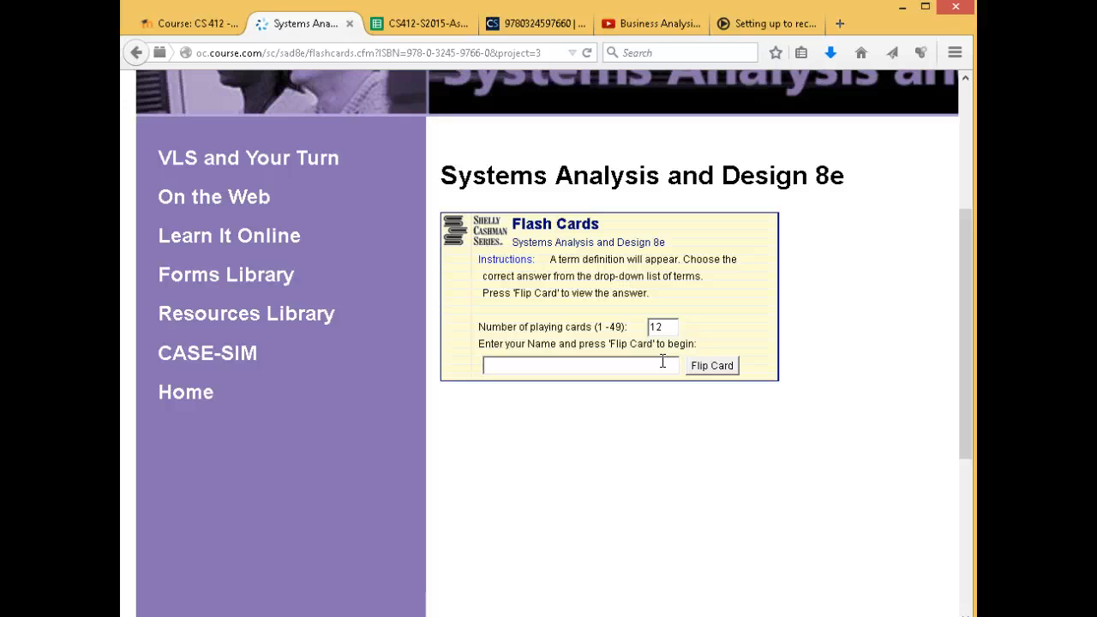
text(1/1)
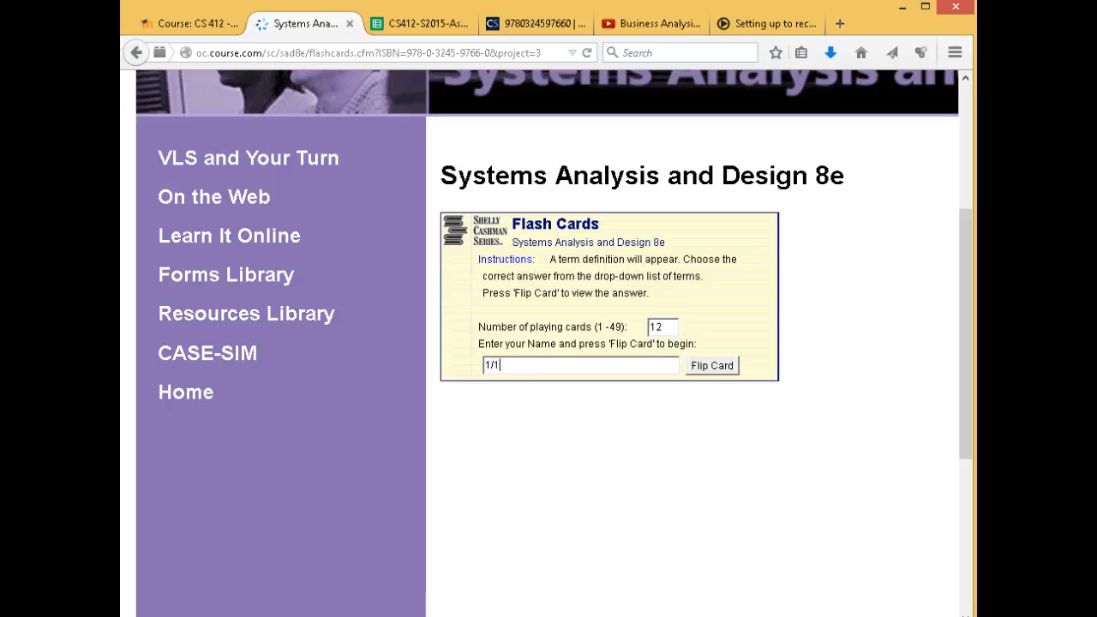
text(1/29/15)
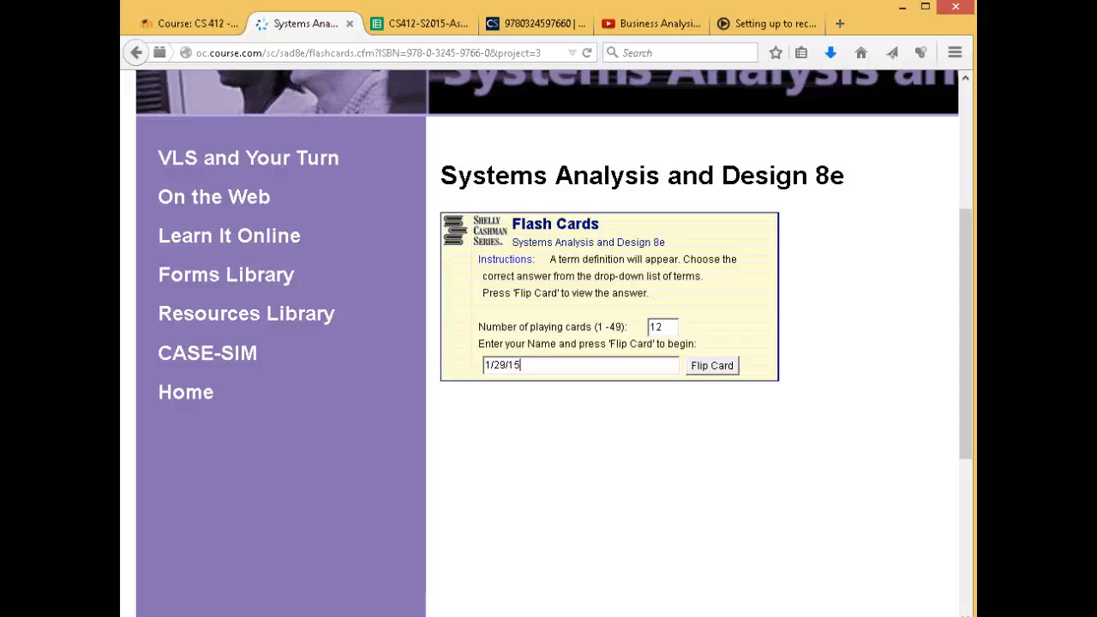
text(- class)
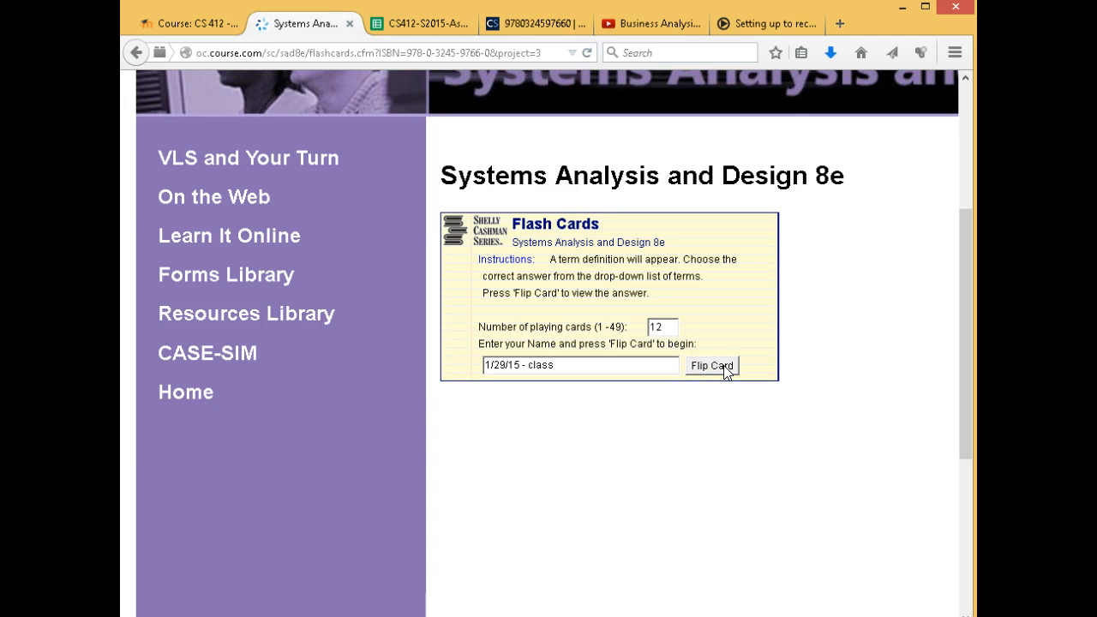
click(711, 367)
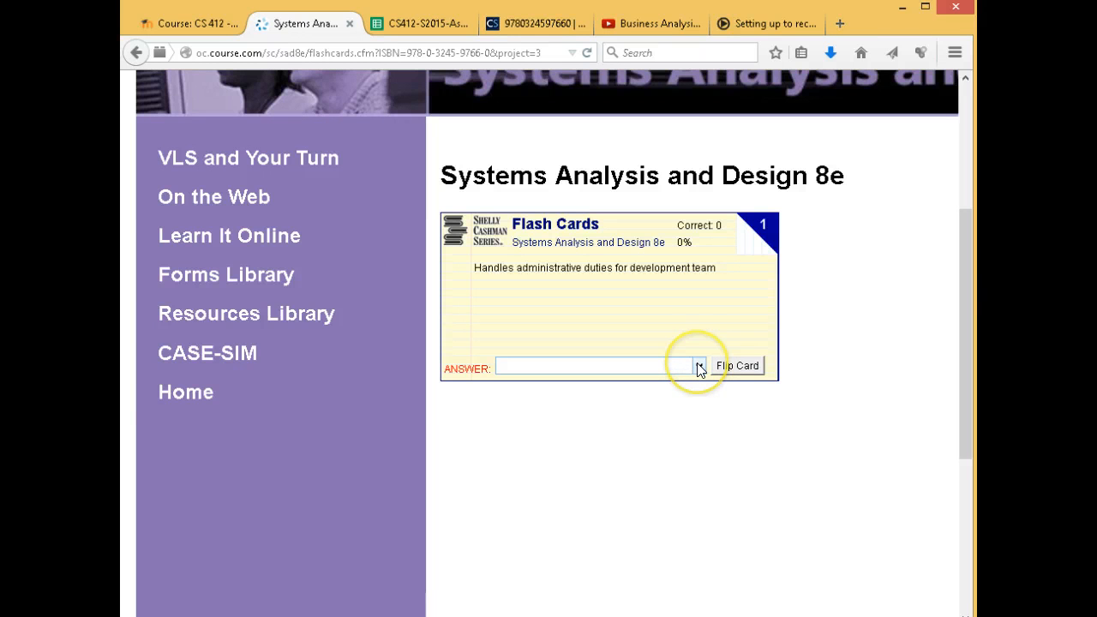
Step: Answer card 1 as 'project coordinator', check it, and advance to card 2
click(699, 365)
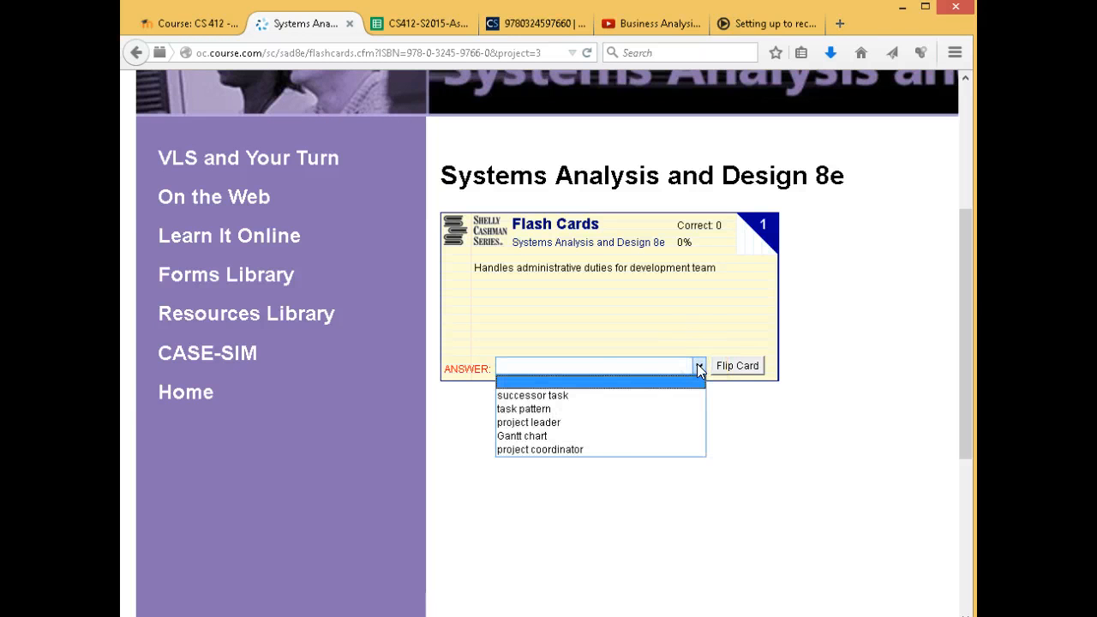
click(540, 449)
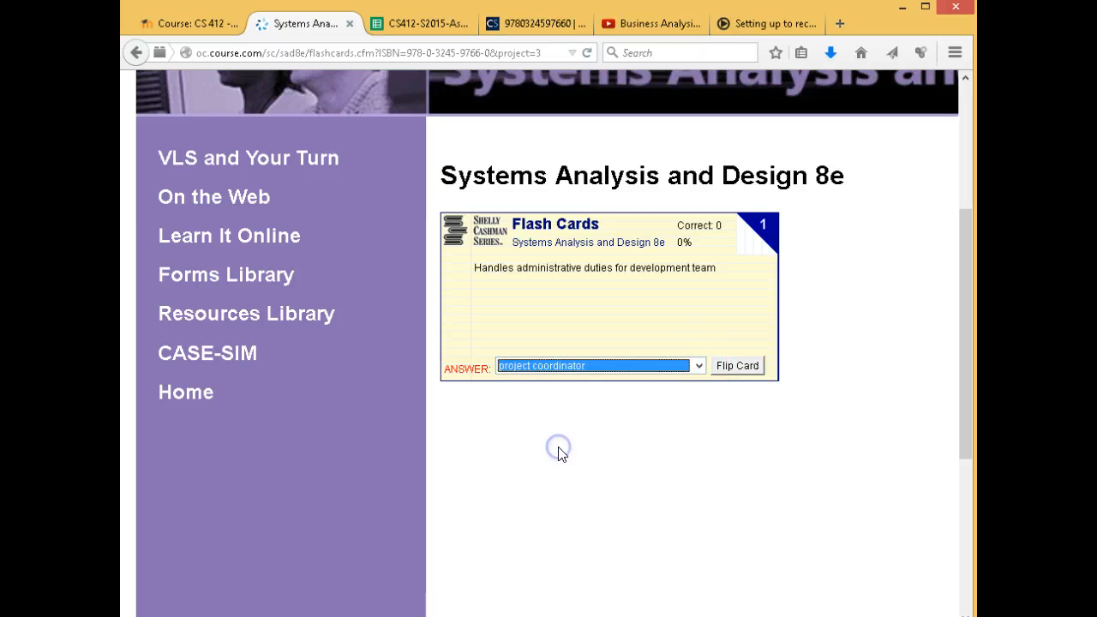
click(737, 365)
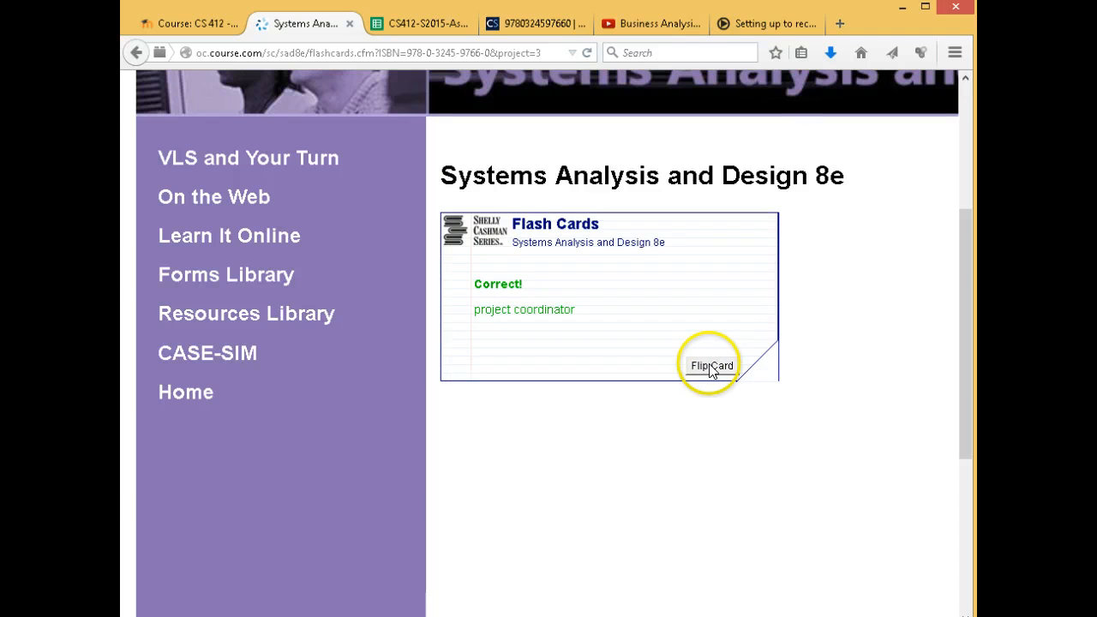
click(709, 365)
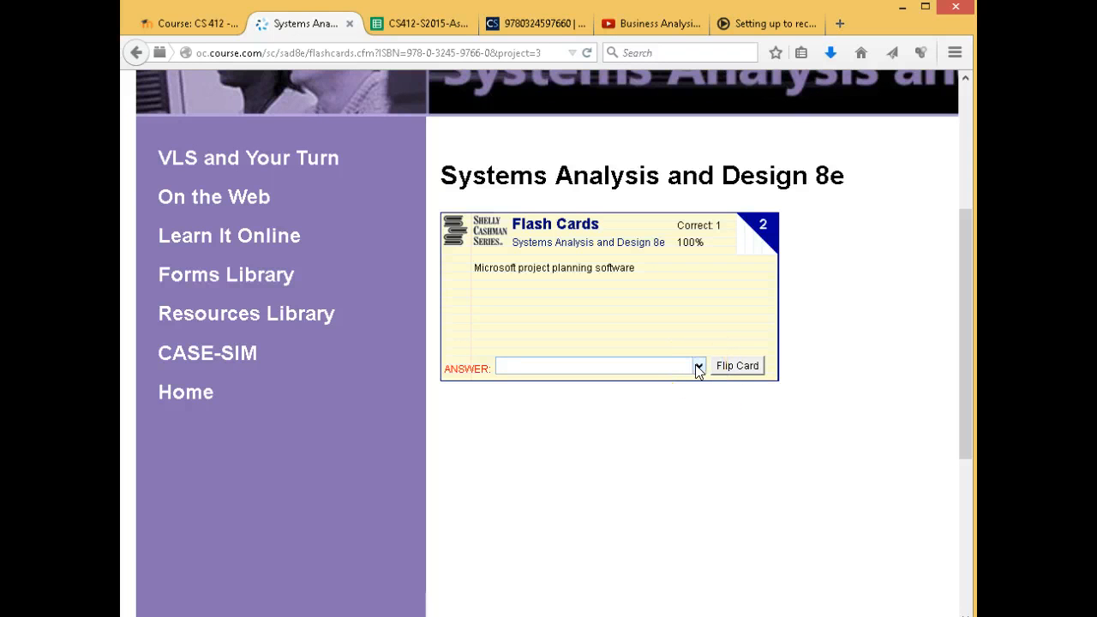
Step: Answer card 2 as 'Microsoft Office Project 2007', check it, and advance to card 3
click(697, 368)
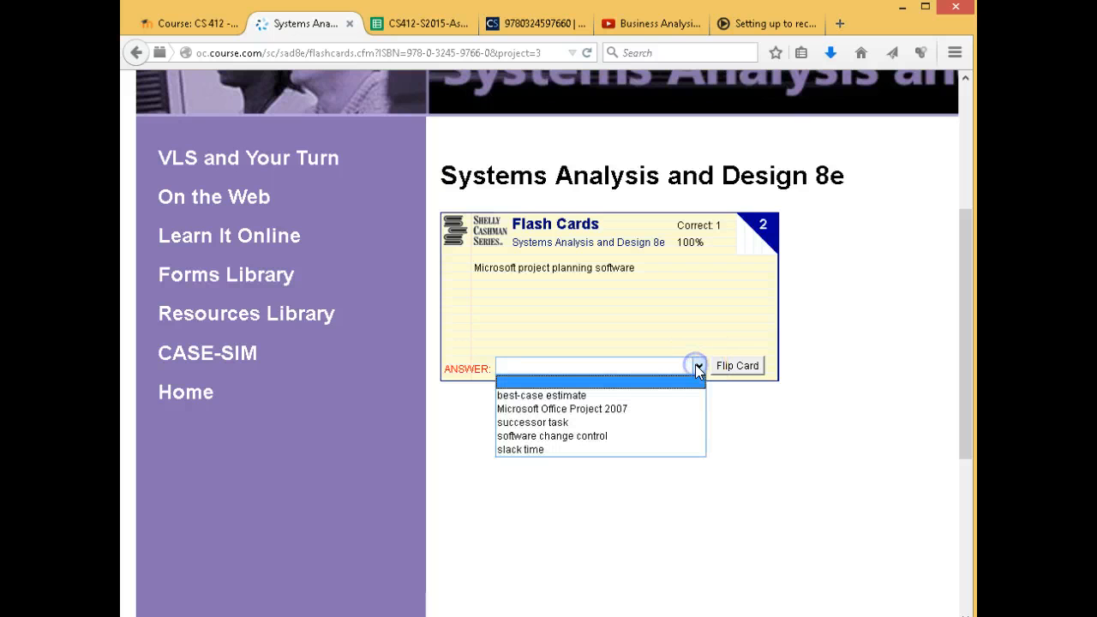
mouse_move(599, 408)
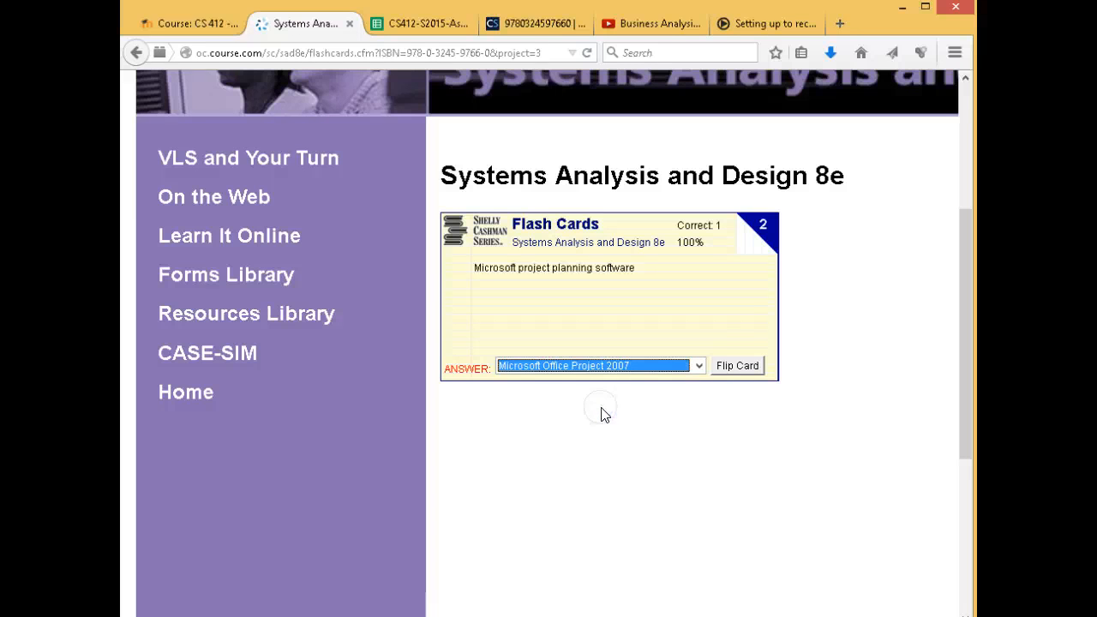
mouse_move(723, 419)
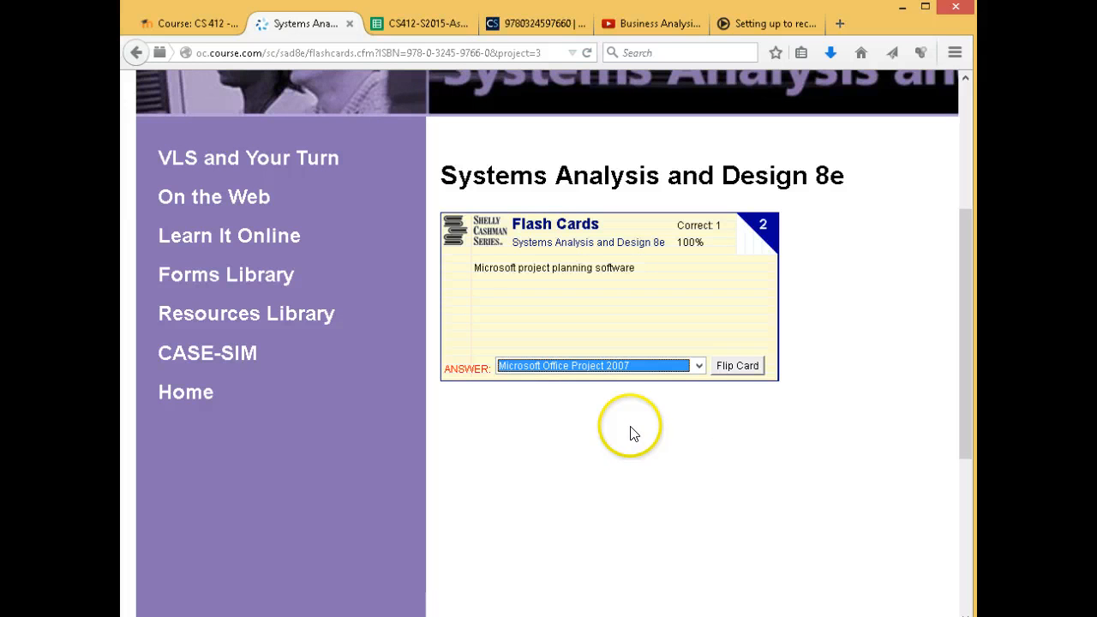
click(736, 365)
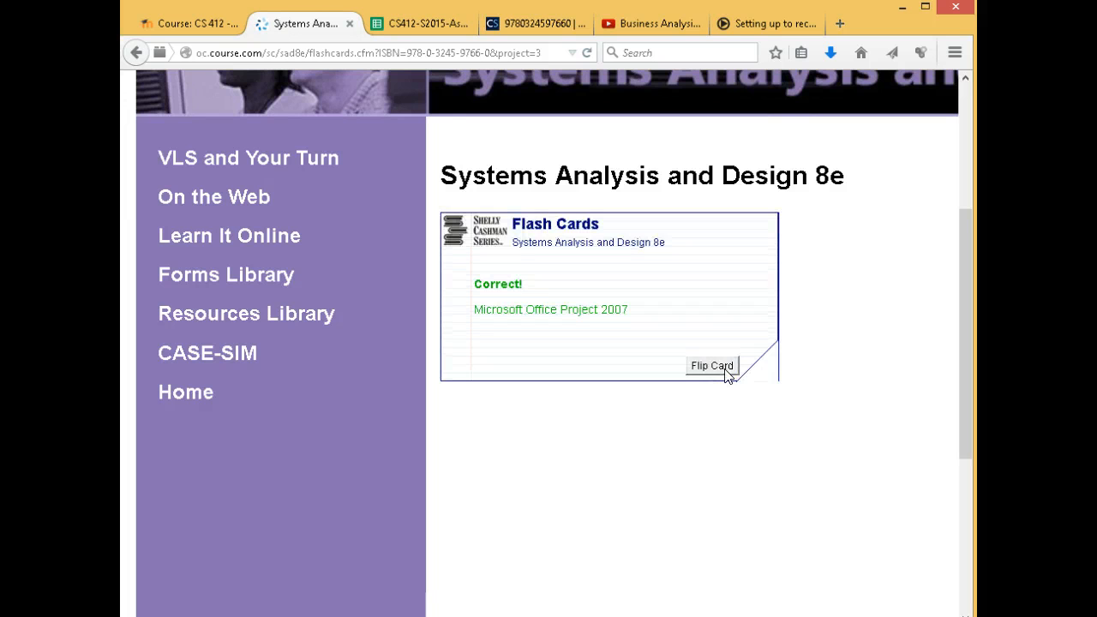
click(711, 366)
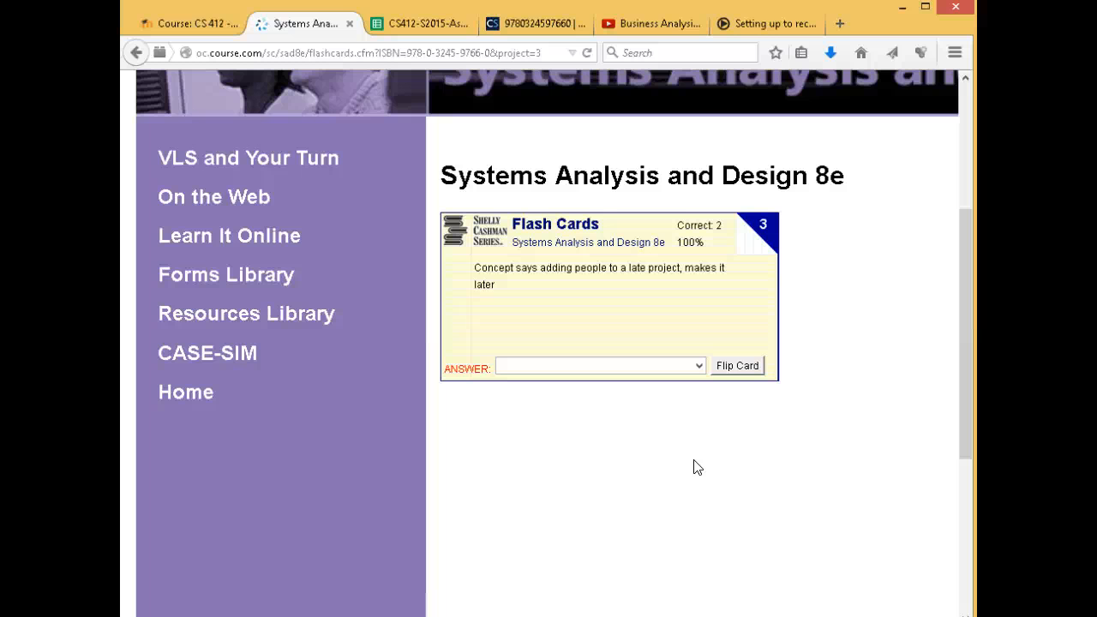
Step: Answer card 3 as 'Brooks' Law' and advance to the next card
click(699, 366)
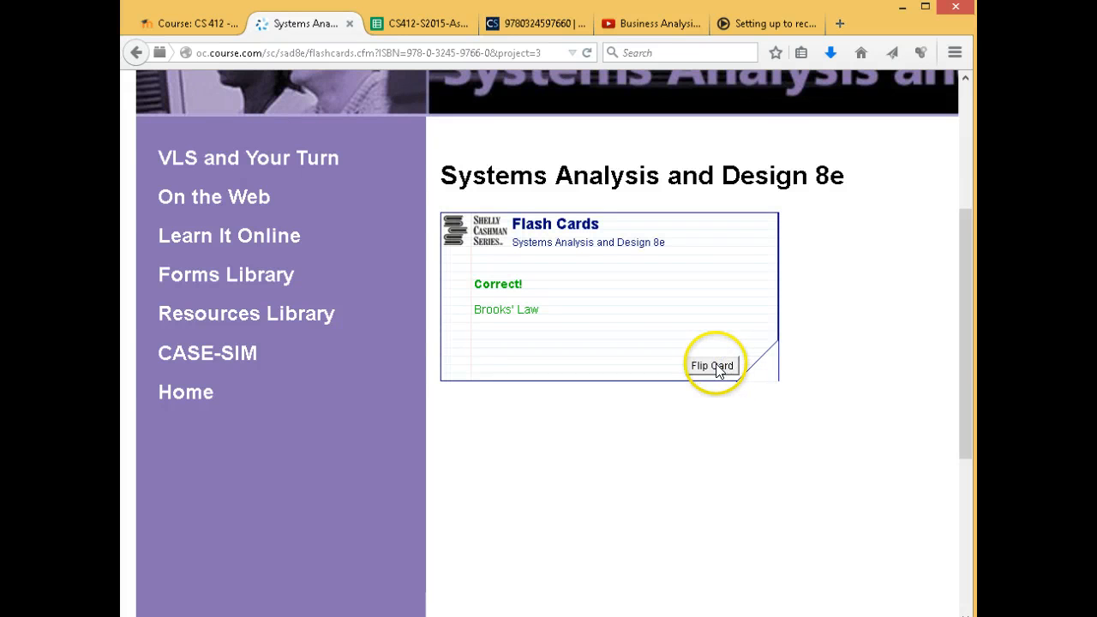
click(711, 365)
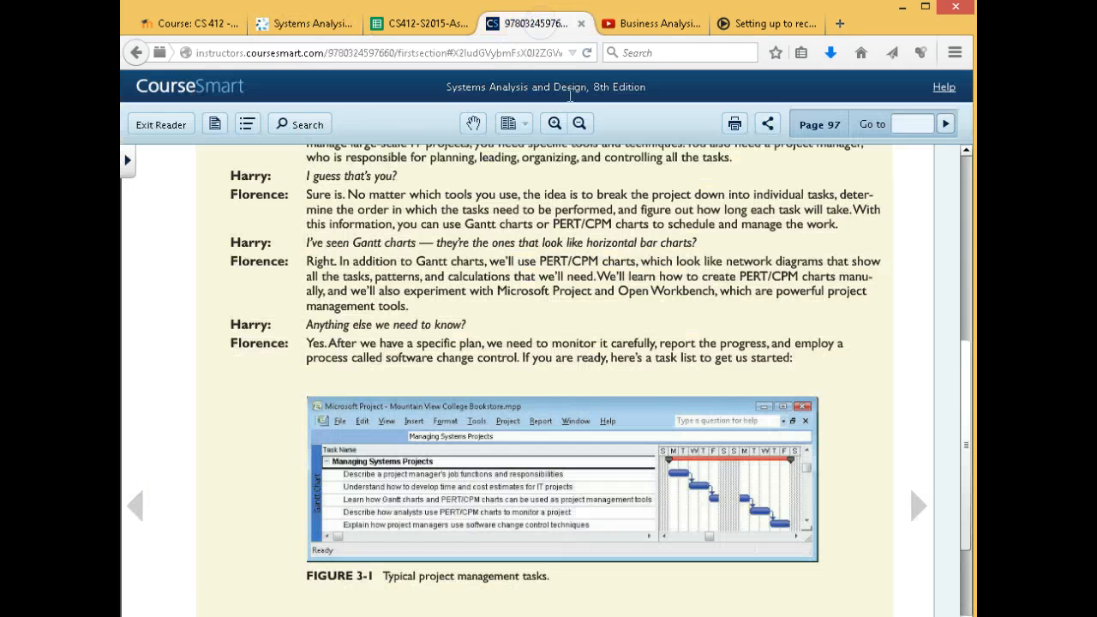
Step: Page the CourseSmart eBook forward to page 99, close it, and return to flash card 4
click(918, 504)
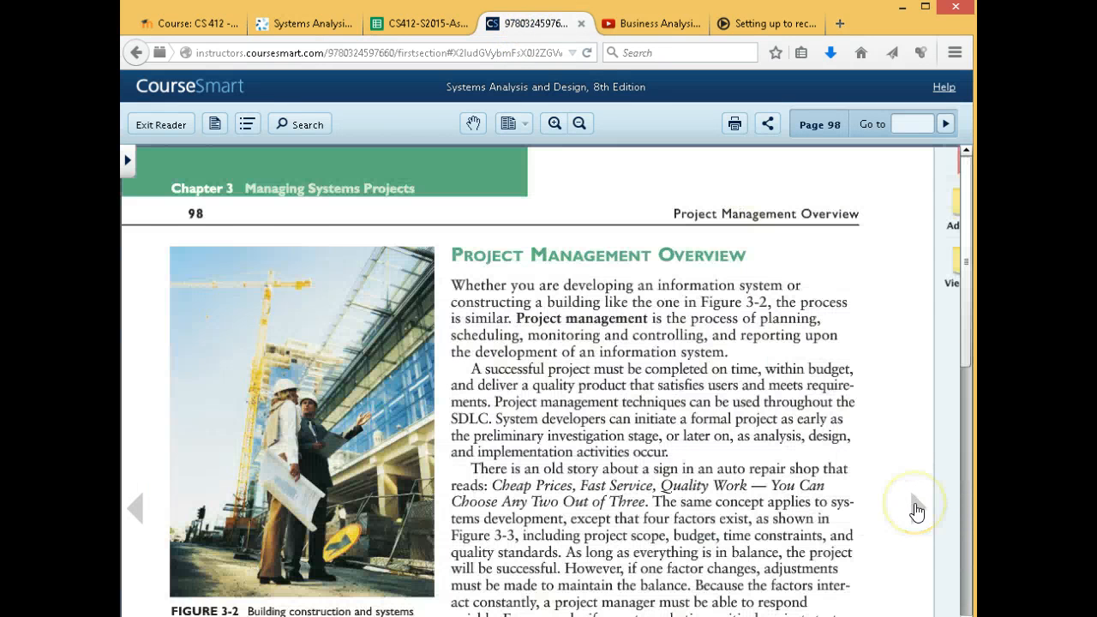
click(945, 124)
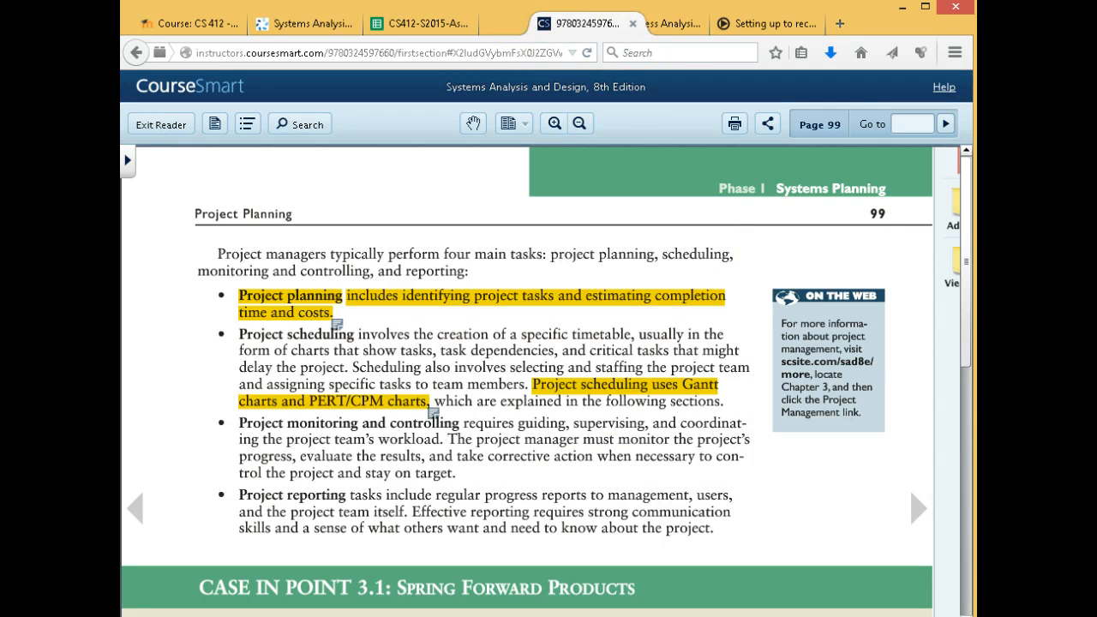
click(613, 24)
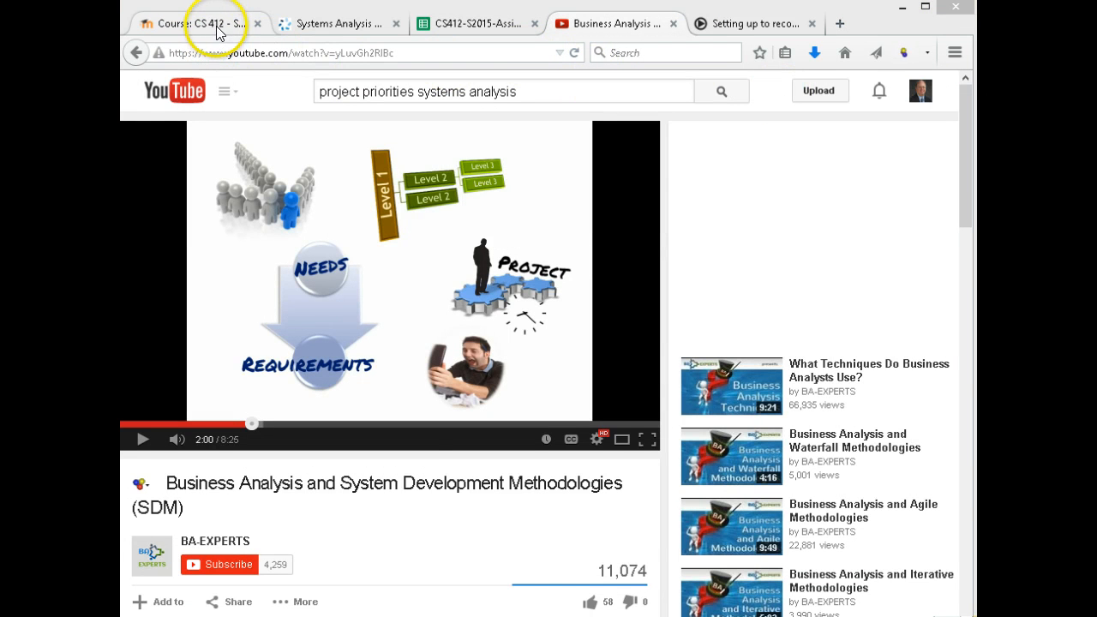
click(334, 24)
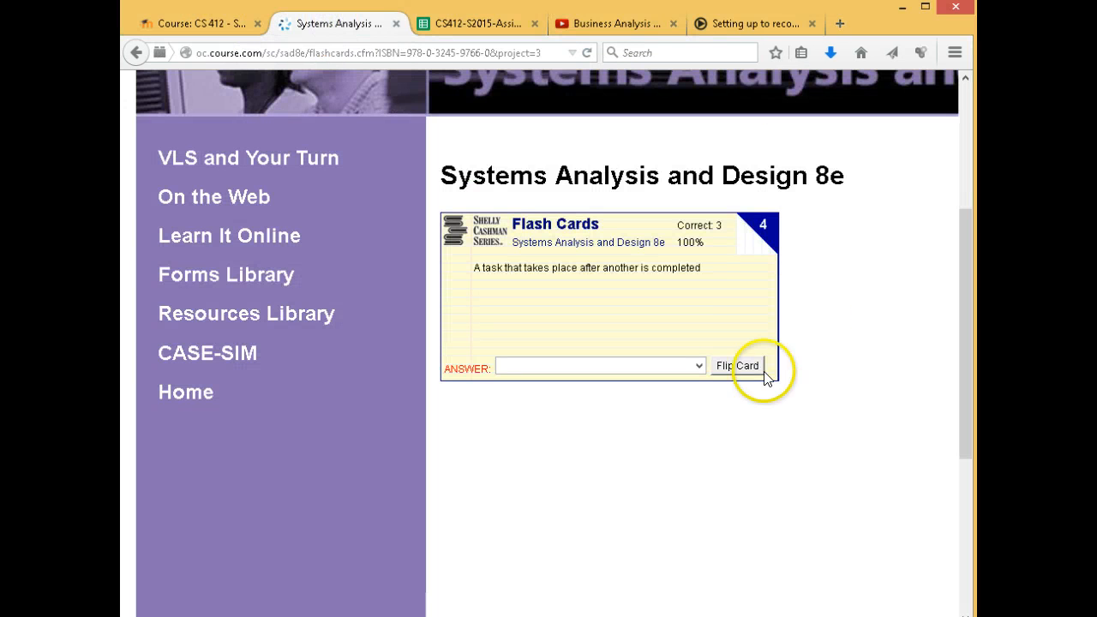
Step: Answer card 4 as 'successor task' after first picking 'task group', check it, and advance
click(696, 367)
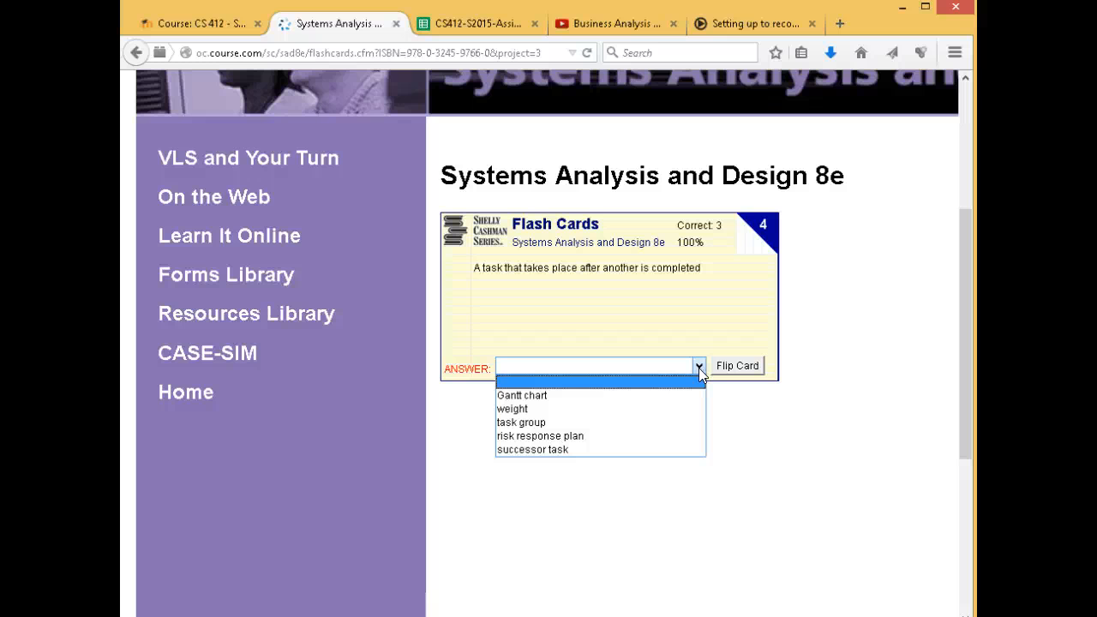
click(521, 421)
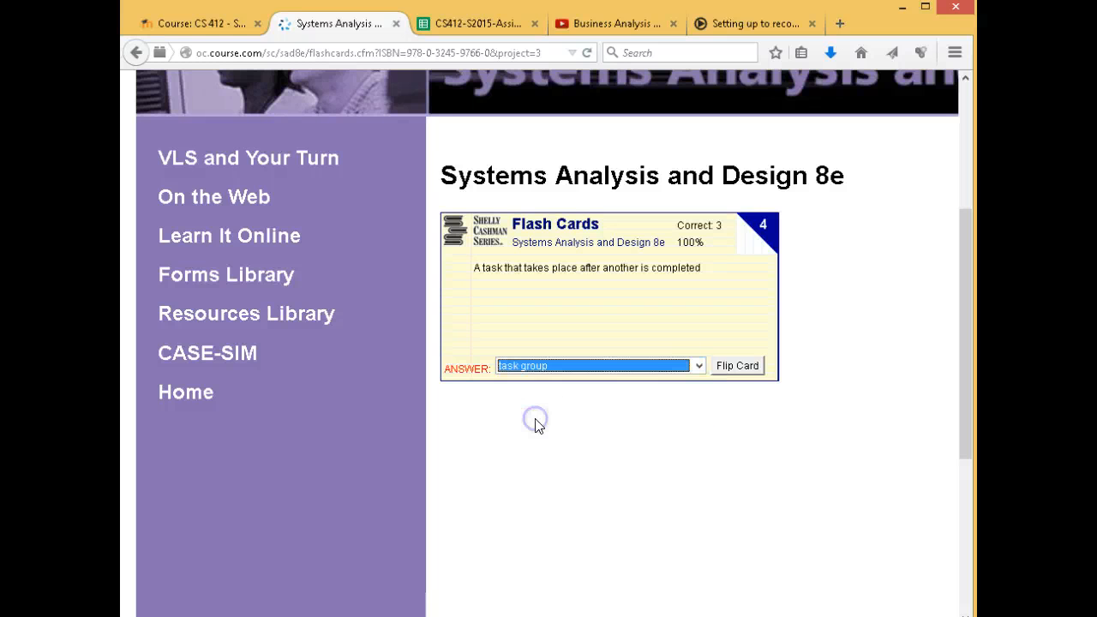
click(695, 365)
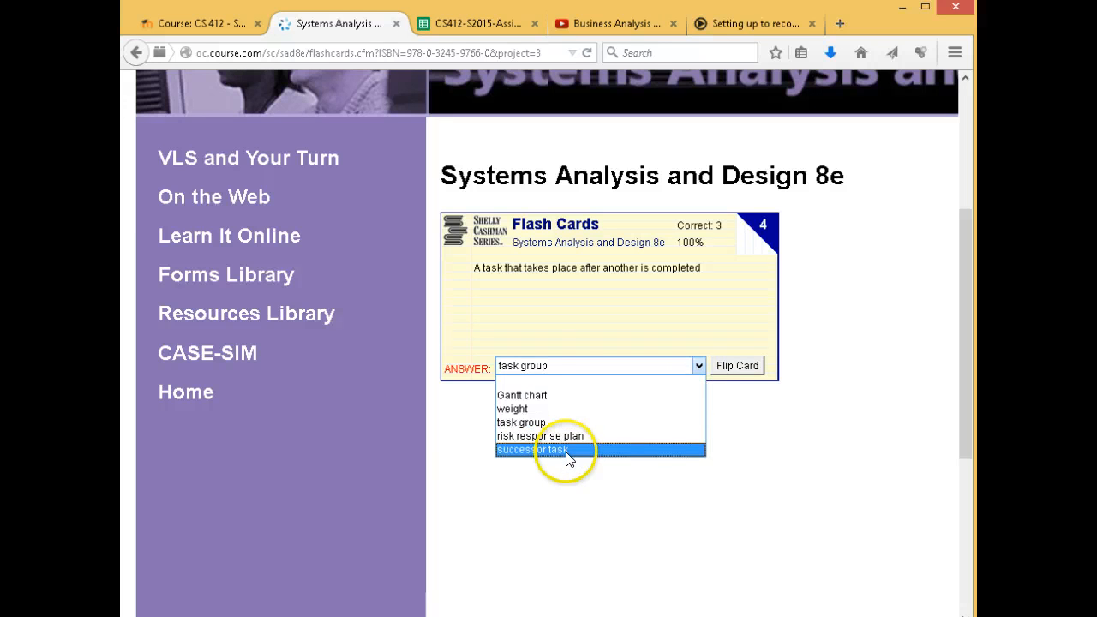
click(531, 448)
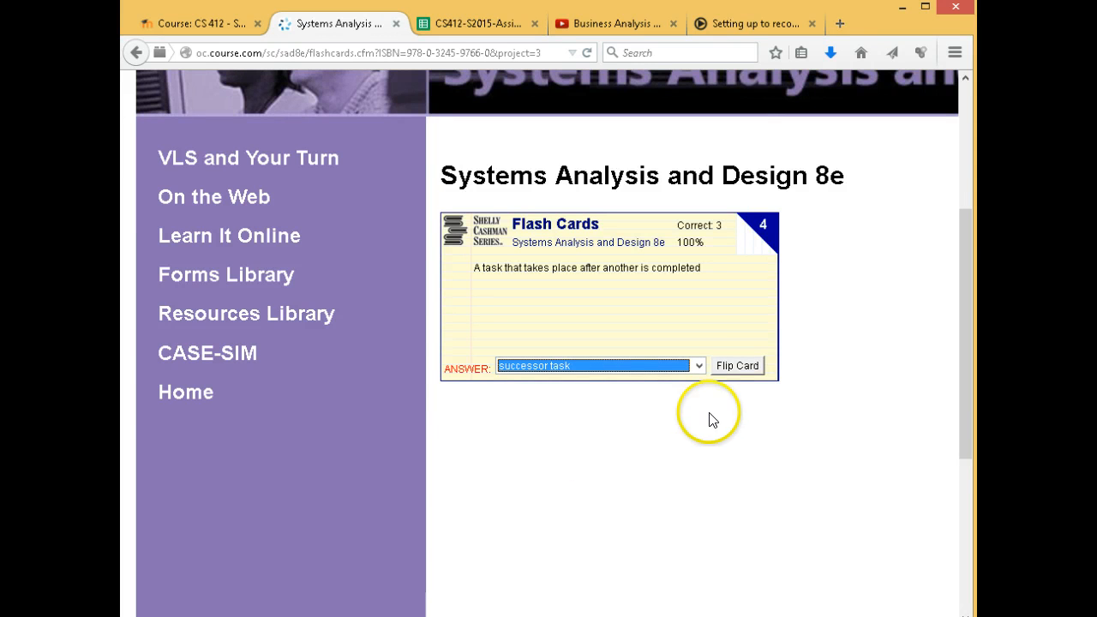
click(735, 365)
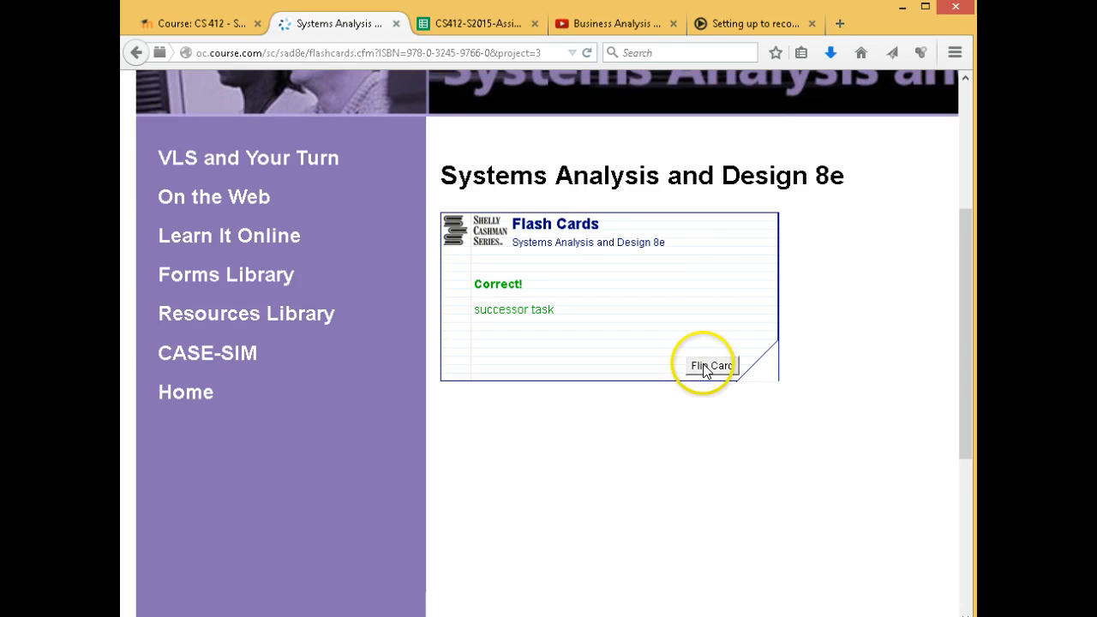
click(709, 365)
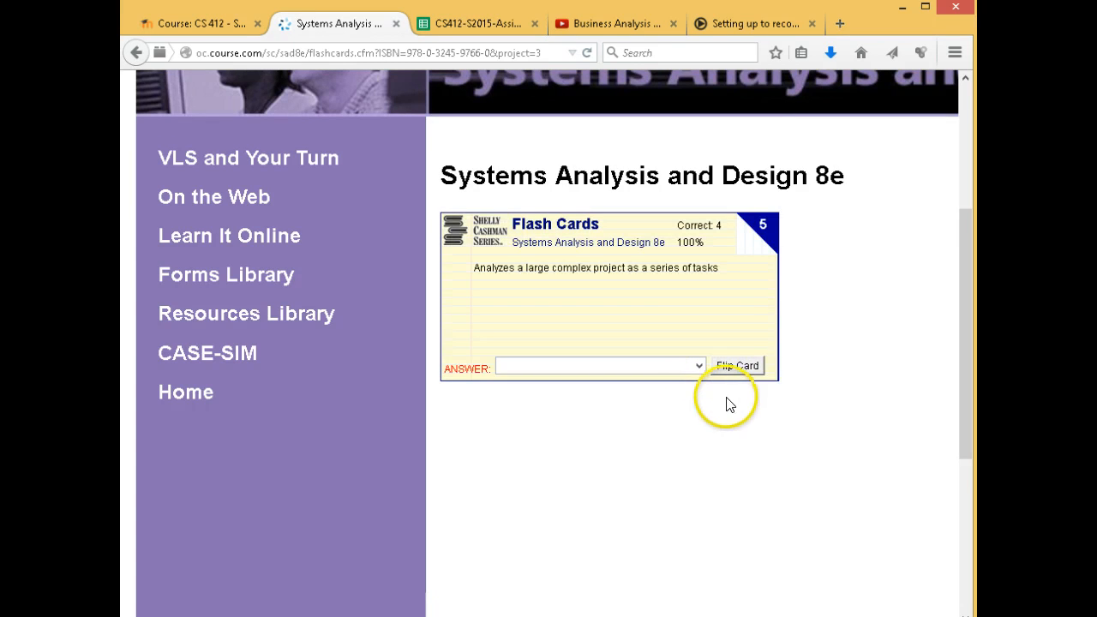
mouse_move(730, 404)
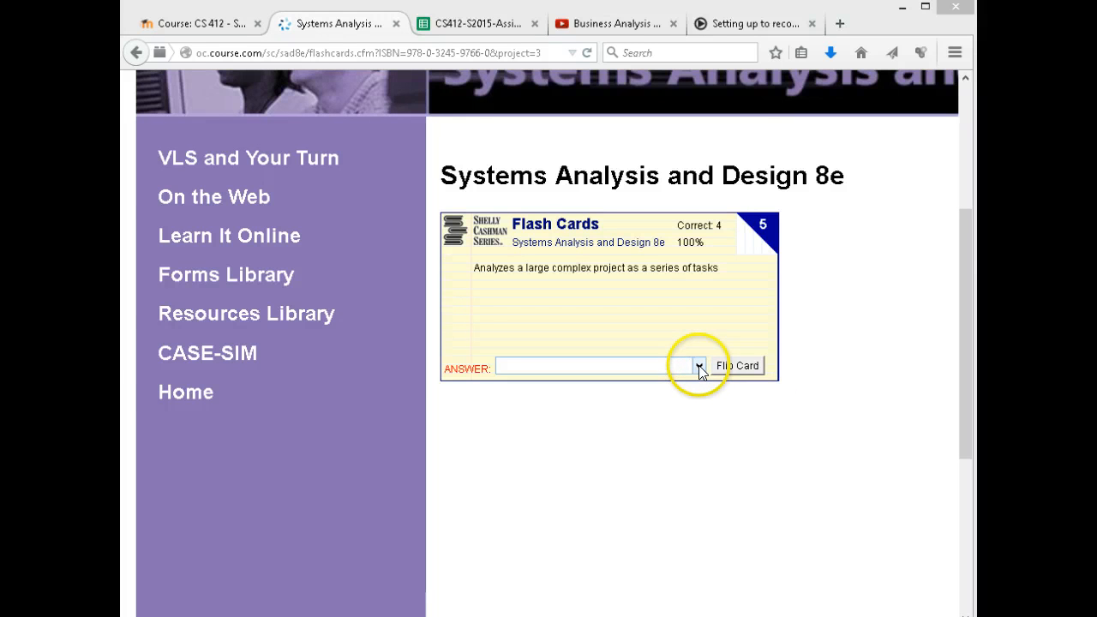
Step: Answer card 5 as 'PERT/CPM' and advance to card 6
click(697, 367)
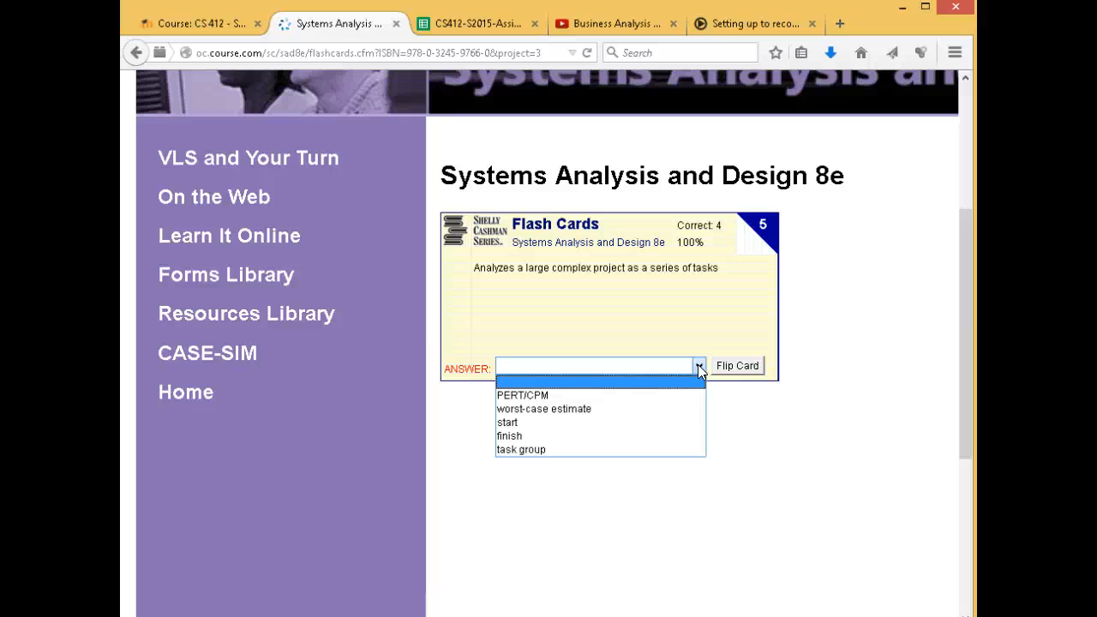
mouse_move(590, 408)
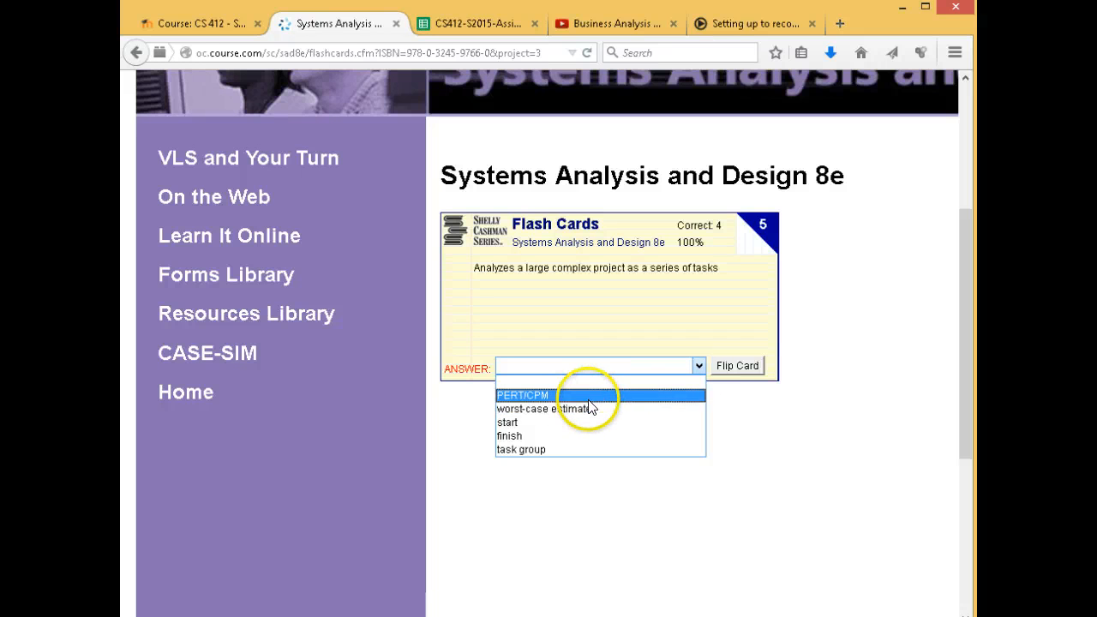
mouse_move(586, 429)
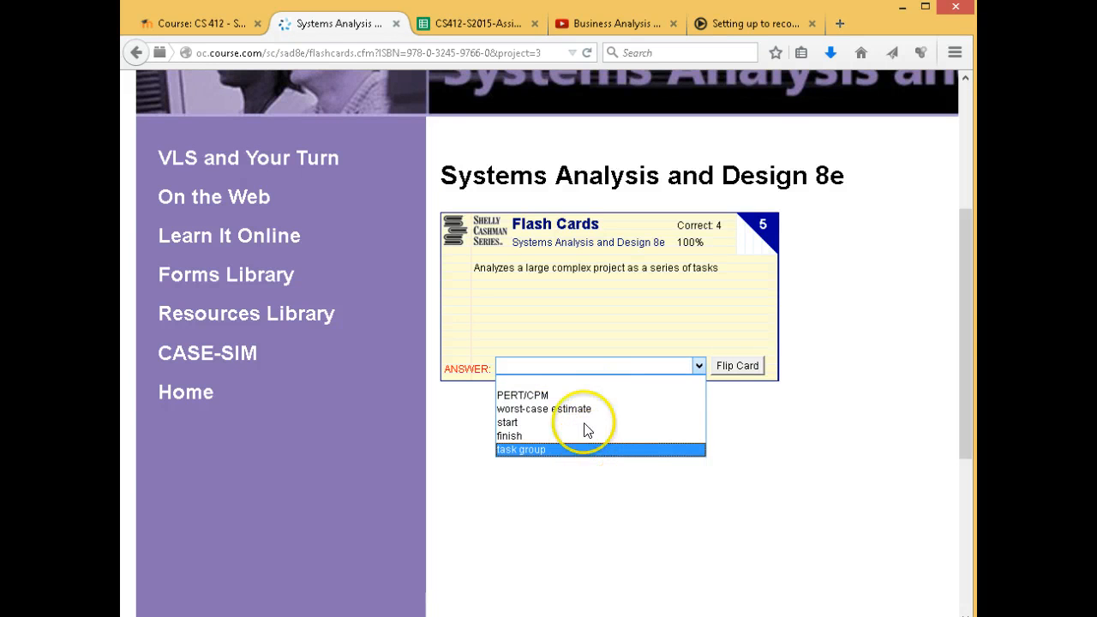
mouse_move(569, 407)
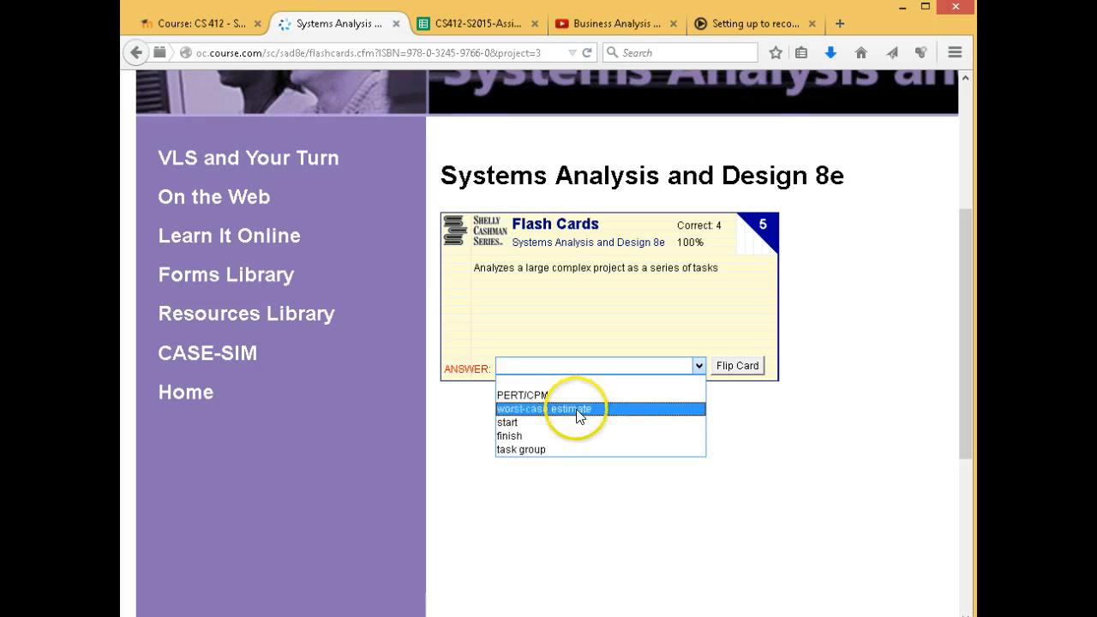
mouse_move(548, 394)
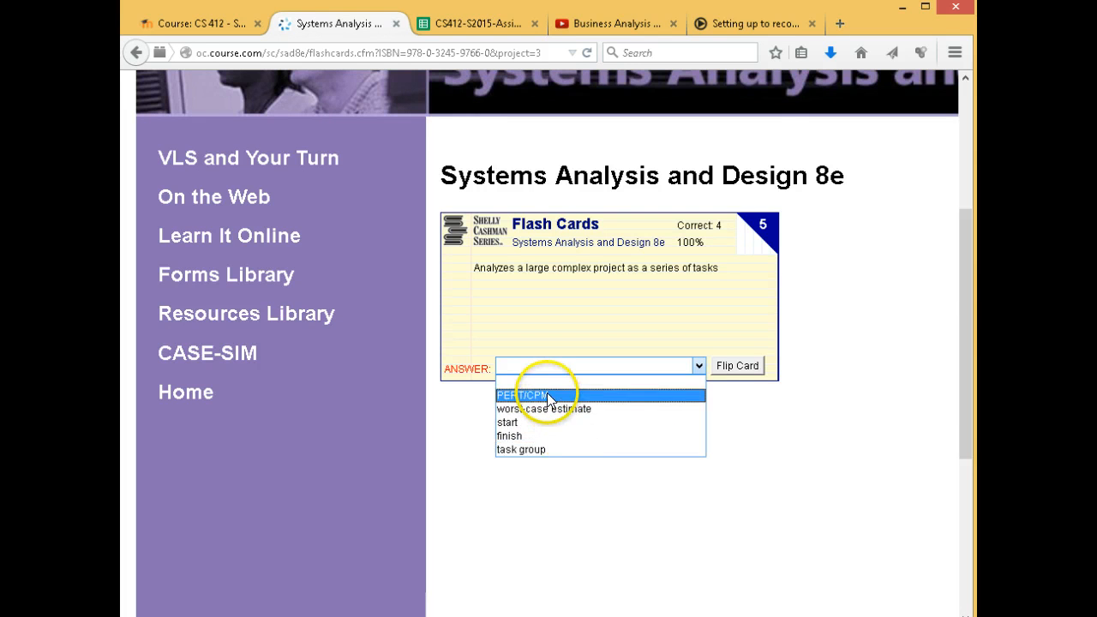
click(524, 394)
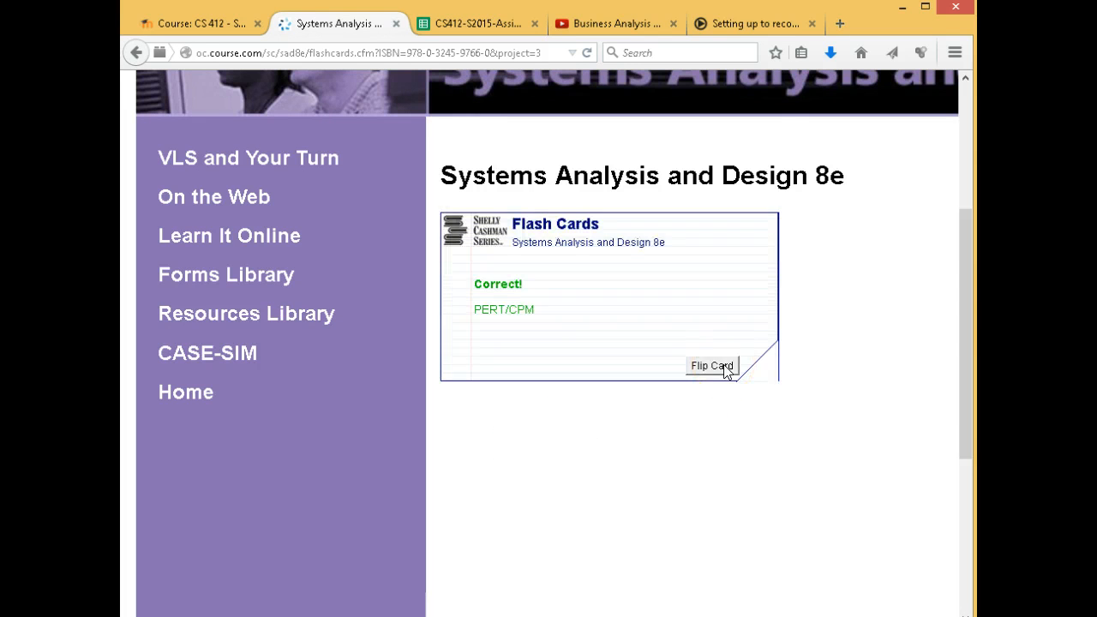
click(711, 367)
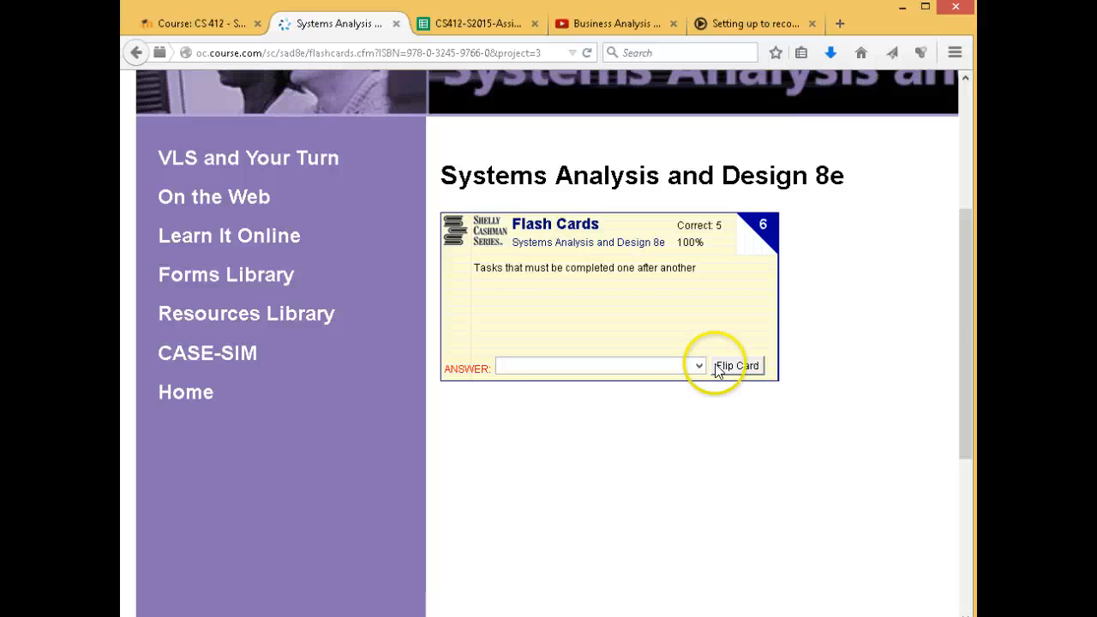
Step: Answer card 6 as 'dependent tasks', check it, and advance to card 7
click(697, 367)
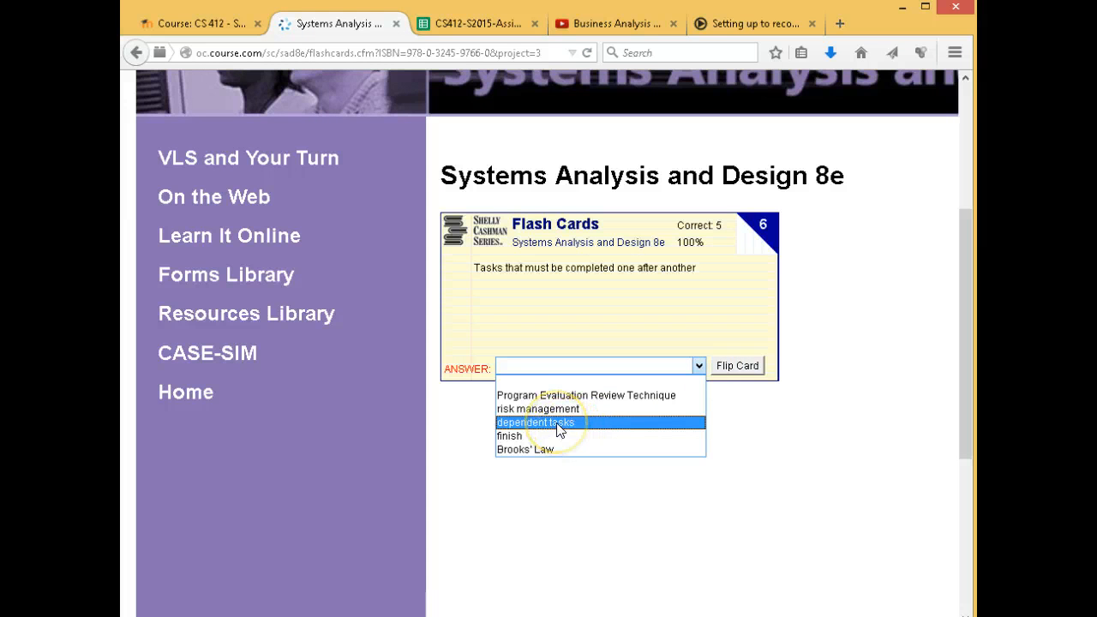
click(535, 421)
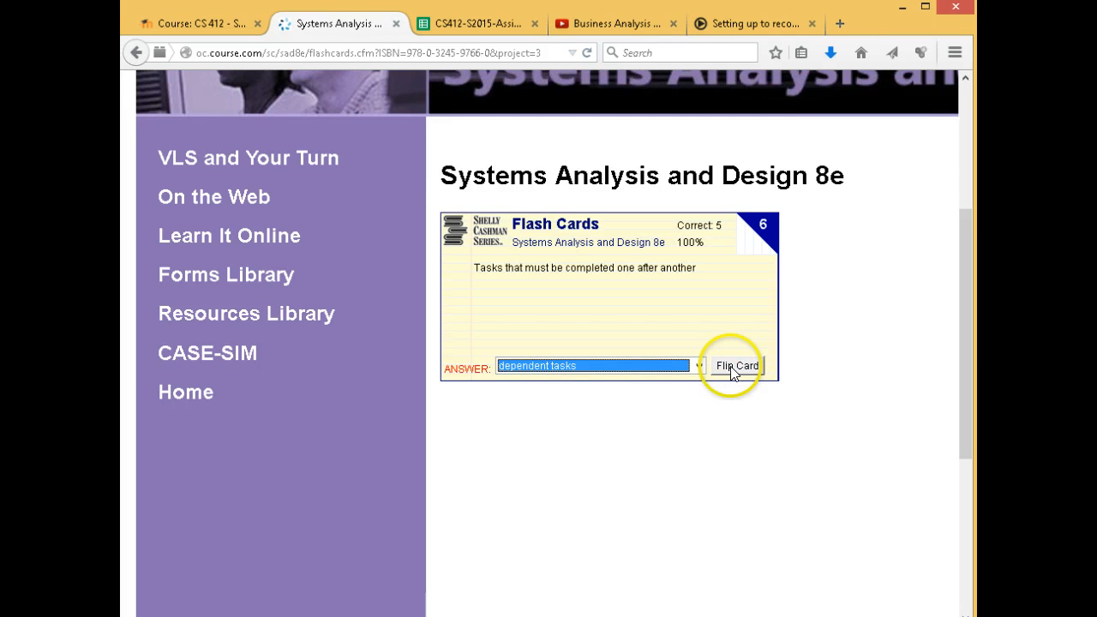
click(734, 367)
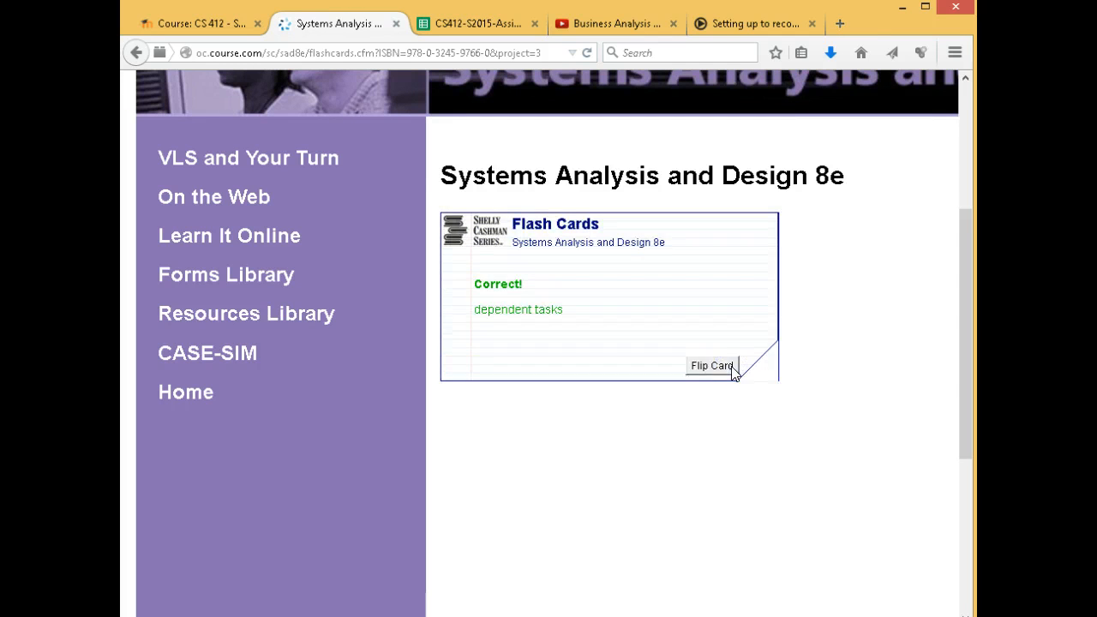
click(713, 366)
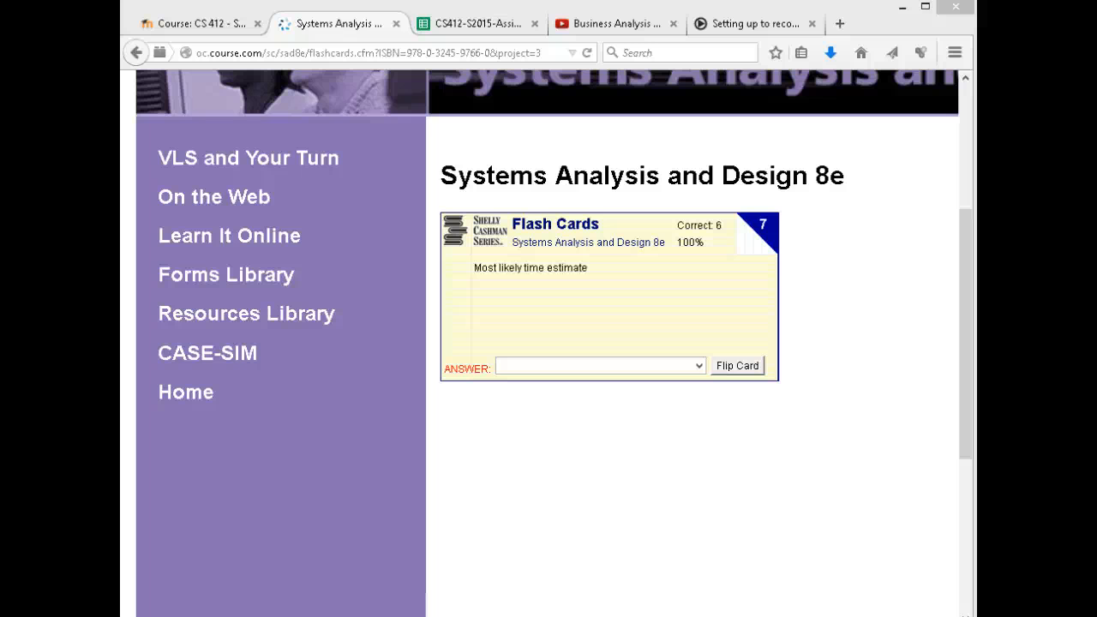
Step: Answer card 7 as 'probable-case estimate', confirm it correct and advance to card 8
click(694, 366)
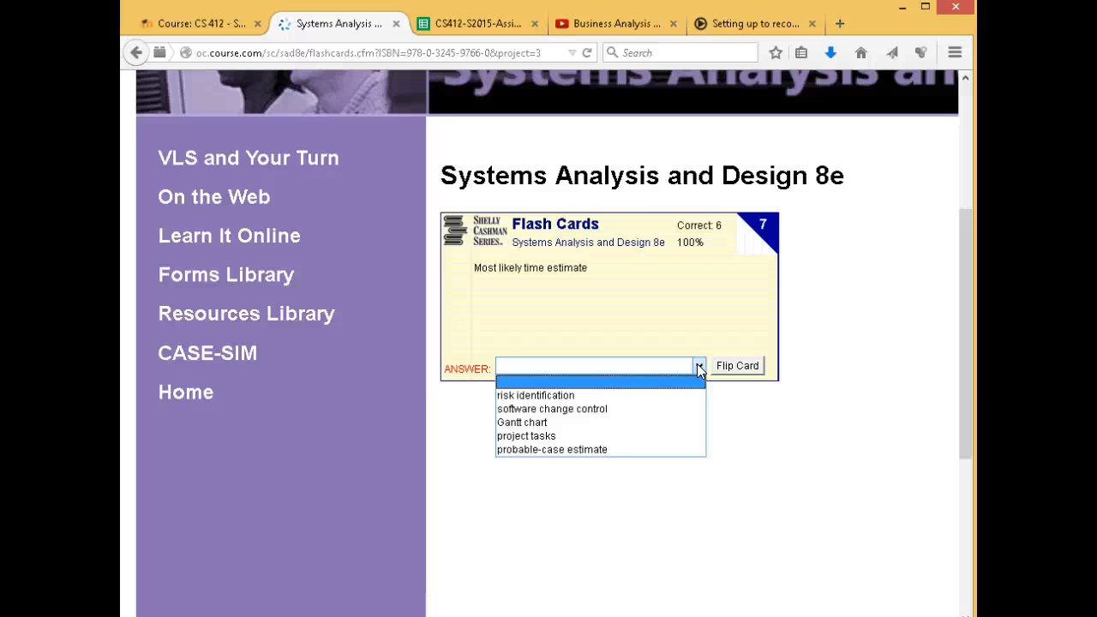
mouse_move(557, 449)
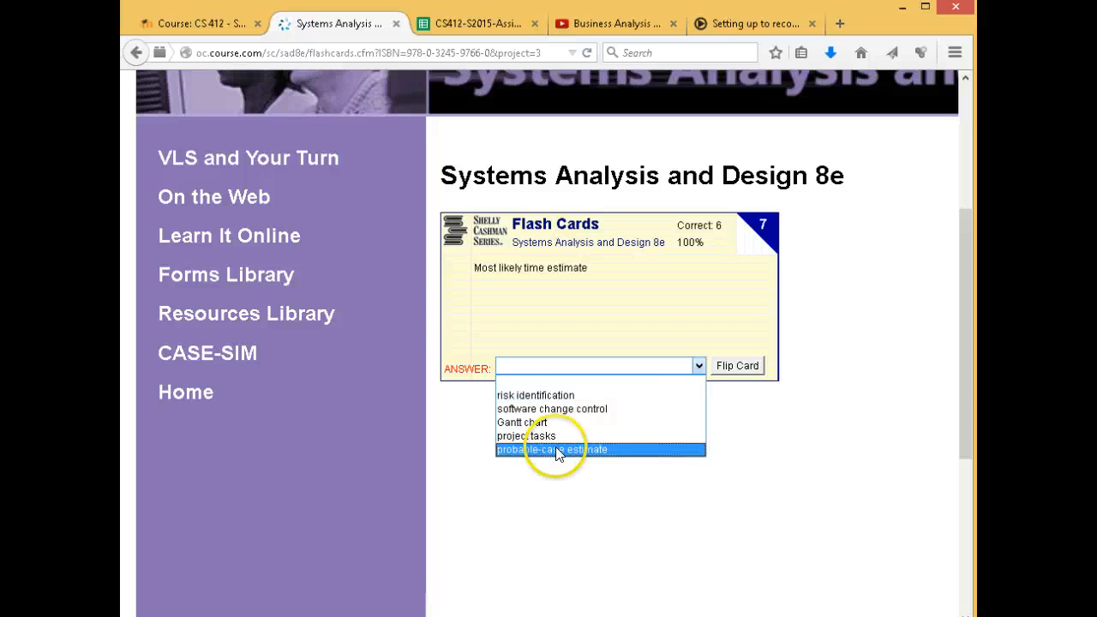
mouse_move(521, 421)
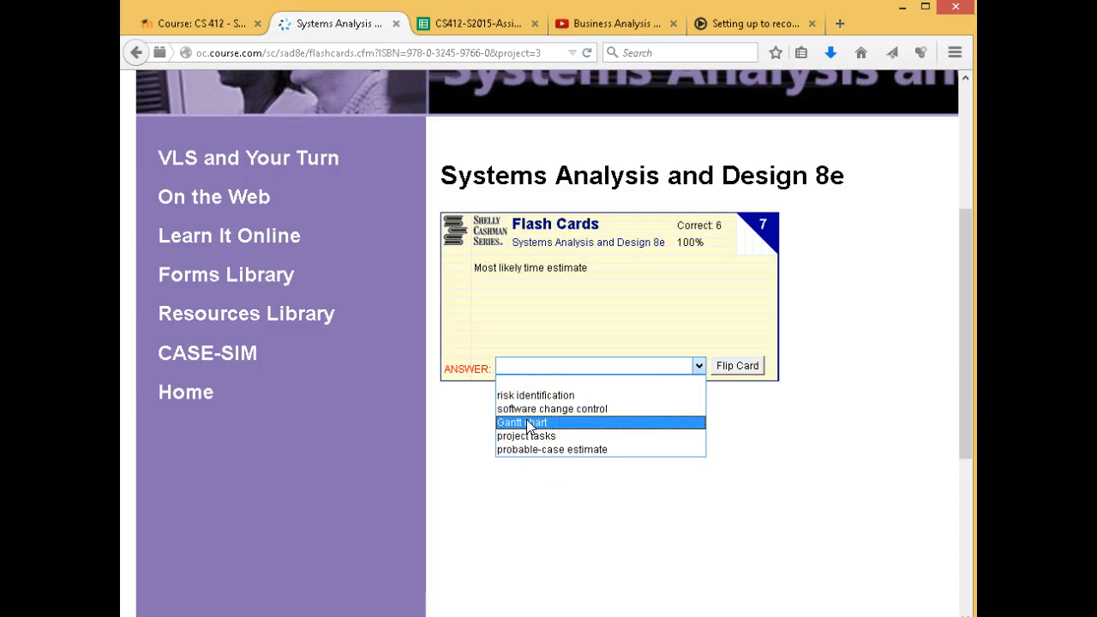
mouse_move(552, 449)
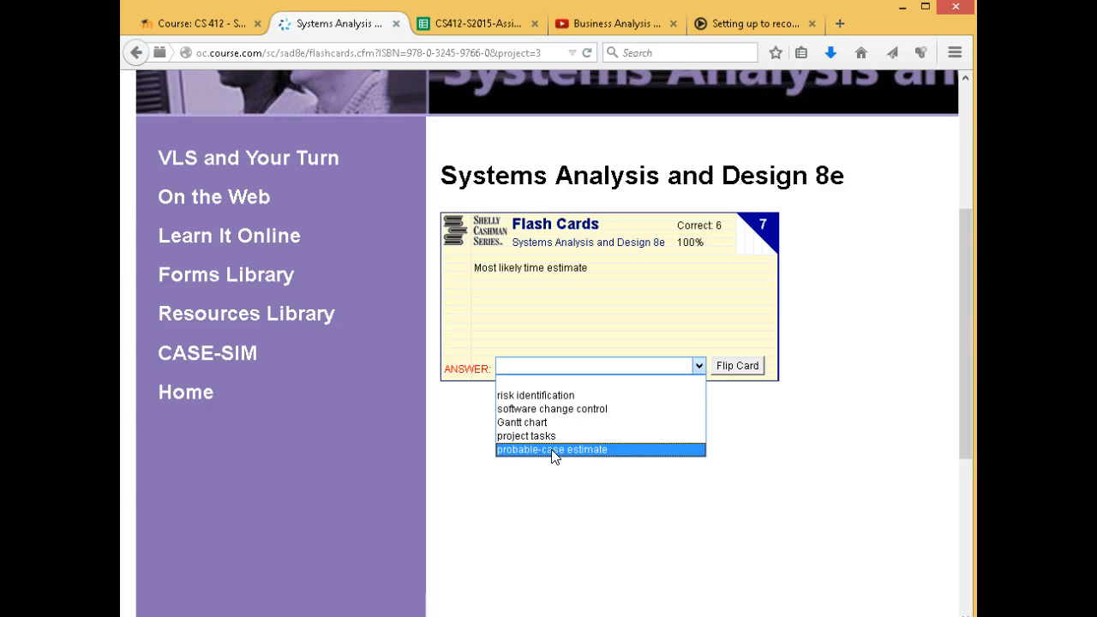
click(552, 448)
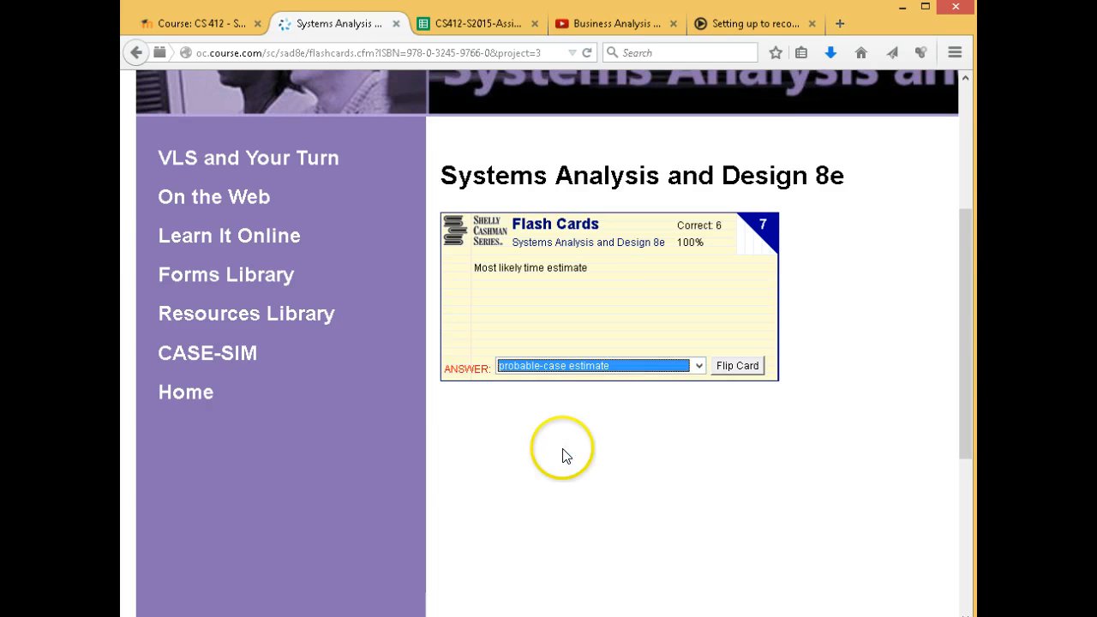
click(735, 364)
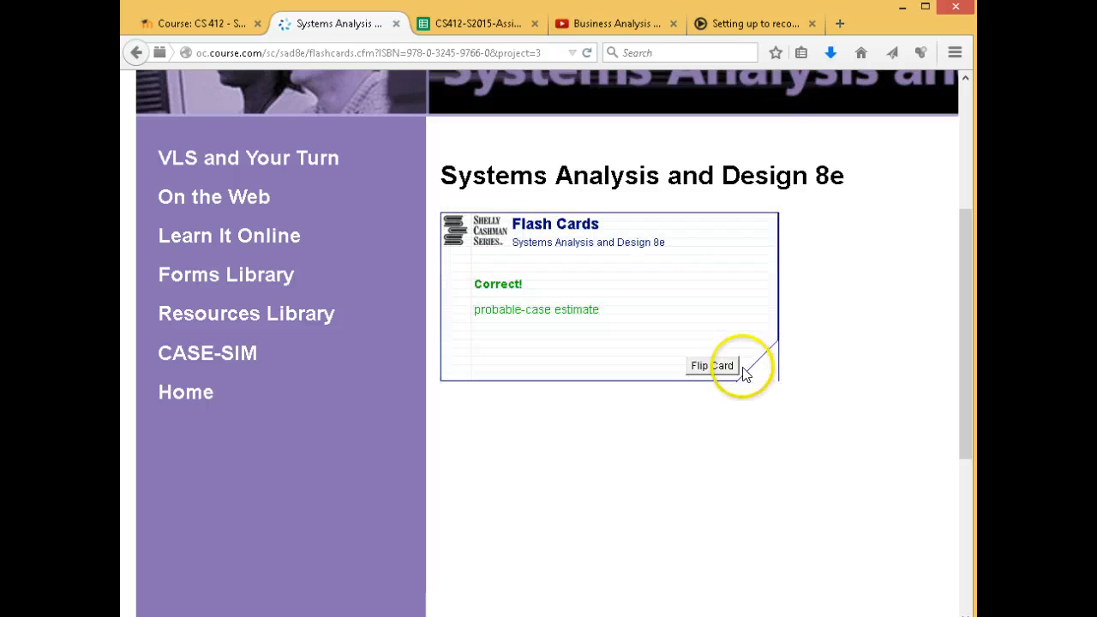
click(711, 367)
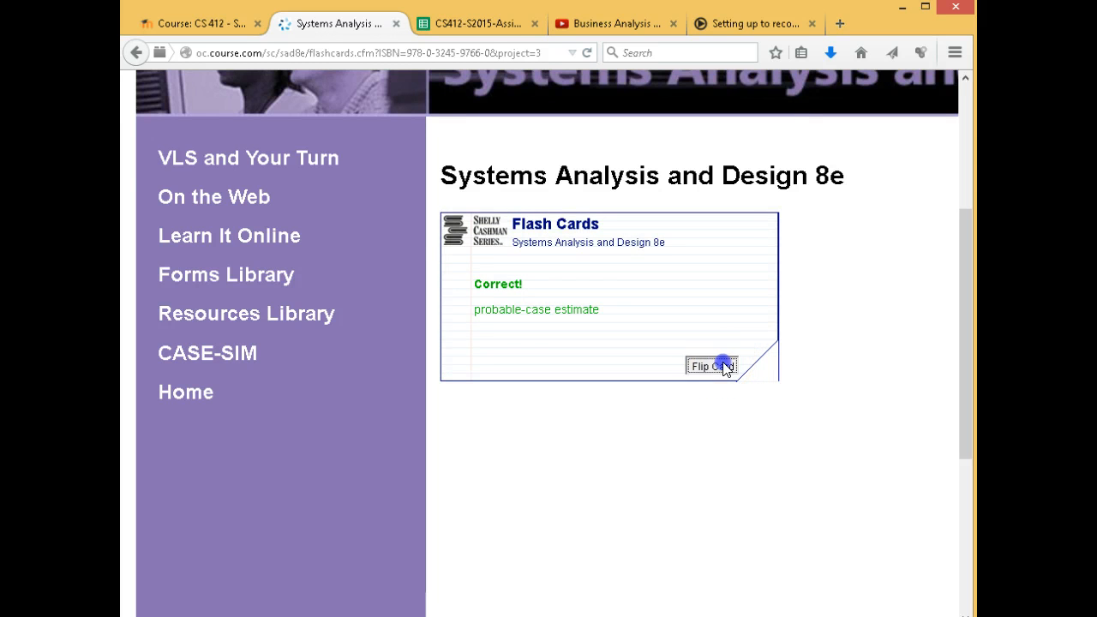
click(713, 367)
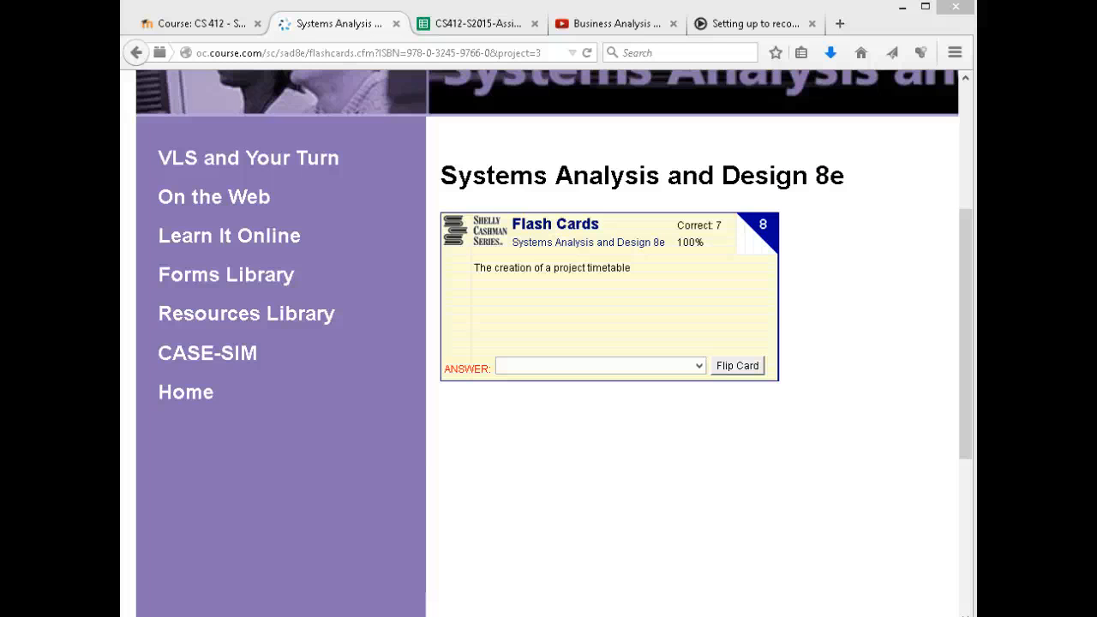
mouse_move(710, 370)
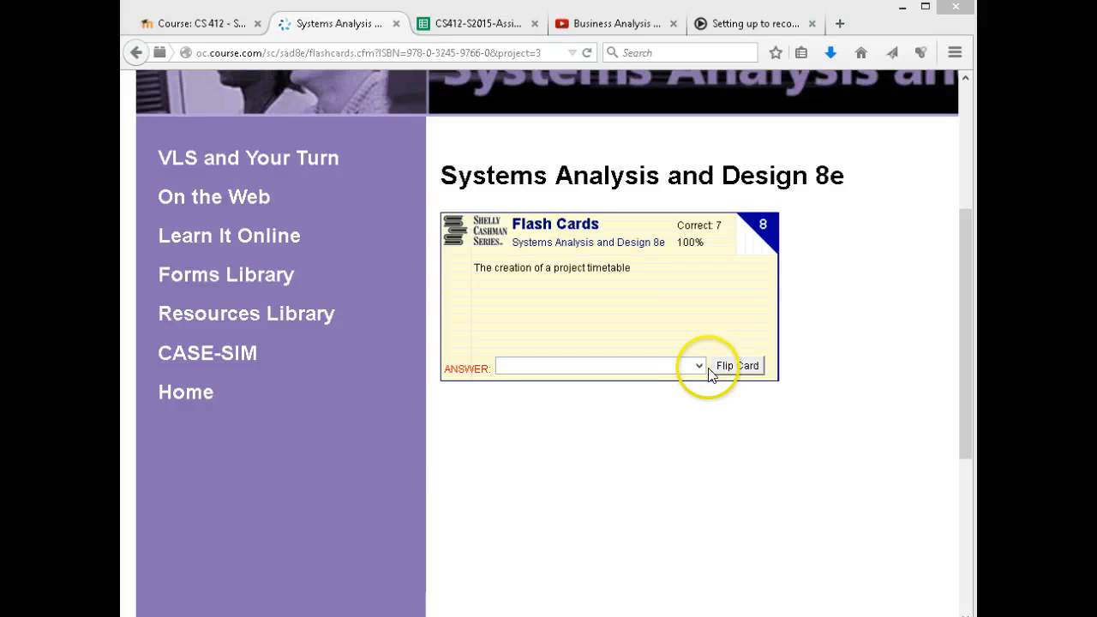
Step: Answer card 8 on project timetables correctly and advance to card 9
click(695, 367)
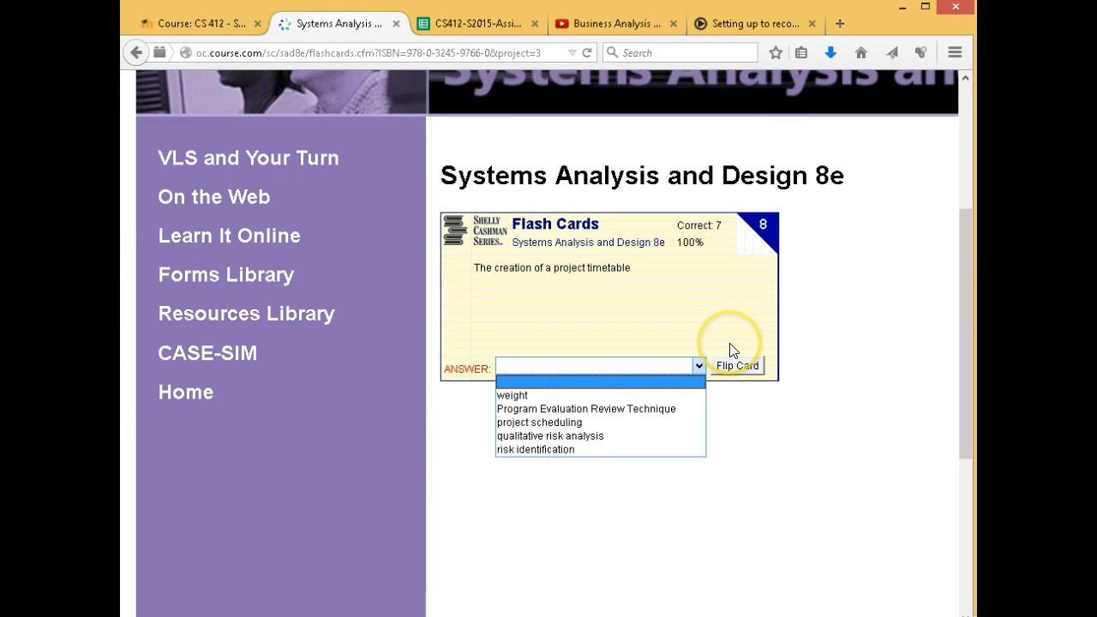
mouse_move(686, 336)
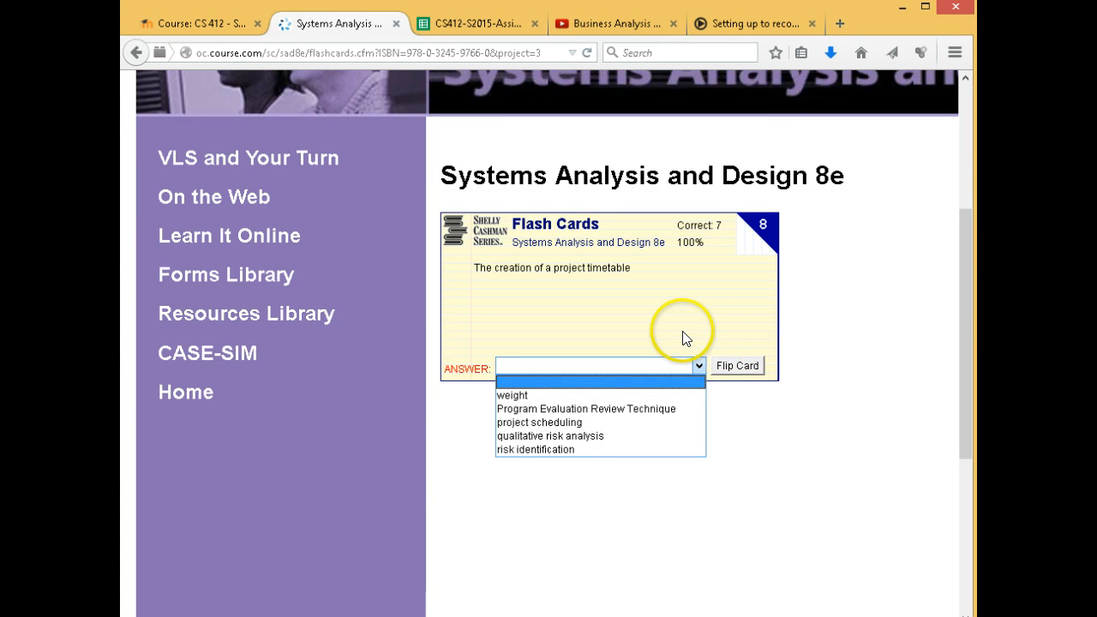
mouse_move(607, 403)
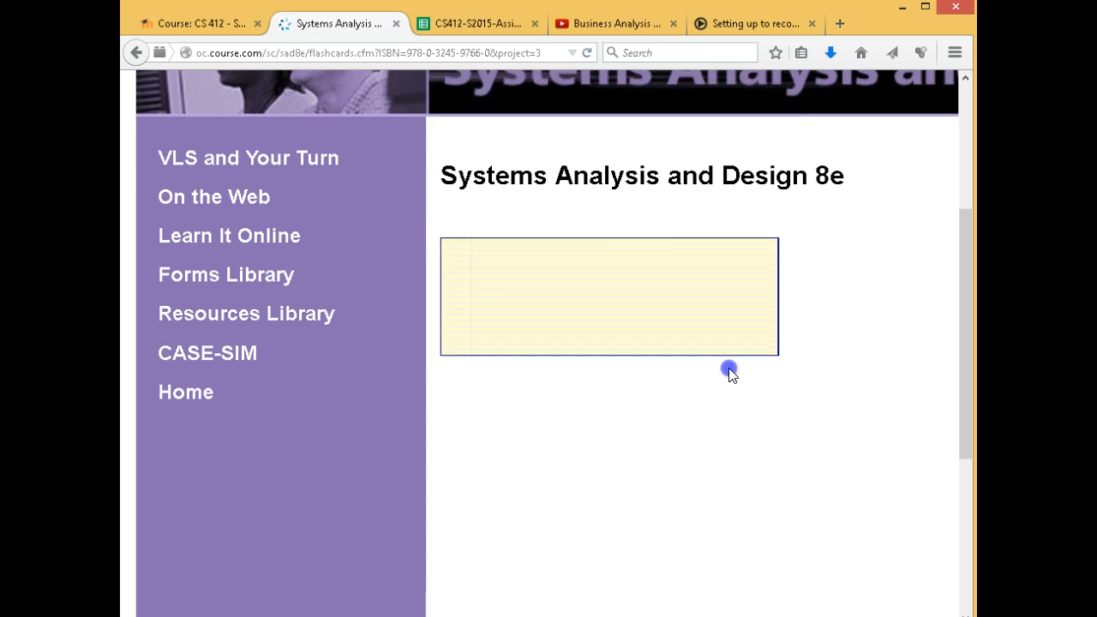
click(735, 365)
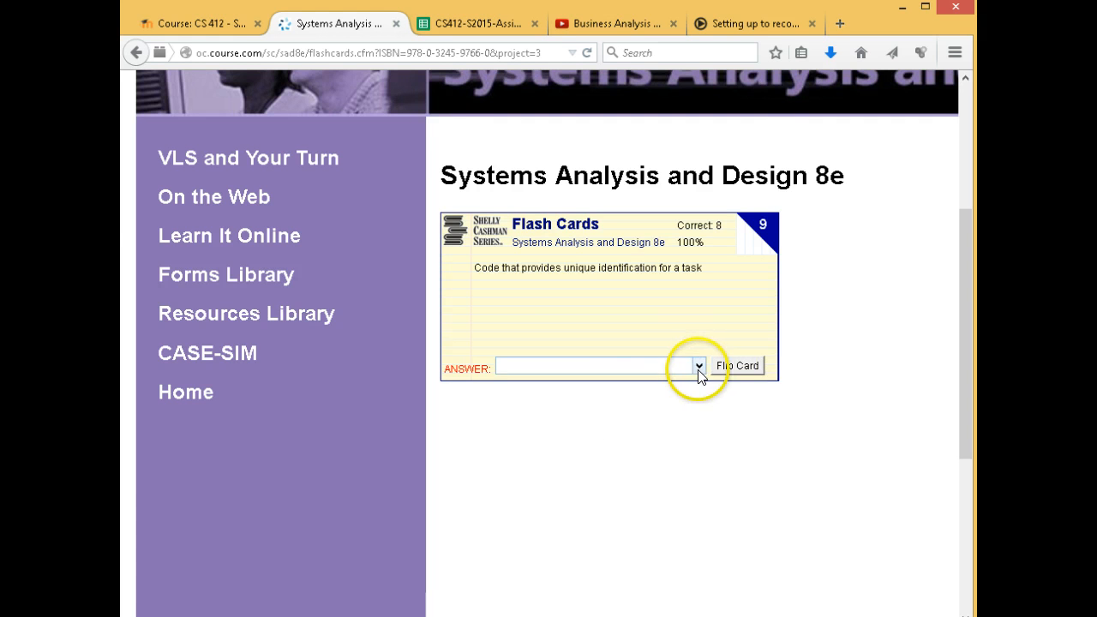
mouse_move(757, 318)
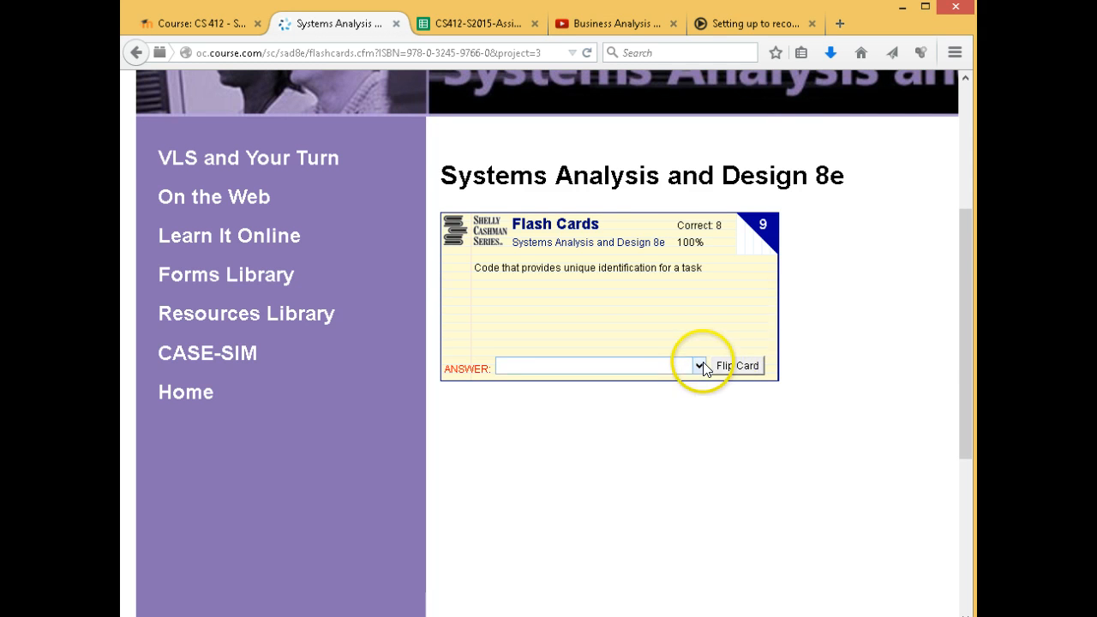
Step: Answer card 9 on unique task identification codes correctly and advance to card 10
click(697, 367)
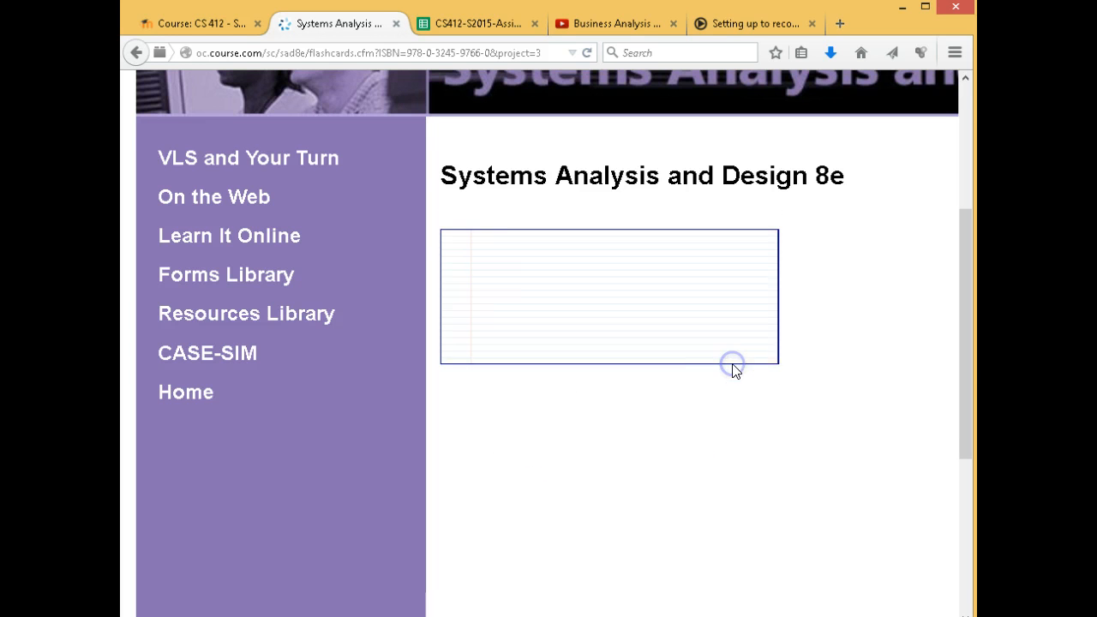
click(734, 365)
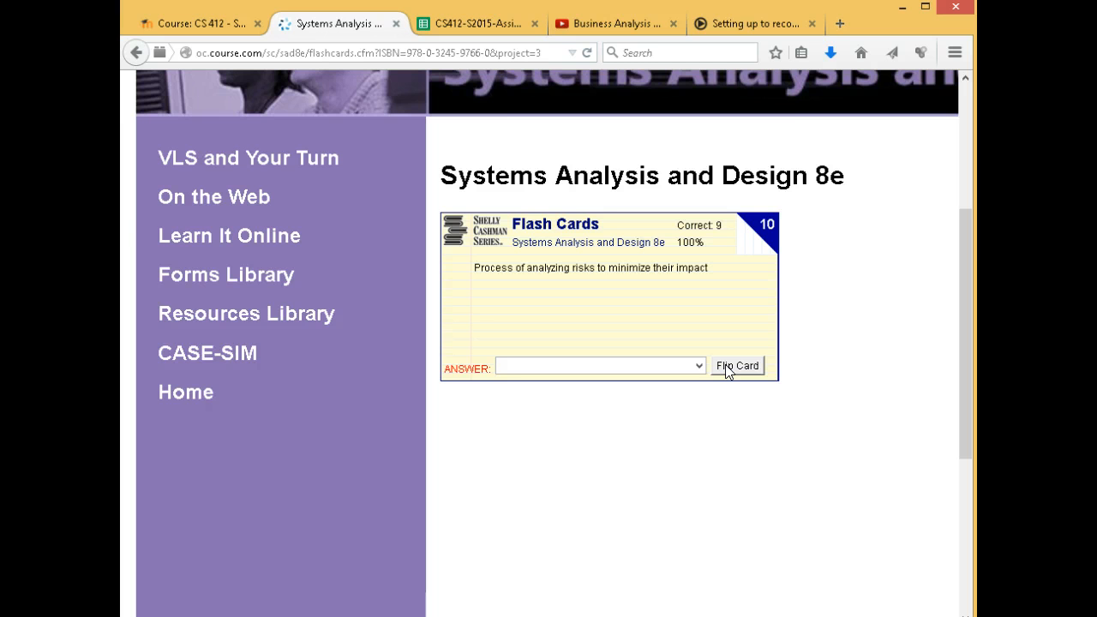
mouse_move(973, 411)
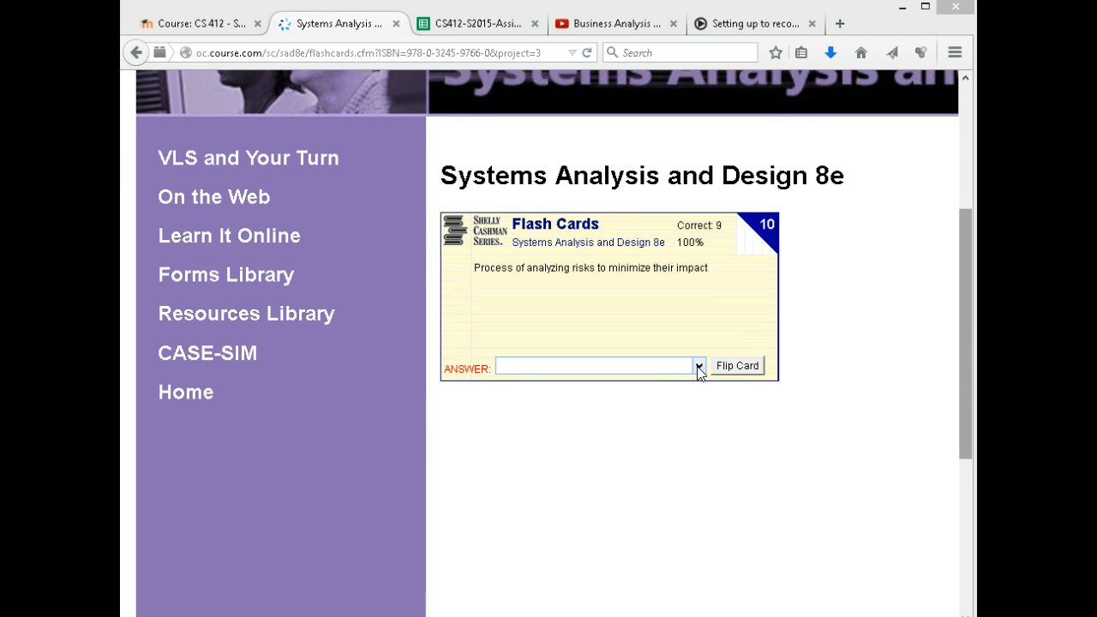
Step: Answer card 10 as 'risk management', confirm it correct and advance to card 11
click(696, 364)
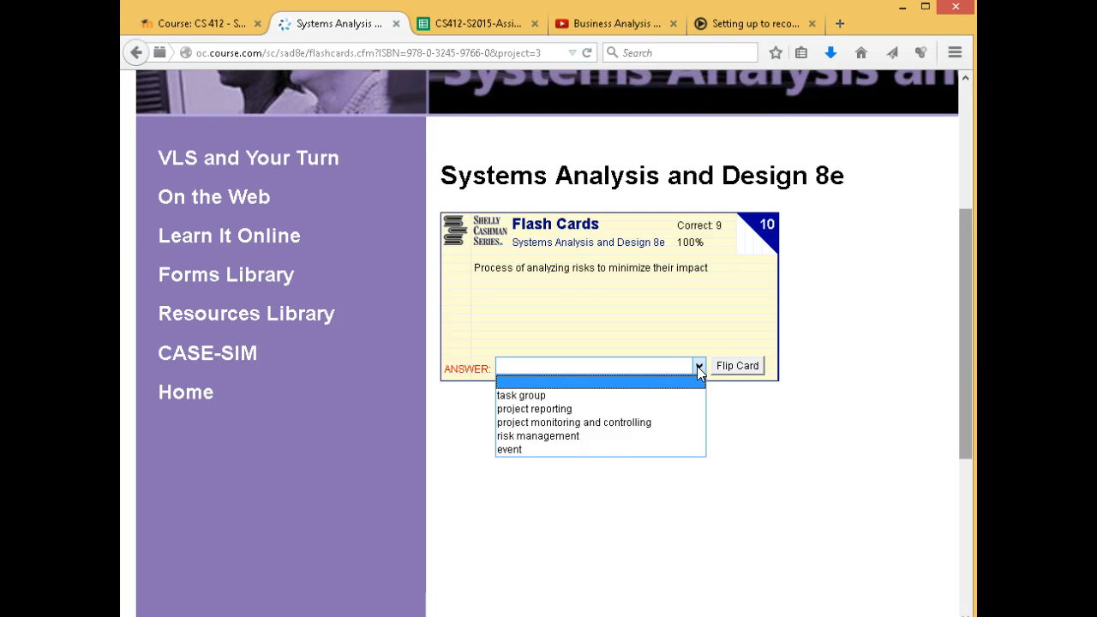
click(538, 437)
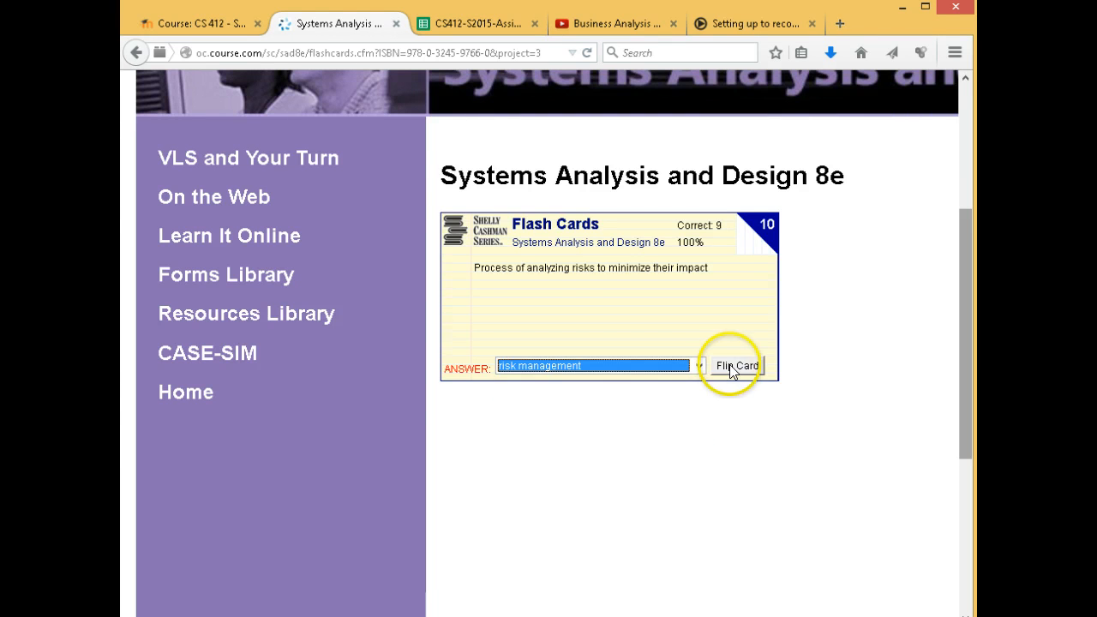
click(733, 366)
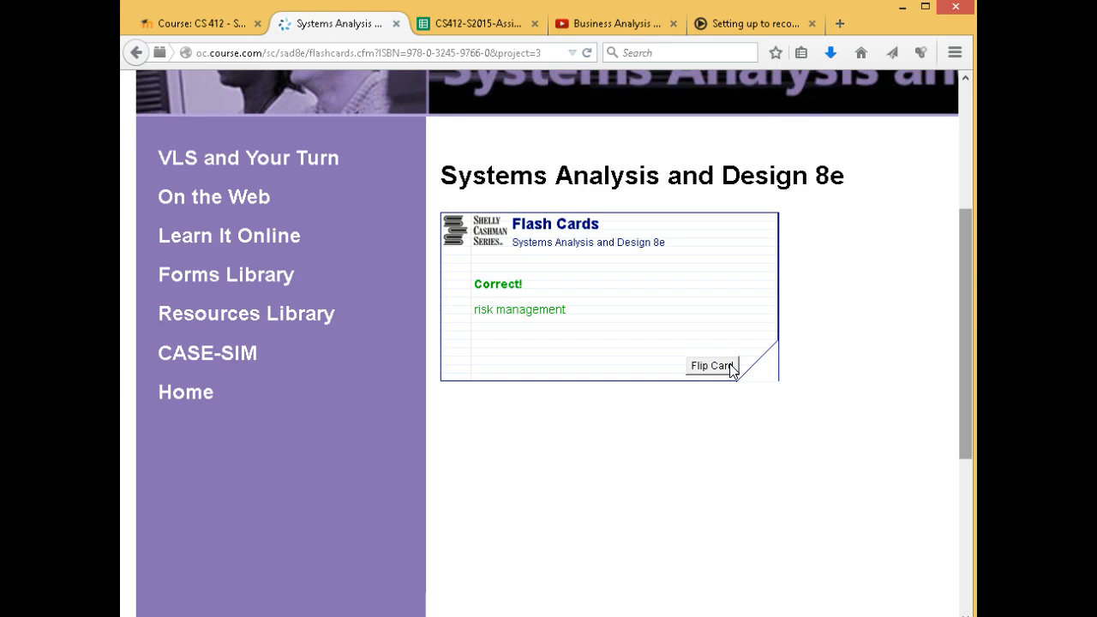
click(709, 365)
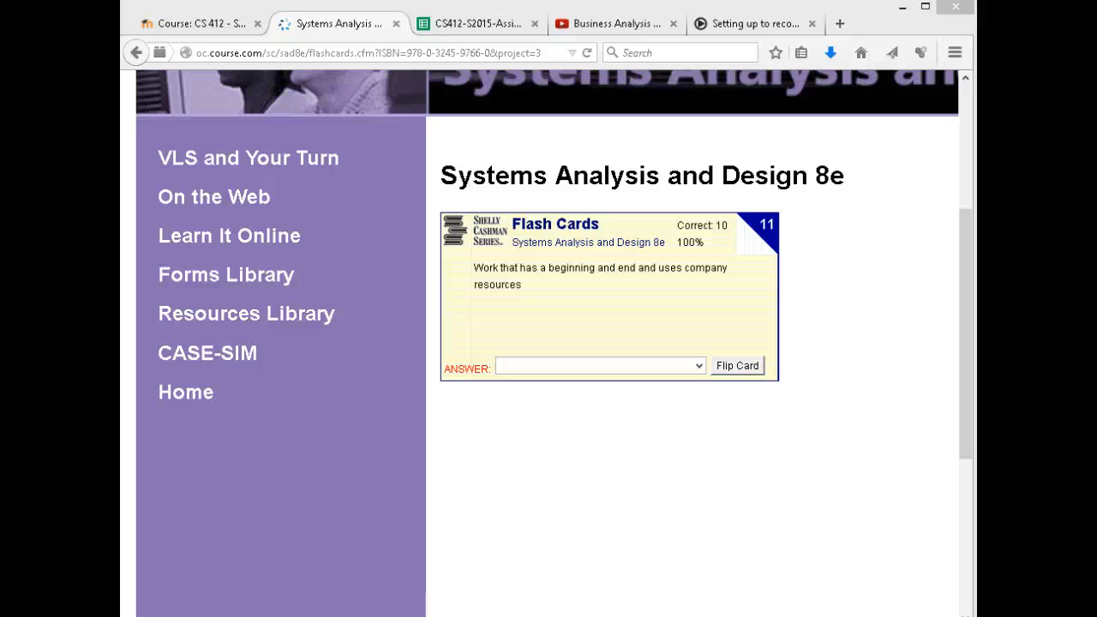
mouse_move(822, 360)
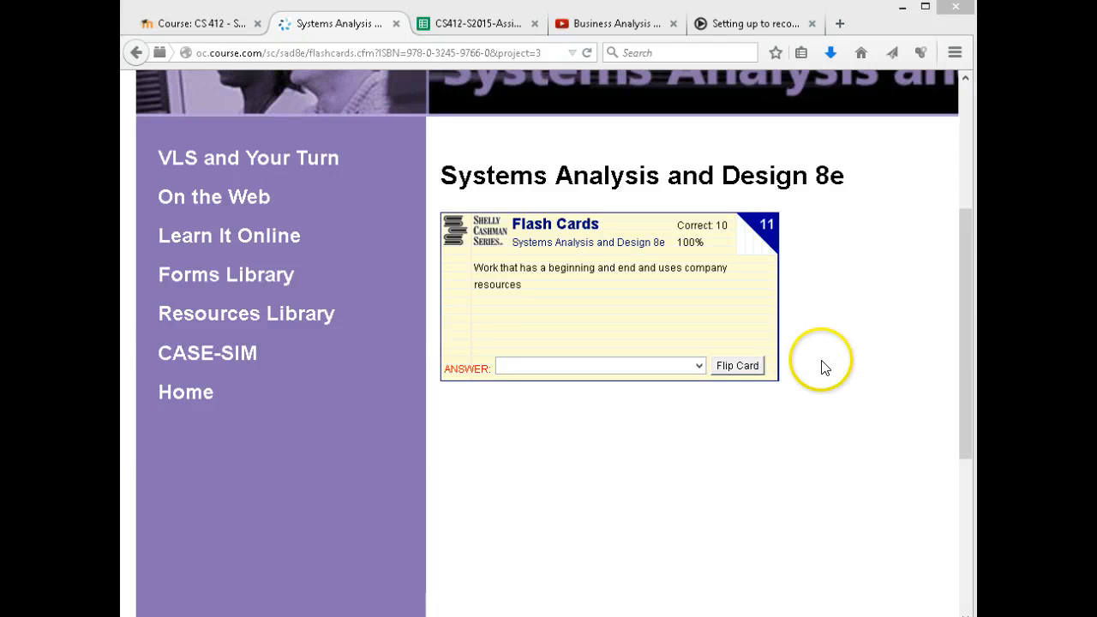
mouse_move(736, 329)
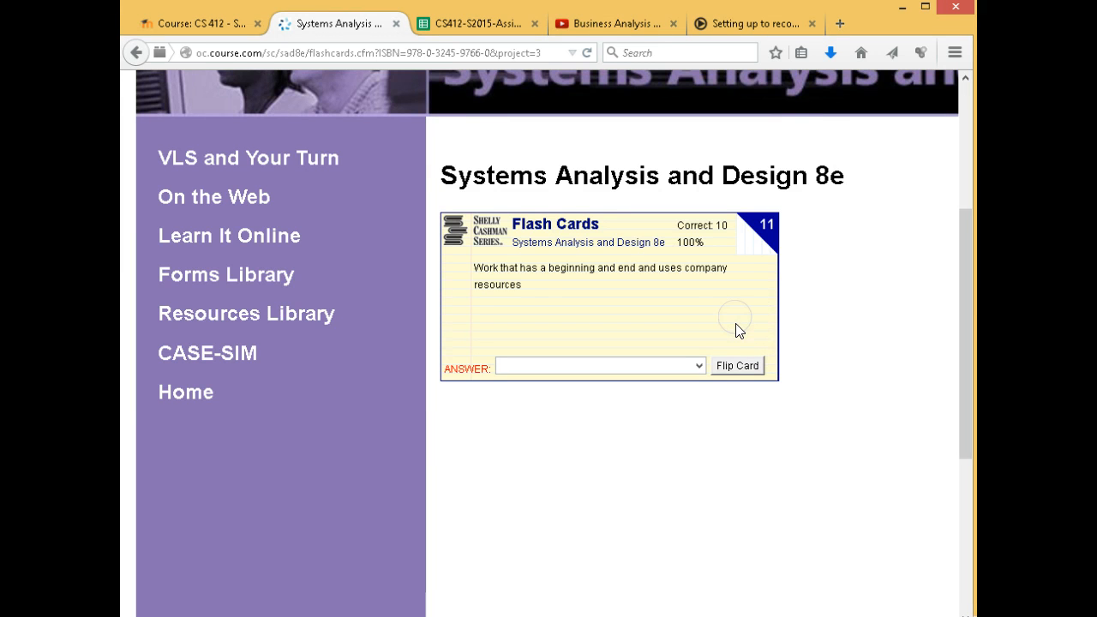
mouse_move(703, 292)
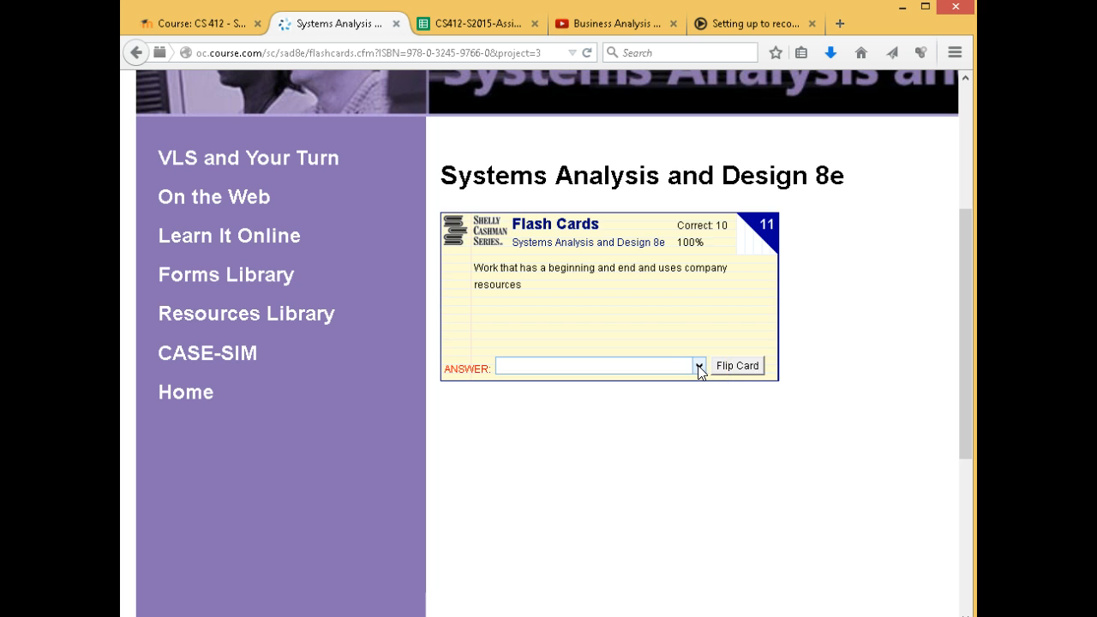
Step: Answer card 11 on company resources as 'activity', confirm it correct and advance to card 12
click(699, 365)
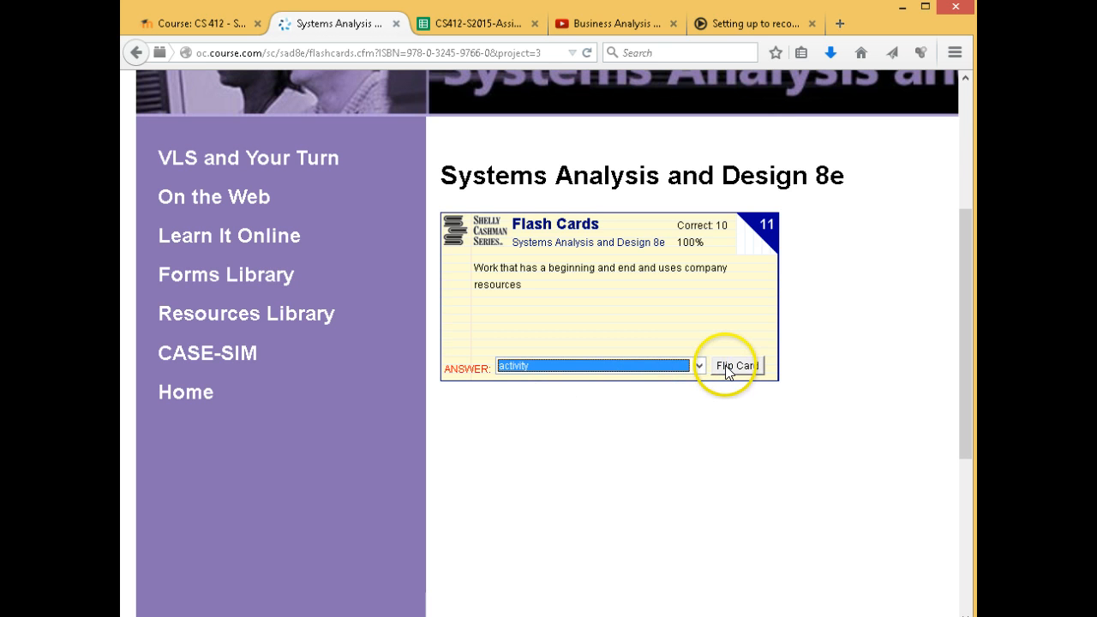
click(733, 365)
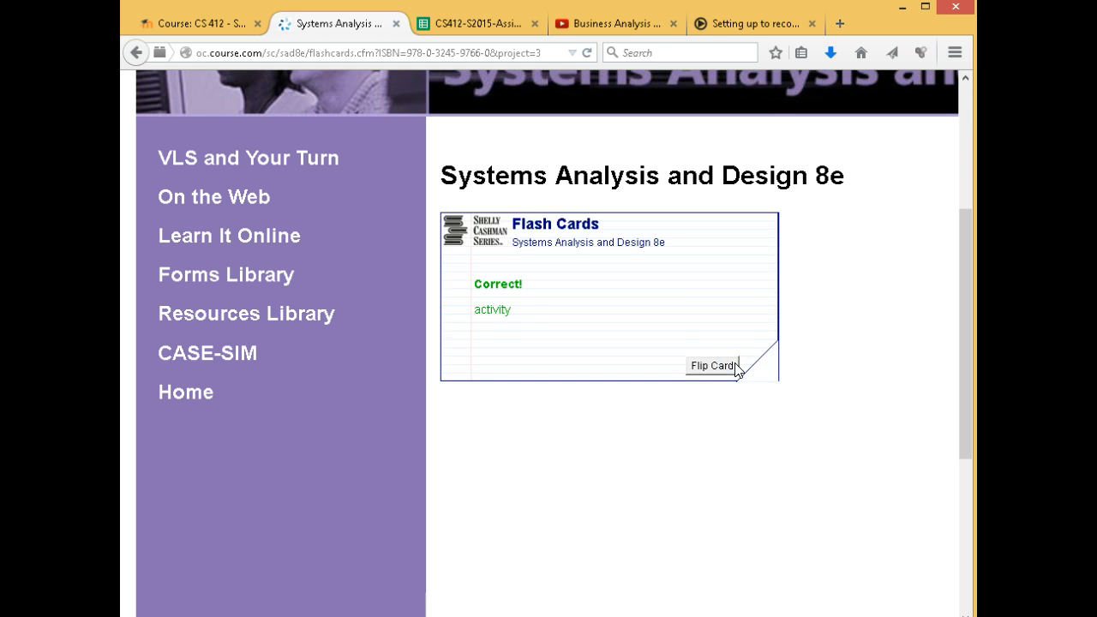
click(713, 365)
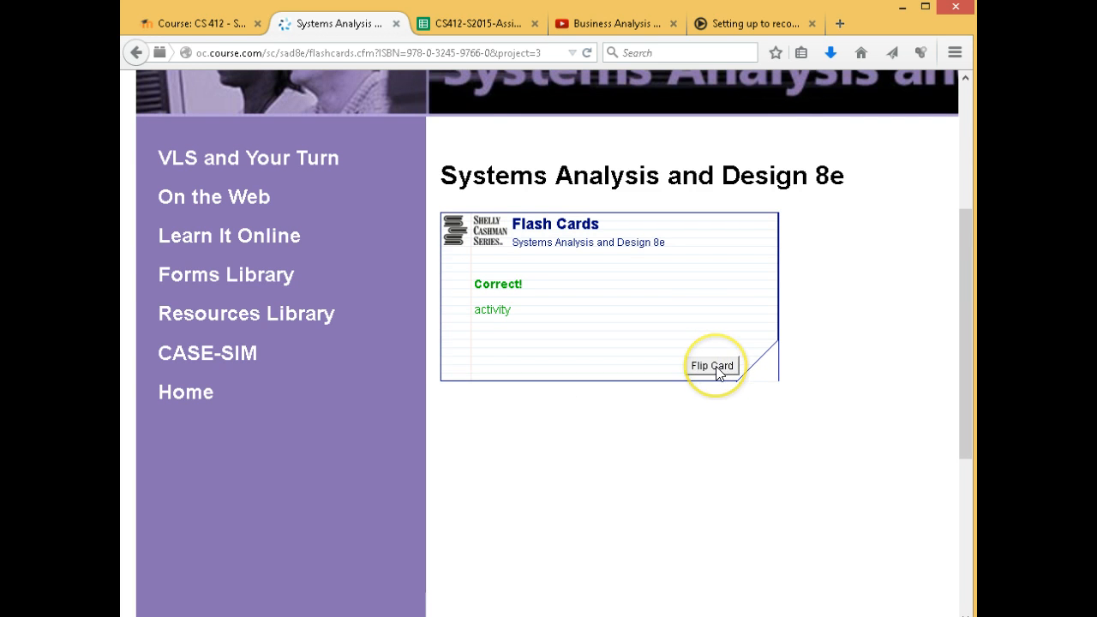
click(735, 365)
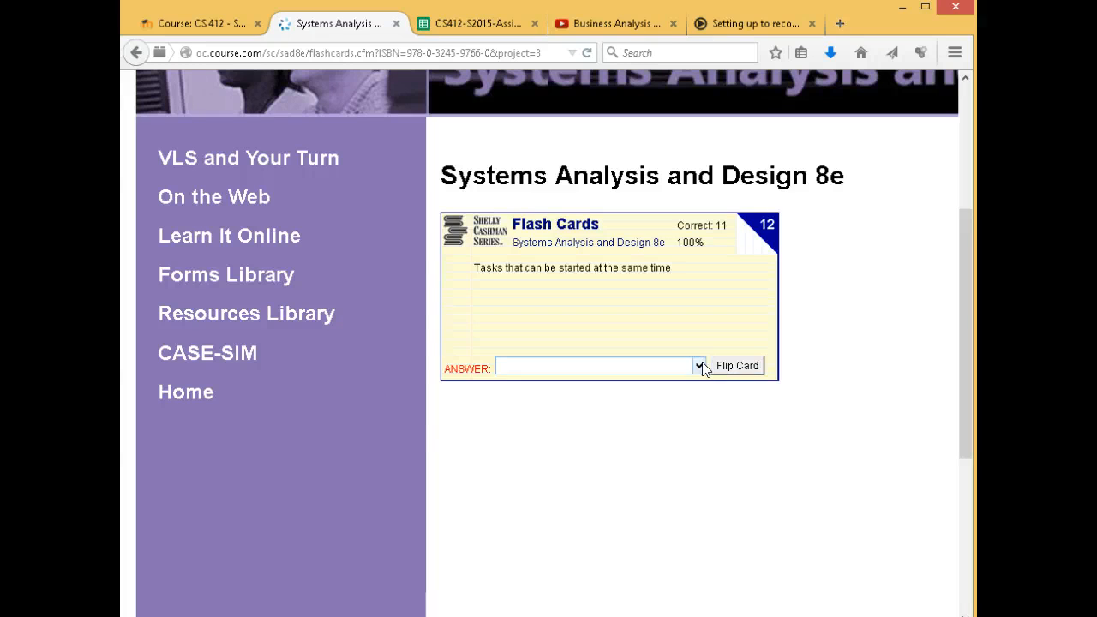
Step: Answer card 12 as 'concurrent tasks' to finish the quiz at 12 of 12
click(699, 365)
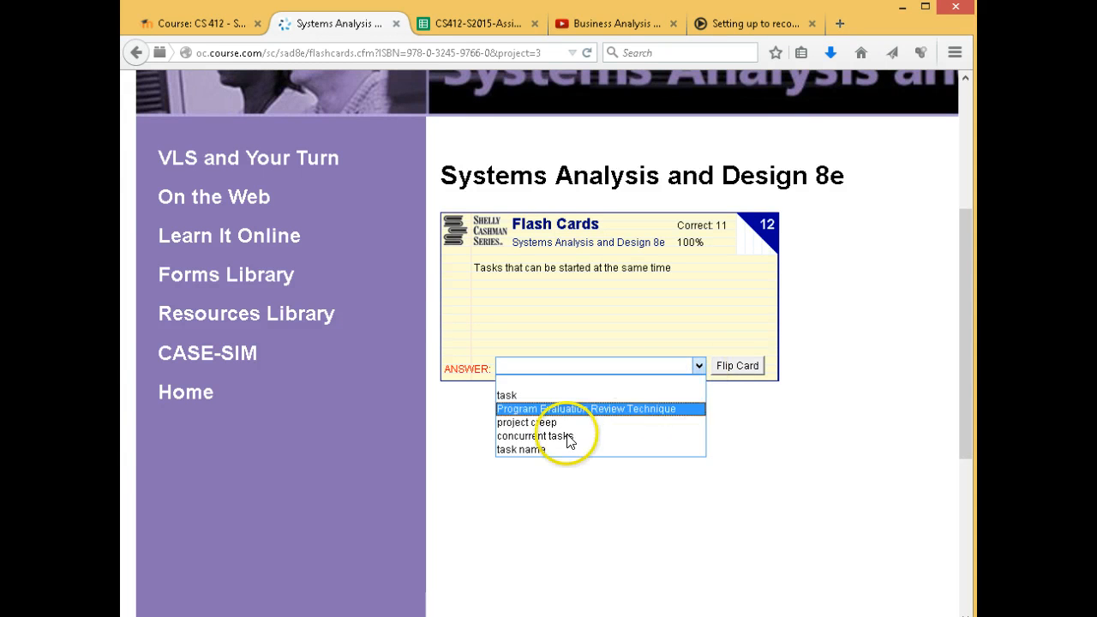
click(528, 437)
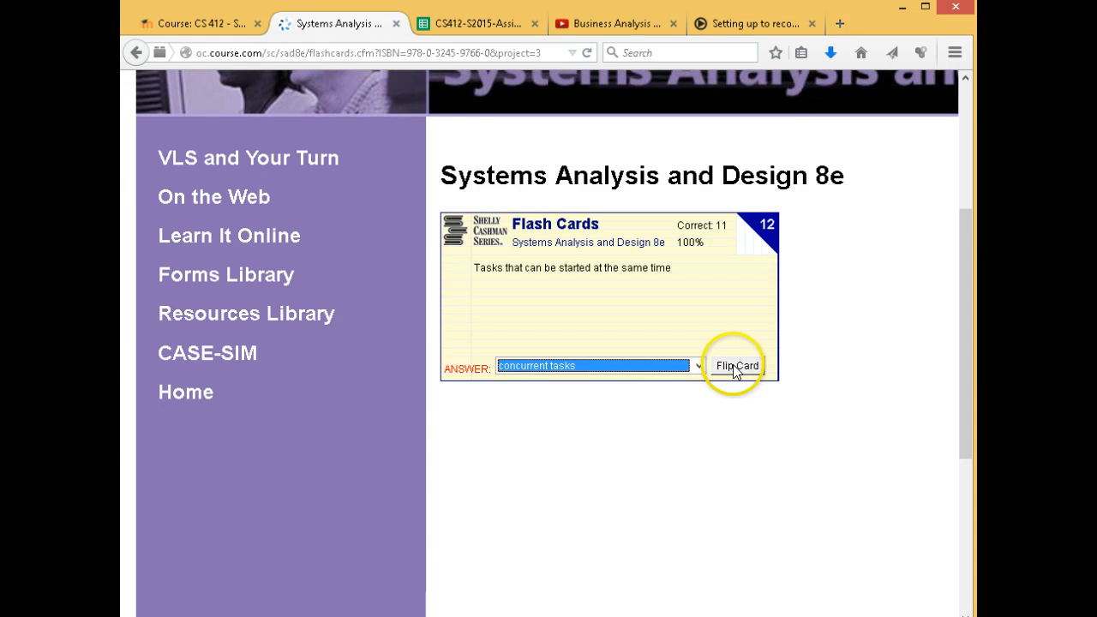
click(736, 365)
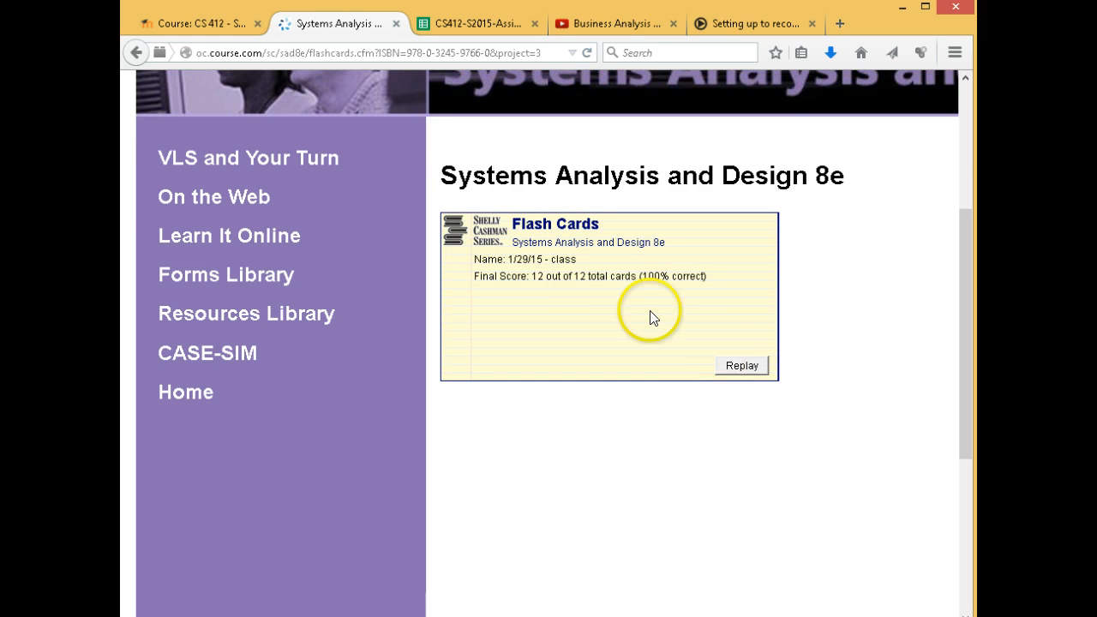
mouse_move(603, 295)
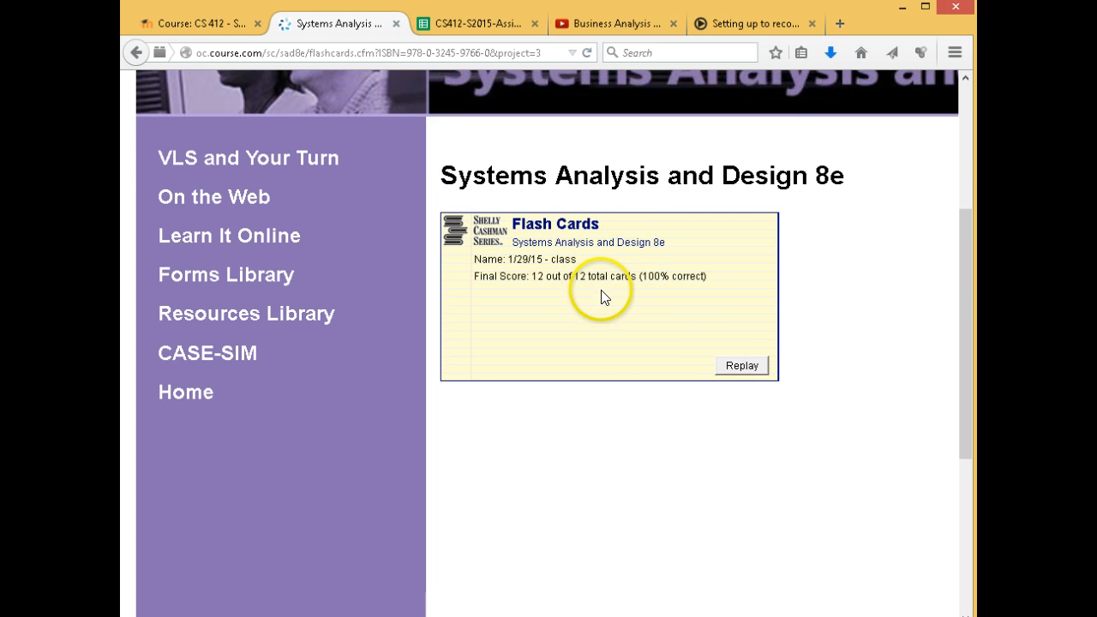
mouse_move(737, 365)
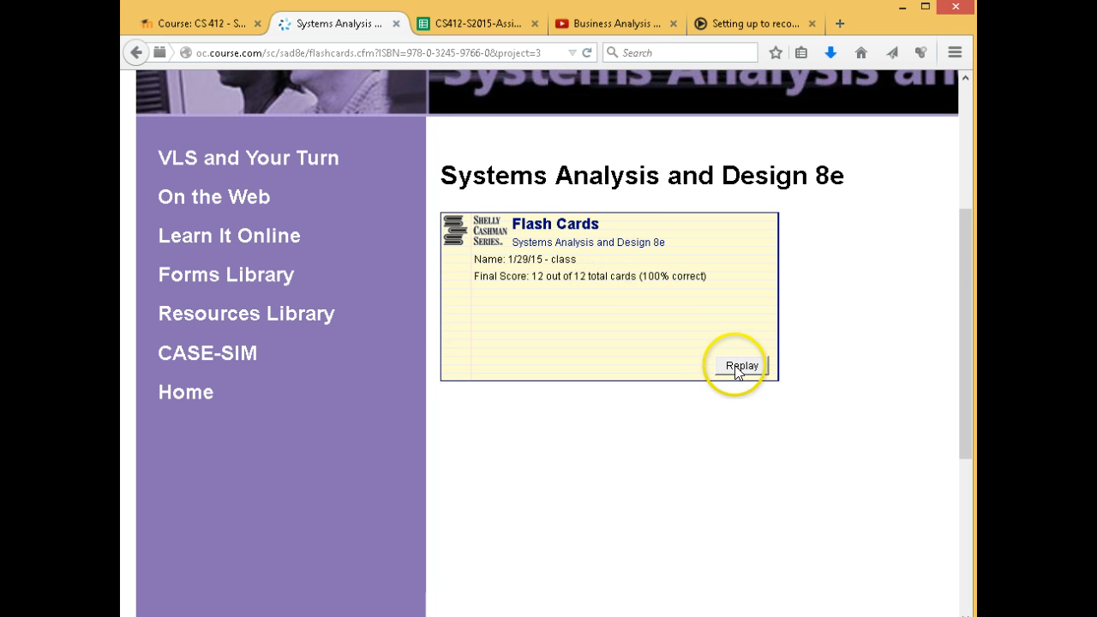
Step: Return to the CourseSmart eBook and settle page 105 on the PERT/CPM Charts section
click(740, 365)
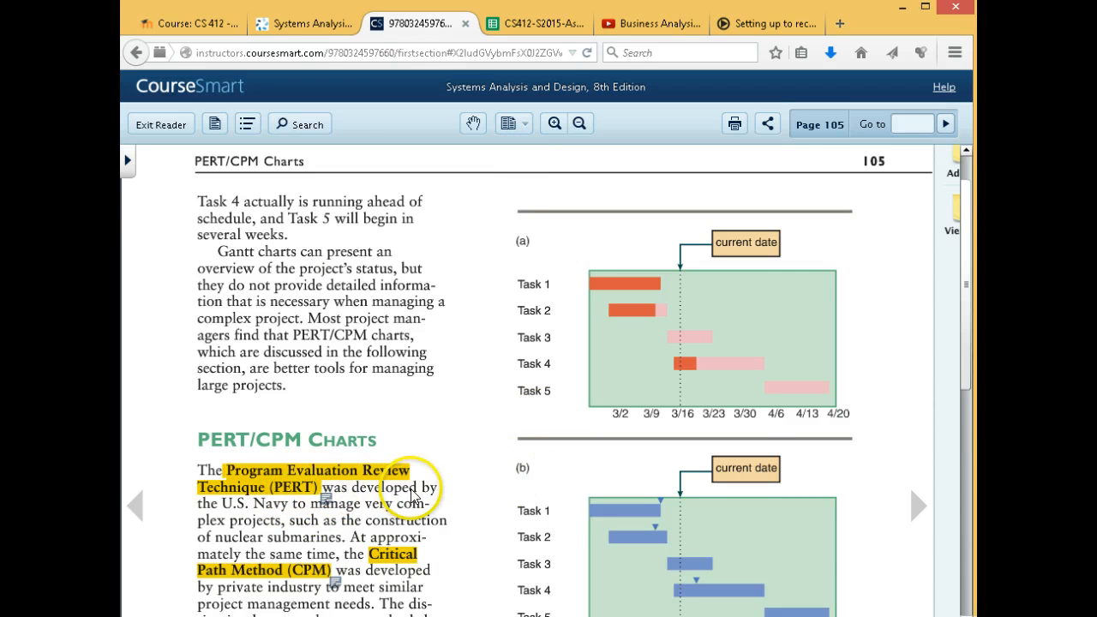
mouse_move(968, 282)
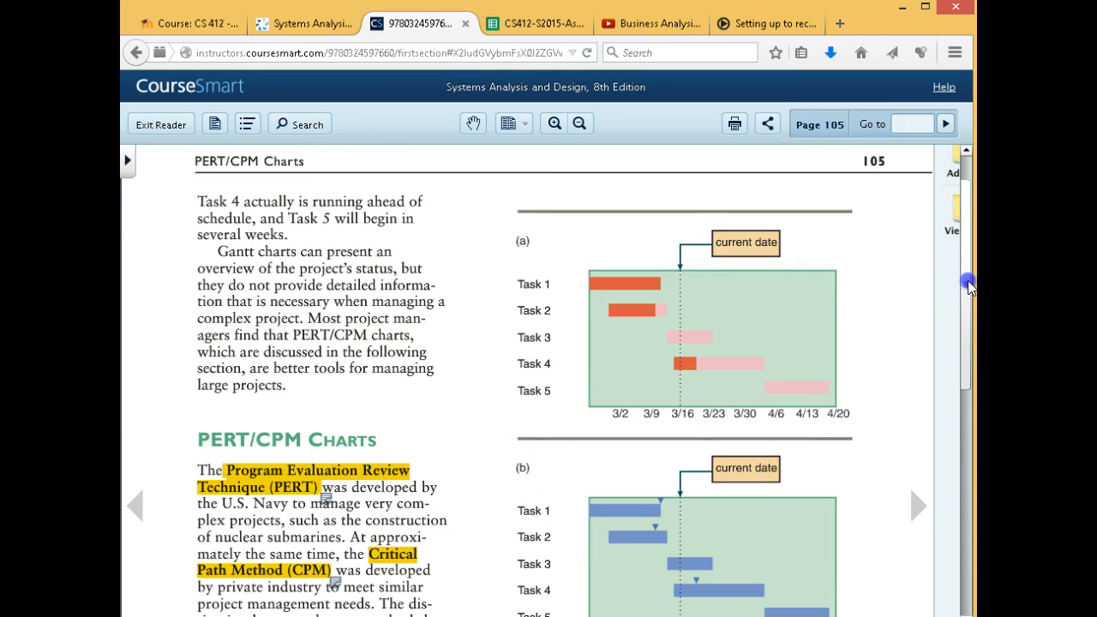
scroll(down, 3)
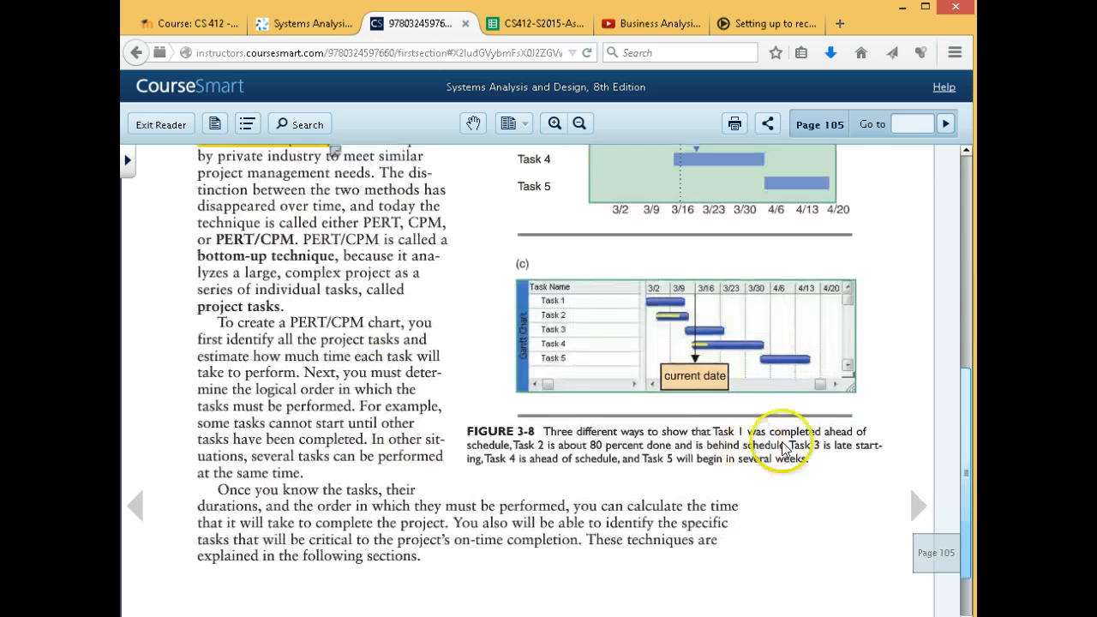
scroll(up, 3)
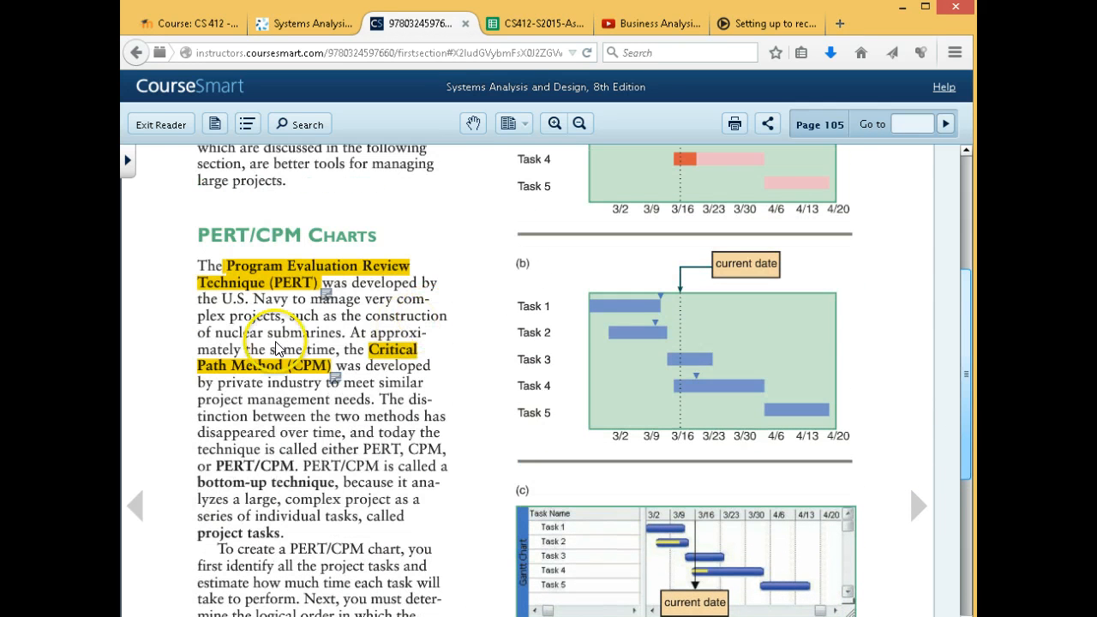
mouse_move(291, 329)
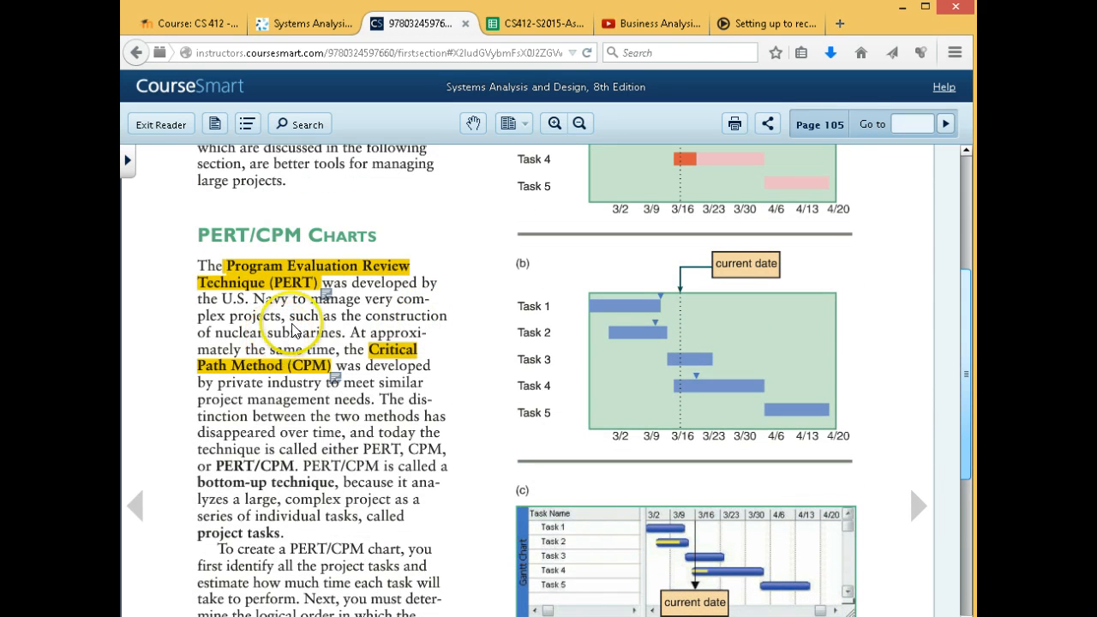
mouse_move(341, 335)
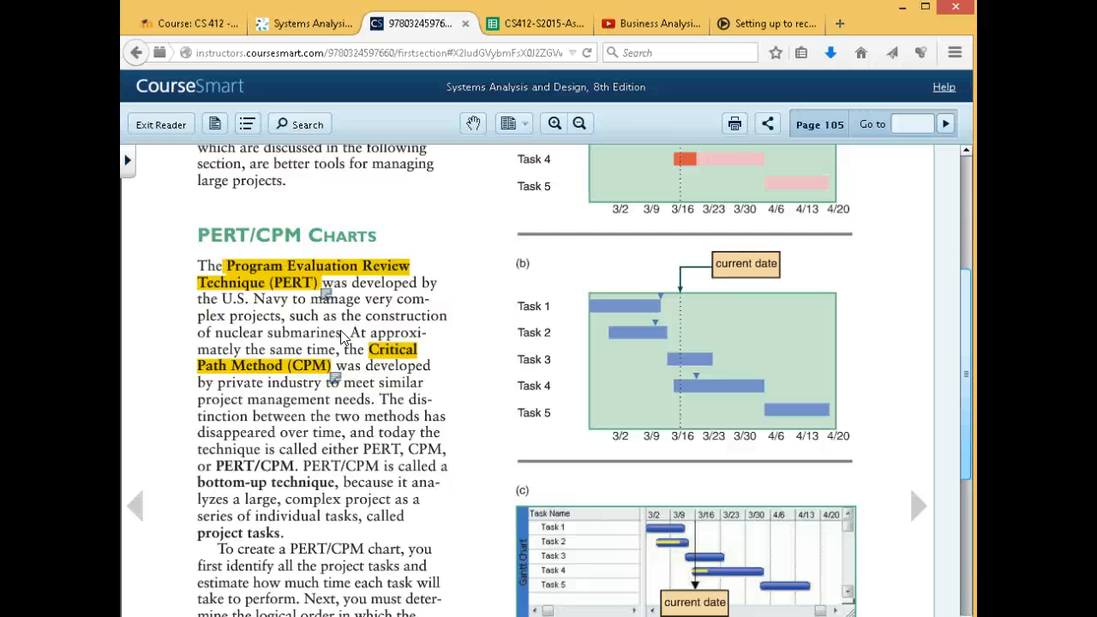
mouse_move(336, 368)
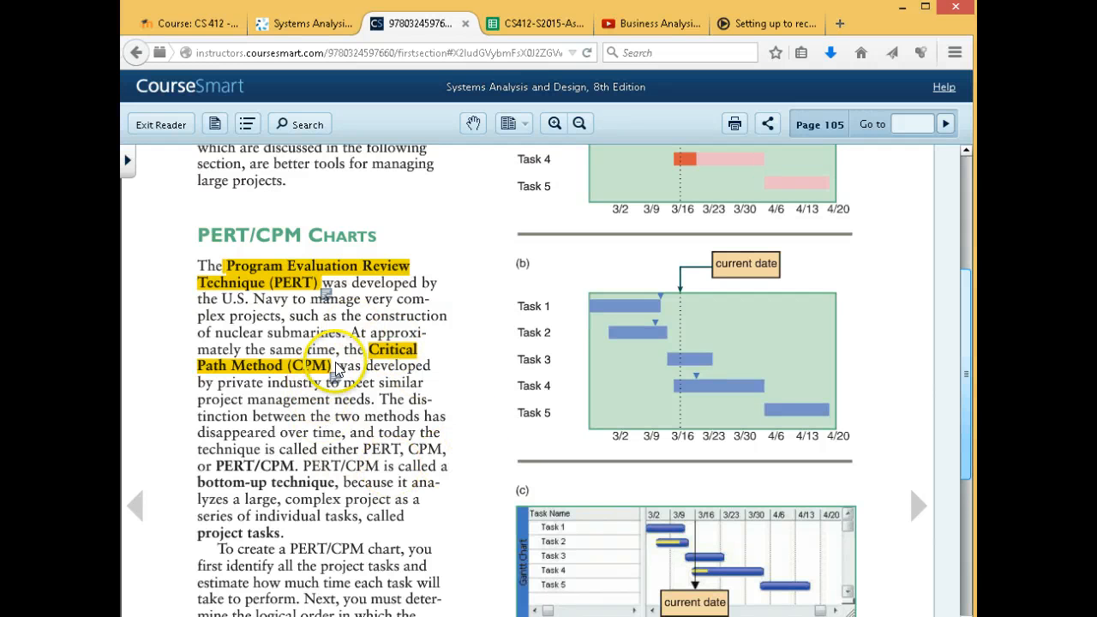
mouse_move(394, 368)
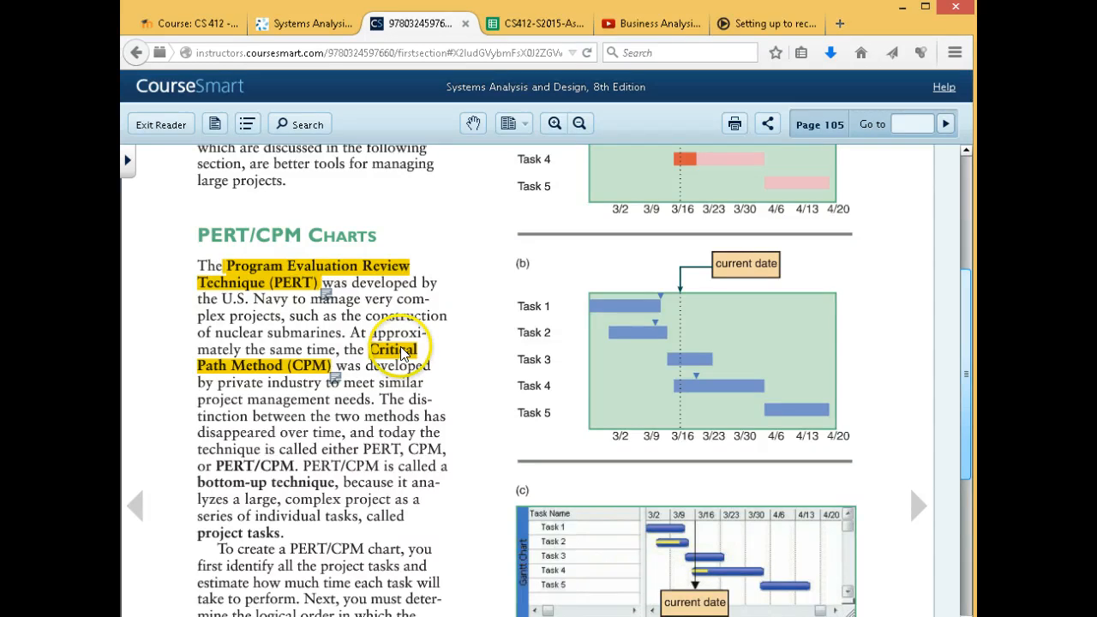
mouse_move(402, 351)
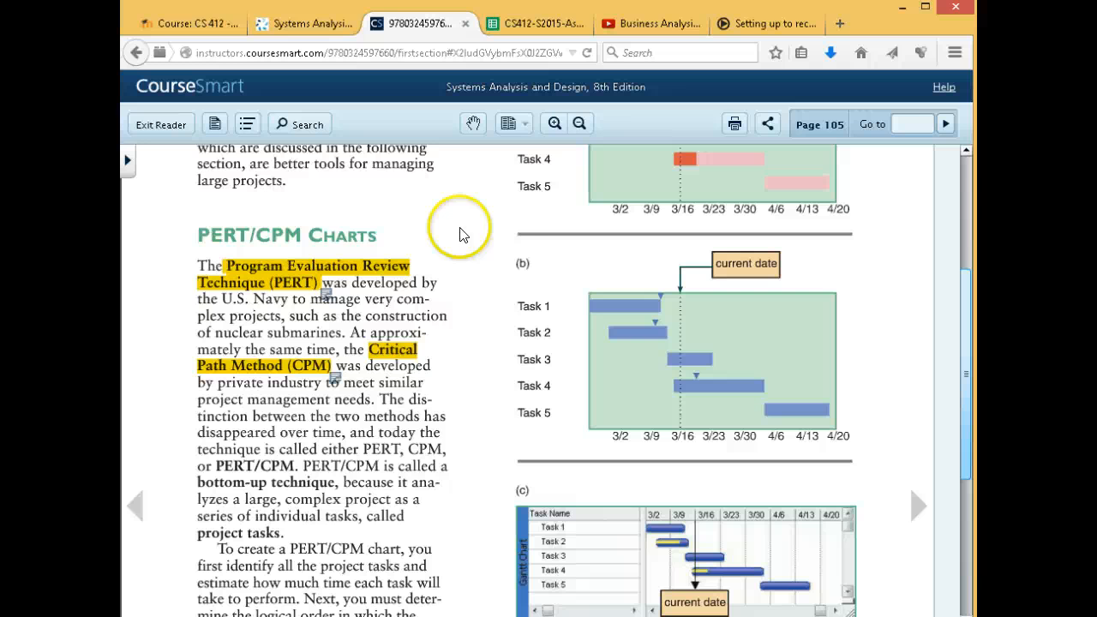
mouse_move(540, 223)
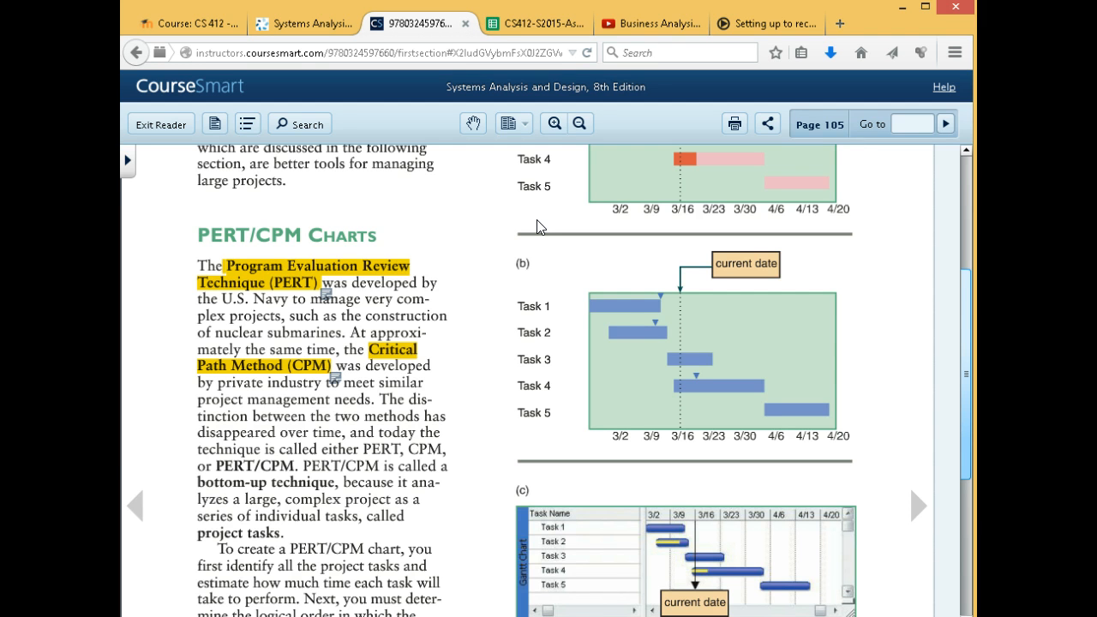
mouse_move(574, 221)
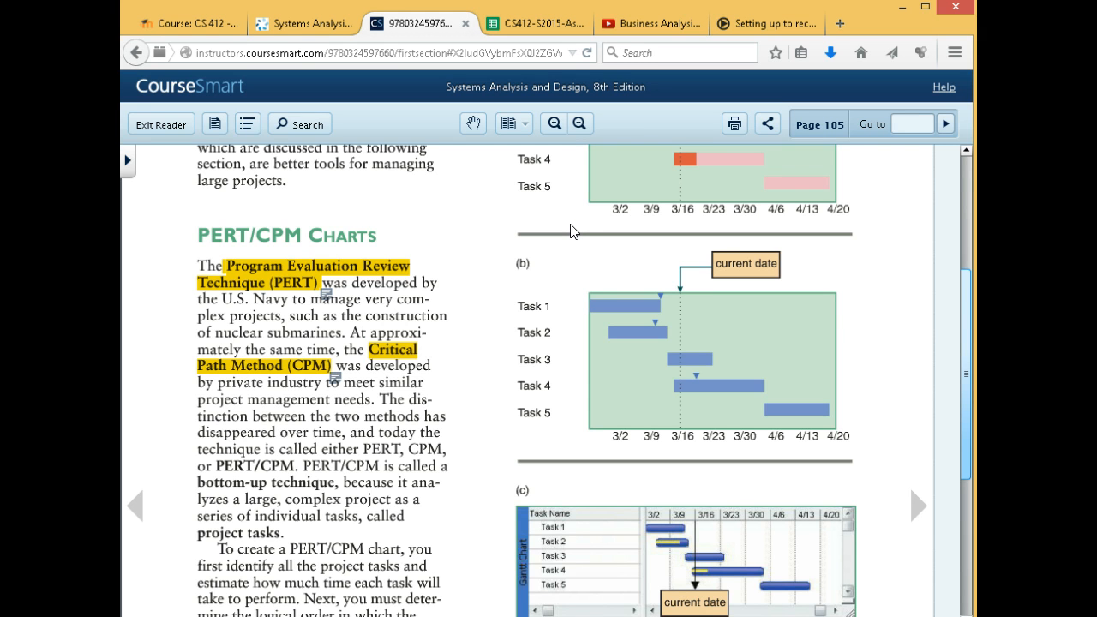
mouse_move(573, 235)
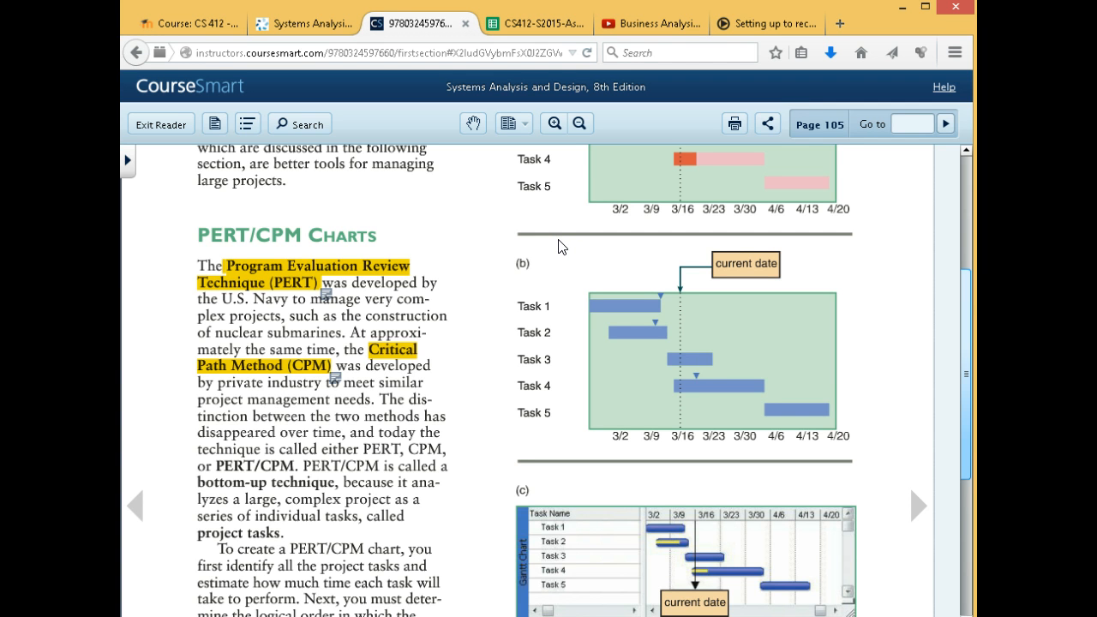
mouse_move(607, 170)
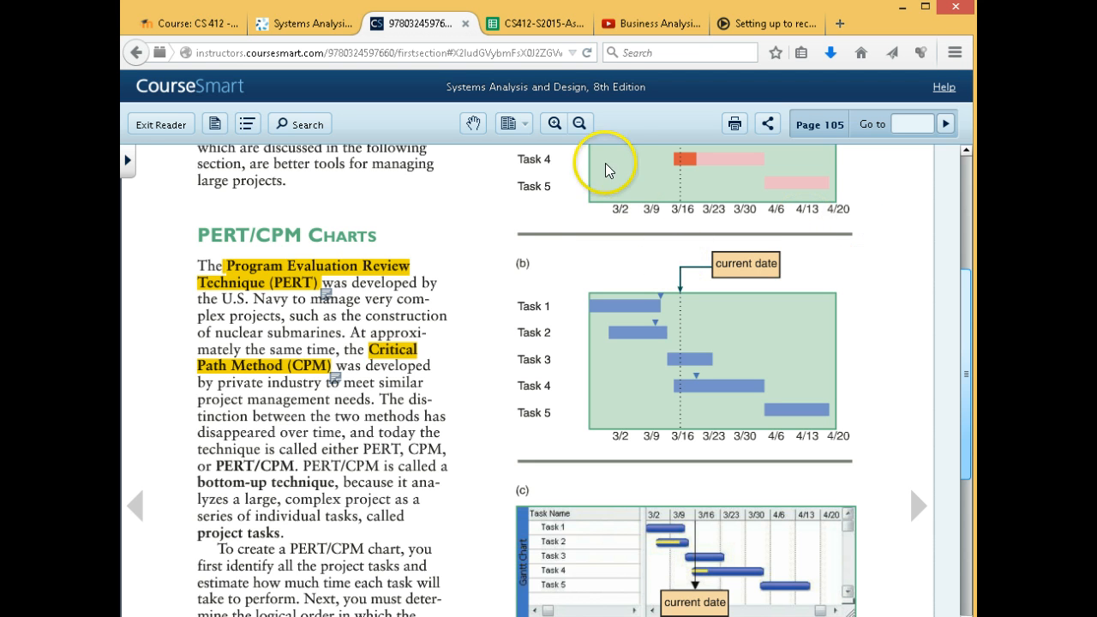
mouse_move(514, 301)
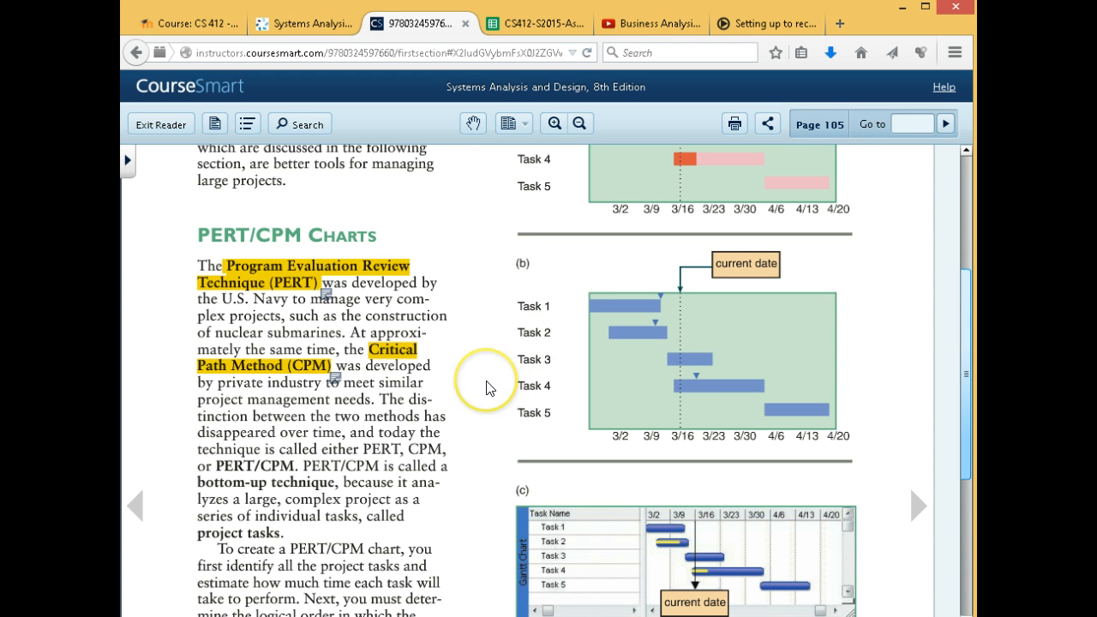
mouse_move(298, 350)
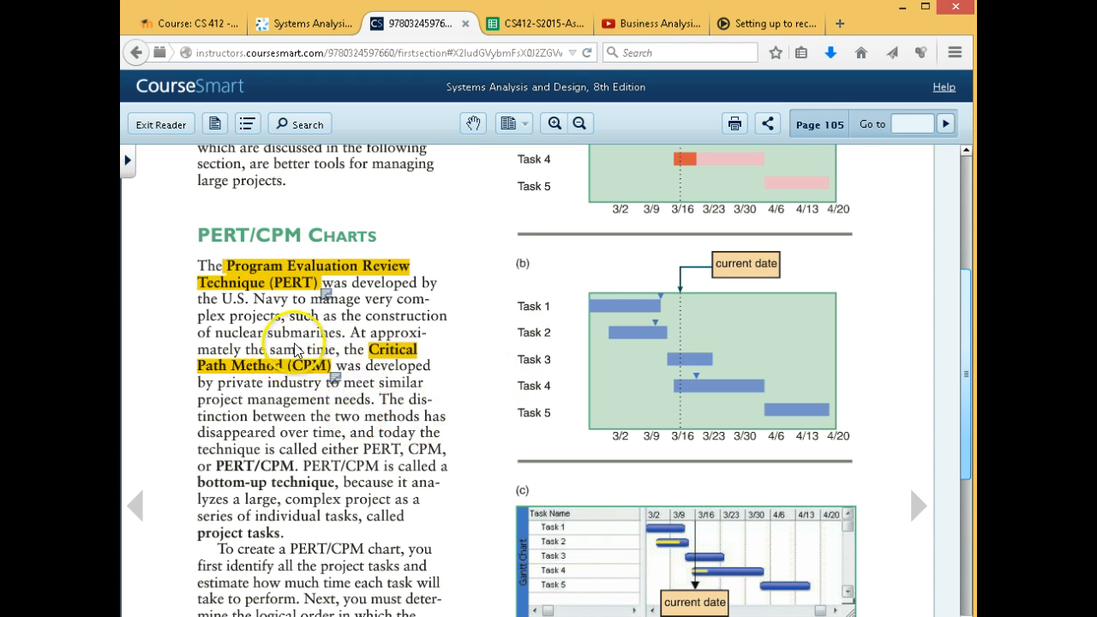
mouse_move(454, 351)
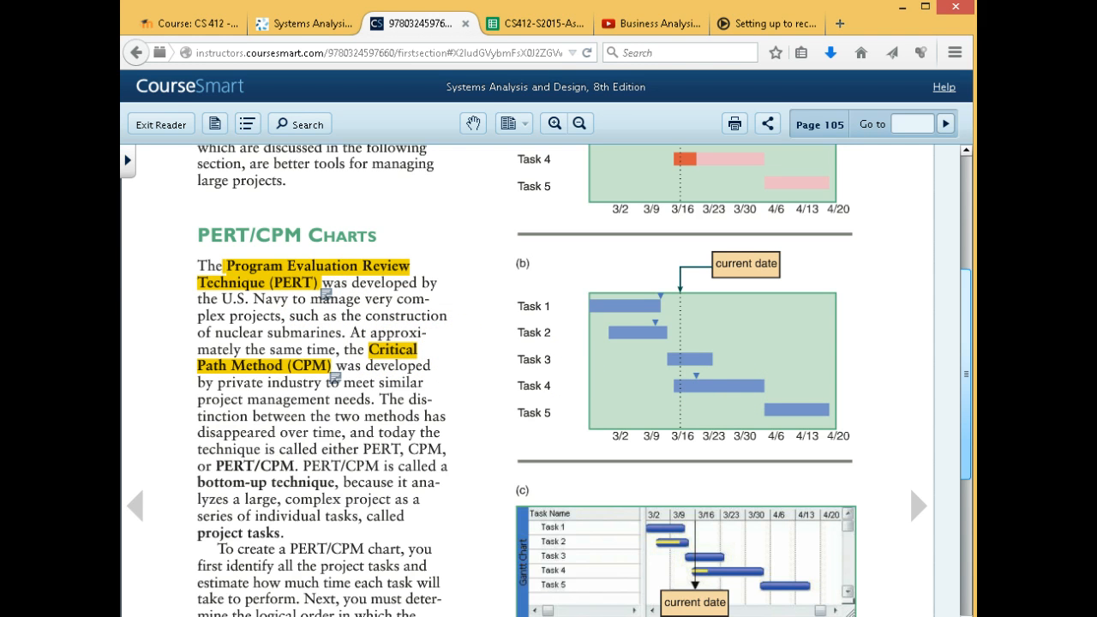
key(alt+tab)
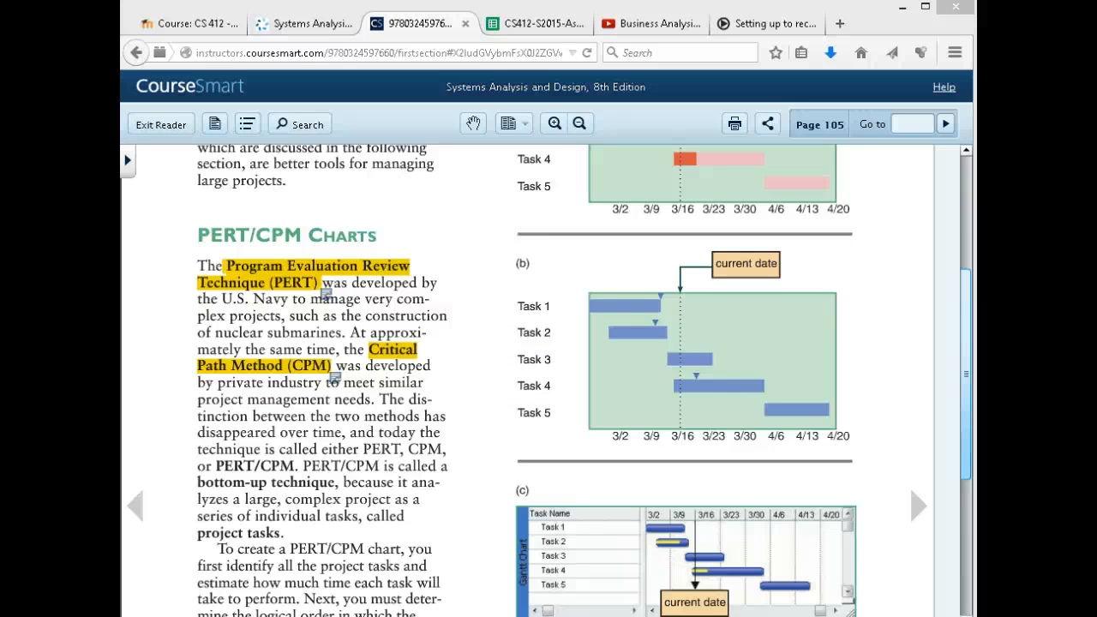
Step: Return to the CS 412 Moodle course page and scroll to its Project Management resources
click(185, 24)
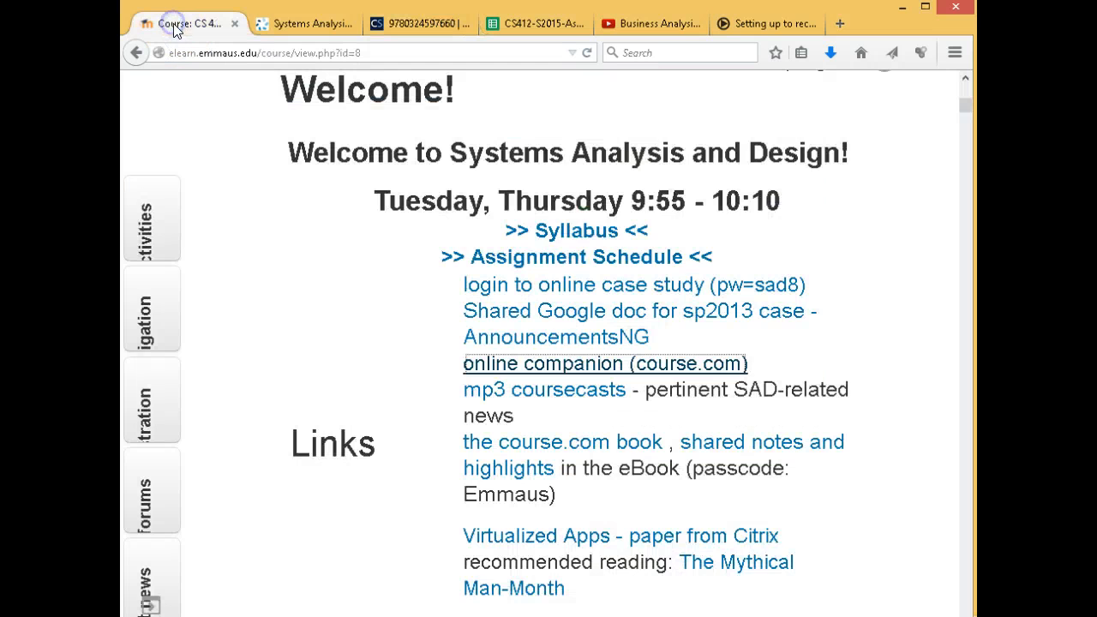
scroll(down, 3)
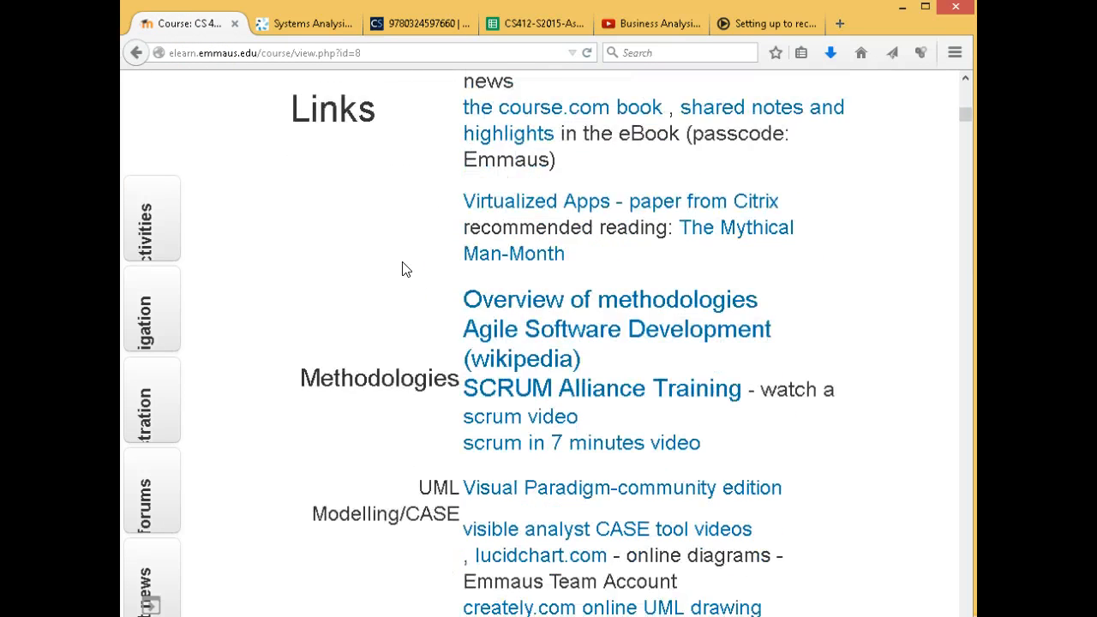
scroll(down, 3)
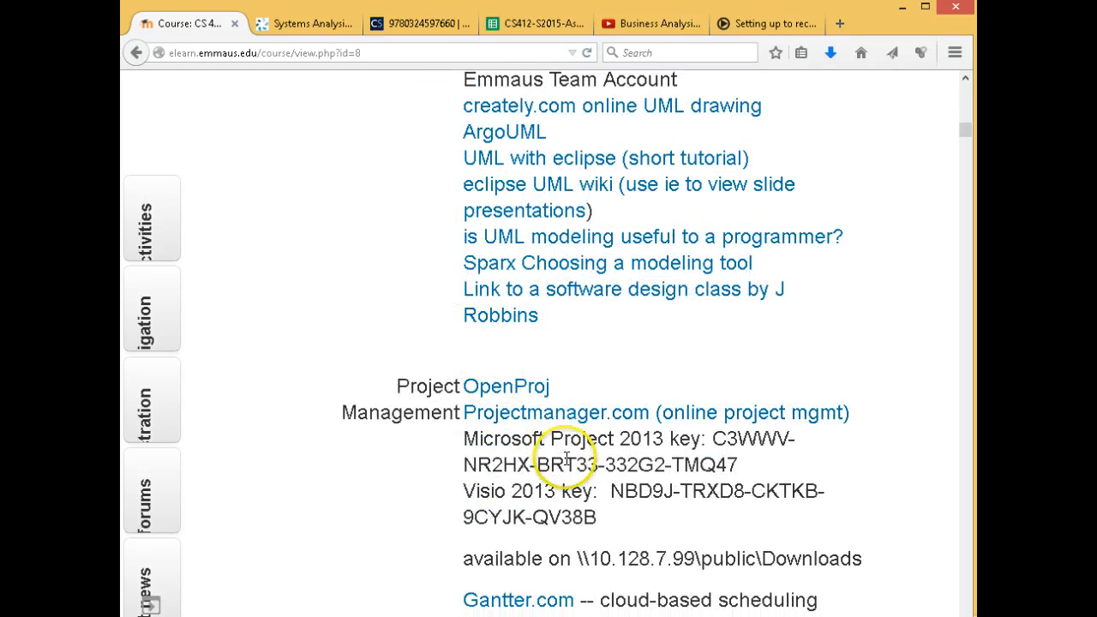
mouse_move(660, 461)
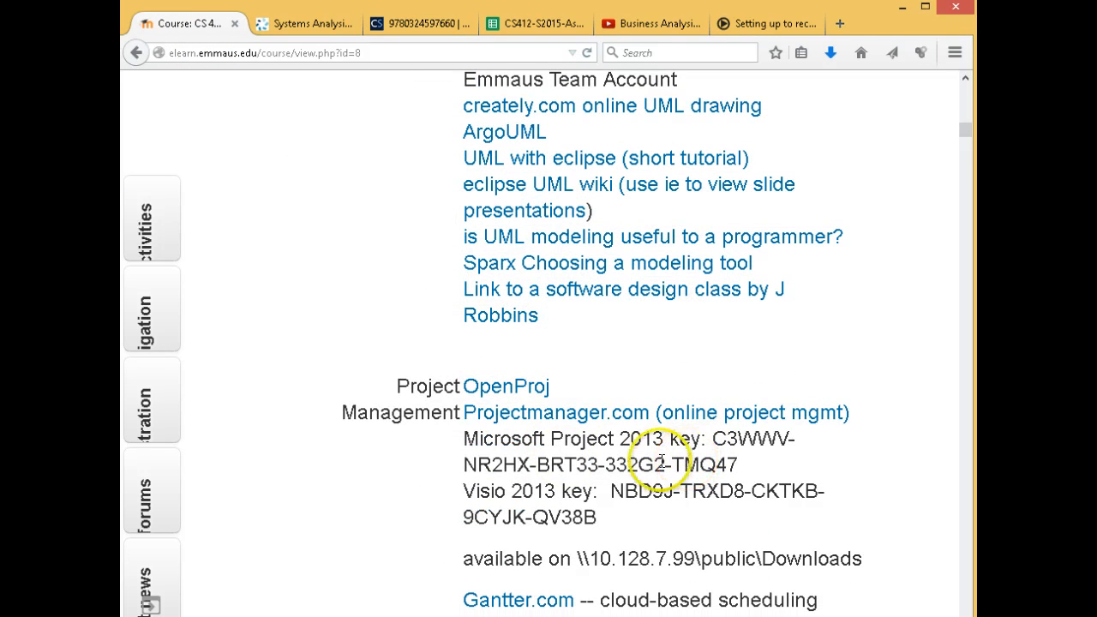
scroll(down, 3)
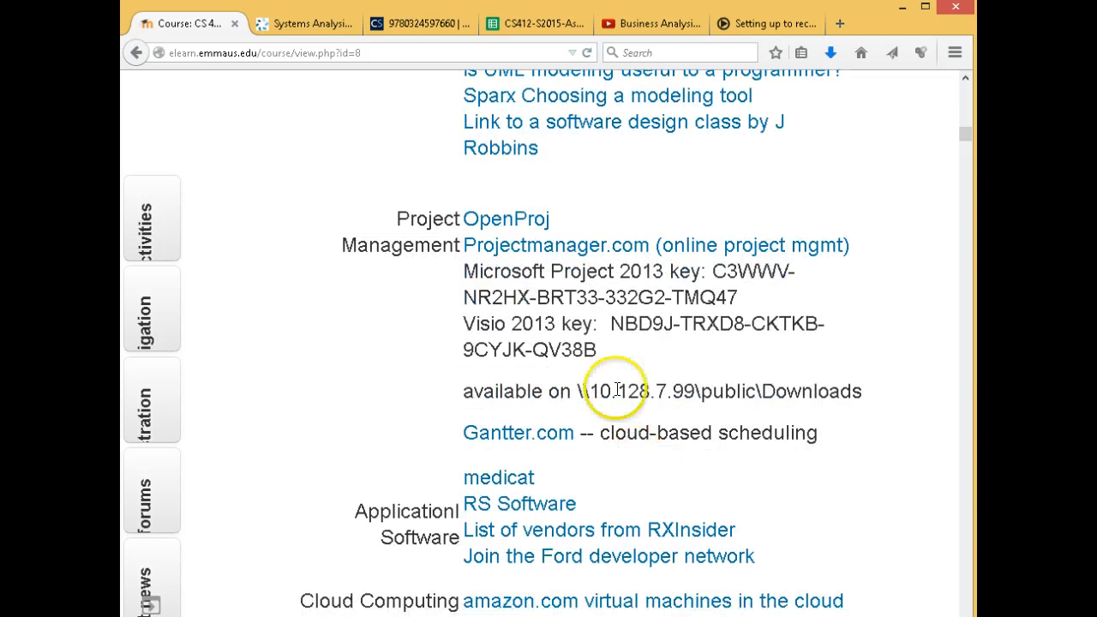
mouse_move(574, 310)
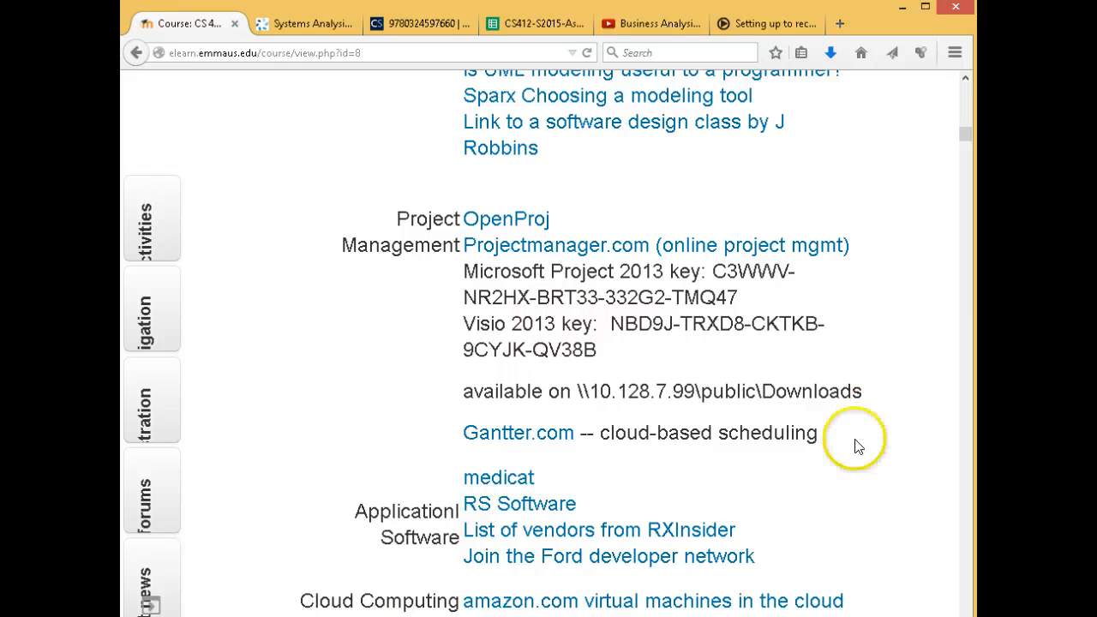
mouse_move(928, 606)
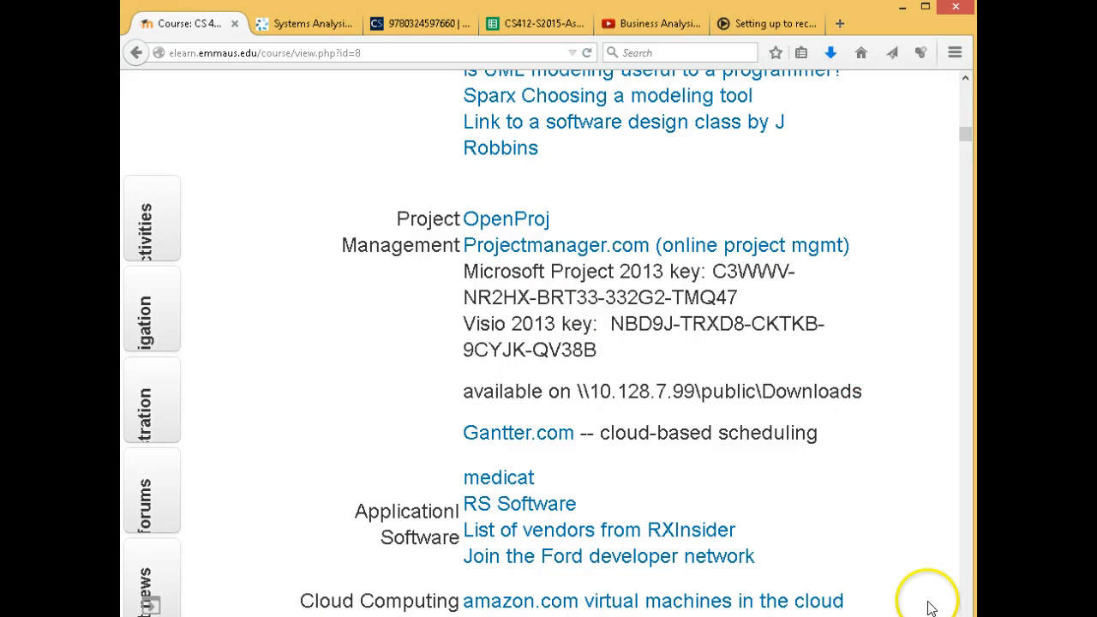
mouse_move(509, 442)
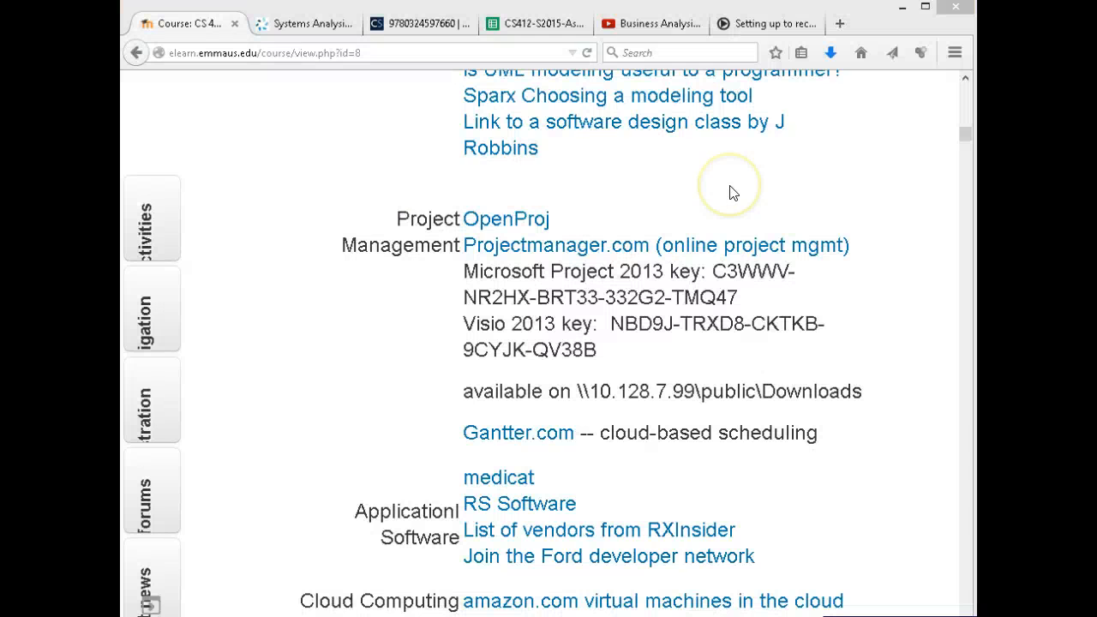
mouse_move(733, 192)
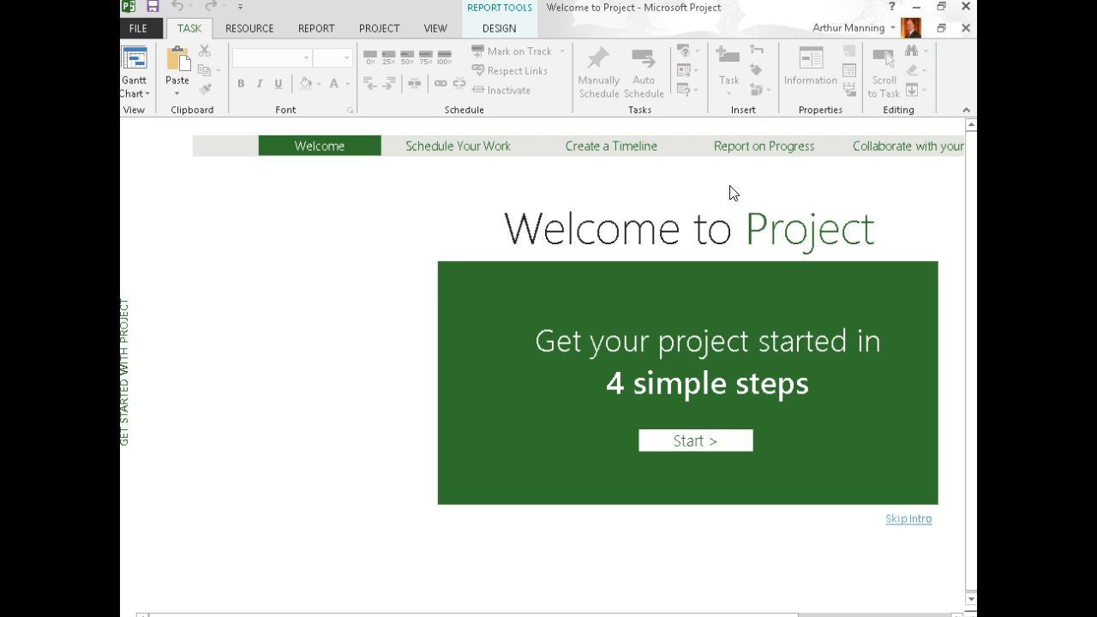
Step: Activate with a product key instead, copying the Project 2013 key from the course page and installing it
click(696, 439)
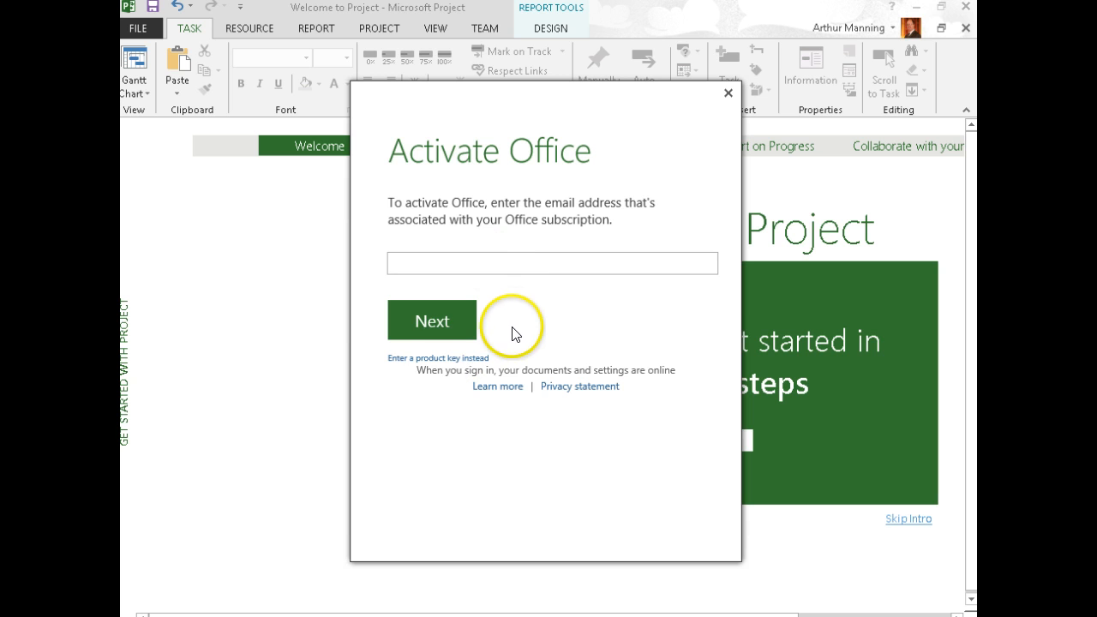
click(728, 93)
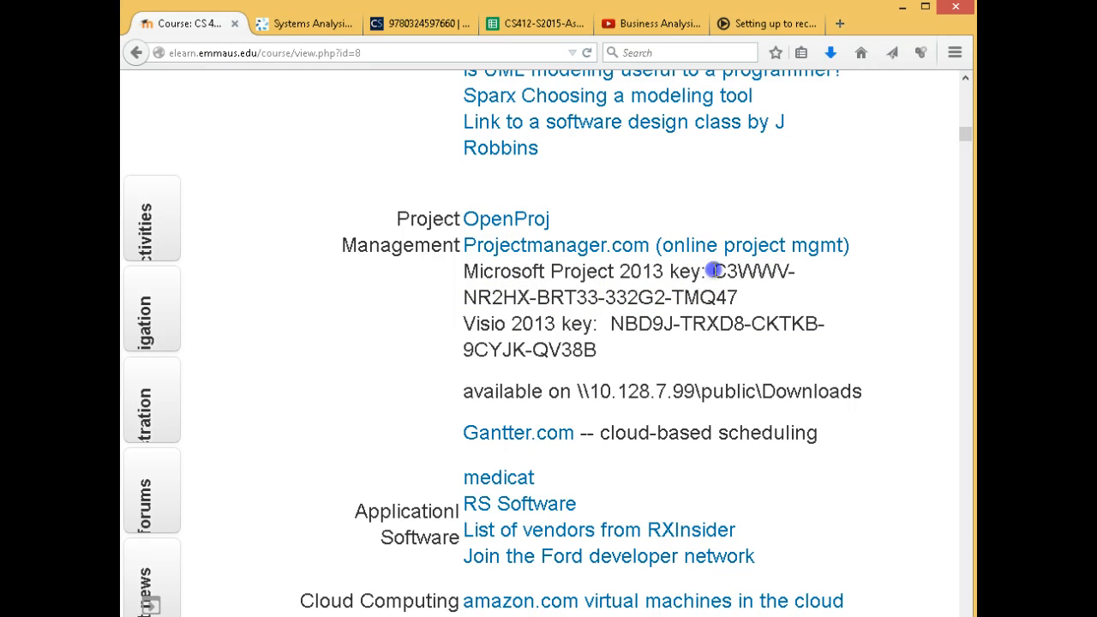
drag(717, 270, 738, 298)
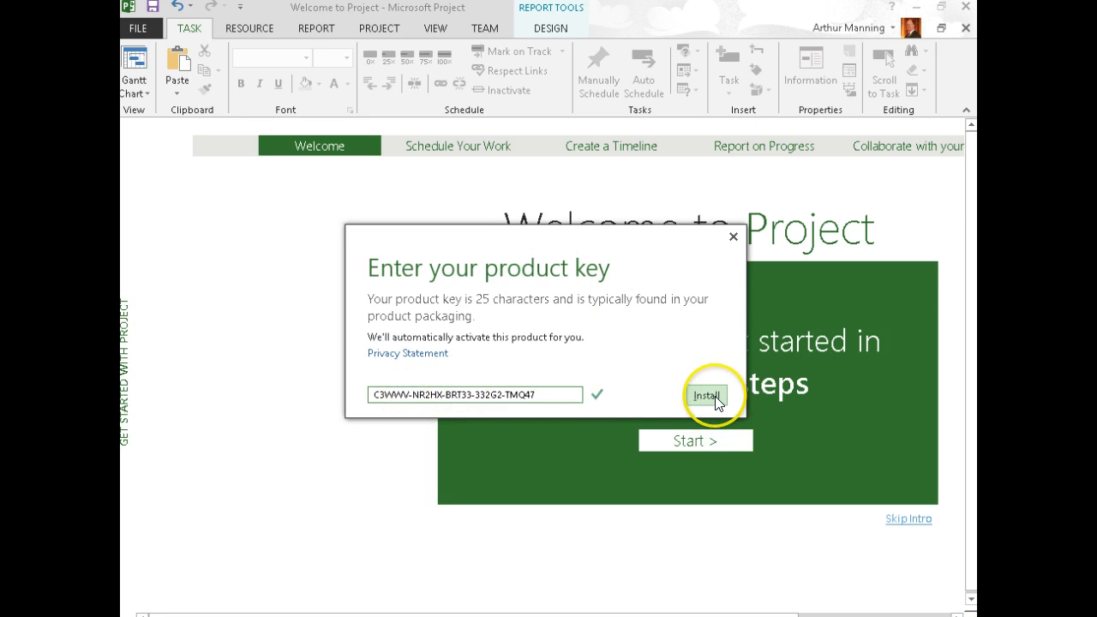
click(706, 394)
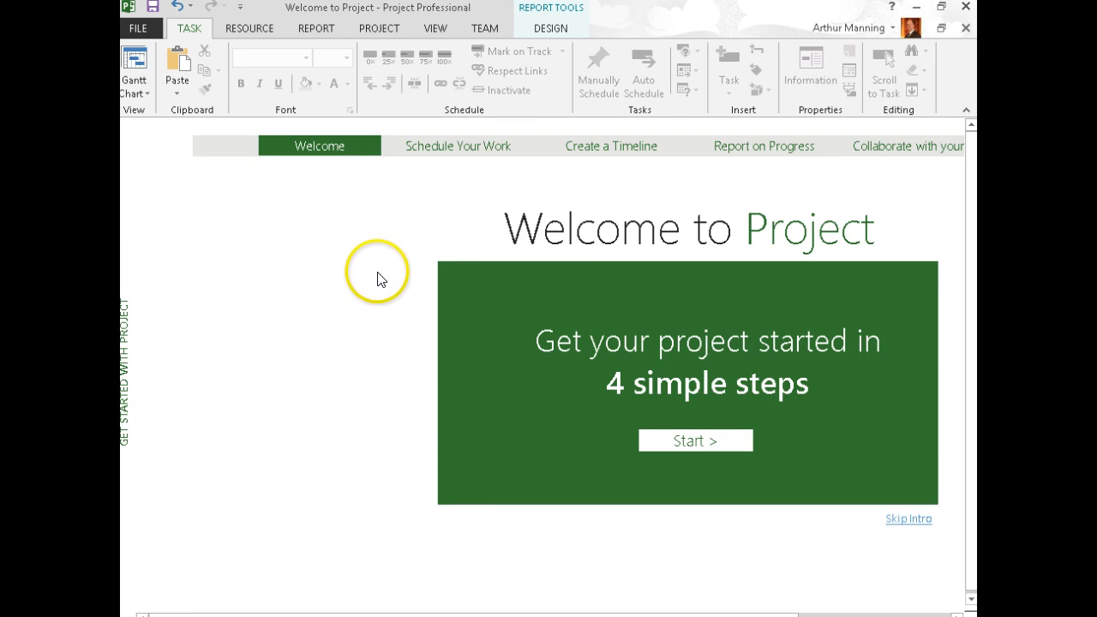
mouse_move(707, 334)
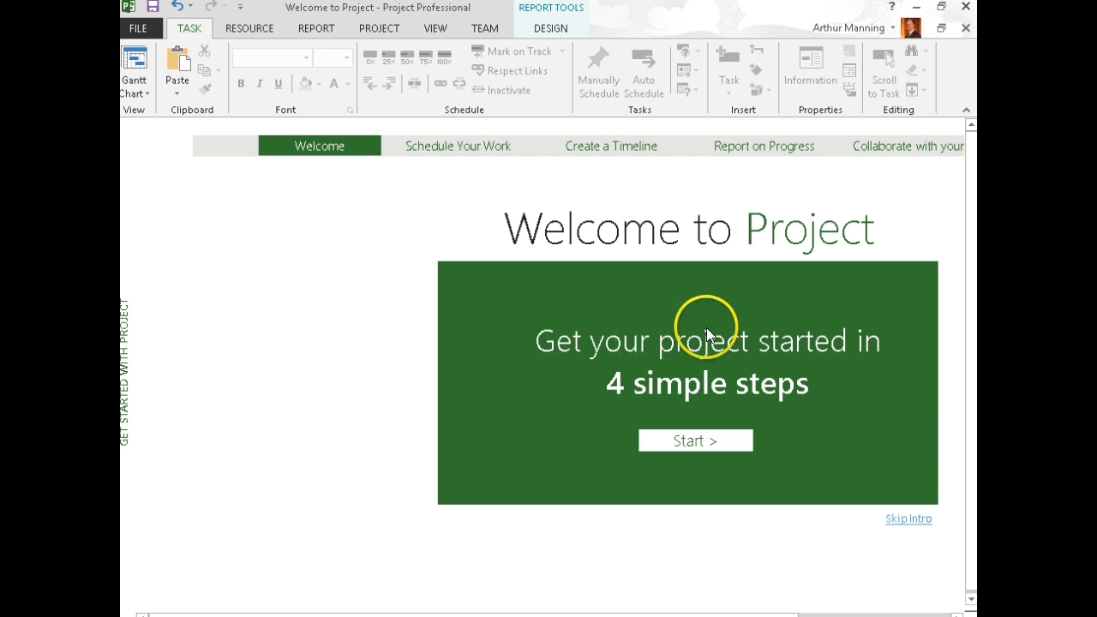
mouse_move(459, 342)
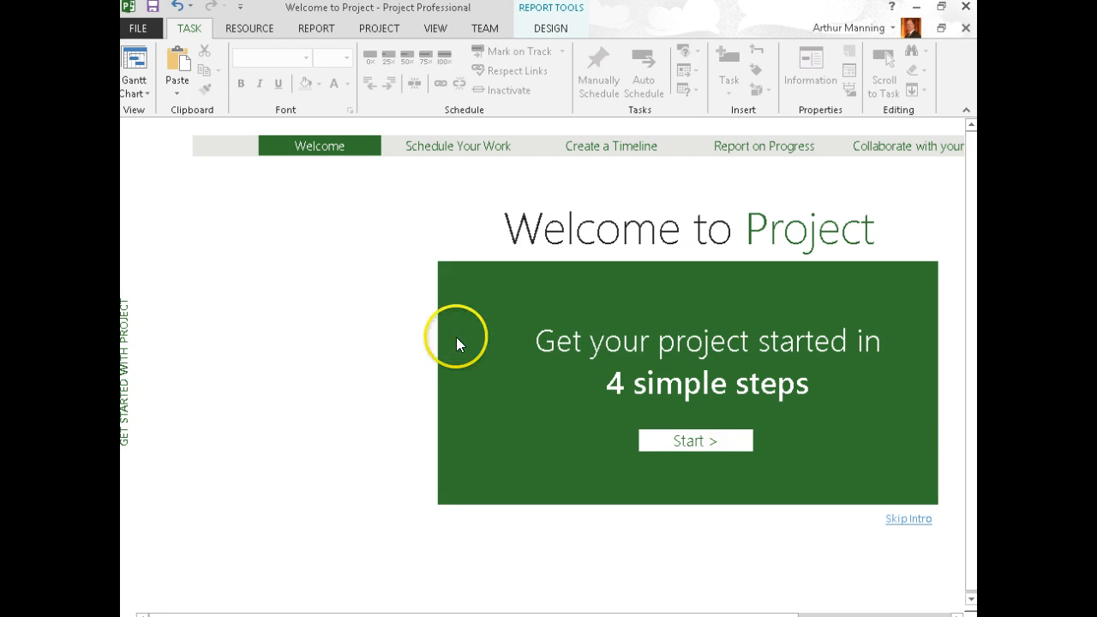
mouse_move(425, 329)
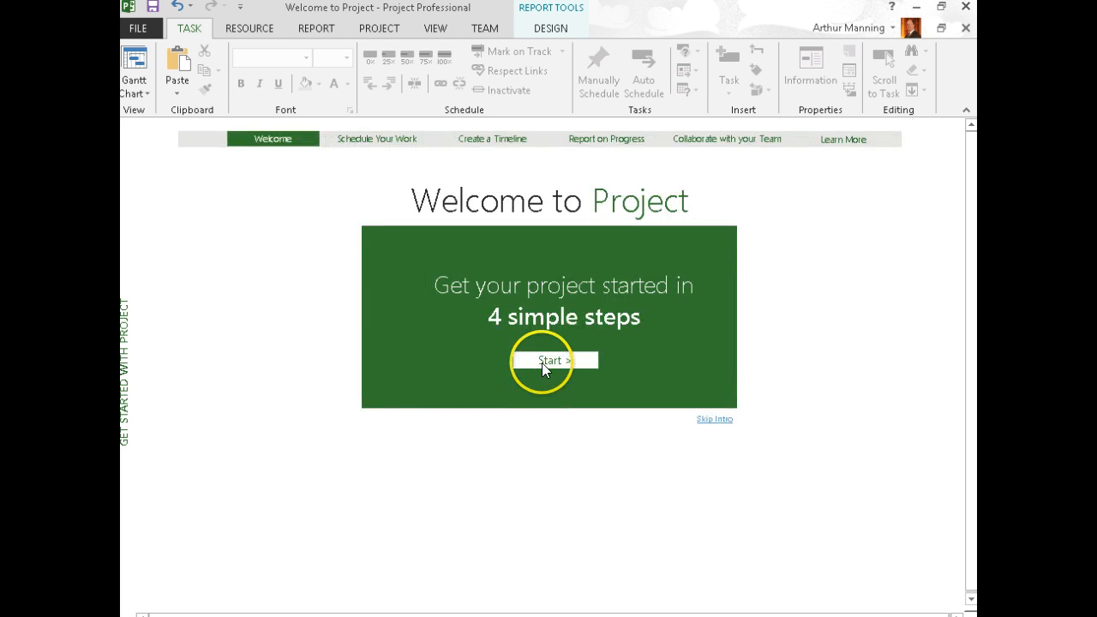
Step: Start the getting-started tour to reach its Schedule your work page
click(548, 360)
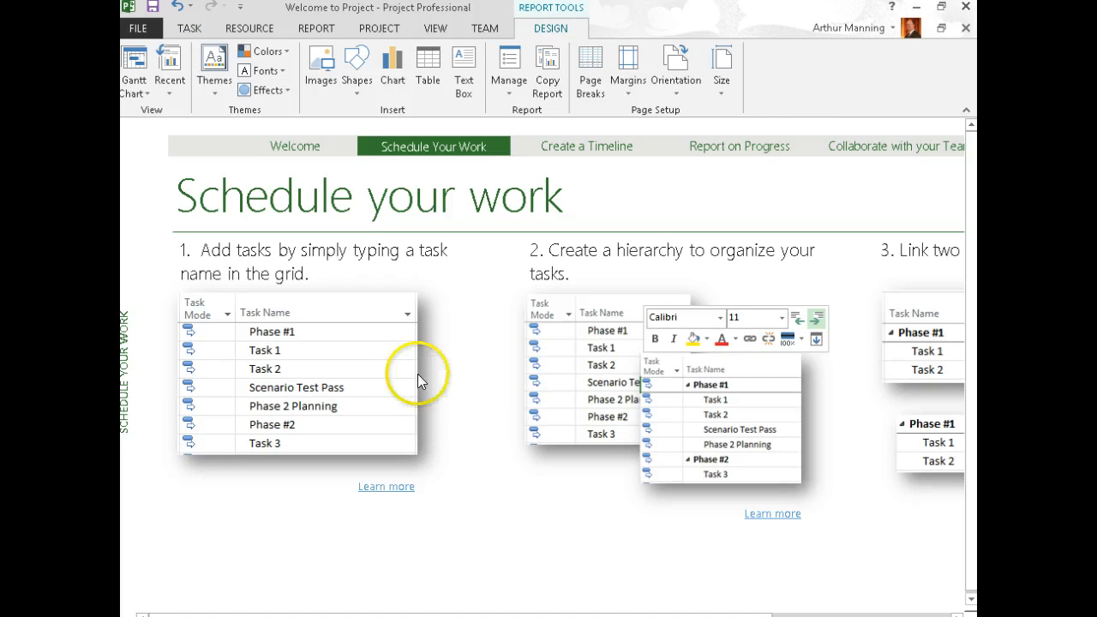
mouse_move(274, 425)
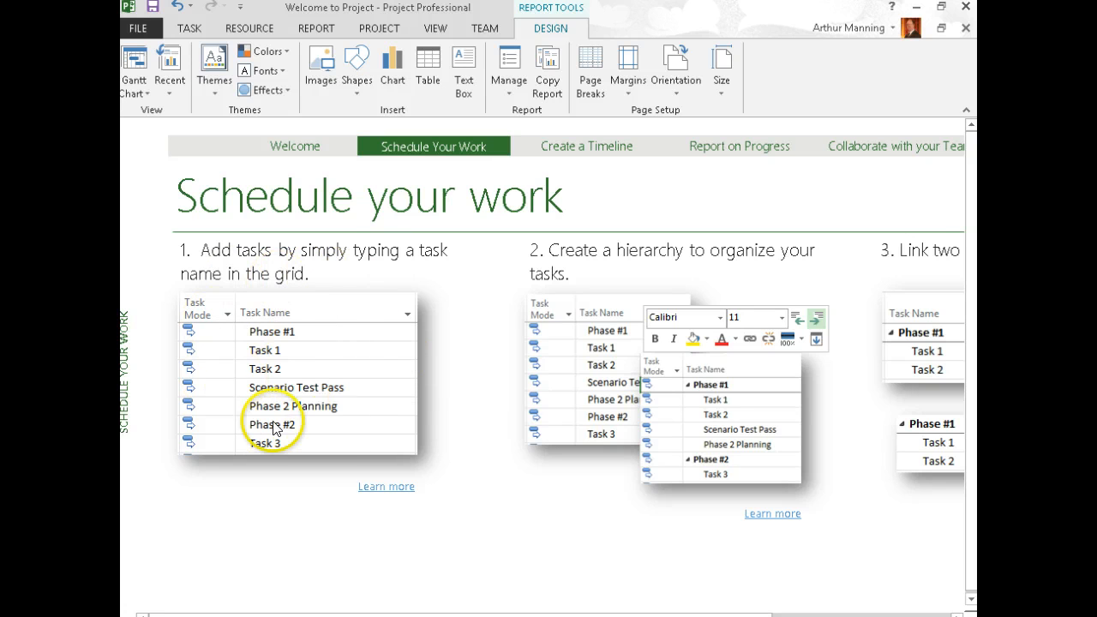
mouse_move(625, 542)
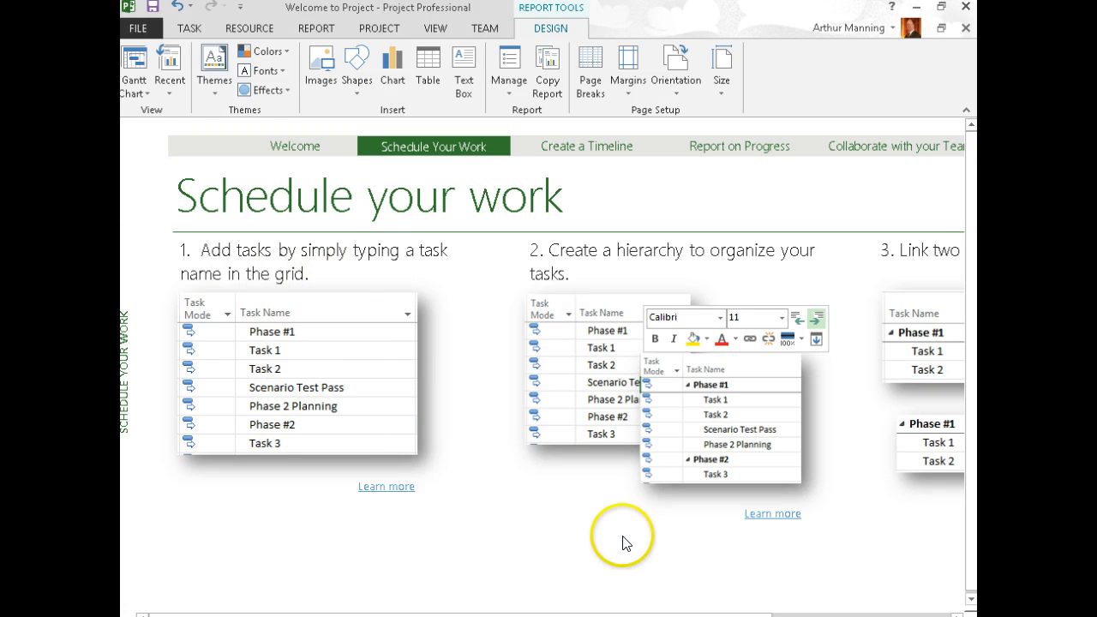
mouse_move(261, 387)
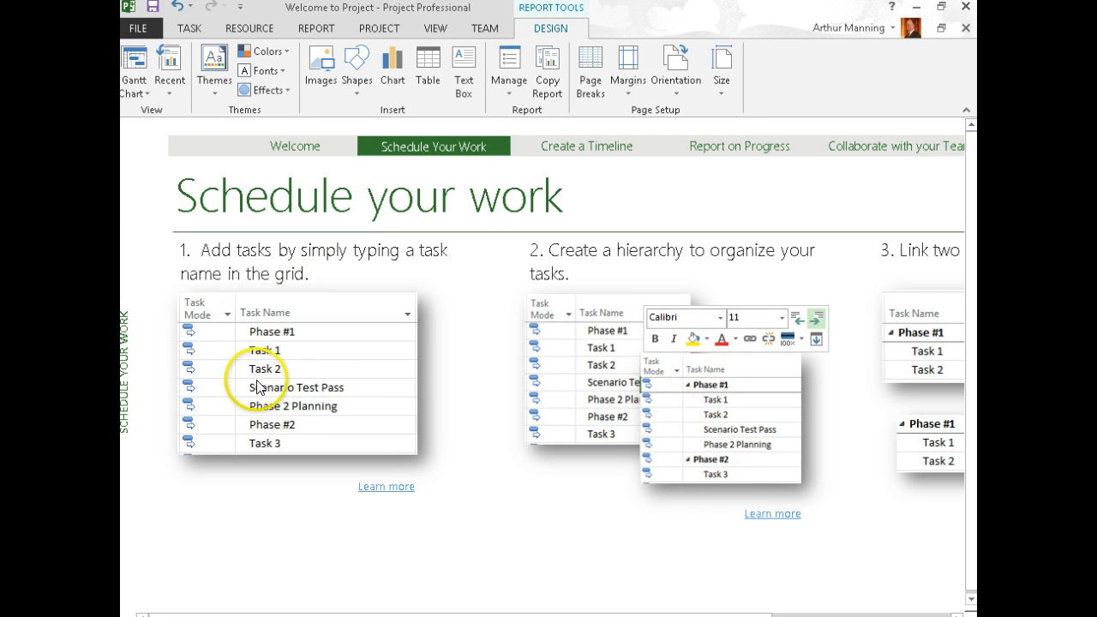
mouse_move(249, 353)
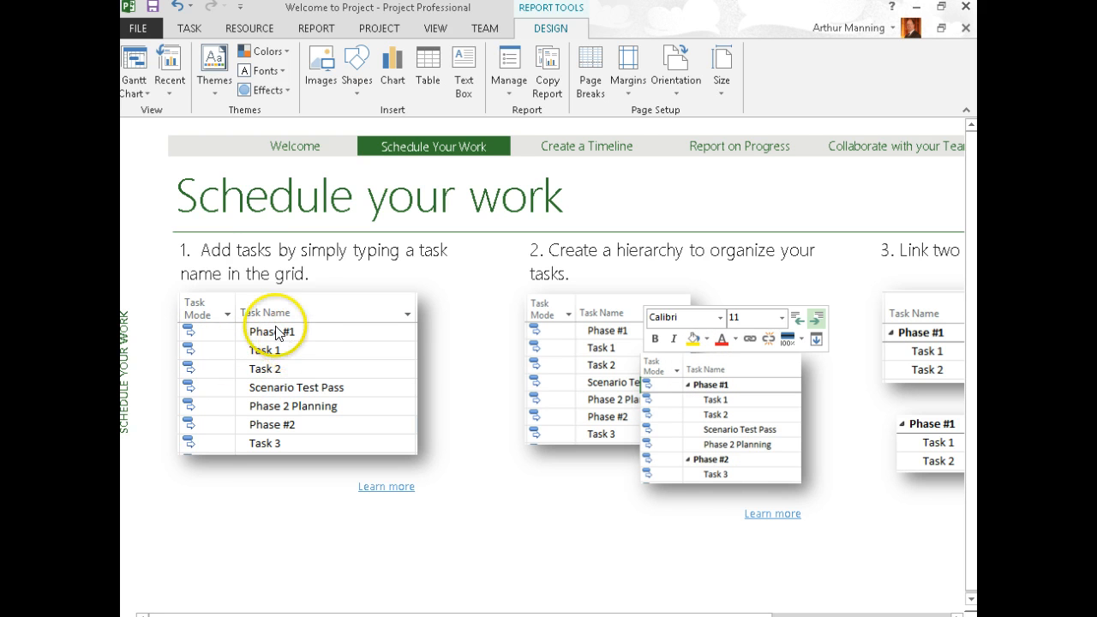
mouse_move(293, 339)
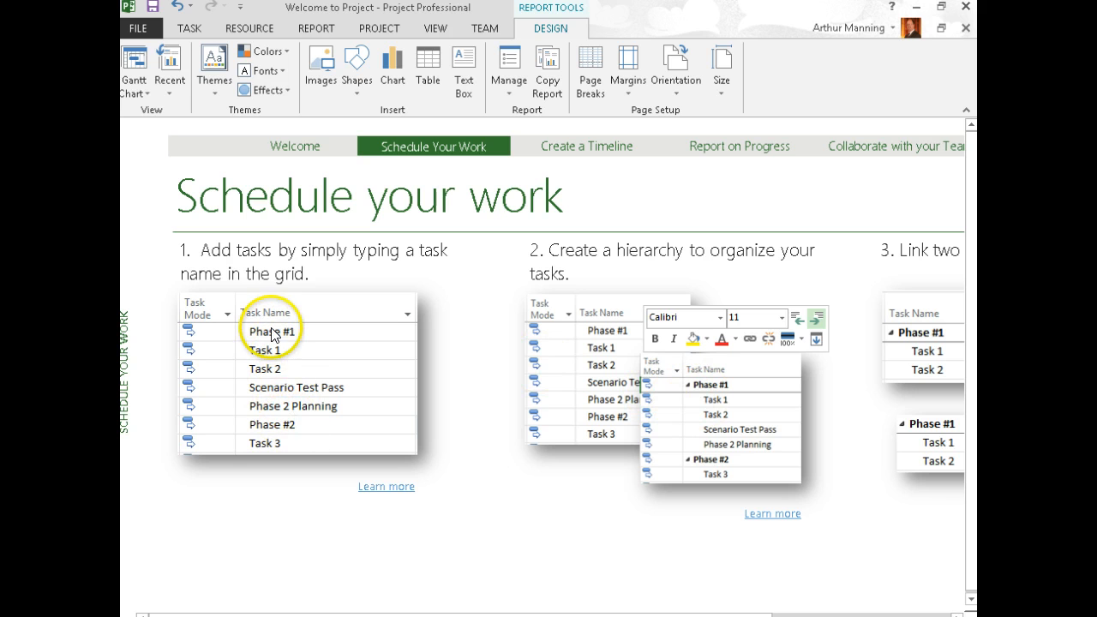
mouse_move(305, 462)
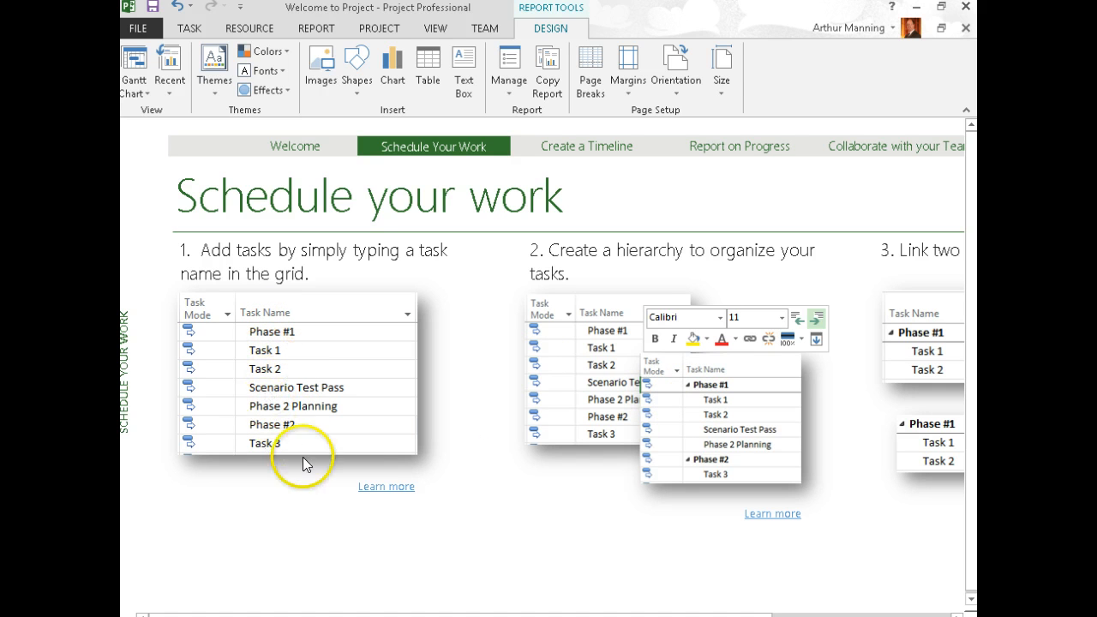
mouse_move(626, 600)
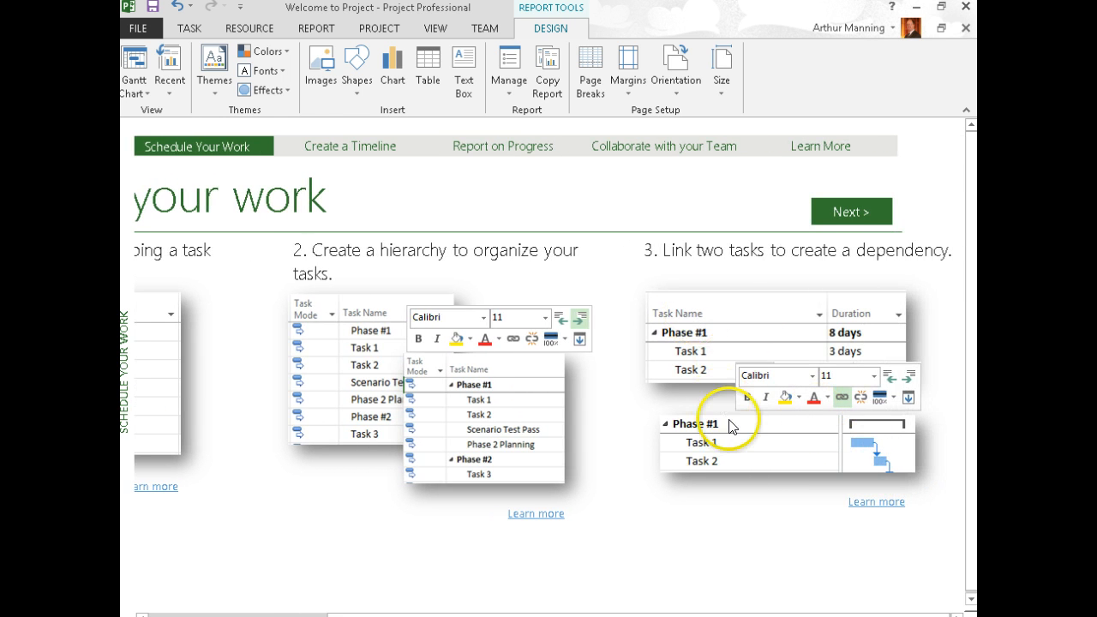
mouse_move(871, 447)
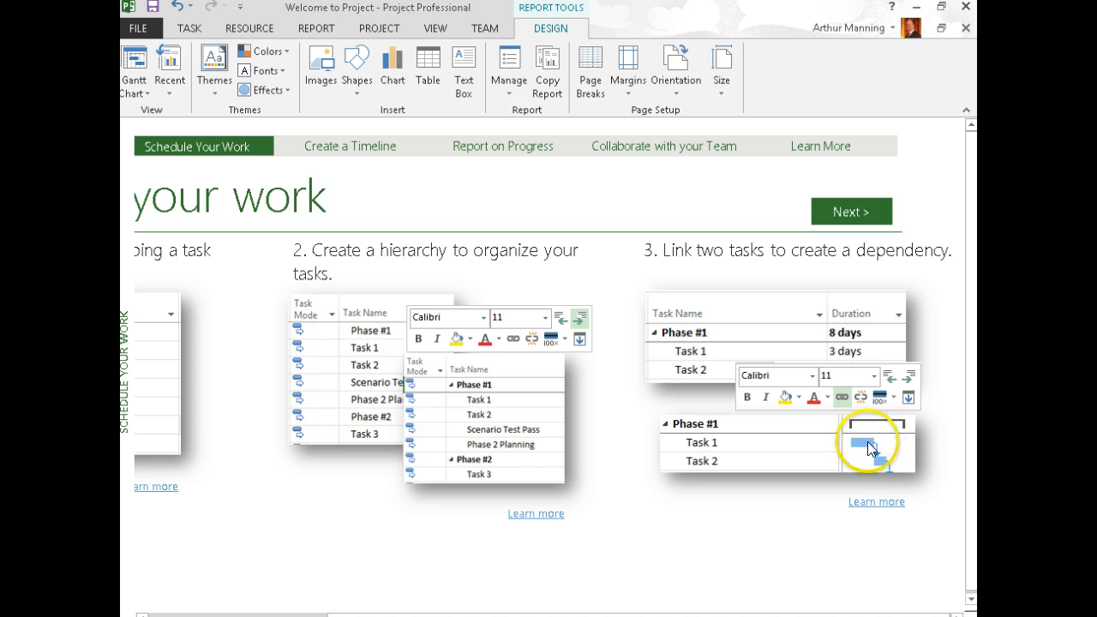
mouse_move(775, 428)
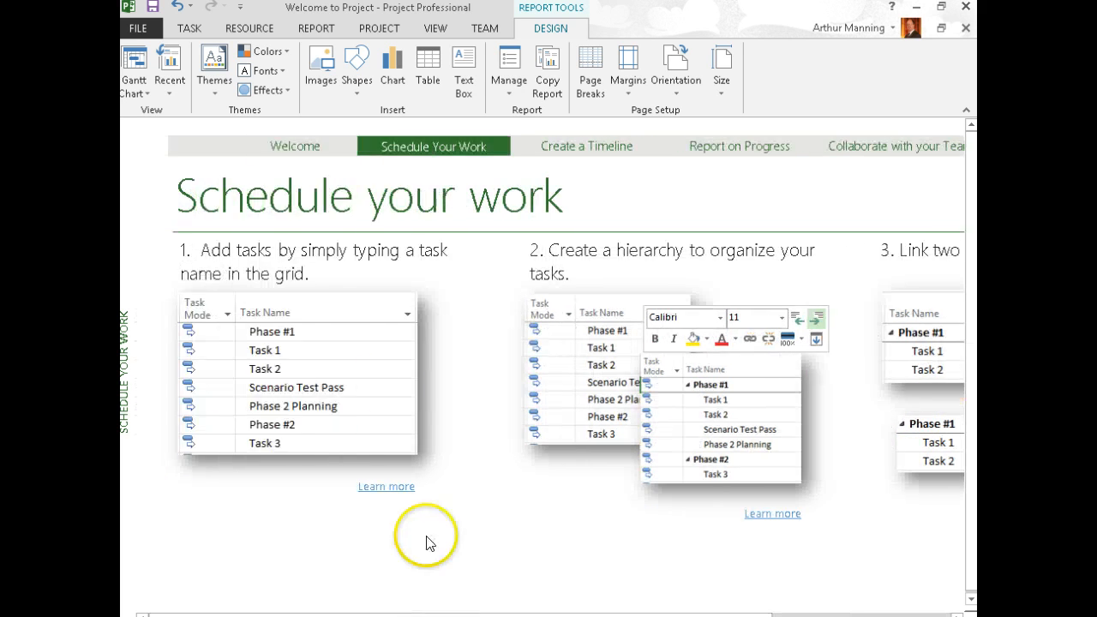
mouse_move(874, 334)
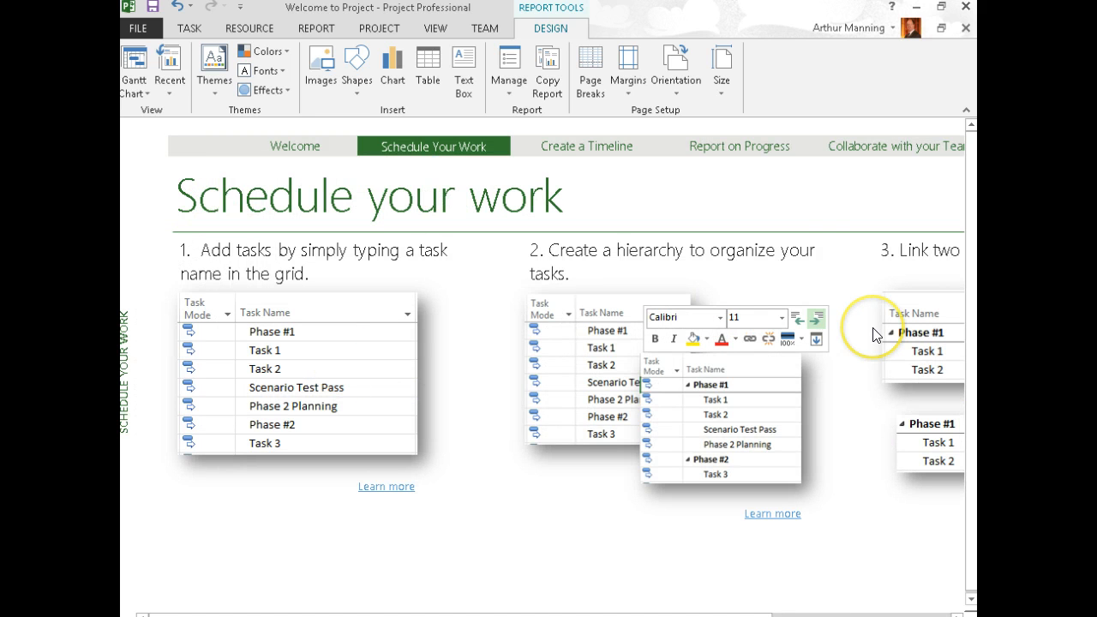
mouse_move(603, 157)
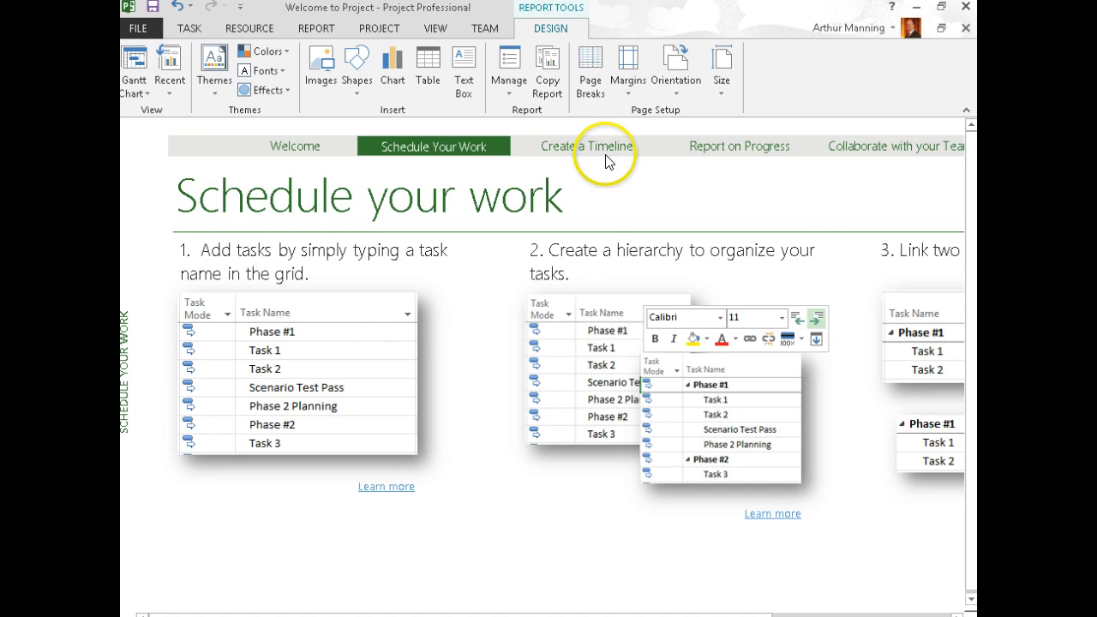
mouse_move(574, 288)
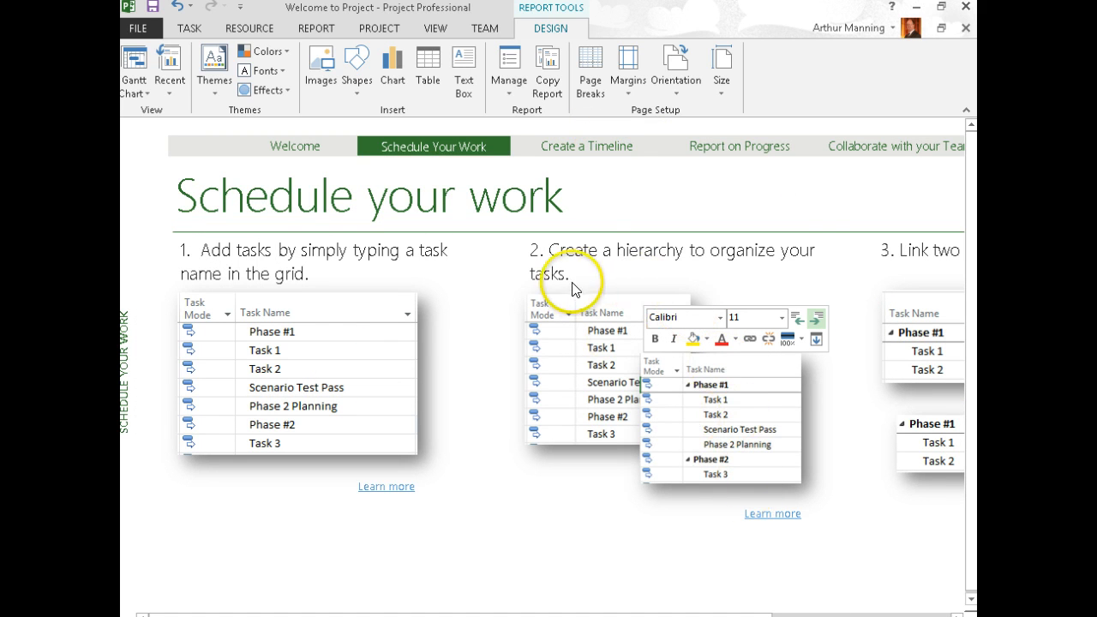
mouse_move(170, 65)
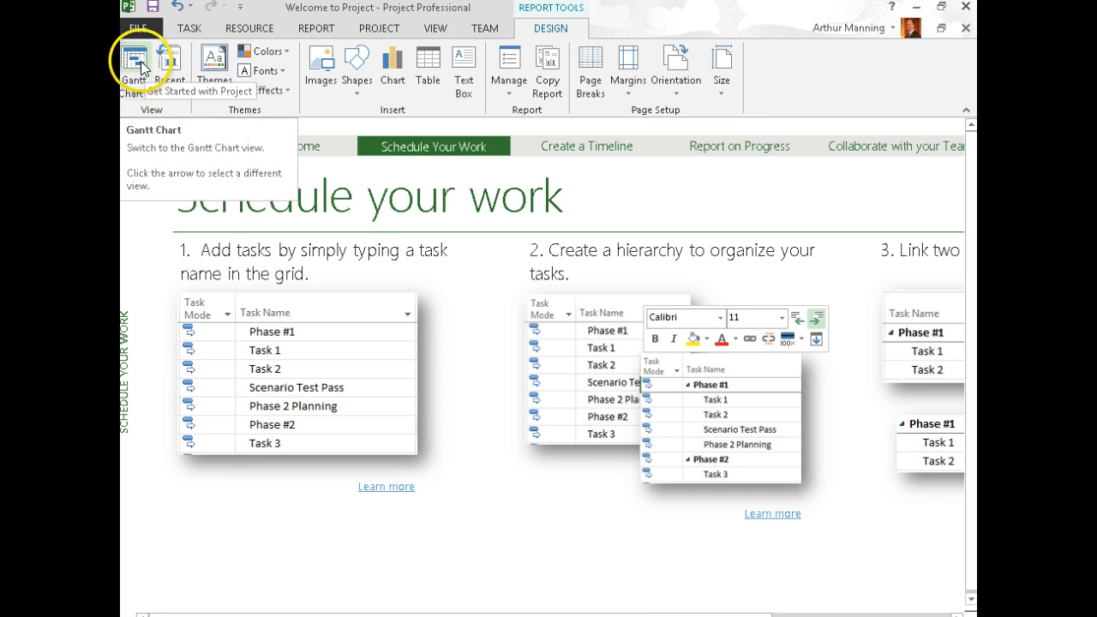
Step: Leave the tour for the sample project's Gantt Chart view with Phases #1–#3
click(134, 66)
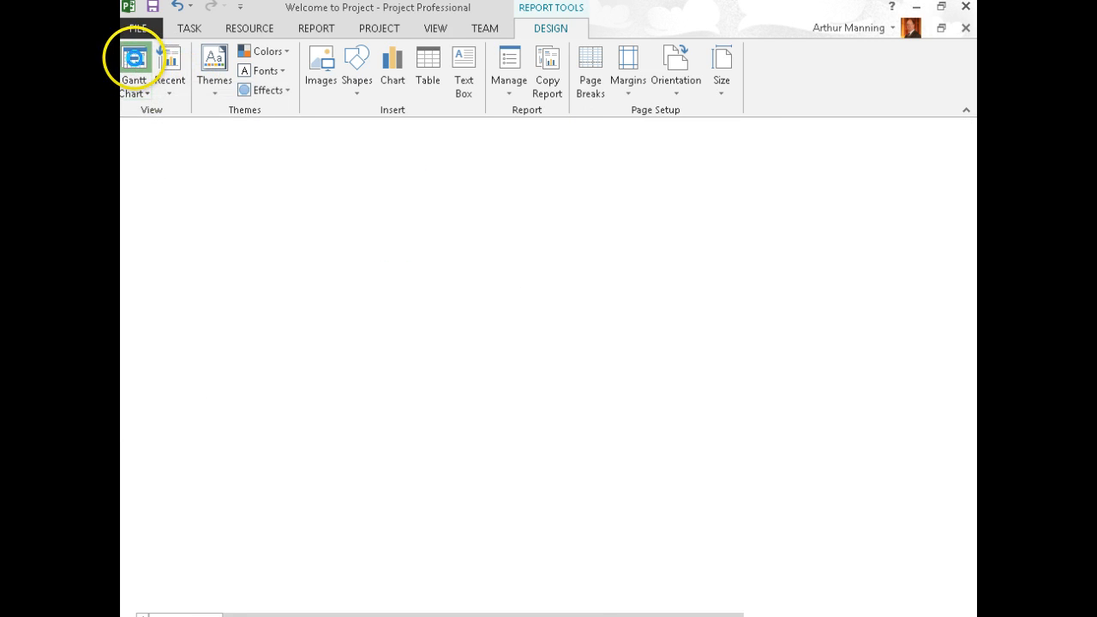
click(134, 65)
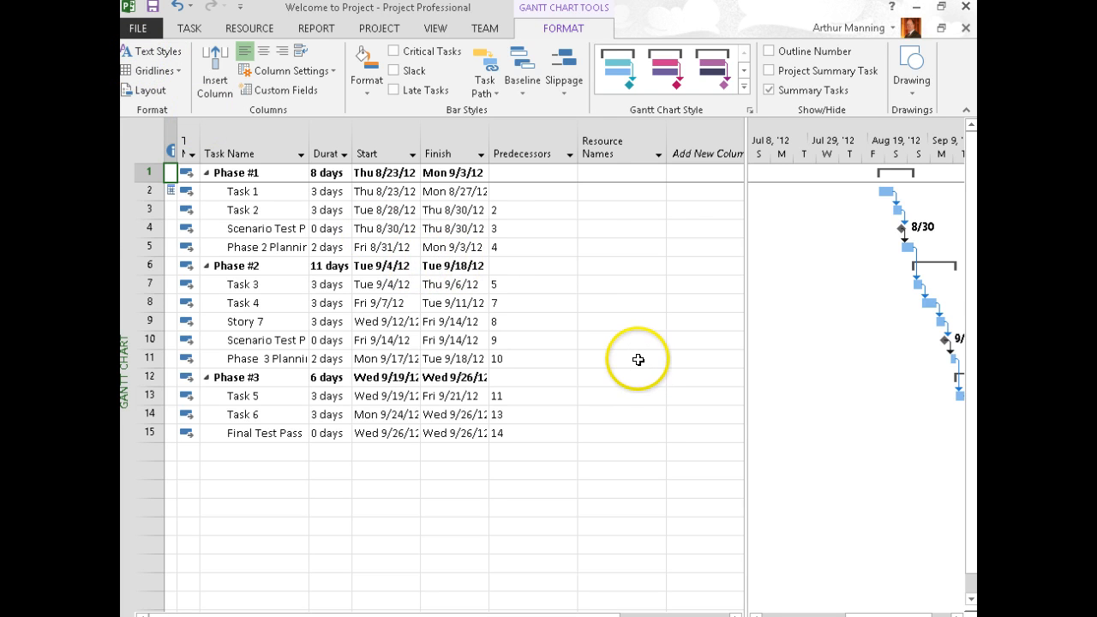
mouse_move(541, 420)
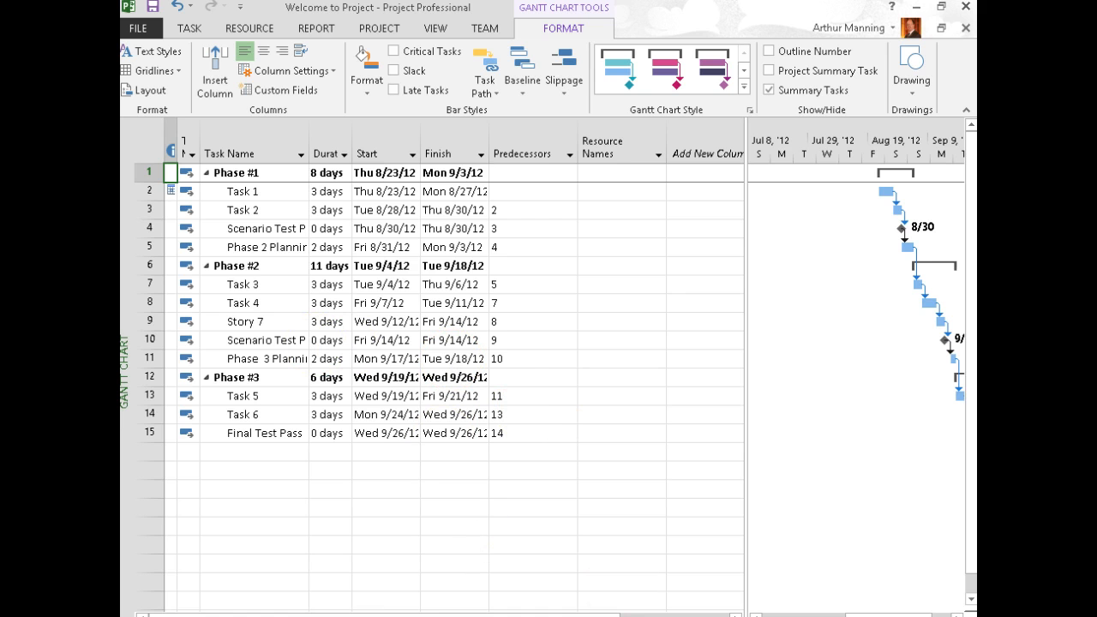
mouse_move(469, 447)
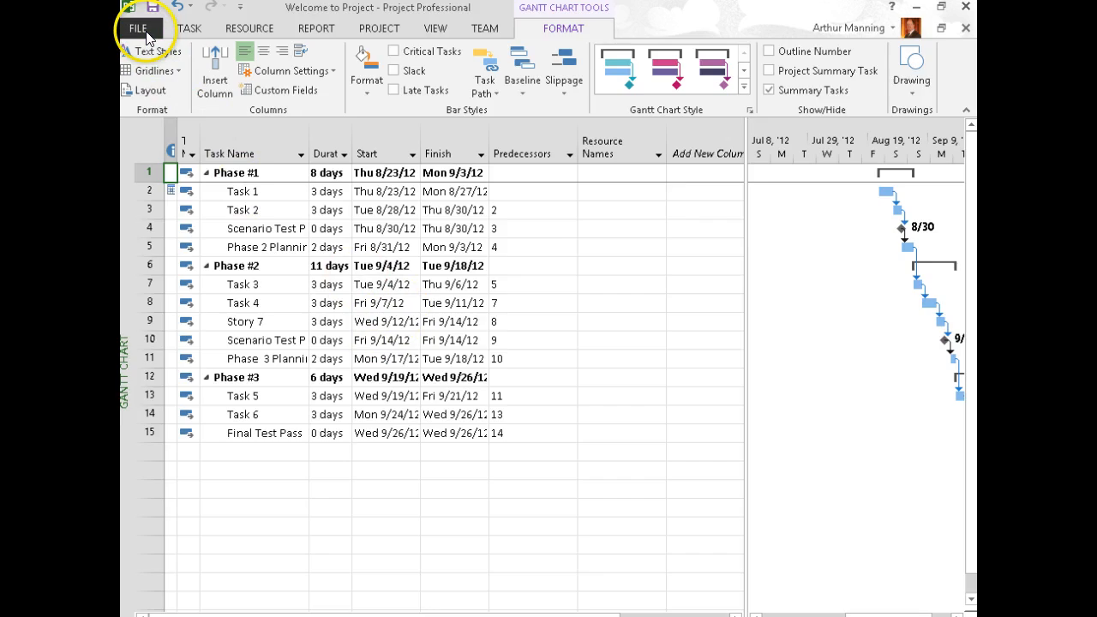
click(137, 27)
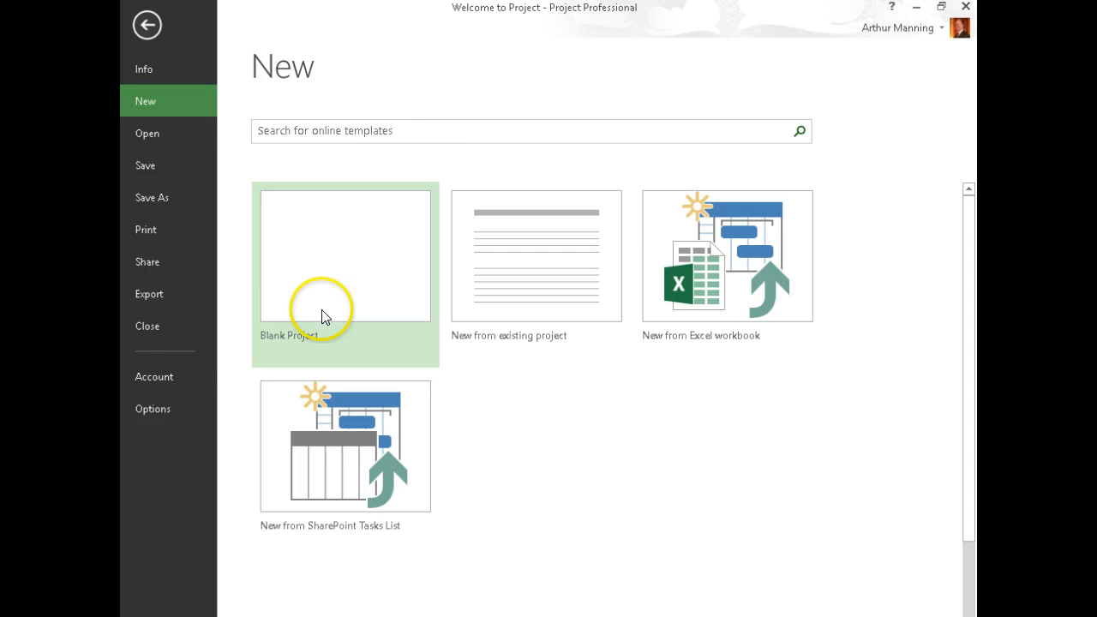
click(345, 255)
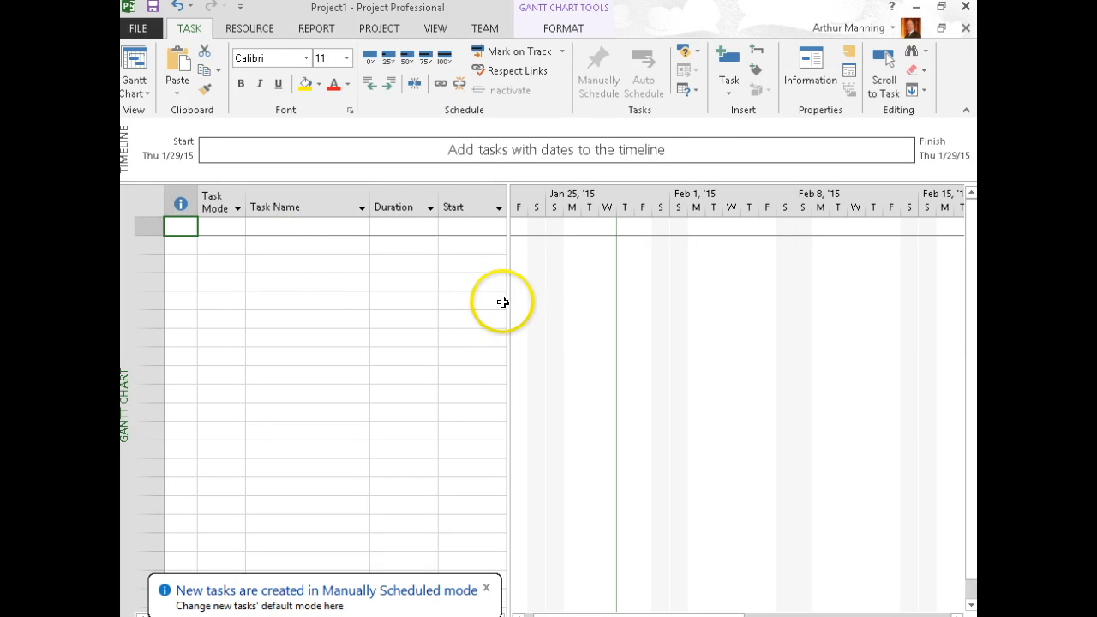
mouse_move(473, 478)
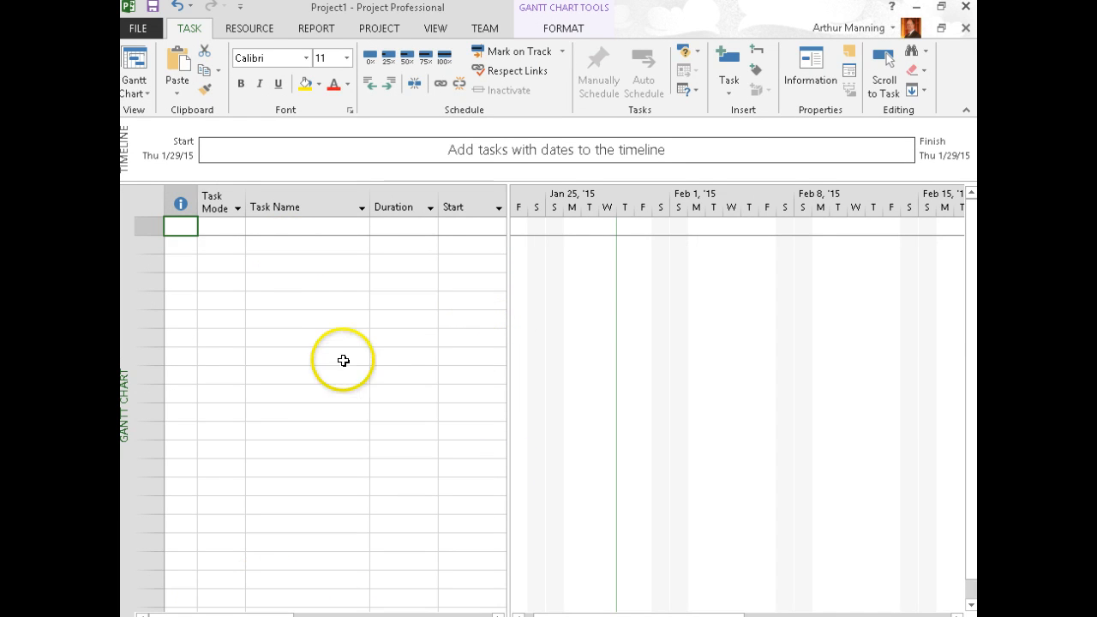
mouse_move(261, 224)
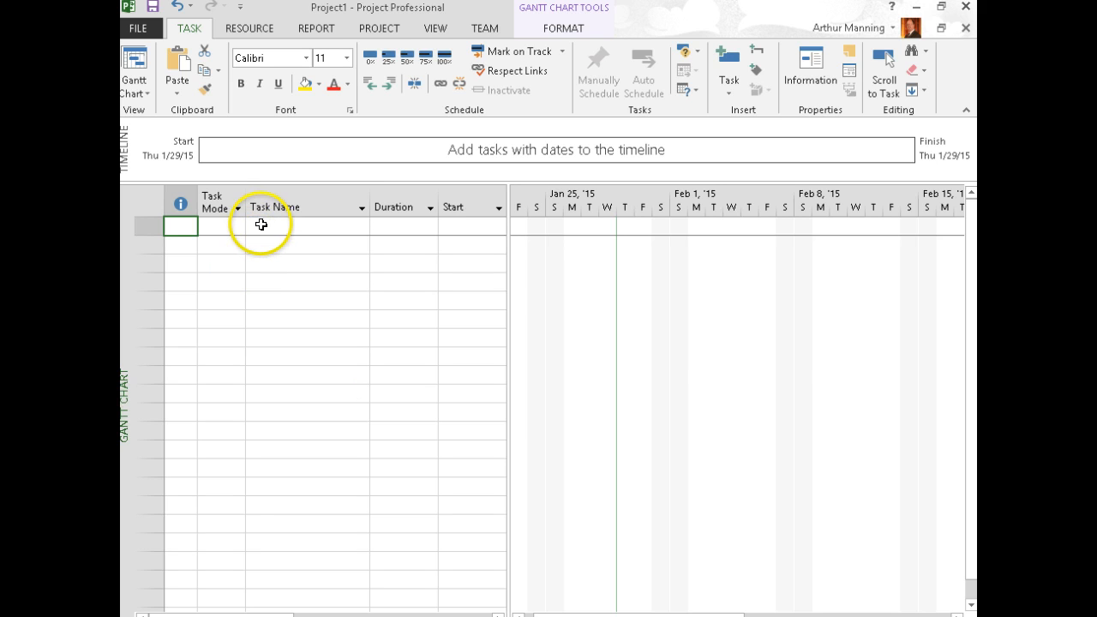
mouse_move(269, 227)
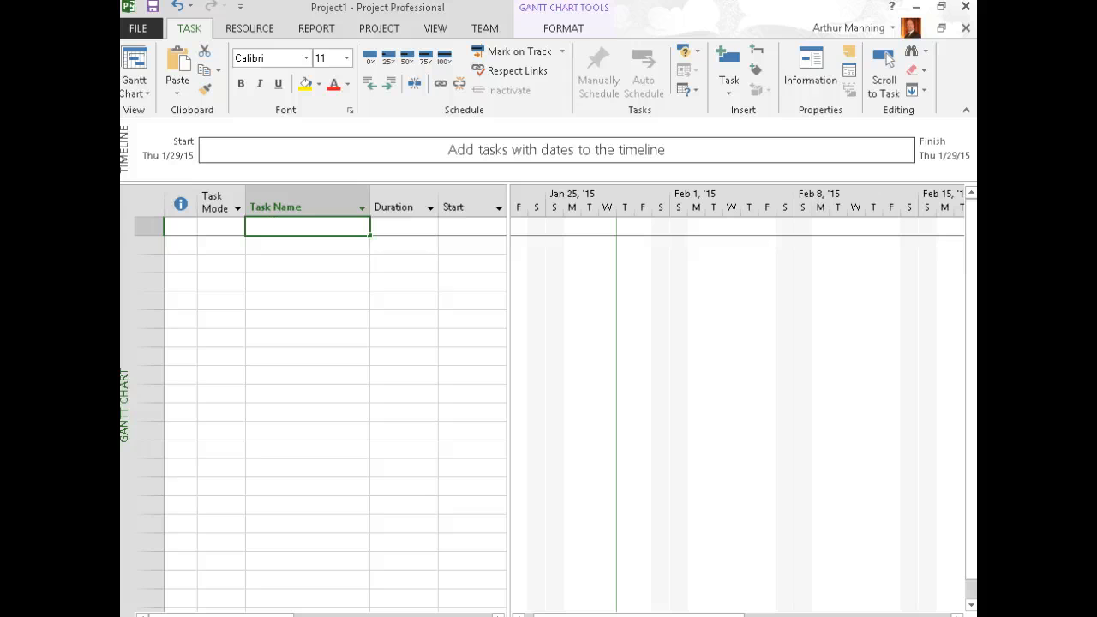
Step: Enter the tasks Planning and Mission statement in the Task Name column
text(Planning)
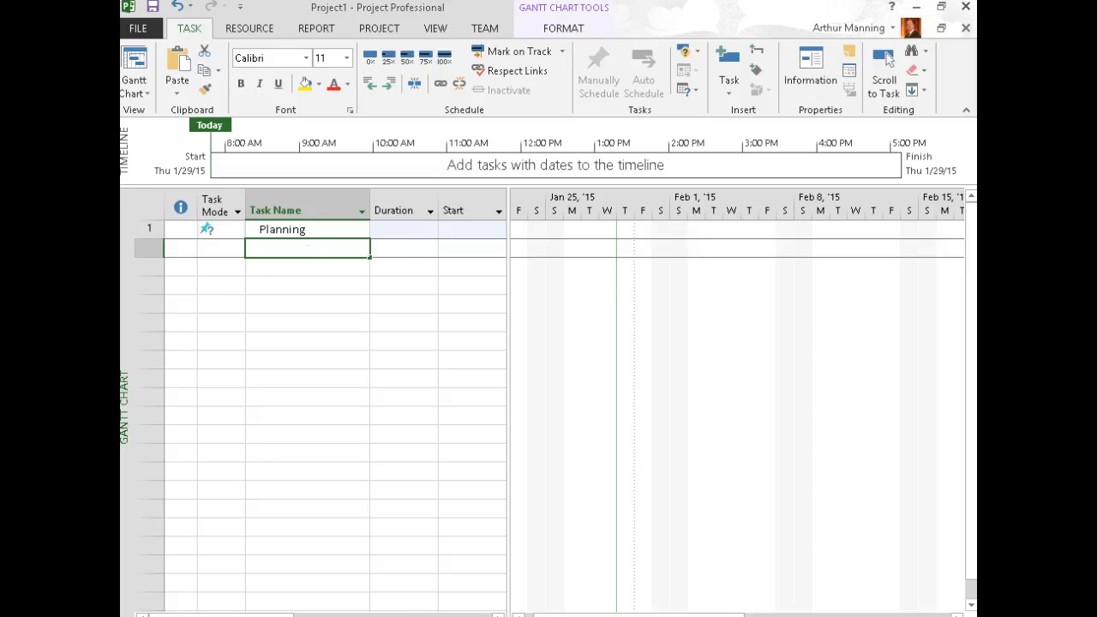
text(Mission)
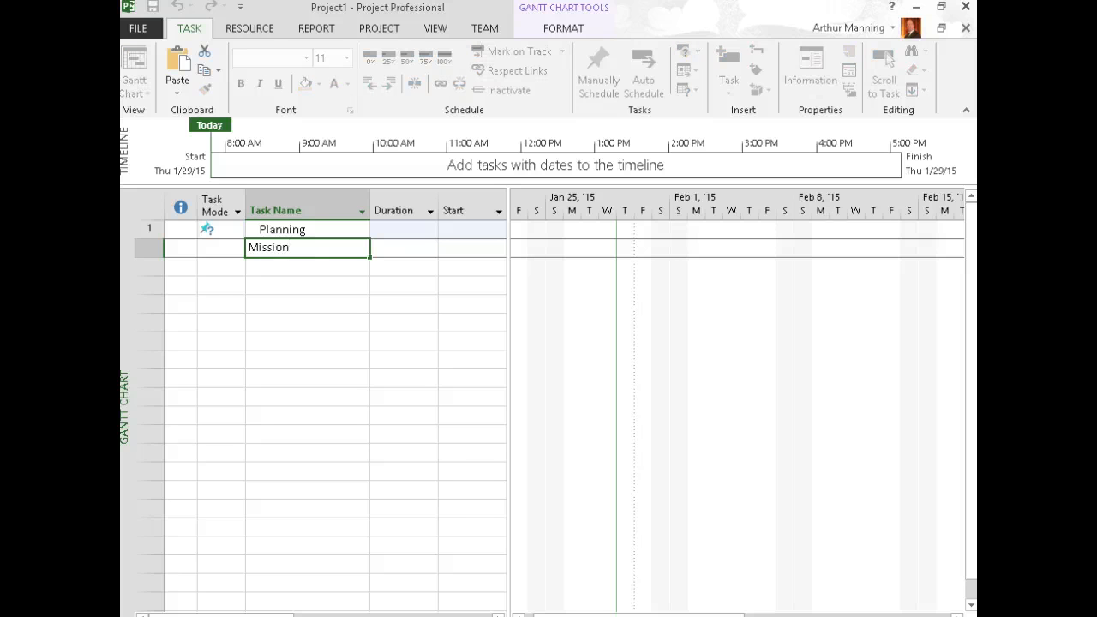
text(sta)
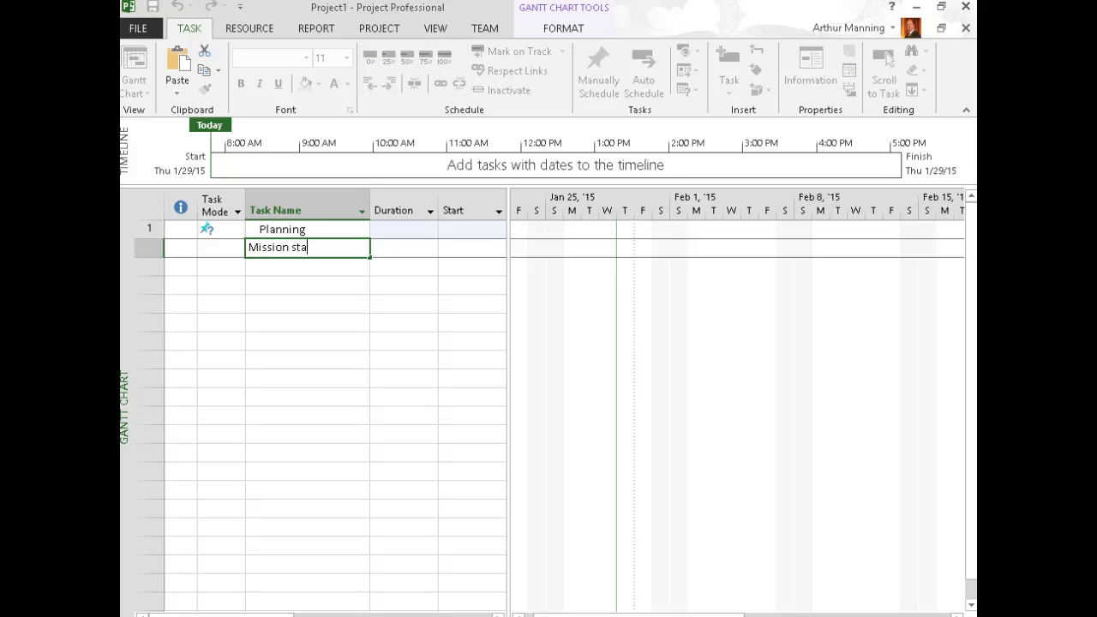
text(tem)
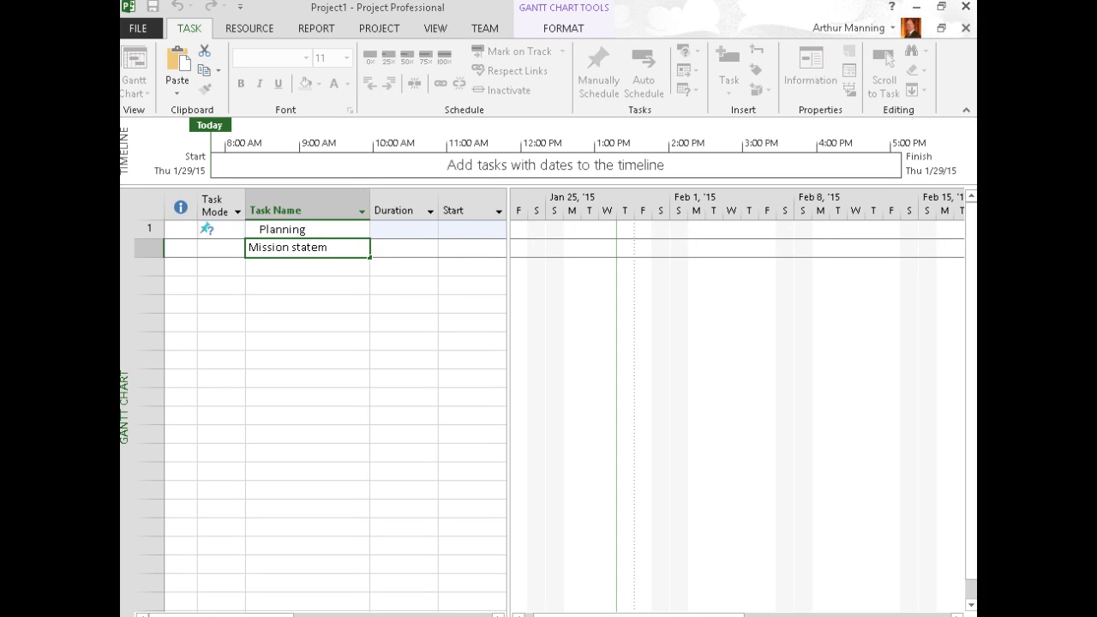
key(Return)
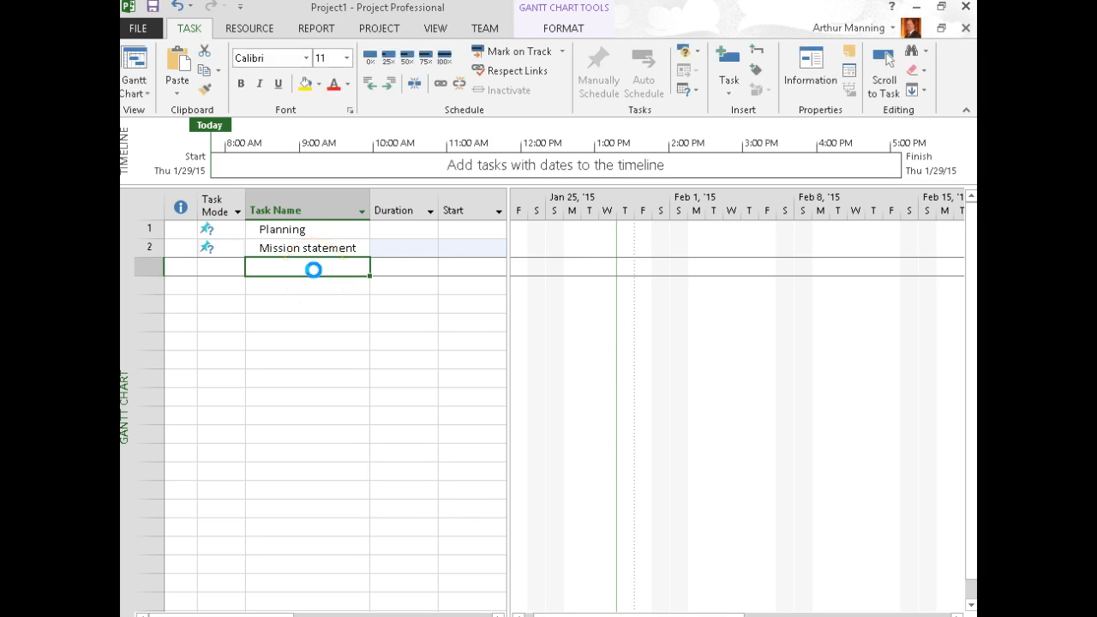
Step: Add Prioritize as the third task
text(Planning)
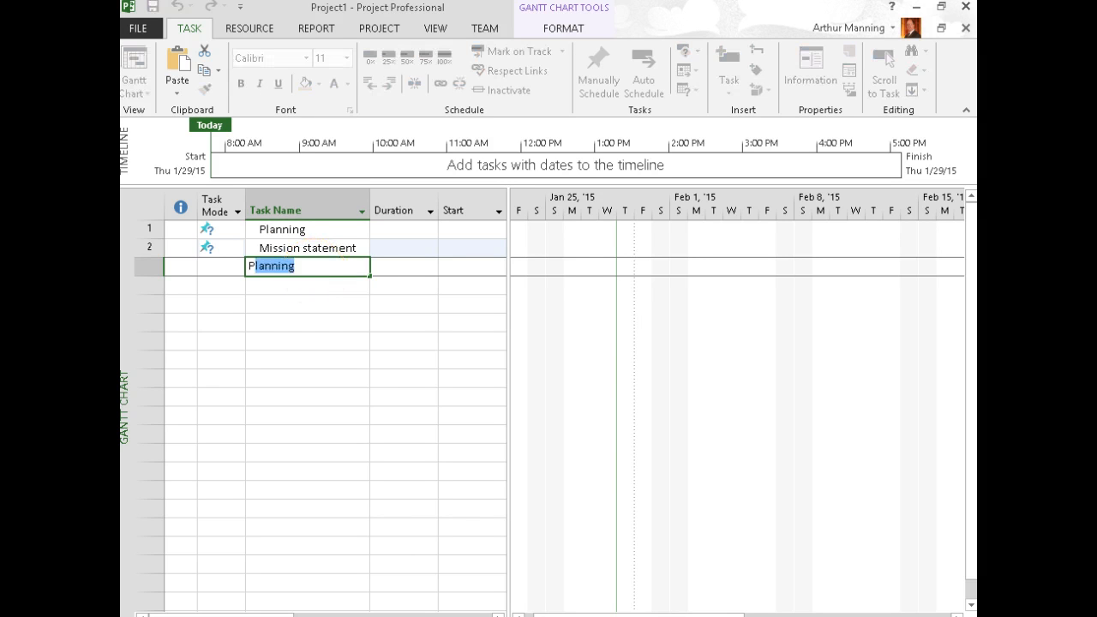
text(Prio)
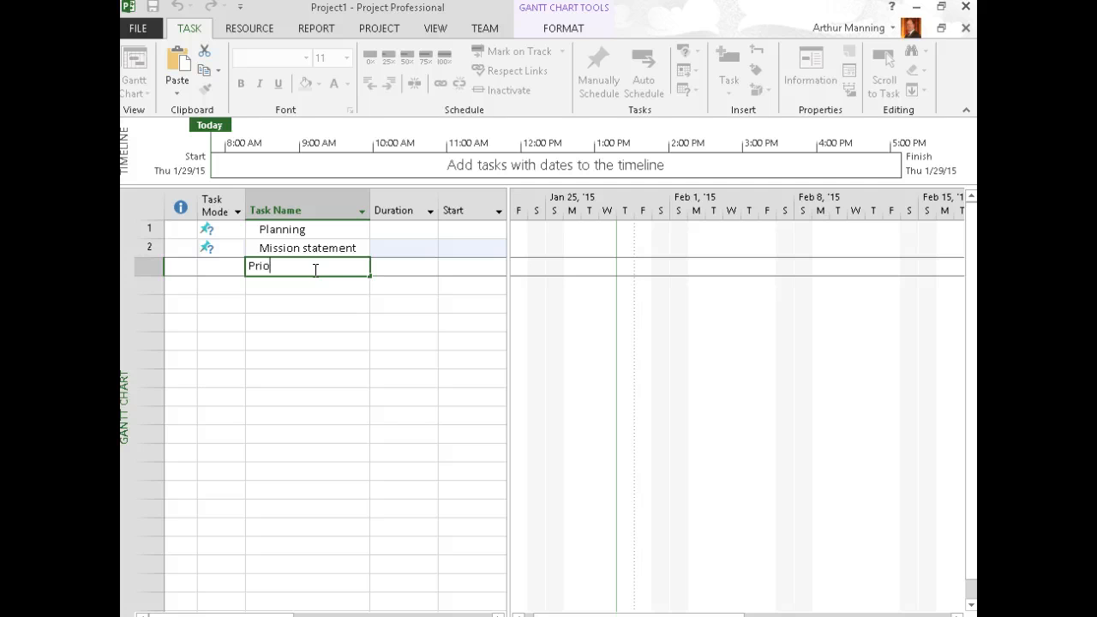
text(iti)
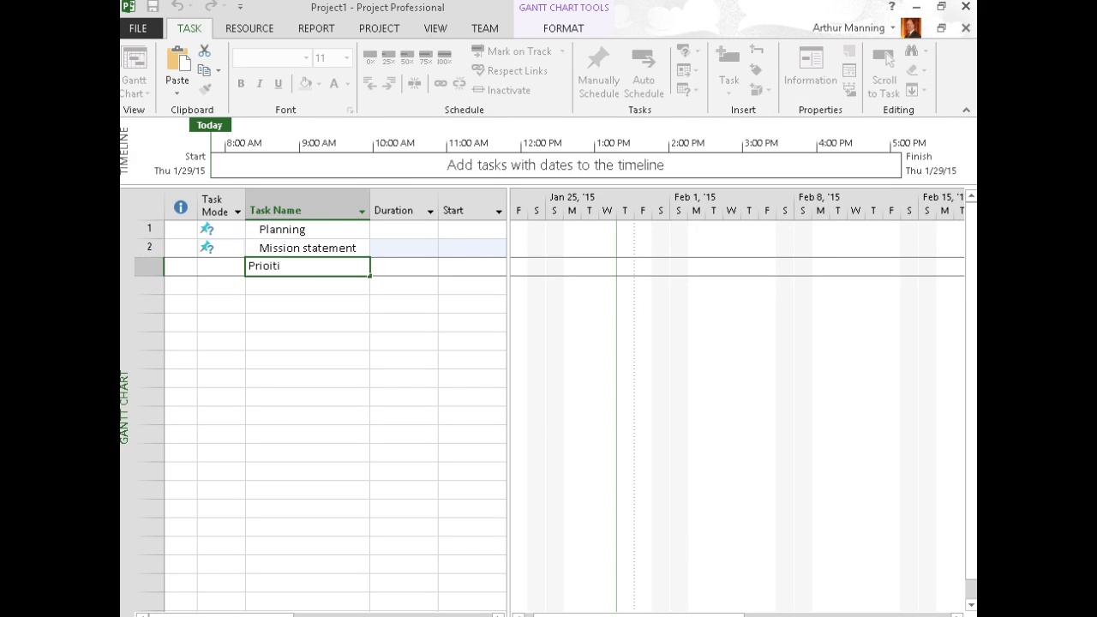
text(ze)
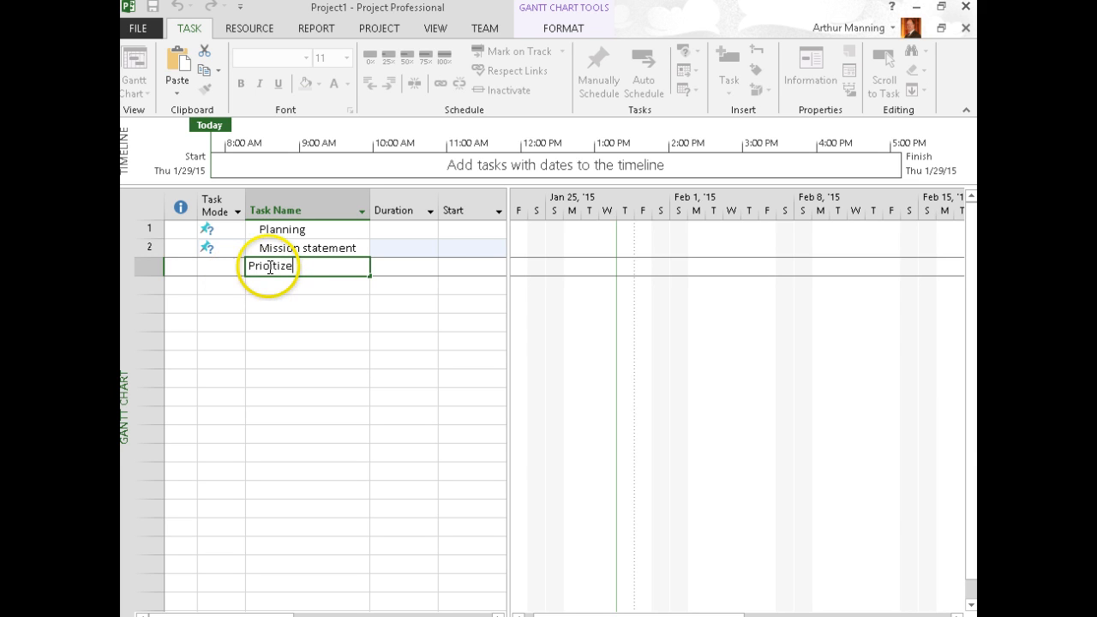
key(Return)
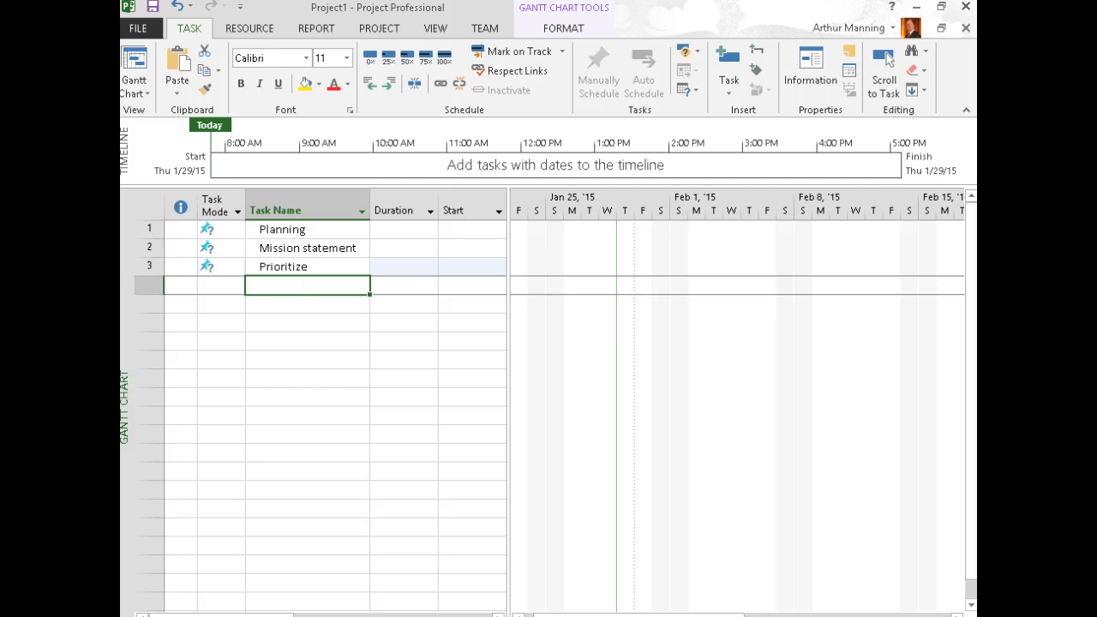
Step: Add Preliminary Investigation Report as the fourth task
text(Pre)
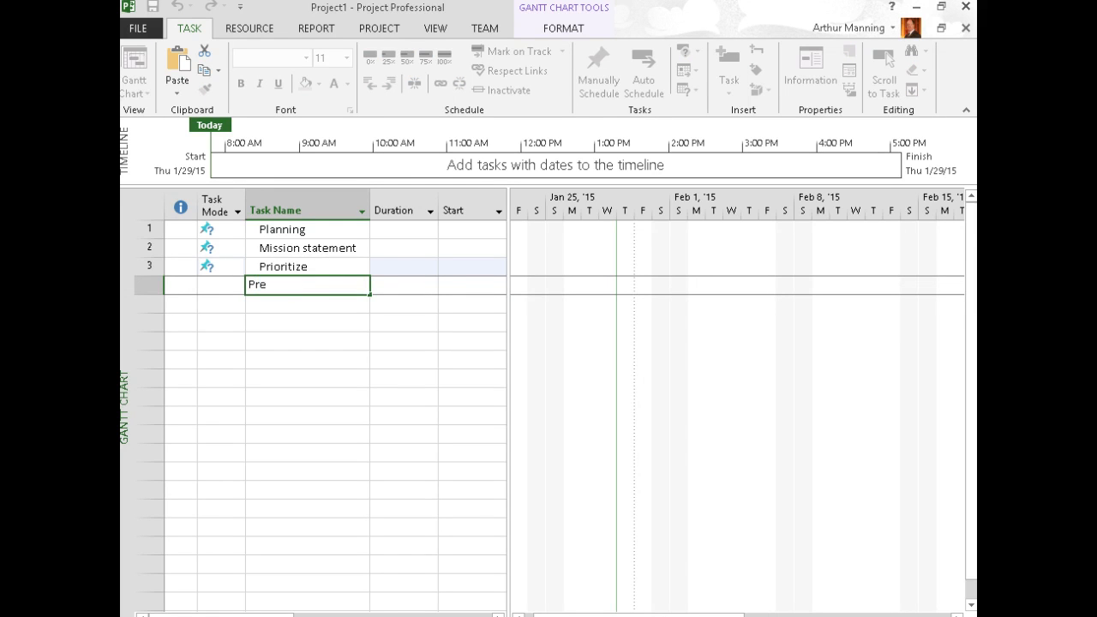
text(limi)
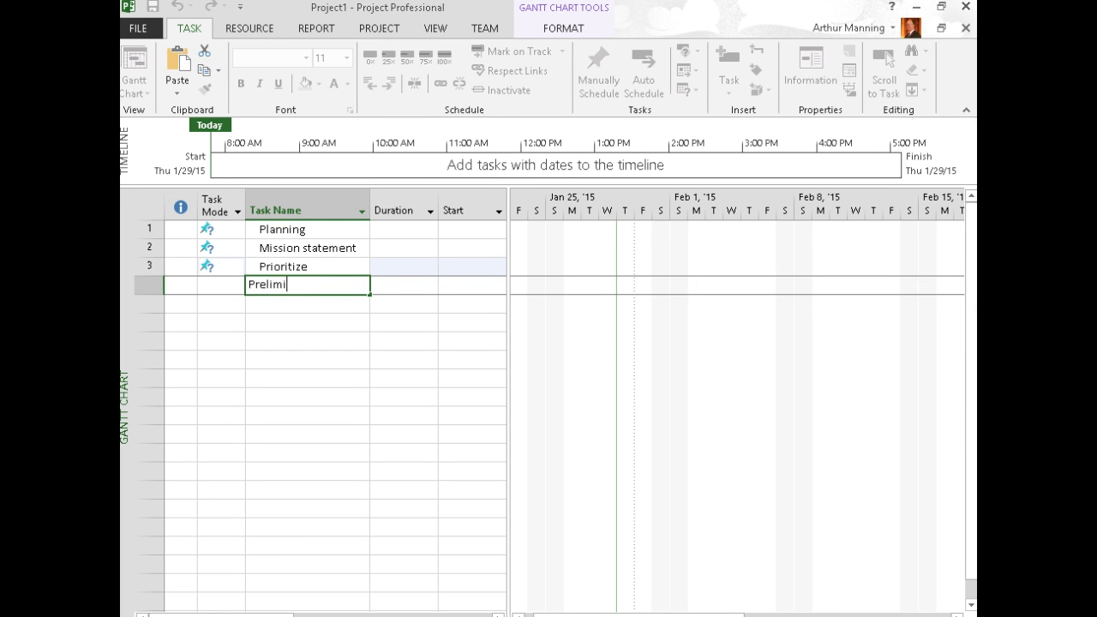
text(na)
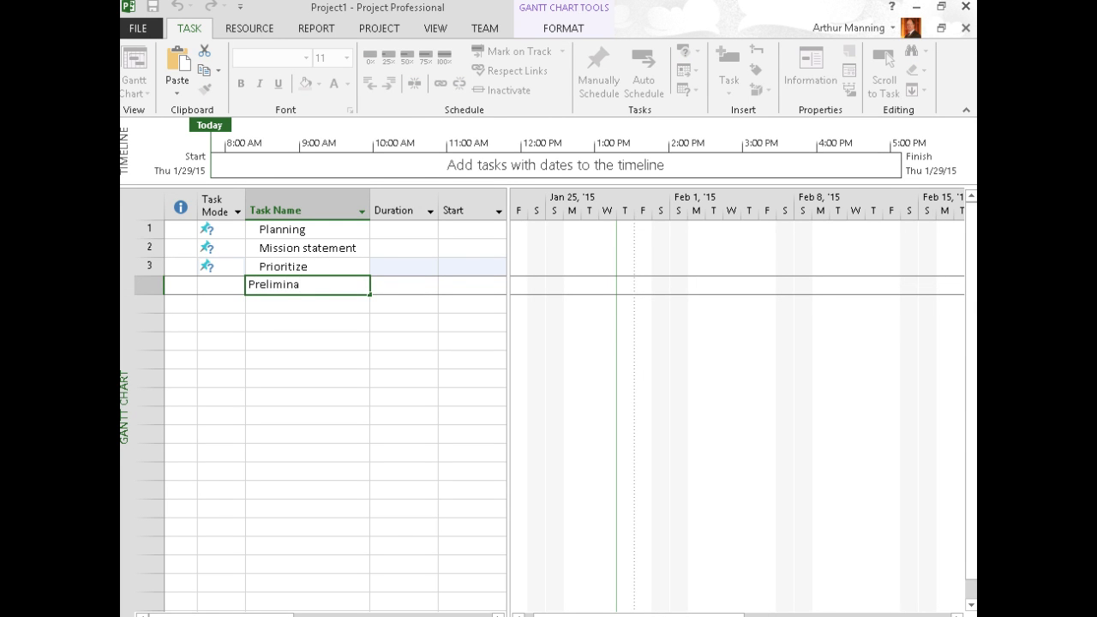
text(ry I)
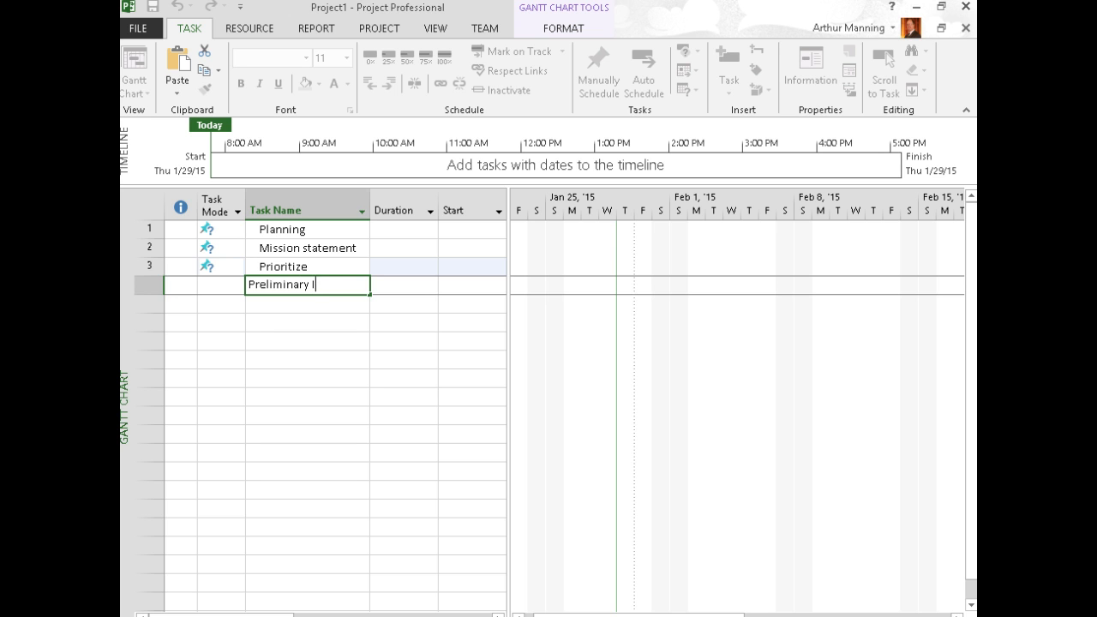
text(nves)
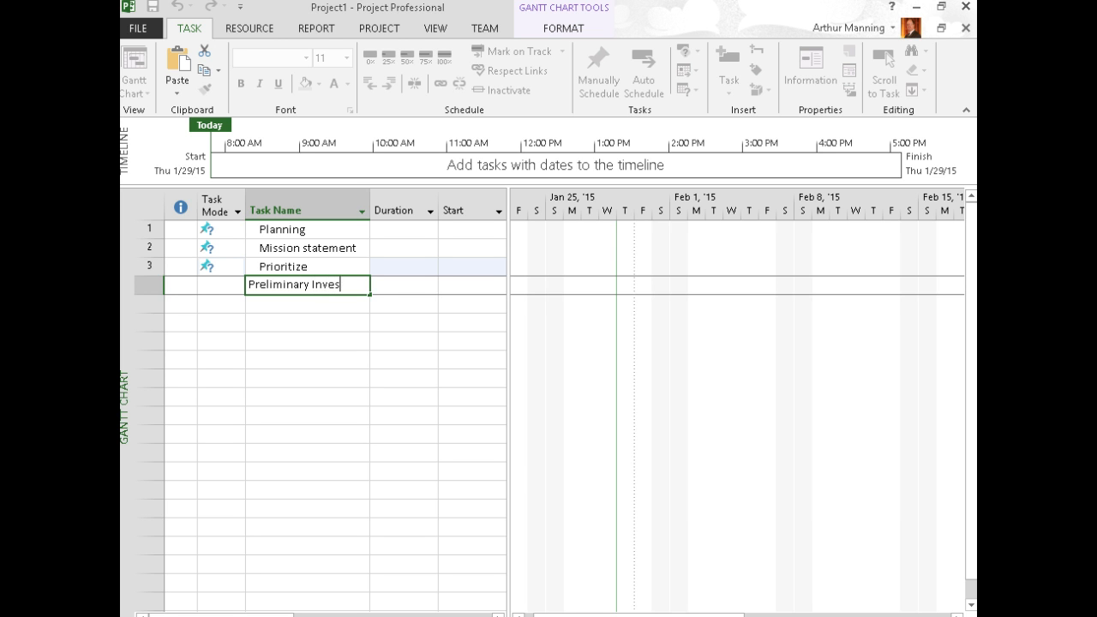
text(tigatio)
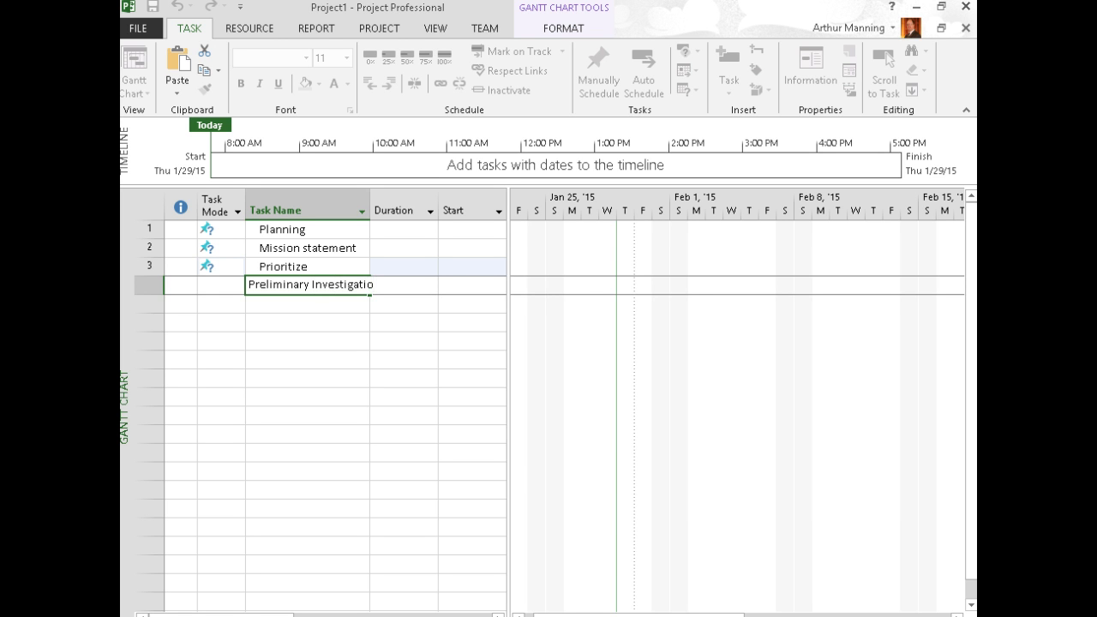
text(Report)
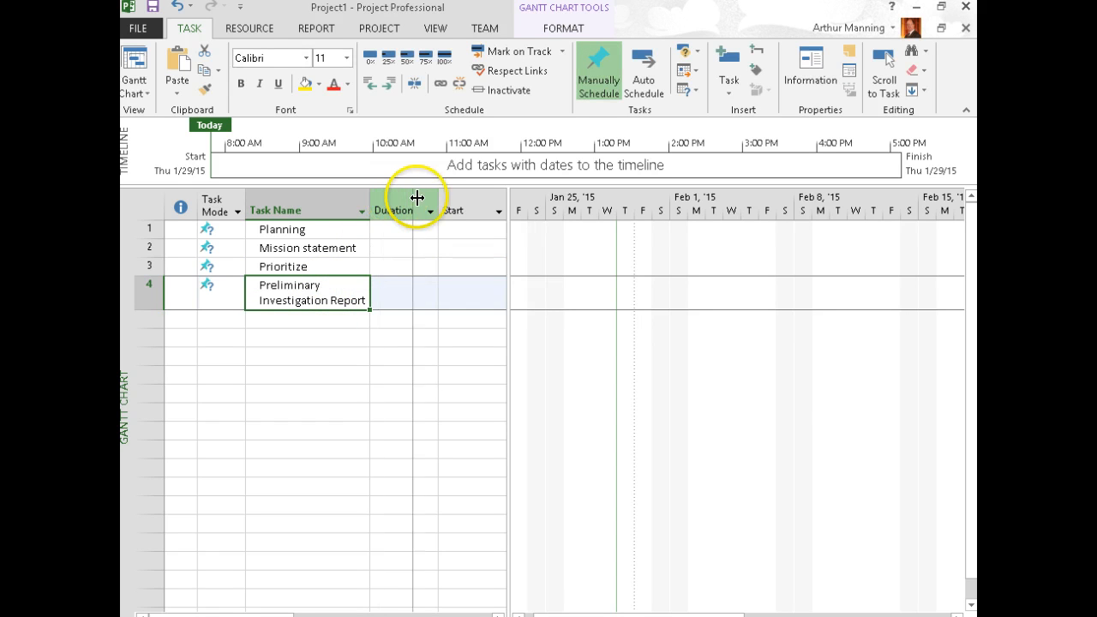
Step: Widen the Task Name column and add the tasks Analysis and Review PIR
drag(415, 205, 514, 206)
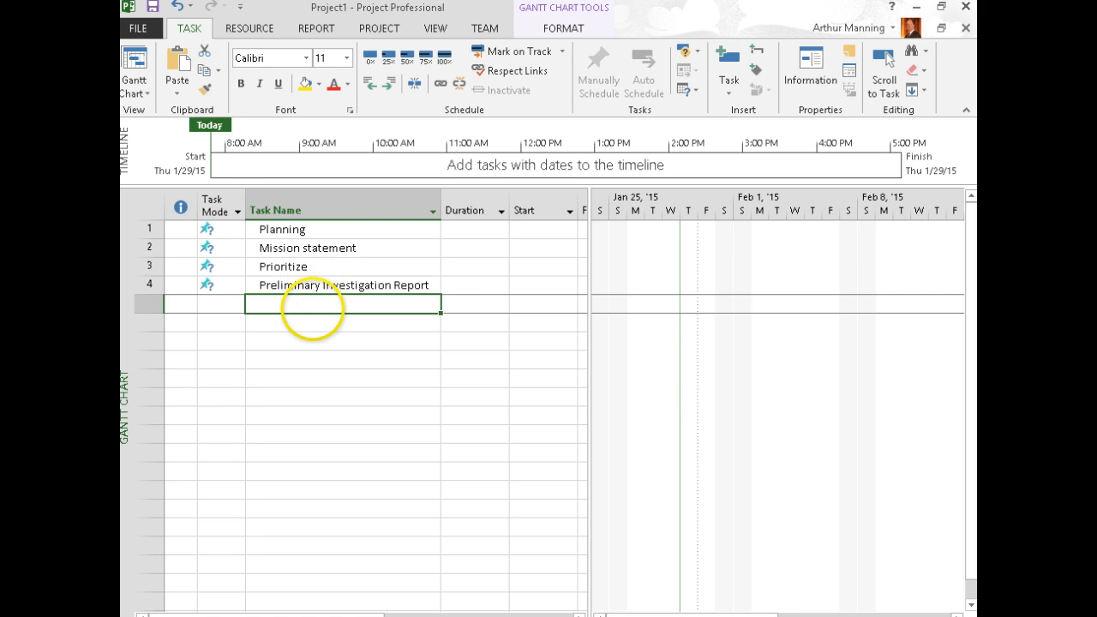
text(Analy)
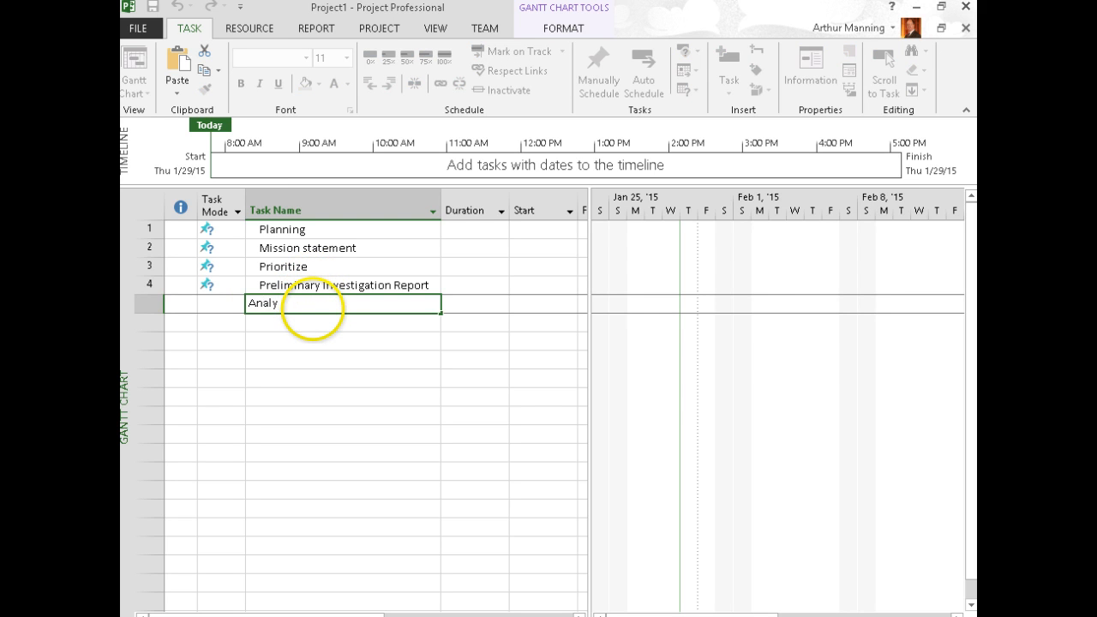
text(sis)
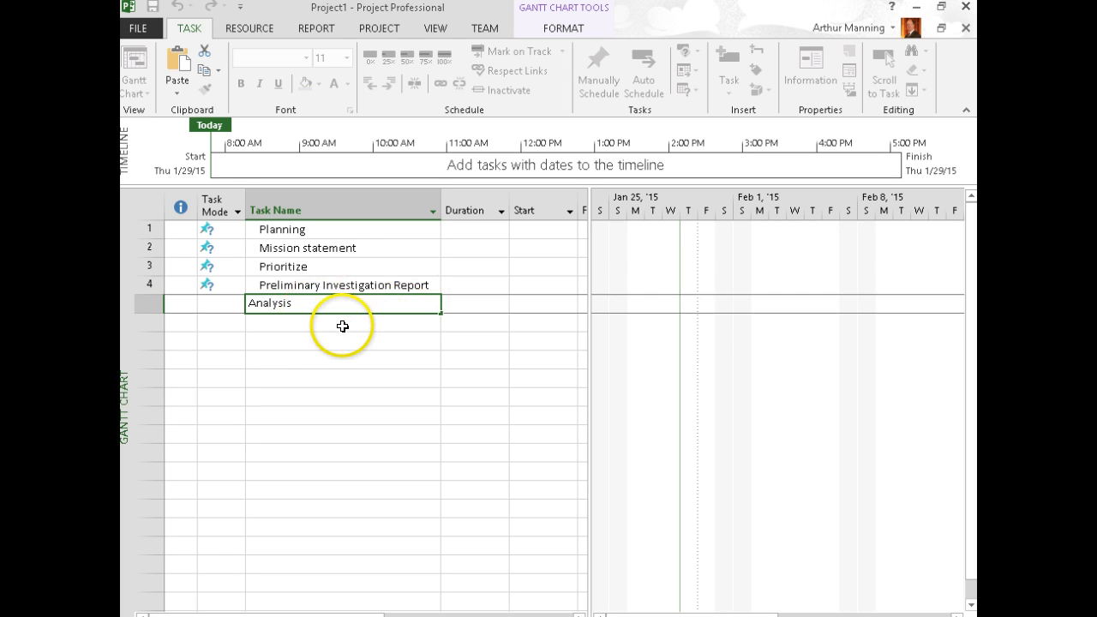
key(Return)
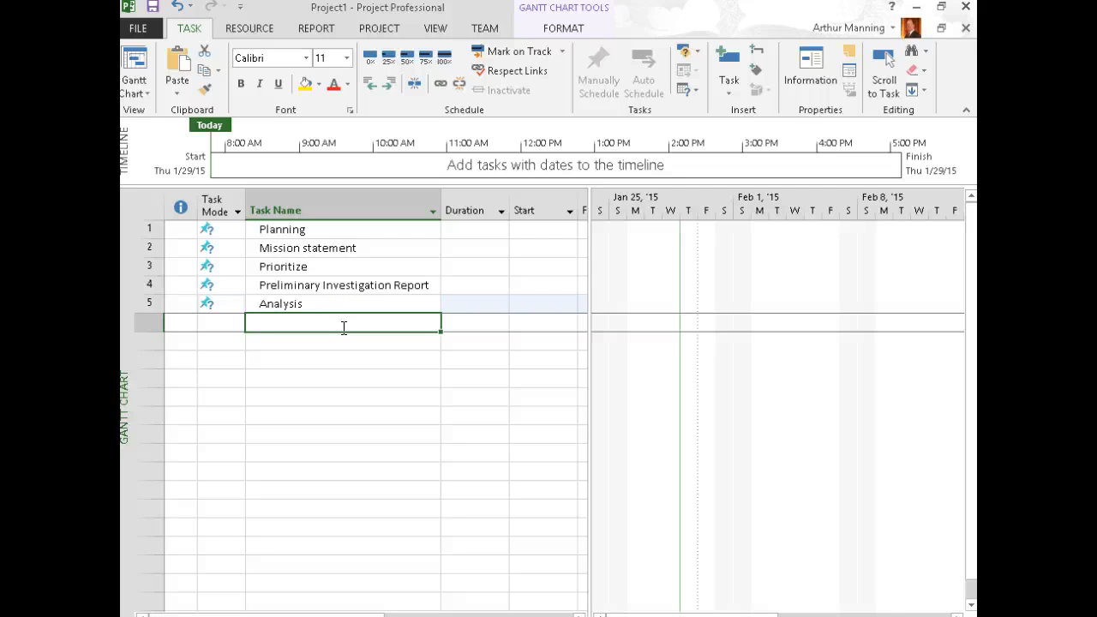
text(Review)
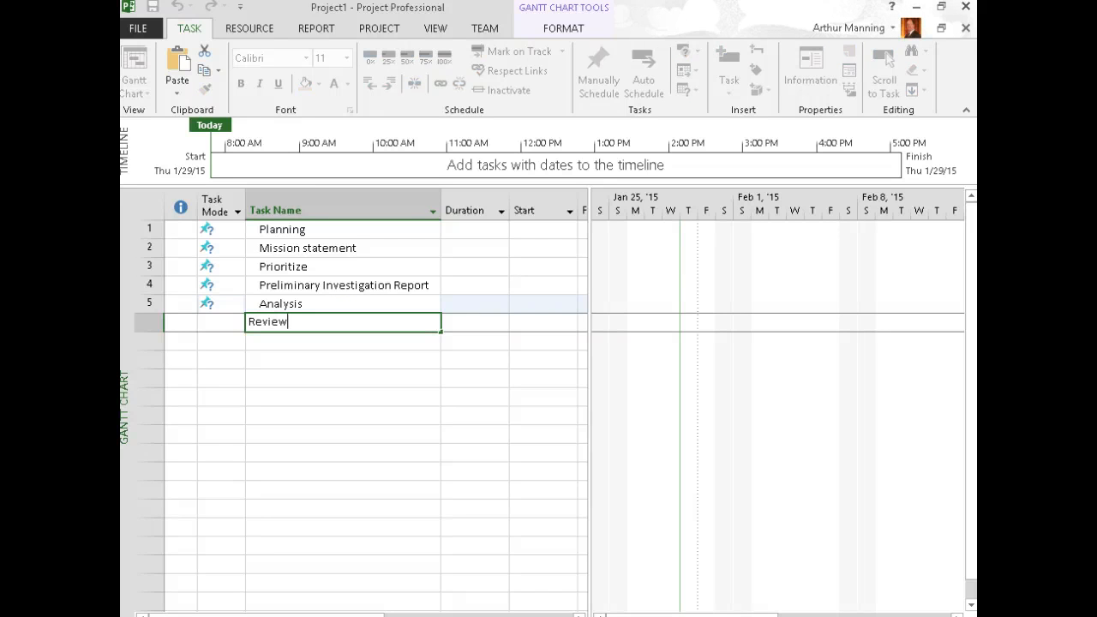
text(PIR)
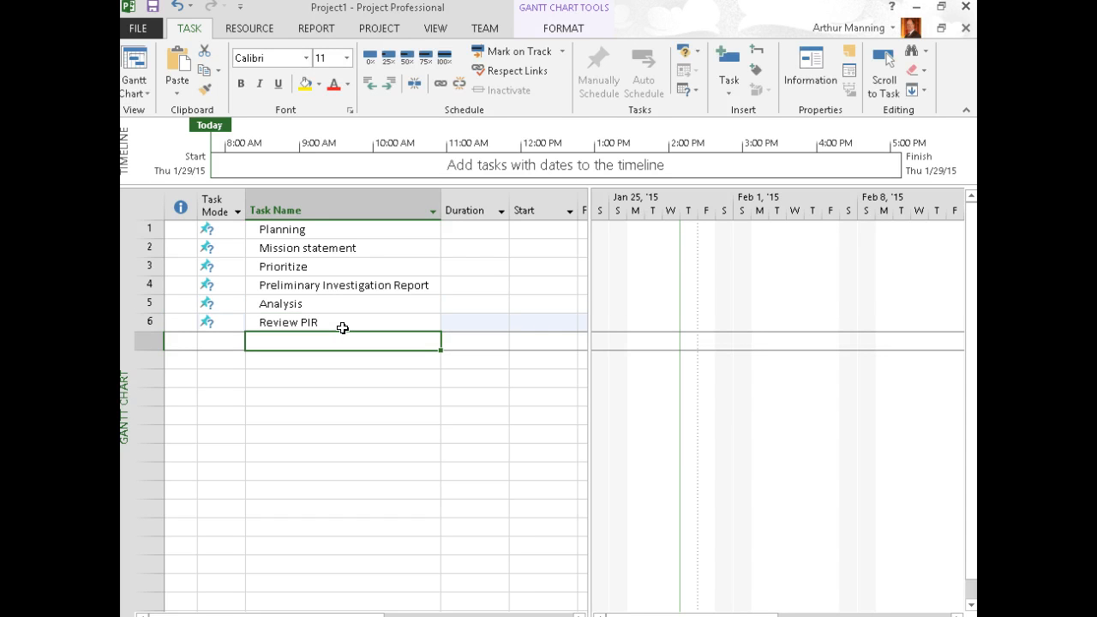
Step: Add the task Estimate costs, schedule as task 7
text(Esc)
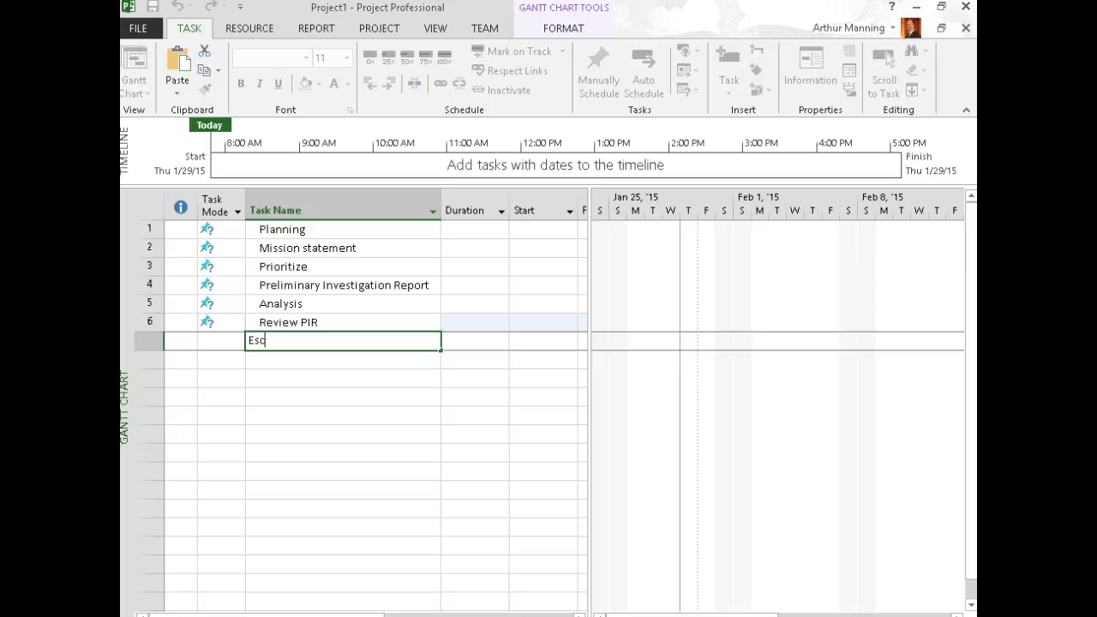
text(Estimate)
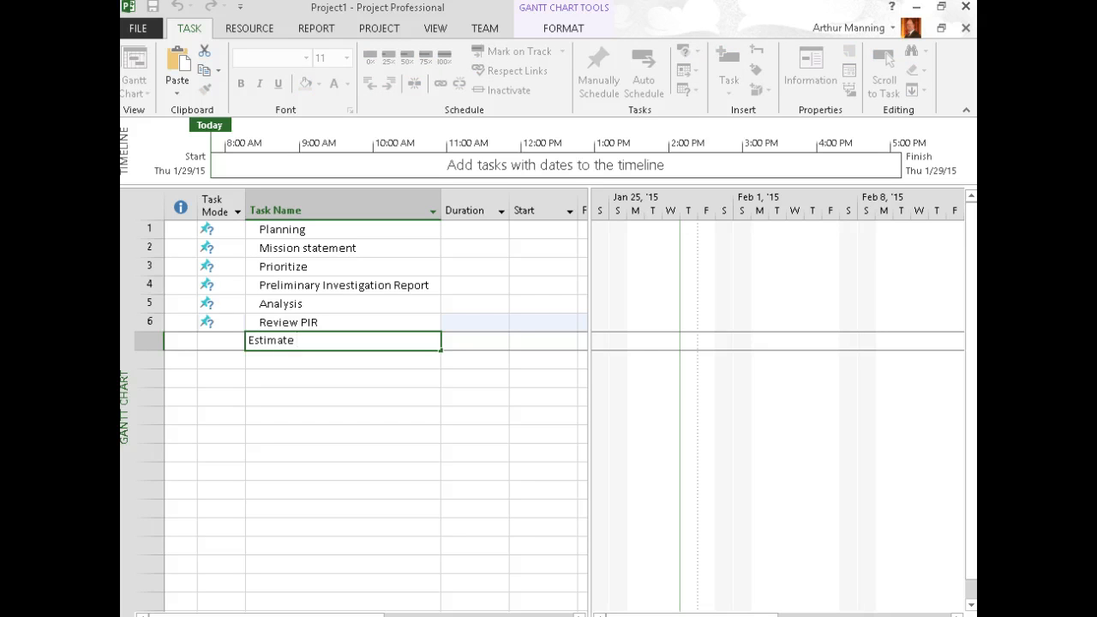
text(costs)
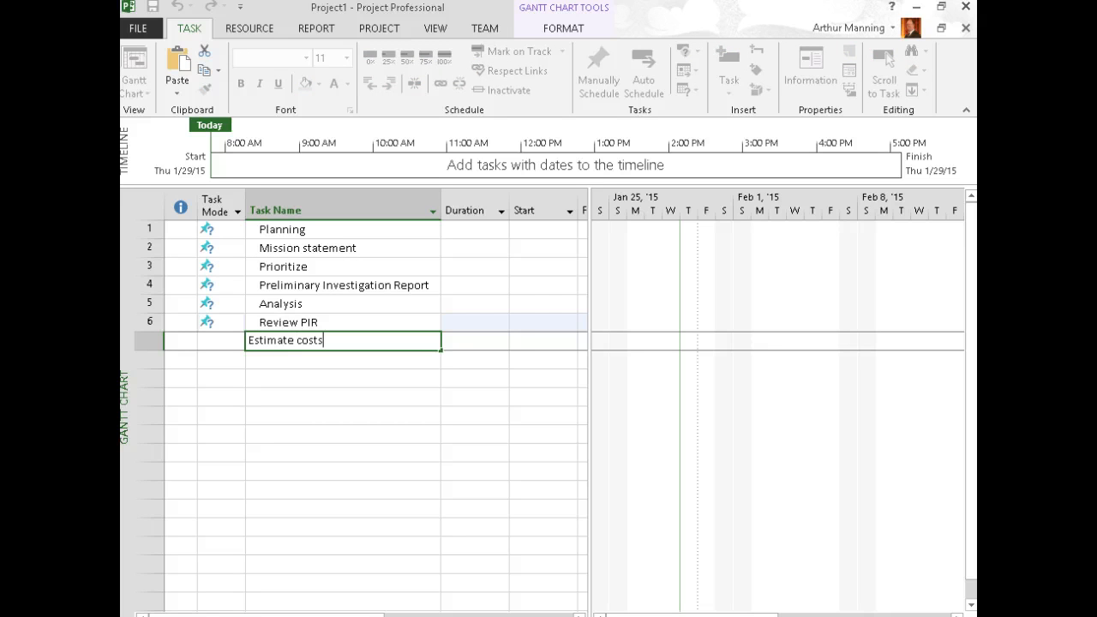
text(, schedule)
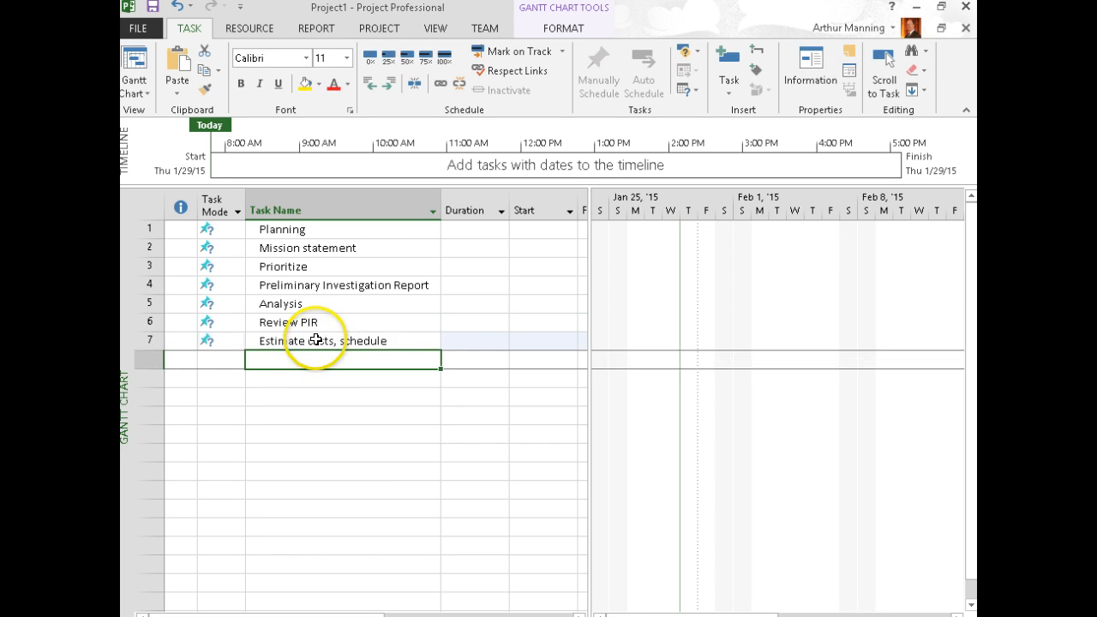
mouse_move(273, 267)
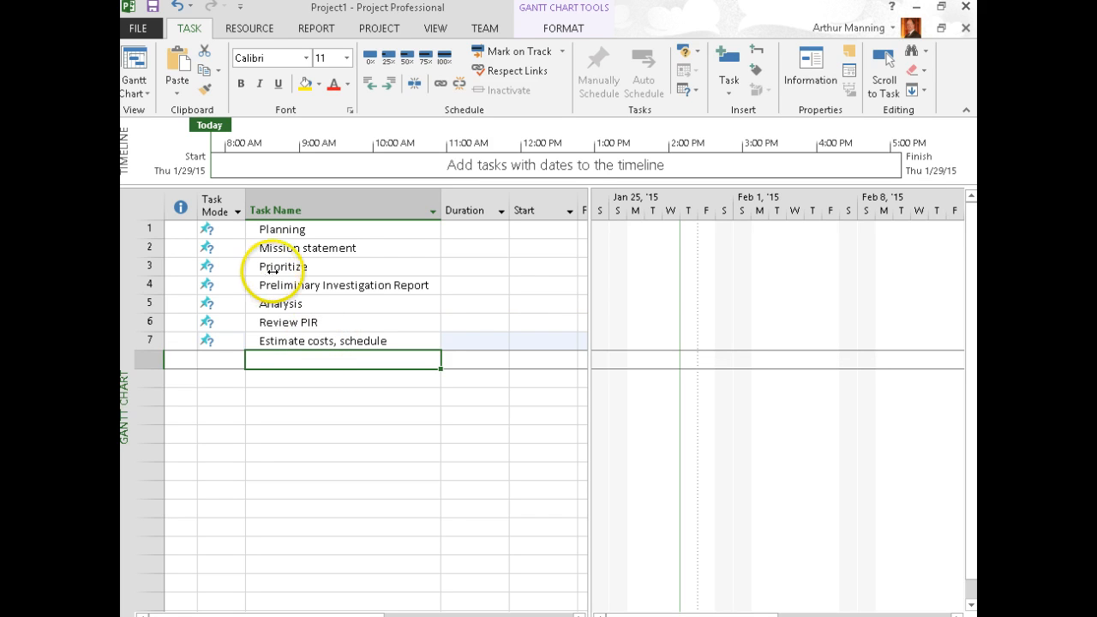
mouse_move(301, 305)
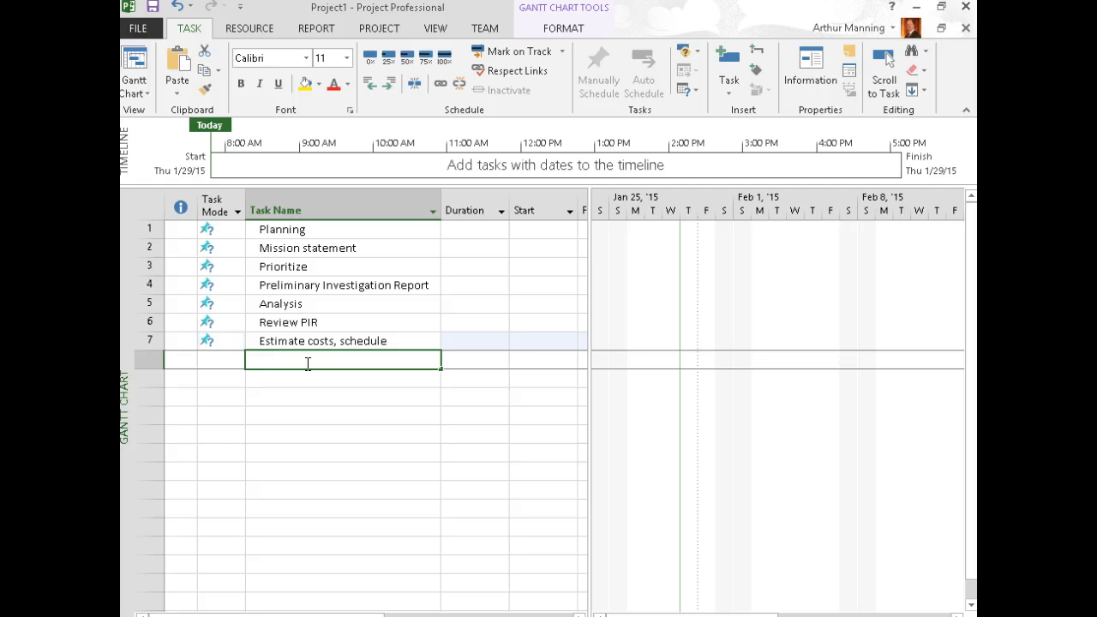
Step: Add Consultants as task 8 and begin the Design task name
text(Cons)
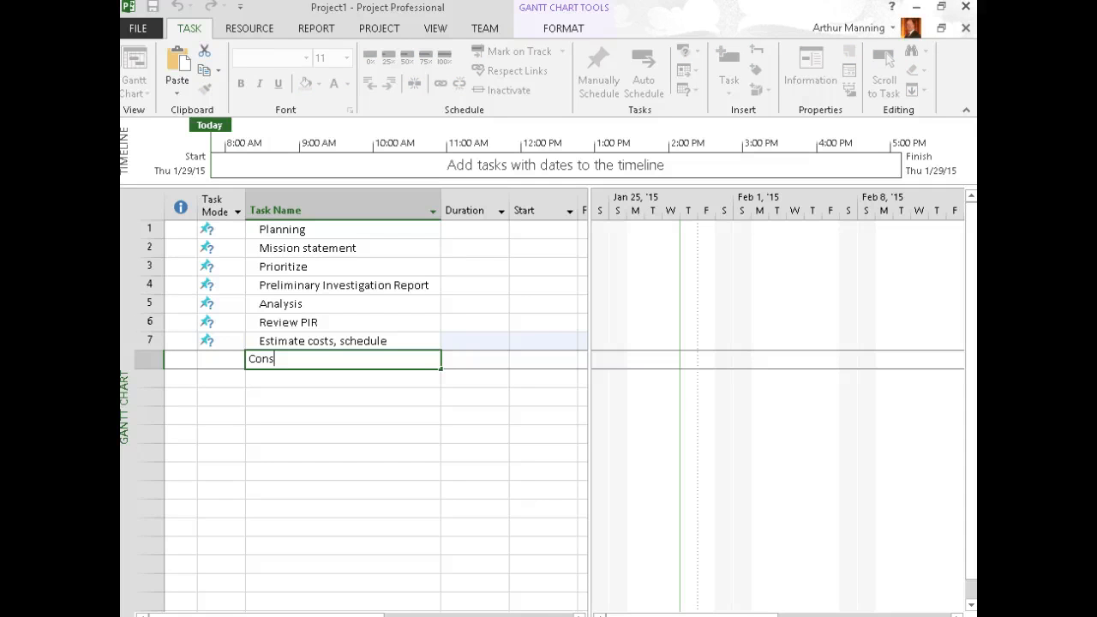
text(ultants)
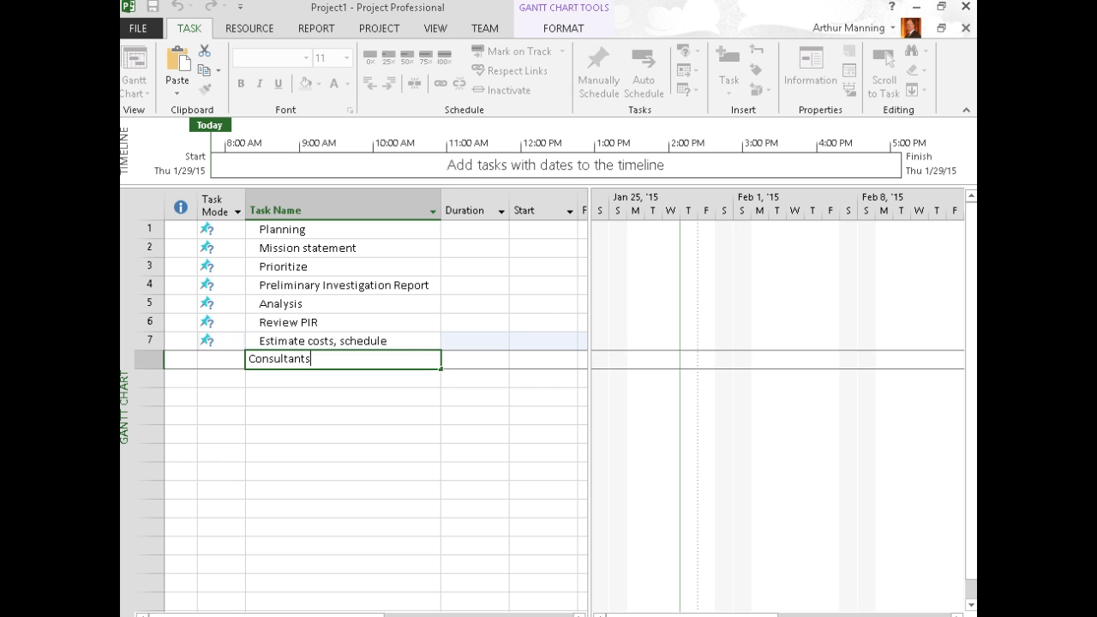
key(Return)
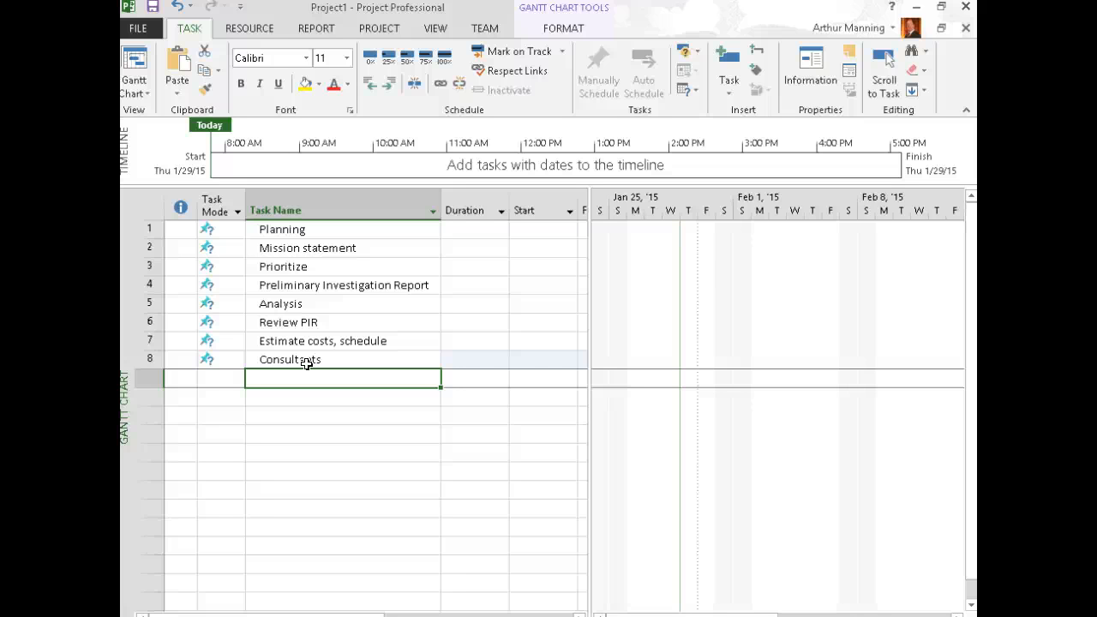
text(Des)
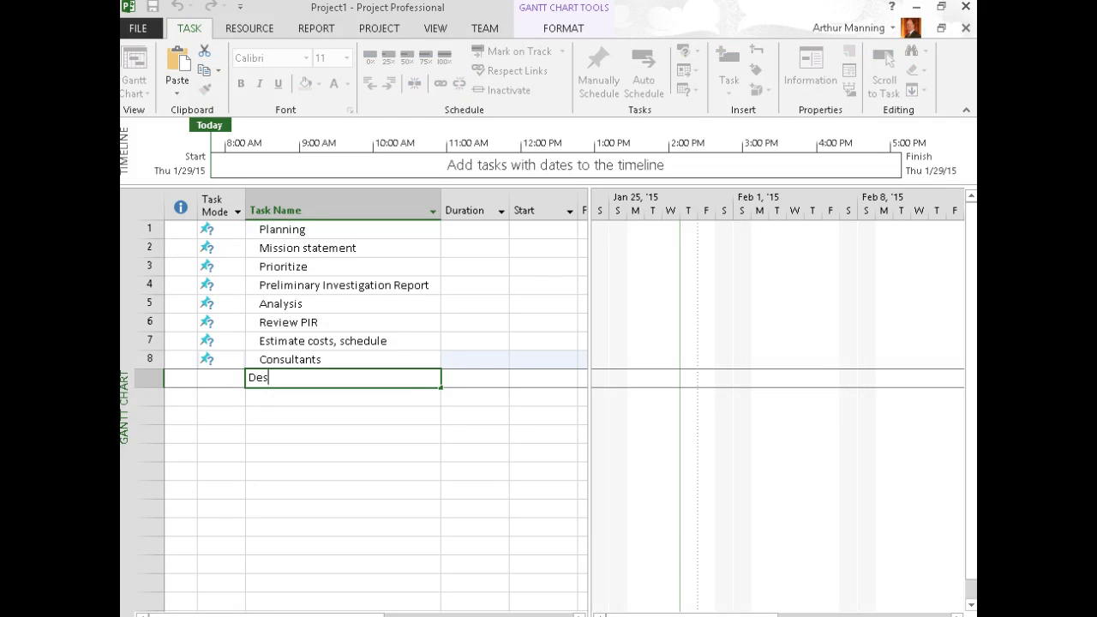
Step: Enter Design and System diagrams as tasks 9 and 10
text(ign)
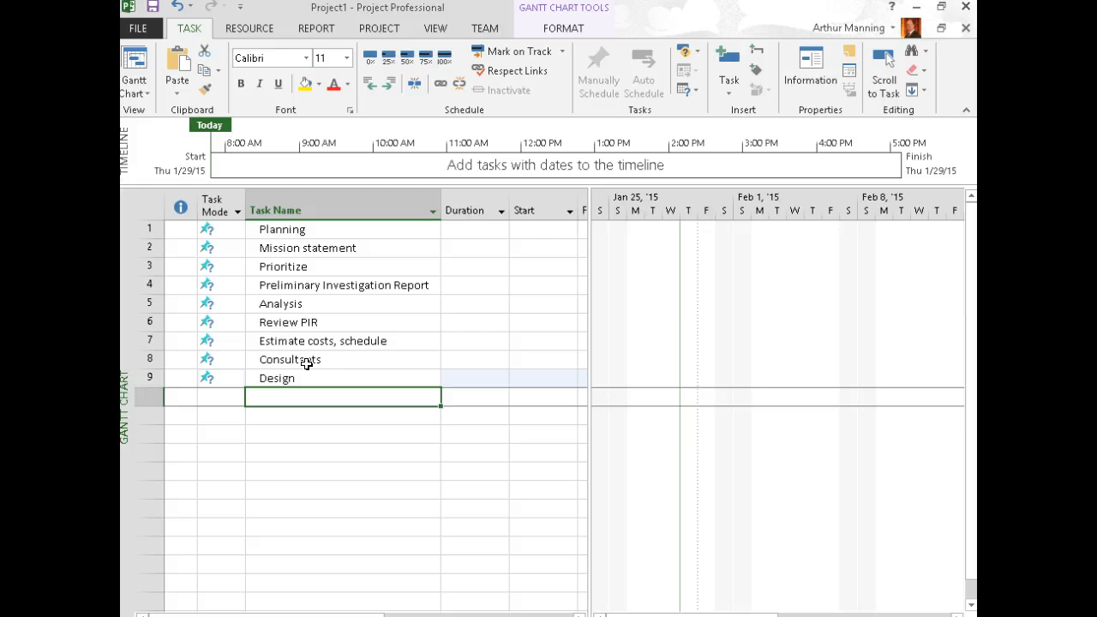
text(F)
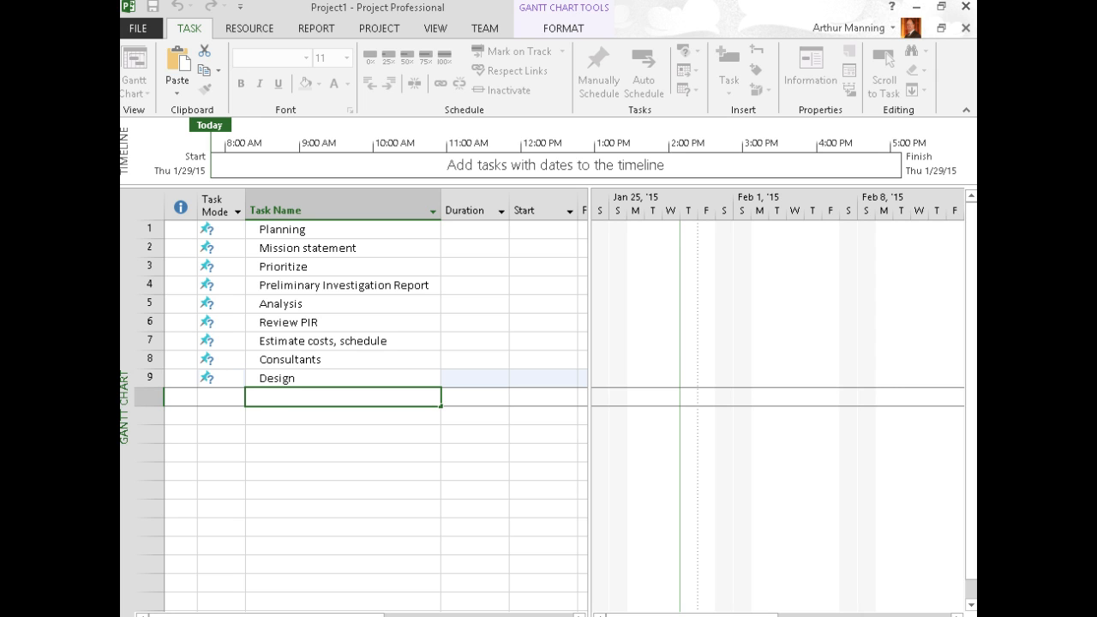
text(System)
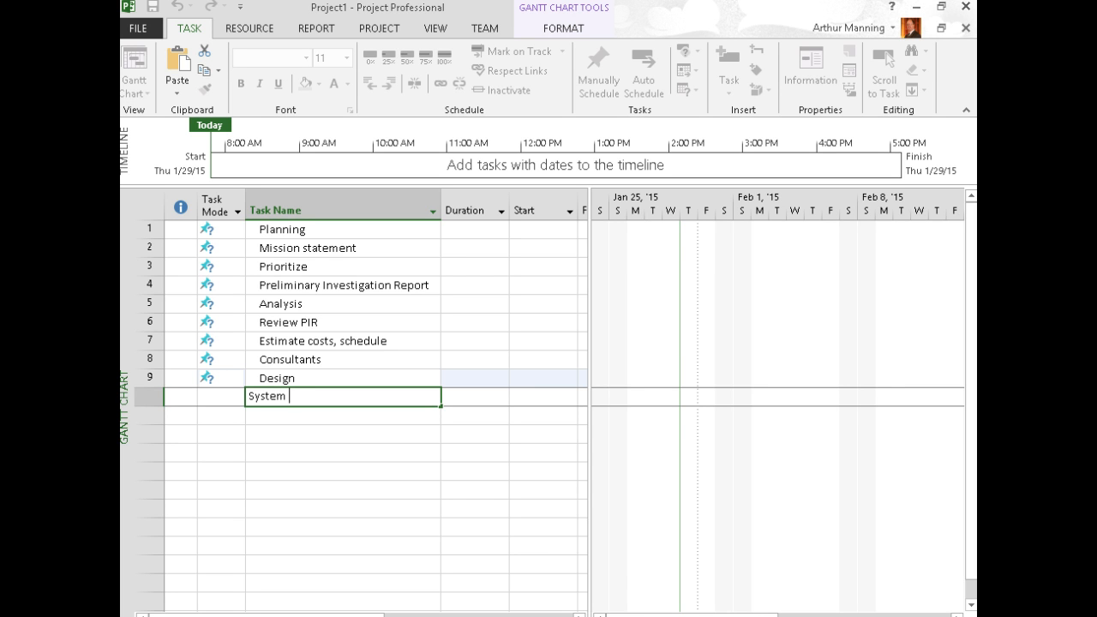
text(d)
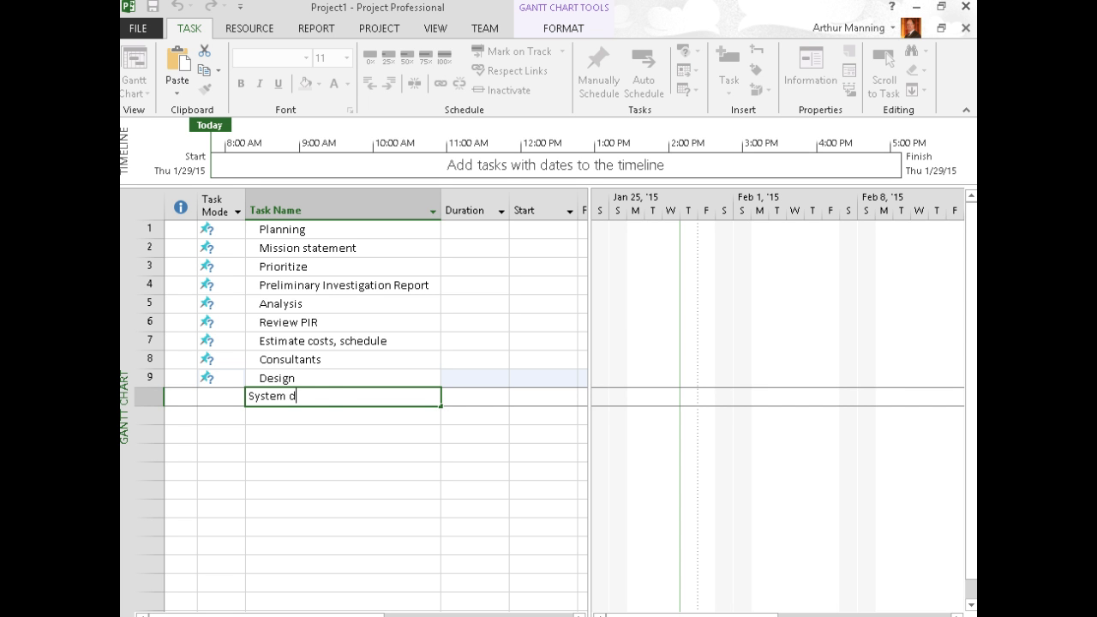
text(iagram)
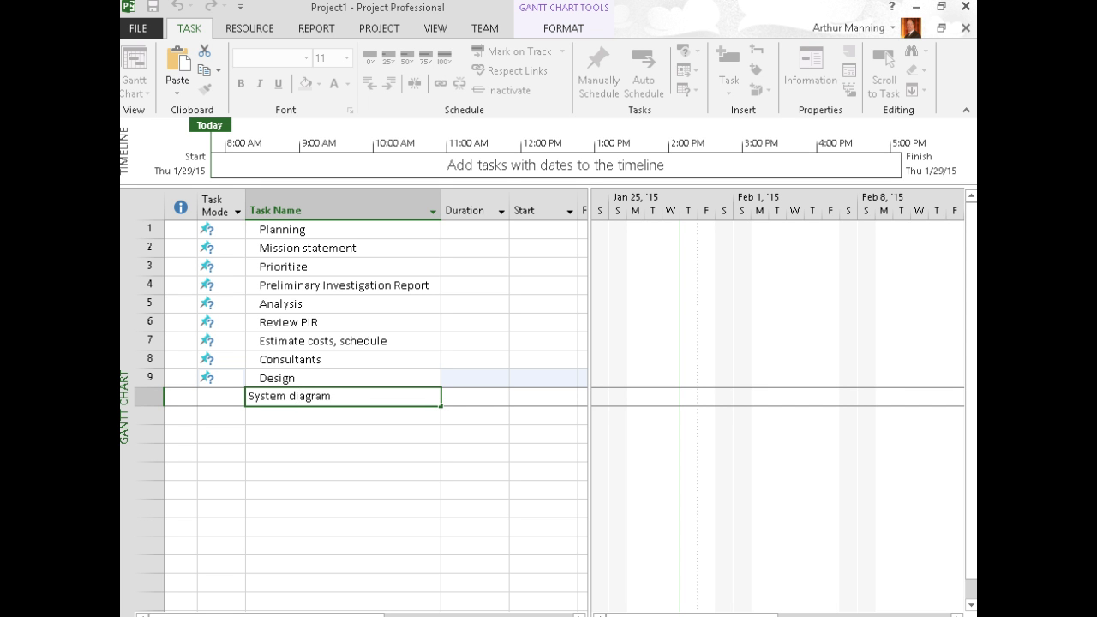
text(s)
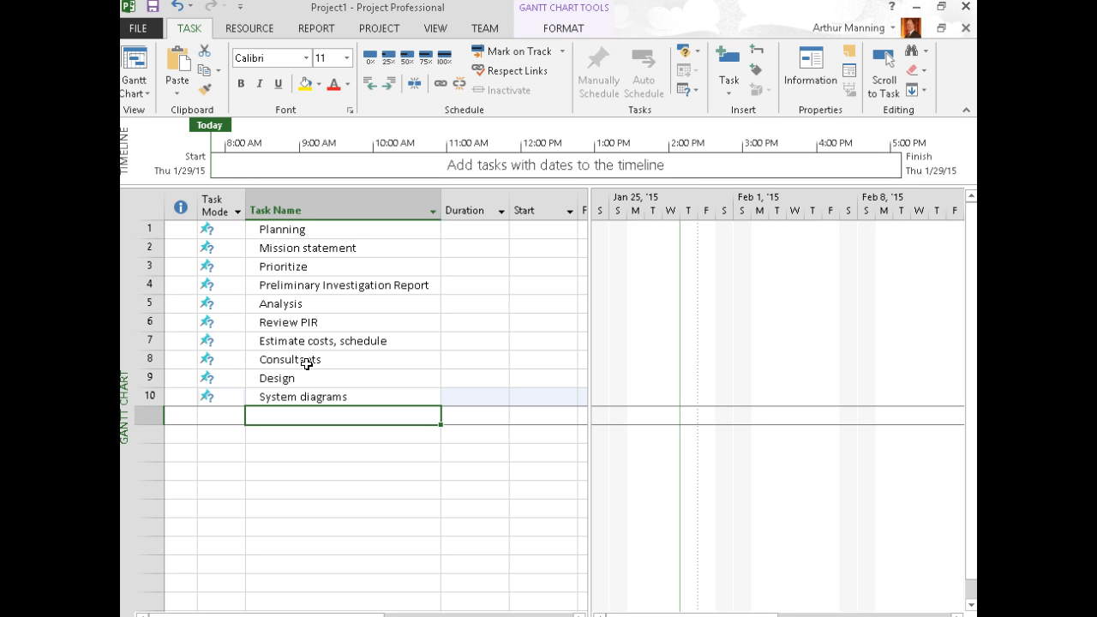
Step: Enter Oject-Oriented Analysis as task 11, fixing the mistyped ending
text(O)
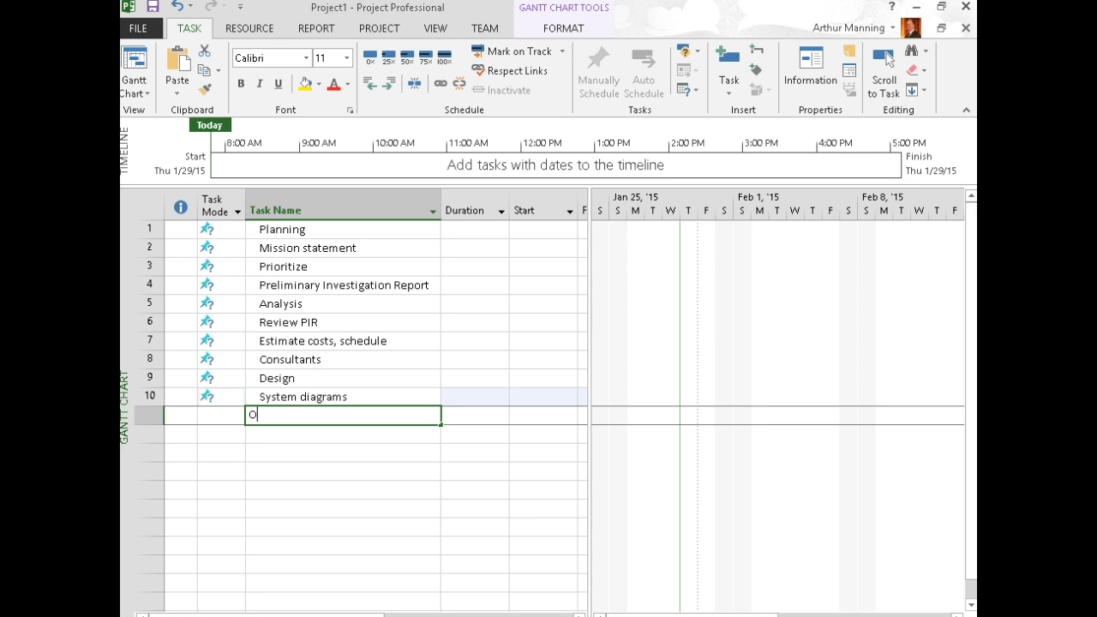
text(bject-)
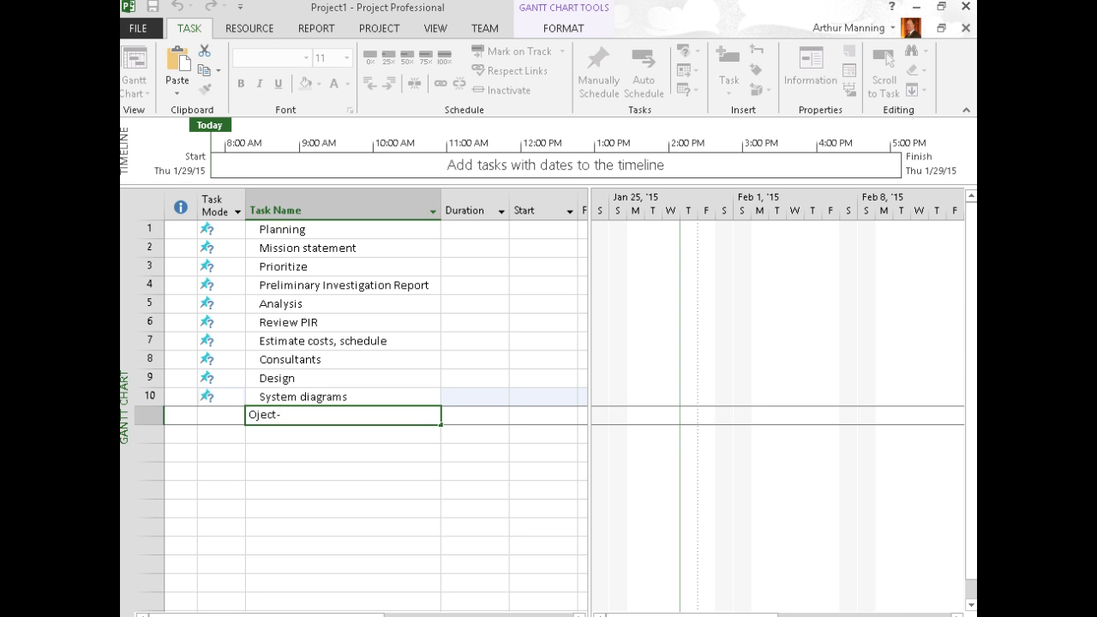
text(-Oriented Analays)
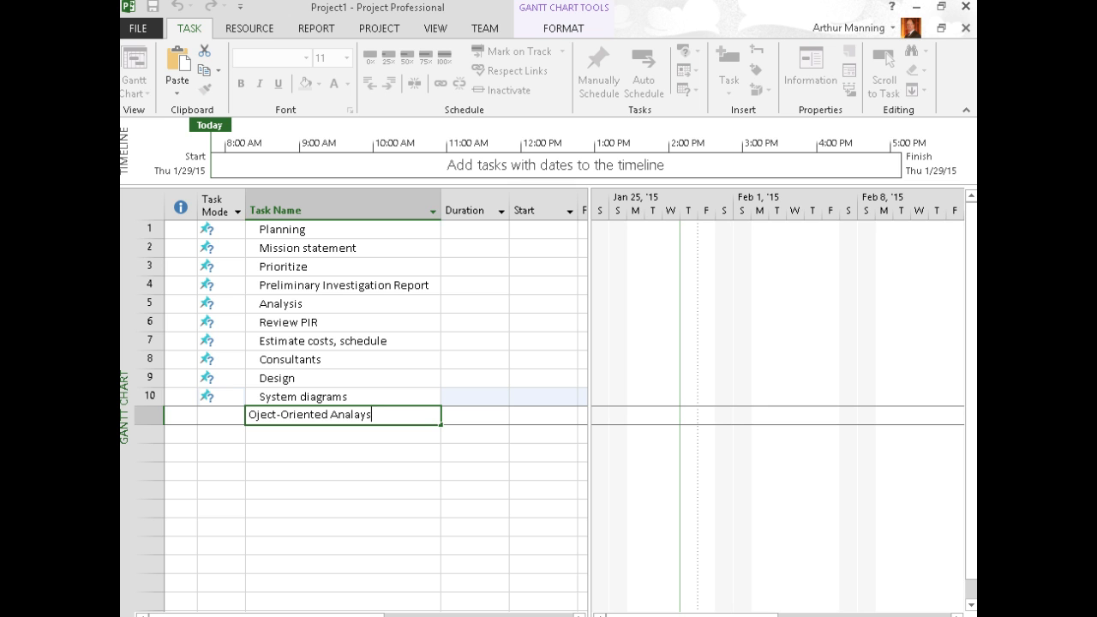
key(BackSpace)
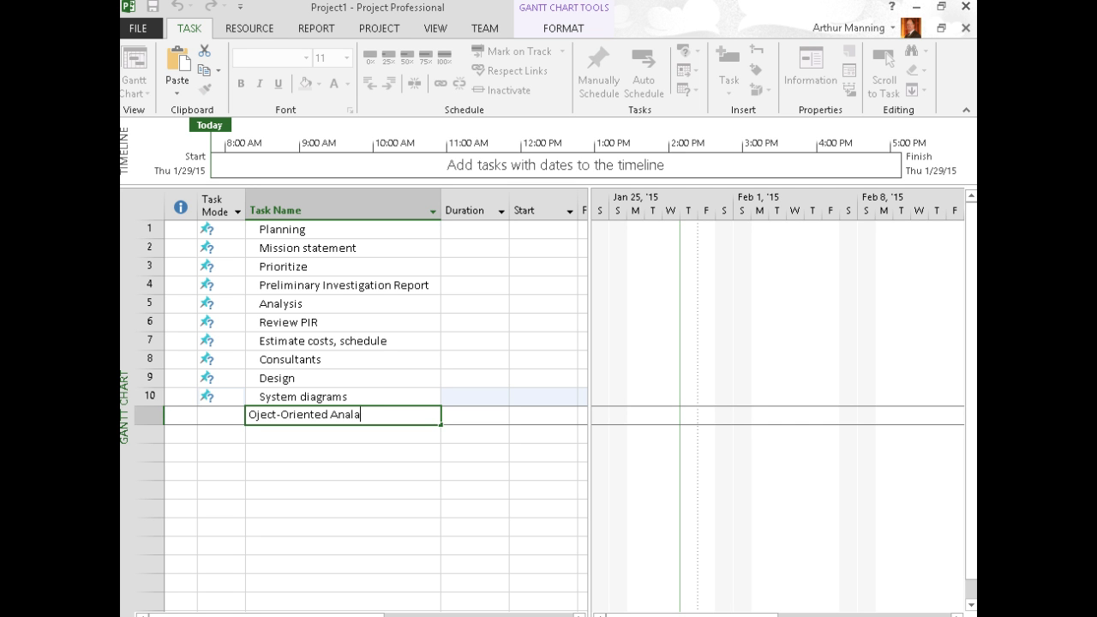
text(s)
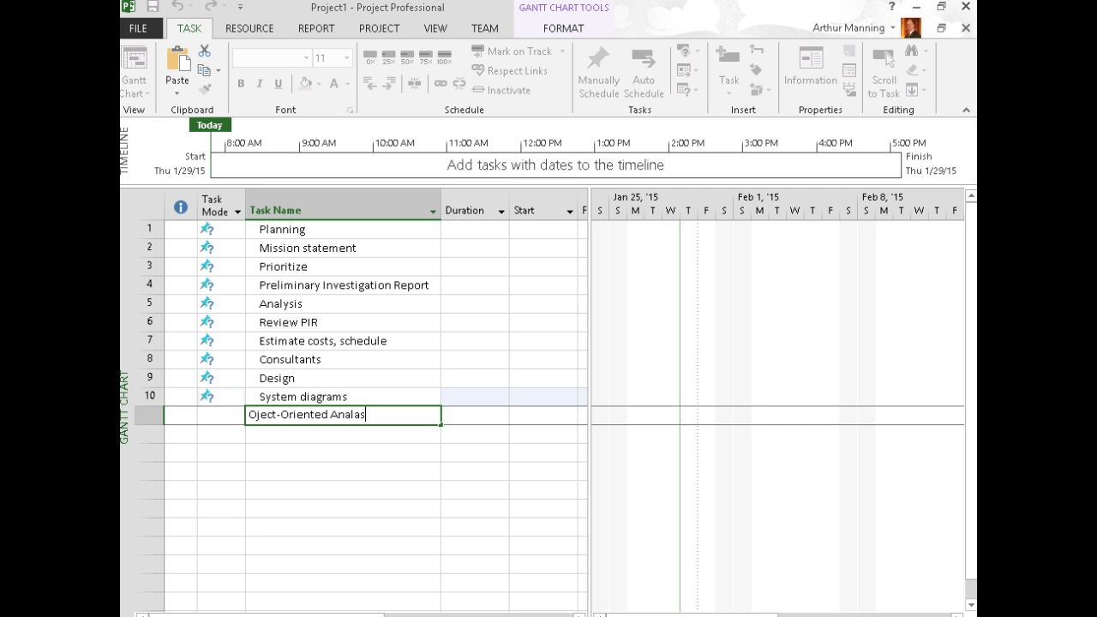
text(ysis)
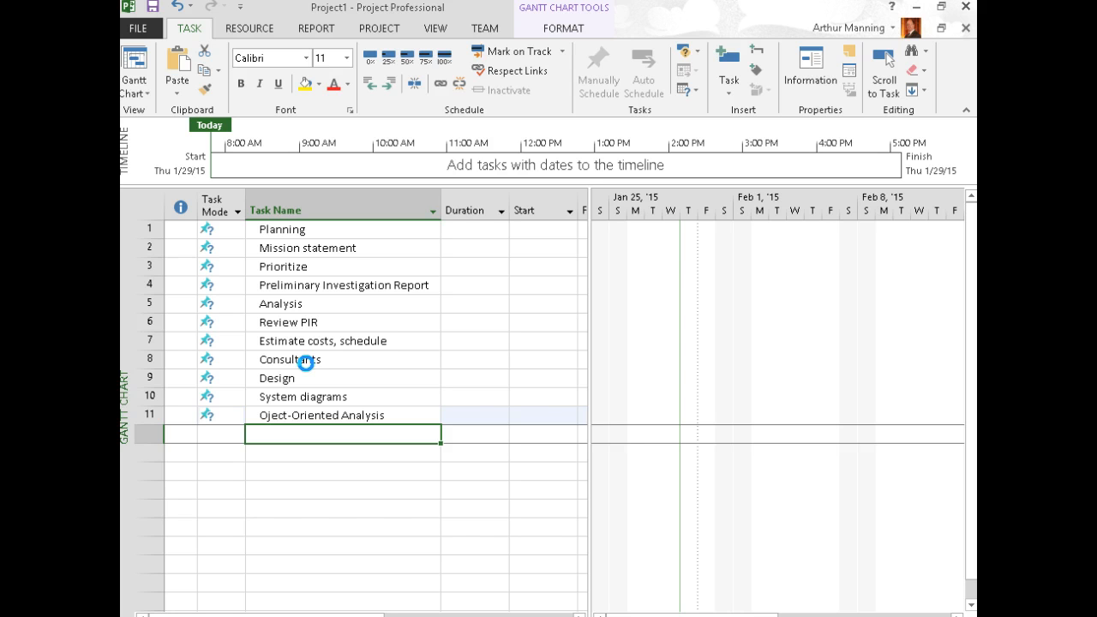
Step: Enter Prototypes as task 12
text(Pro)
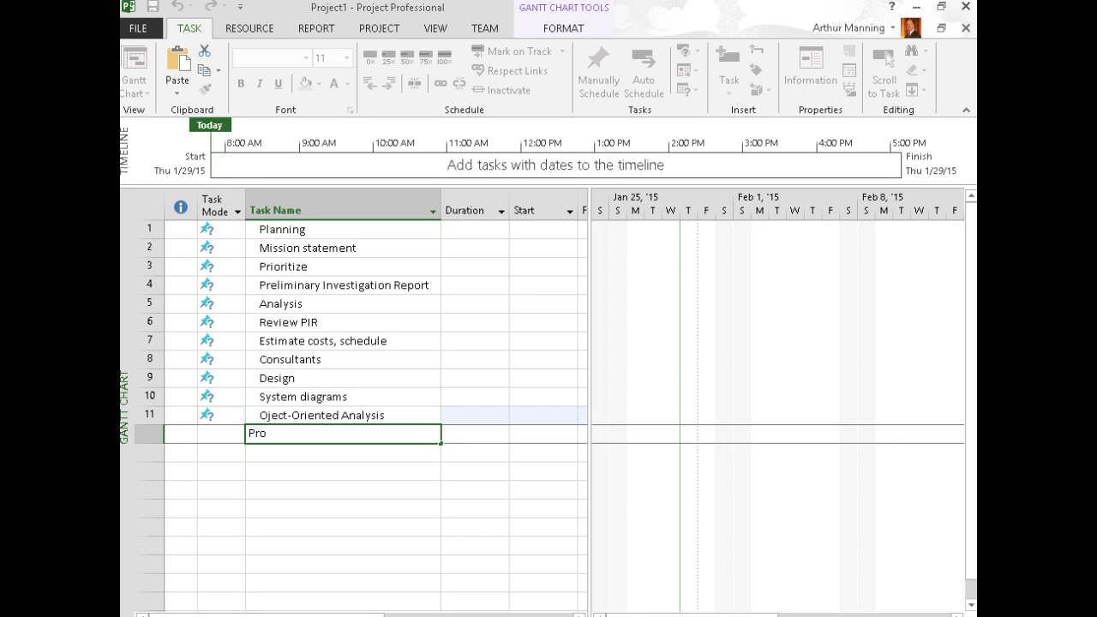
text(totypes)
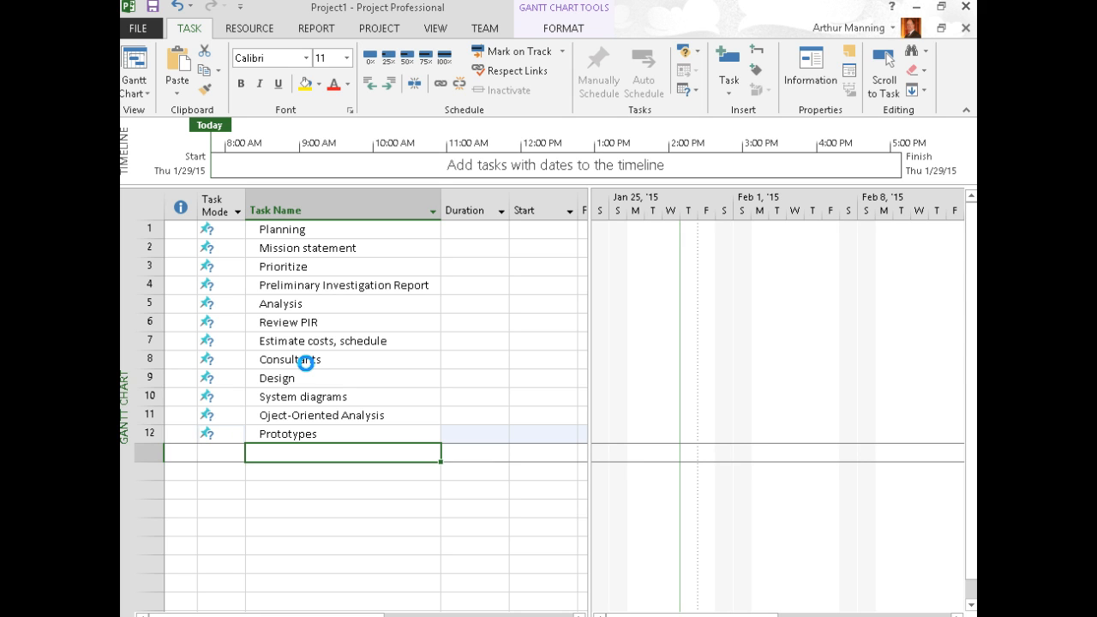
mouse_move(305, 360)
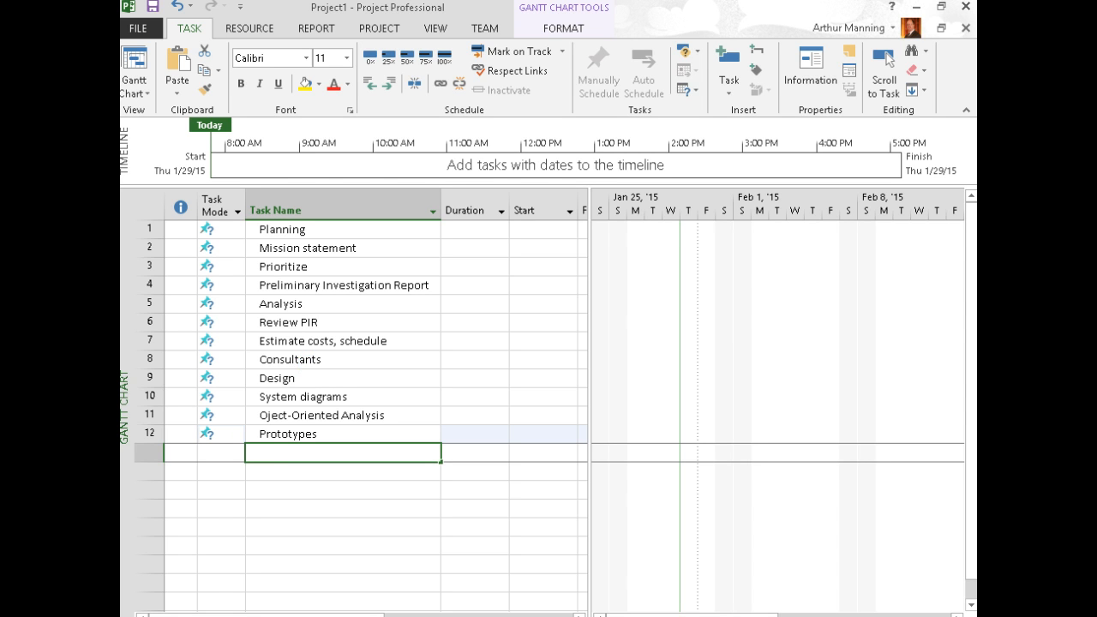
Step: Enter Use-Case diagrams and Data flow diagrams as tasks 13 and 14
text(Use-Case)
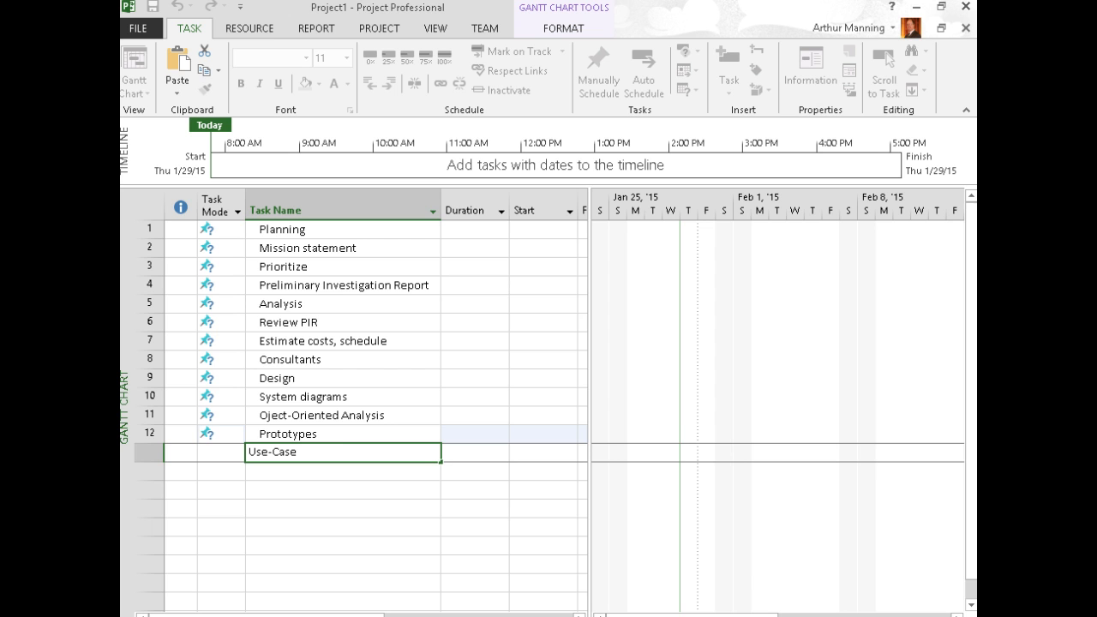
text(diagrams)
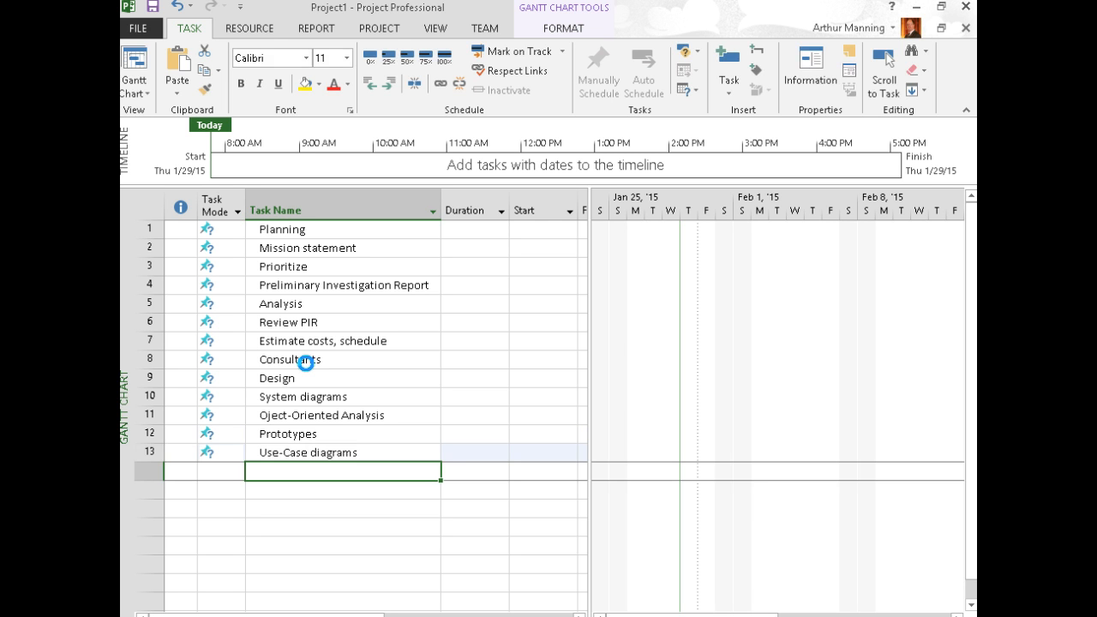
text(Design)
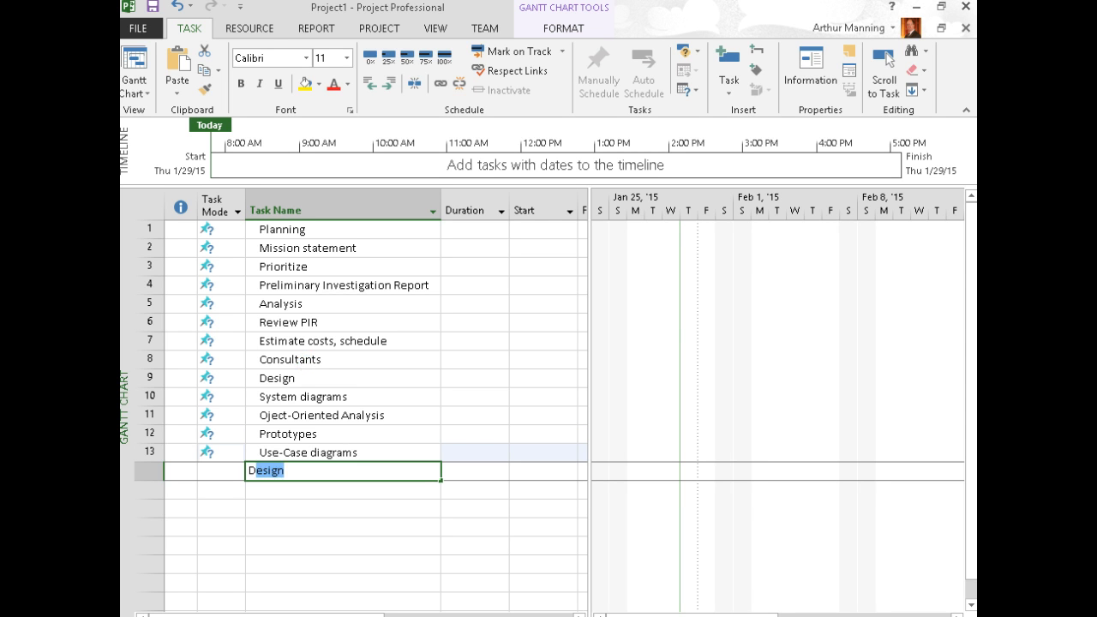
text(Data)
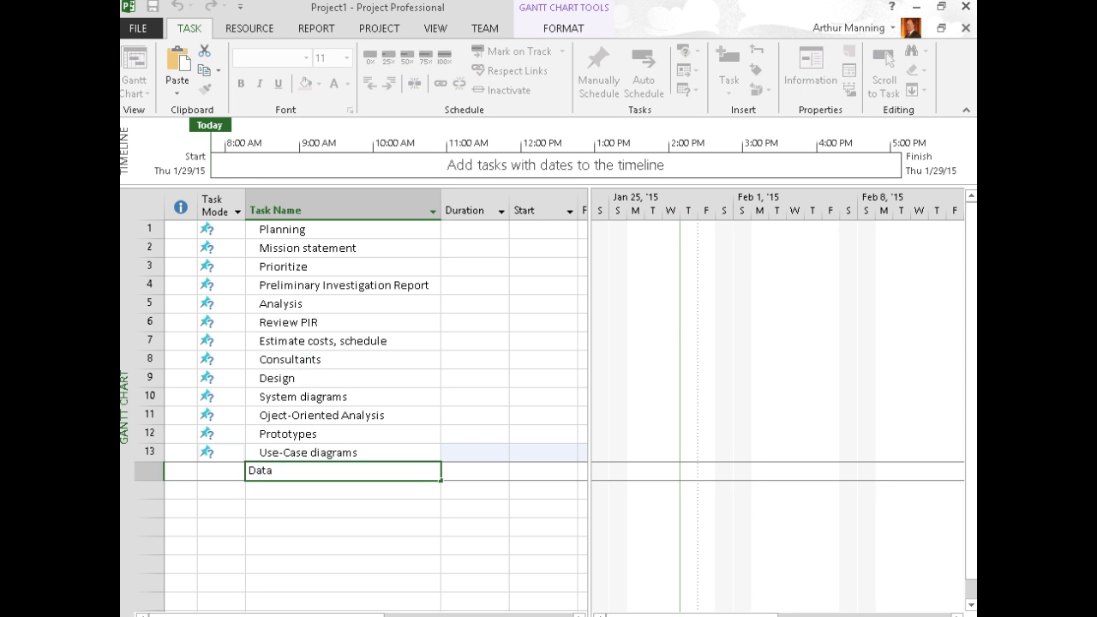
text(flow)
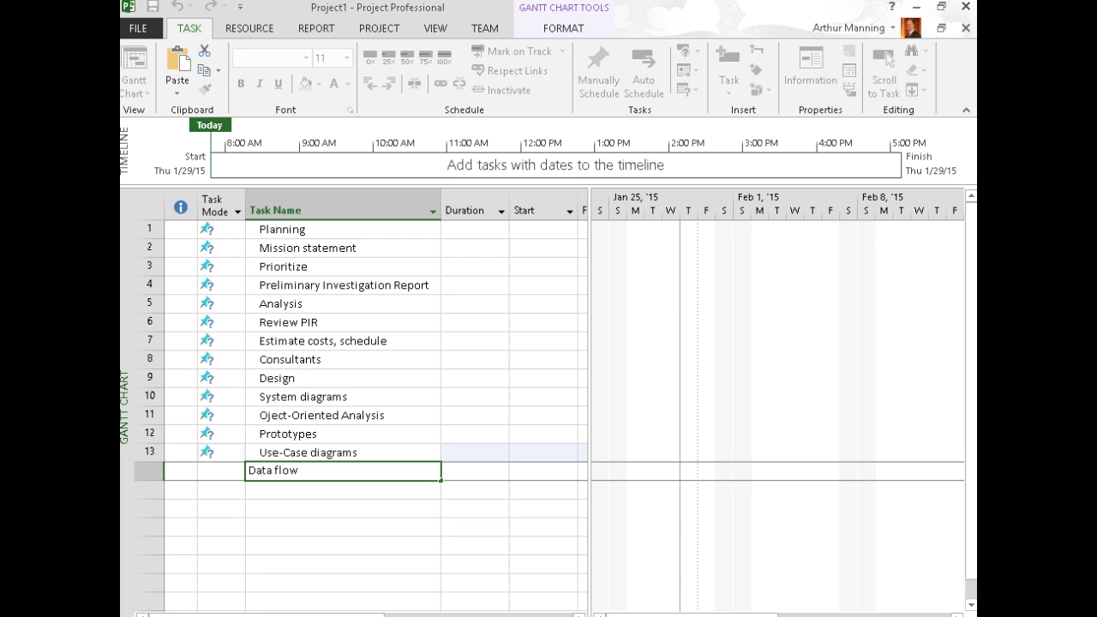
text(diagrams)
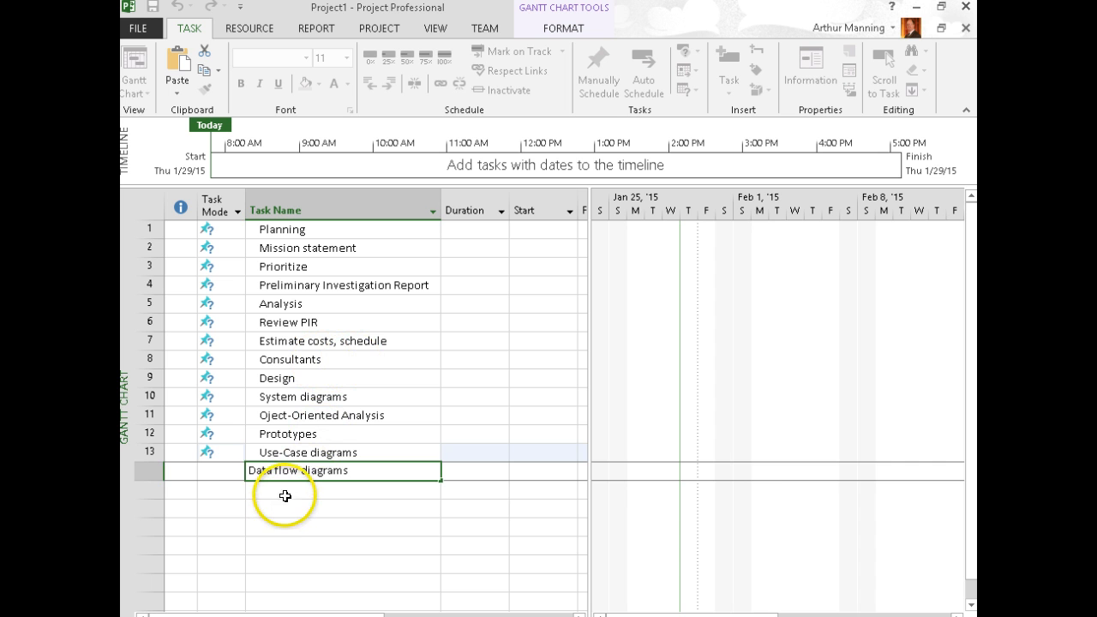
key(Return)
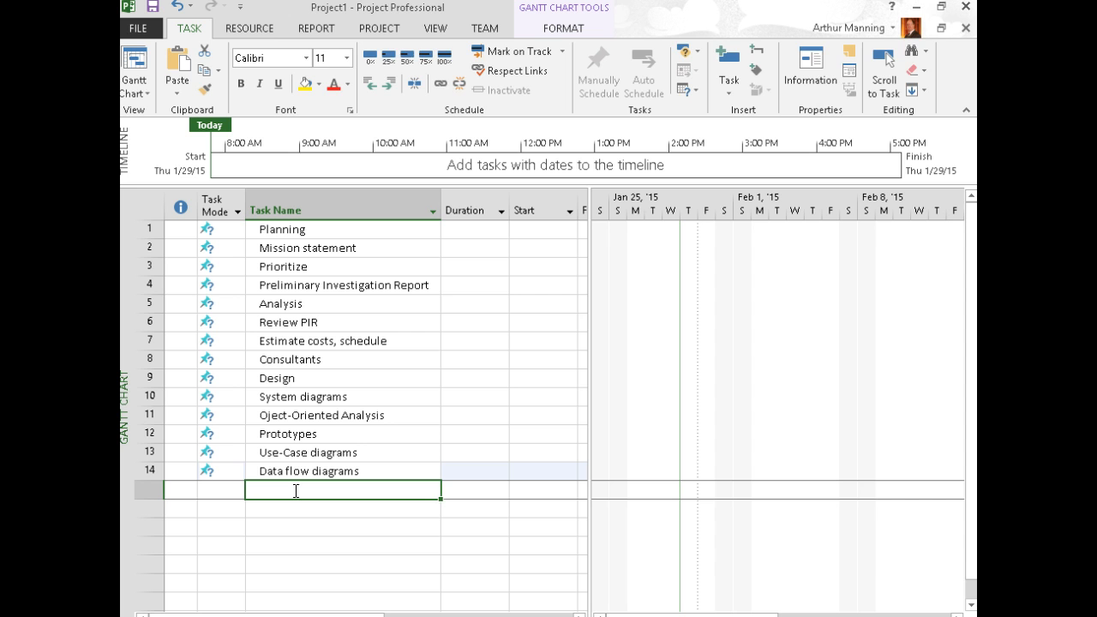
Step: Enter Design Specifications as task 15 and begin Implementation
text(Design Specifications)
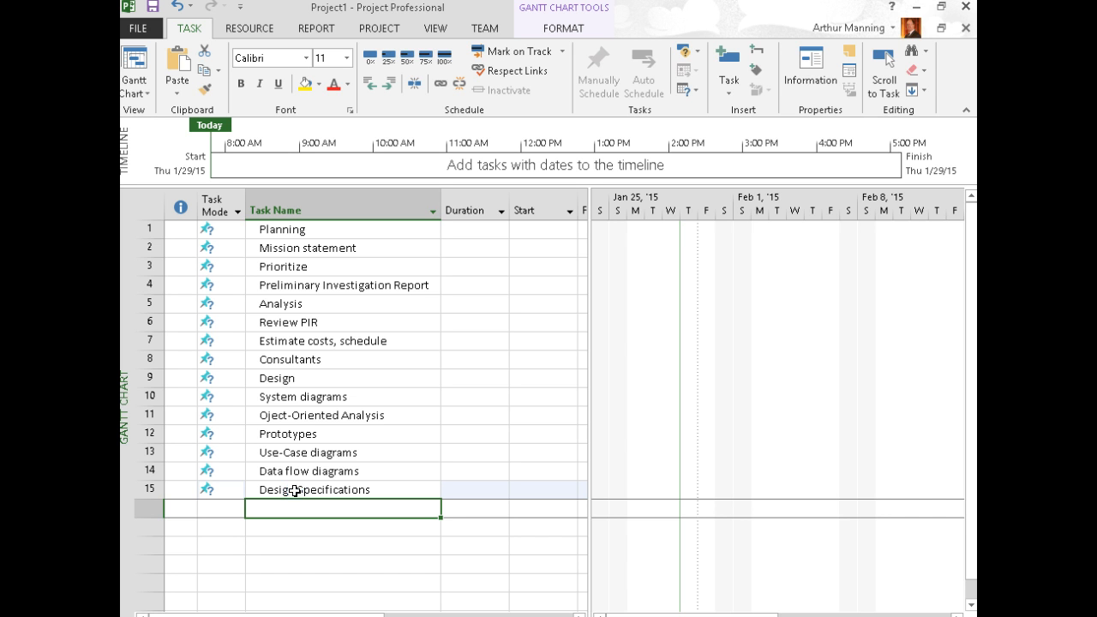
text(Impl)
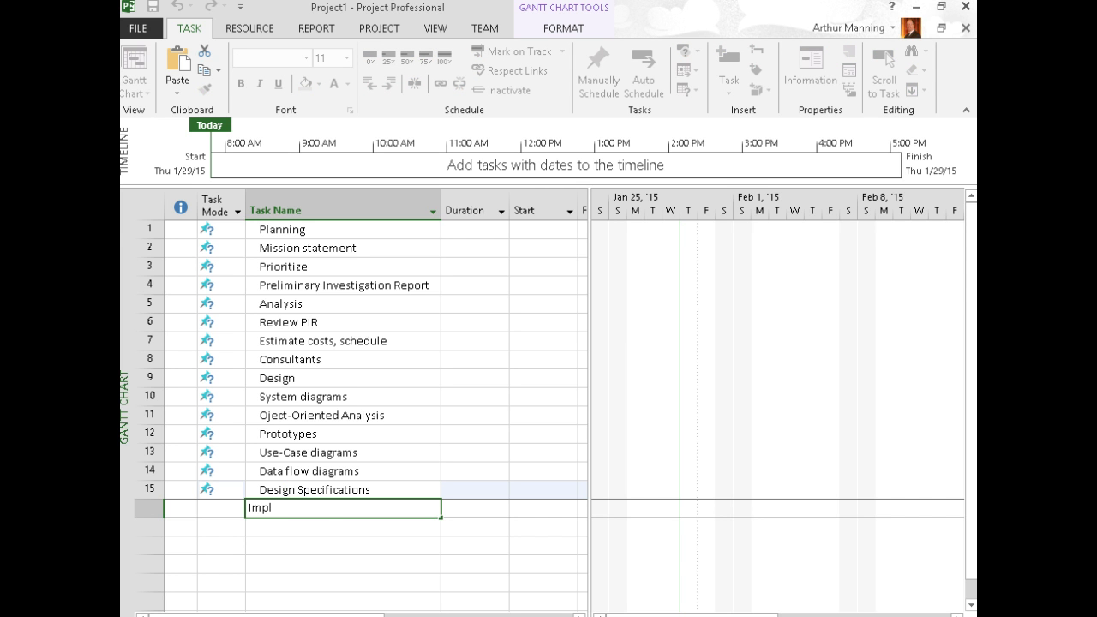
Step: Confirm Implementation and enter Software module activities as task 17
key(Return)
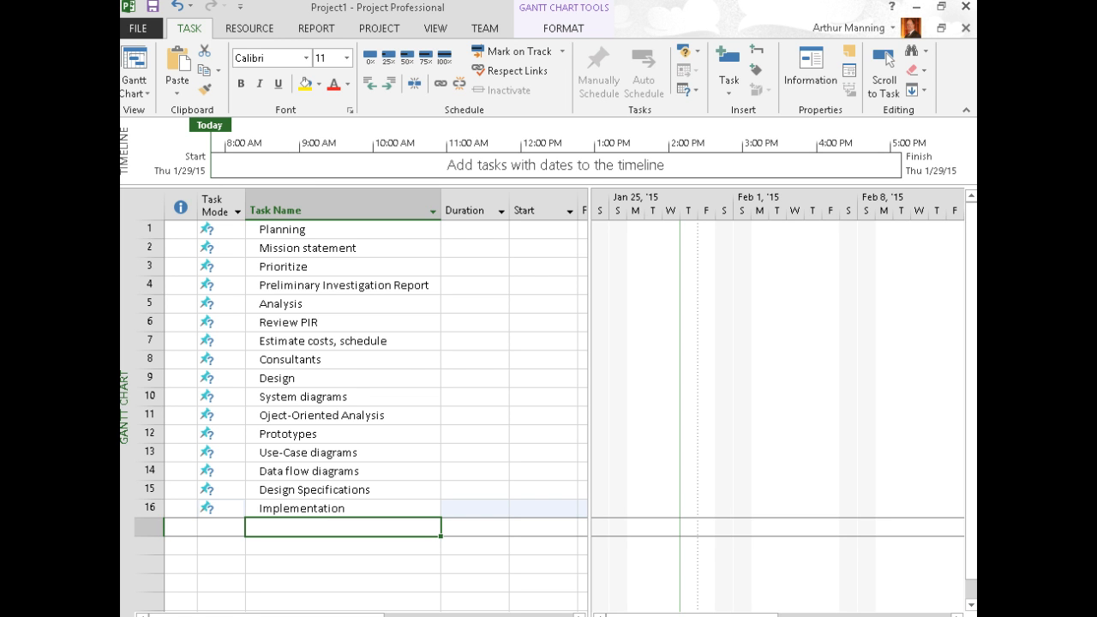
text(Softra)
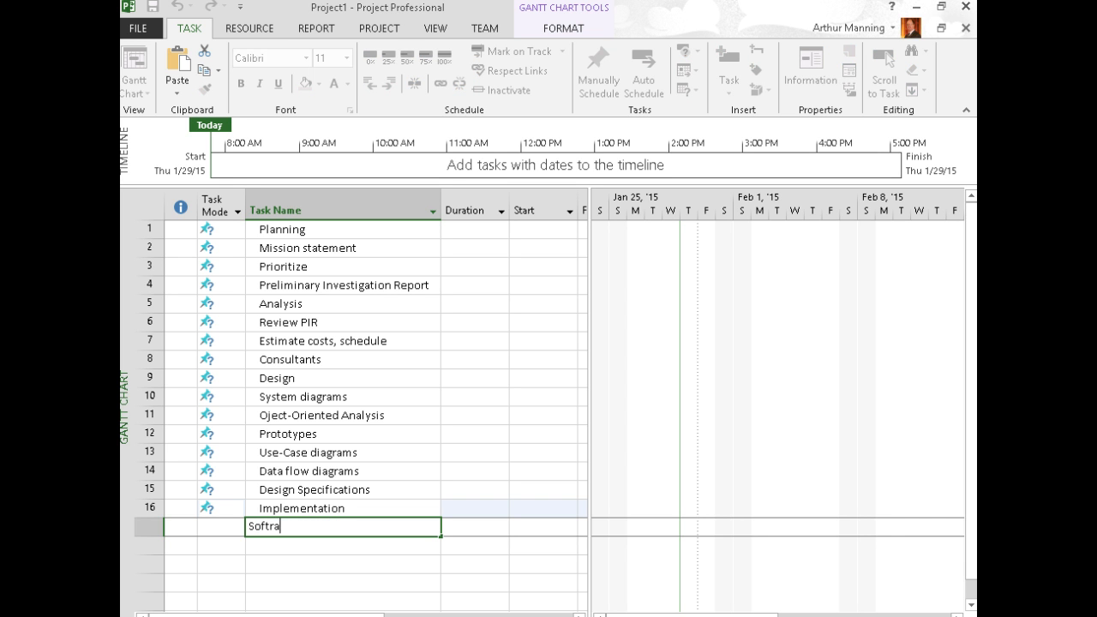
text(wa)
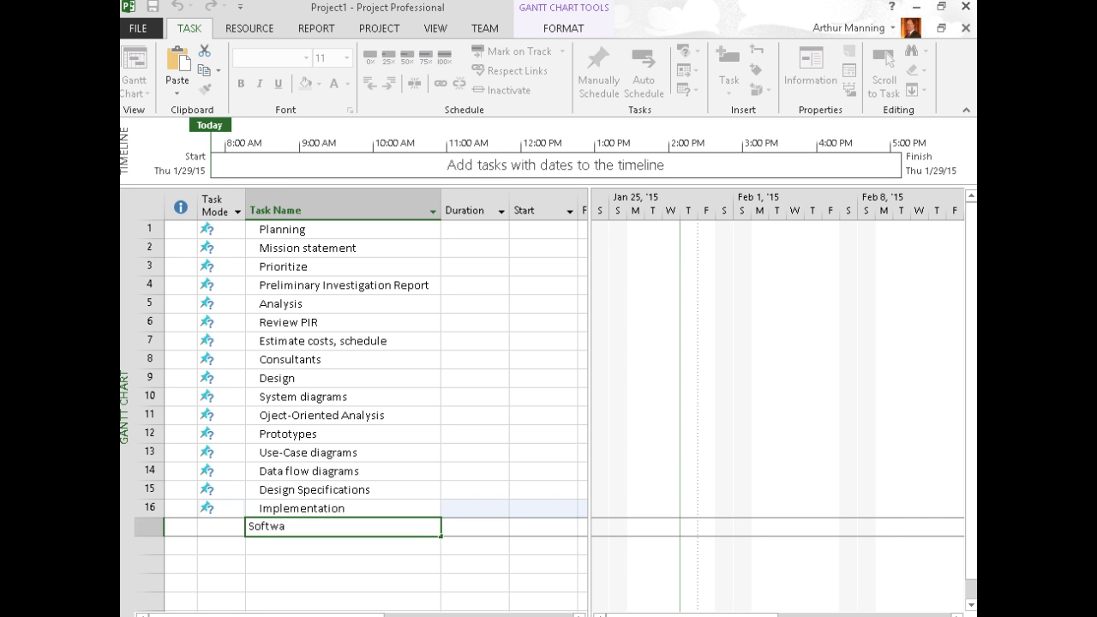
text(re module)
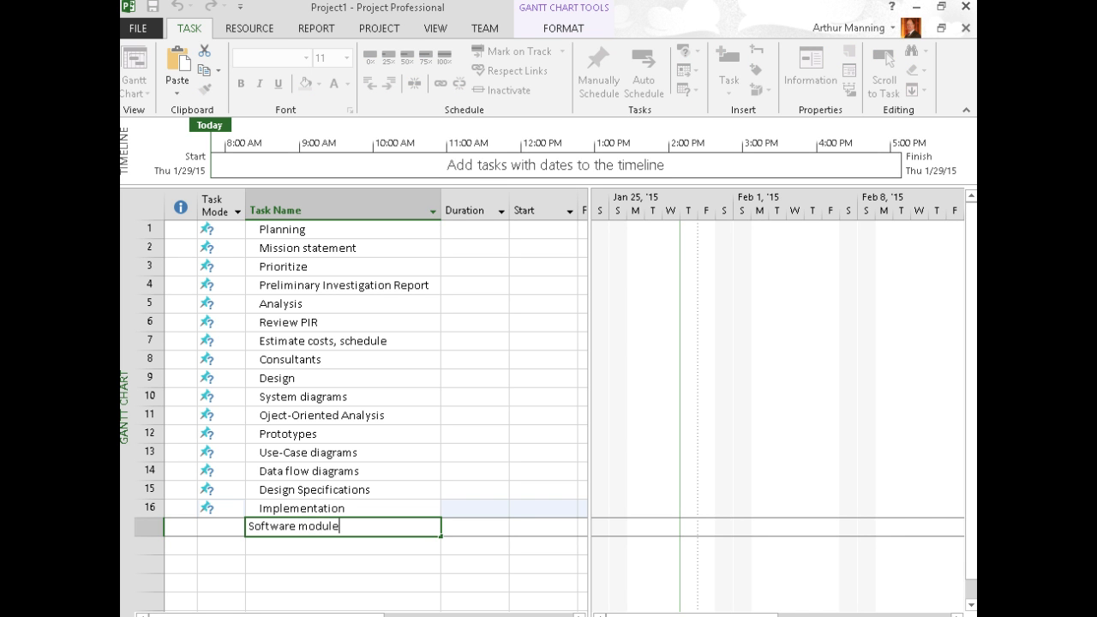
text(projec)
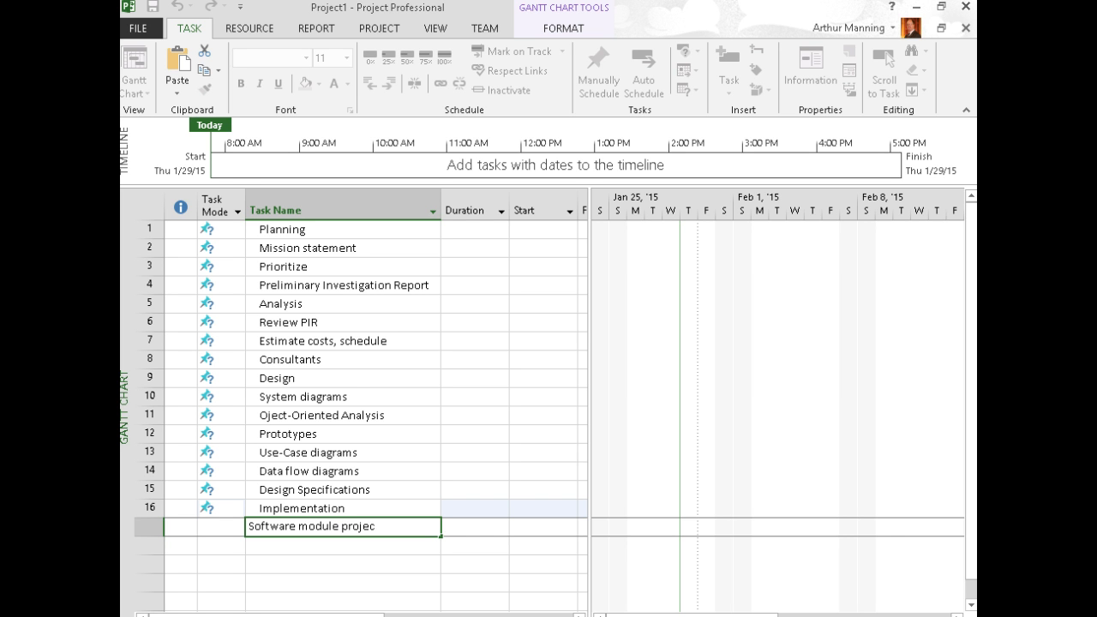
text(ac)
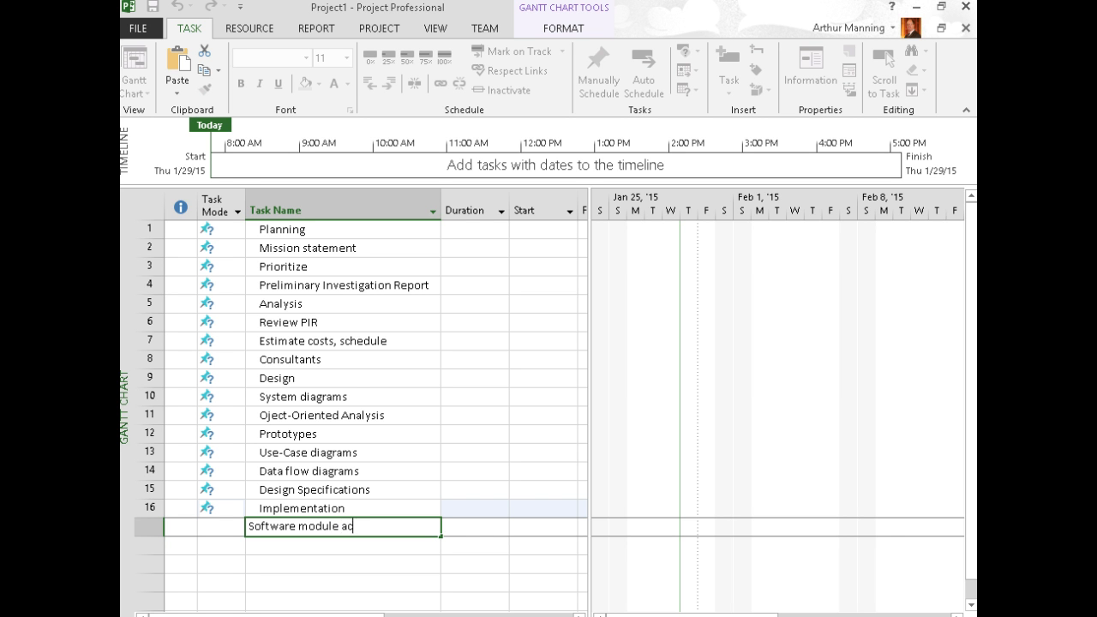
text(tivity)
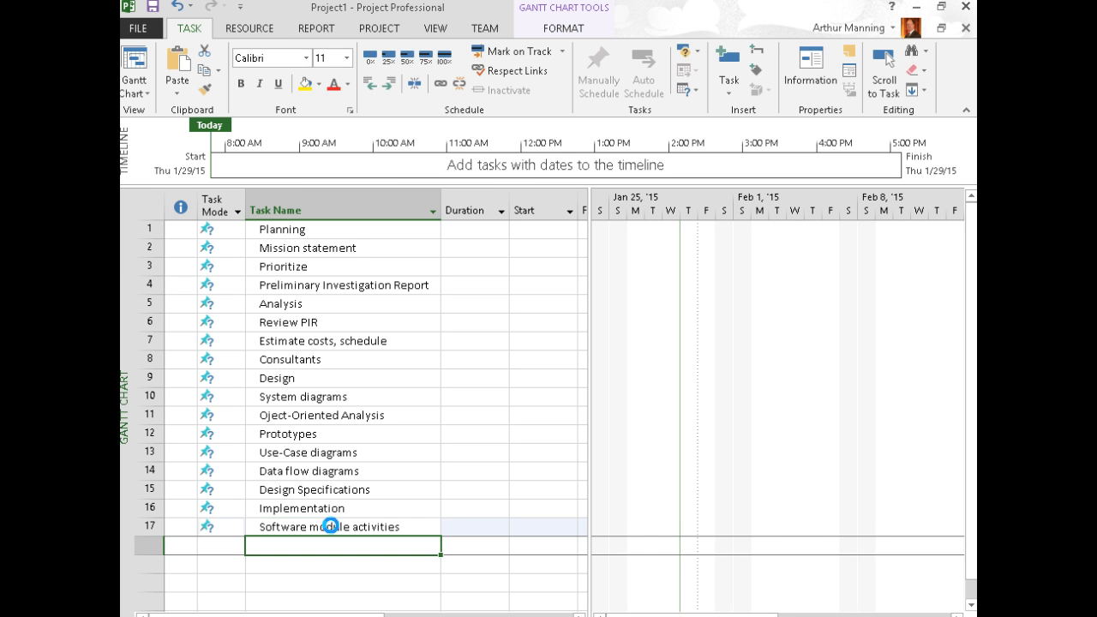
Step: Enter Integration of multiple as task 18 and begin the Beta task
text(Implementation)
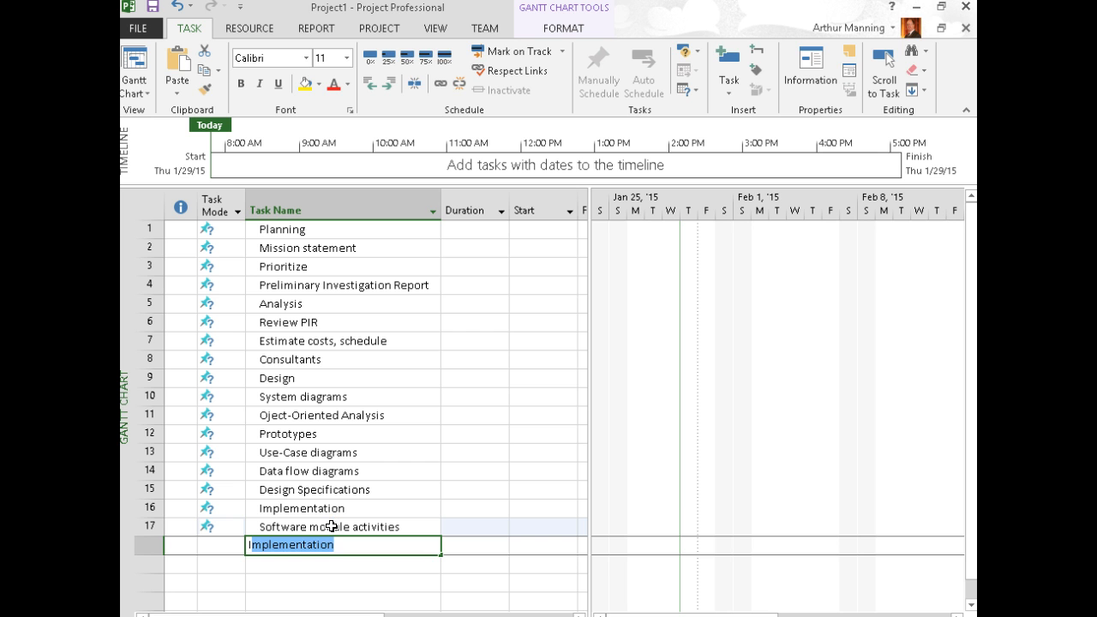
text(Integration of)
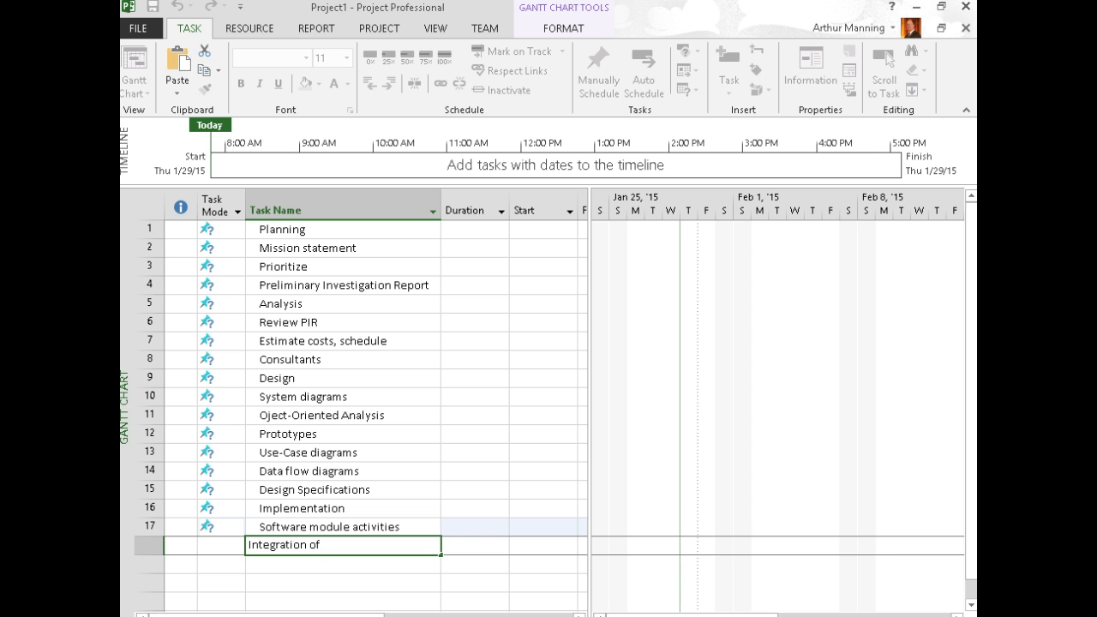
text(mul)
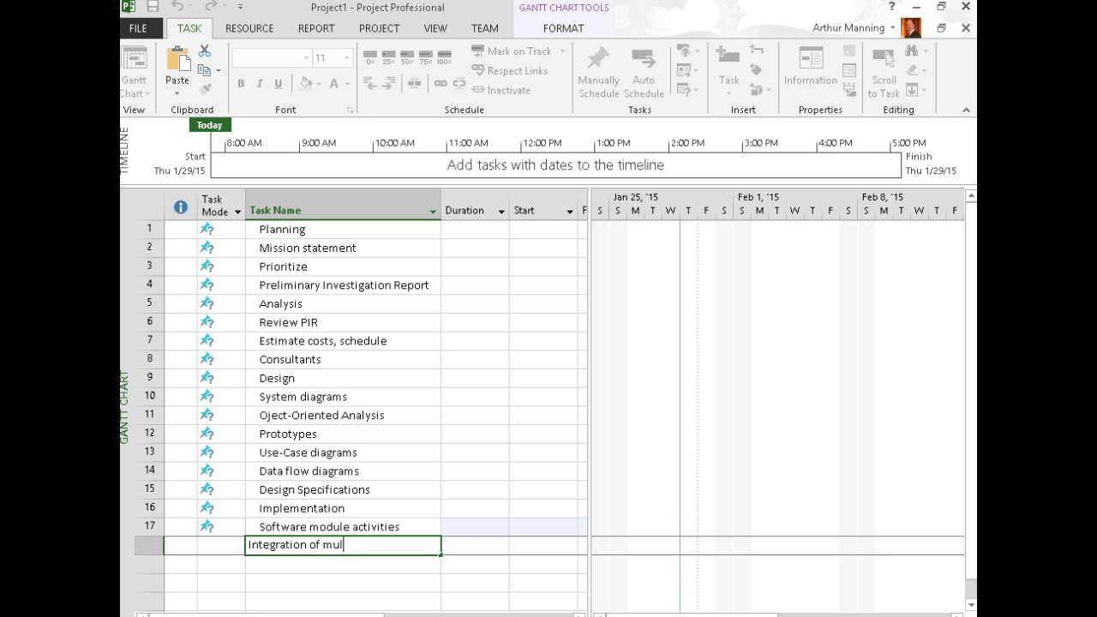
text(tiple)
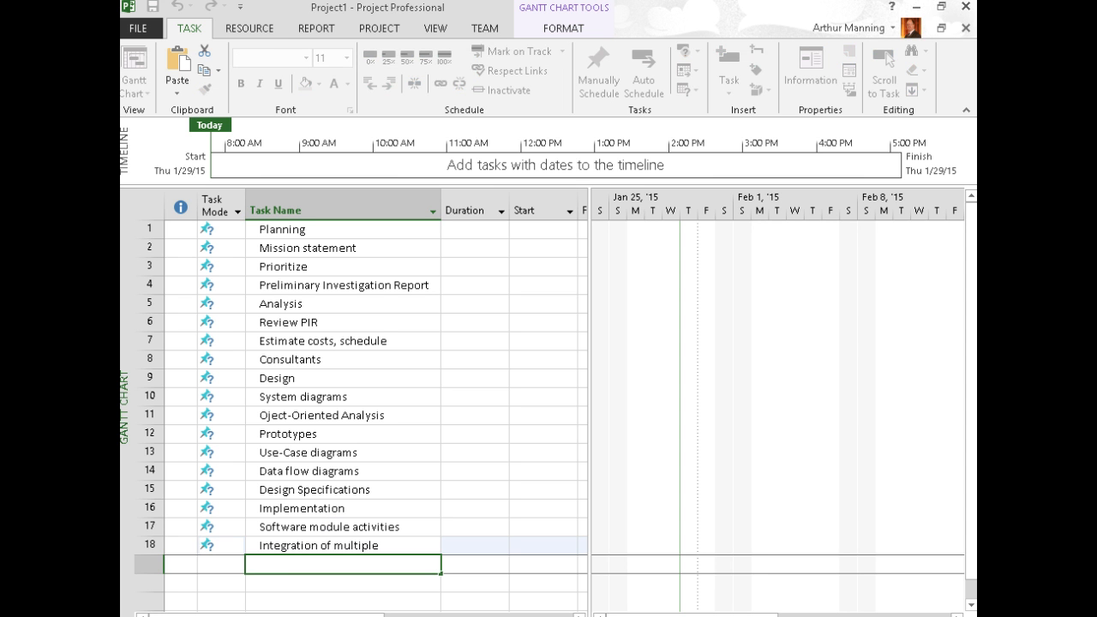
text(Beta)
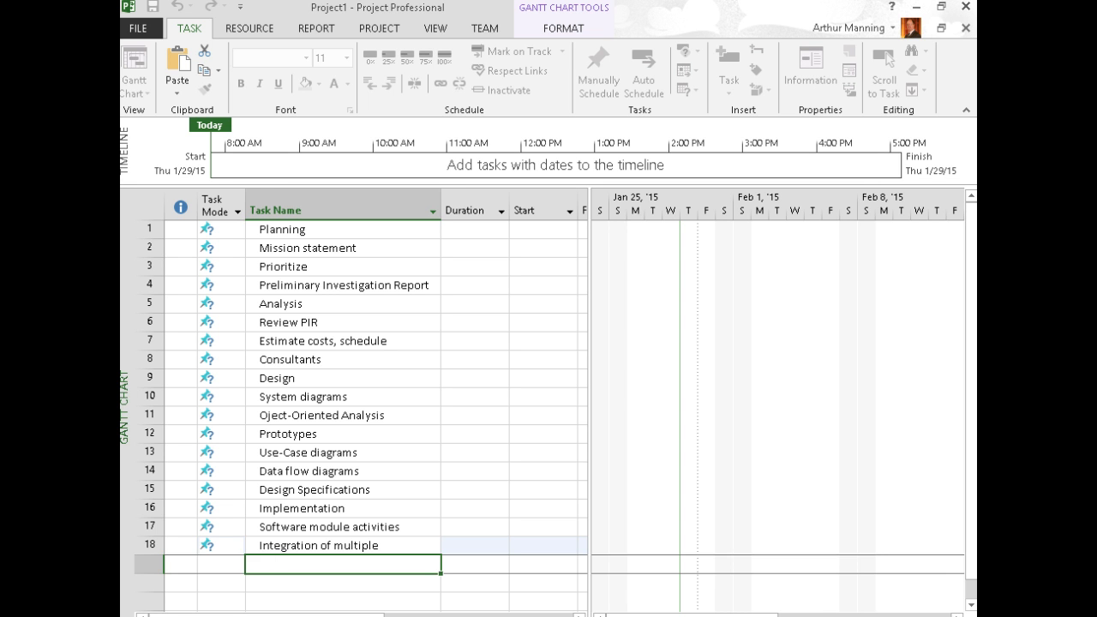
Step: Enter Beta versoin, Testing and Customer approval as tasks 19–21
text(Beta versoin)
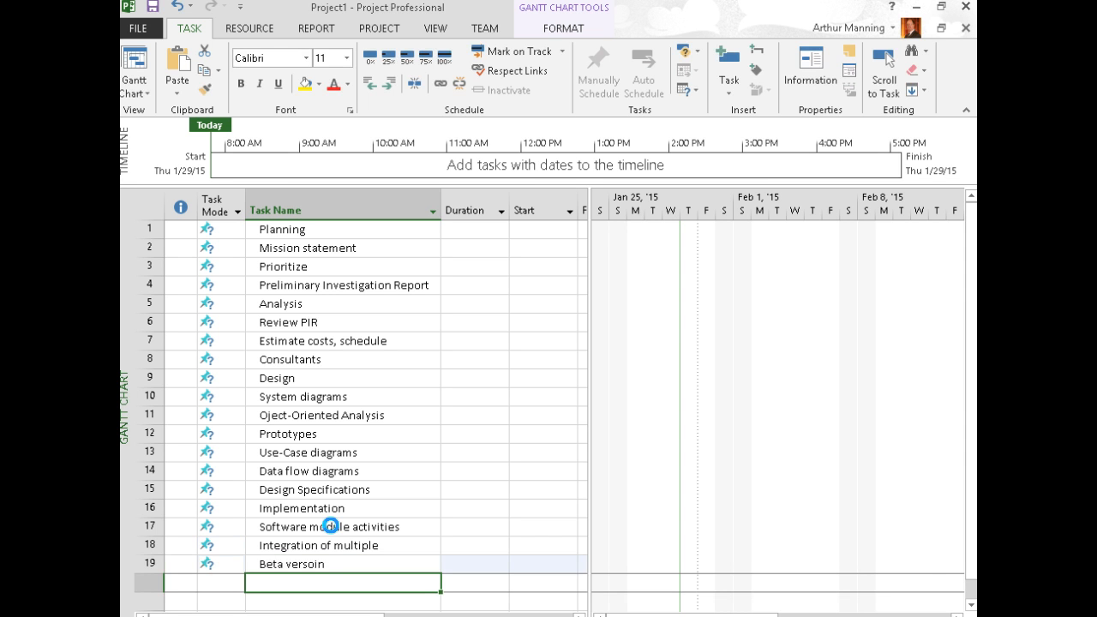
text(Testing)
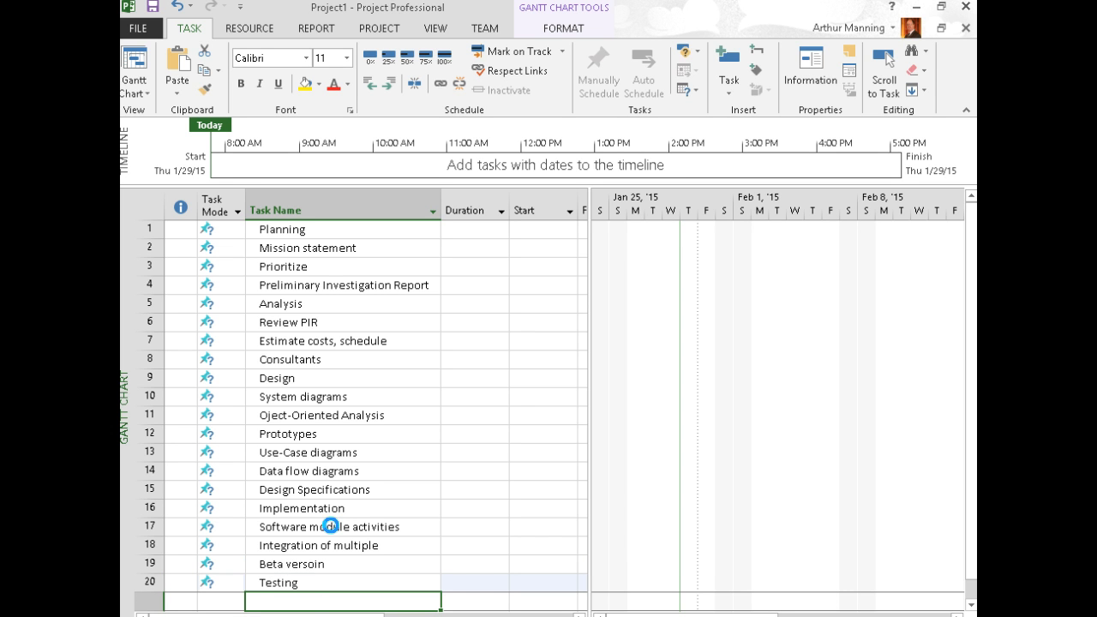
text(Consultants)
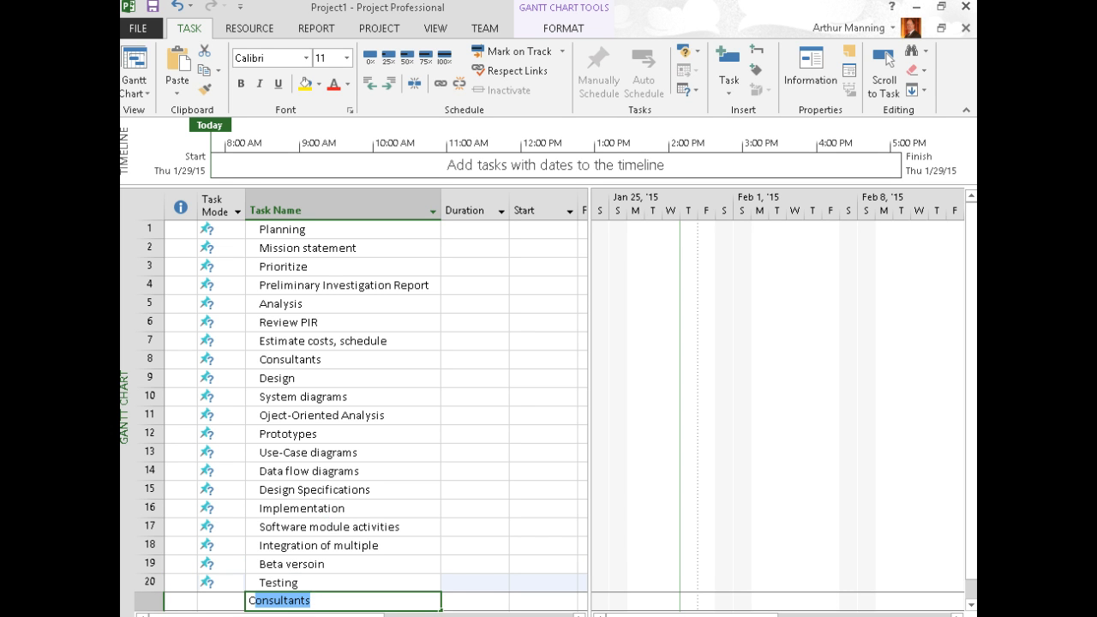
text(Customer)
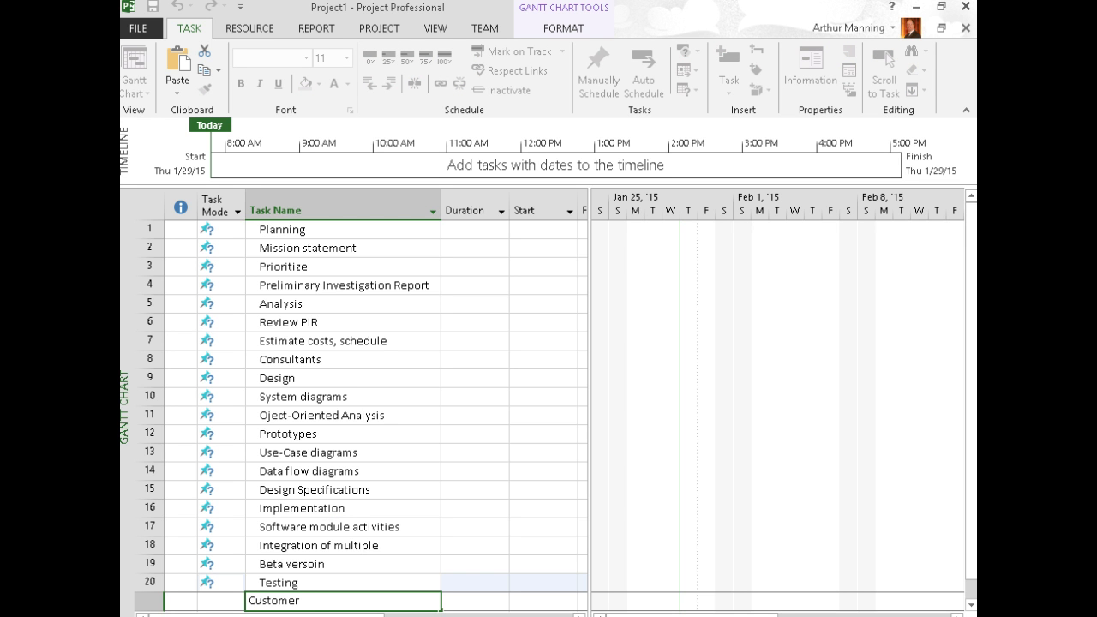
text(approval)
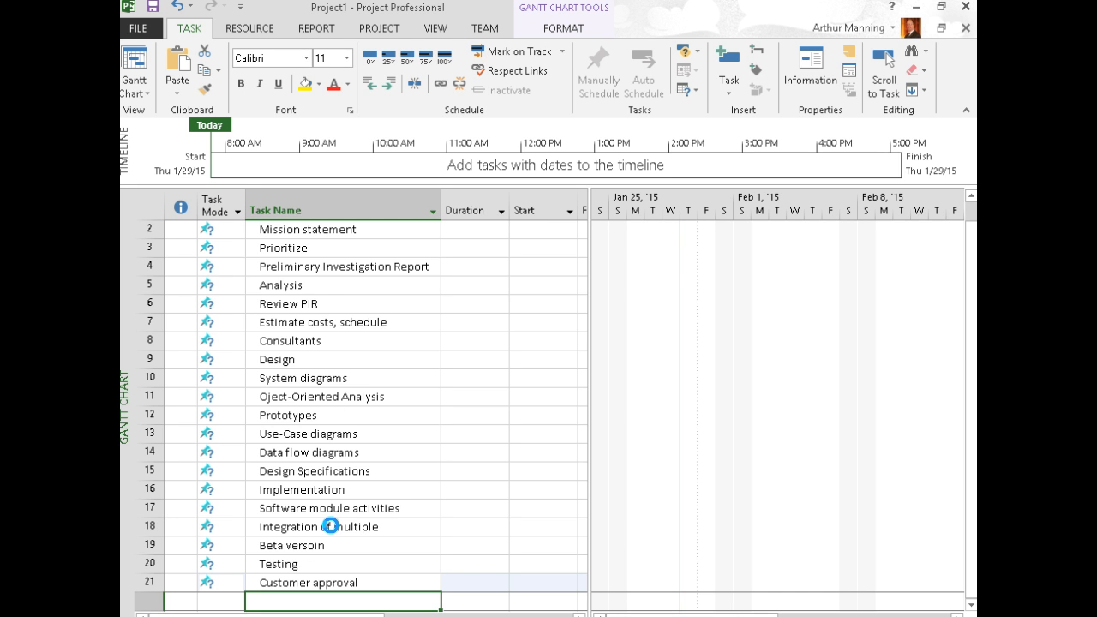
Step: Enter Ongoing Support, Training and Maintenance as tasks 22–24
text(Oject-Oriented Analysis)
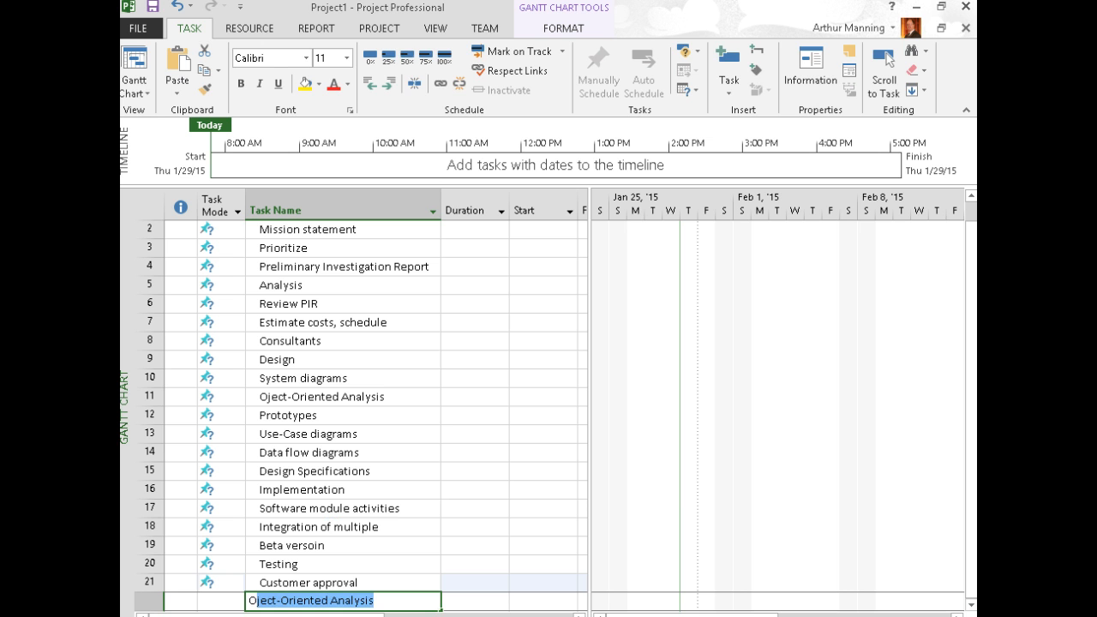
text(Ongoing Support)
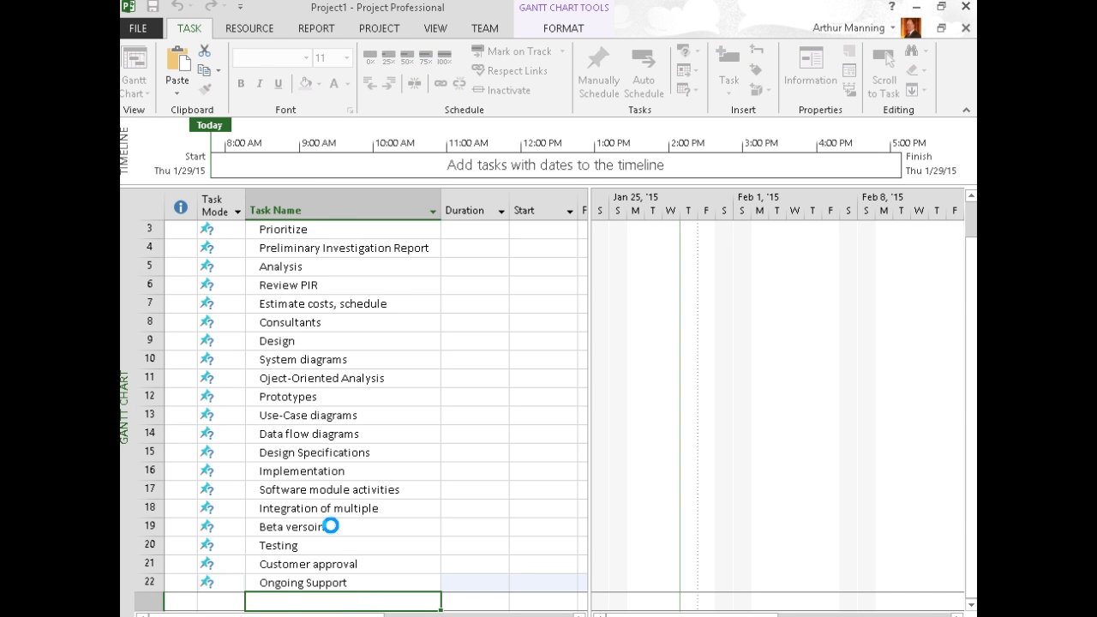
text(Training)
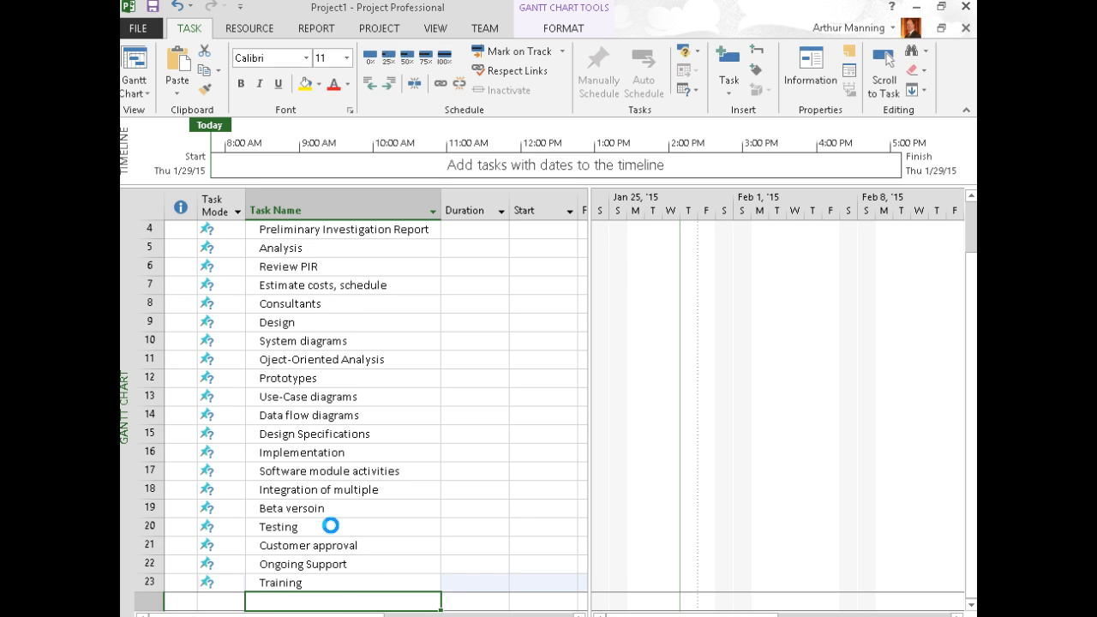
text(Mission statement)
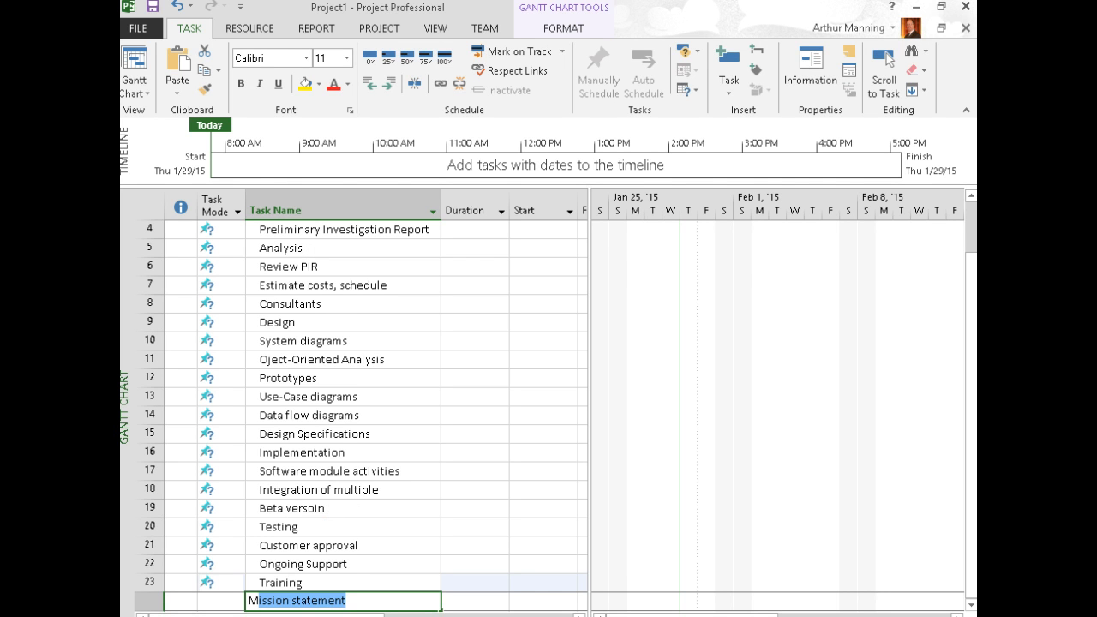
text(Mainte)
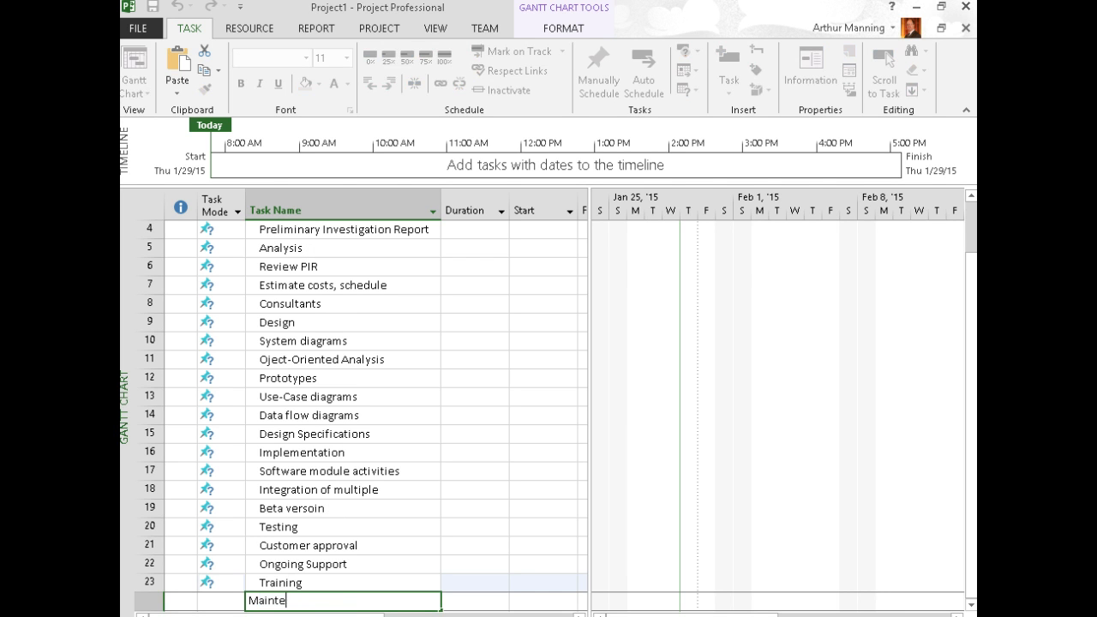
text(nance)
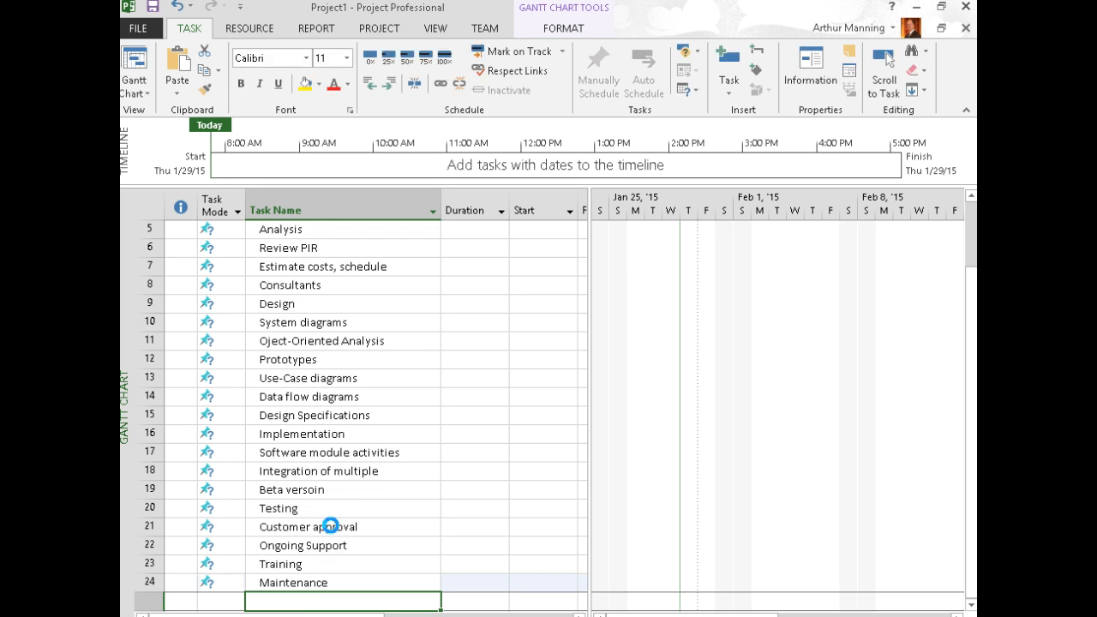
mouse_move(317, 360)
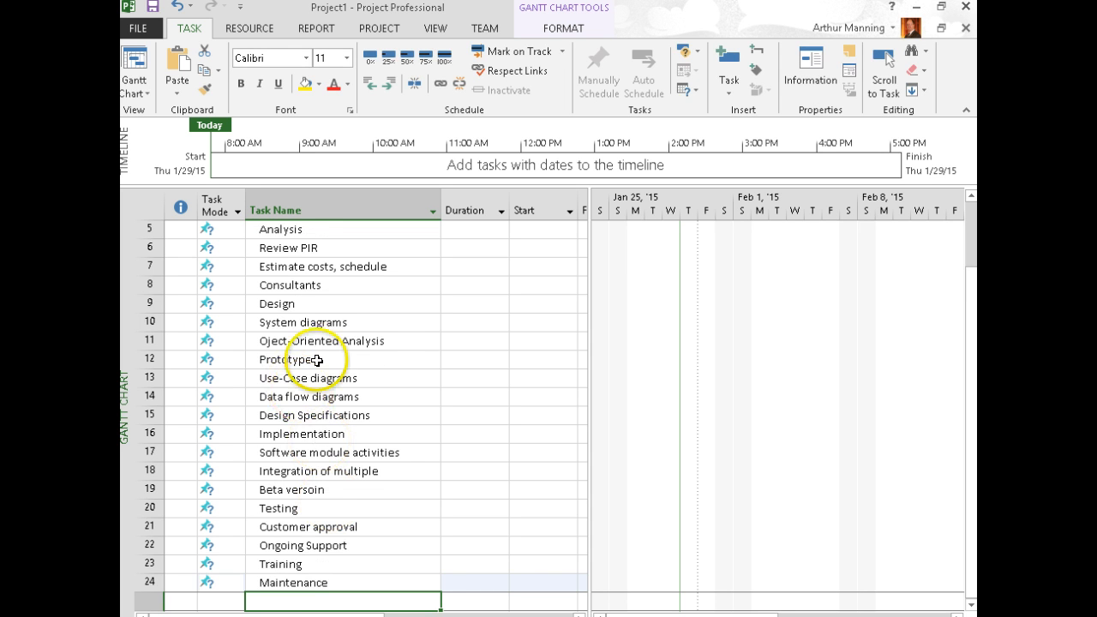
mouse_move(957, 292)
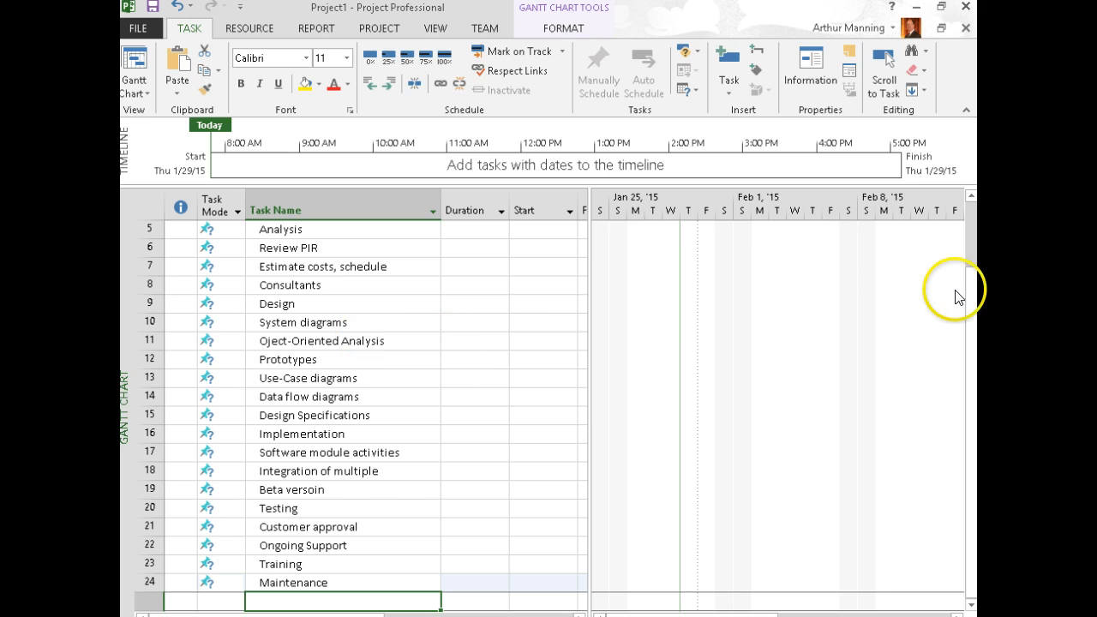
Step: Select Mission statement through Preliminary Investigation Report and bring up their task actions
scroll(up, 3)
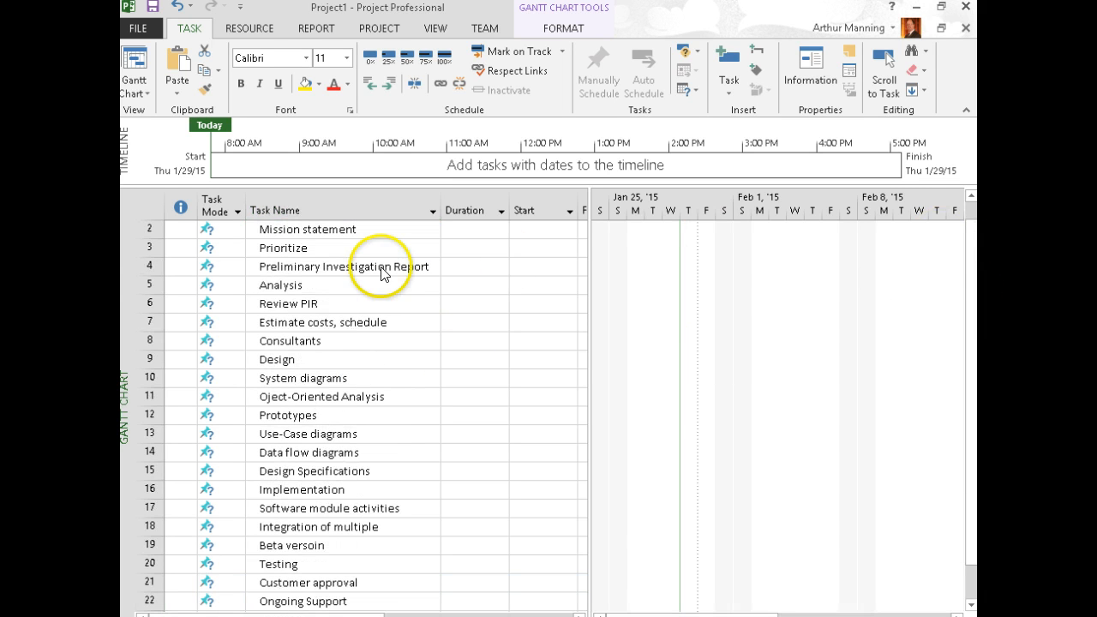
mouse_move(960, 305)
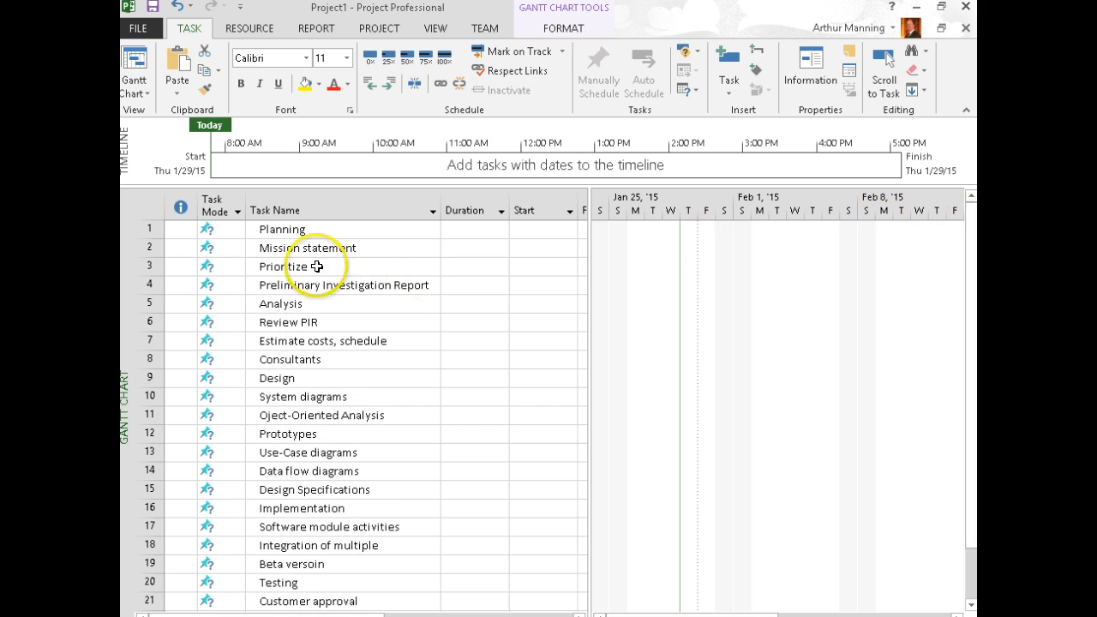
click(309, 247)
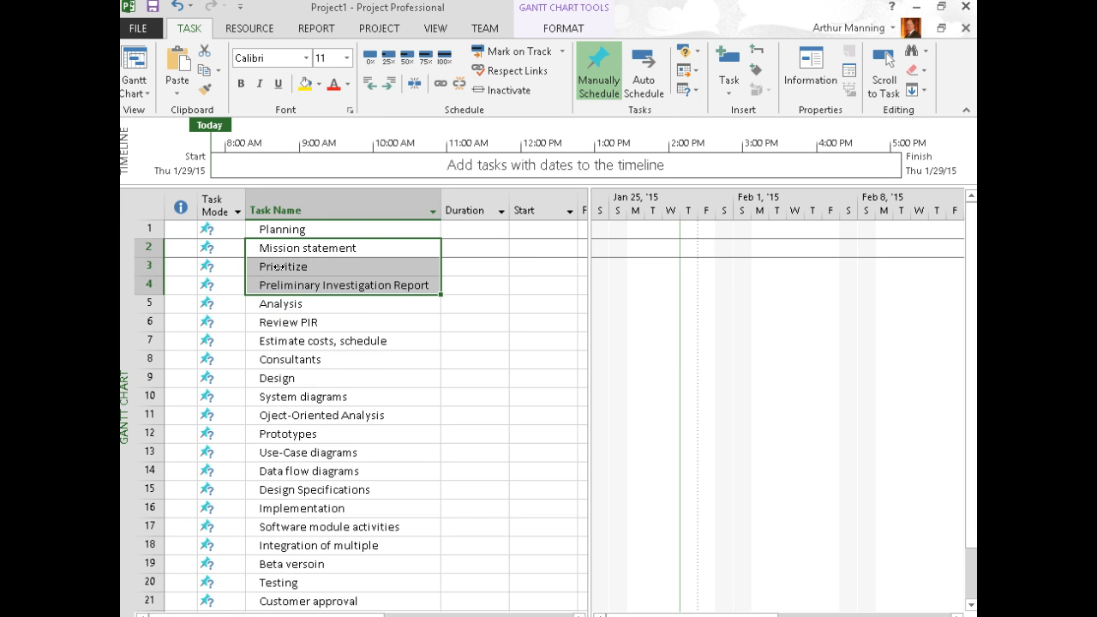
right_click(343, 266)
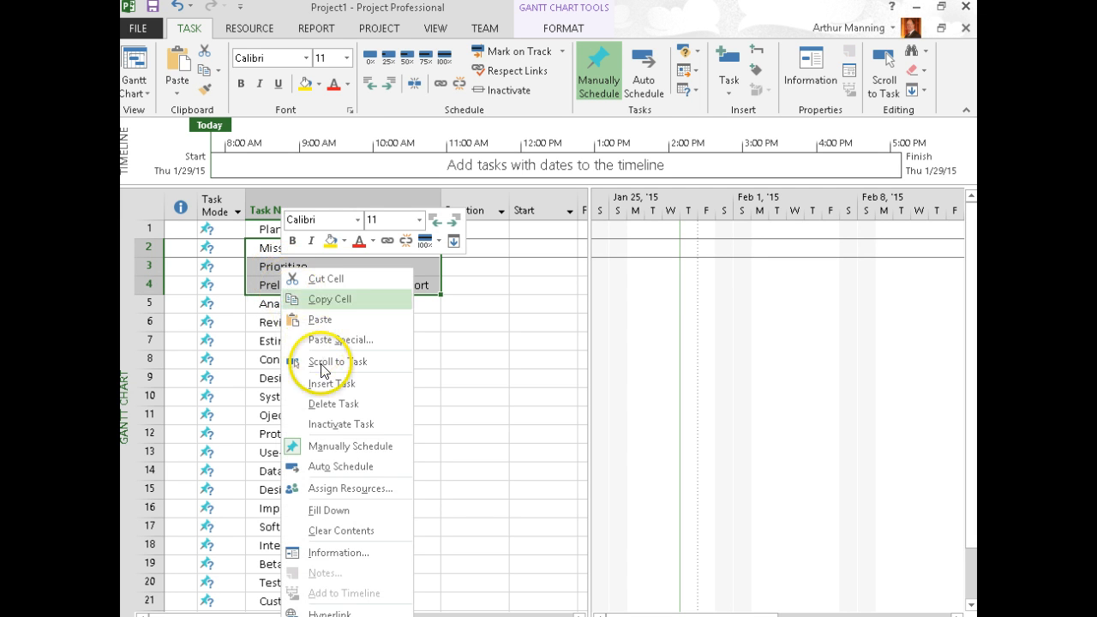
mouse_move(360, 510)
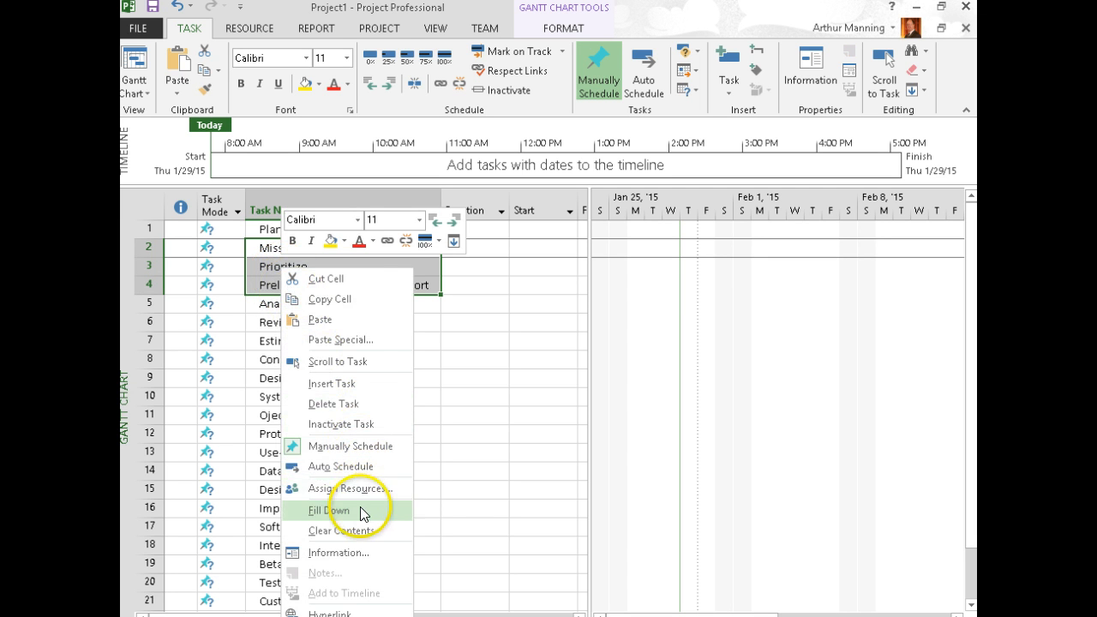
mouse_move(369, 384)
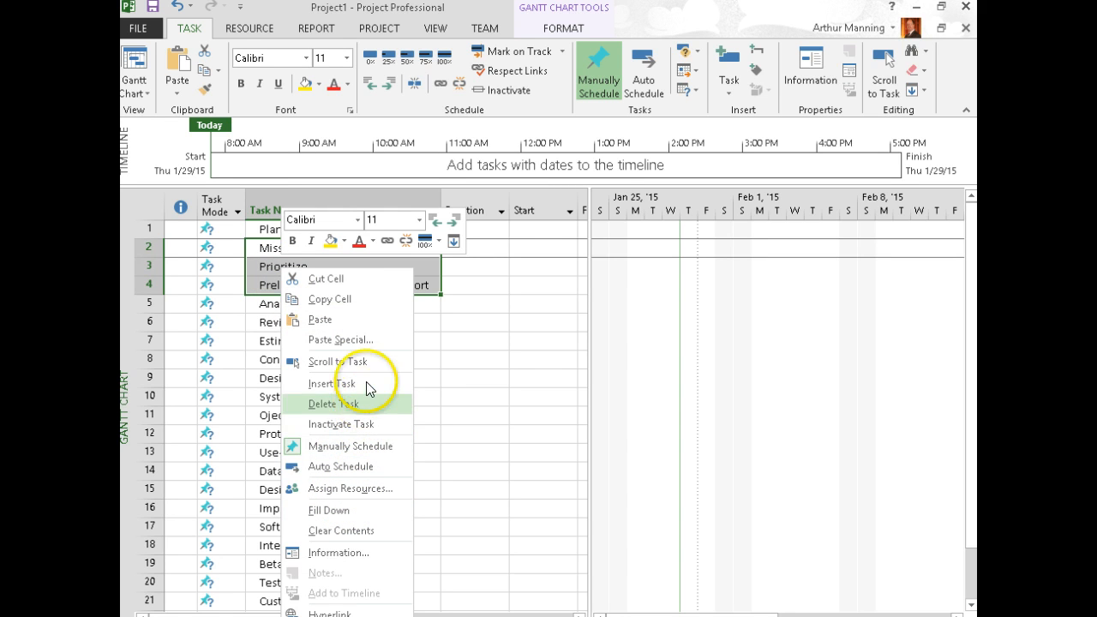
mouse_move(295, 264)
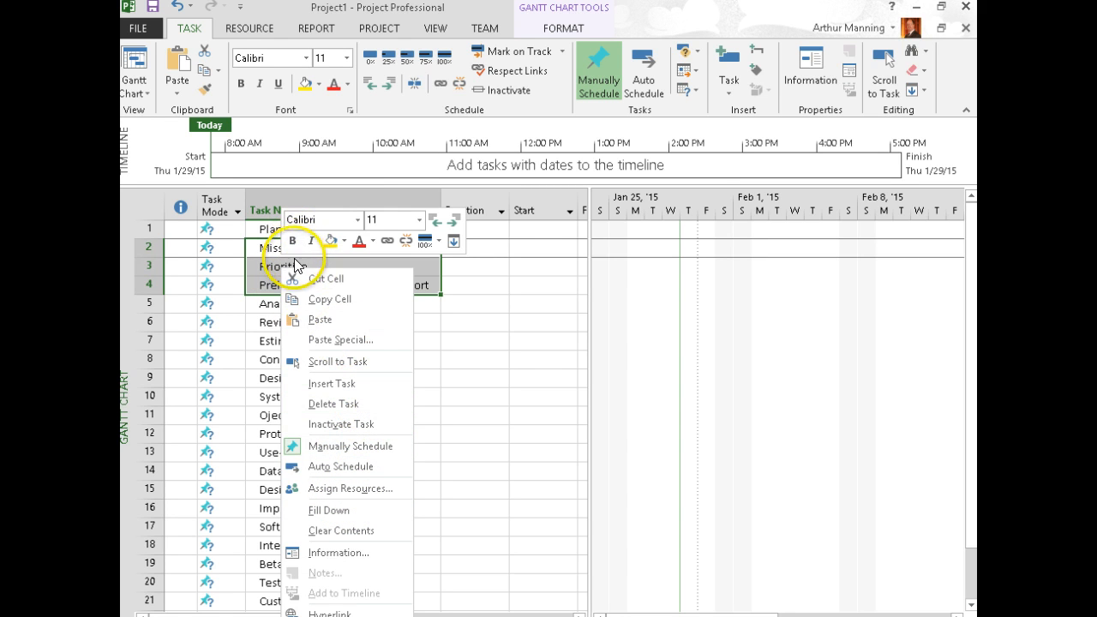
mouse_move(334, 86)
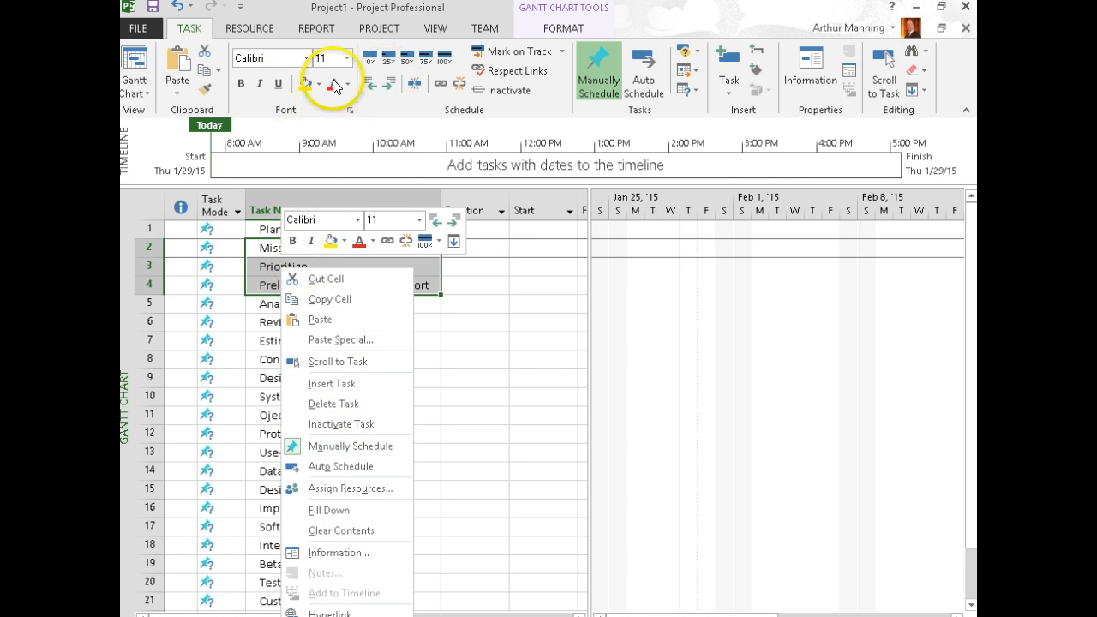
mouse_move(644, 69)
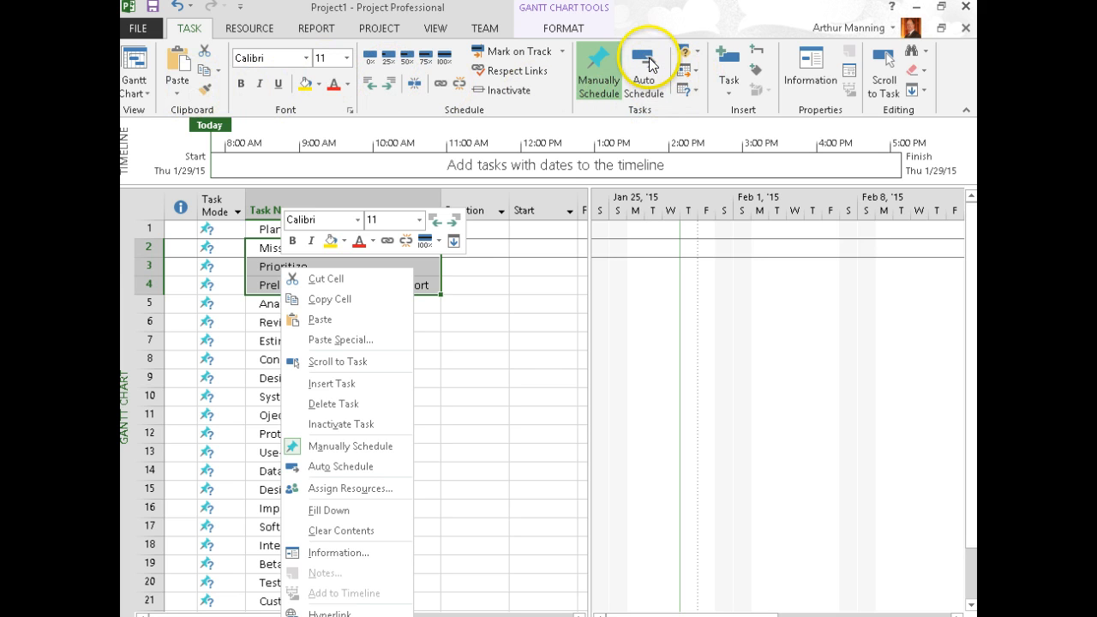
mouse_move(733, 55)
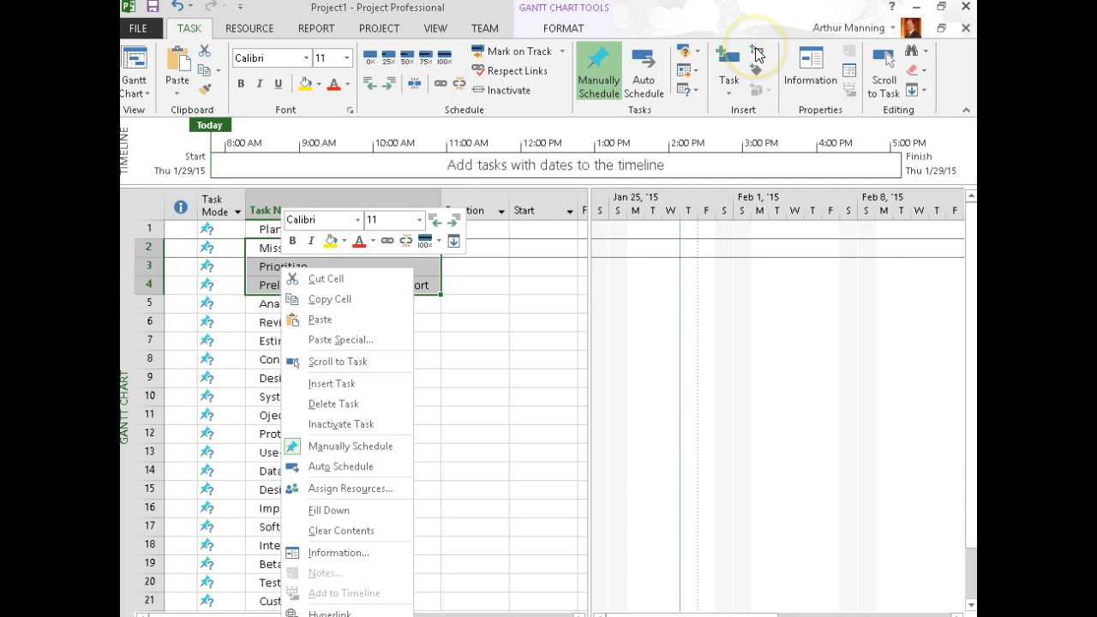
mouse_move(374, 89)
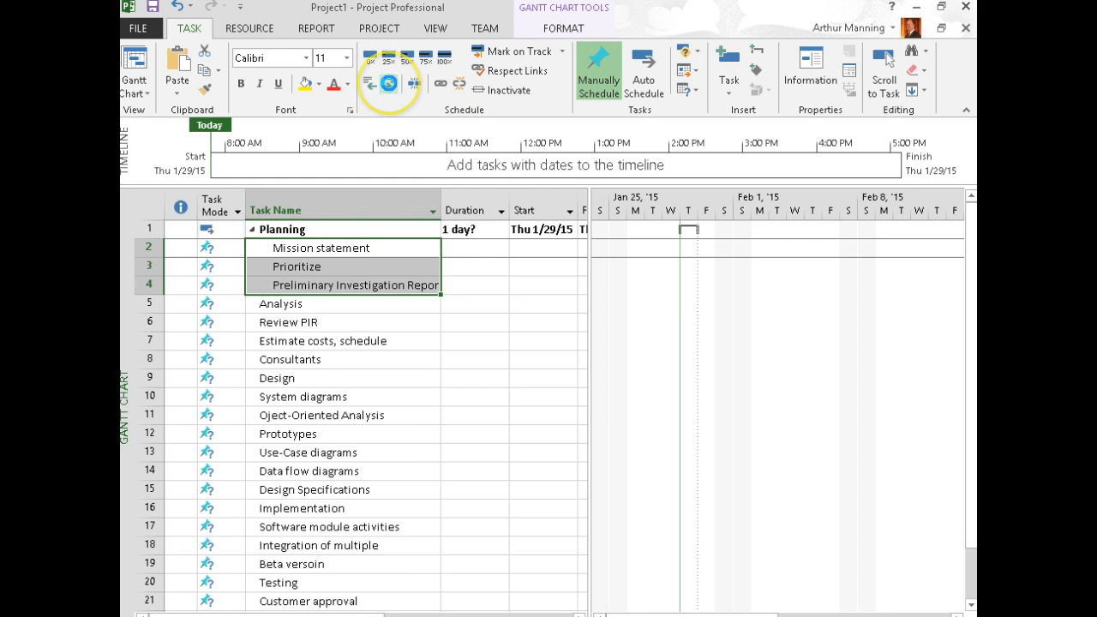
mouse_move(369, 84)
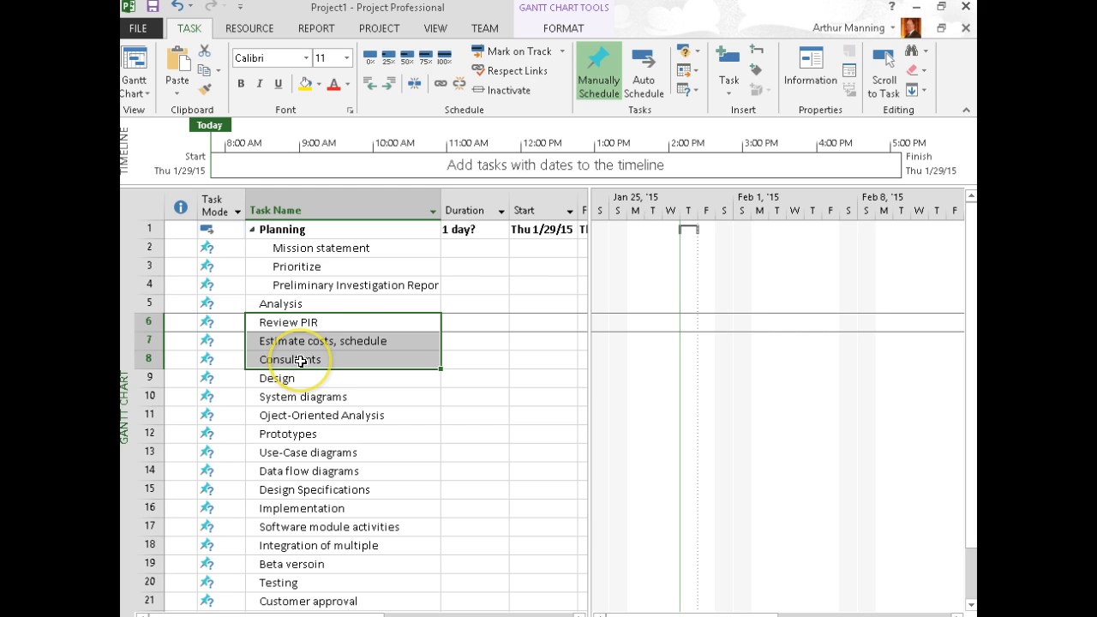
mouse_move(392, 82)
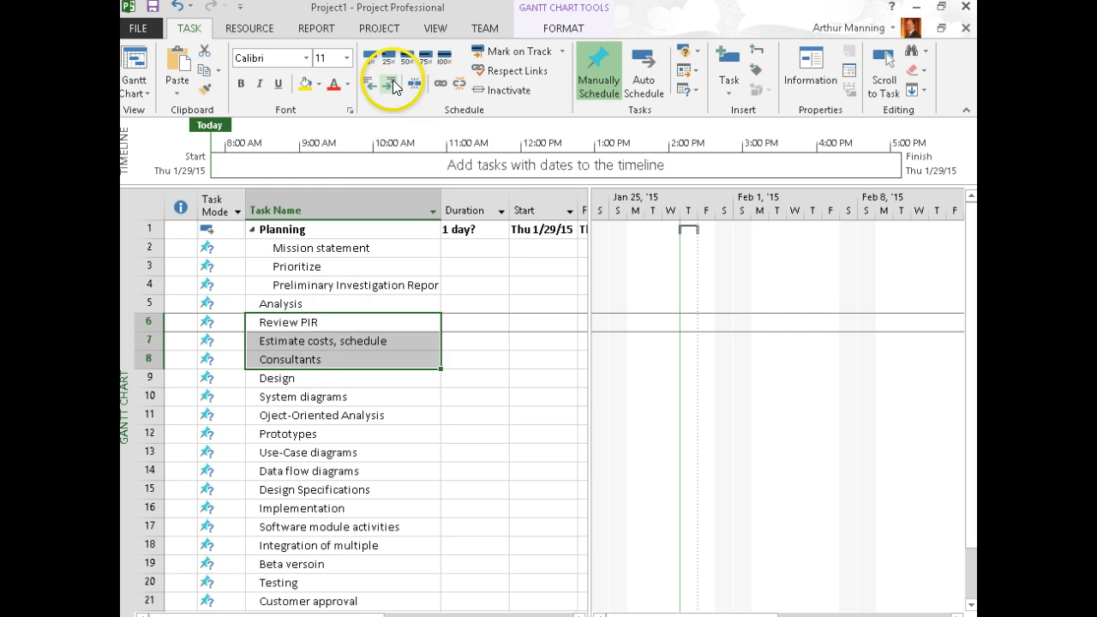
mouse_move(368, 82)
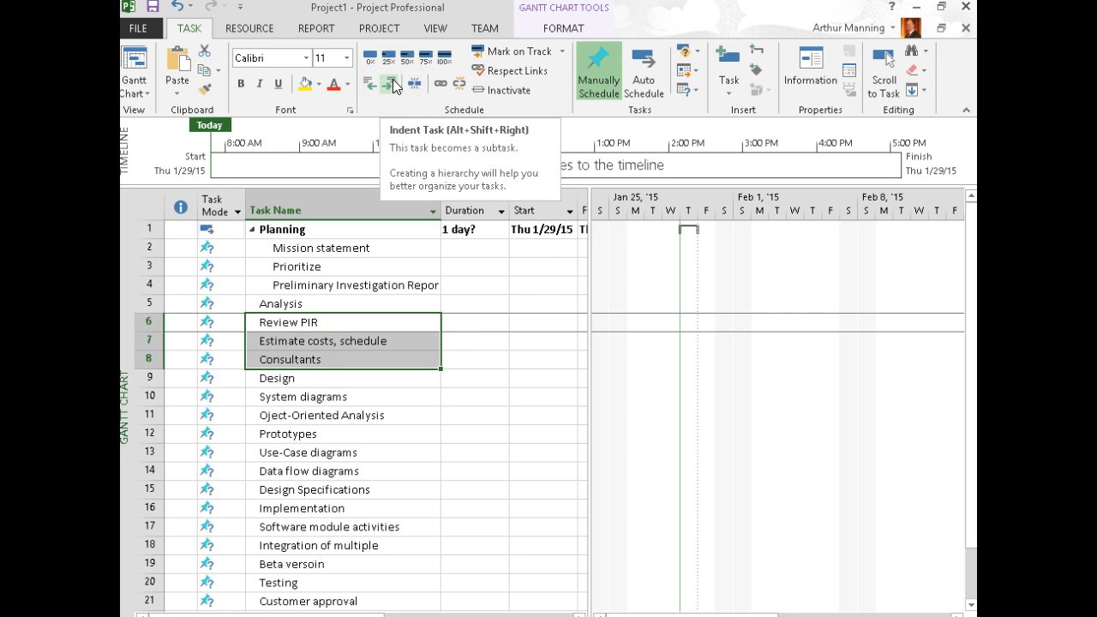
Step: Indent Review PIR, Estimate costs, schedule and Consultants under the Analysis summary task
click(392, 82)
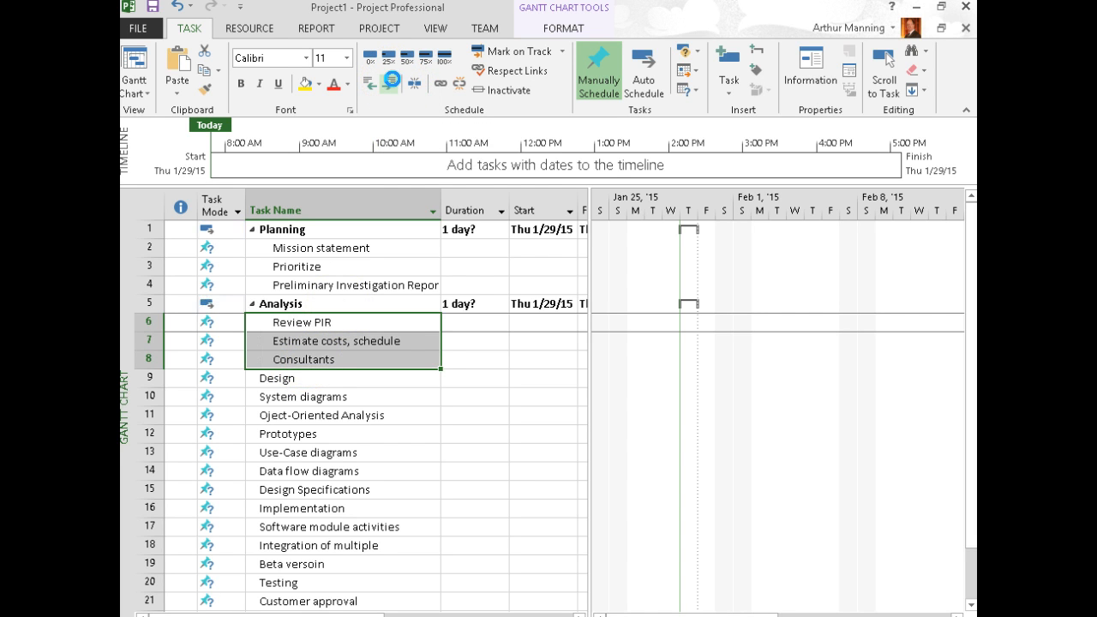
mouse_move(700, 238)
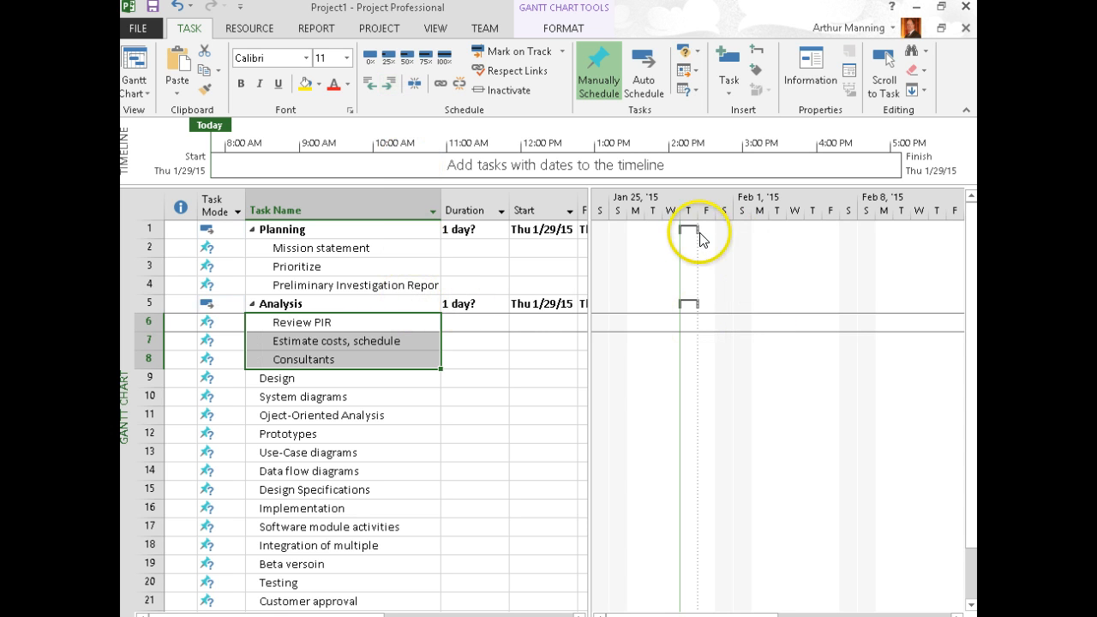
mouse_move(693, 243)
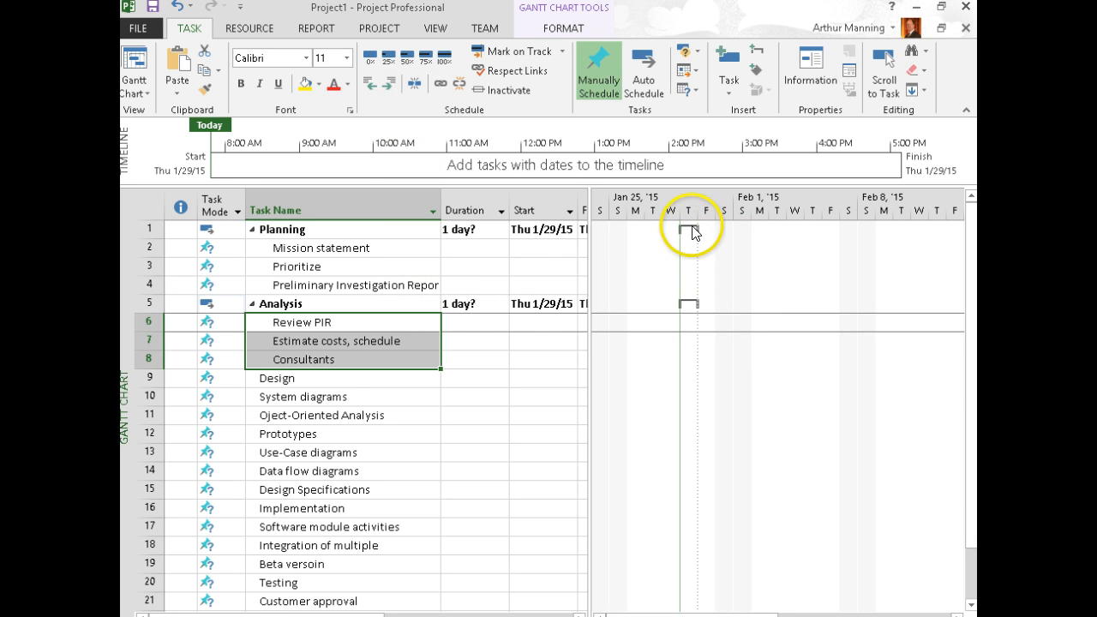
mouse_move(693, 231)
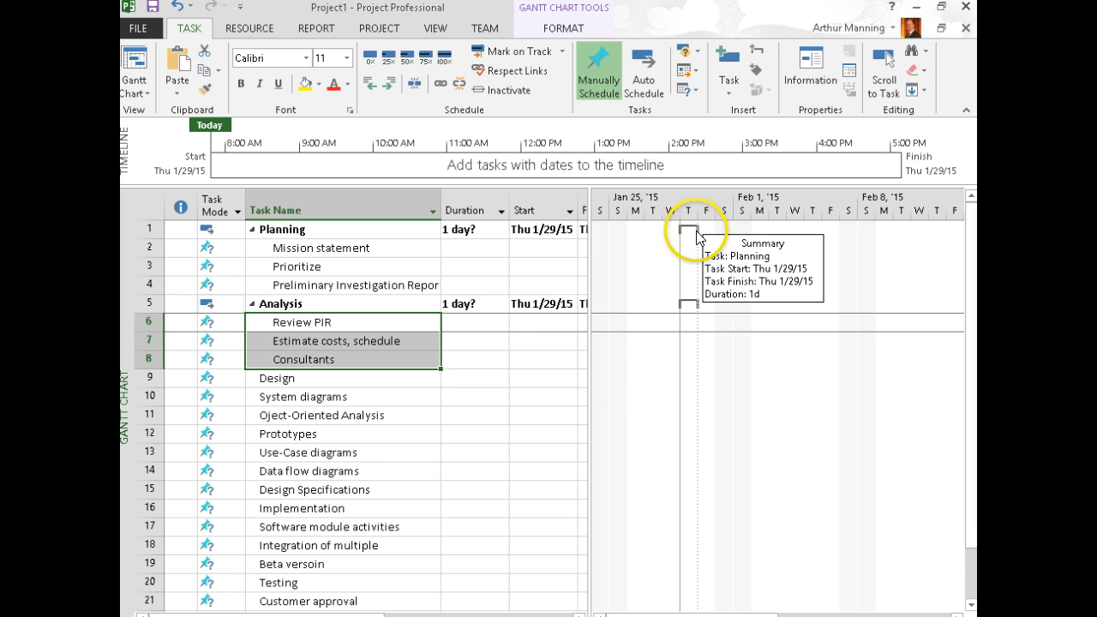
mouse_move(276, 396)
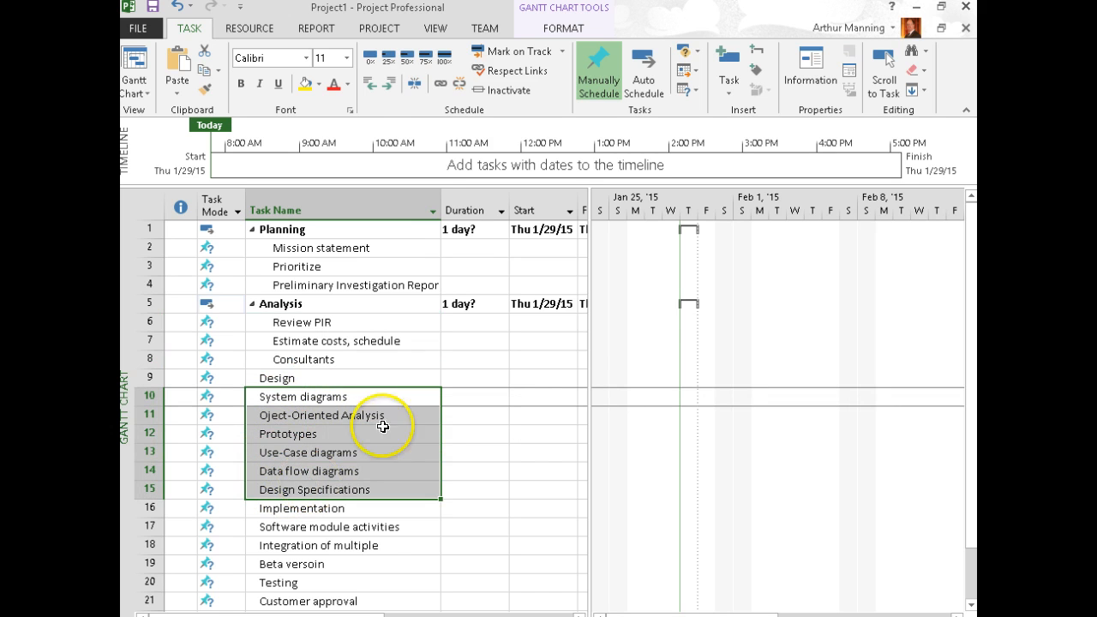
Step: Indent rows 10–15 beneath Design, making it a summary task
click(368, 84)
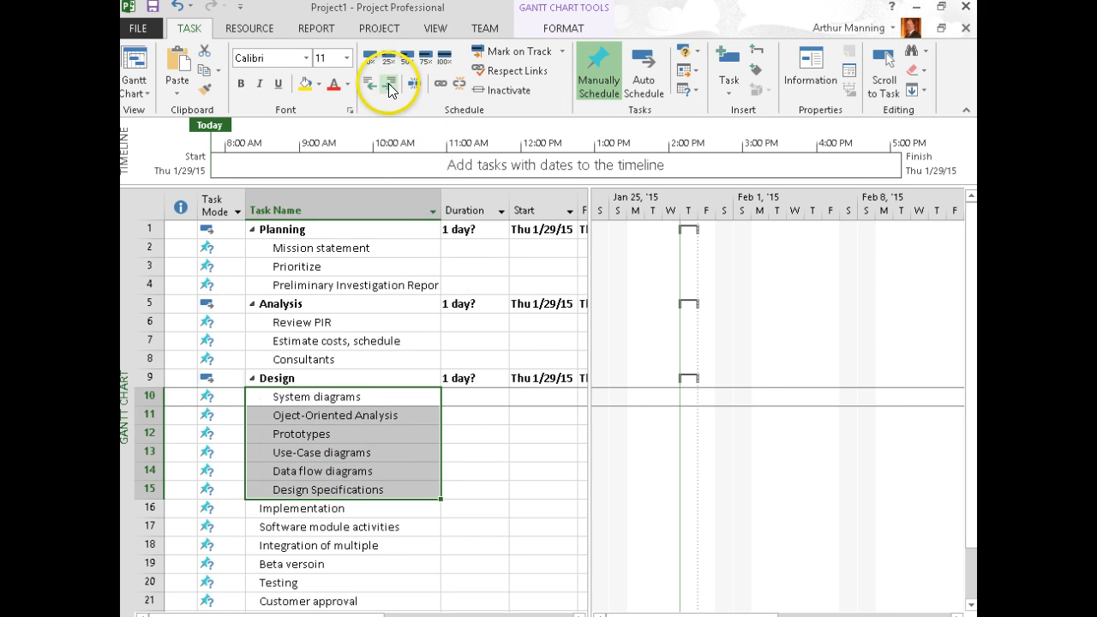
scroll(down, 3)
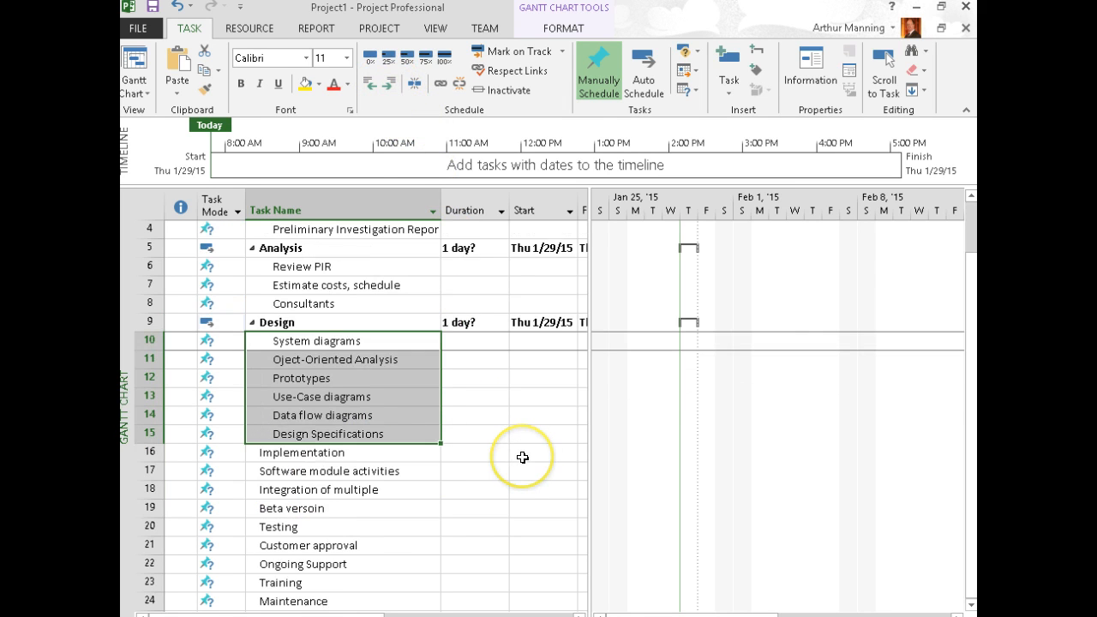
mouse_move(319, 351)
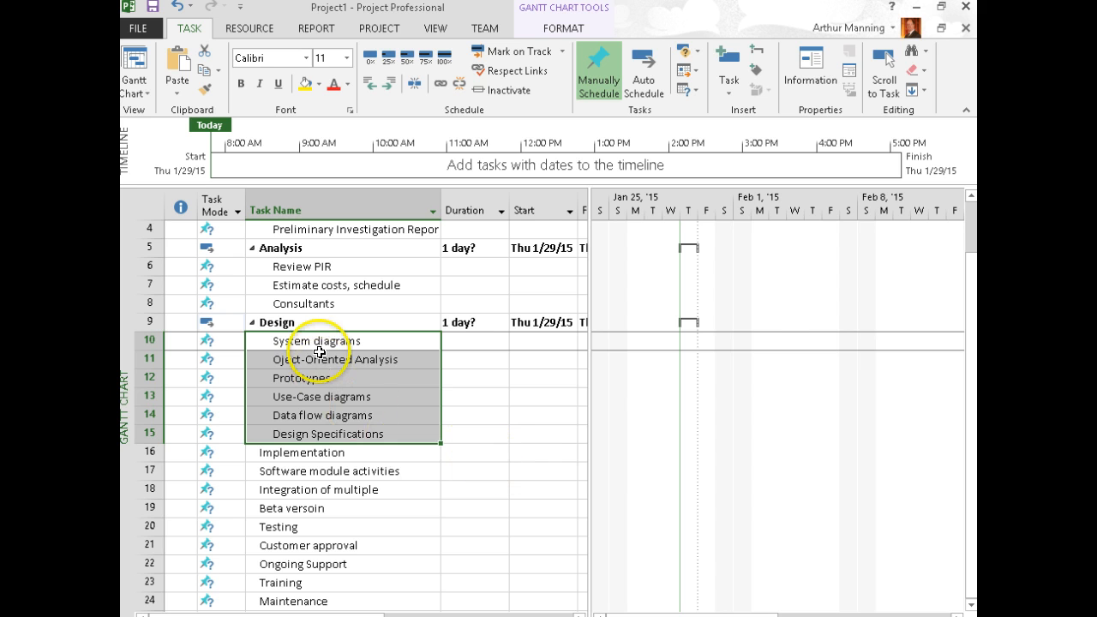
mouse_move(434, 462)
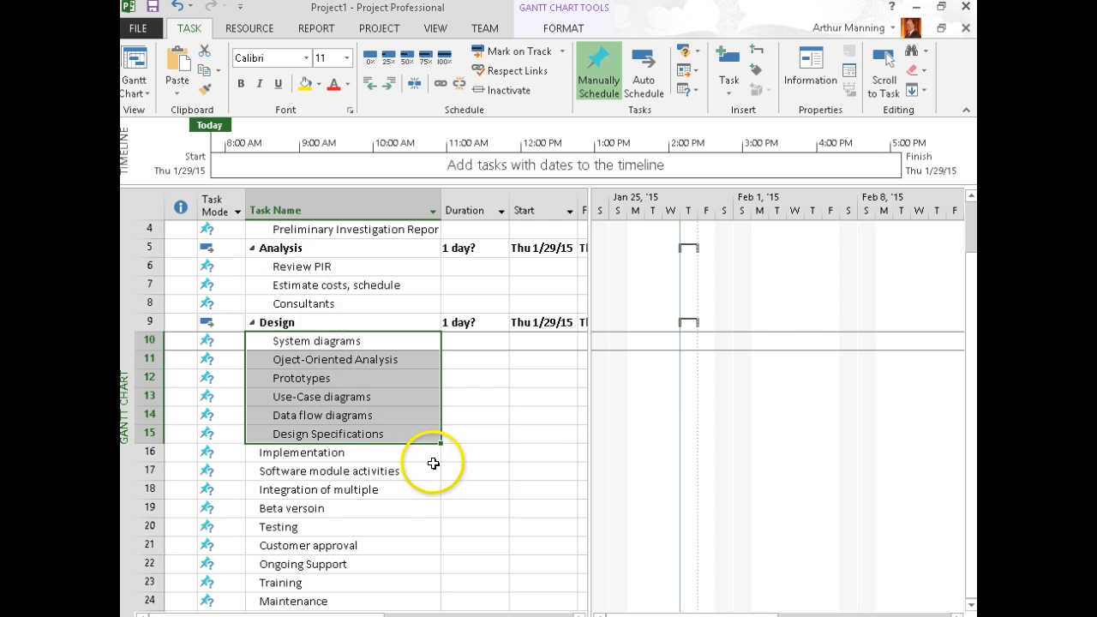
mouse_move(315, 472)
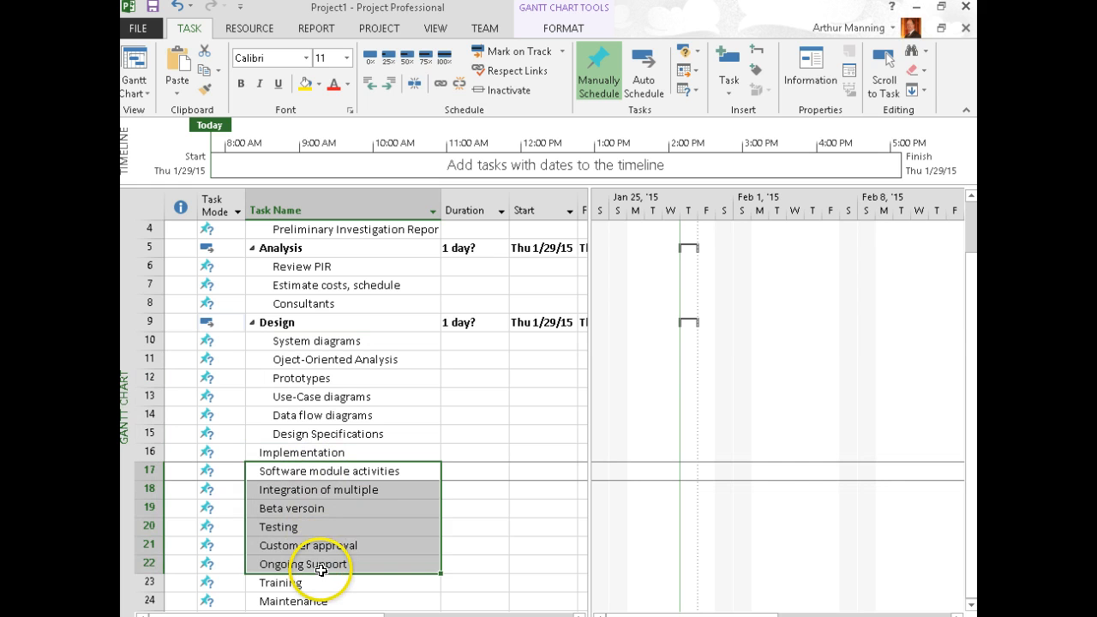
click(327, 469)
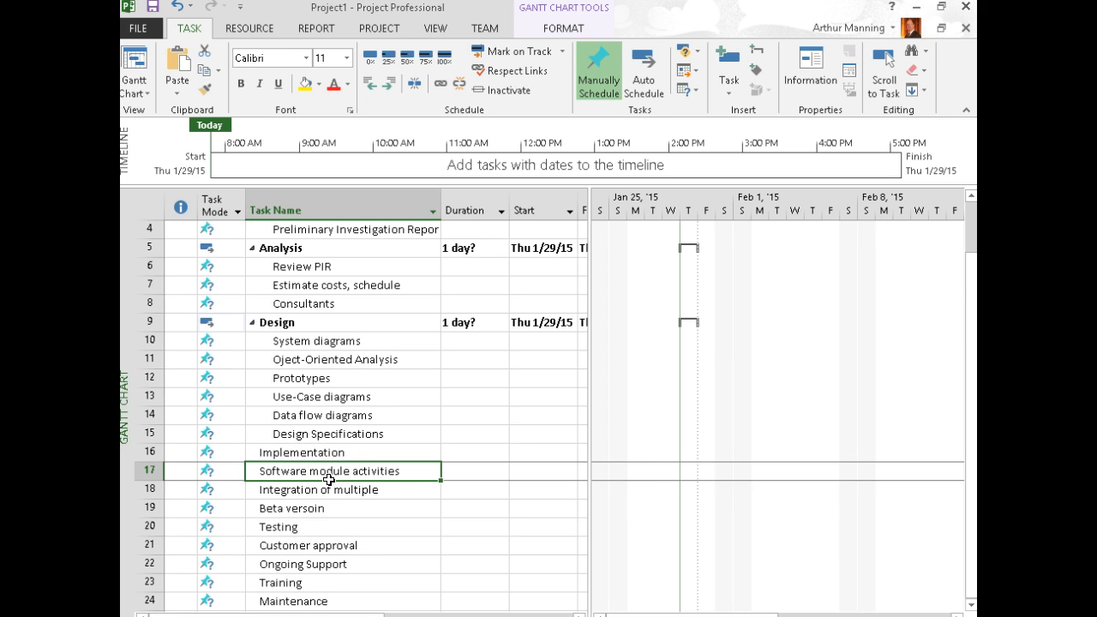
Step: Indent Software module activities through Customer approval beneath Implementation
click(343, 490)
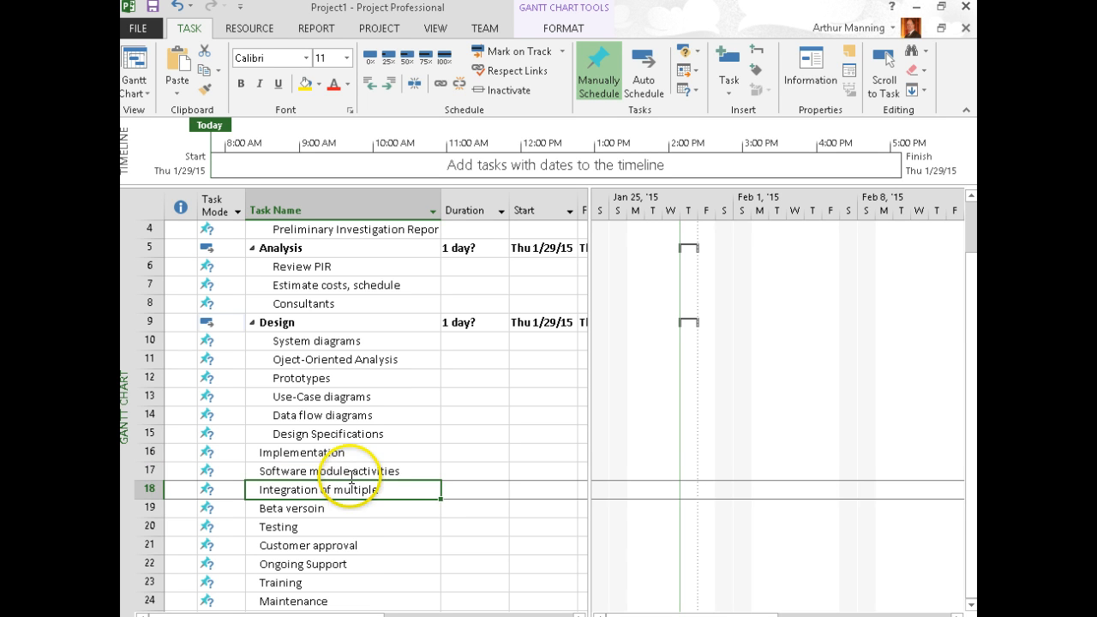
drag(342, 469, 343, 545)
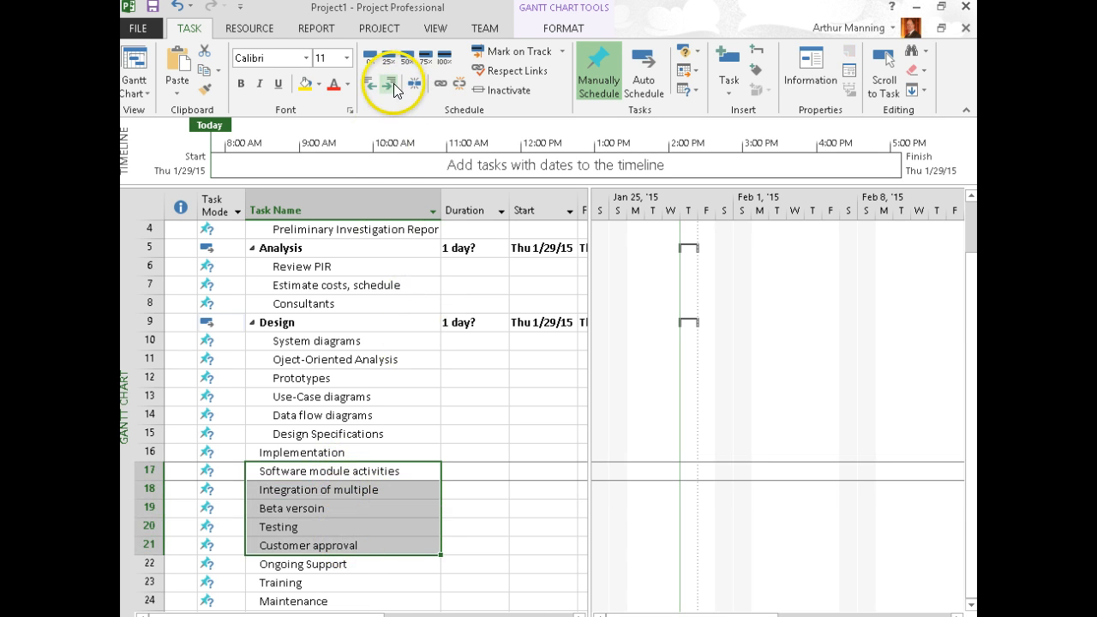
click(370, 84)
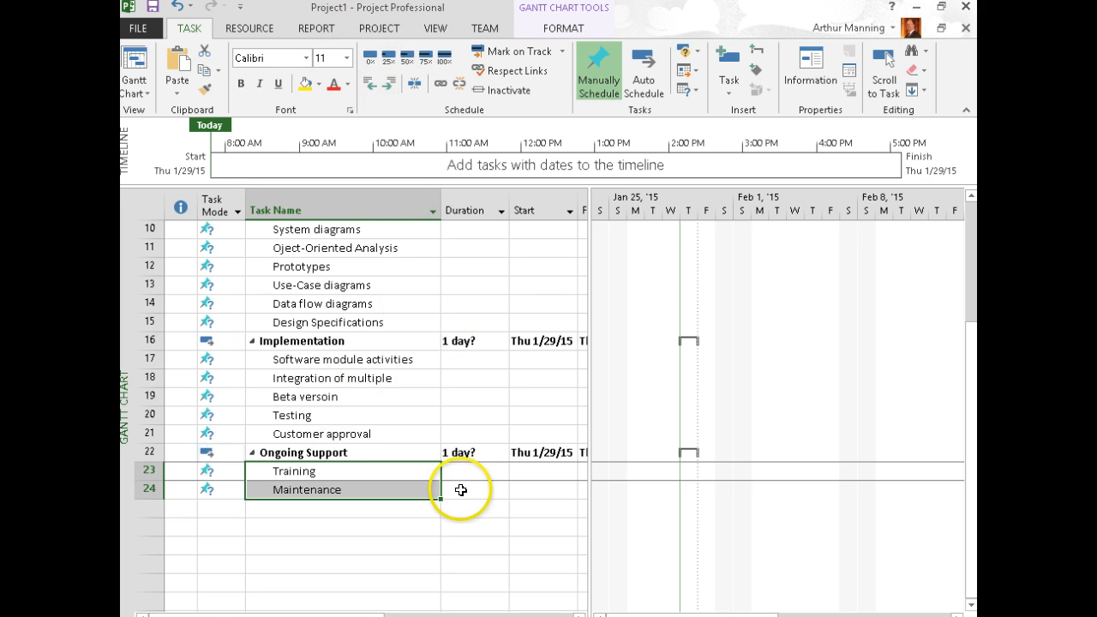
scroll(up, 3)
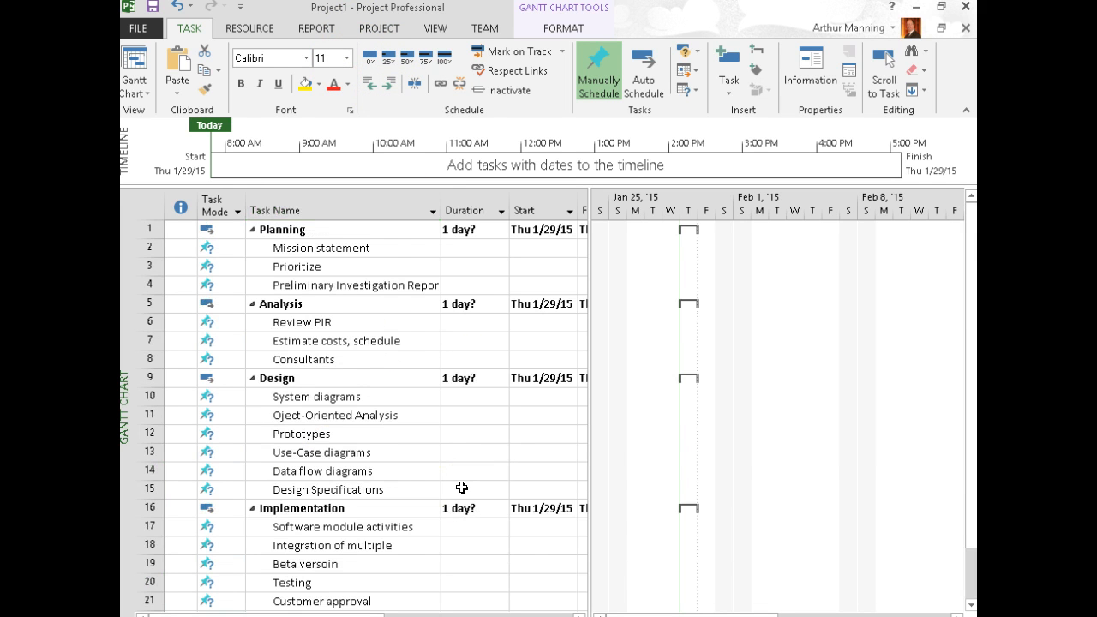
mouse_move(349, 445)
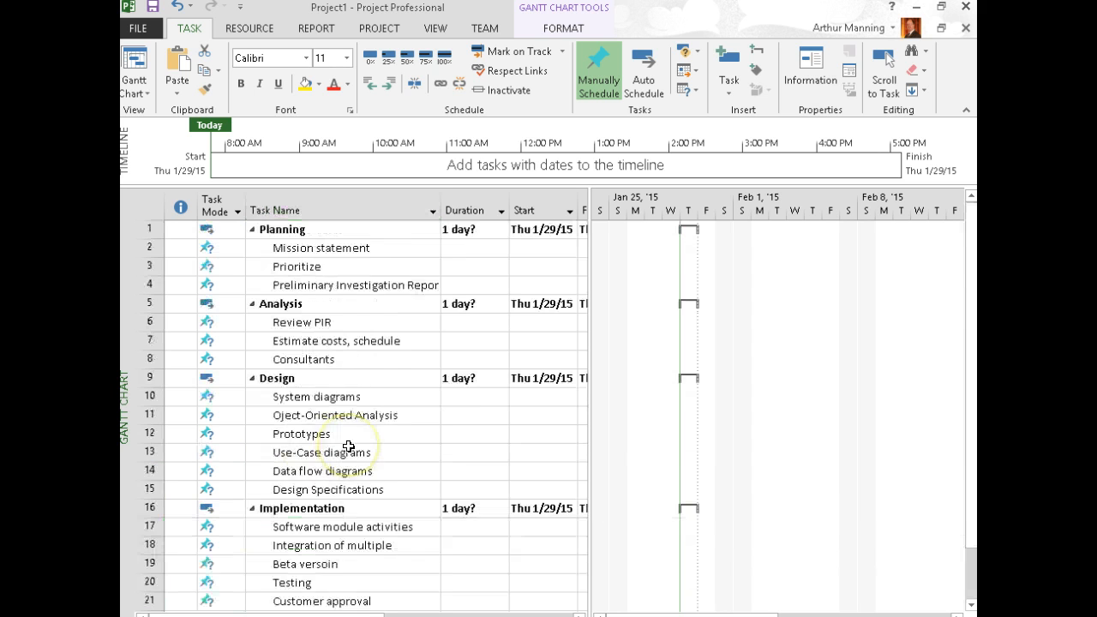
Step: Give Mission statement a 1-day duration
scroll(down, 3)
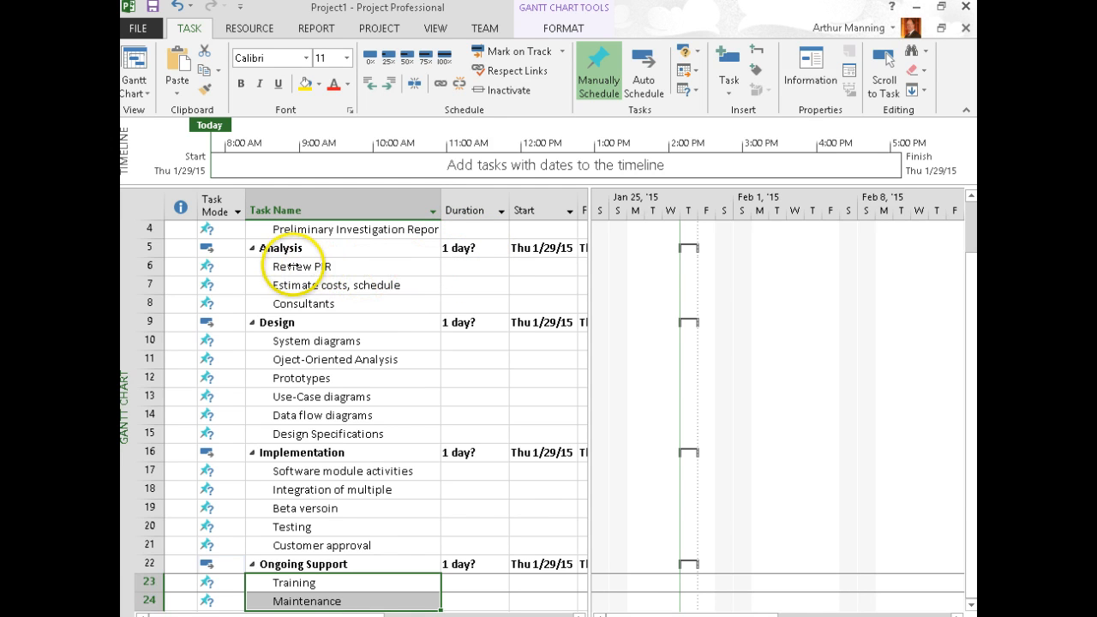
scroll(up, 3)
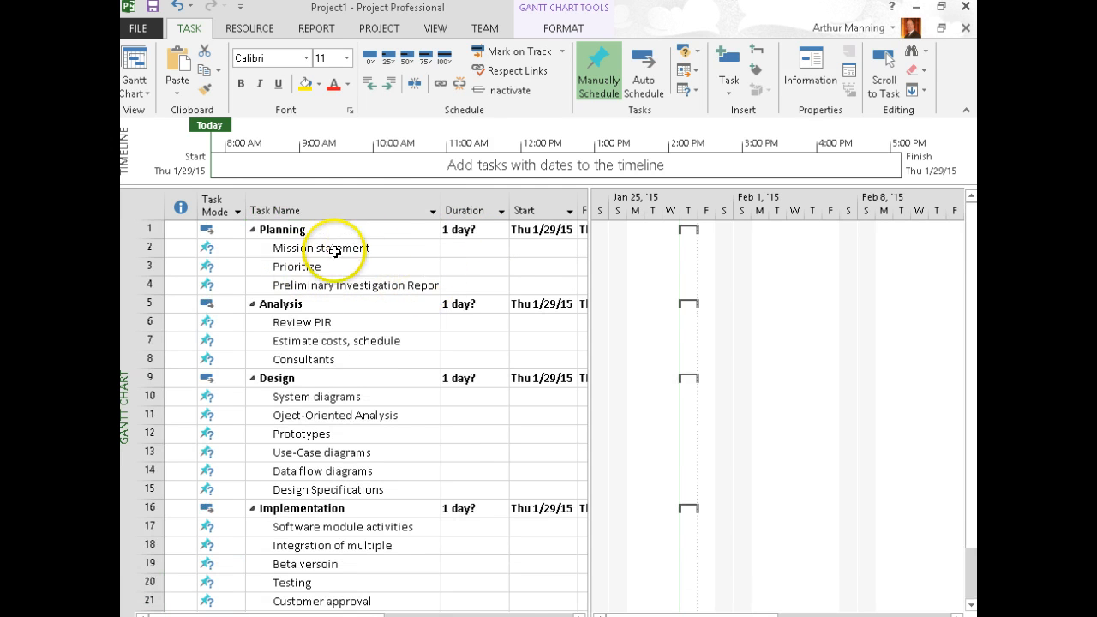
mouse_move(368, 247)
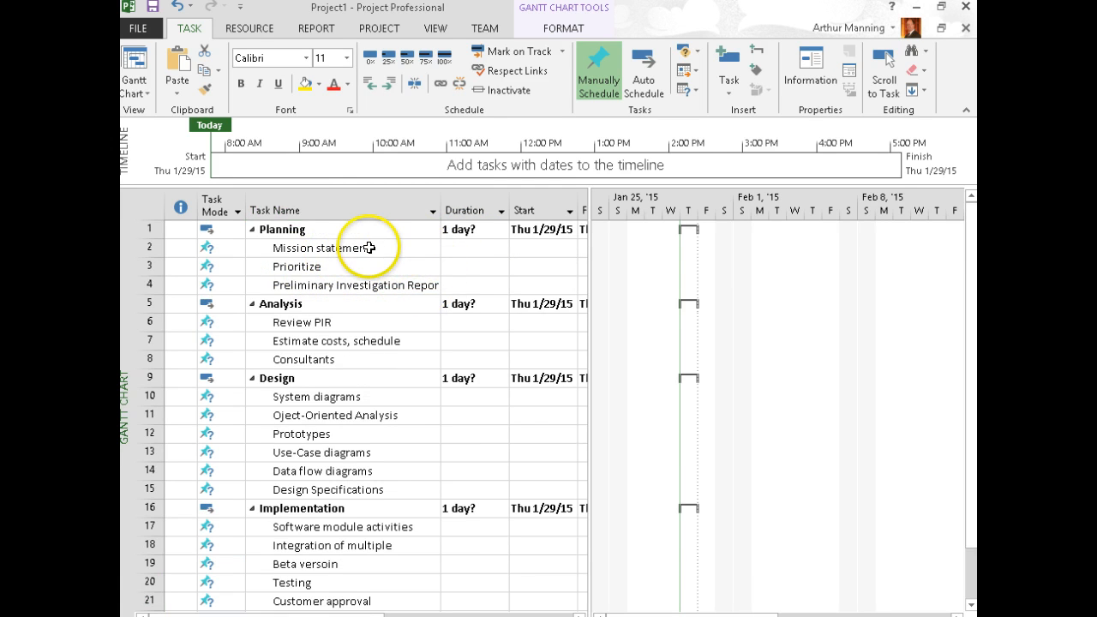
click(473, 247)
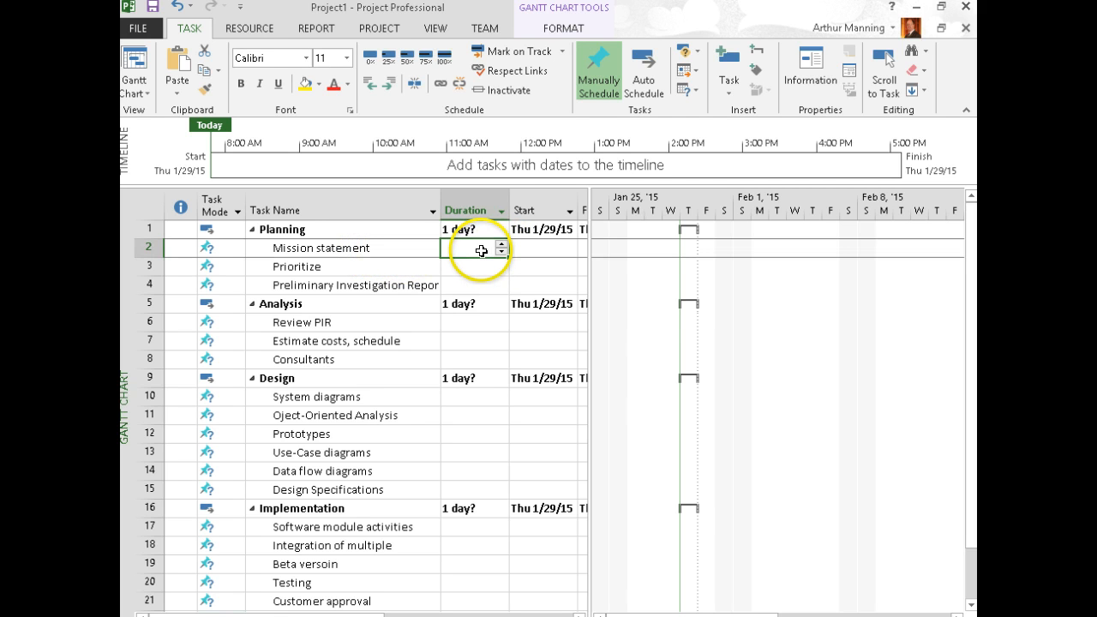
click(466, 246)
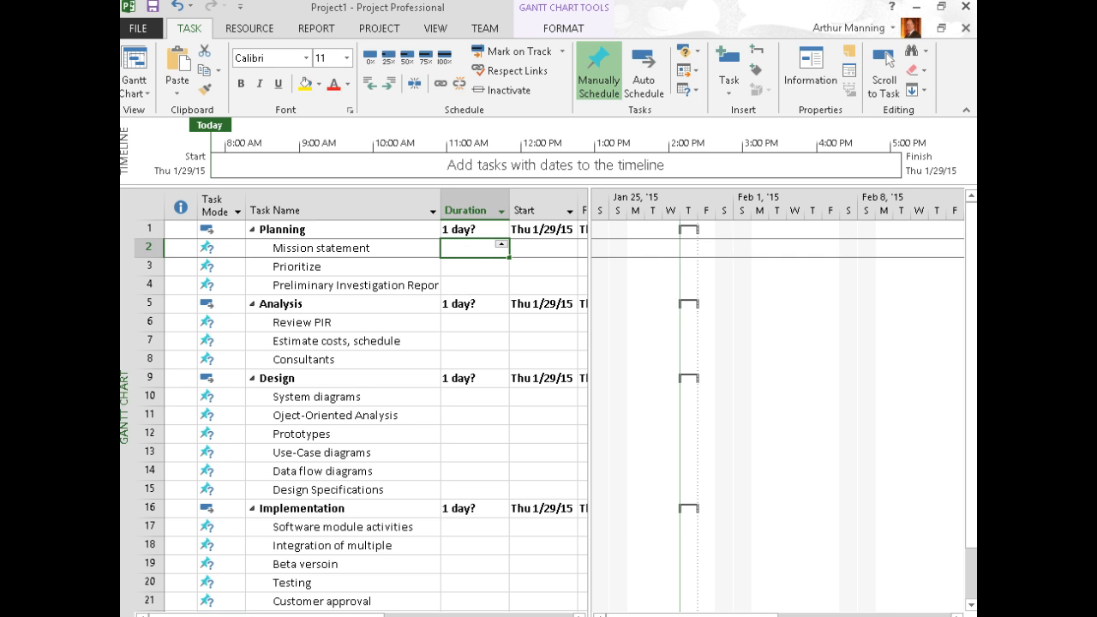
text(1 day)
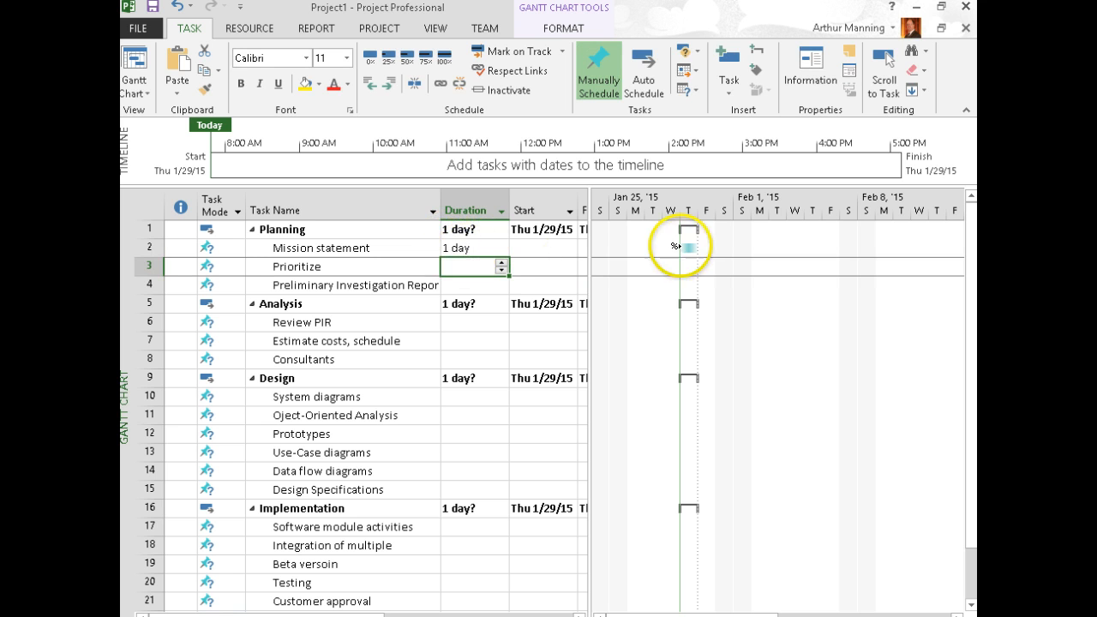
mouse_move(688, 249)
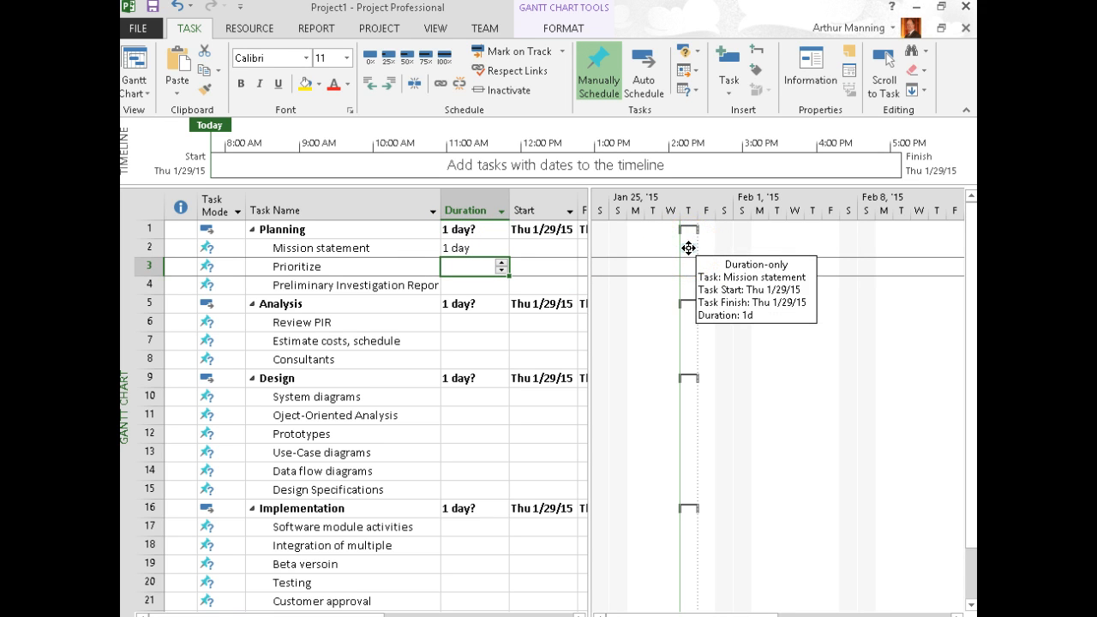
mouse_move(538, 228)
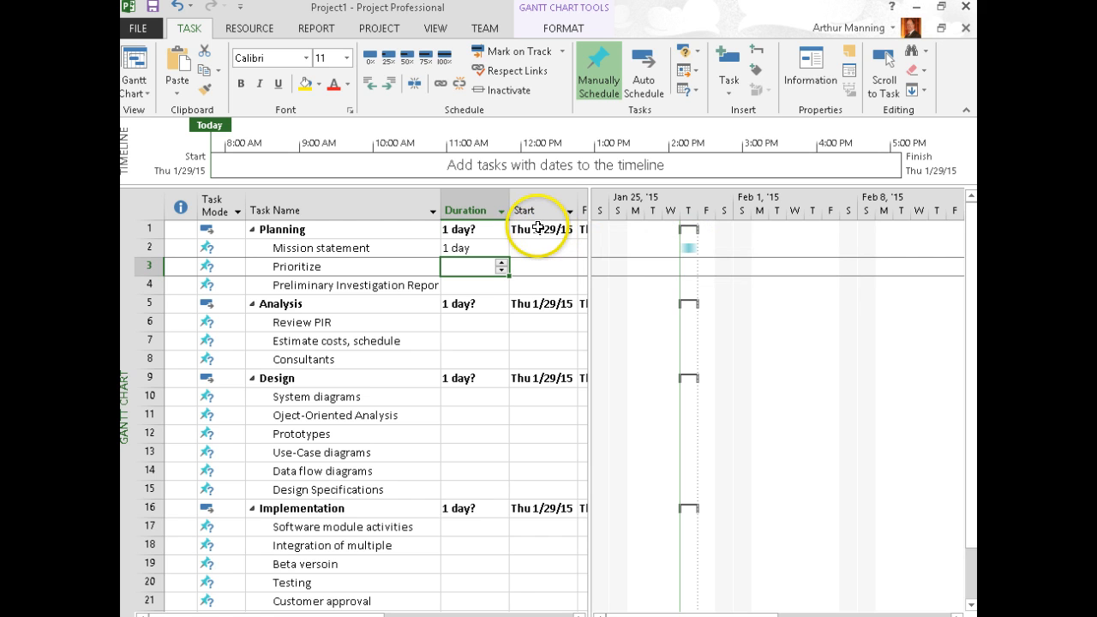
Step: Set the Planning summary task to start on Fri 2/27/15 via the date calendar
click(540, 230)
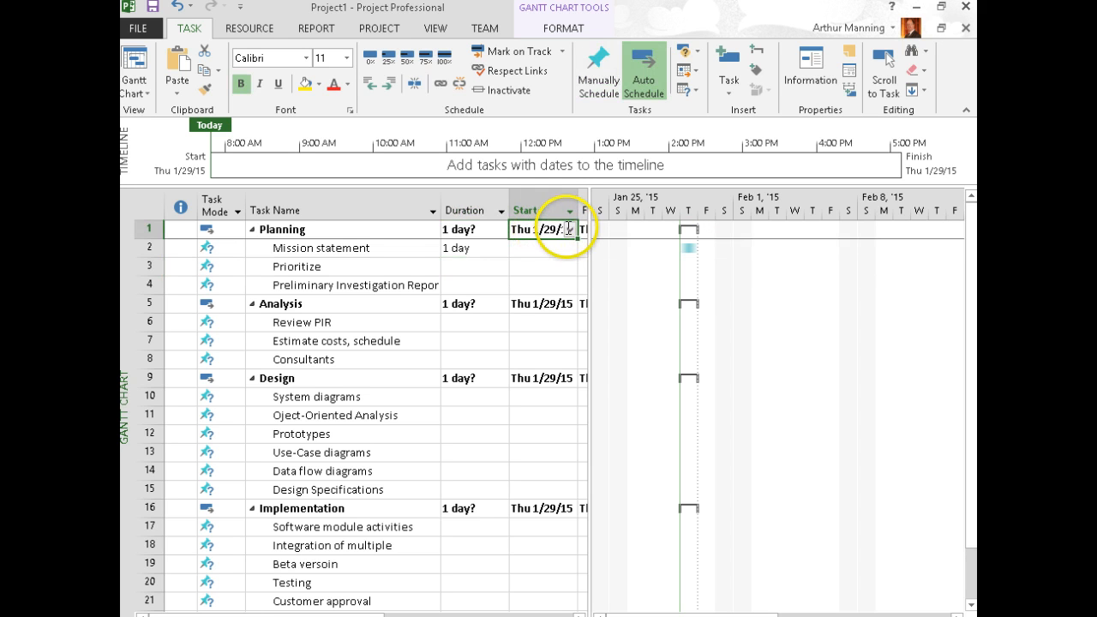
click(572, 230)
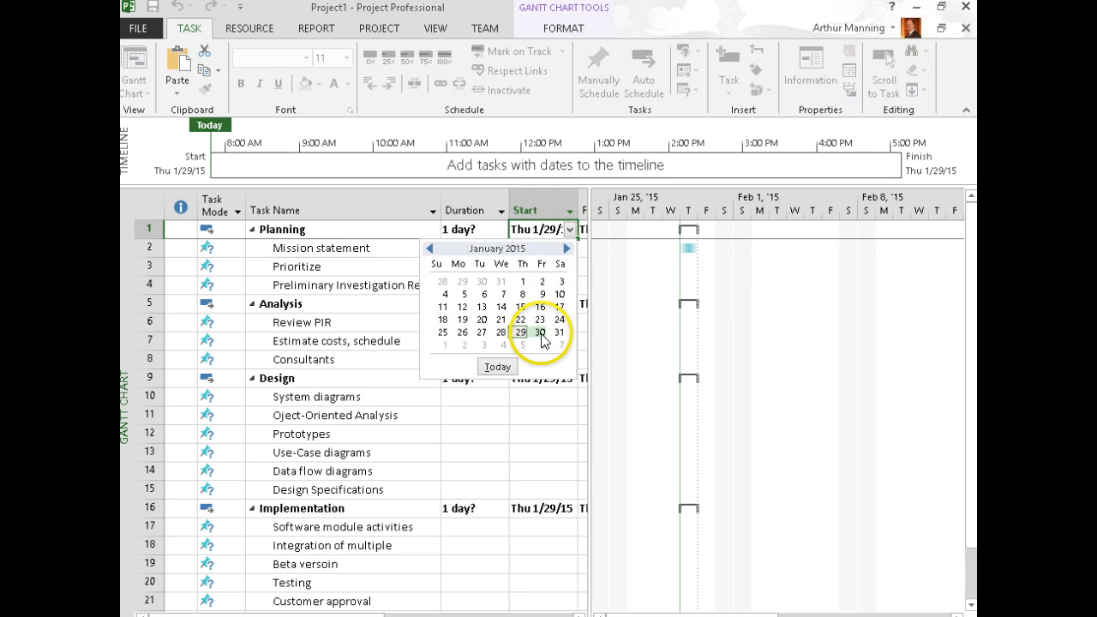
click(564, 252)
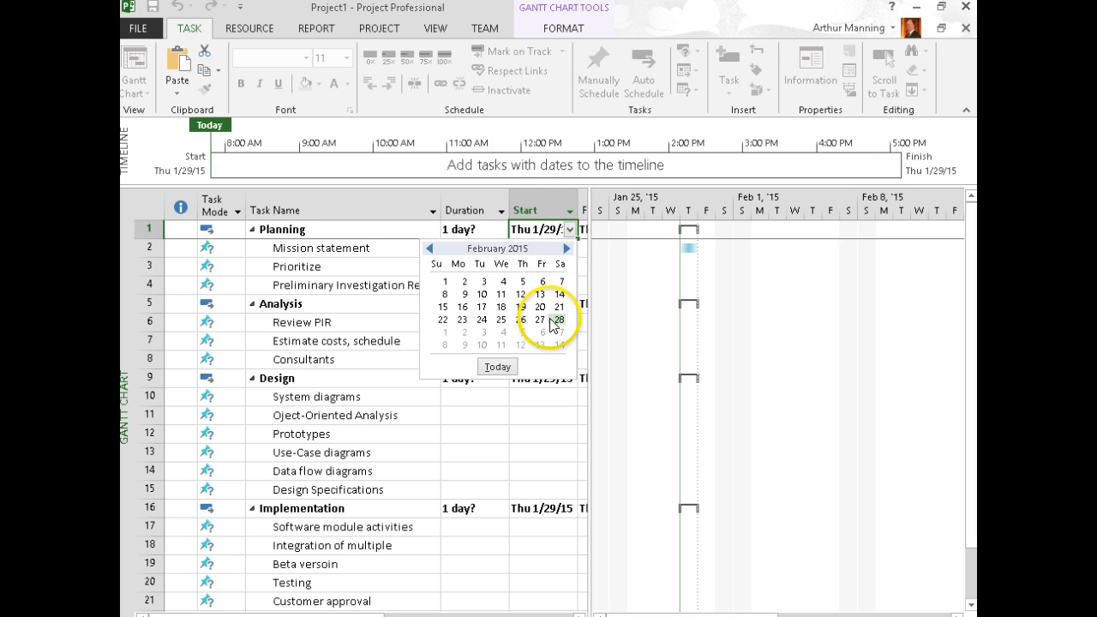
click(540, 321)
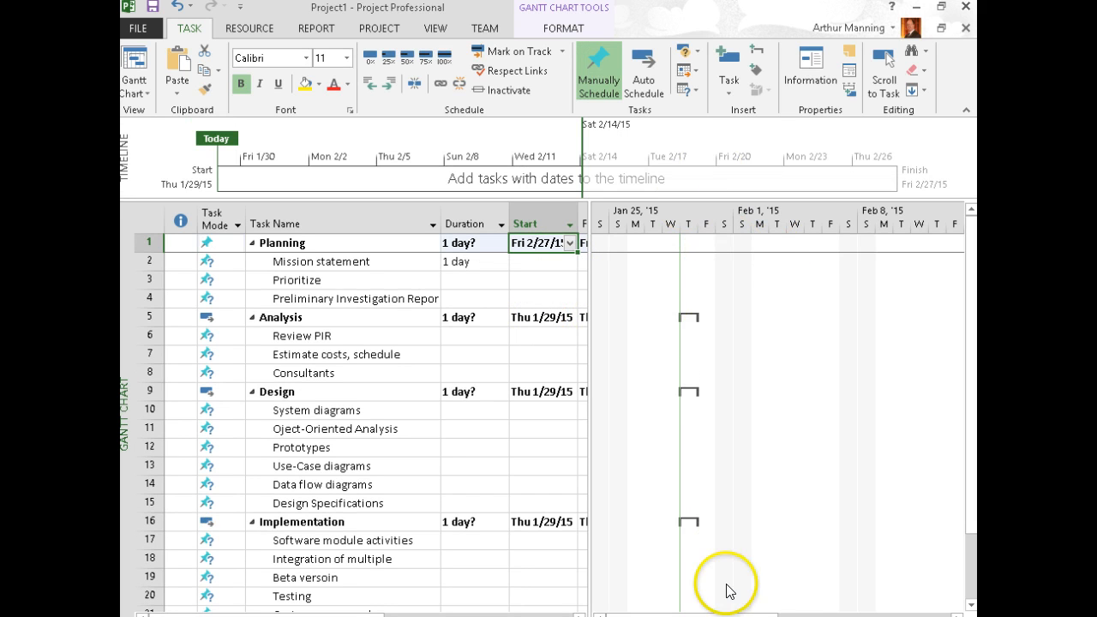
scroll(right, 3)
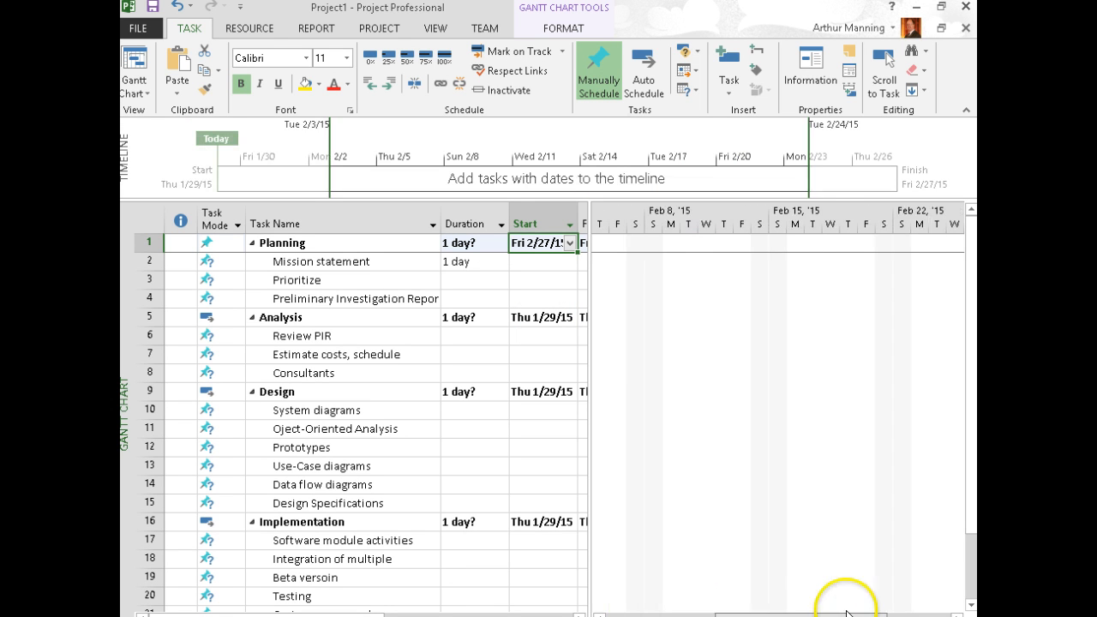
scroll(right, 3)
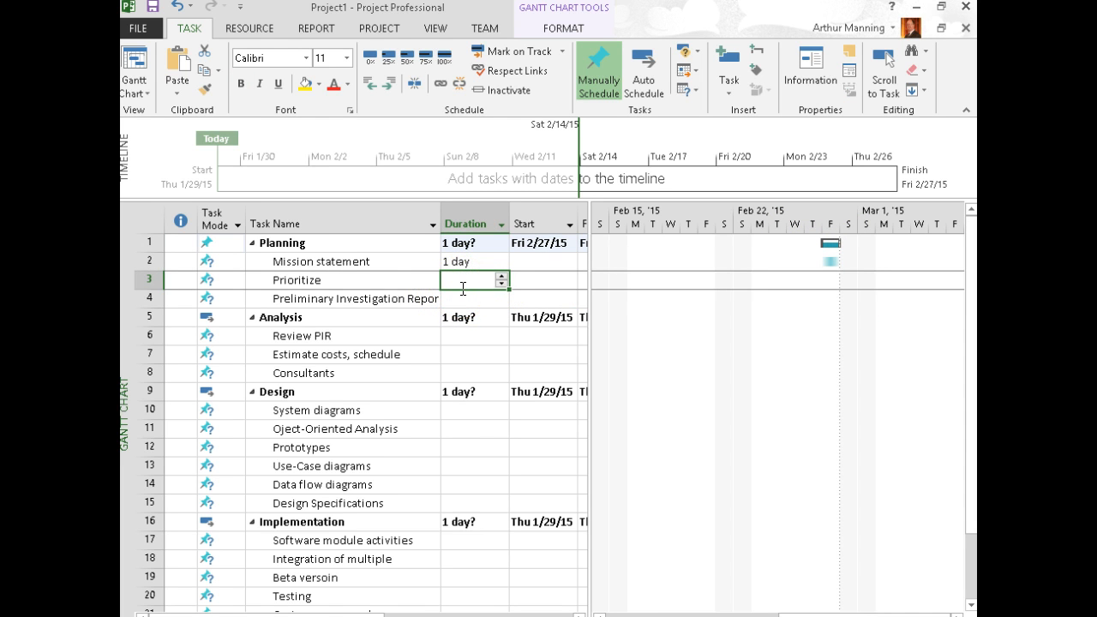
Step: Give Prioritize 5 days and Preliminary Investigation Report 30 days
text(5 days)
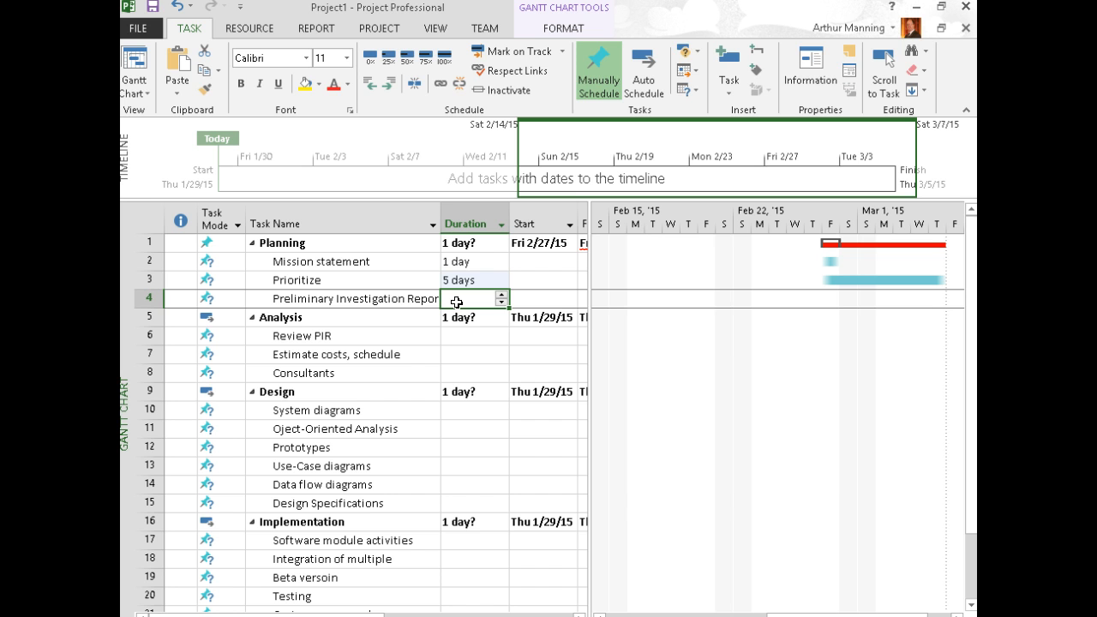
text(30)
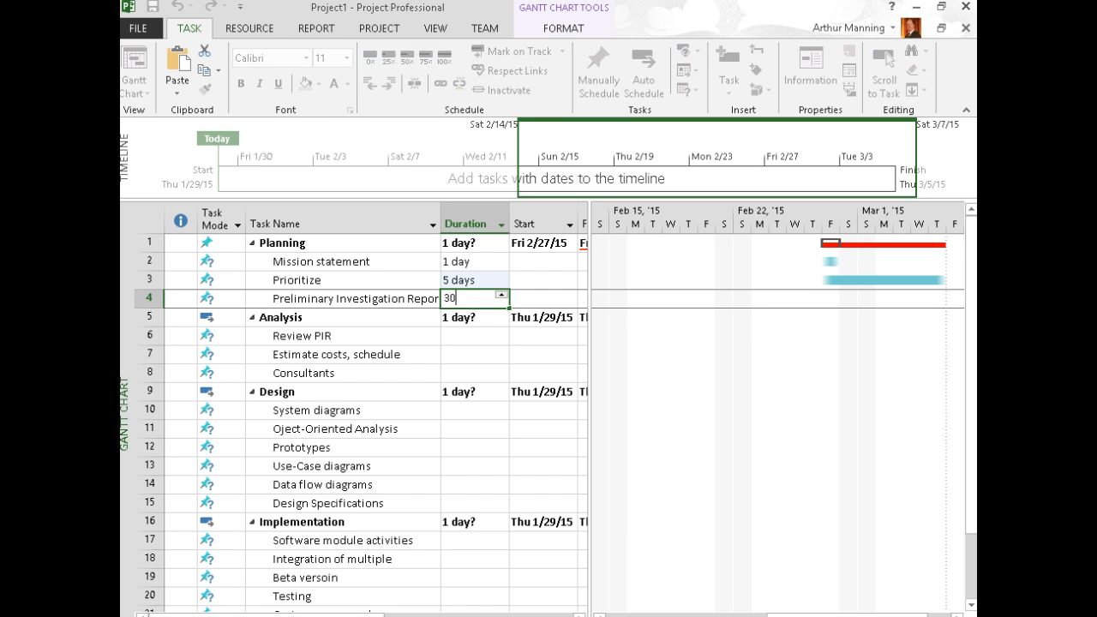
key(Return)
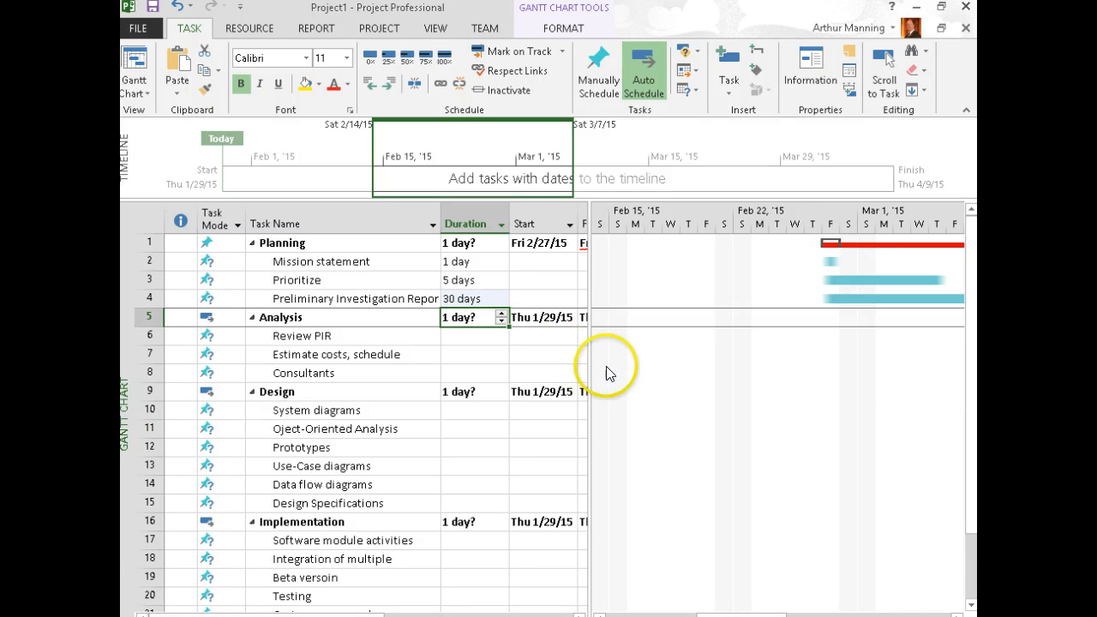
mouse_move(723, 438)
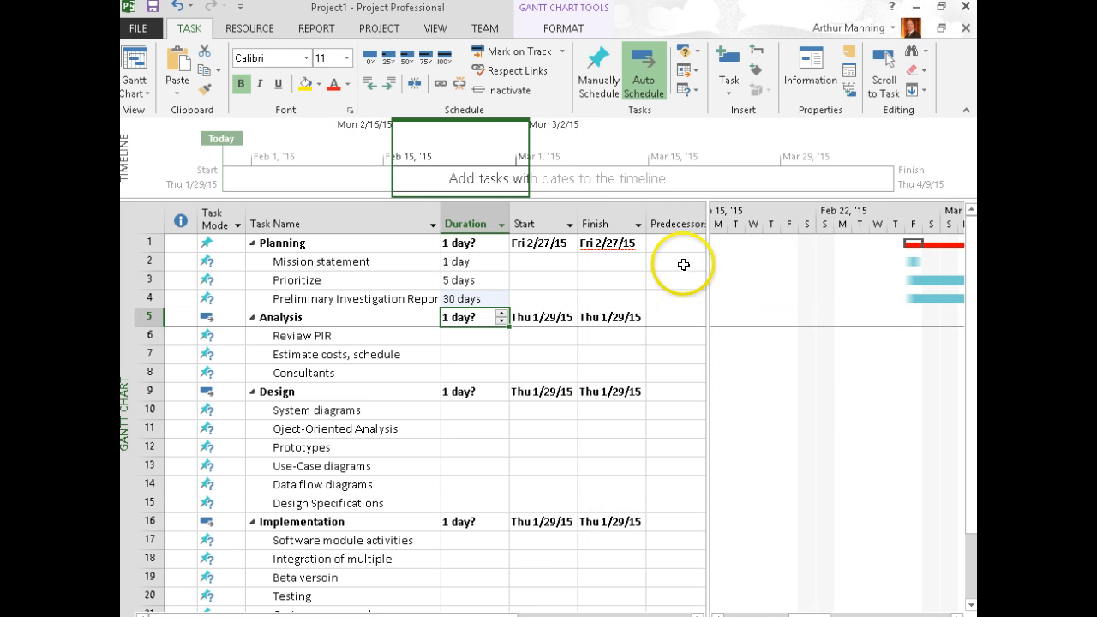
mouse_move(676, 264)
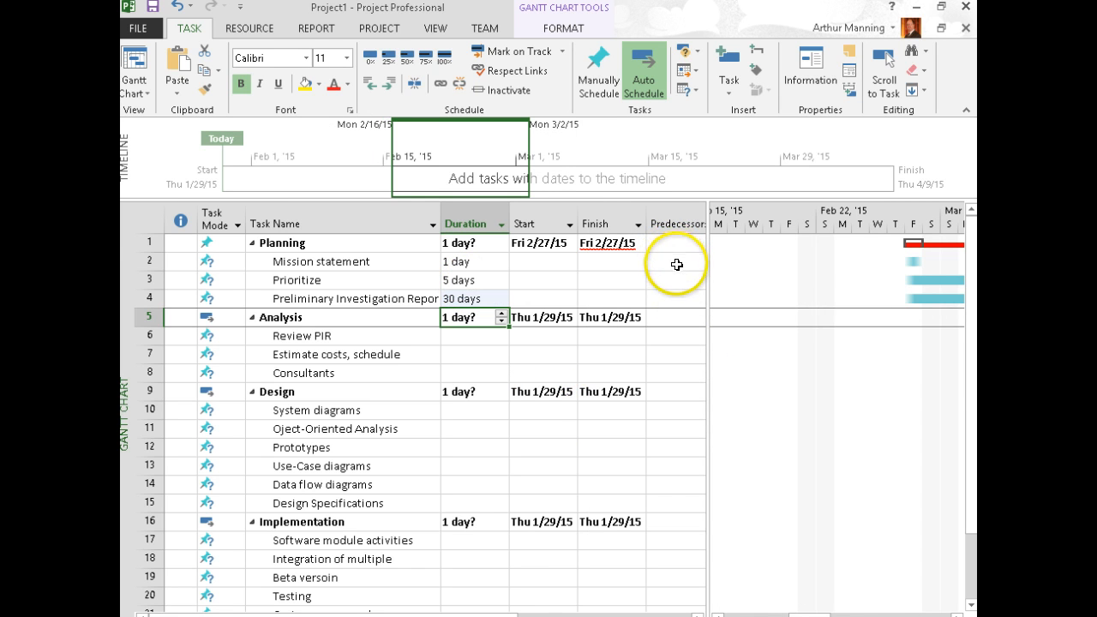
Step: Make task 2 the predecessor of Prioritize so it runs Mon 3/2/15 to Fri 3/6/15
click(675, 279)
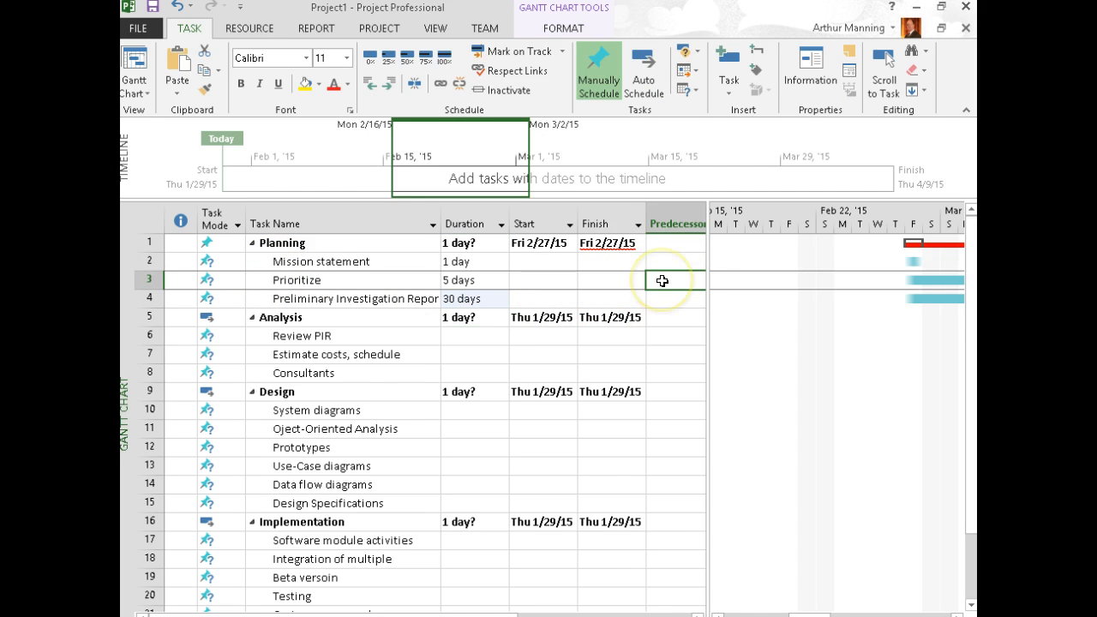
text(2)
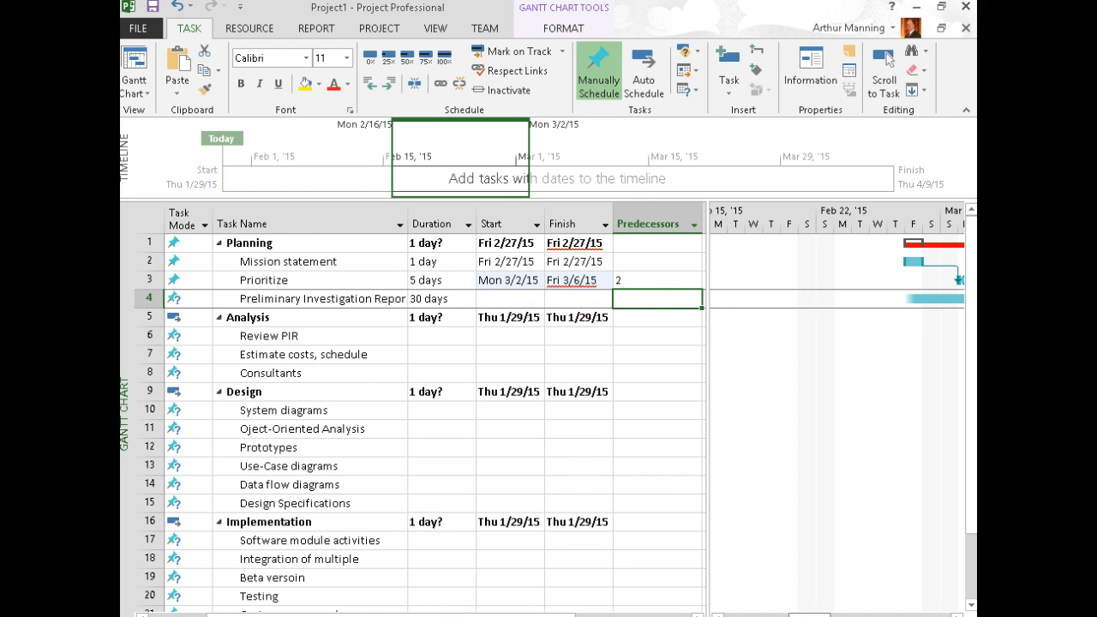
scroll(right, 3)
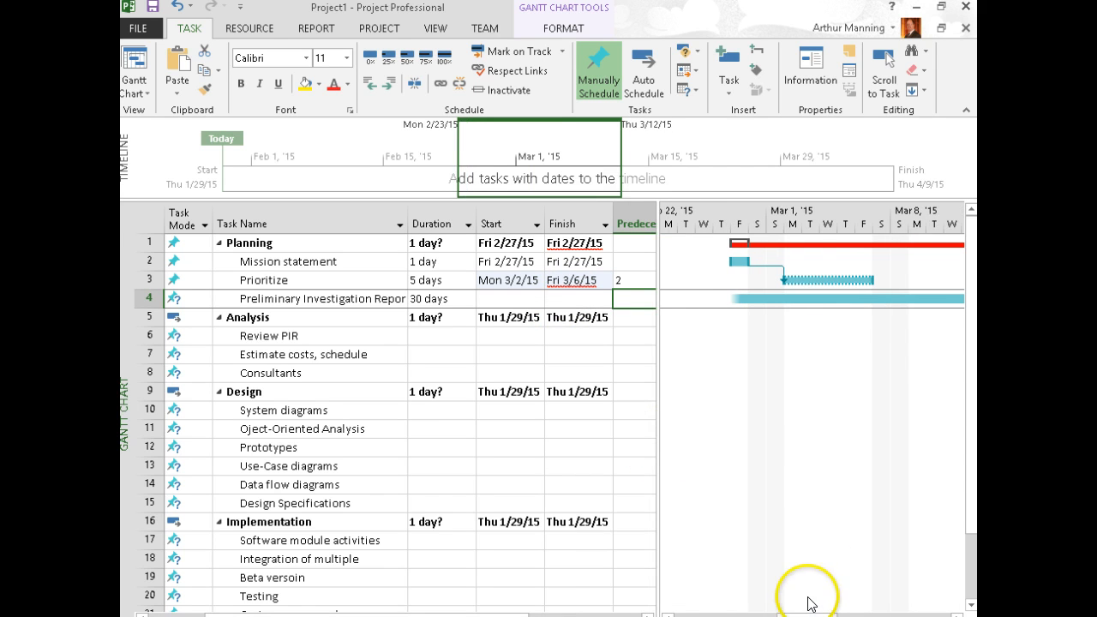
scroll(right, 3)
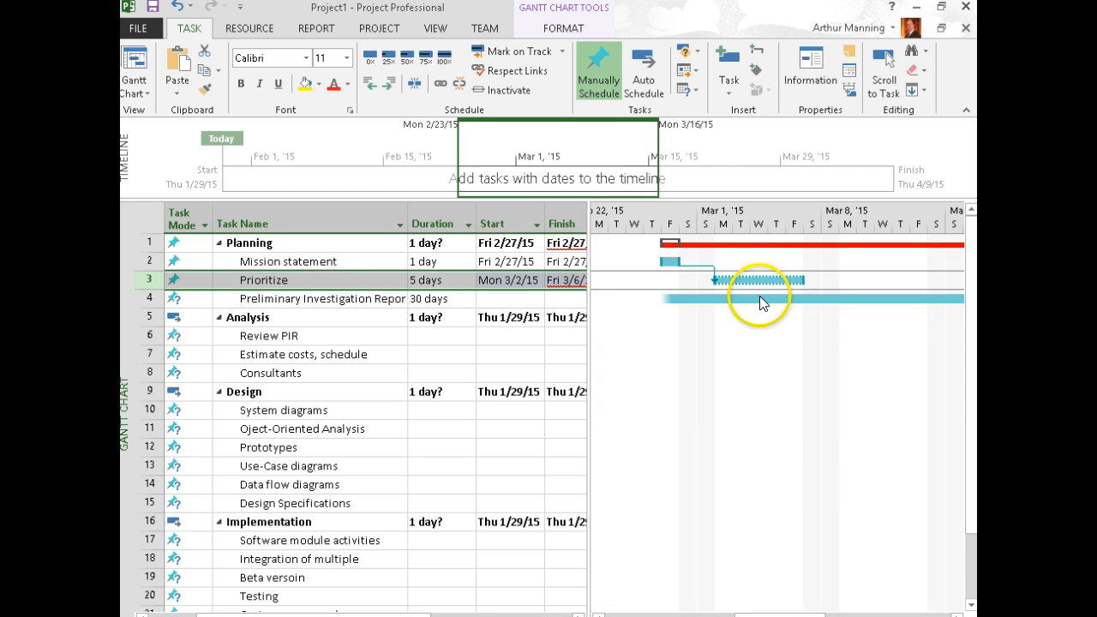
Step: Stretch Prioritize's Gantt bar to Mon 3/9/15, then close the restart error notice
drag(745, 280, 768, 280)
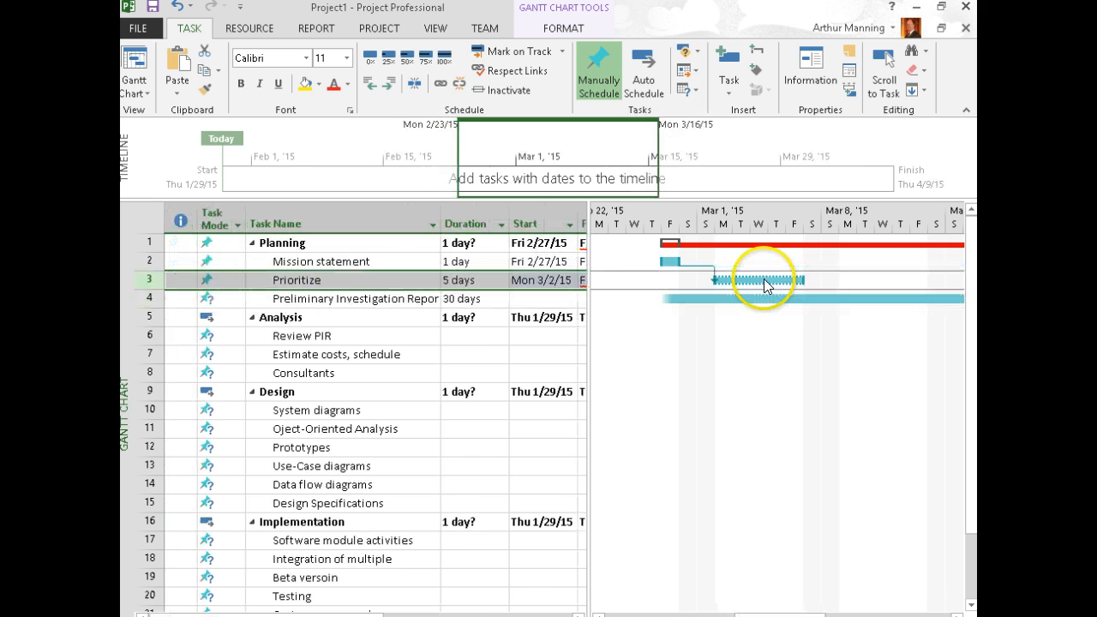
mouse_move(791, 281)
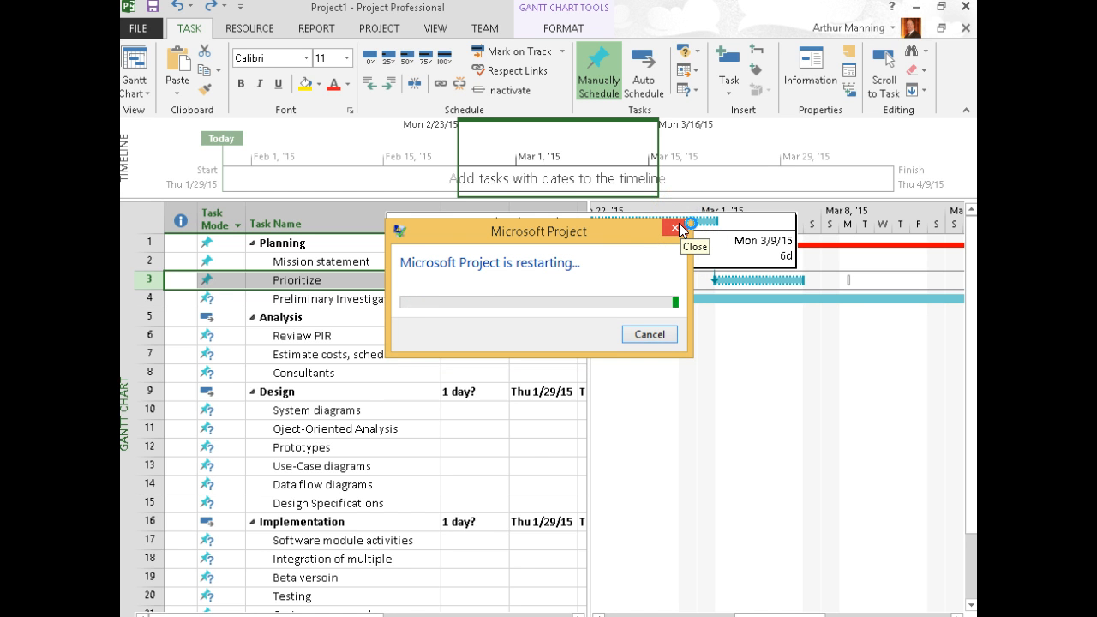
click(678, 230)
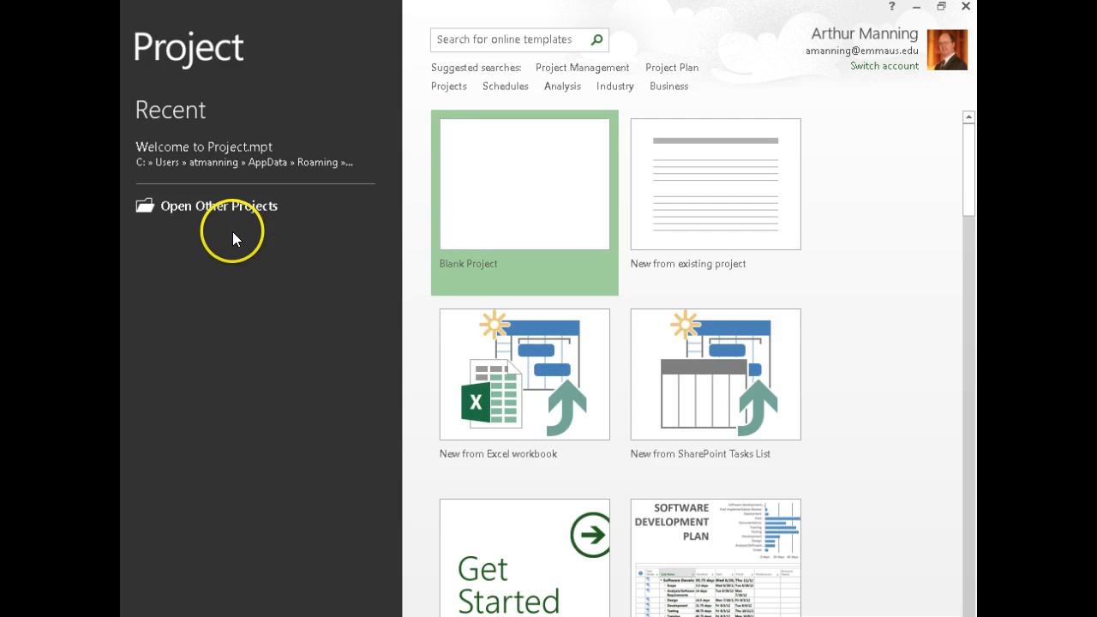
Step: Reopen the Welcome to Project sample and view its Gantt Chart after the restart
click(204, 147)
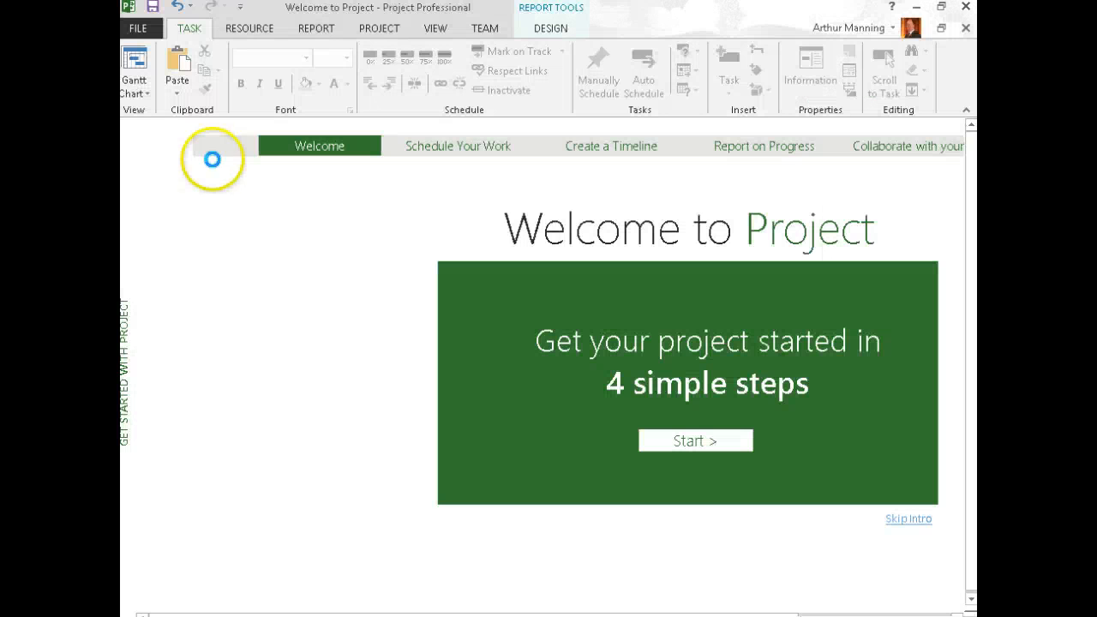
mouse_move(137, 28)
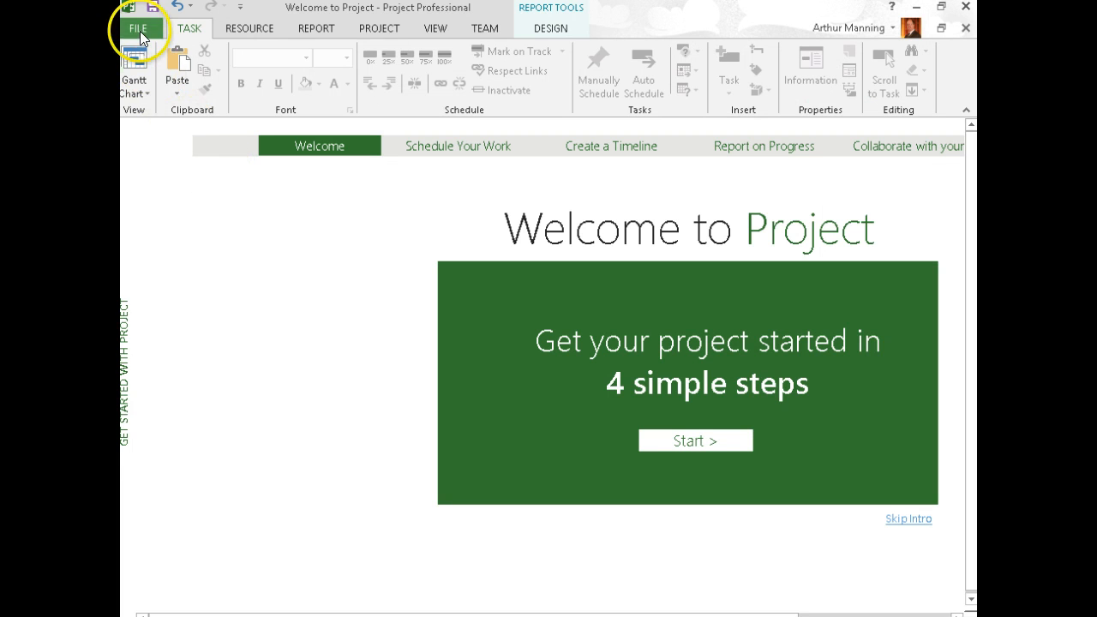
click(139, 27)
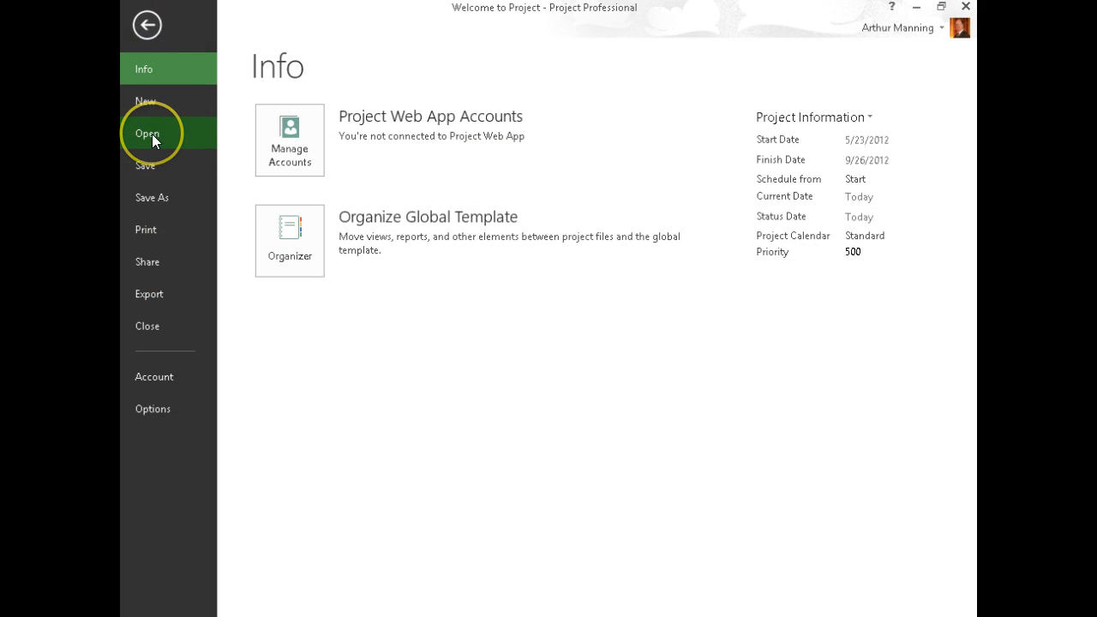
click(148, 133)
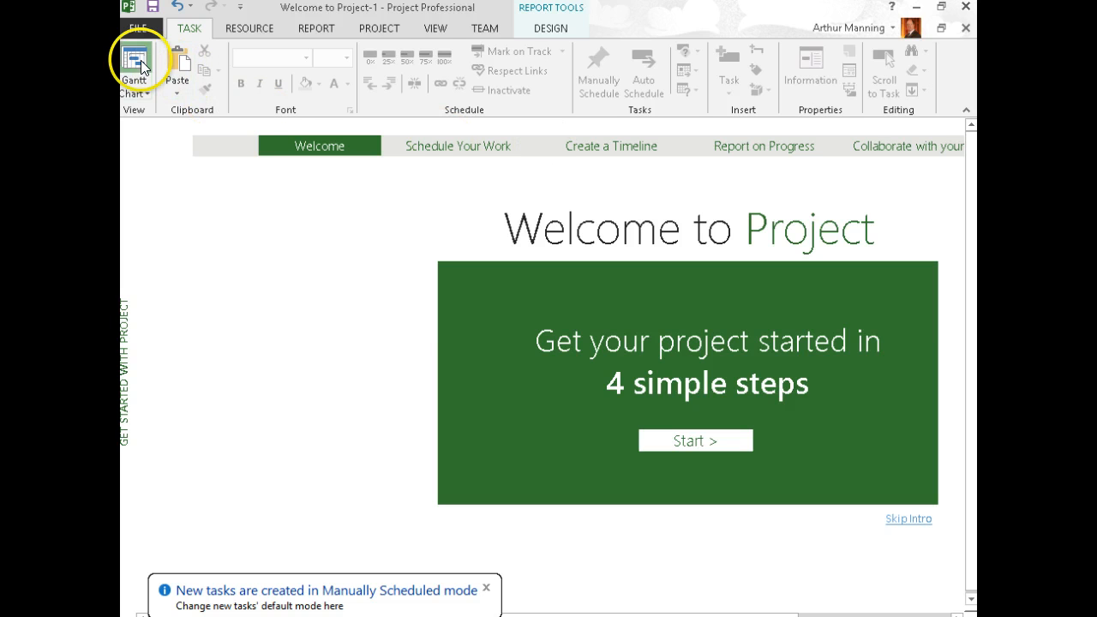
click(134, 65)
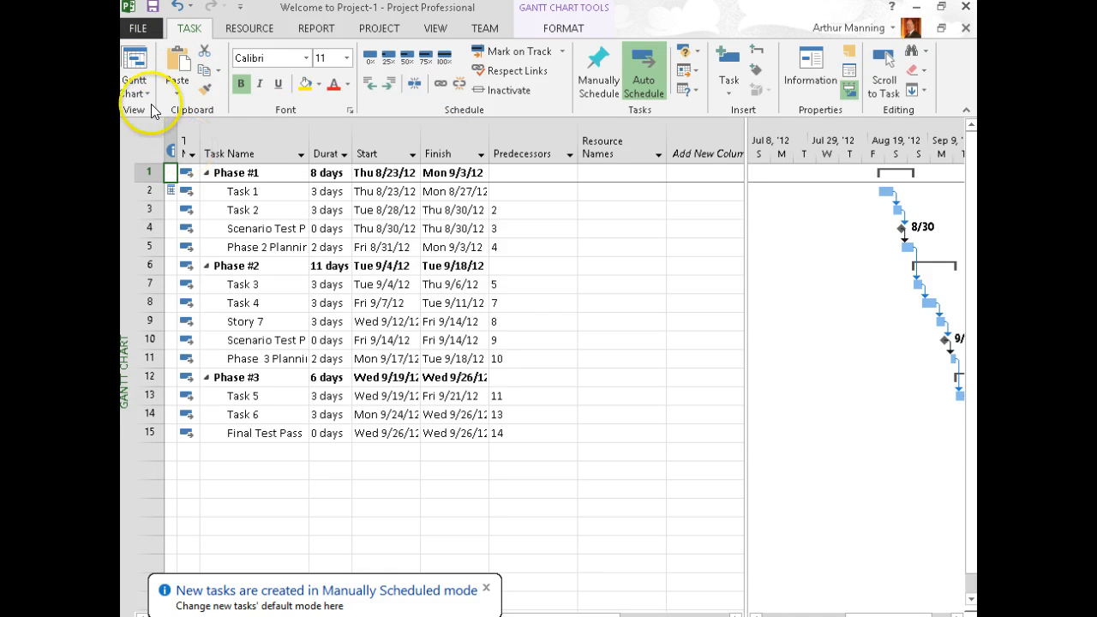
Step: Create a new Blank Project from File > New
click(137, 27)
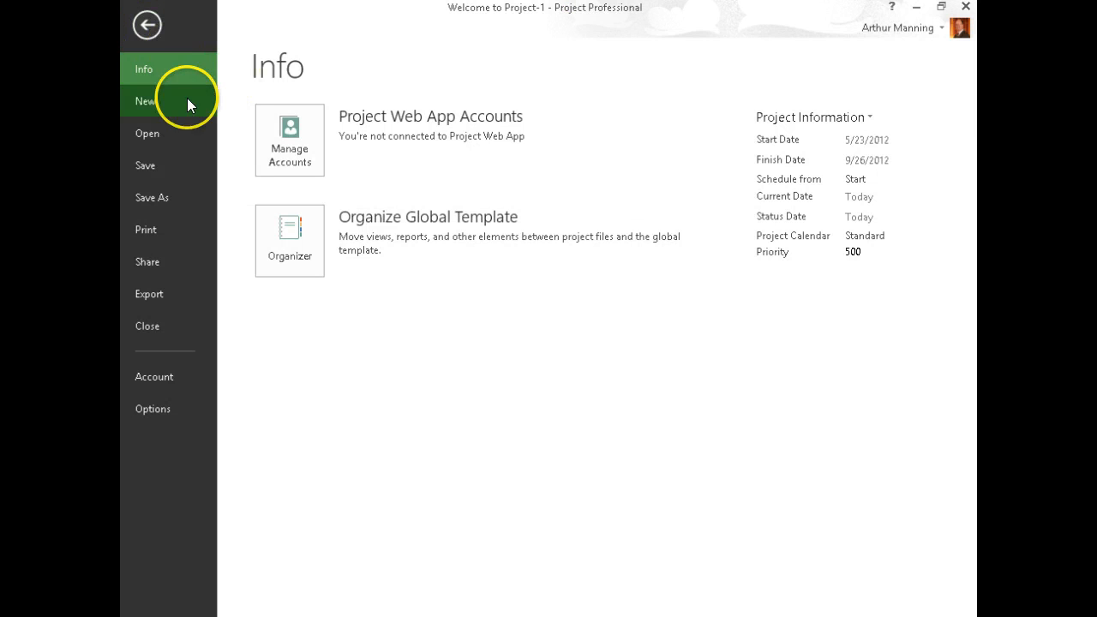
click(144, 99)
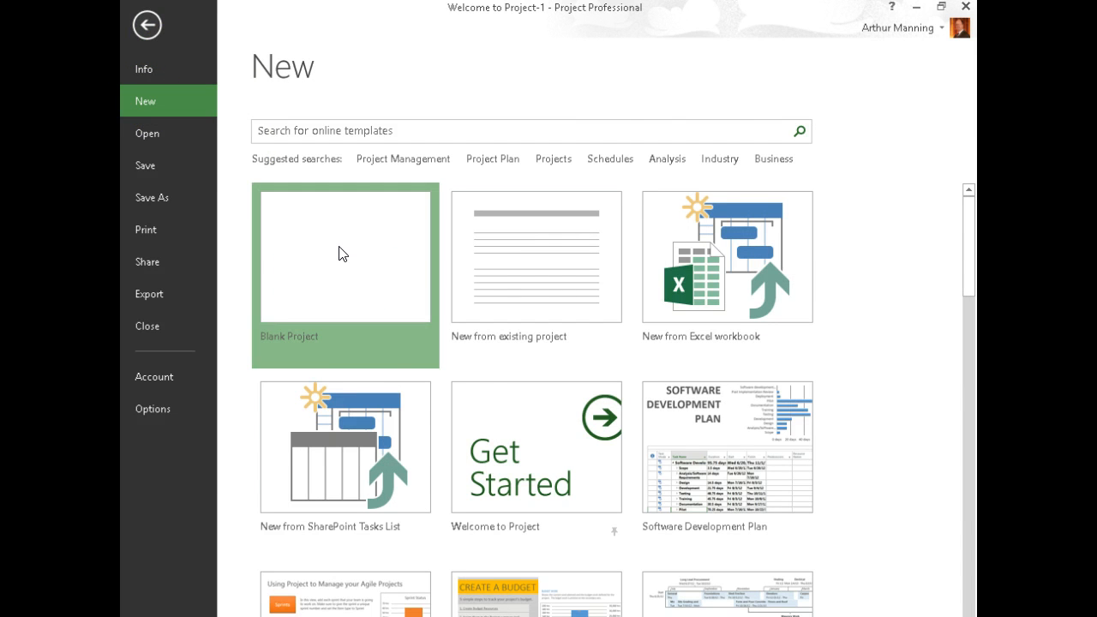
click(344, 254)
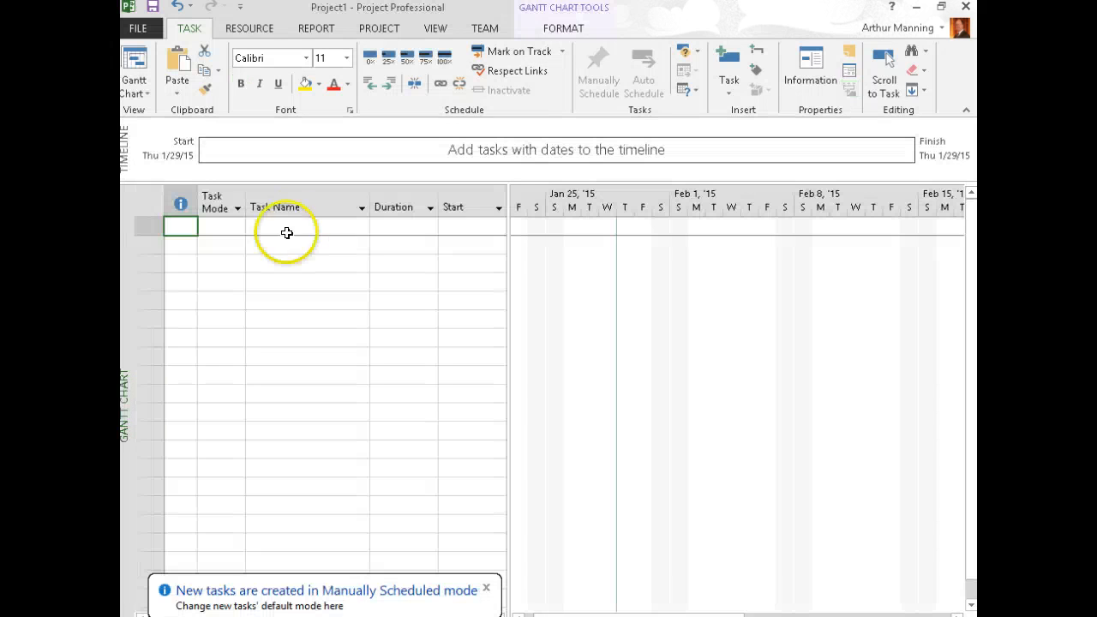
Step: Select the first Task Name cell and start Save As to OneDrive - Personal
click(305, 226)
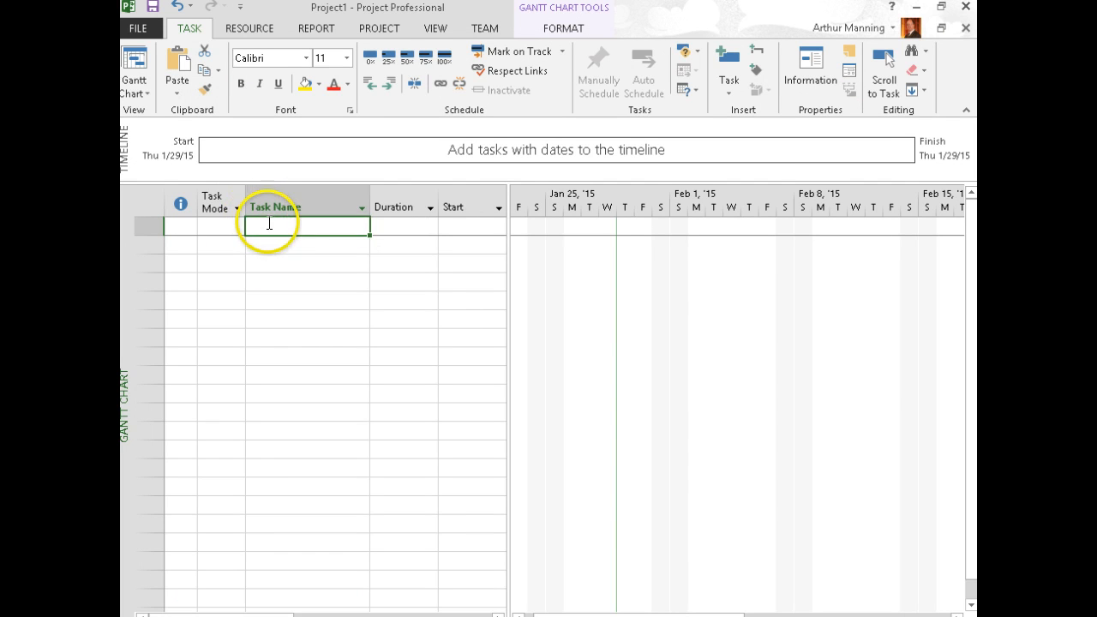
click(137, 27)
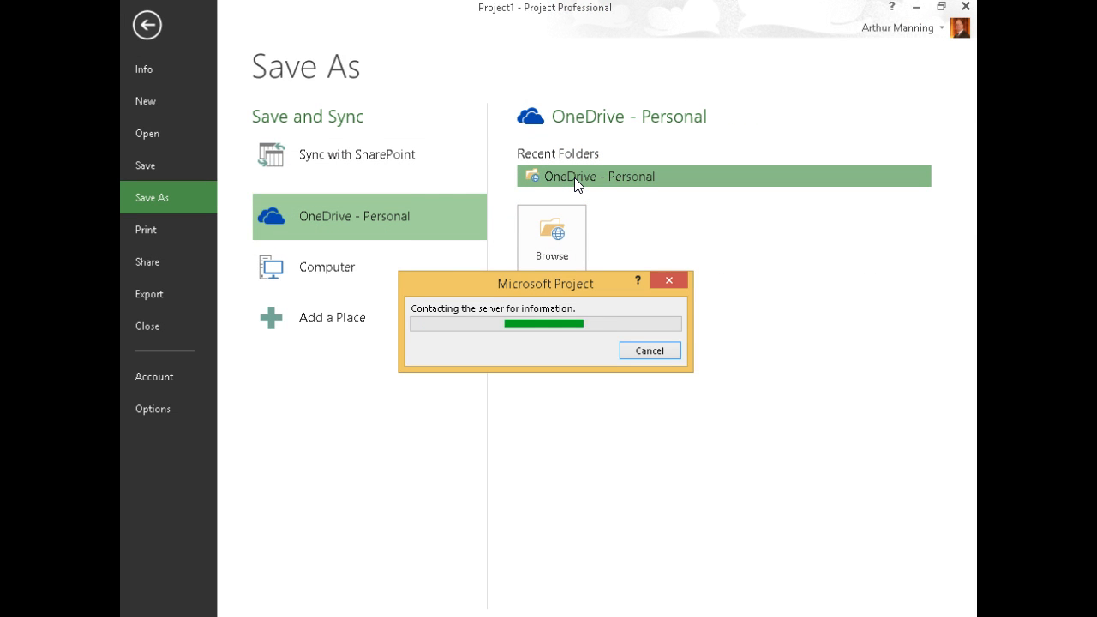
Step: Browse the OneDrive - Personal location to bring up the Save As dialog
click(648, 350)
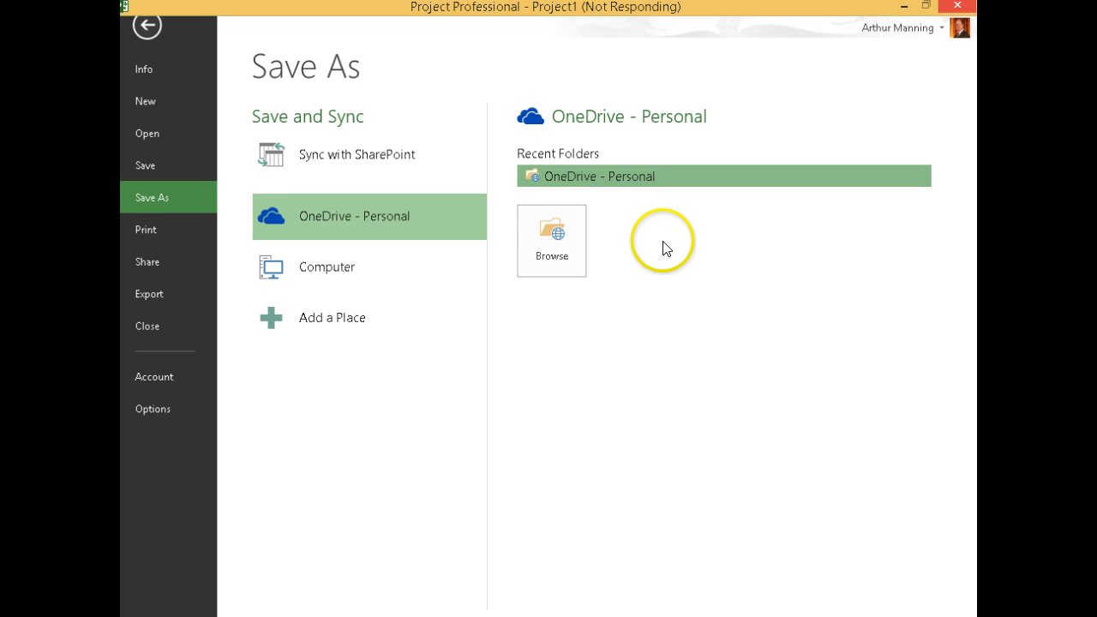
mouse_move(613, 126)
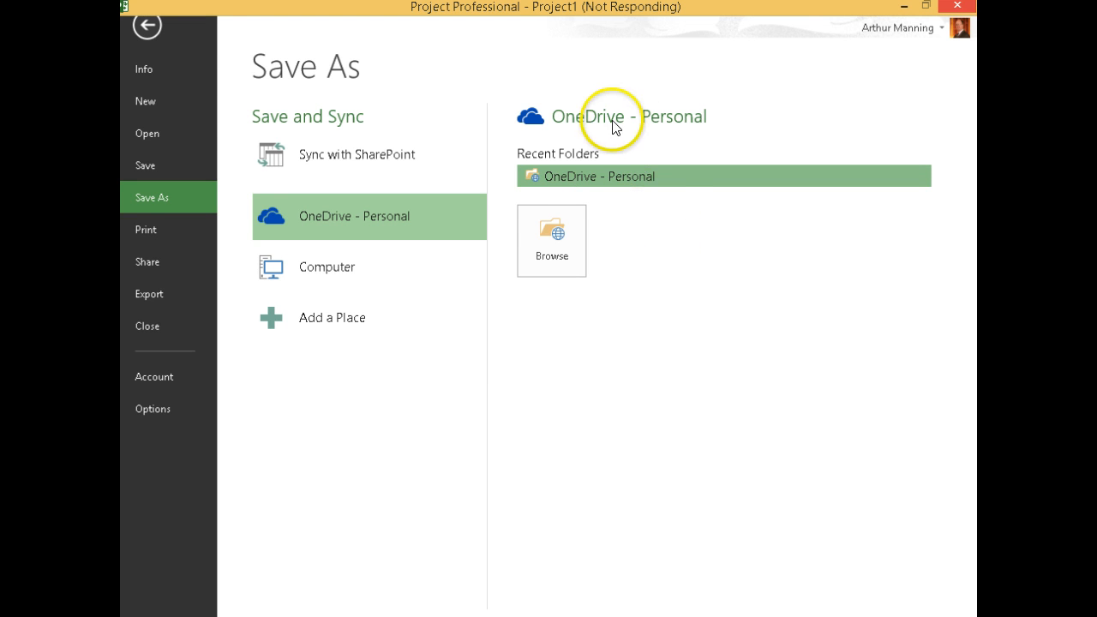
mouse_move(716, 247)
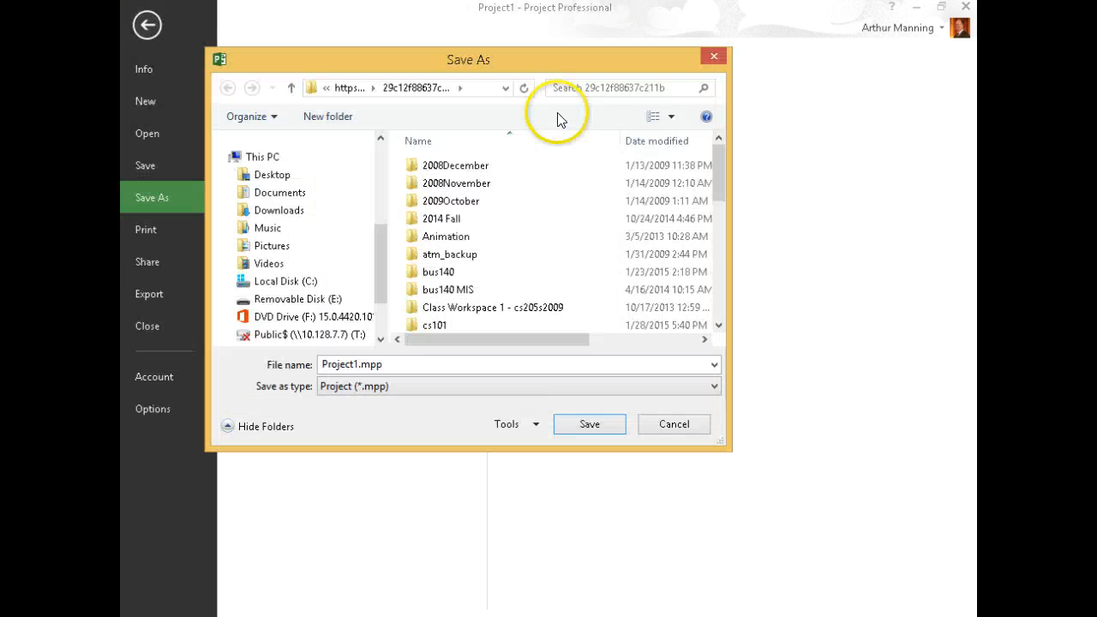
Step: Create a new cs412 folder in OneDrive and go into it
scroll(down, 3)
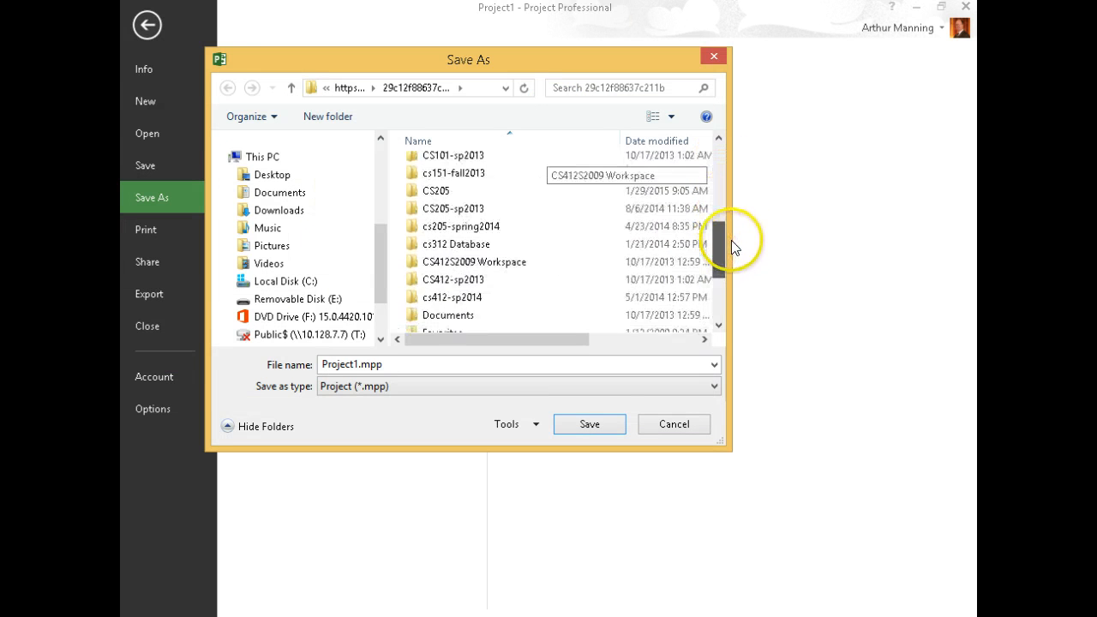
scroll(down, 3)
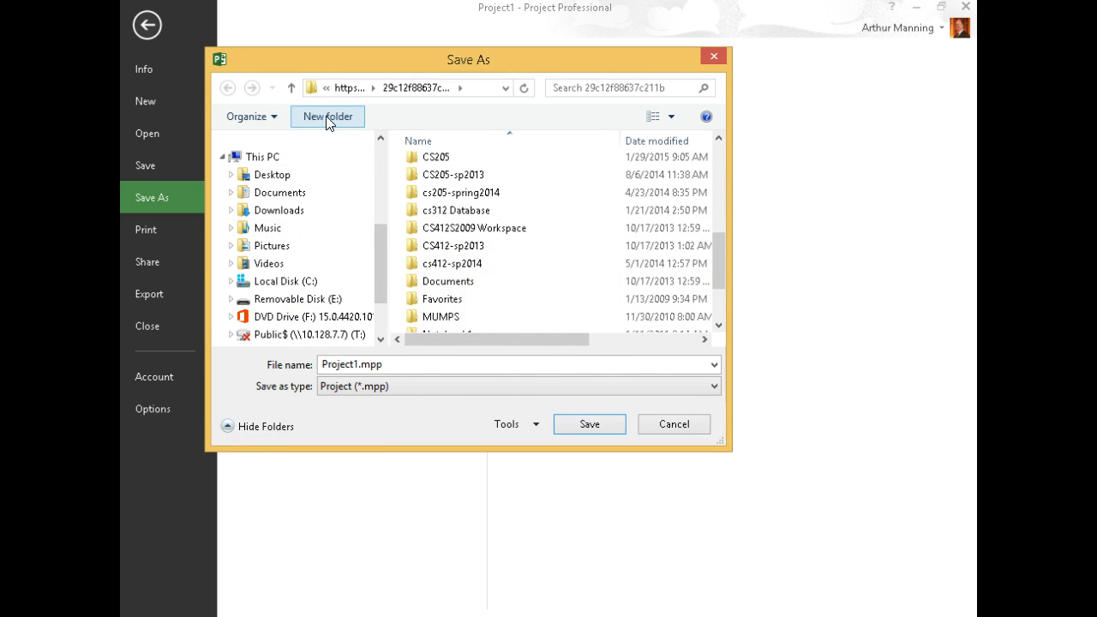
click(327, 117)
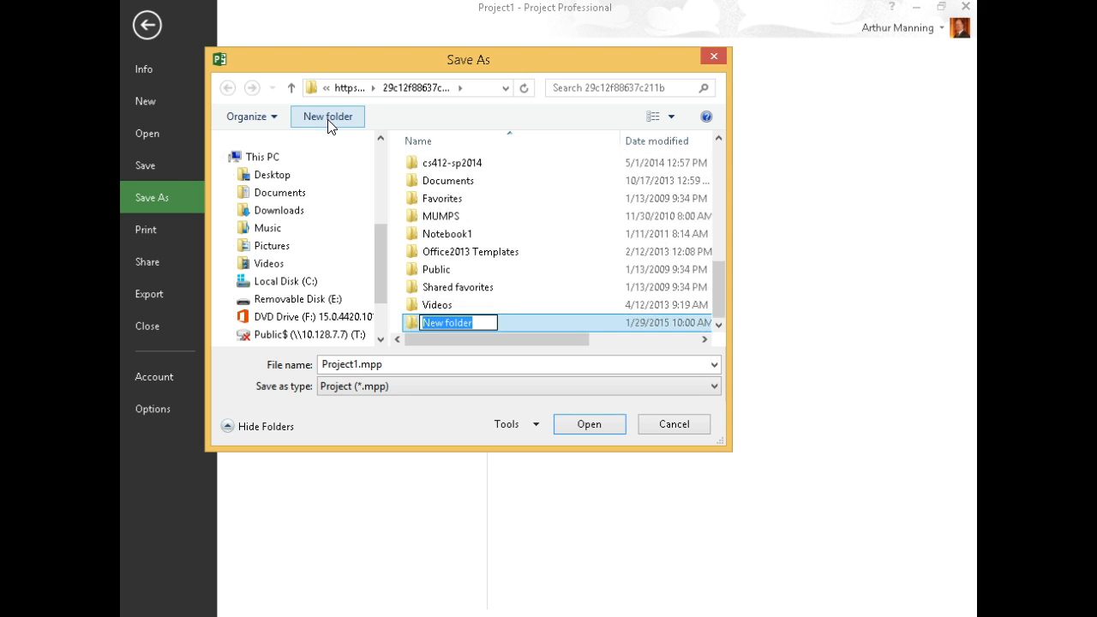
text(cs412)
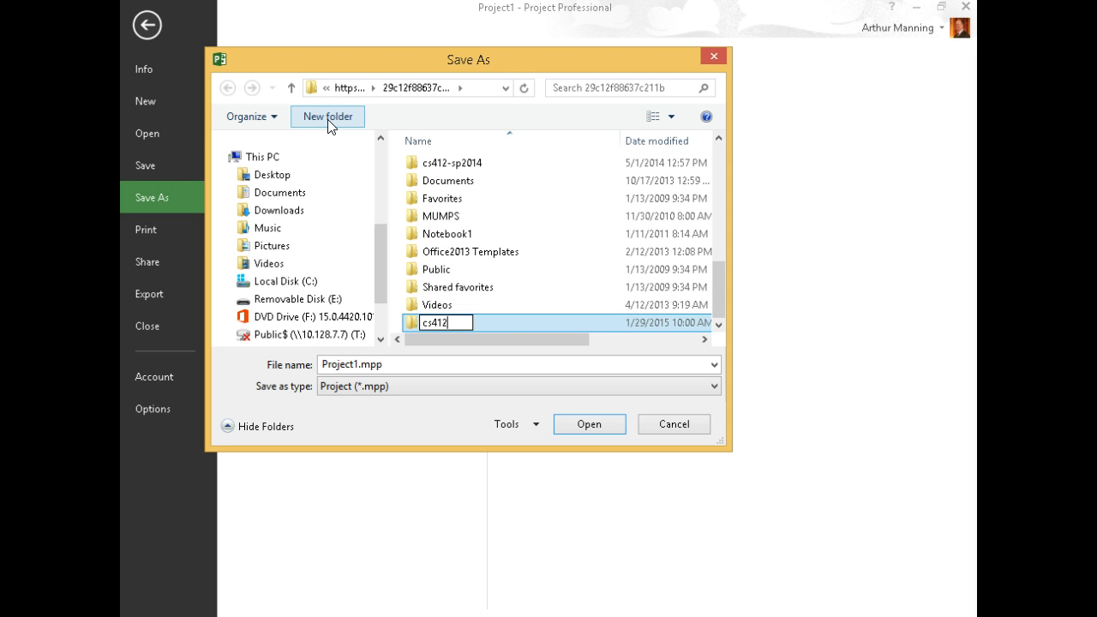
key(Return)
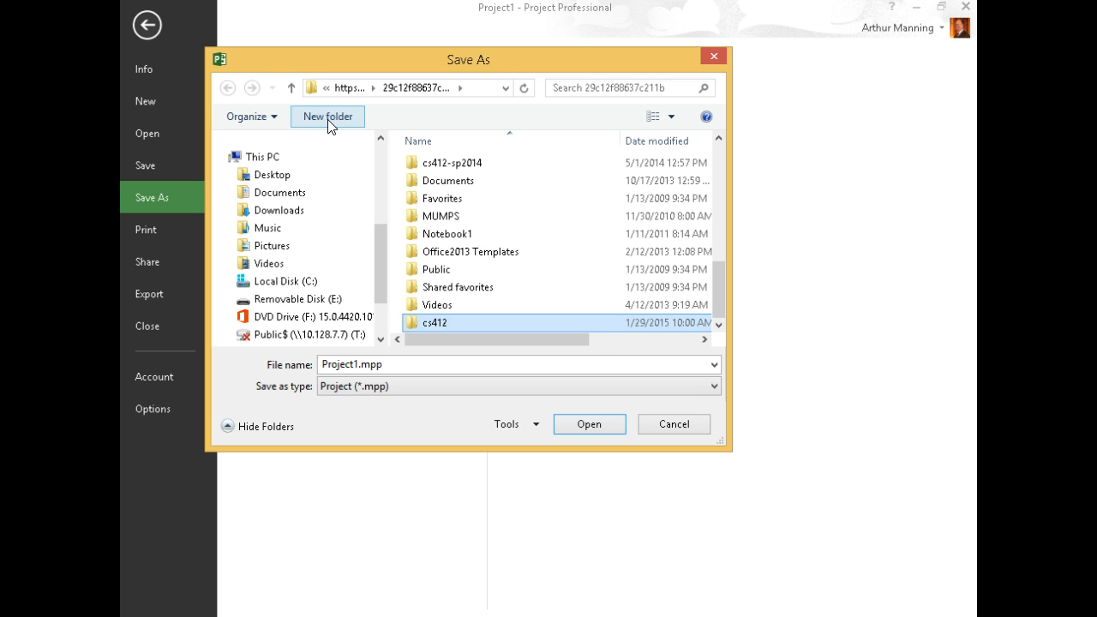
double_click(435, 322)
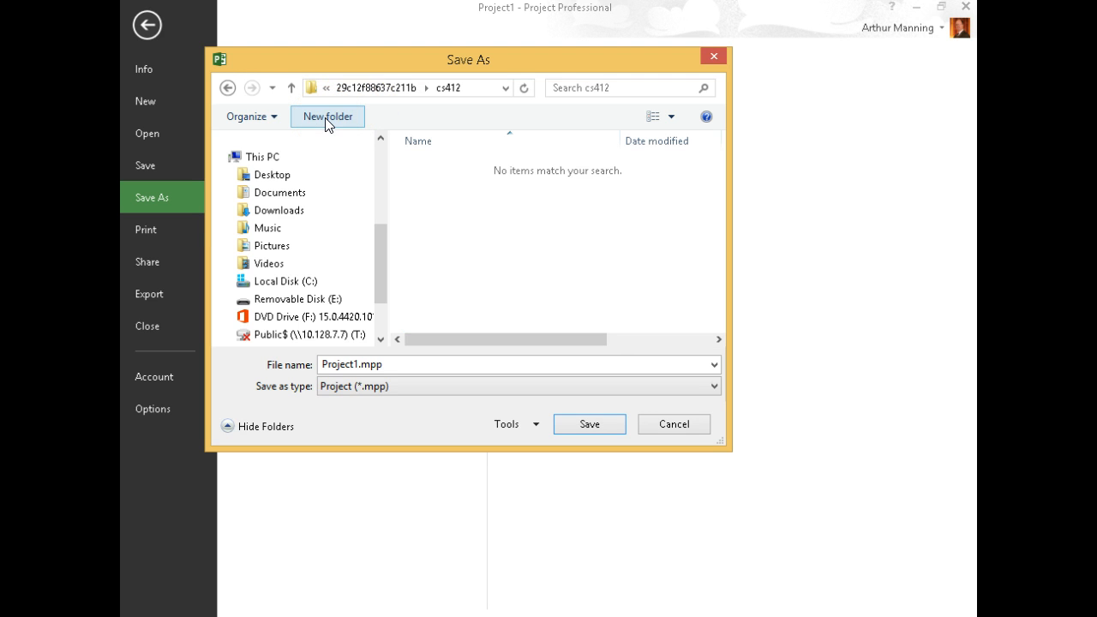
Step: Create an sp2015 folder inside cs412 and go into it
click(325, 117)
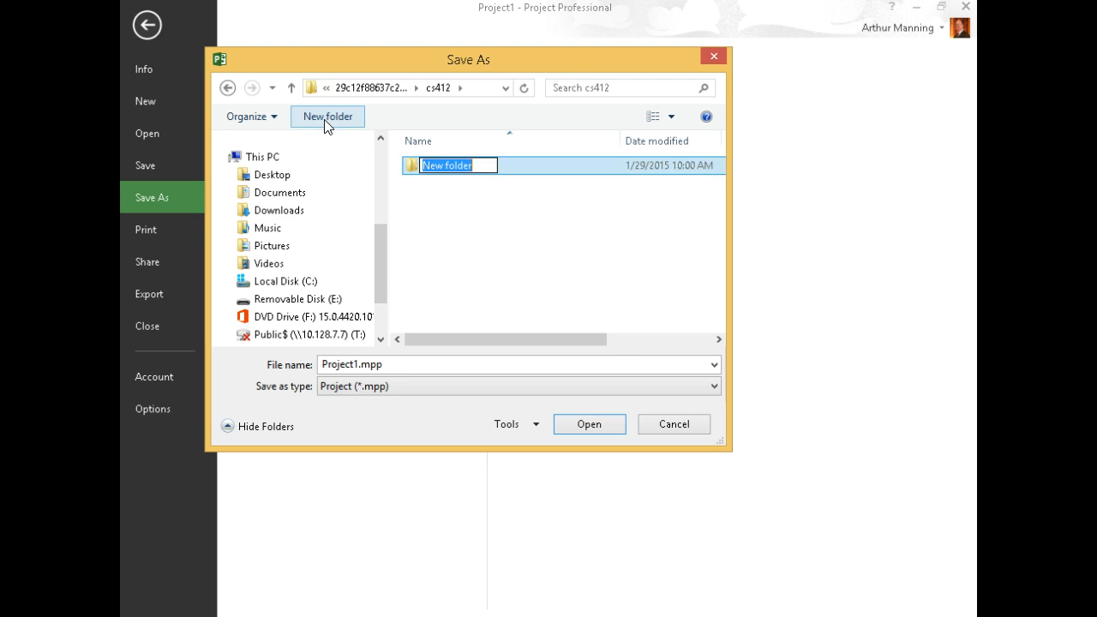
text(sp2015)
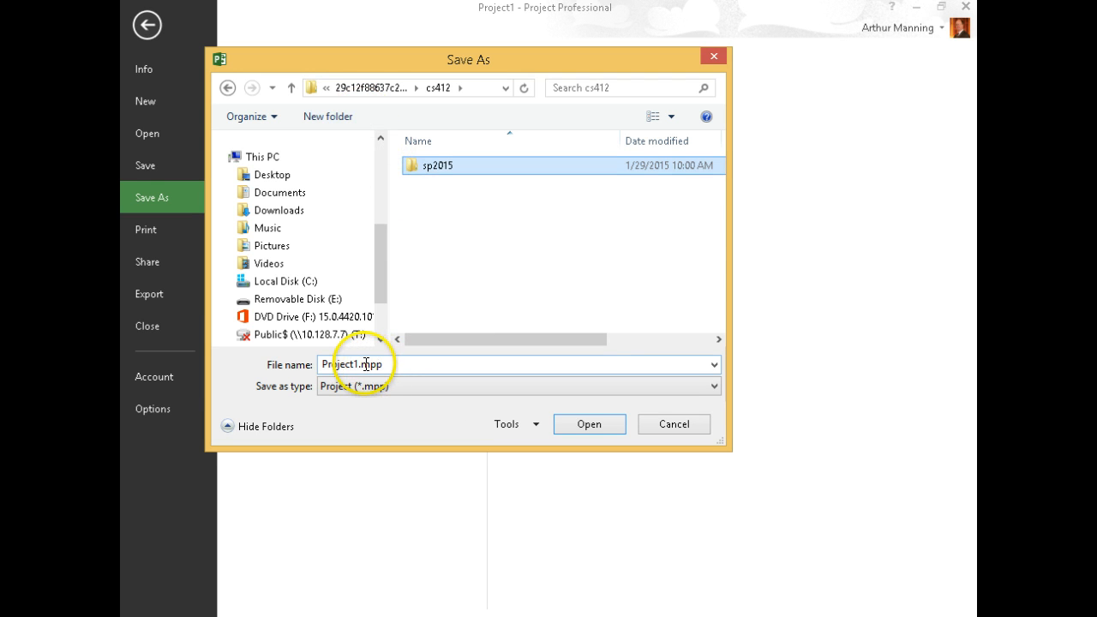
text(m)
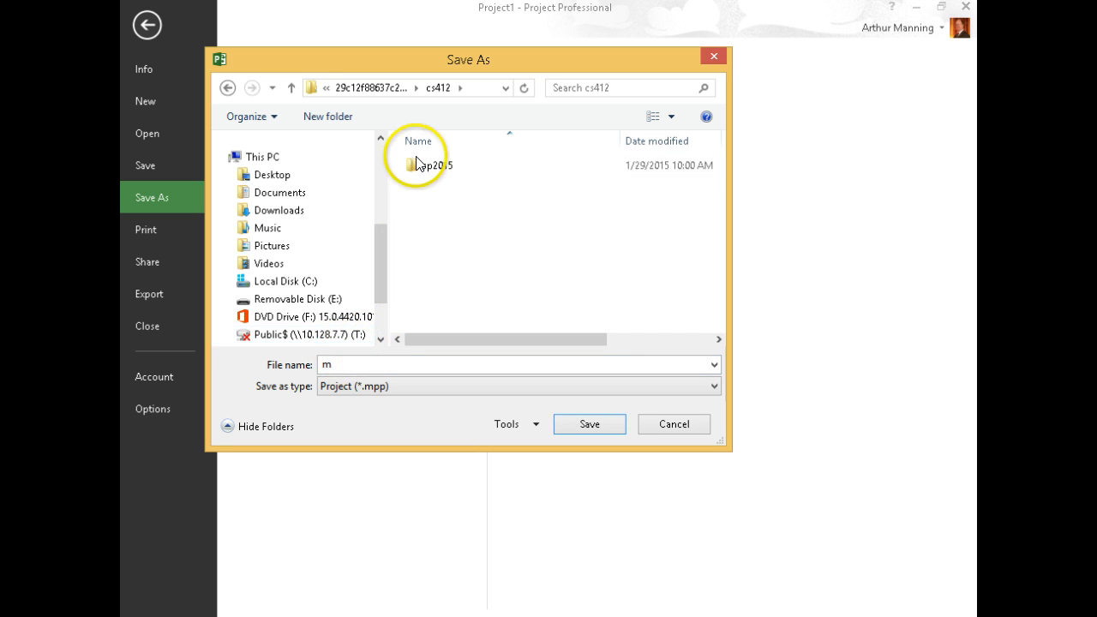
double_click(432, 164)
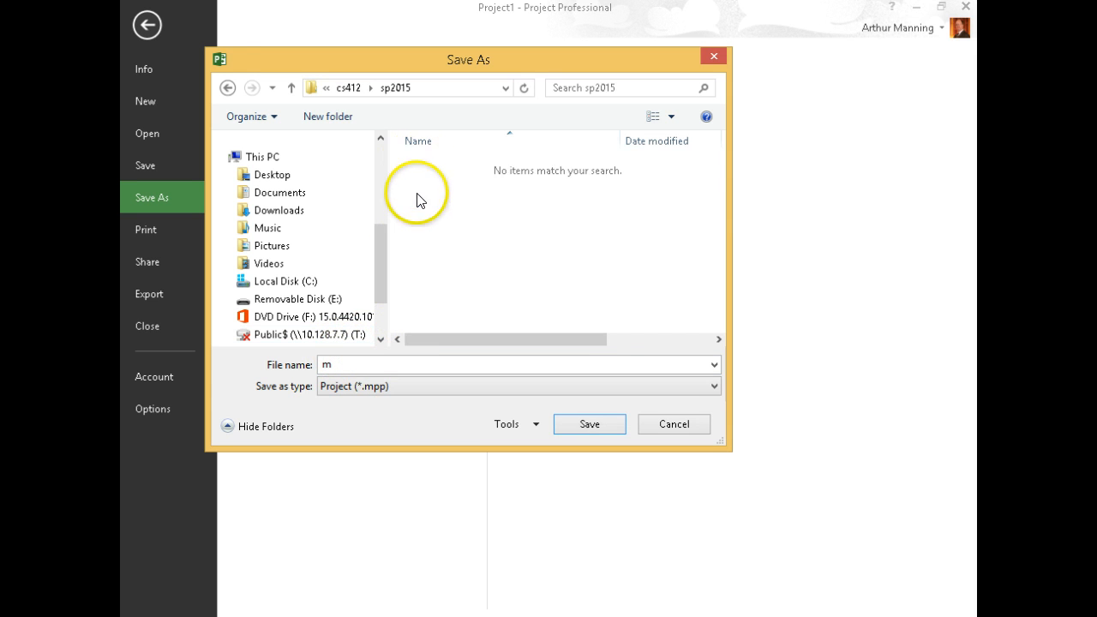
Step: Name the file manningPADIO-Project and save it in sp2015
text(a)
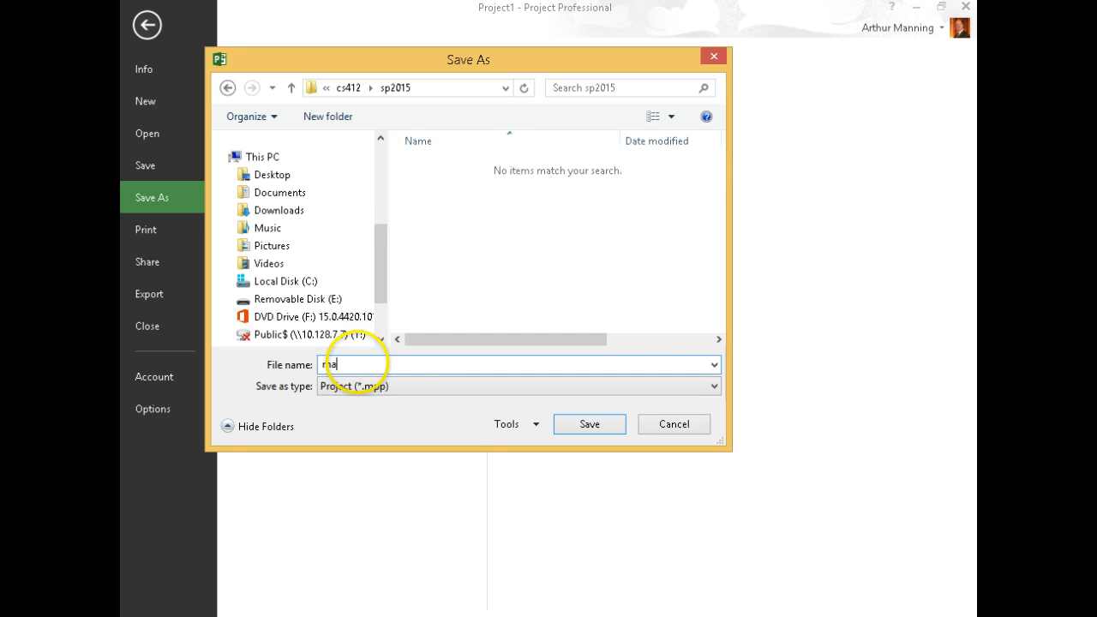
text(manning)
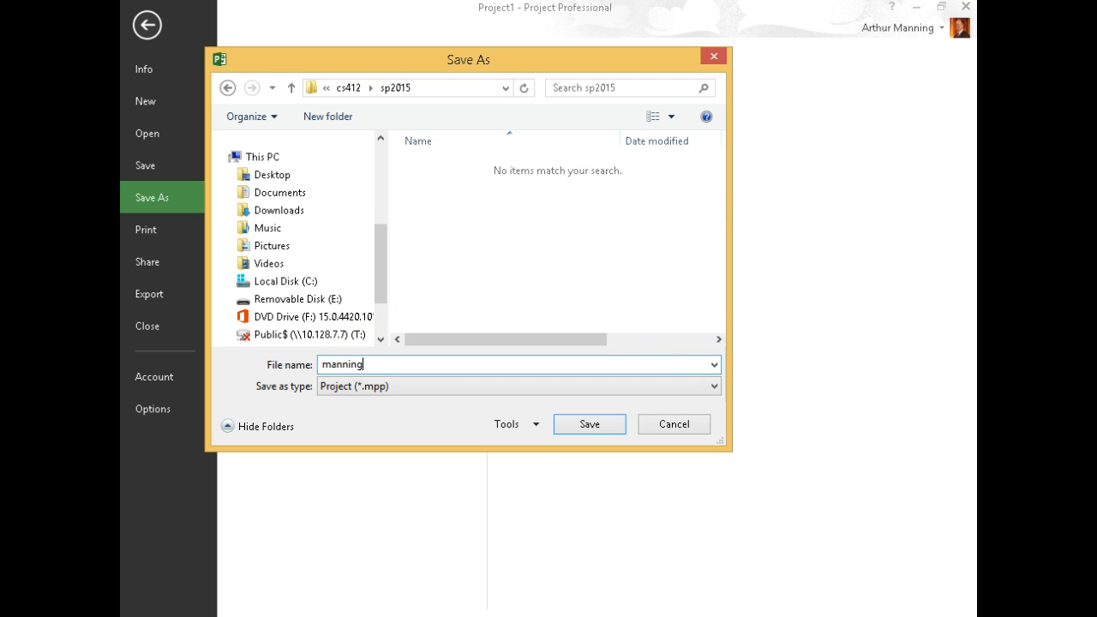
text(PA)
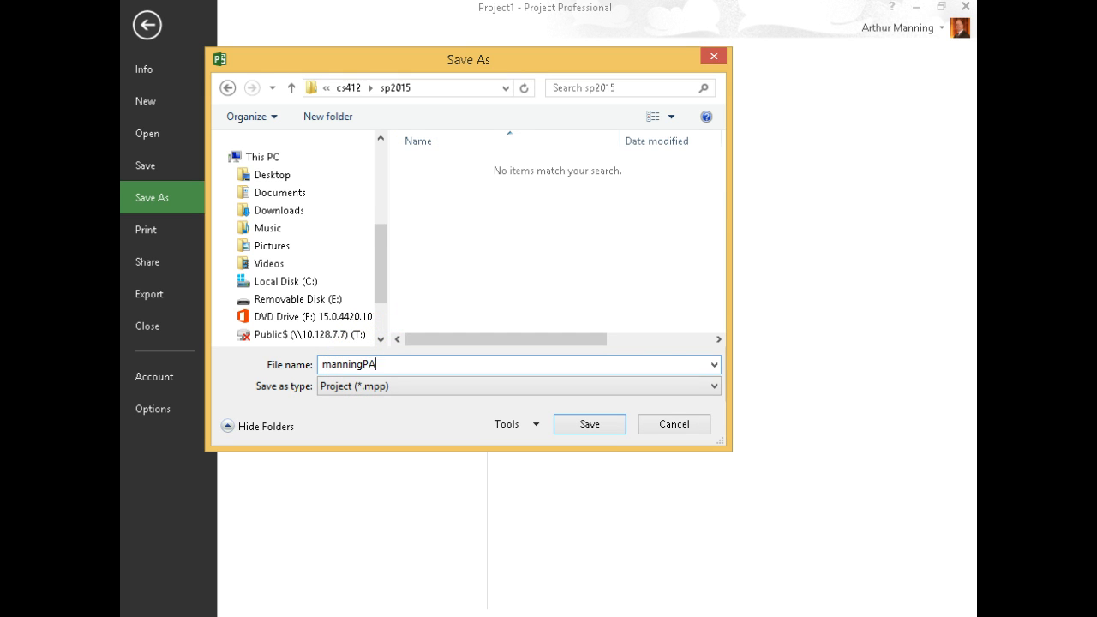
text(DIO)
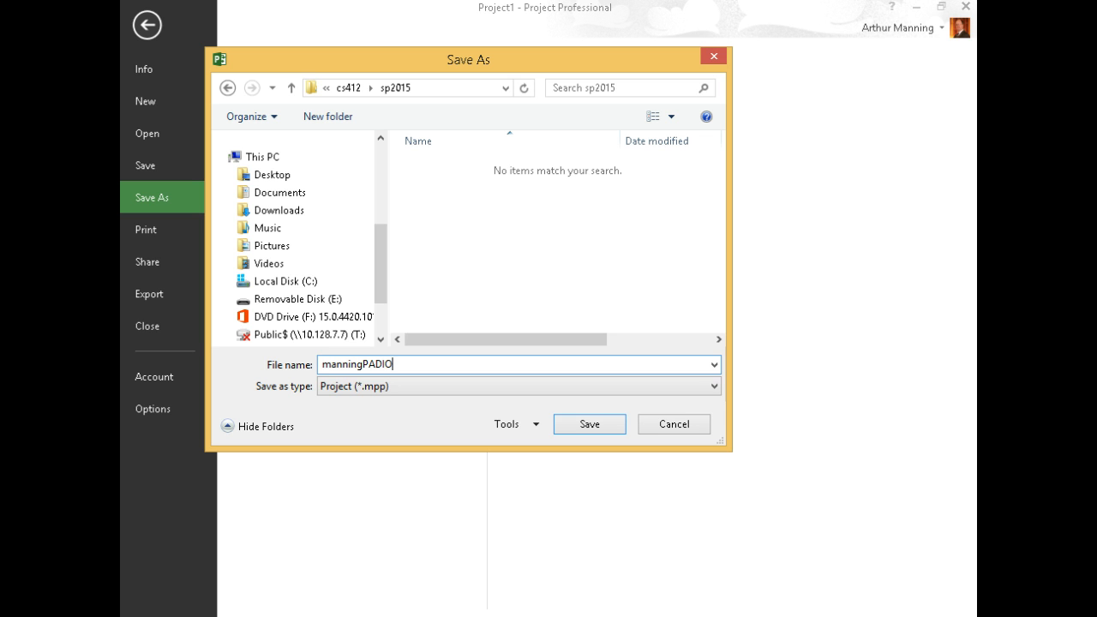
text(-Proje)
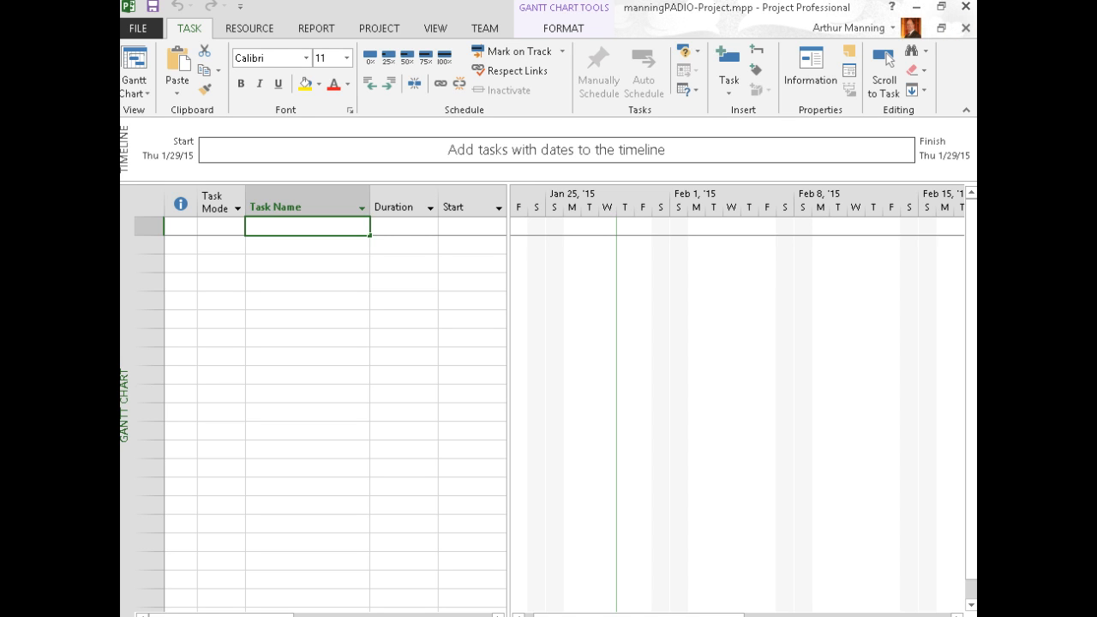
Step: Enter the Planning and Mission Statement tasks in the Task Name column
text(Planning)
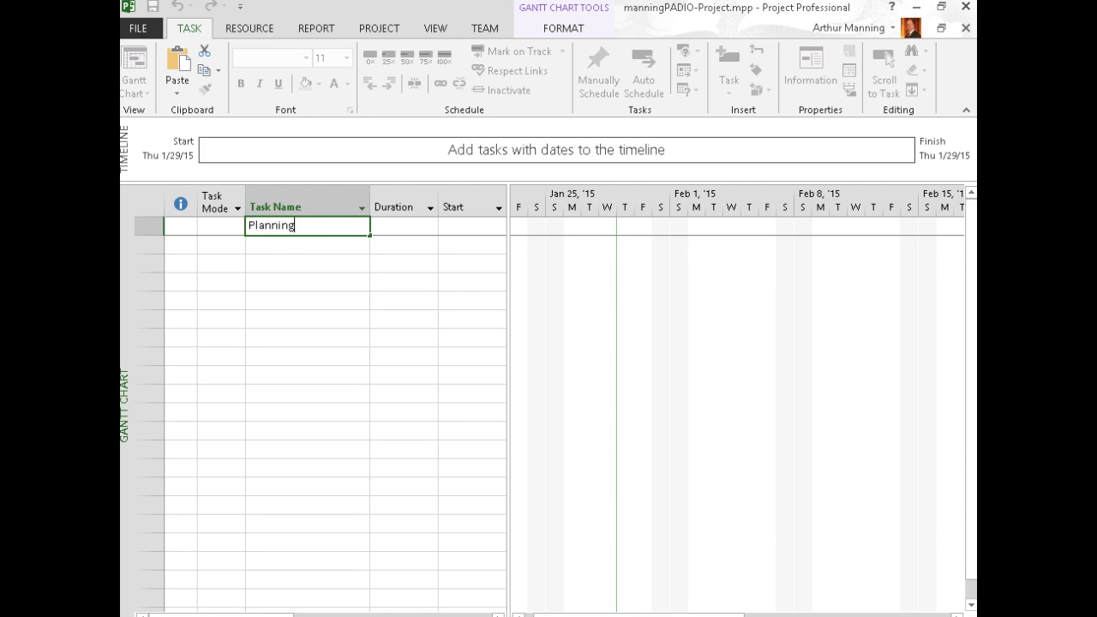
key(Return)
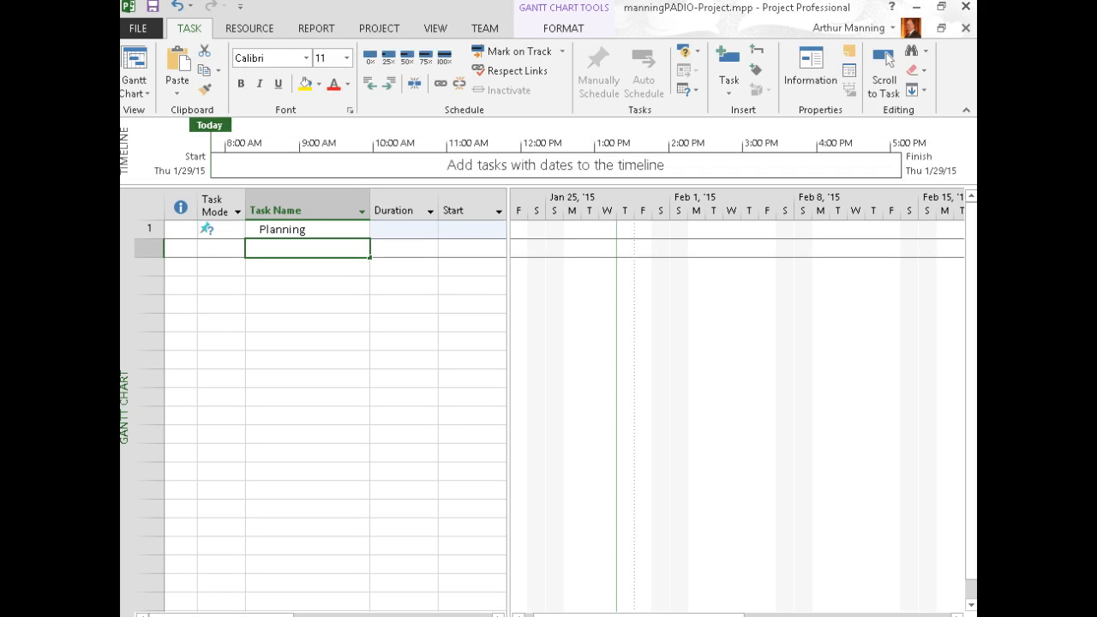
text(Mission Statement)
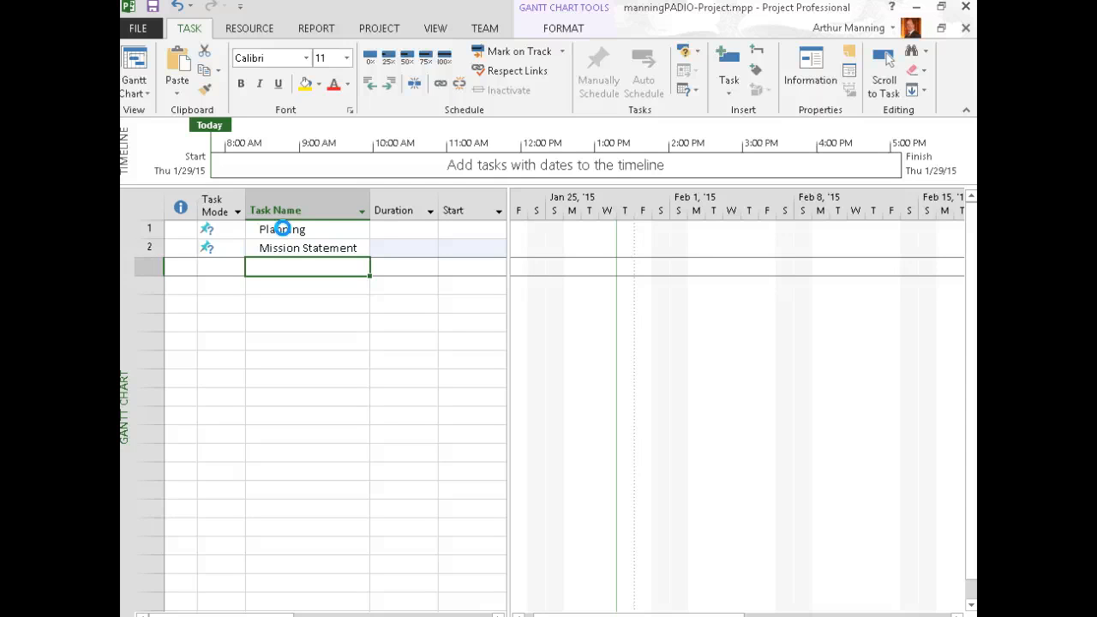
text(Planning)
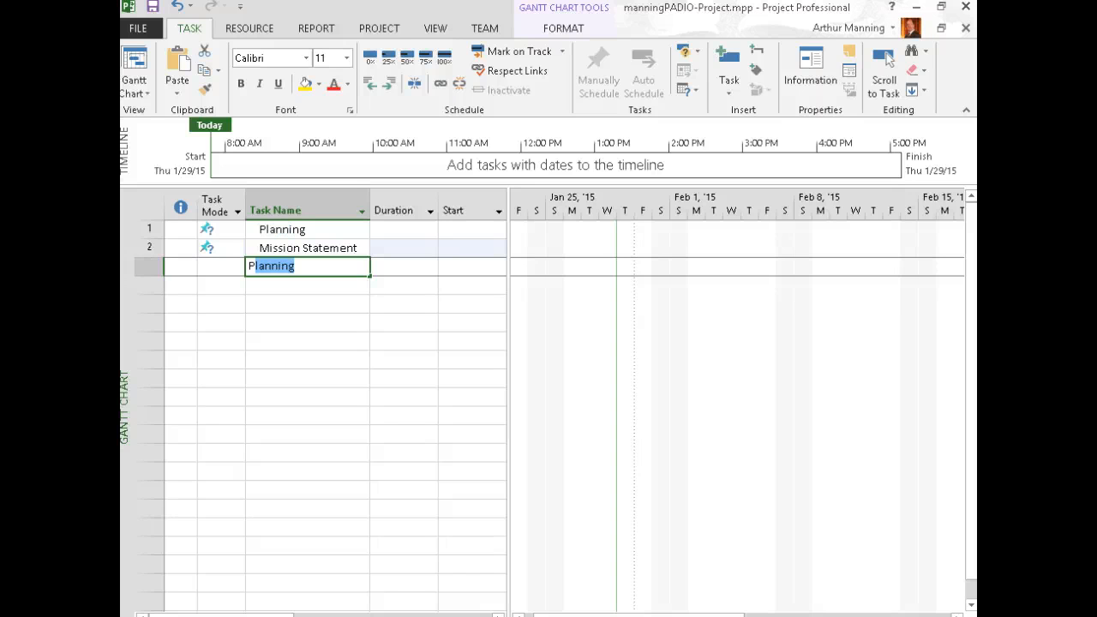
Step: Enter the Prioritizing and Preliminary Investigation Report tasks
text(Prio)
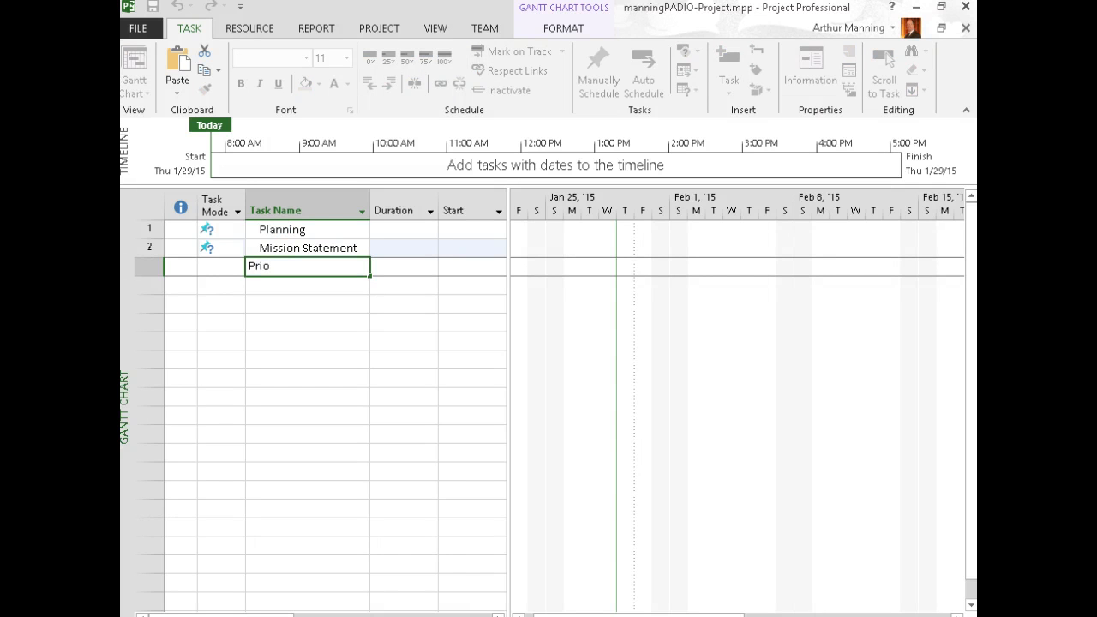
text(ritizing)
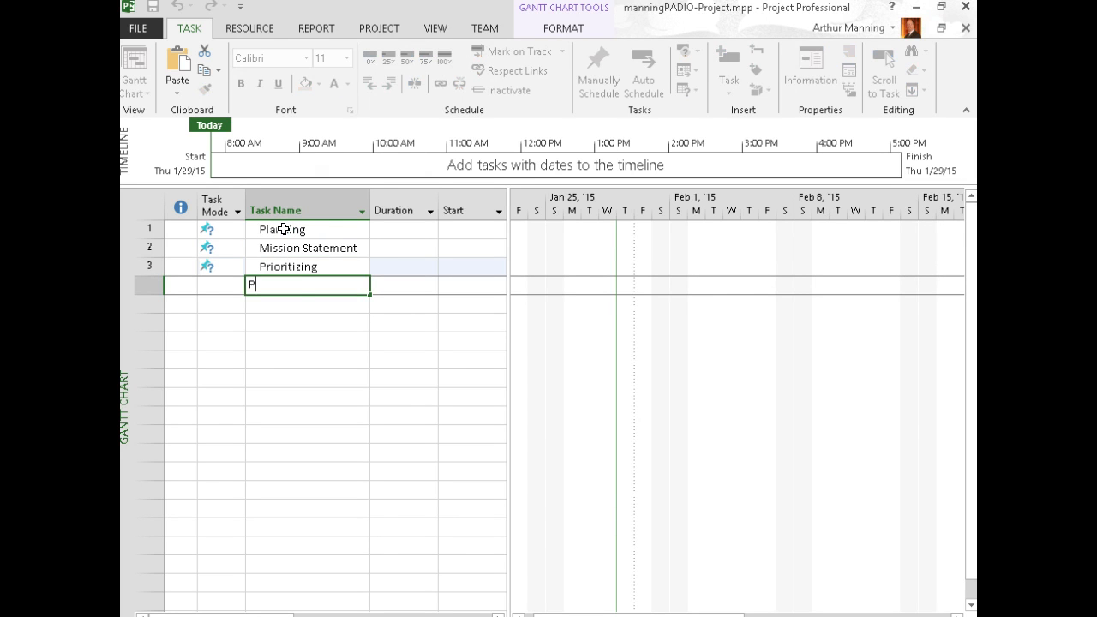
text(rioritizing)
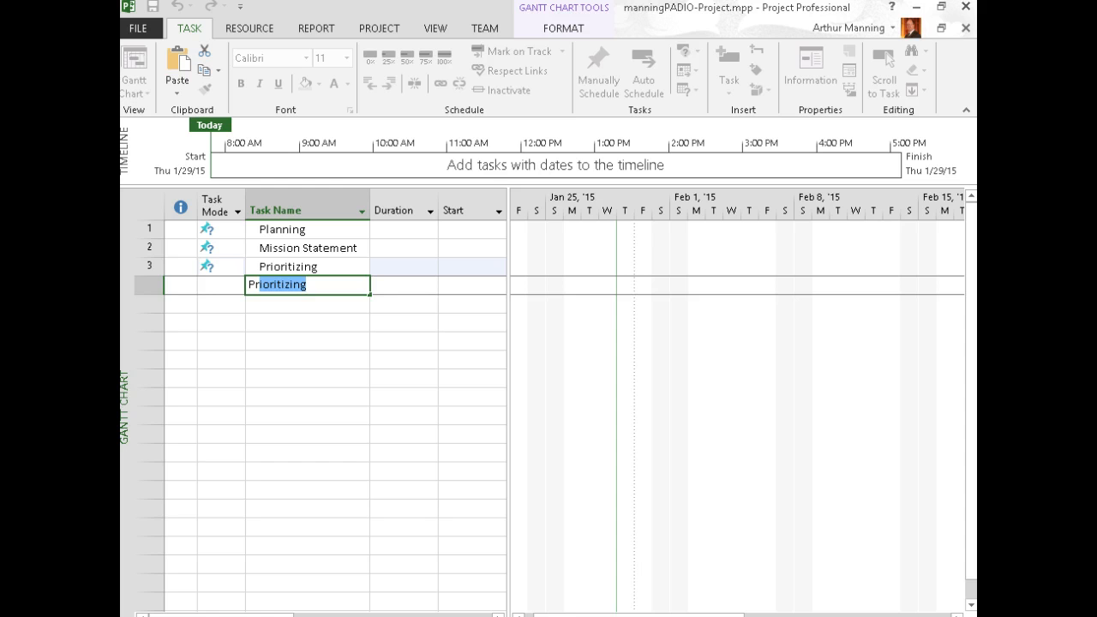
text(Preliminary Investigation)
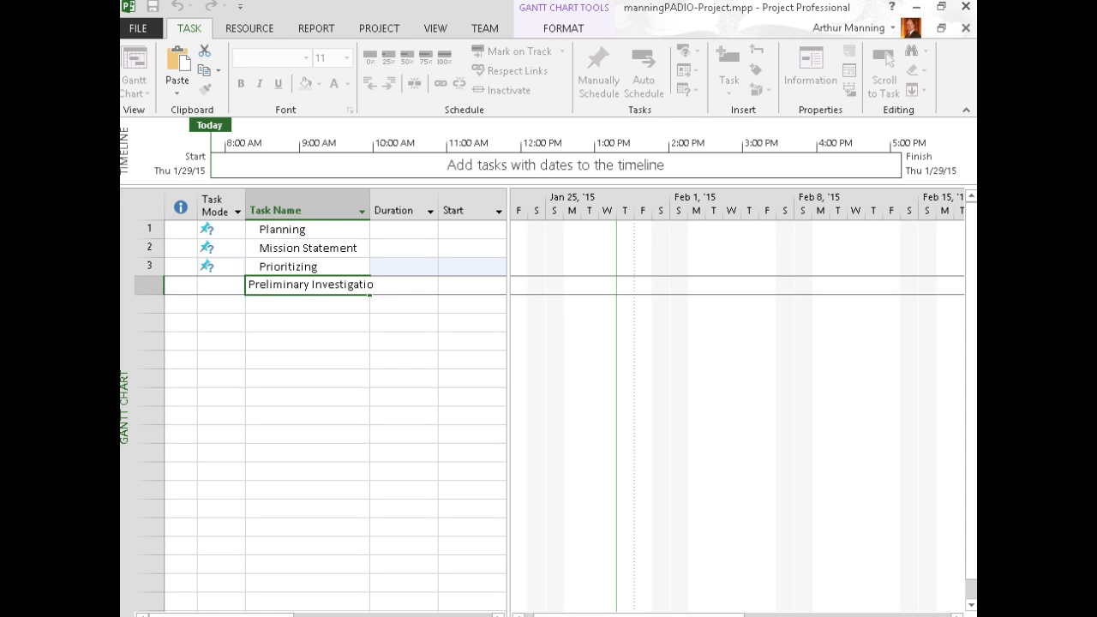
text(Report)
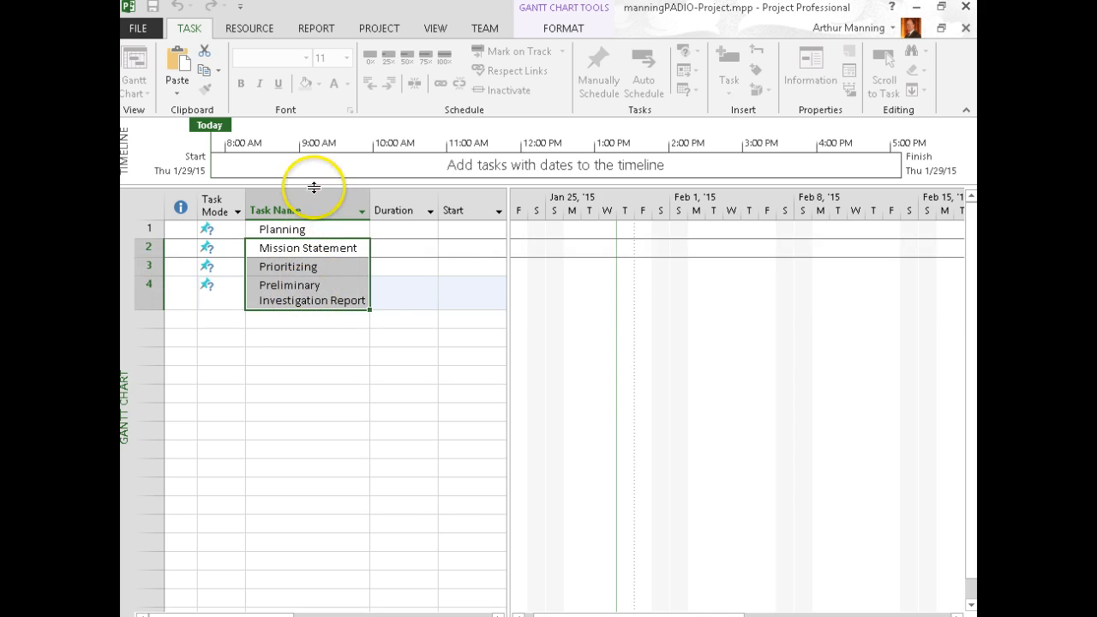
mouse_move(360, 333)
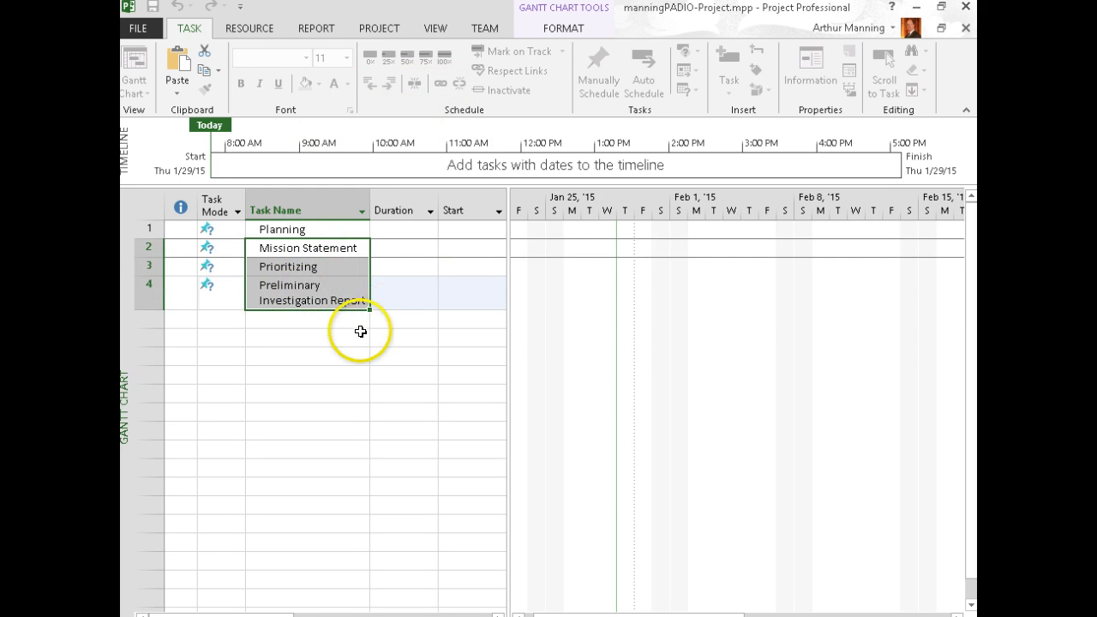
Step: Indent the three tasks under Planning and give them 1, 5 and 30 days
click(313, 287)
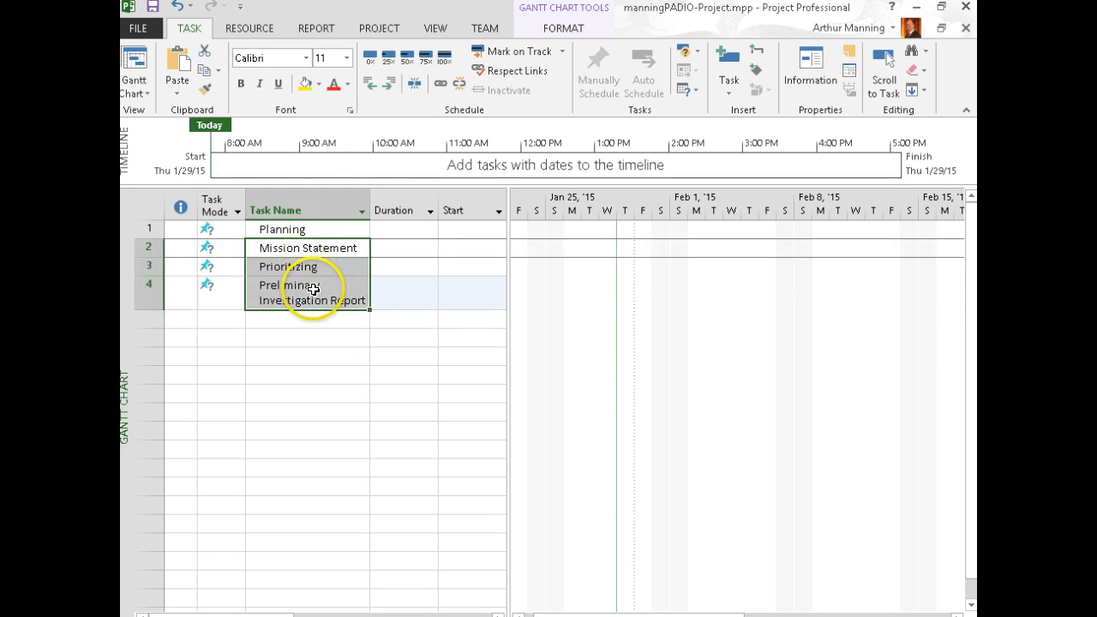
click(375, 83)
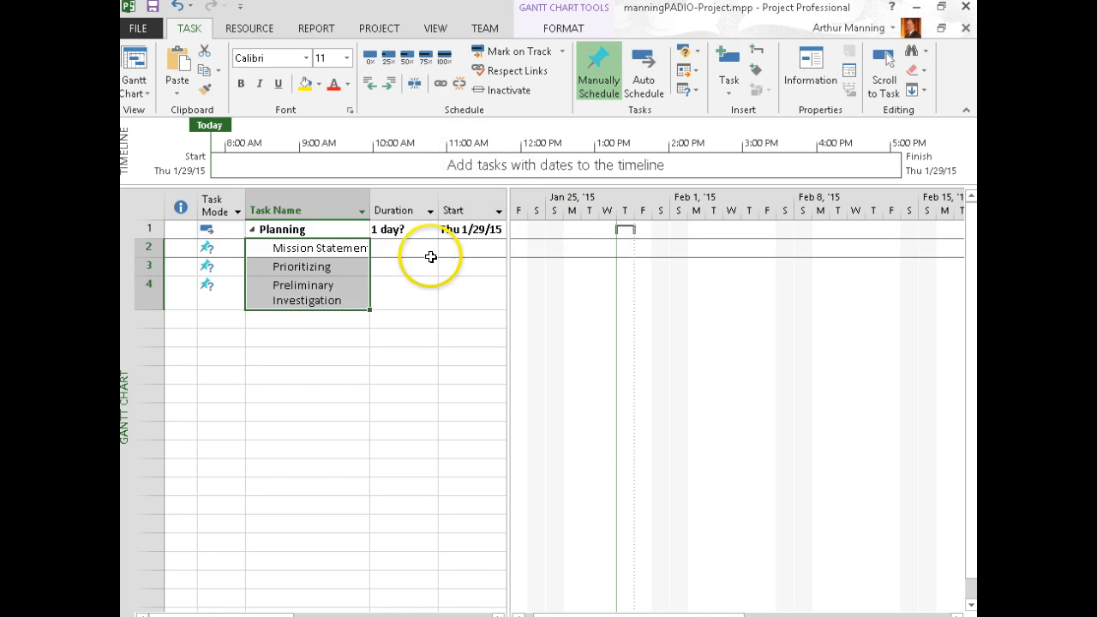
click(403, 246)
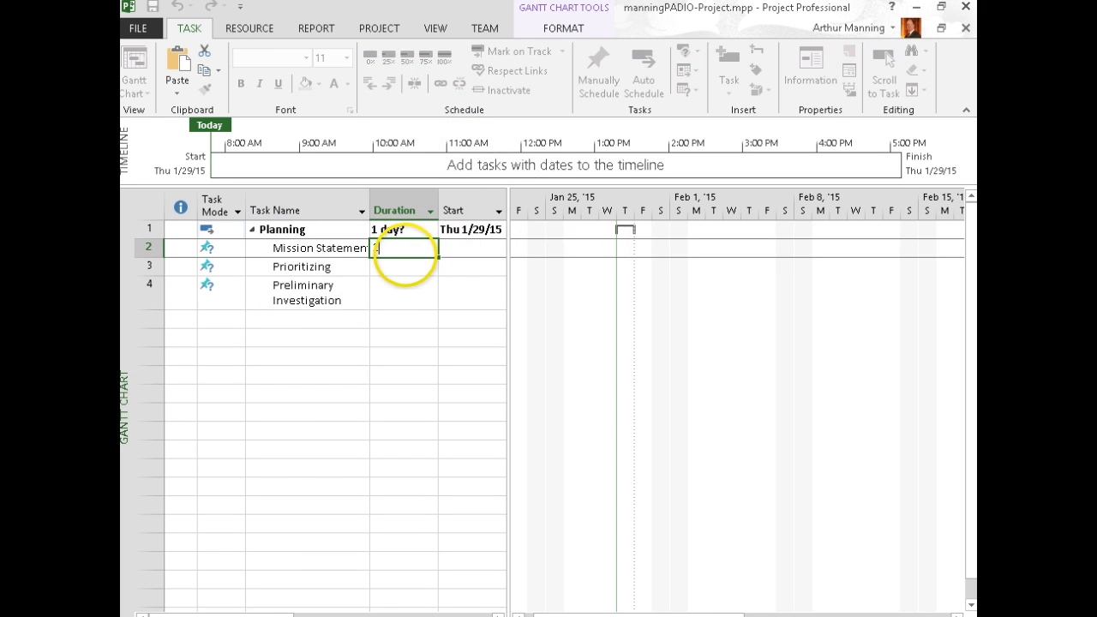
key(Return)
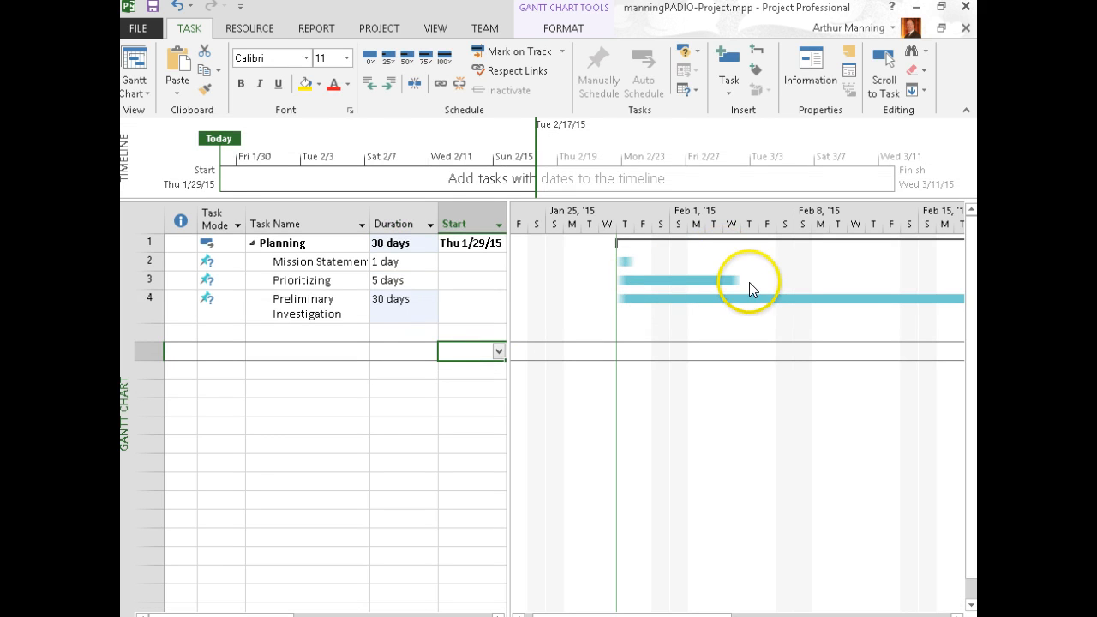
mouse_move(624, 260)
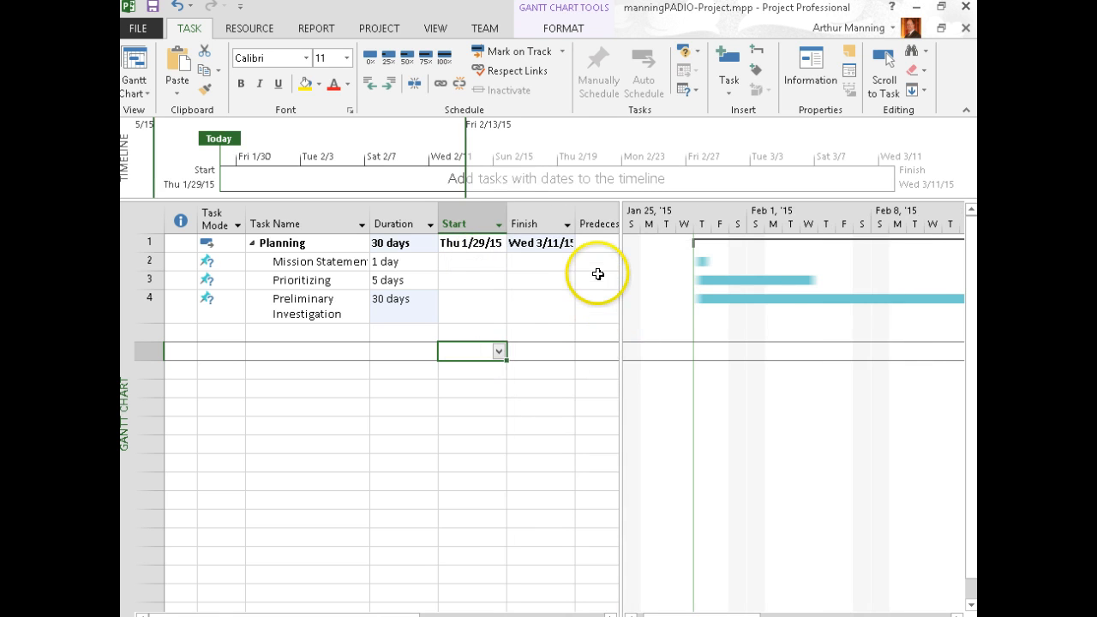
Step: Make task 3 the predecessor of Preliminary Investigation and cut Prioritizing to 3 days
click(598, 279)
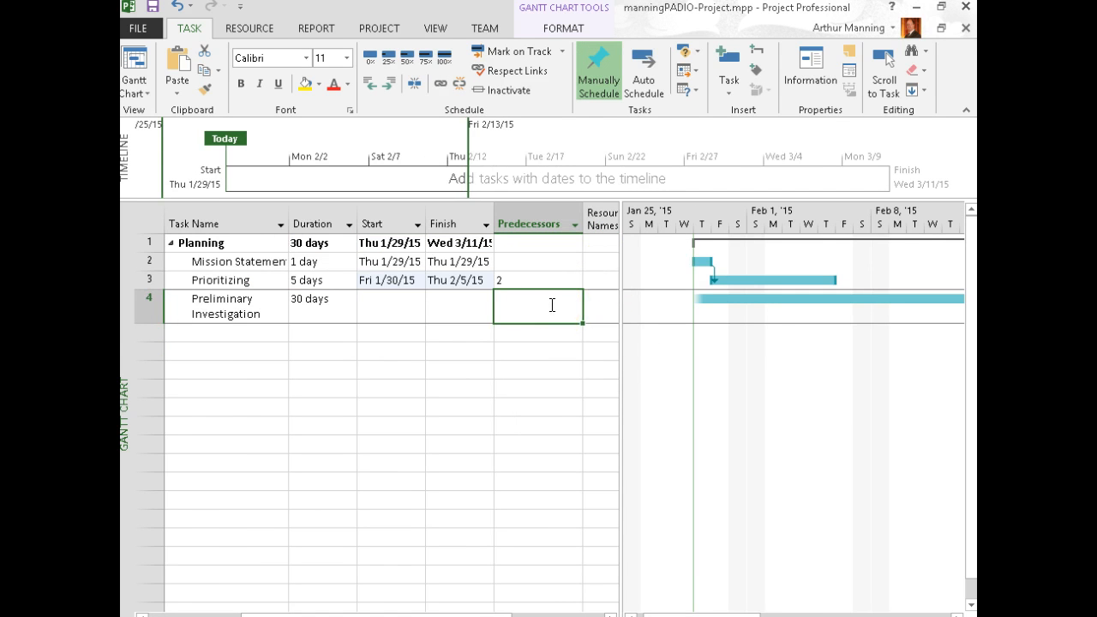
text(3)
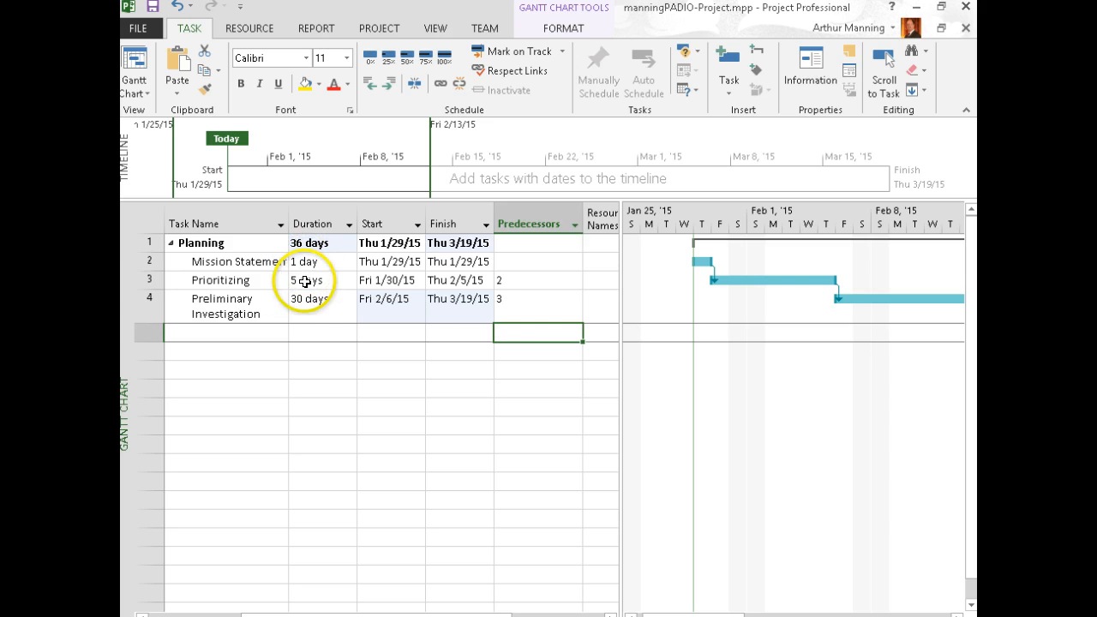
click(305, 281)
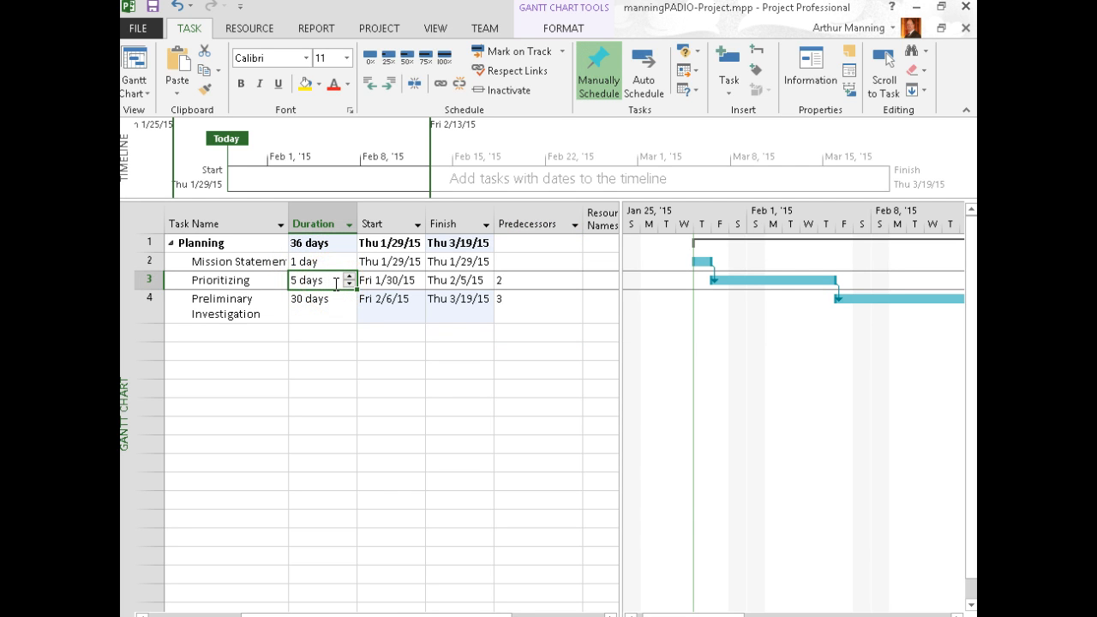
click(349, 284)
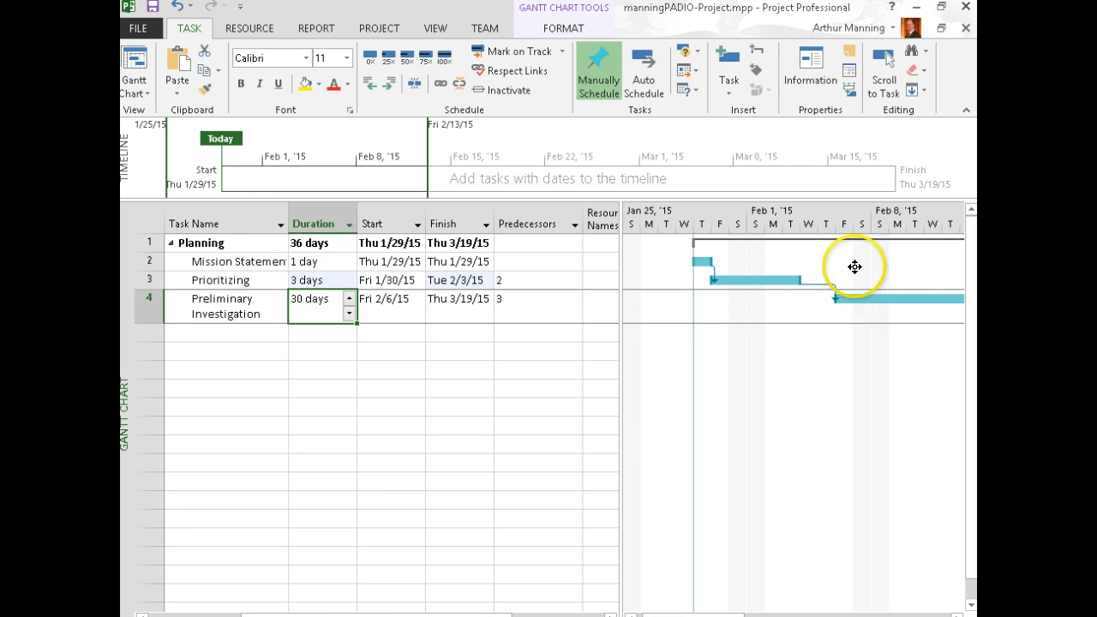
mouse_move(831, 285)
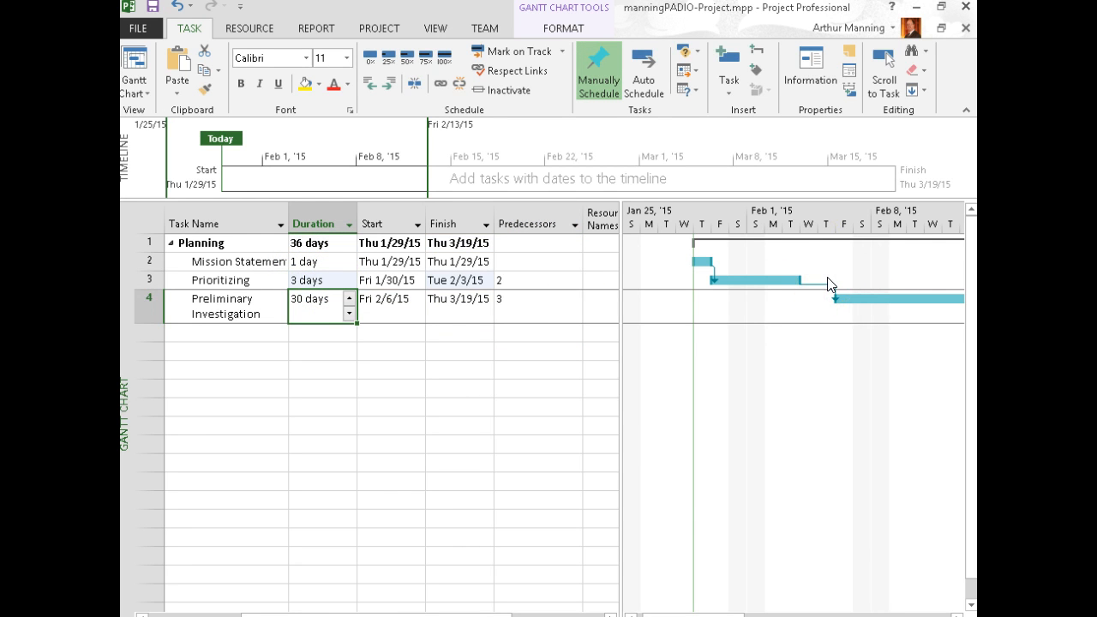
mouse_move(425, 310)
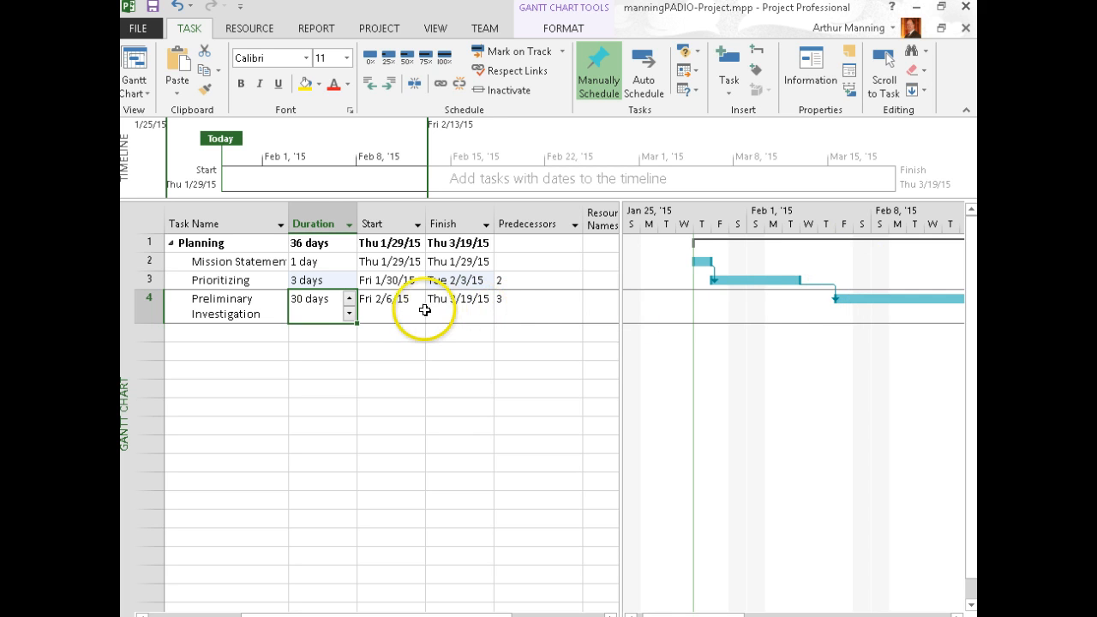
click(386, 298)
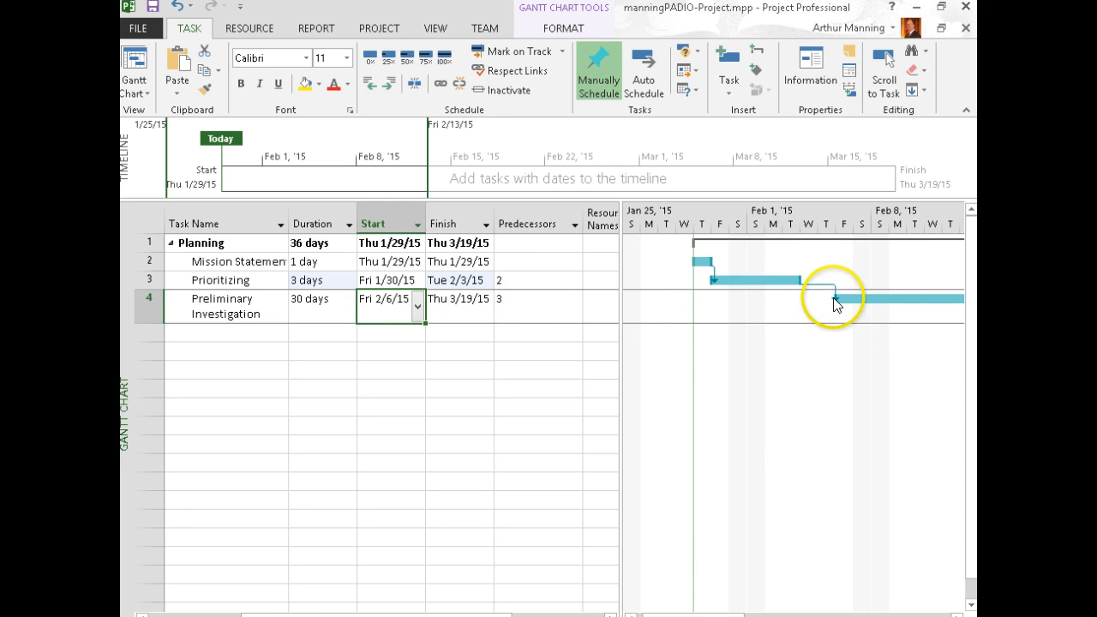
mouse_move(826, 299)
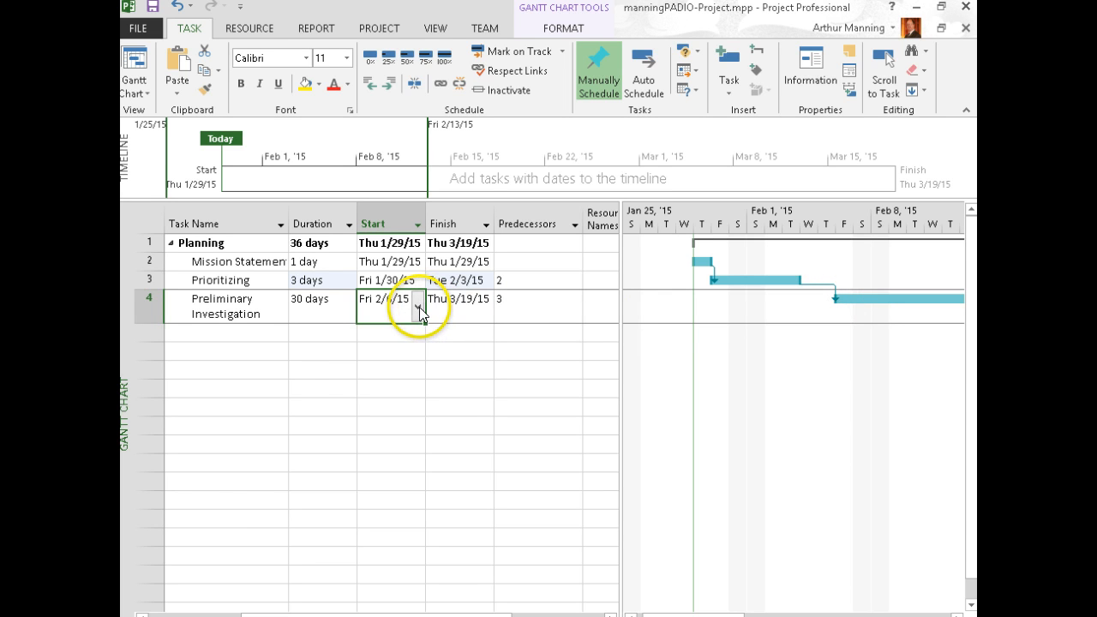
click(418, 299)
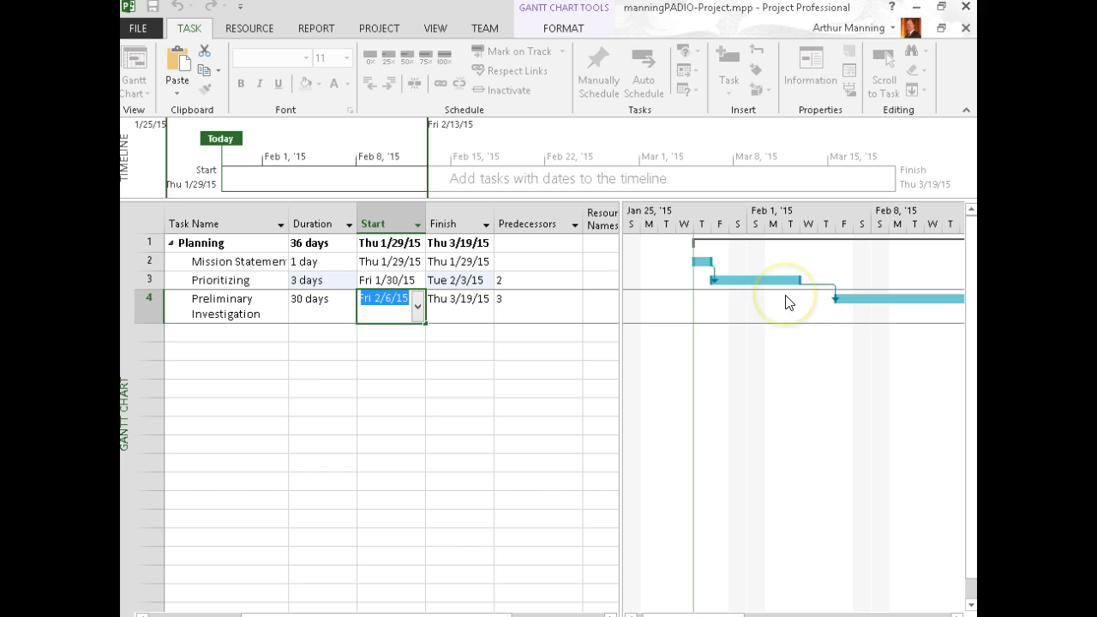
mouse_move(579, 422)
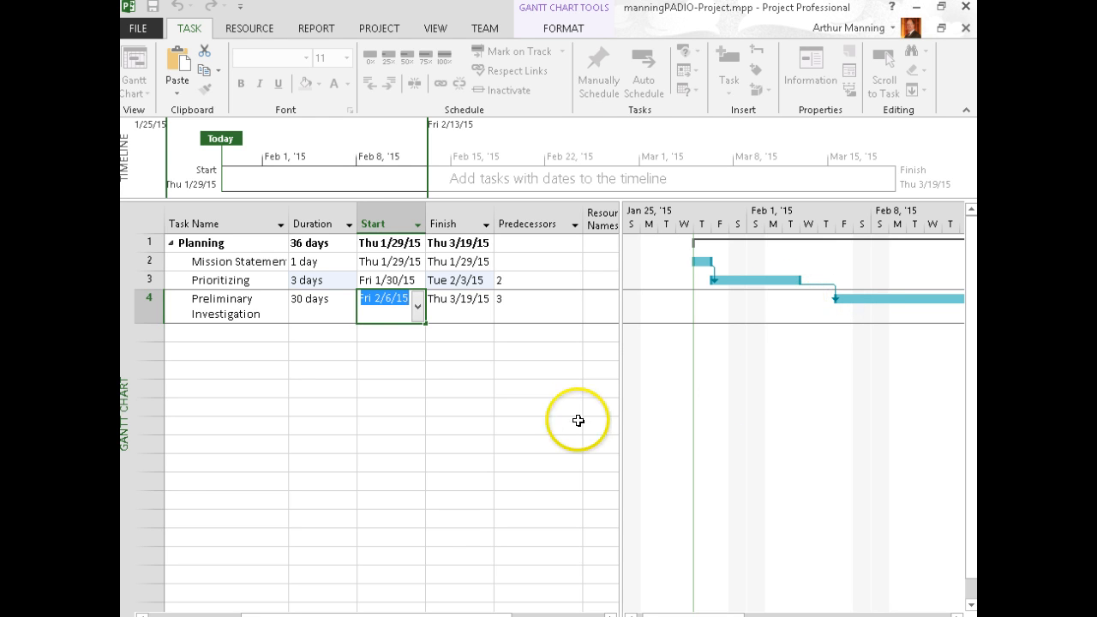
mouse_move(382, 311)
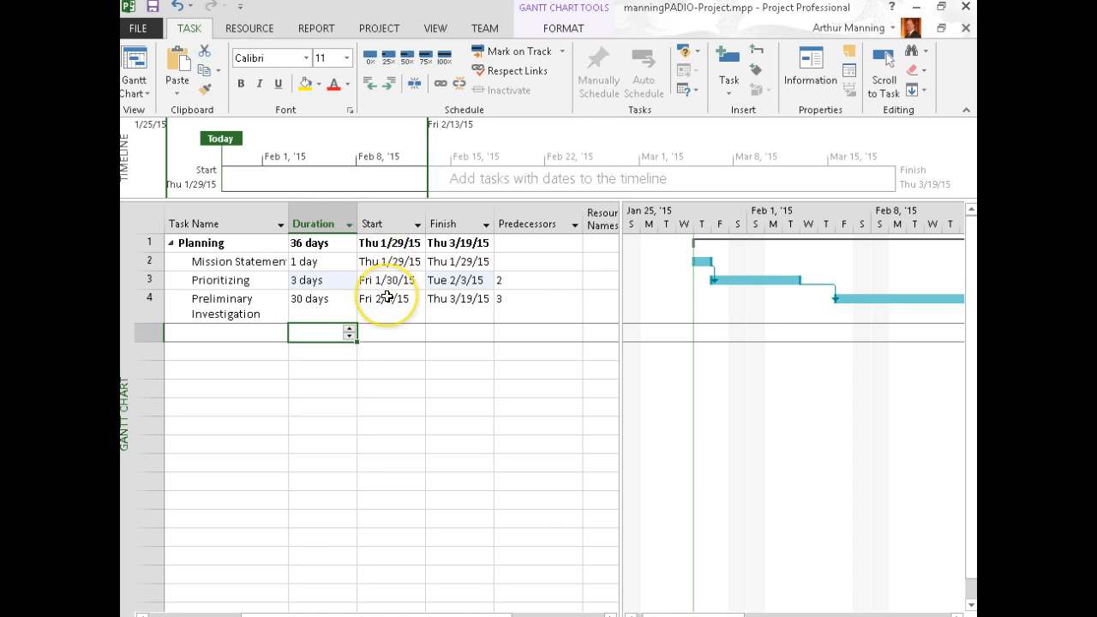
mouse_move(882, 298)
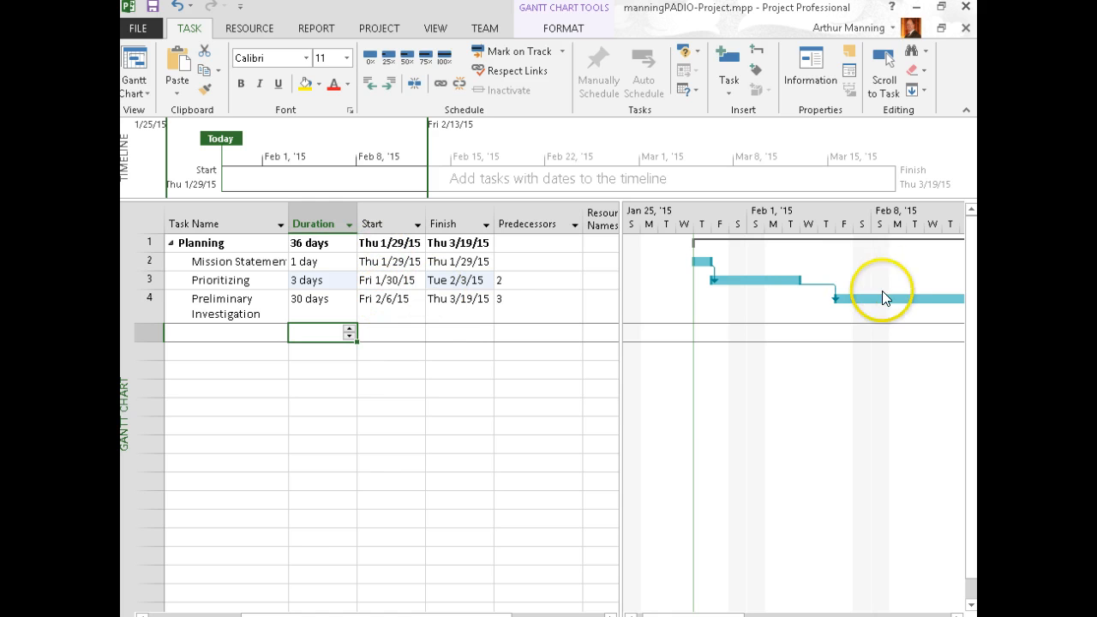
mouse_move(786, 301)
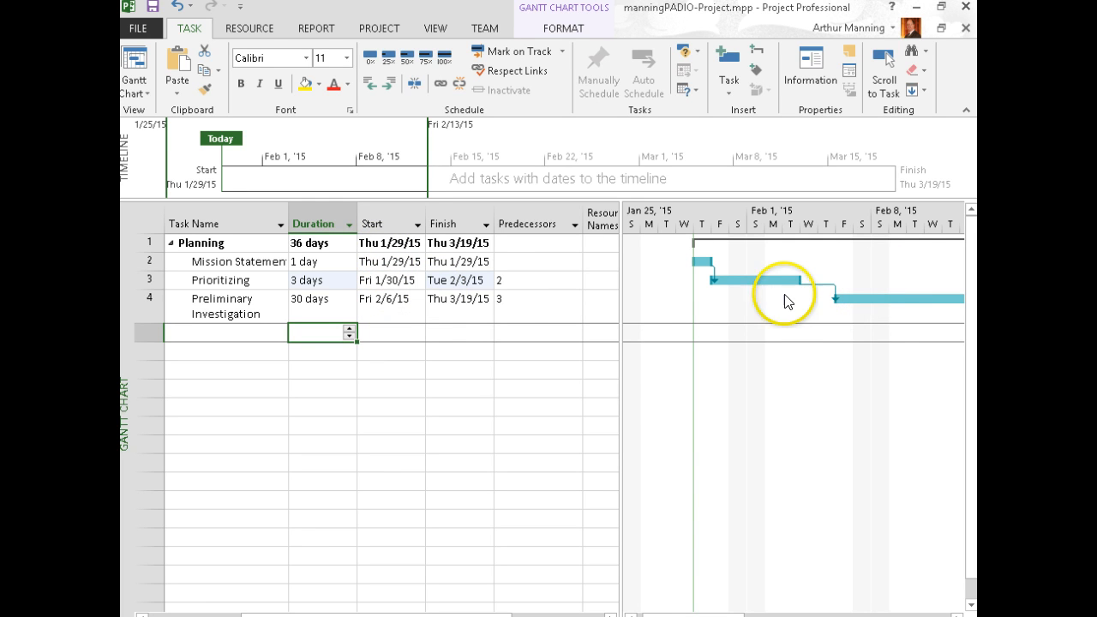
mouse_move(623, 368)
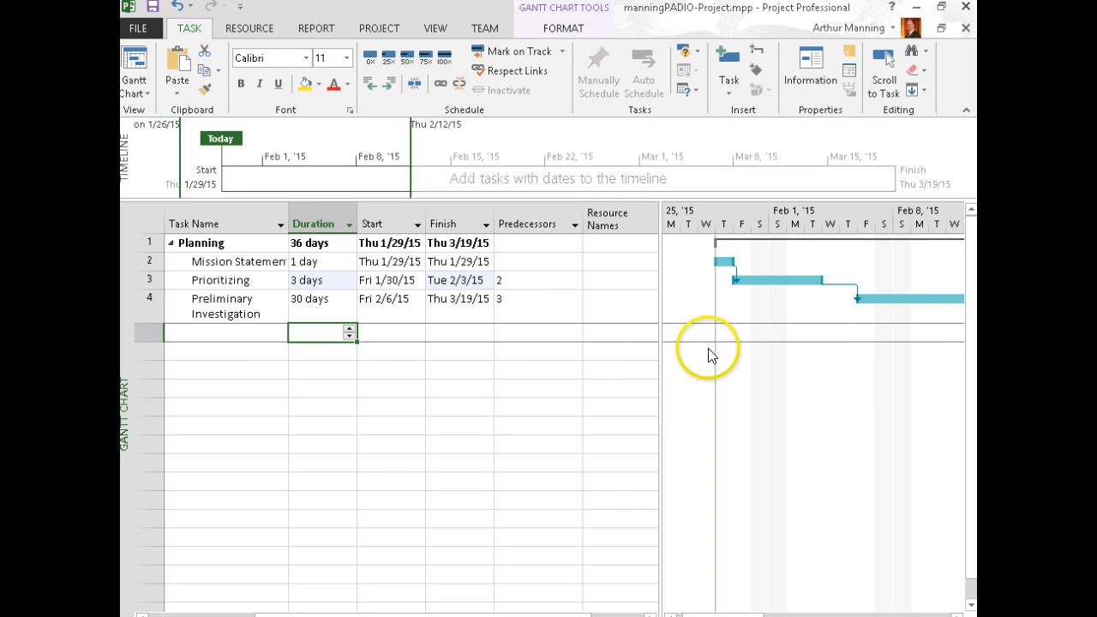
Step: Check Preliminary Investigation's start date and set Prioritizing's duration to 6 days, ending Fri 2/6/15
click(391, 298)
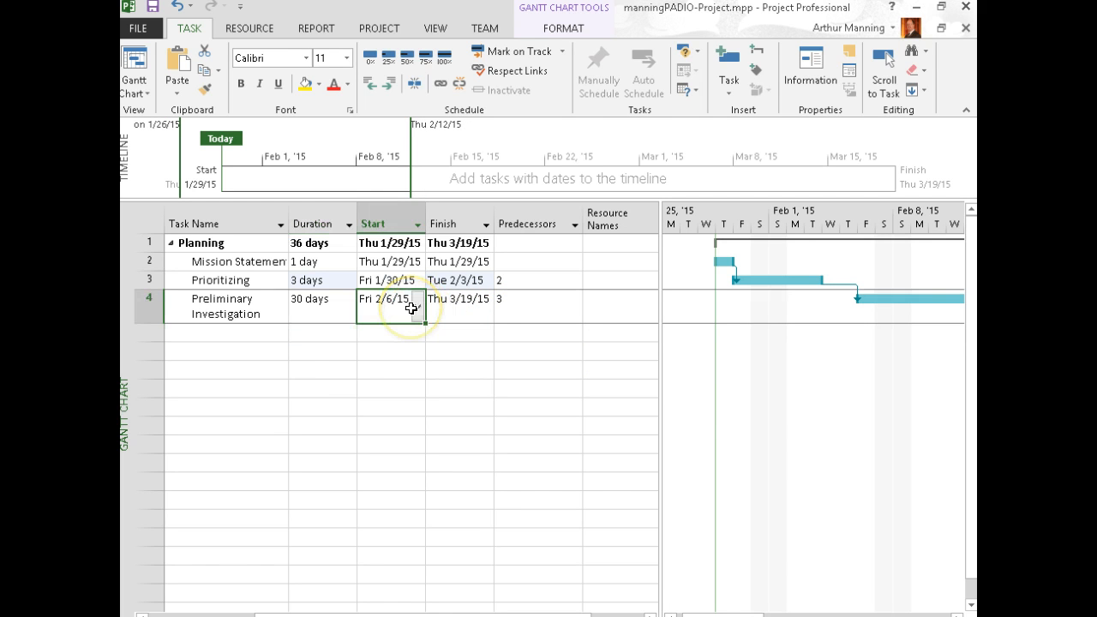
double_click(391, 298)
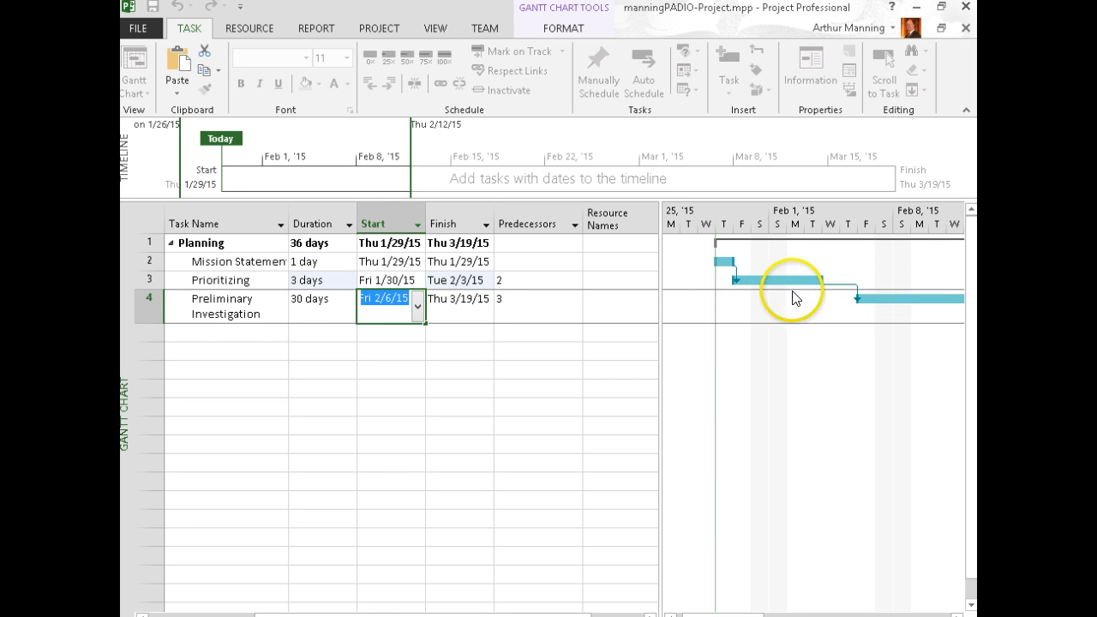
mouse_move(243, 282)
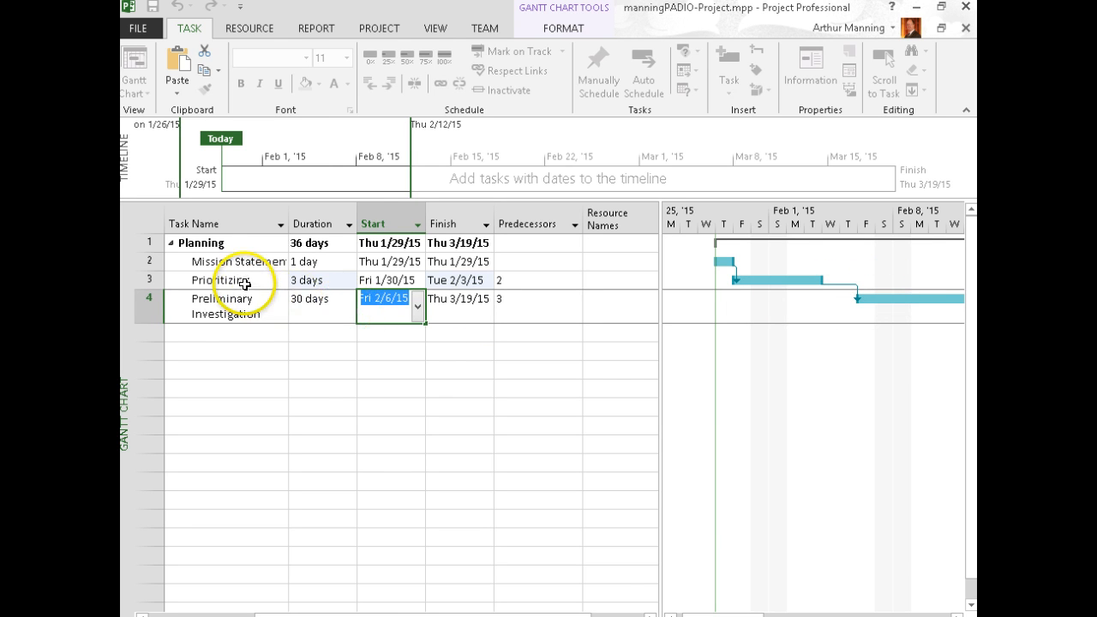
mouse_move(857, 305)
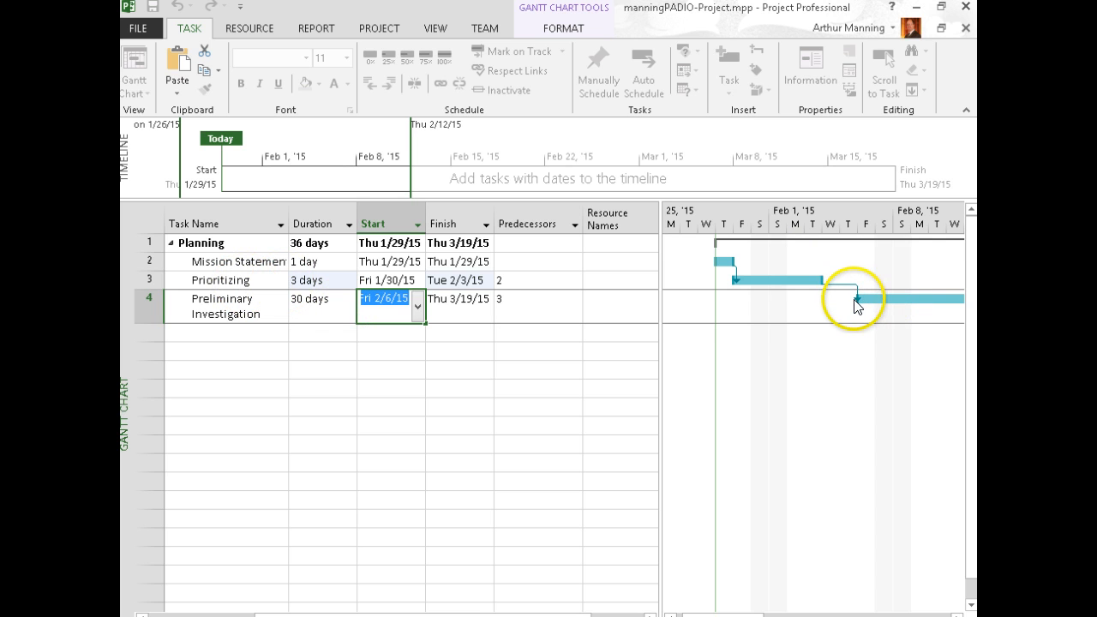
mouse_move(853, 302)
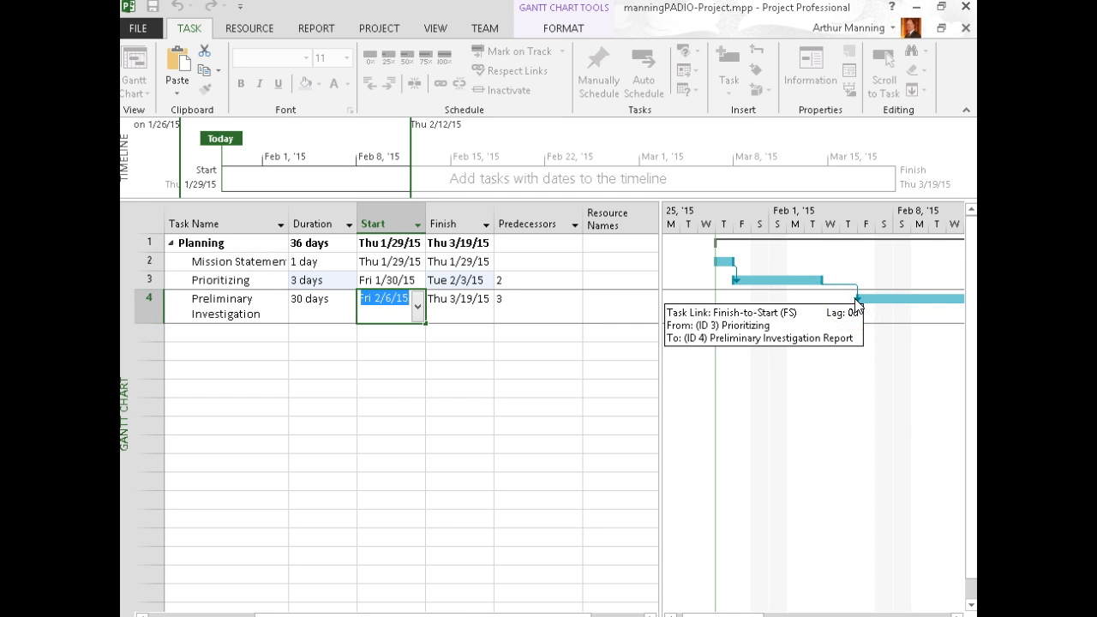
mouse_move(876, 307)
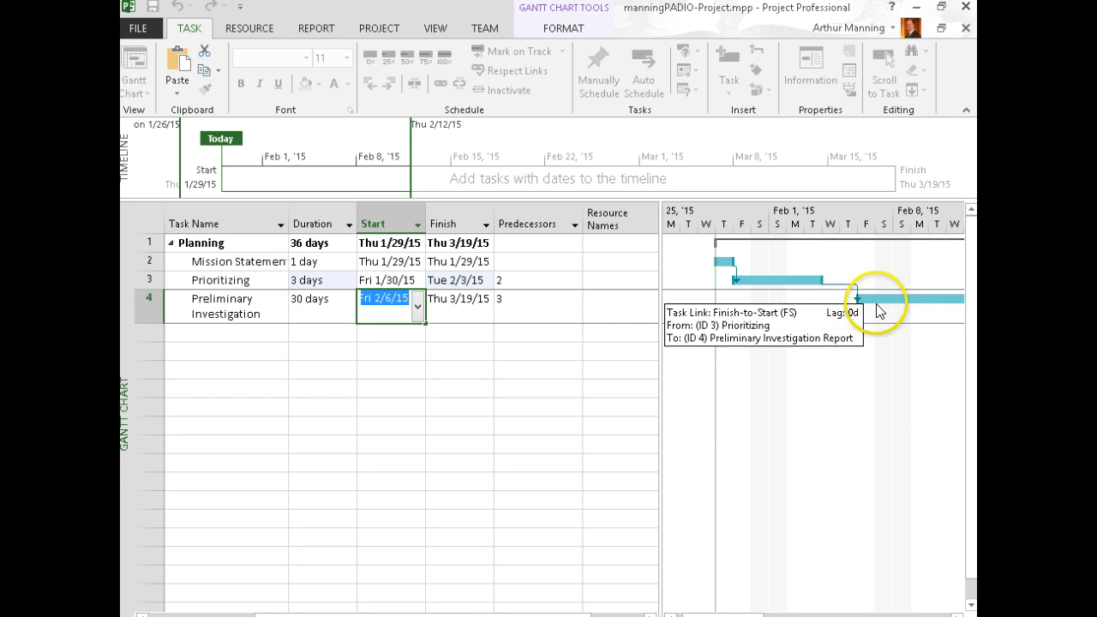
mouse_move(866, 305)
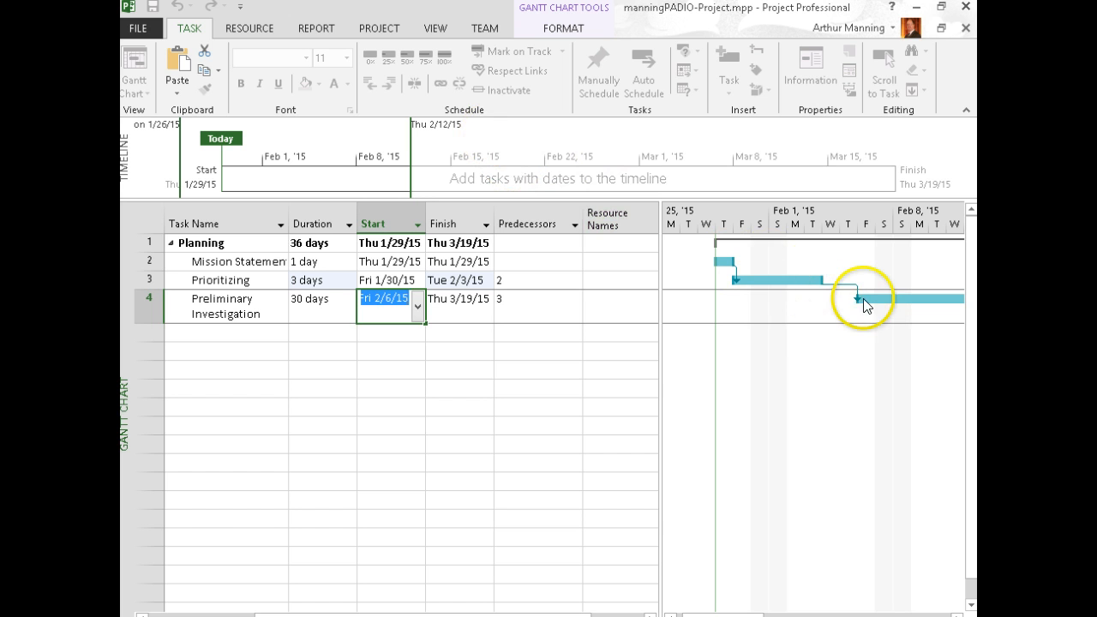
mouse_move(780, 312)
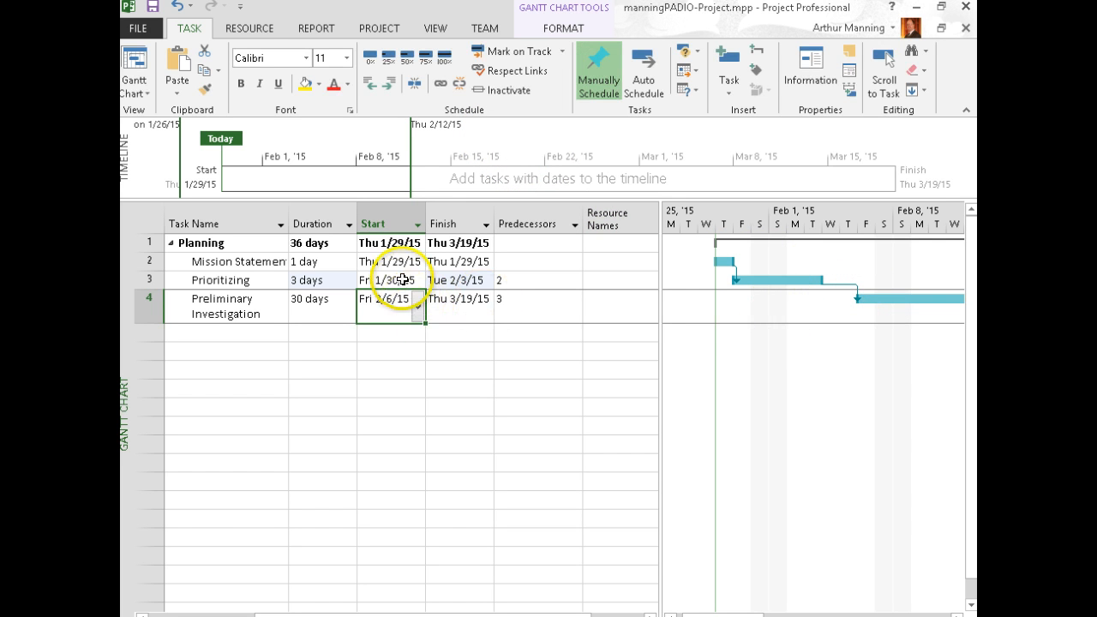
click(322, 279)
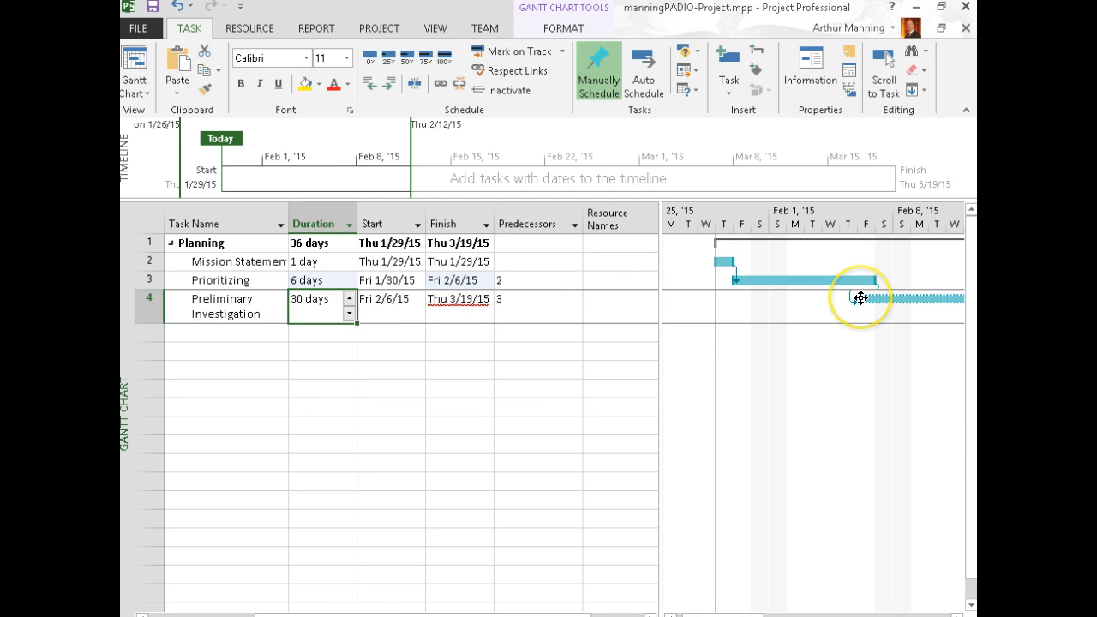
mouse_move(860, 298)
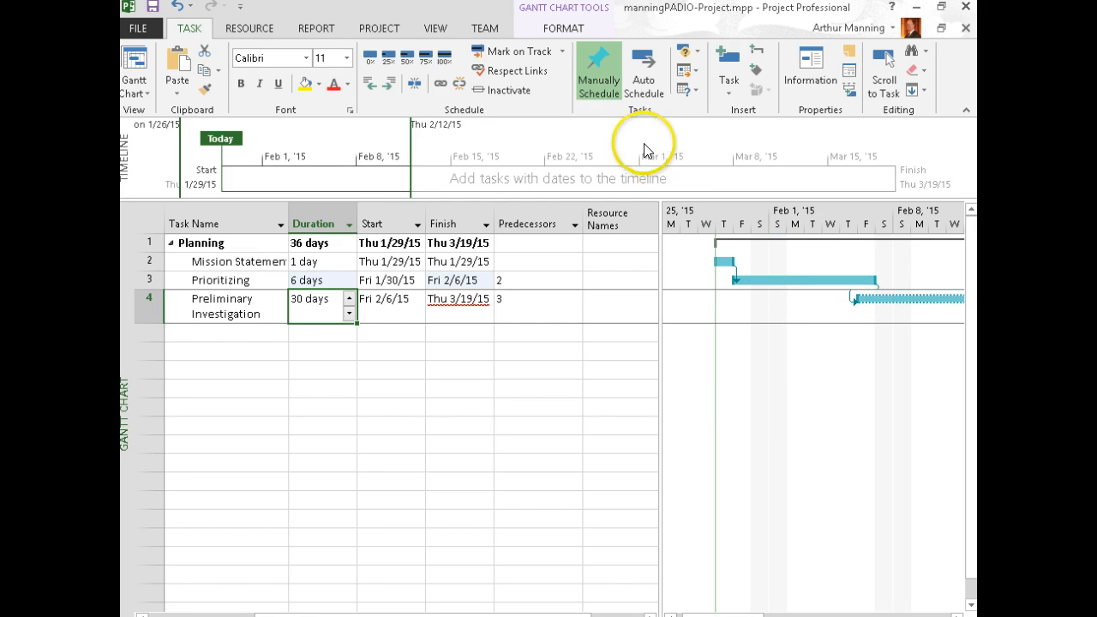
mouse_move(643, 72)
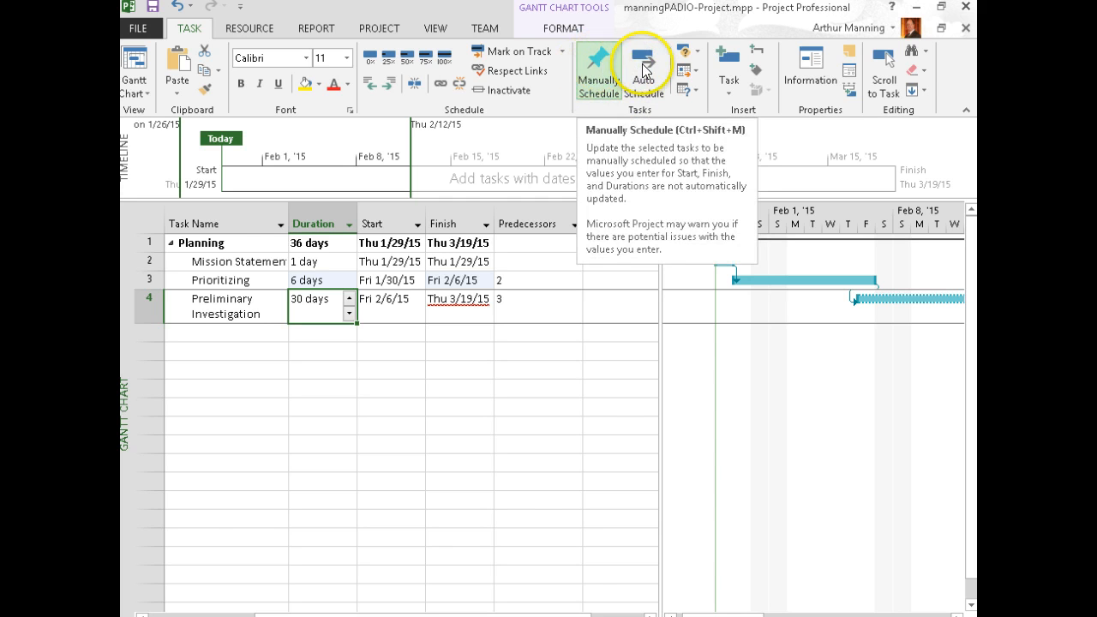
Step: Switch Preliminary Investigation to Auto Schedule so it starts Wed 2/4/15 after Prioritizing
click(642, 71)
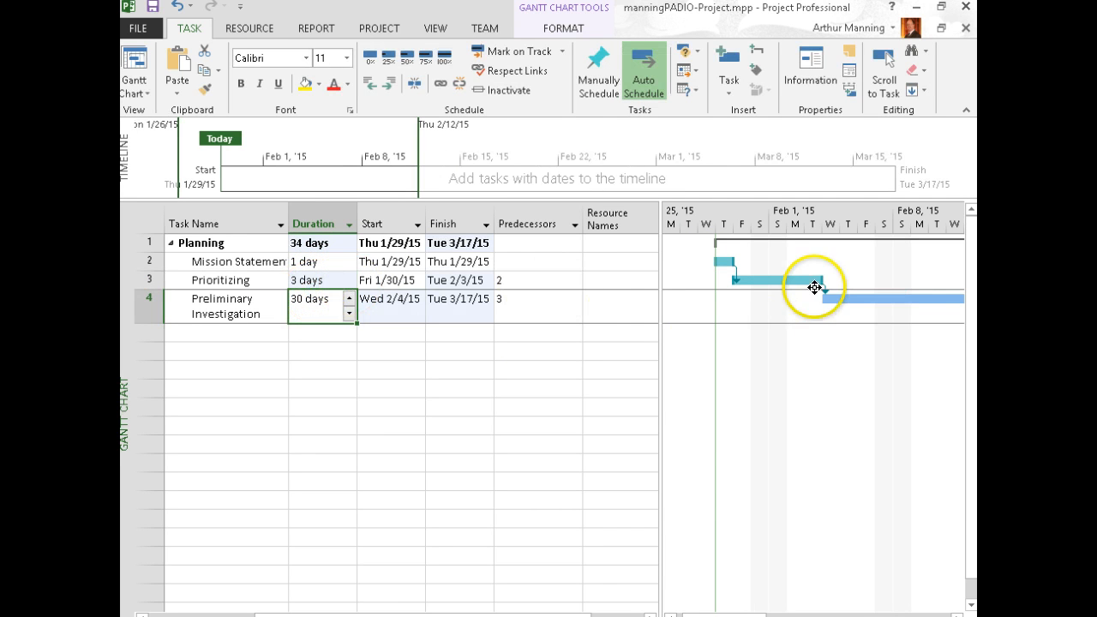
mouse_move(828, 277)
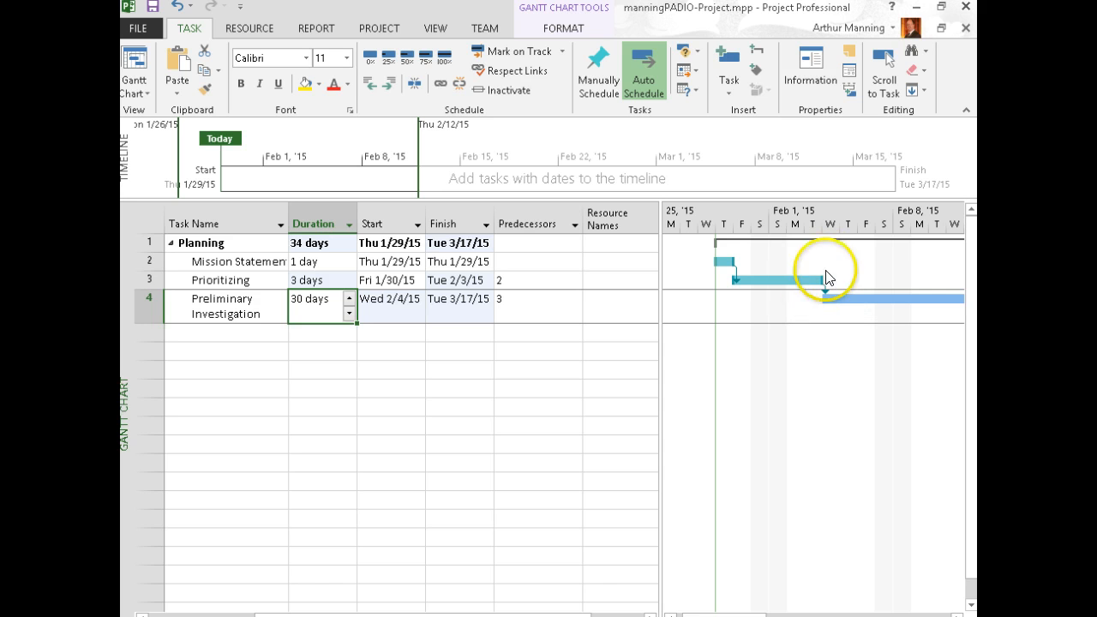
mouse_move(643, 69)
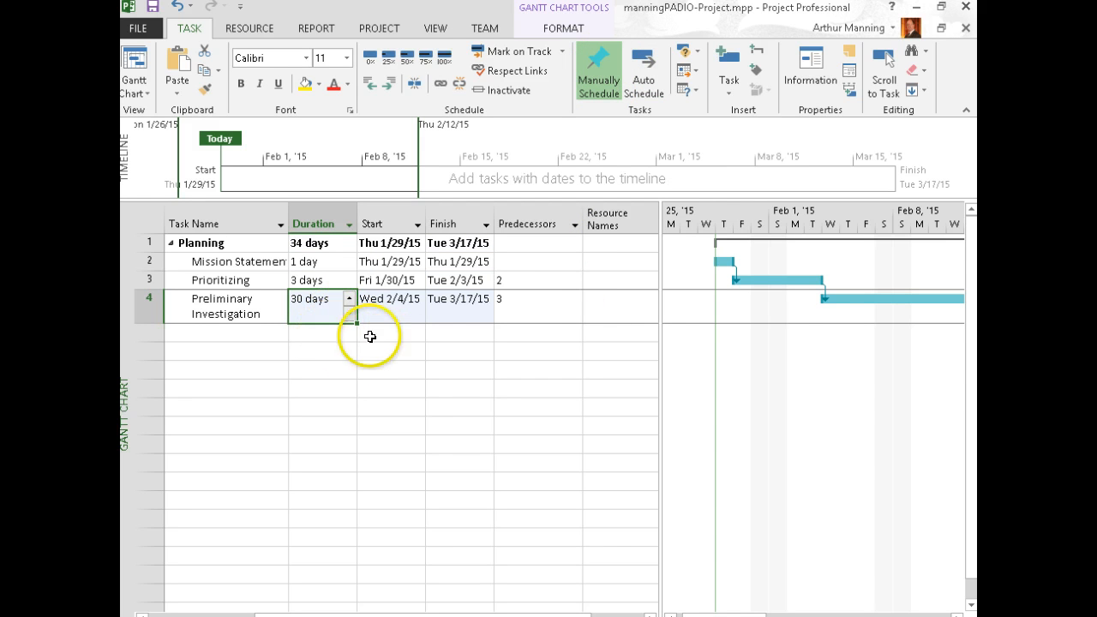
mouse_move(644, 70)
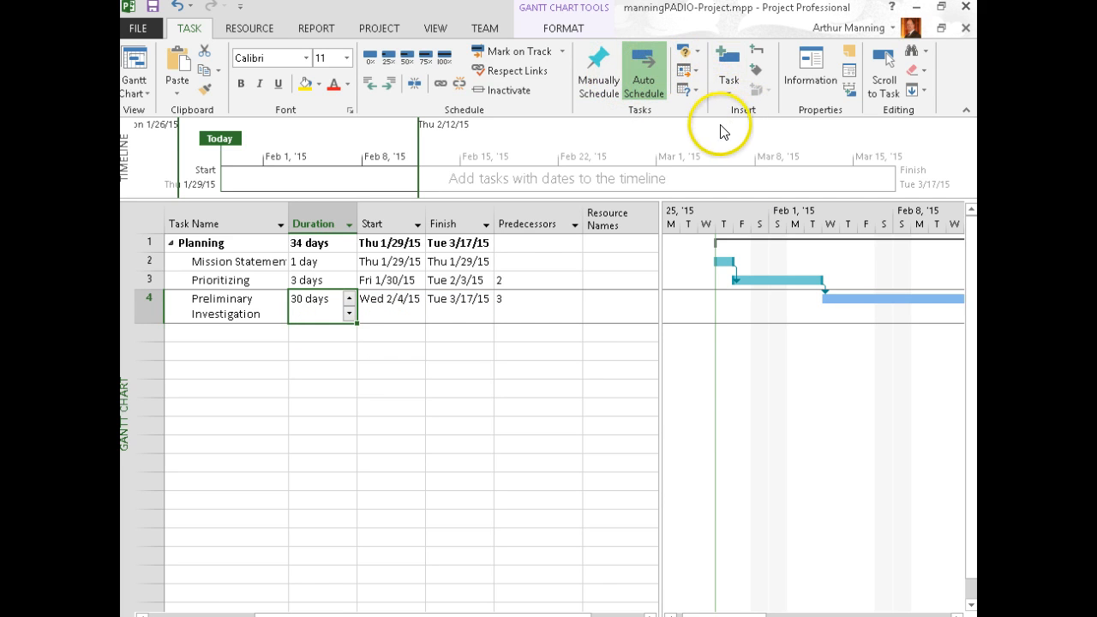
mouse_move(655, 144)
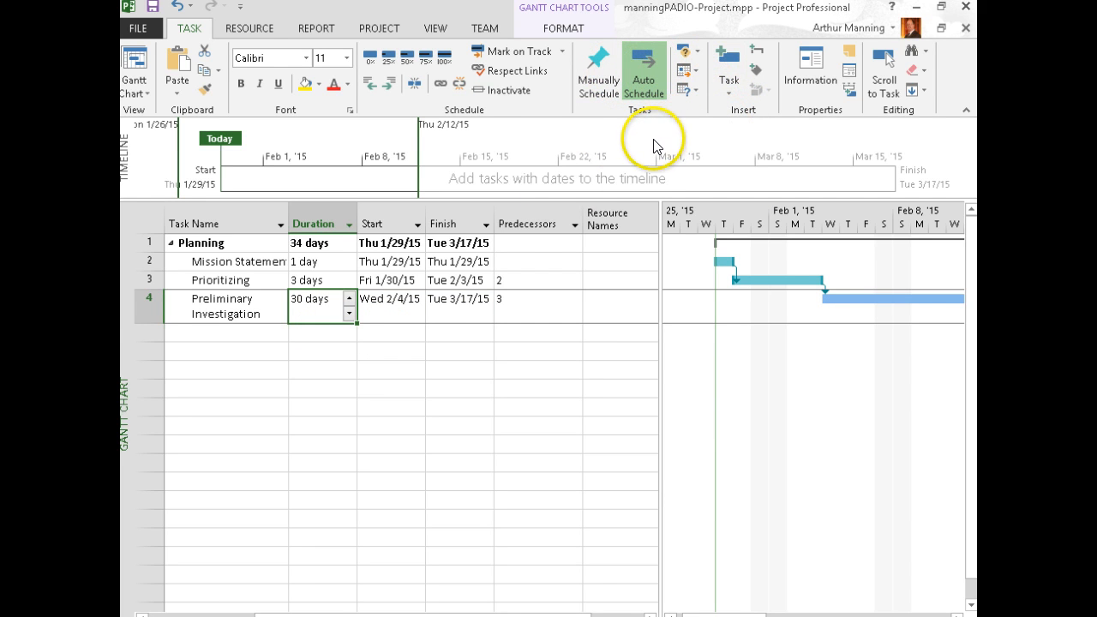
mouse_move(548, 192)
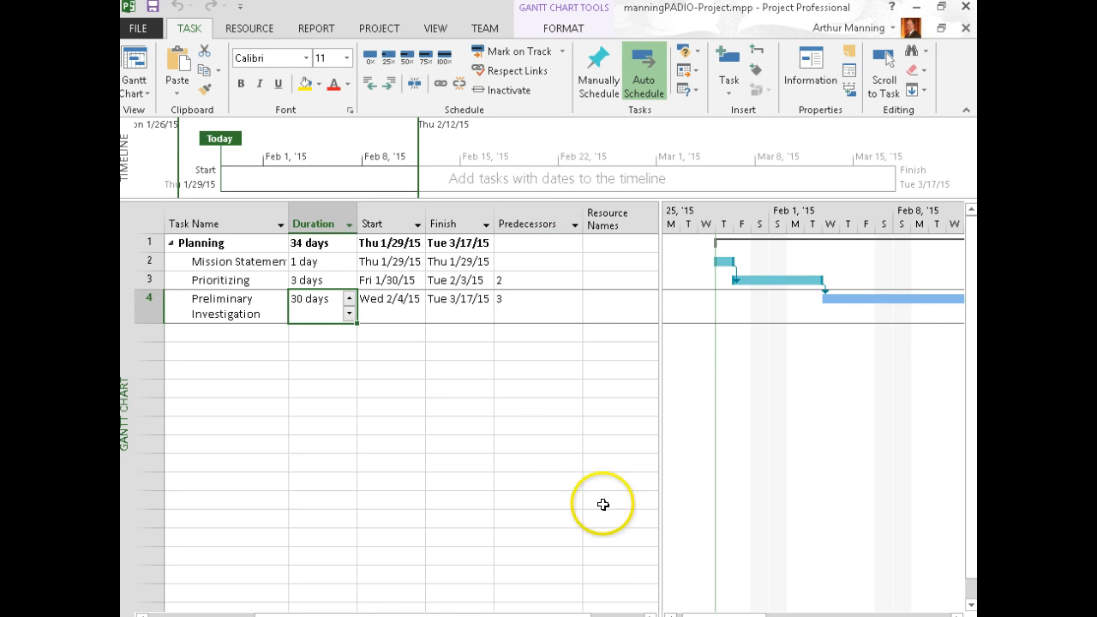
mouse_move(510, 507)
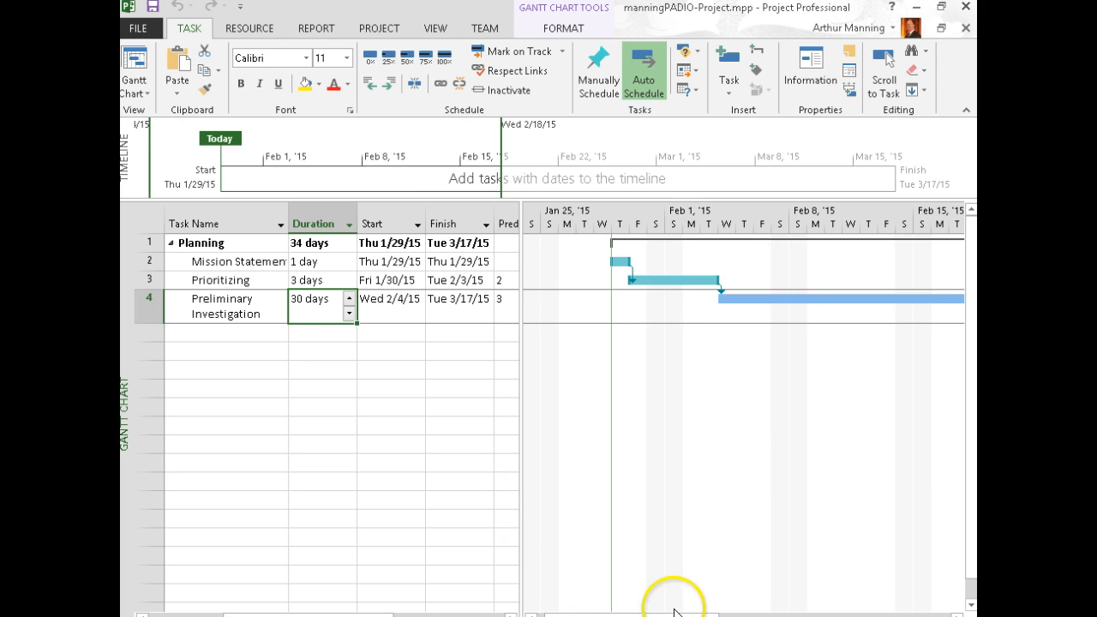
scroll(right, 3)
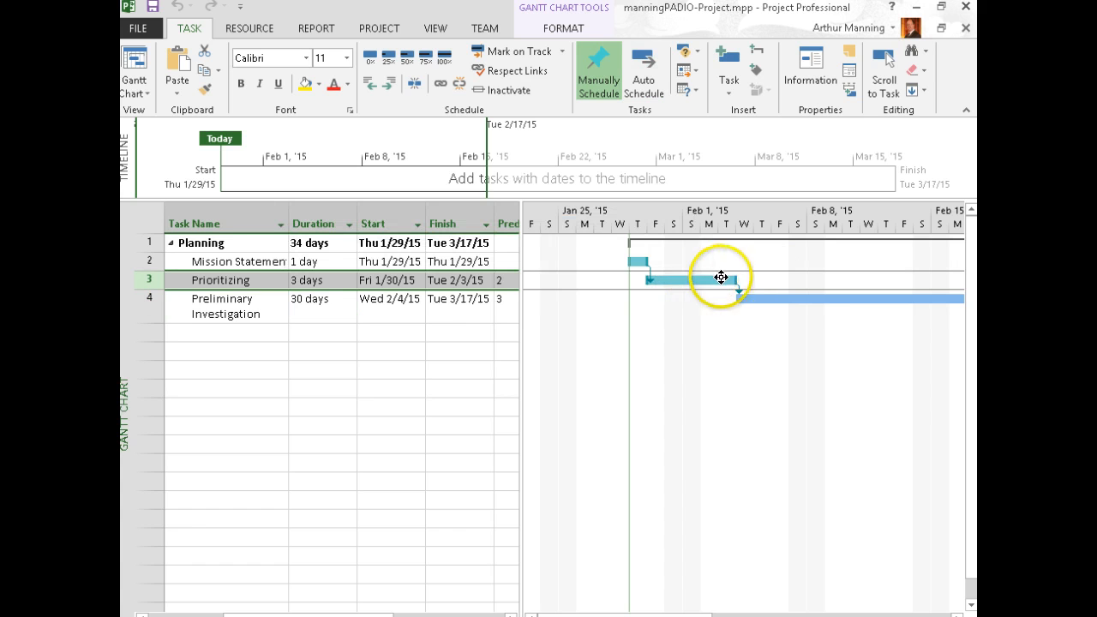
mouse_move(730, 279)
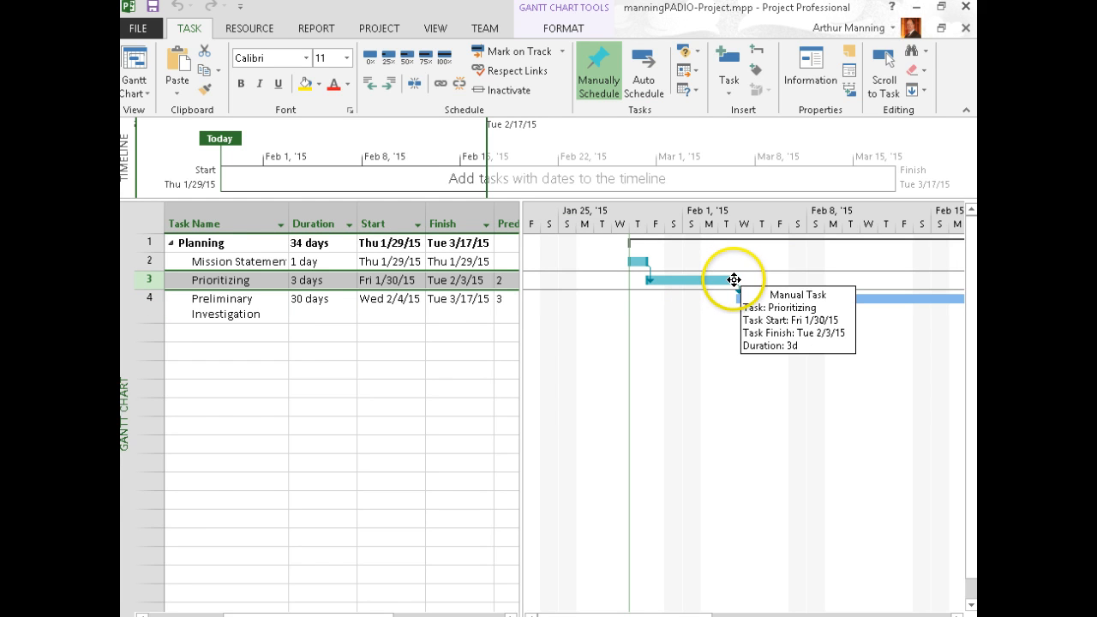
mouse_move(760, 288)
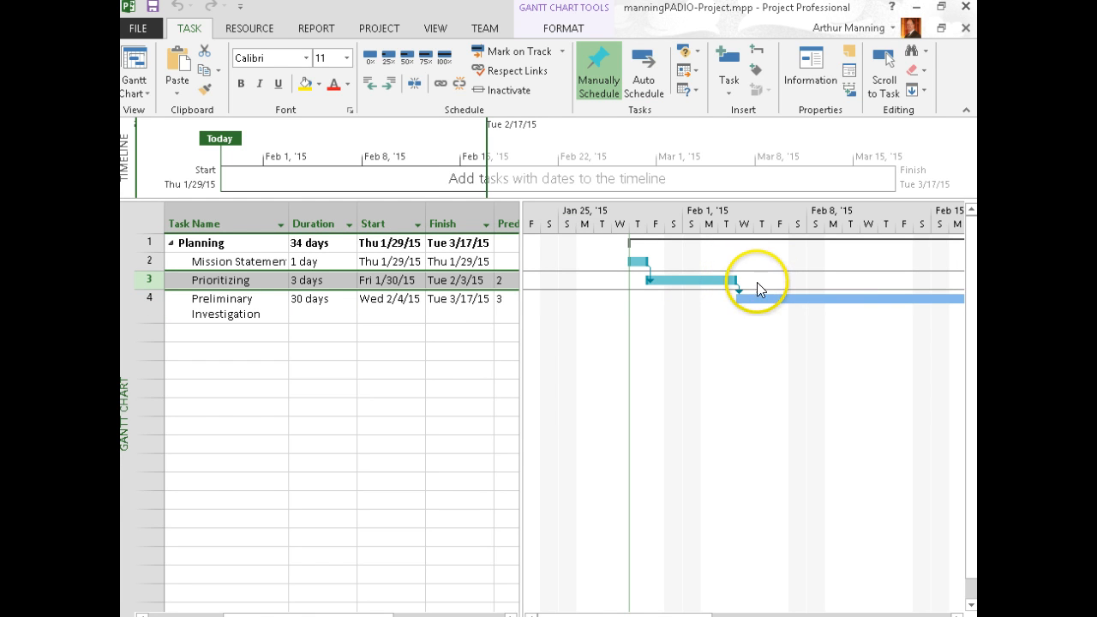
right_click(733, 281)
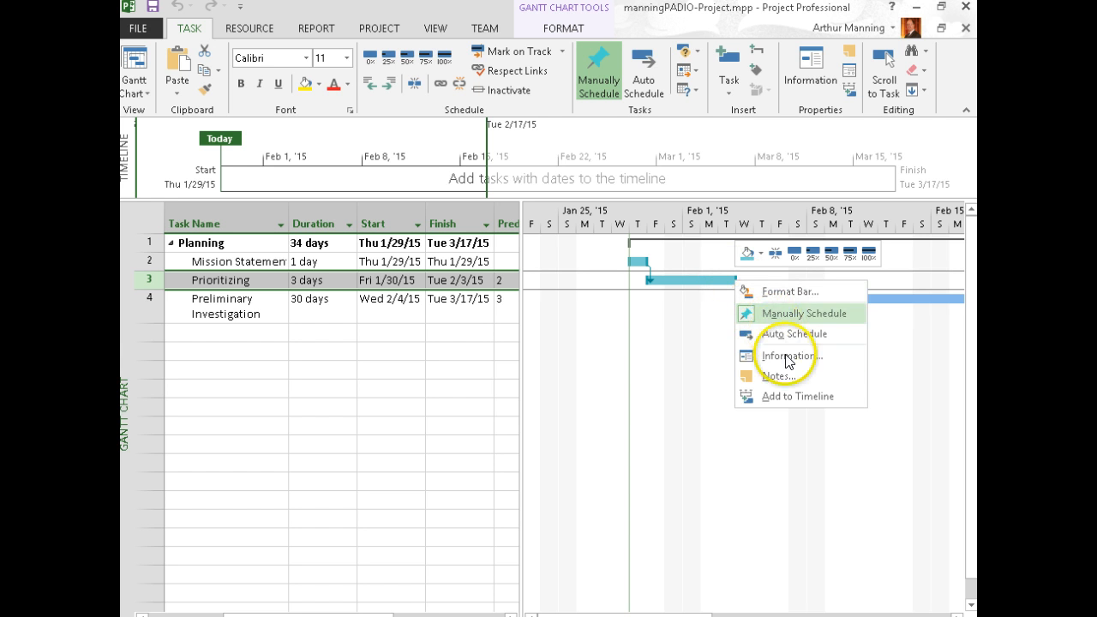
mouse_move(788, 291)
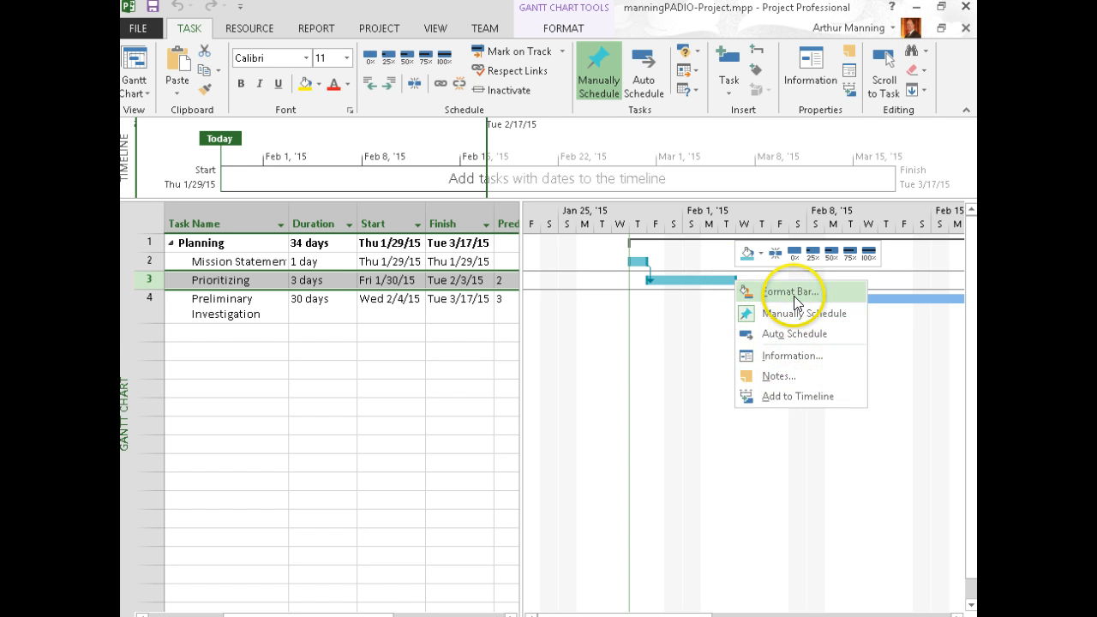
mouse_move(877, 281)
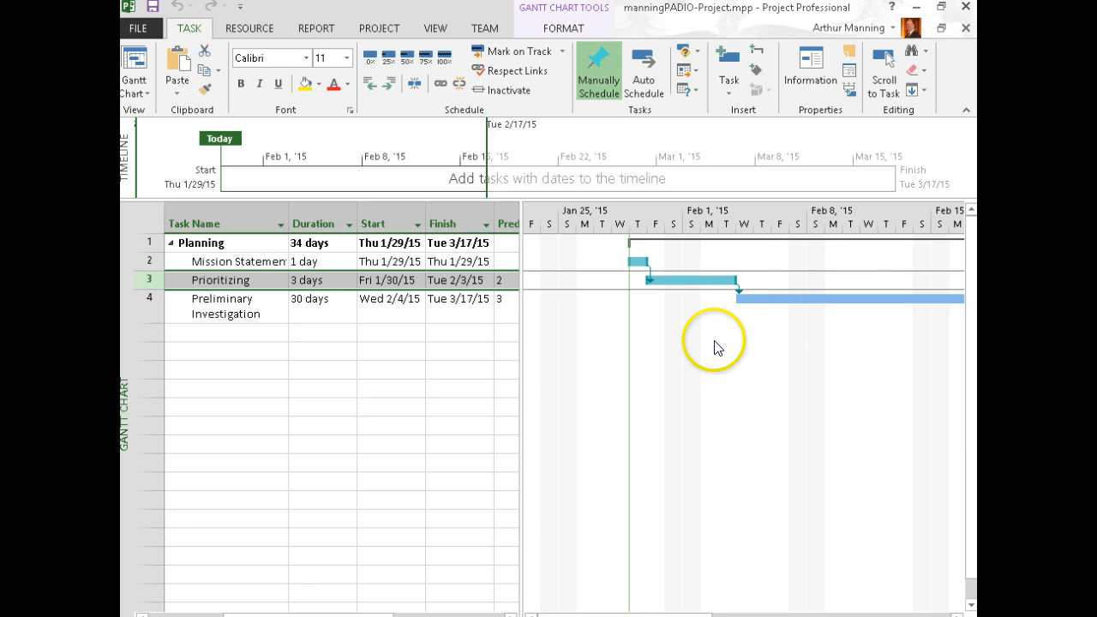
mouse_move(779, 370)
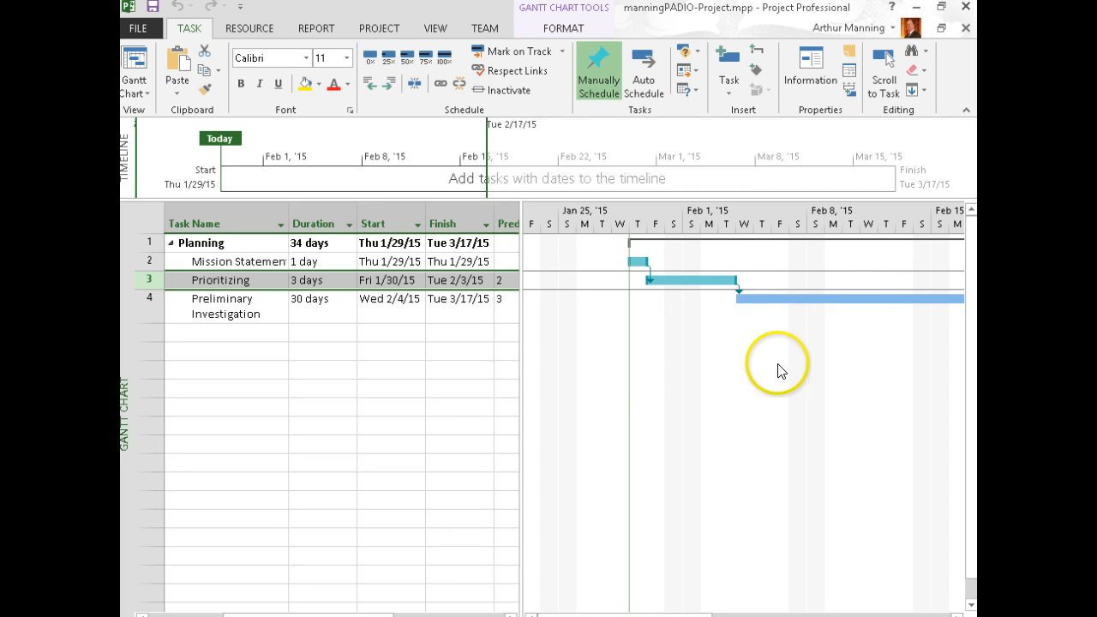
mouse_move(658, 373)
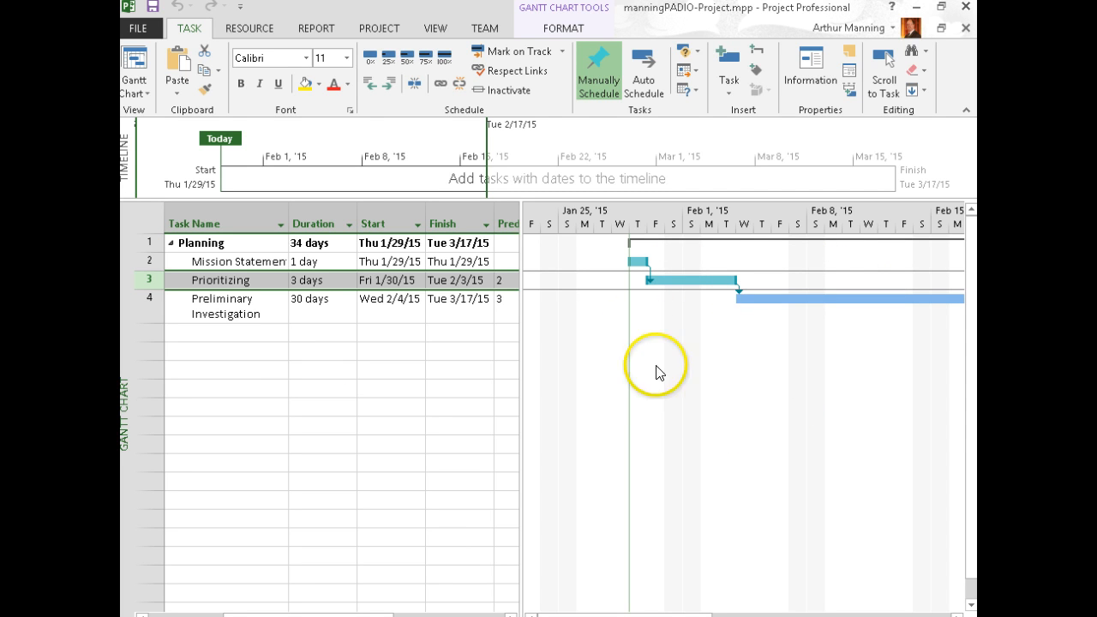
click(227, 336)
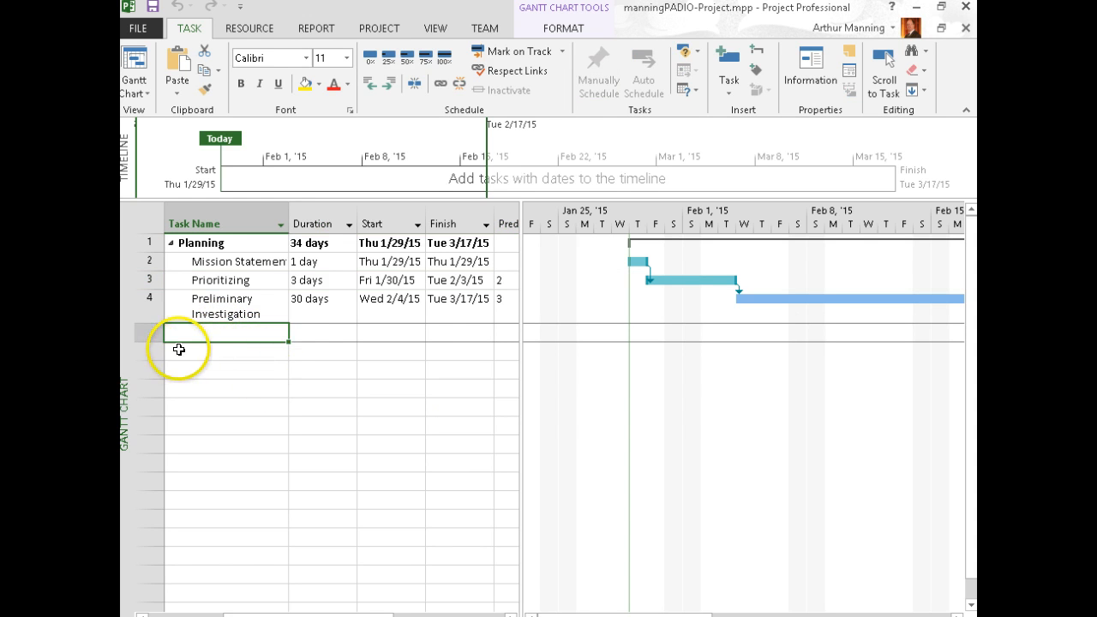
mouse_move(795, 379)
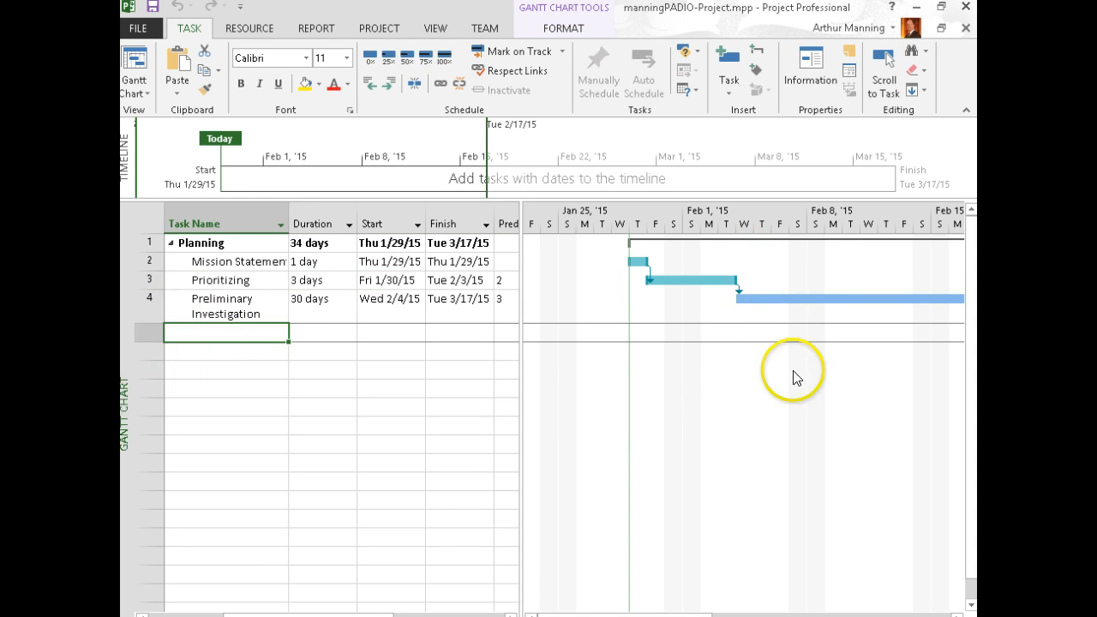
mouse_move(534, 283)
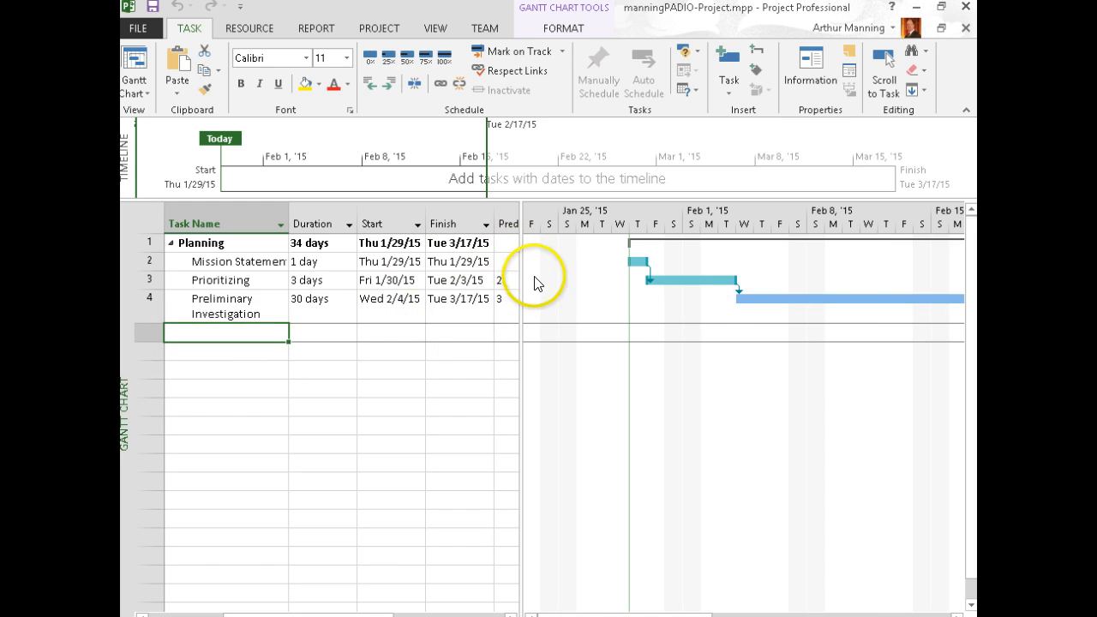
Step: Widen the task table to show Predecessors and Resource Names, then select the empty row 5
drag(518, 222, 608, 222)
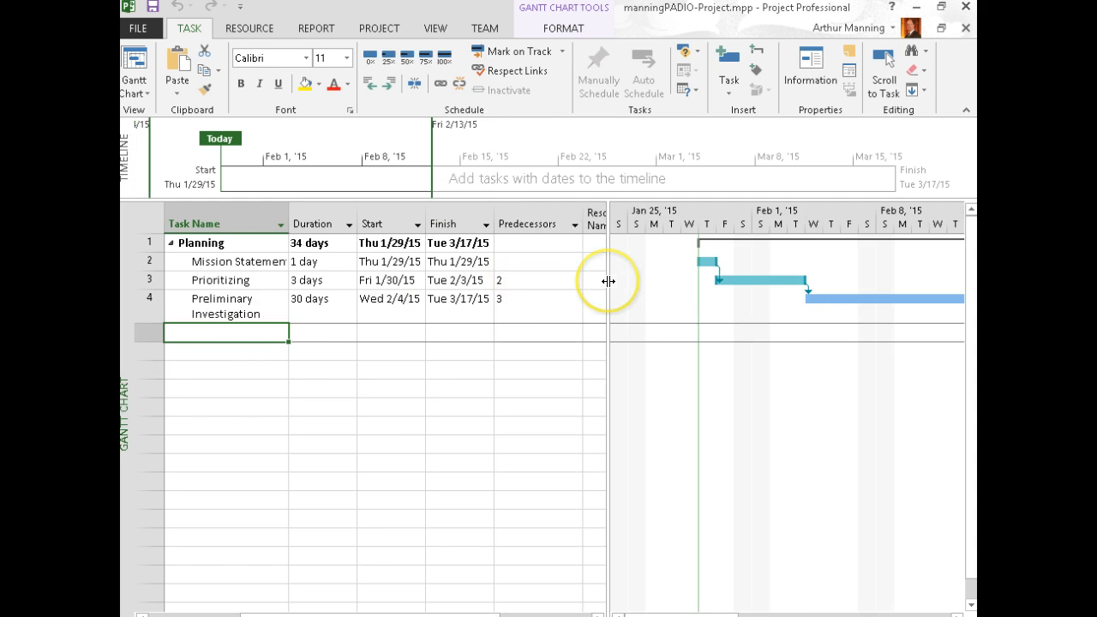
mouse_move(305, 285)
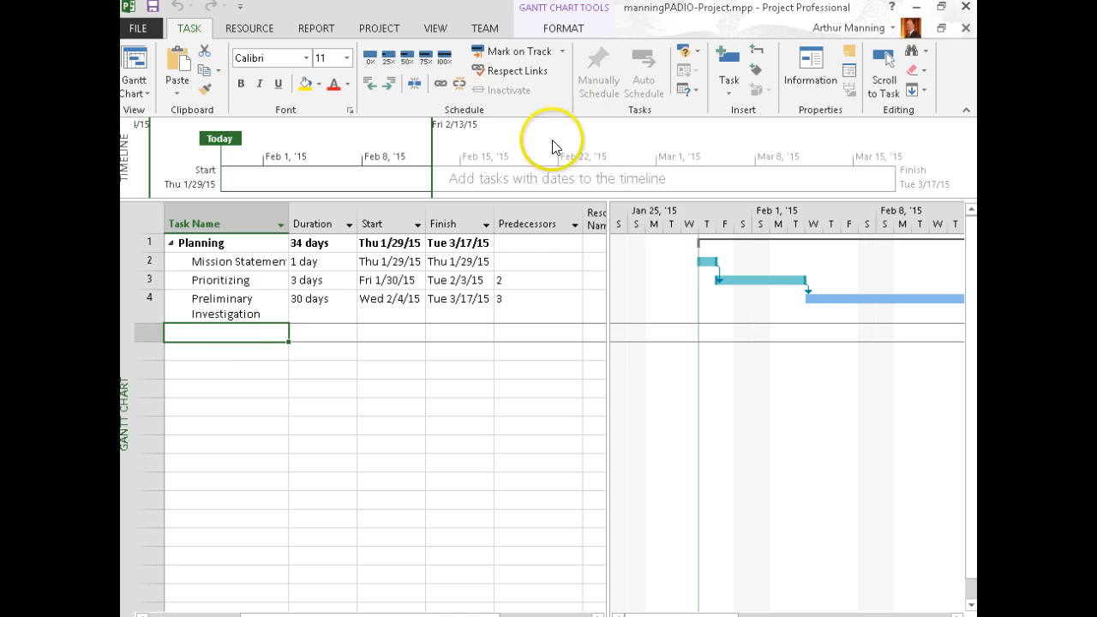
mouse_move(644, 405)
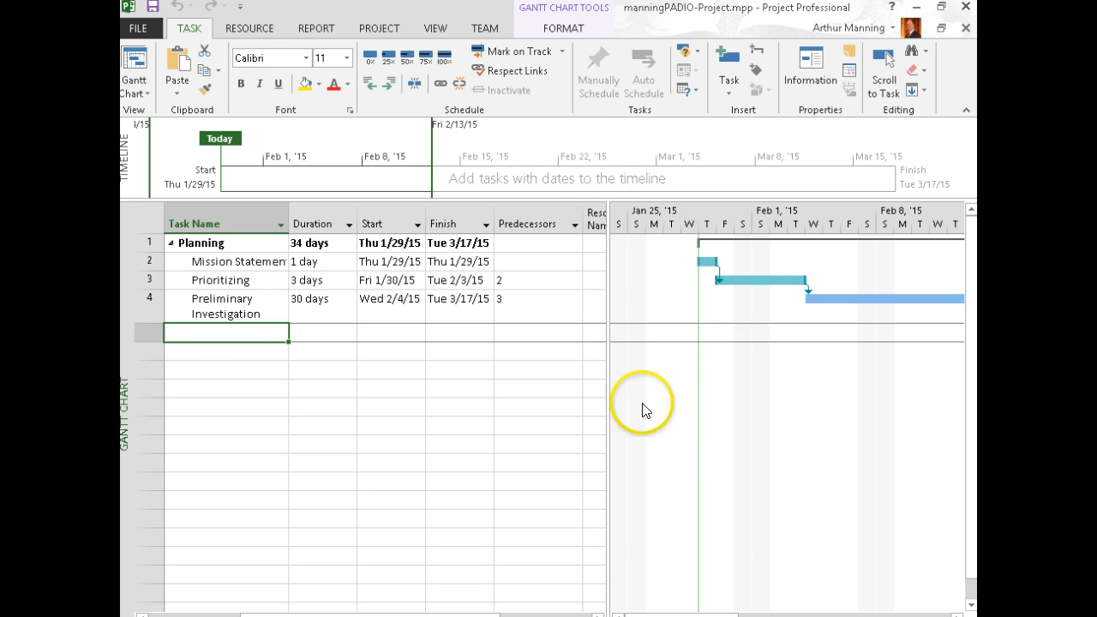
mouse_move(355, 213)
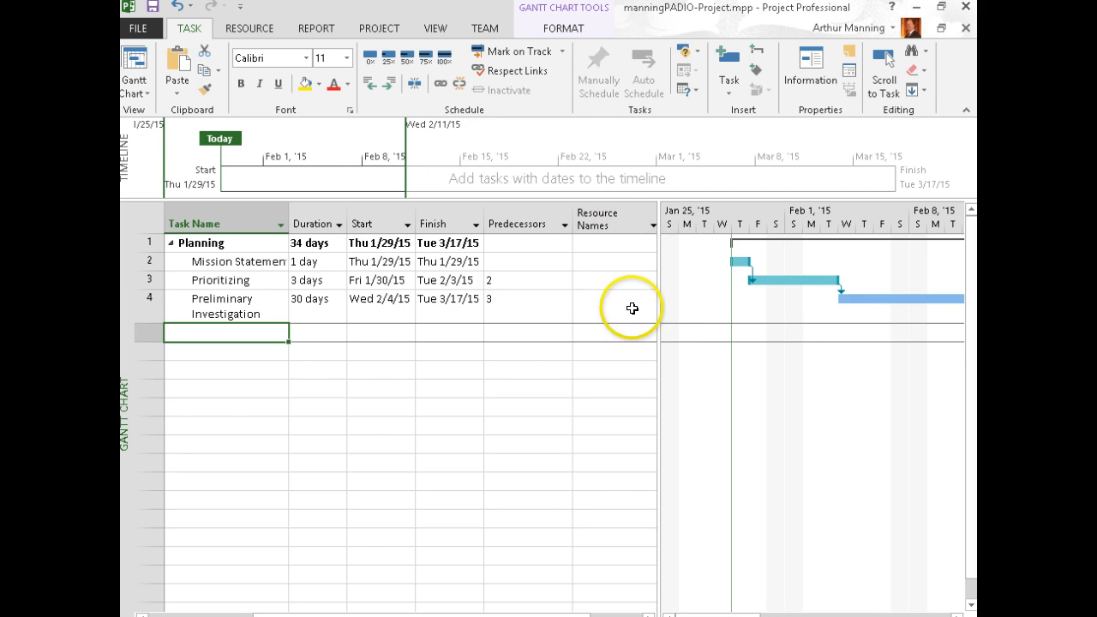
mouse_move(644, 264)
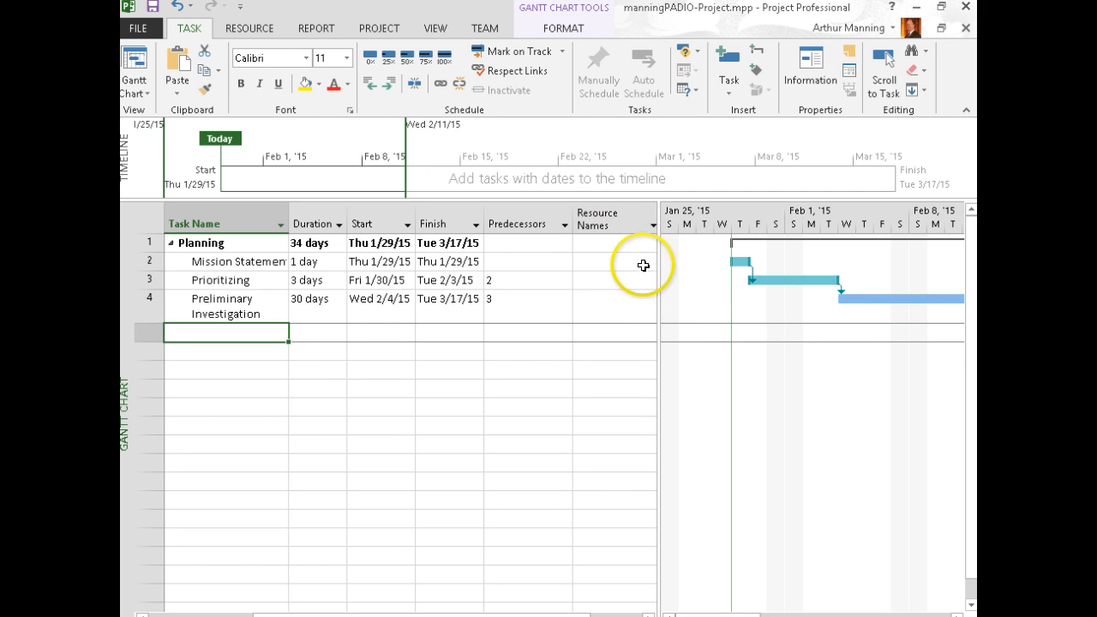
mouse_move(641, 221)
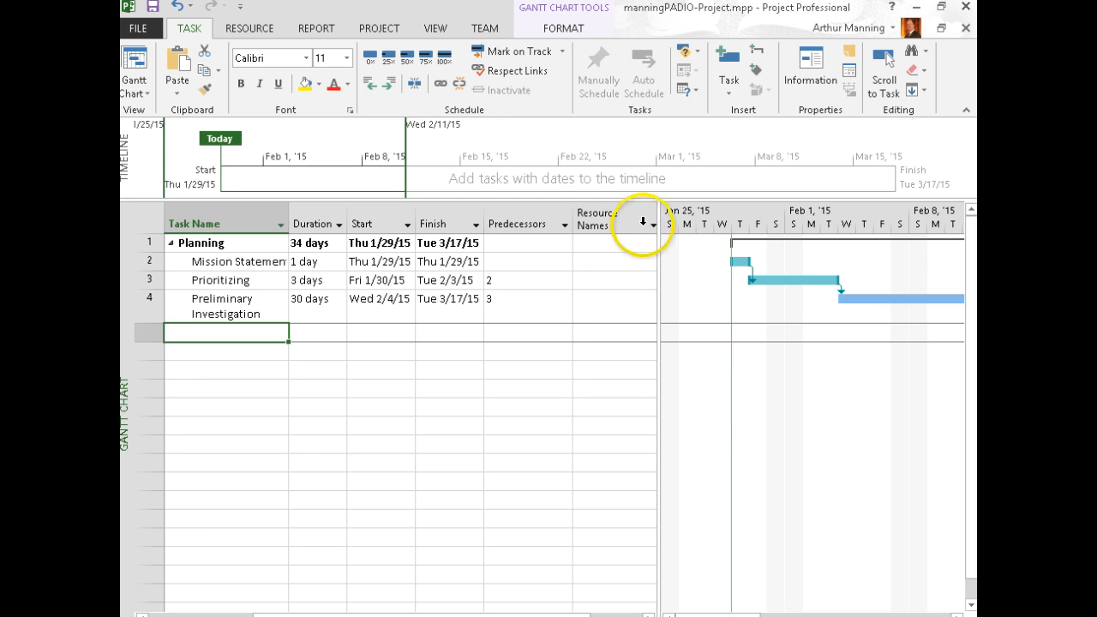
click(613, 244)
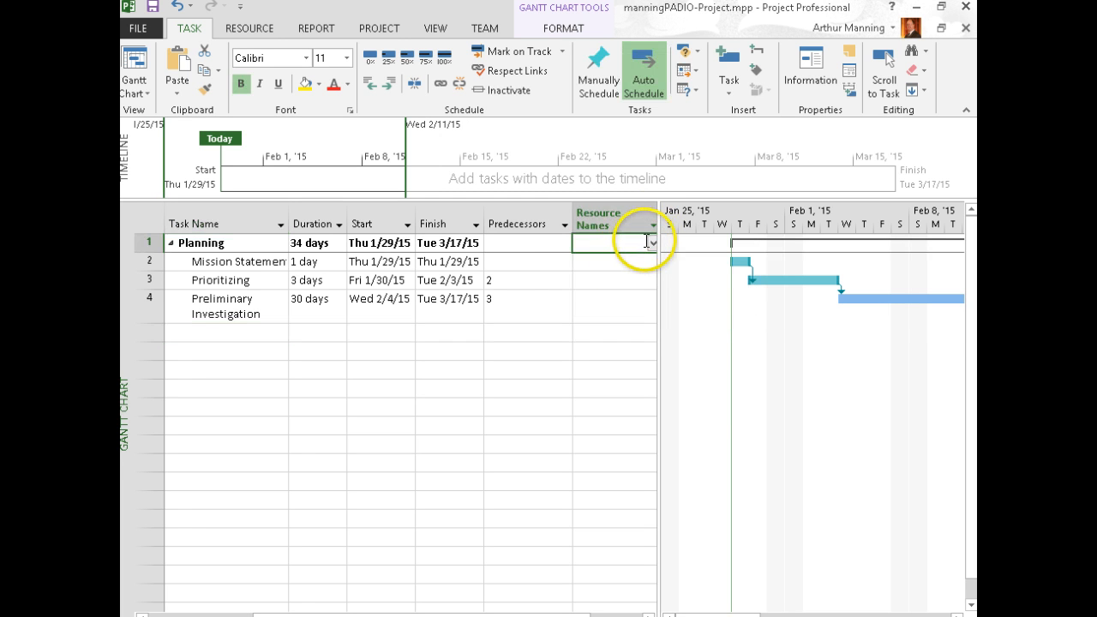
click(209, 332)
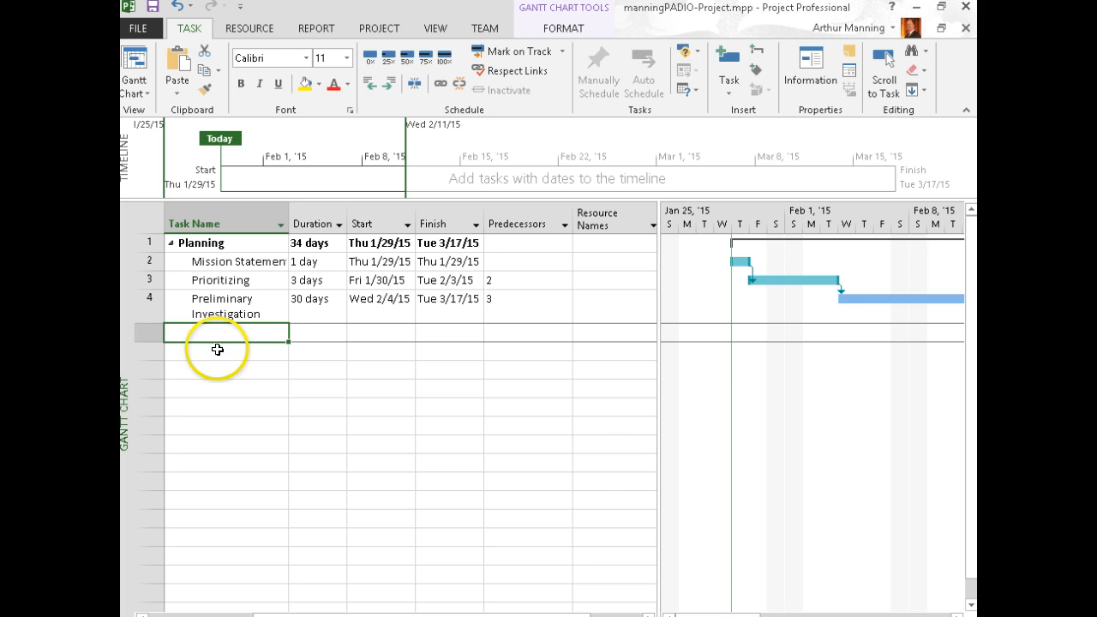
Step: Enter a new task named Analysis in row 5 below Preliminary Investigation
text(Analysis)
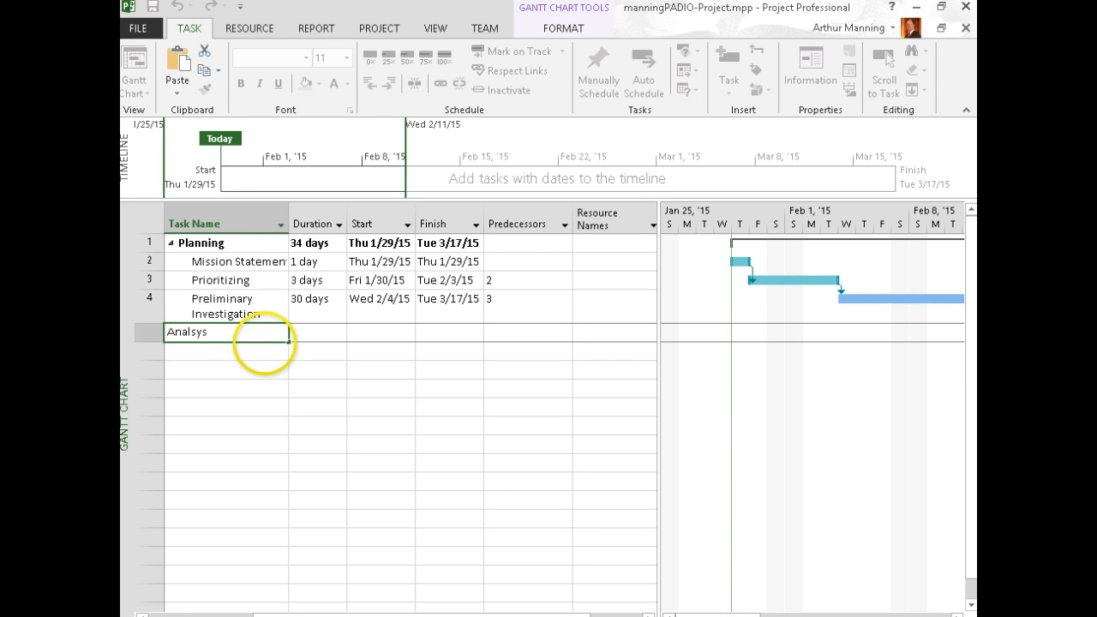
key(BackSpace)
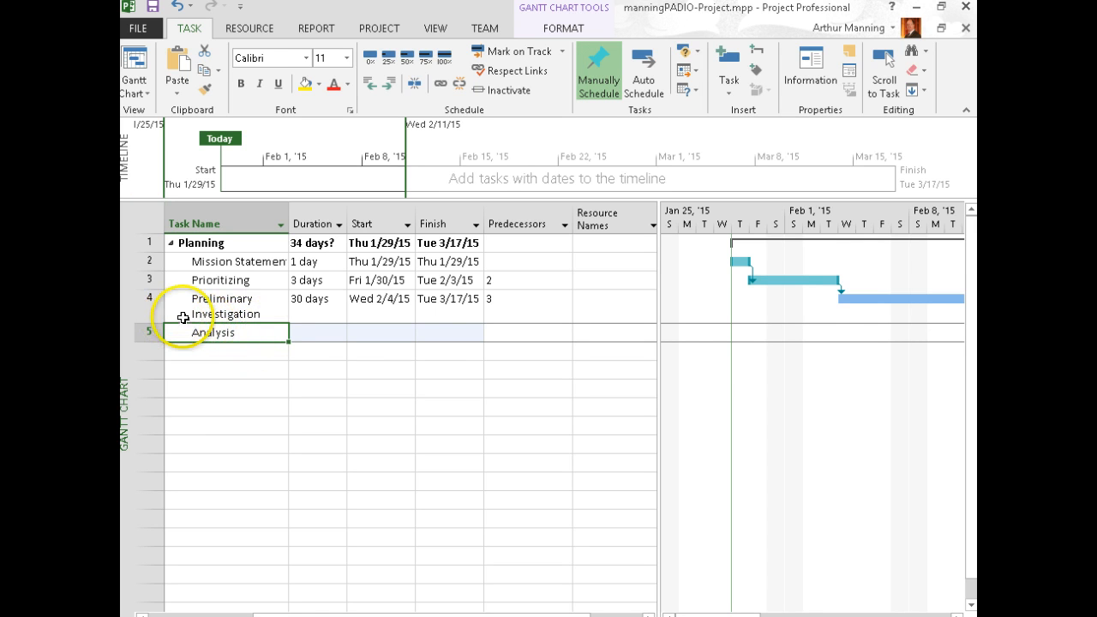
mouse_move(367, 82)
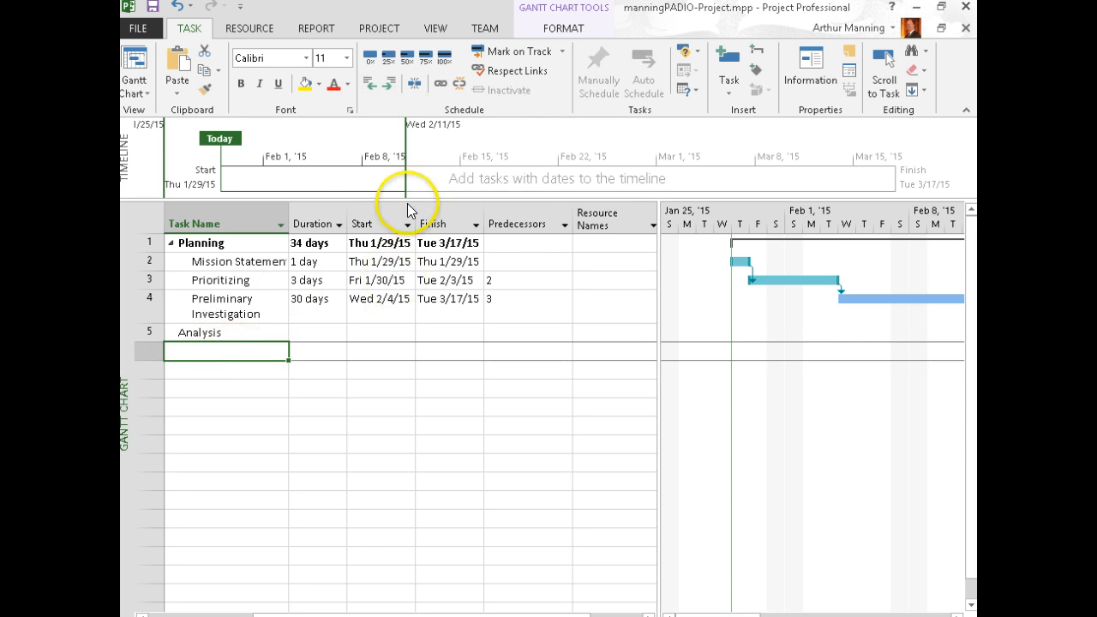
key(alt+tab)
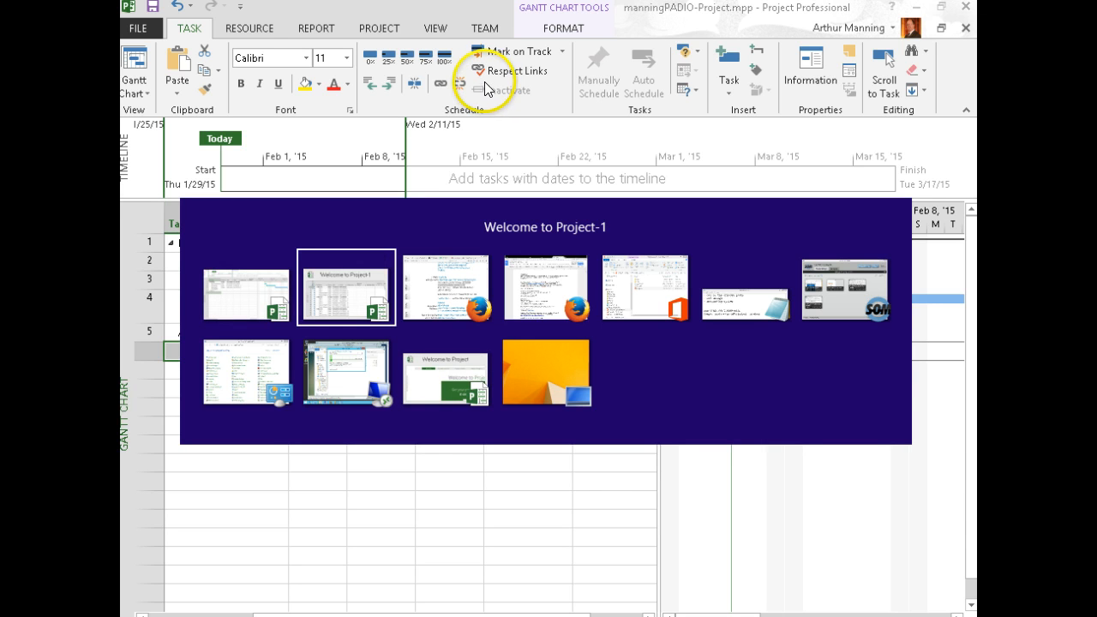
mouse_move(483, 89)
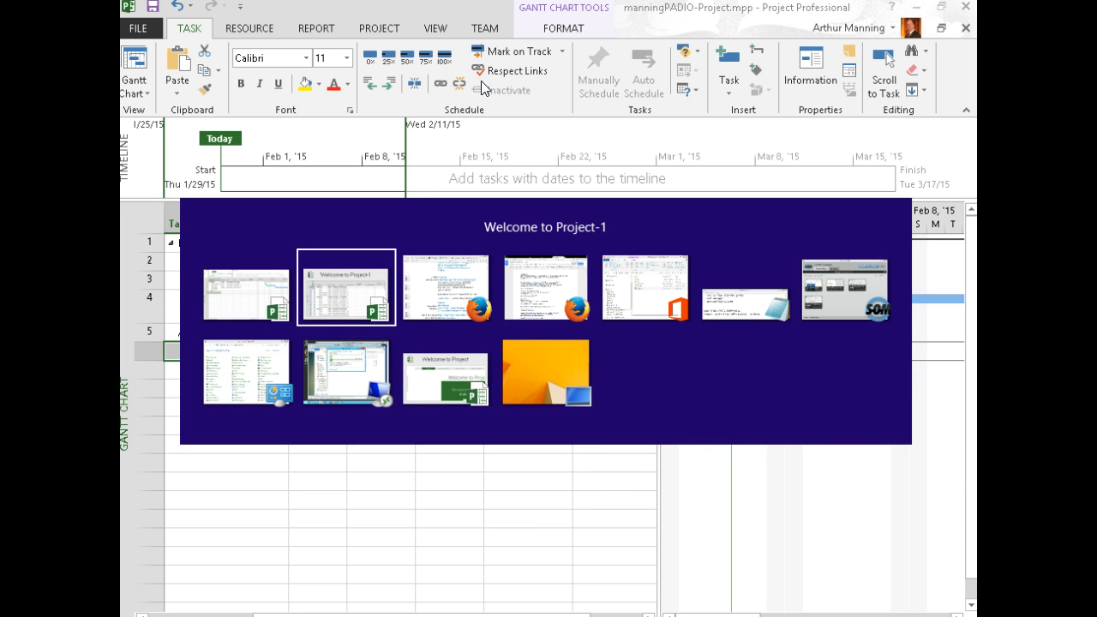
mouse_move(481, 89)
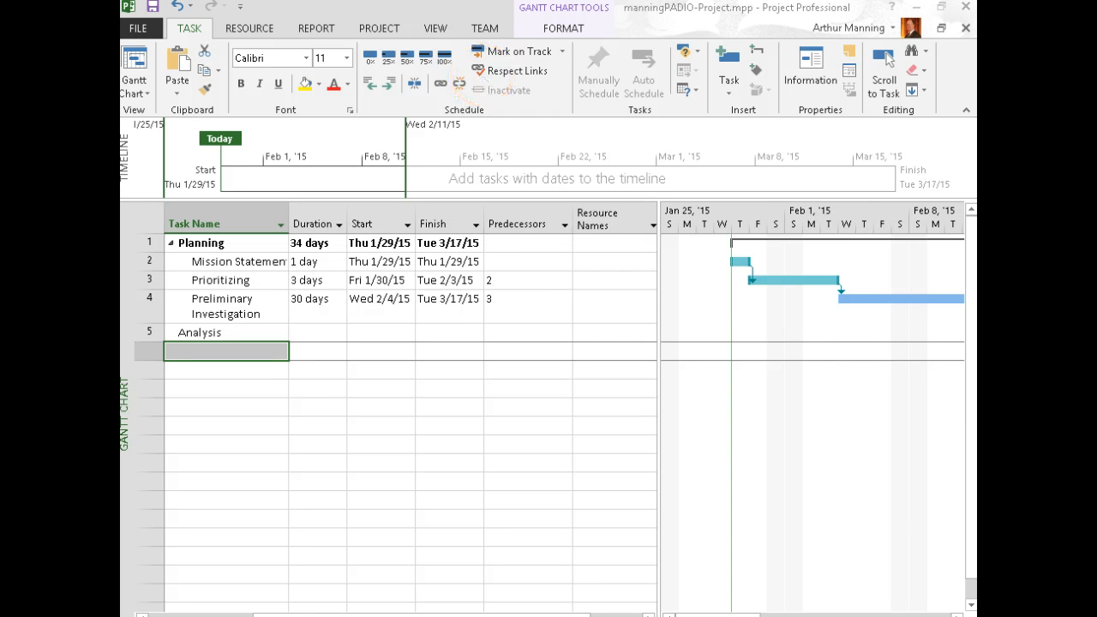
Step: Switch from Project to the CourseSmart eBook window
key(alt+tab)
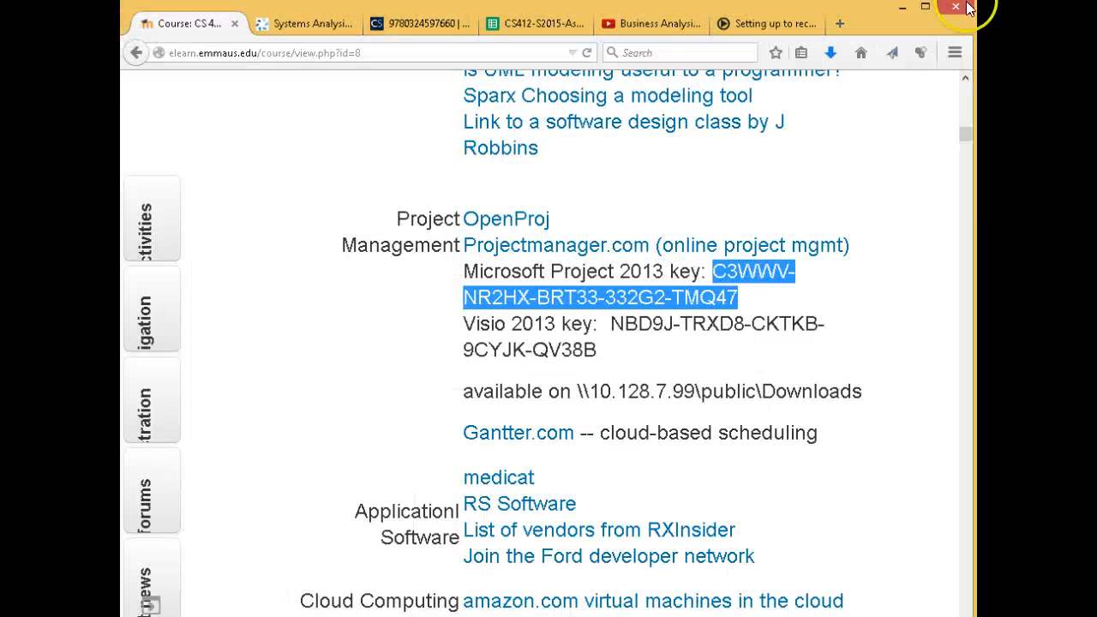
Step: Jump via the Table of Contents to Overview of Systems Development Methods in Chapter 1
click(420, 24)
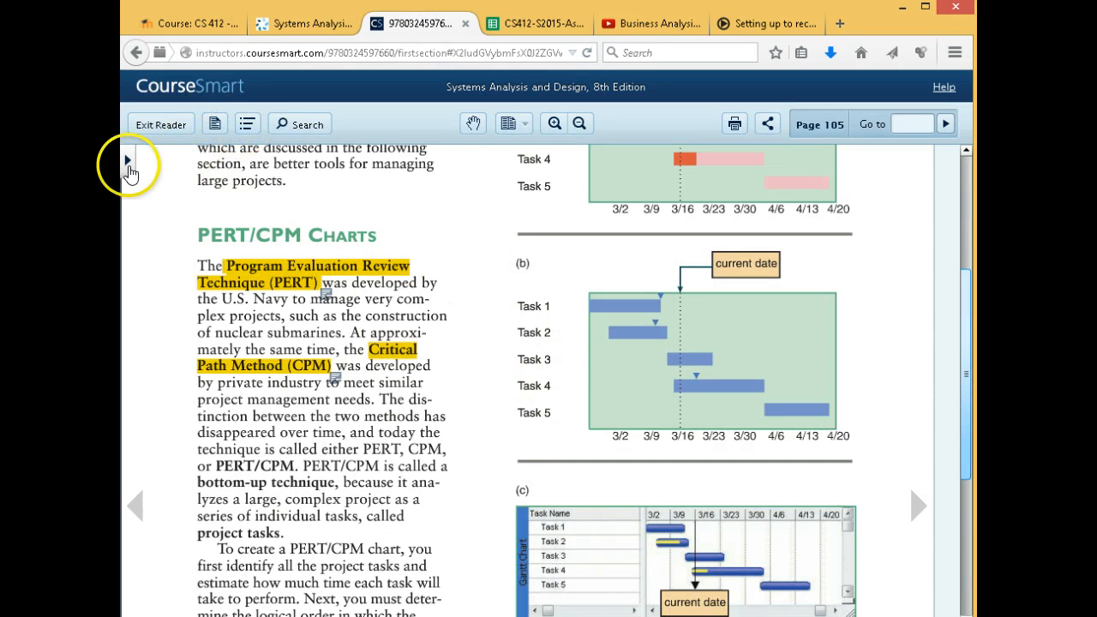
click(247, 124)
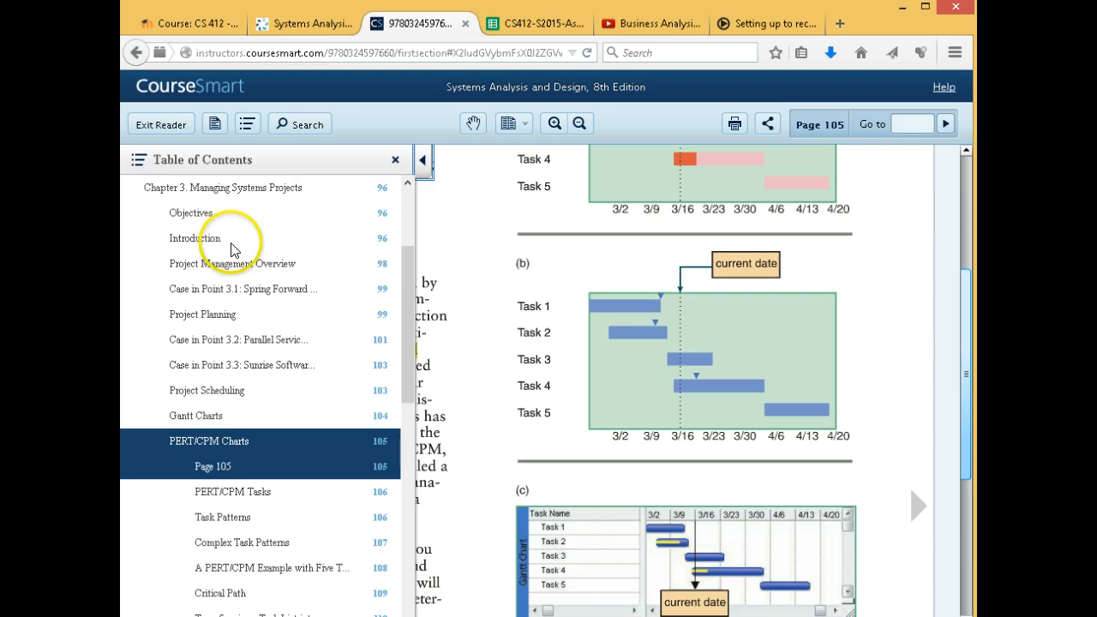
scroll(up, 3)
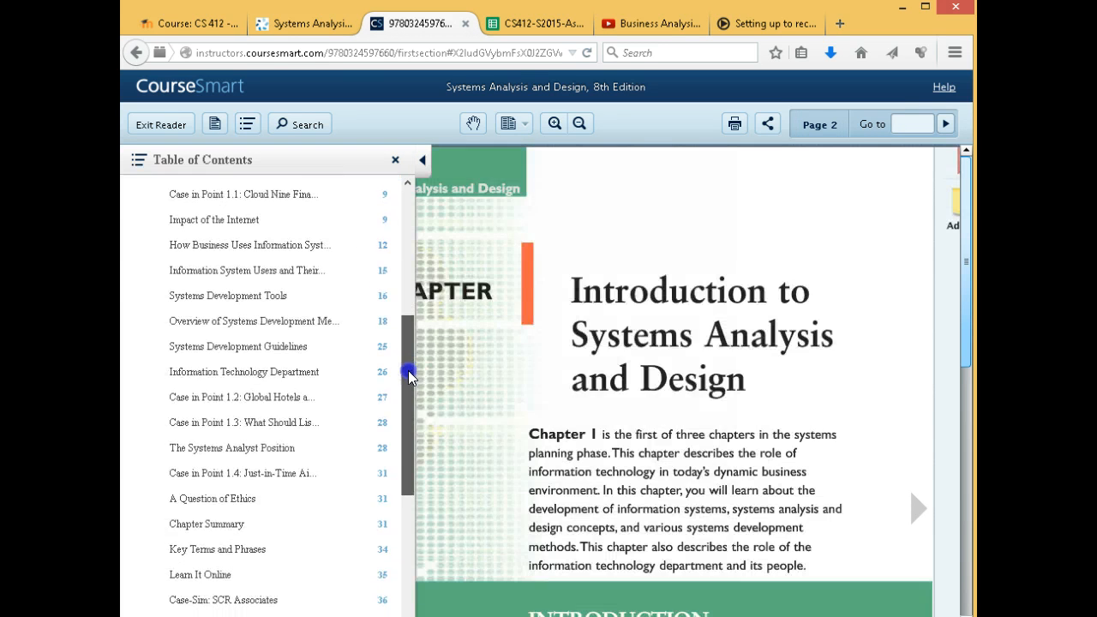
scroll(up, 3)
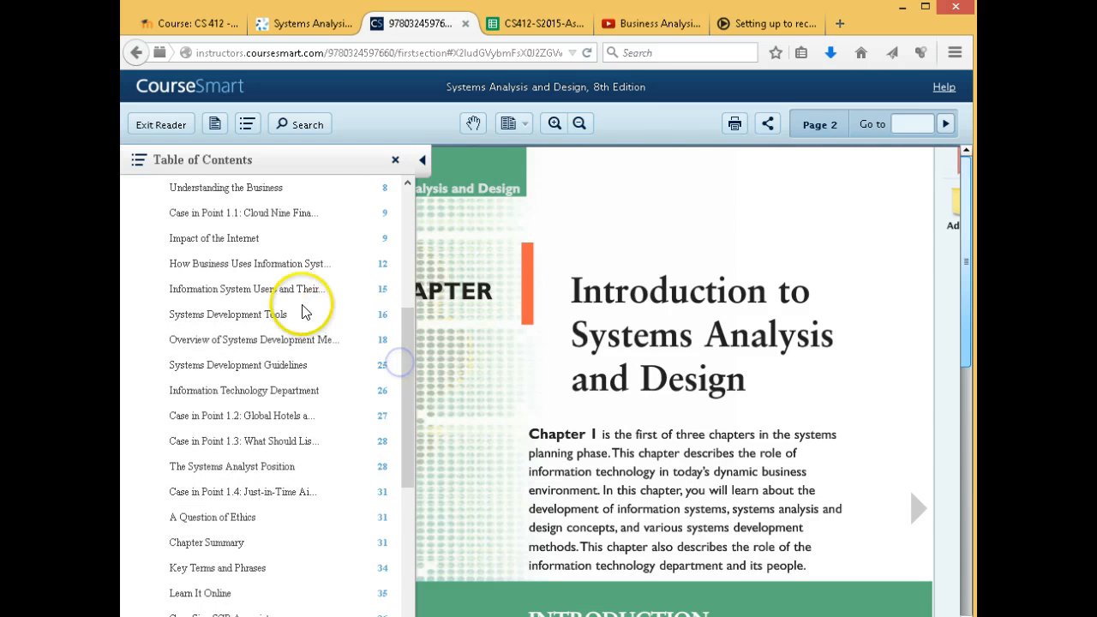
click(226, 315)
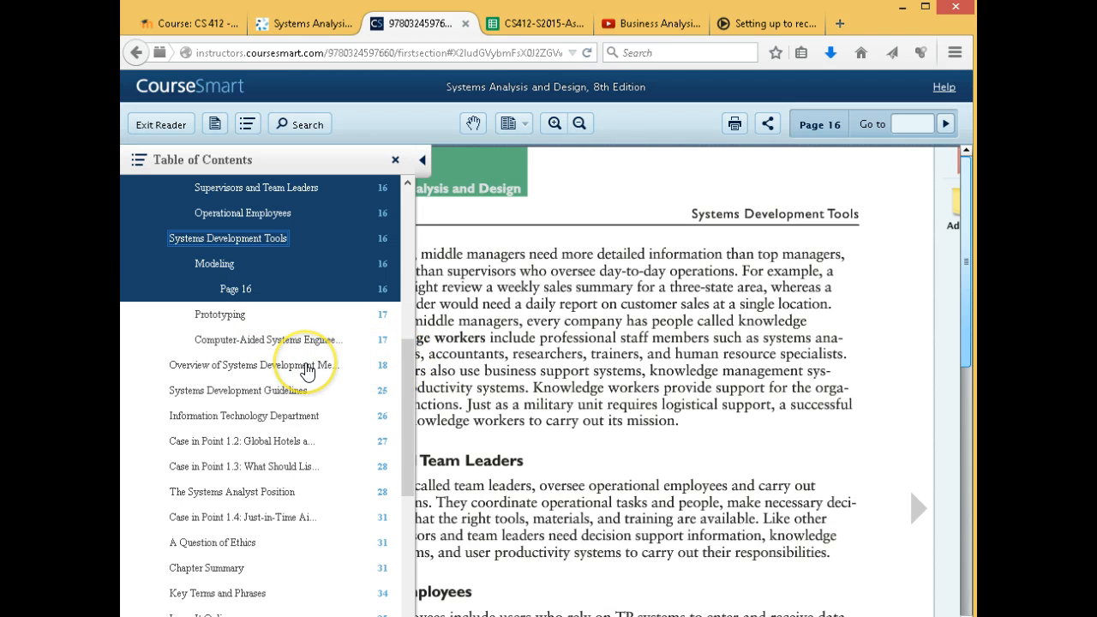
click(253, 363)
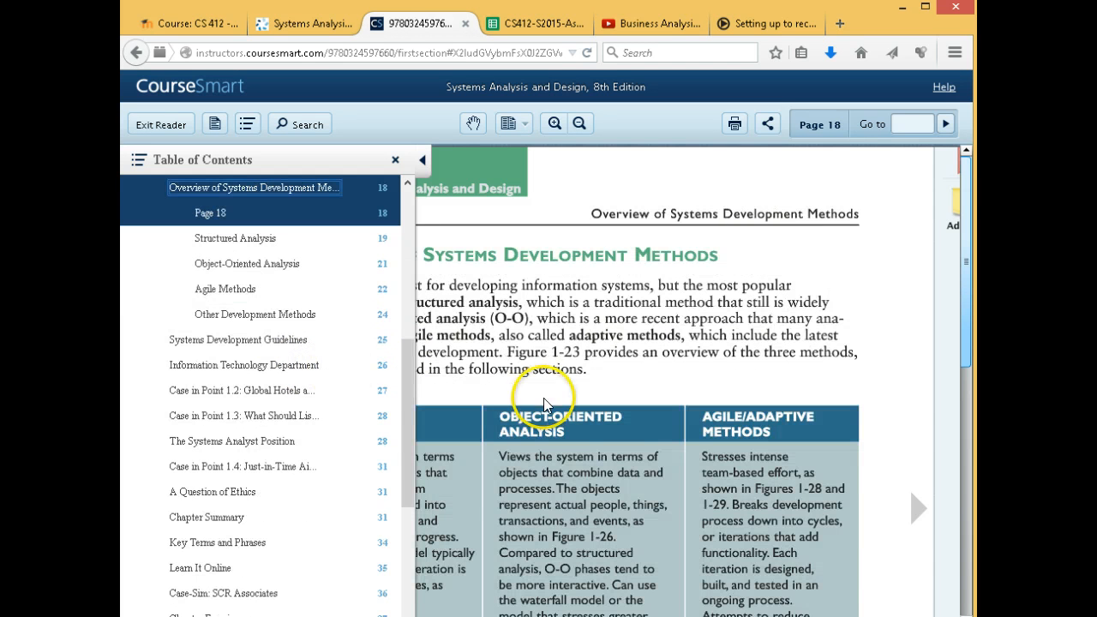
mouse_move(380, 291)
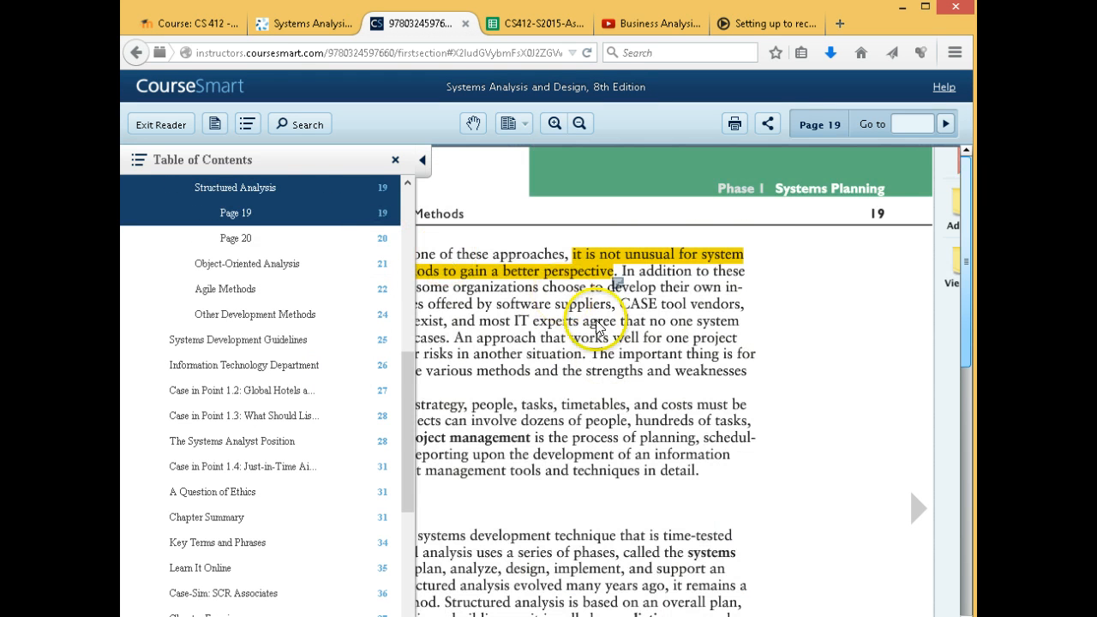
click(394, 159)
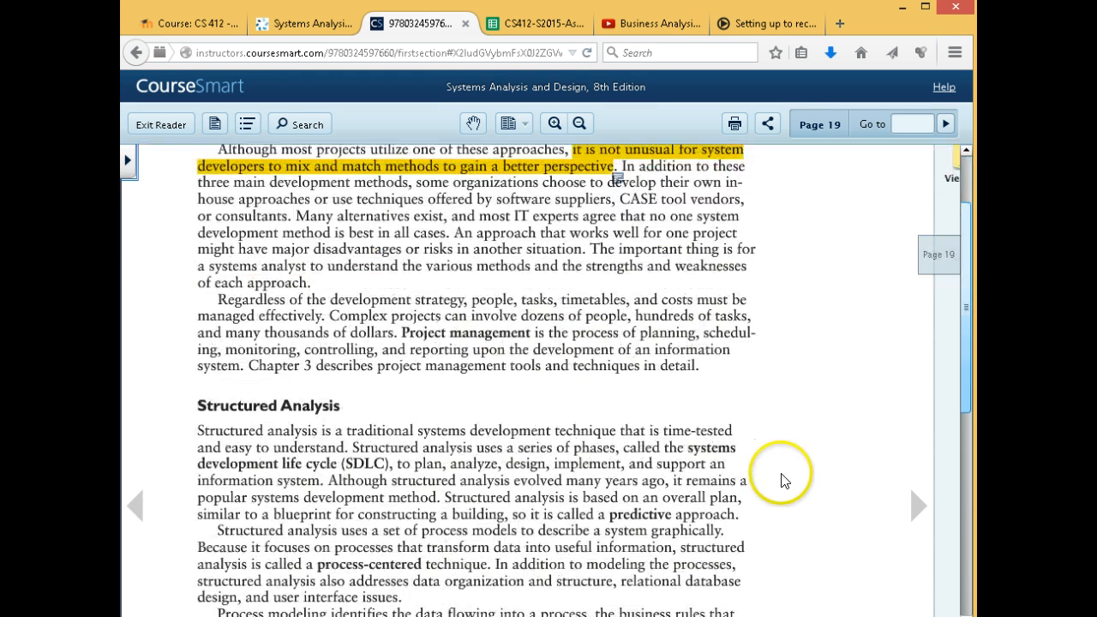
Step: Read on to page 20 with the SDLC waterfall figure and systems analysis phase text
scroll(down, 3)
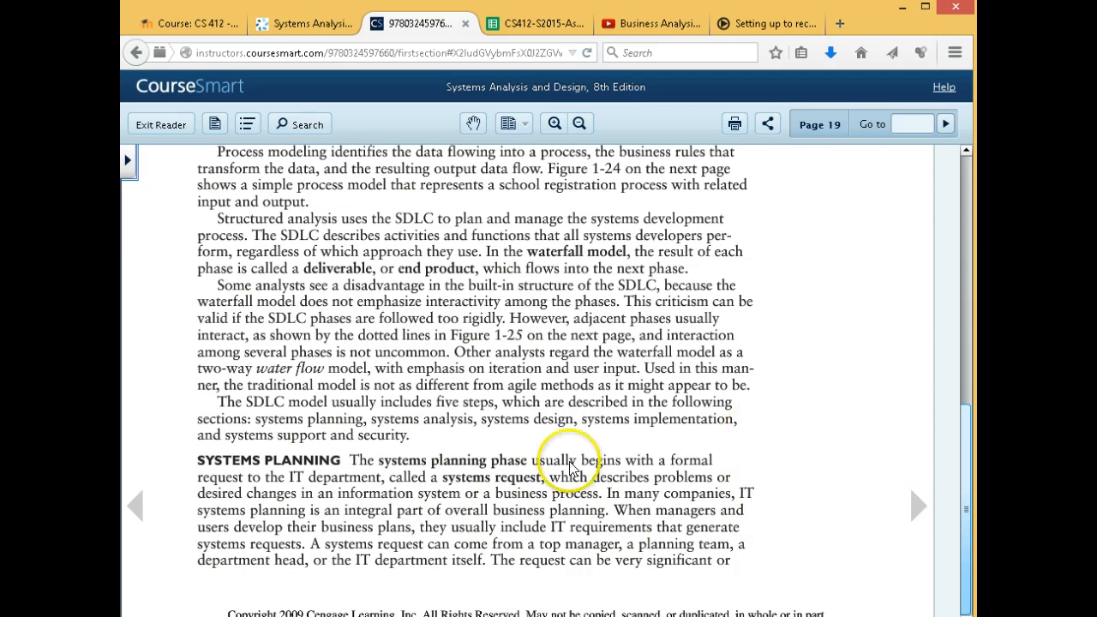
mouse_move(466, 480)
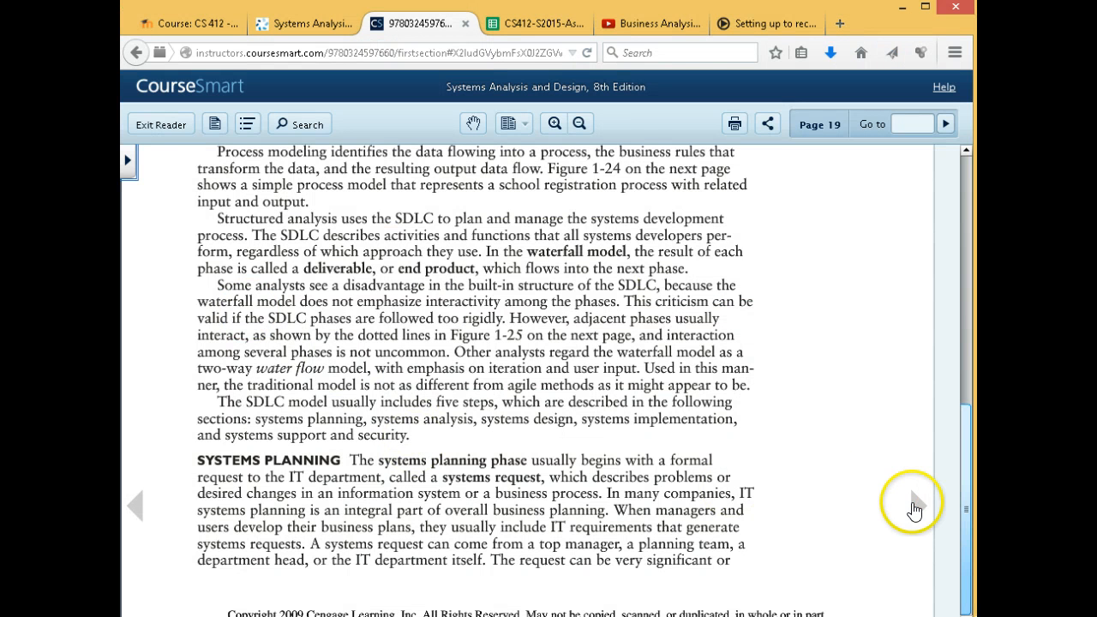
click(910, 502)
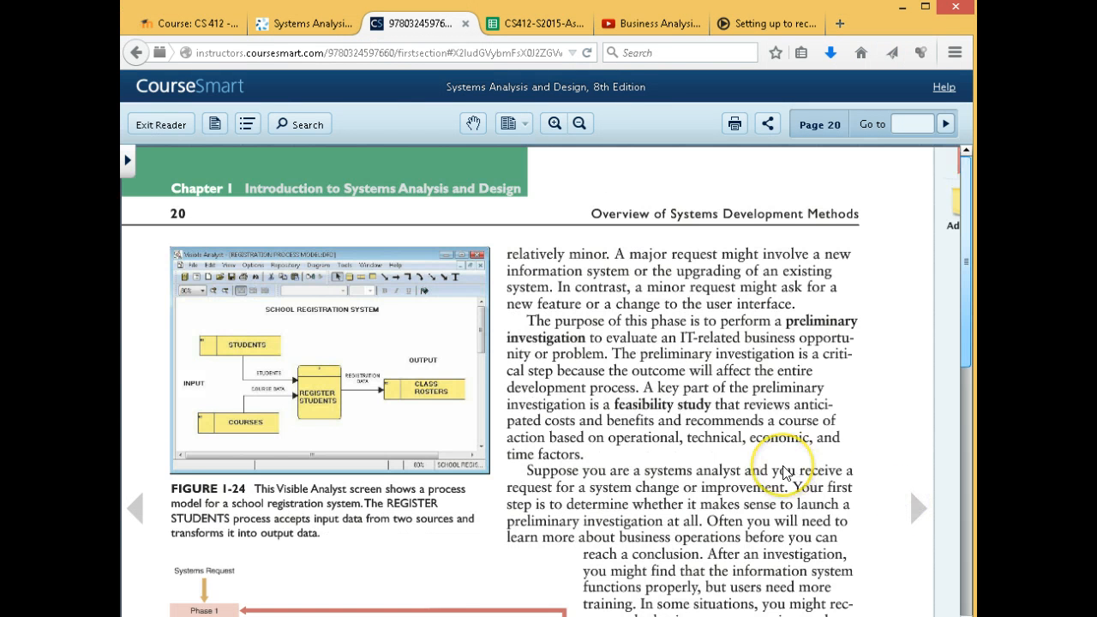
scroll(down, 3)
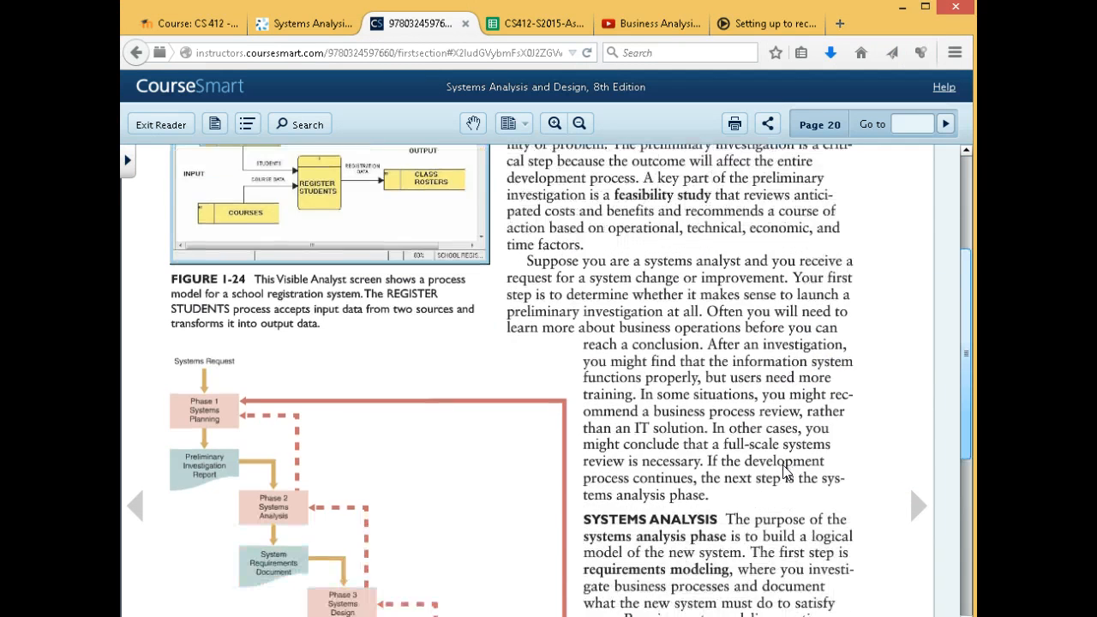
scroll(down, 3)
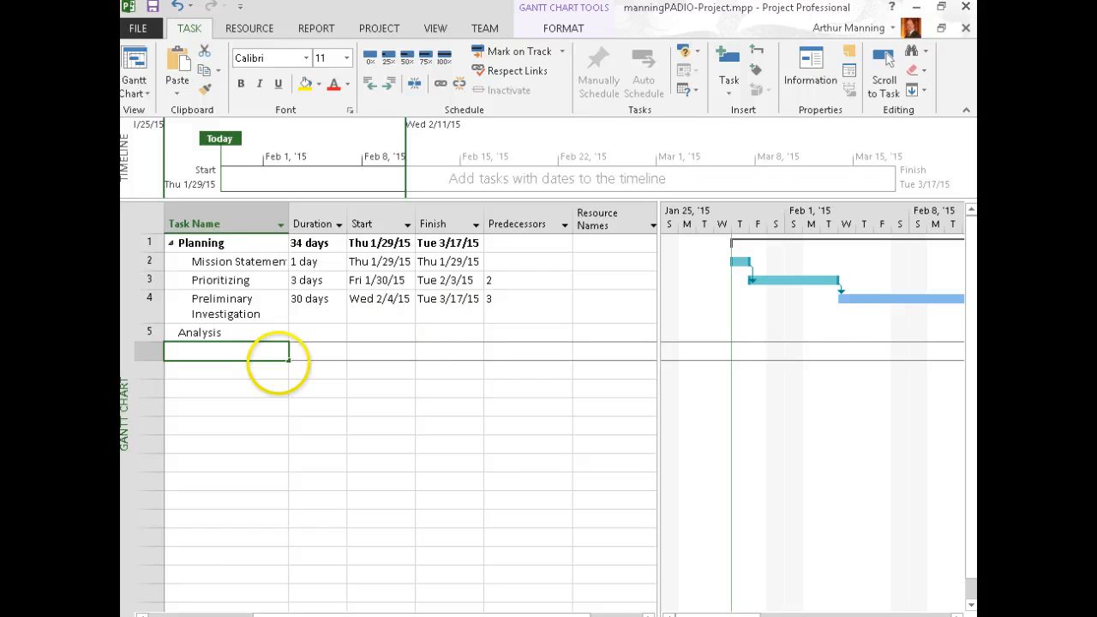
Step: Add a Requirements Modeling task in row 6, correcting the Modelling spelling
text(Requirements Modelling)
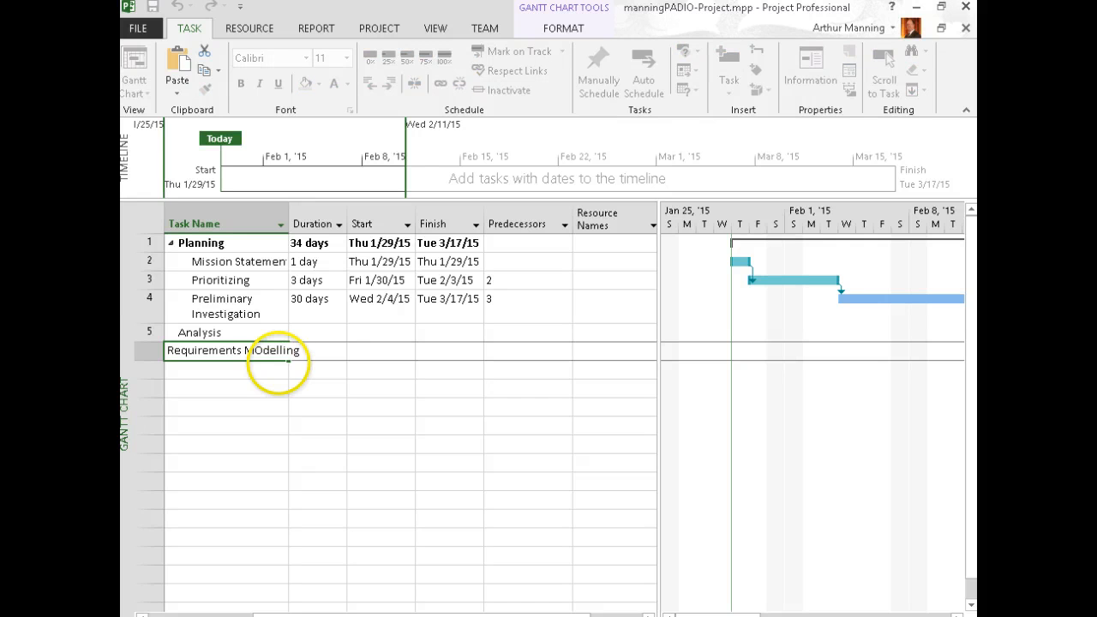
key(Backspace)
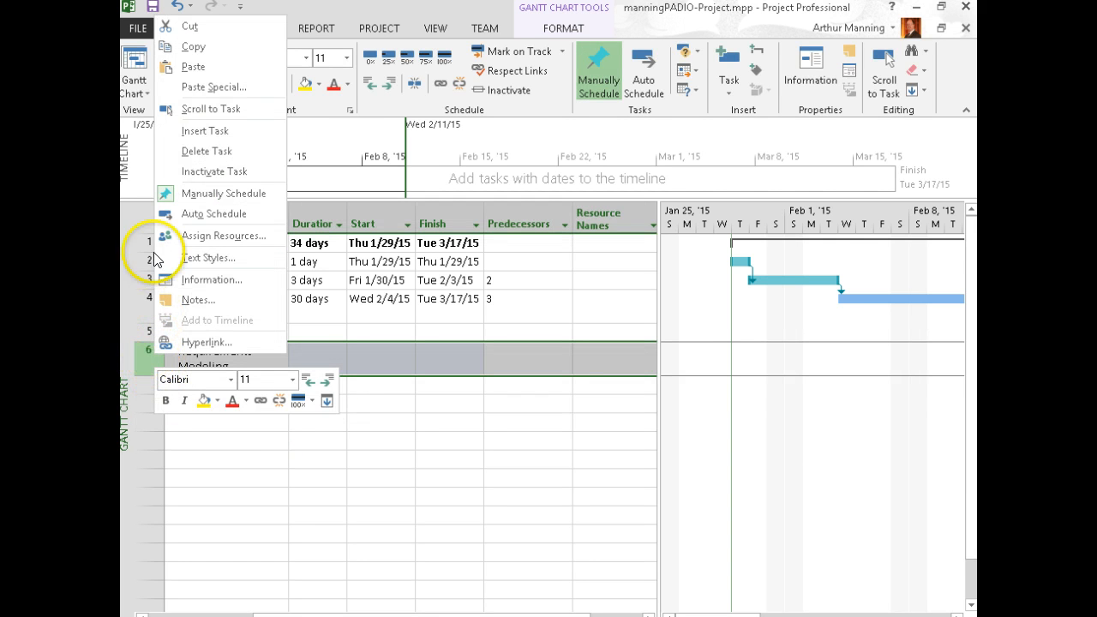
mouse_move(206, 130)
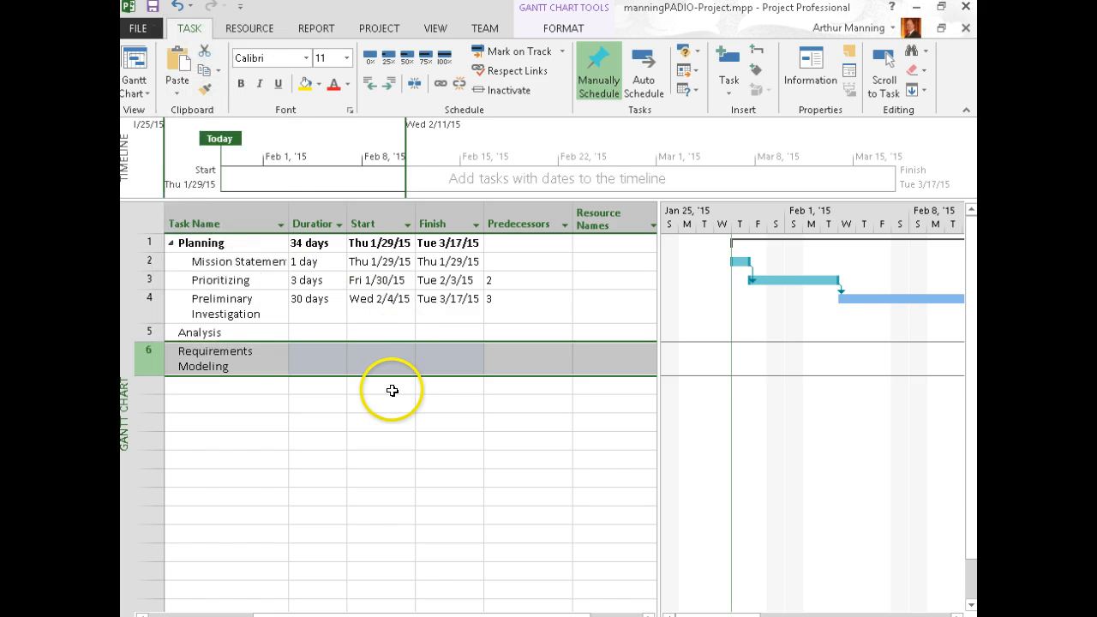
mouse_move(238, 317)
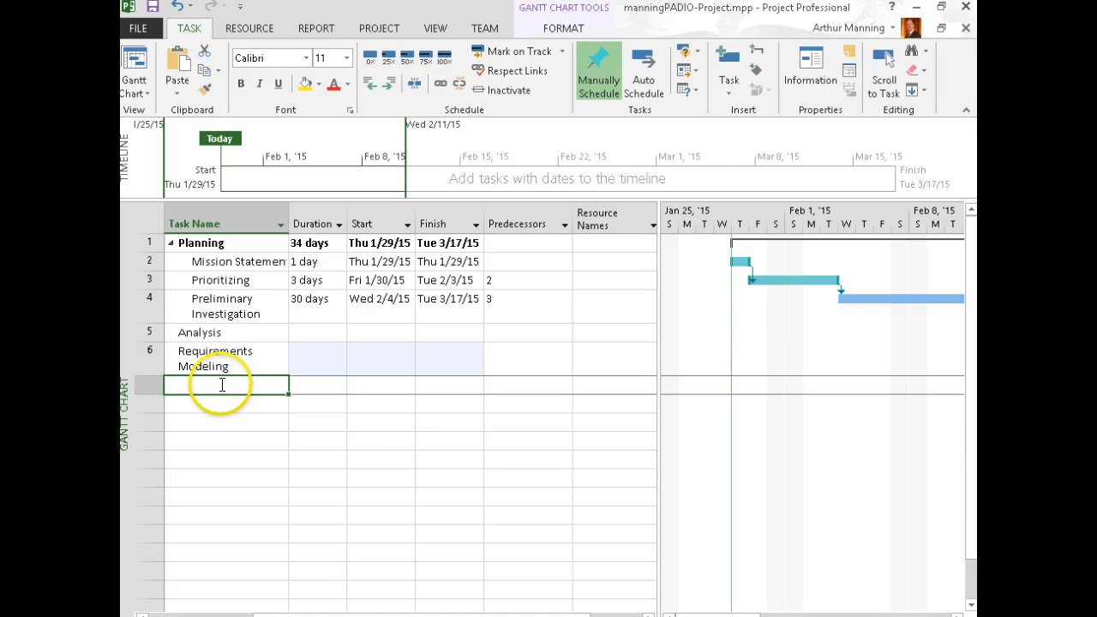
text(Requirements Modeling)
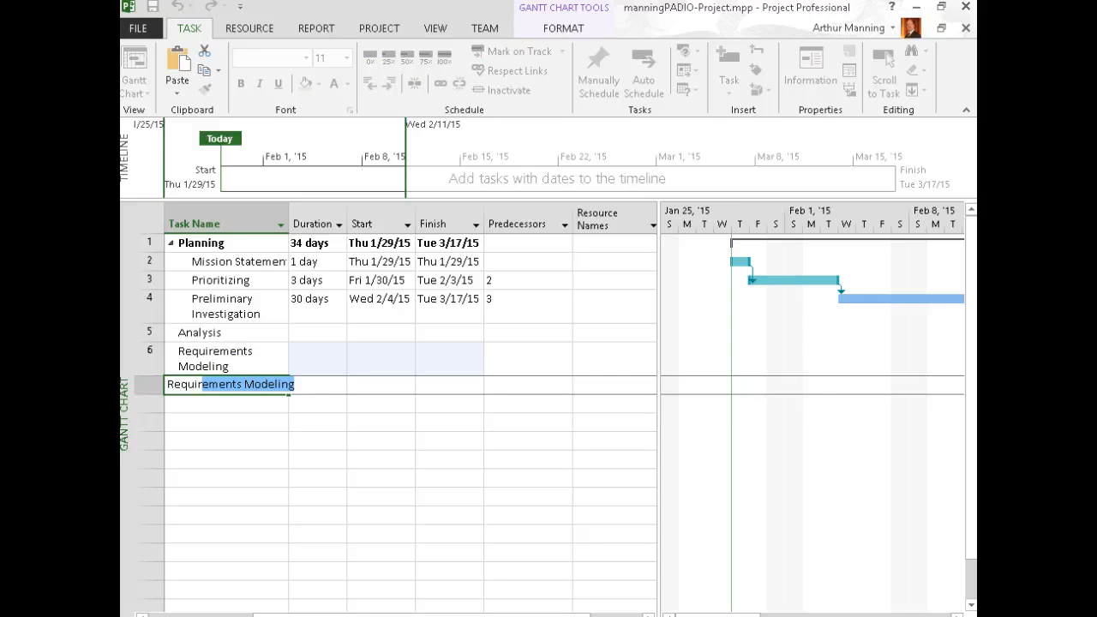
Step: Add a Requirements Document task in row 7, fixing its typo, and return to the eBook
text(Requir3ements Document)
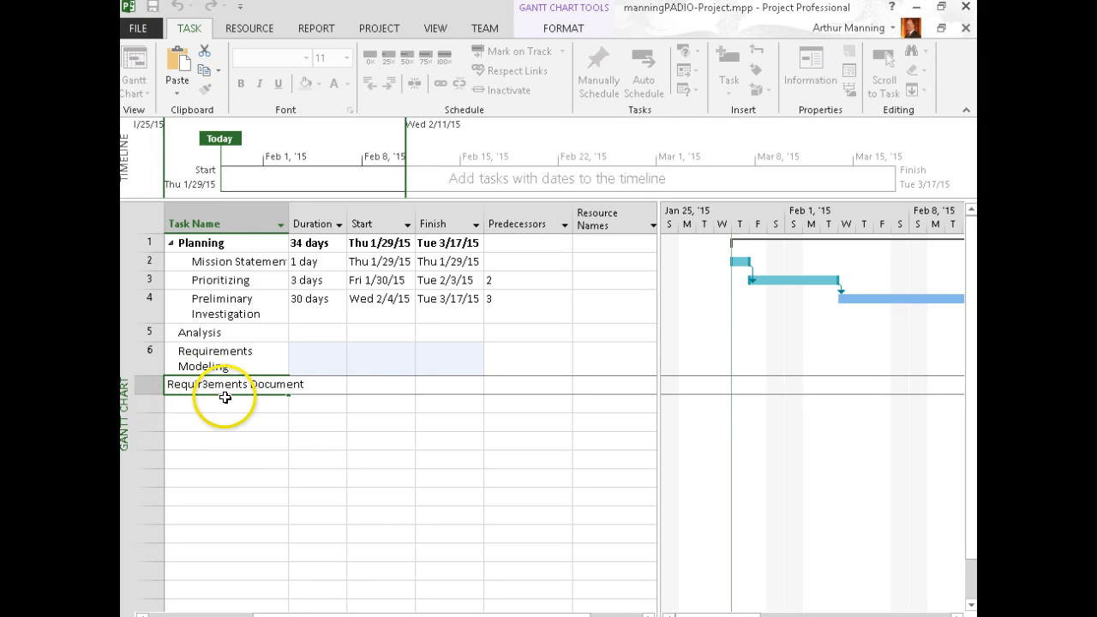
click(223, 391)
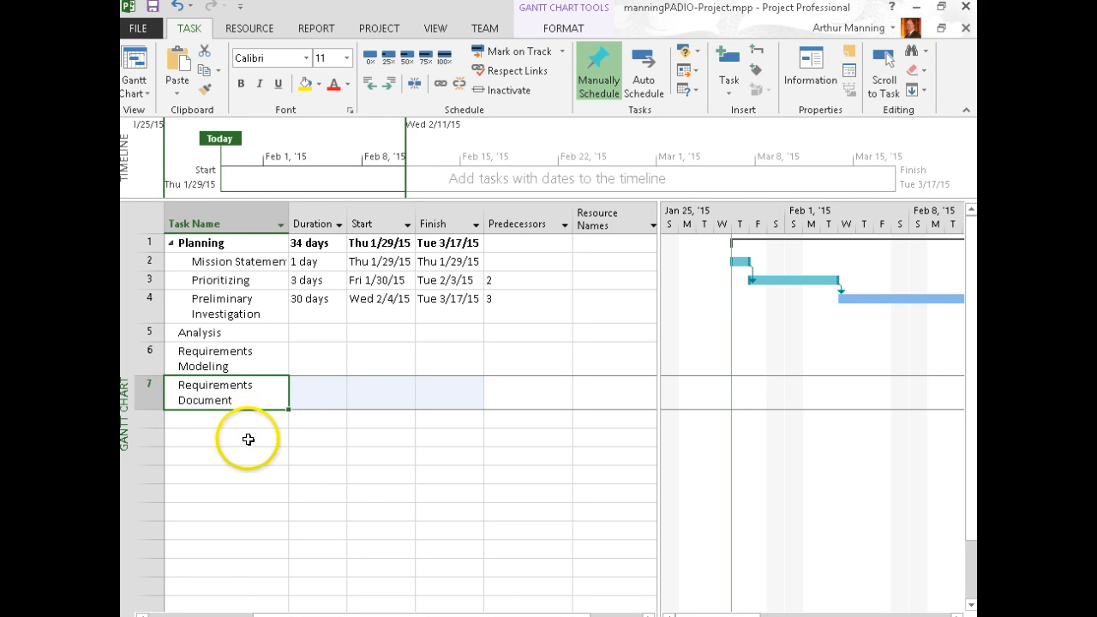
key(alt+tab)
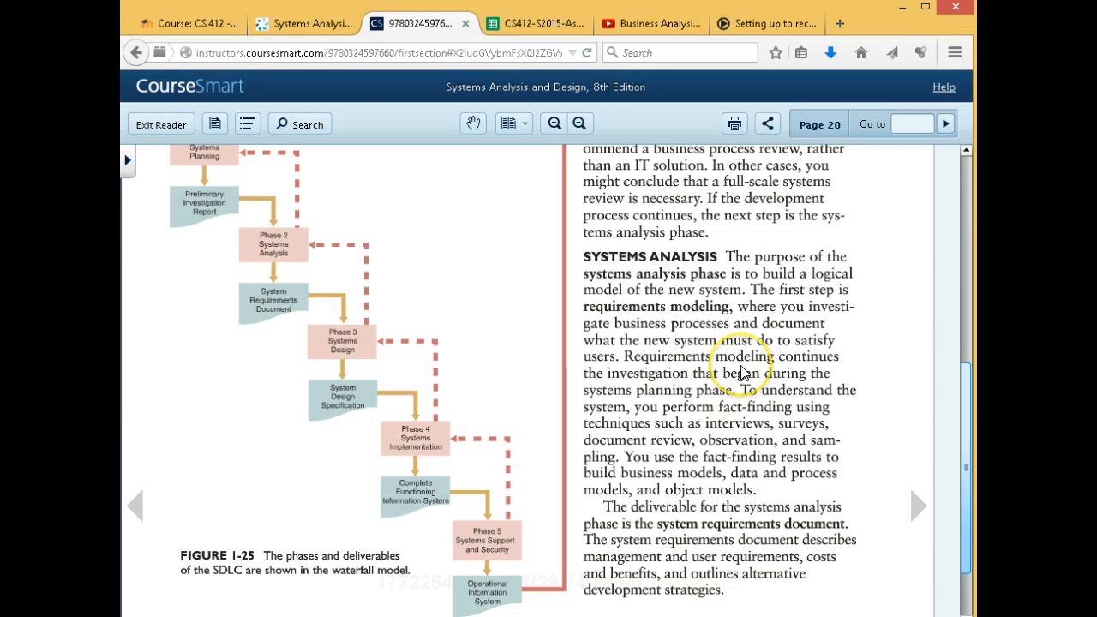
scroll(down, 3)
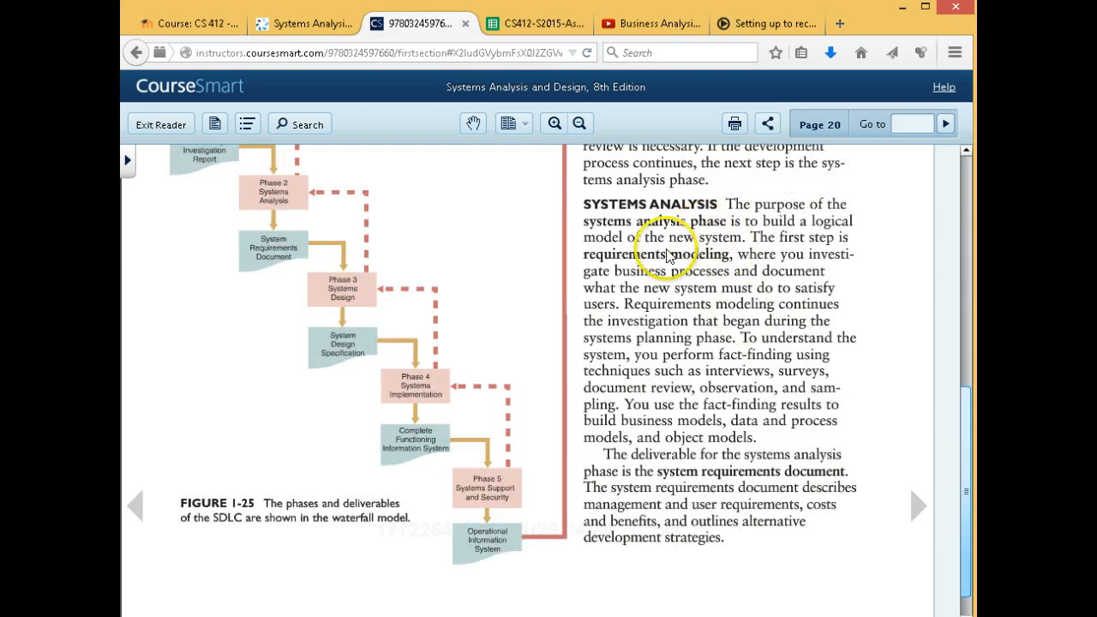
mouse_move(737, 266)
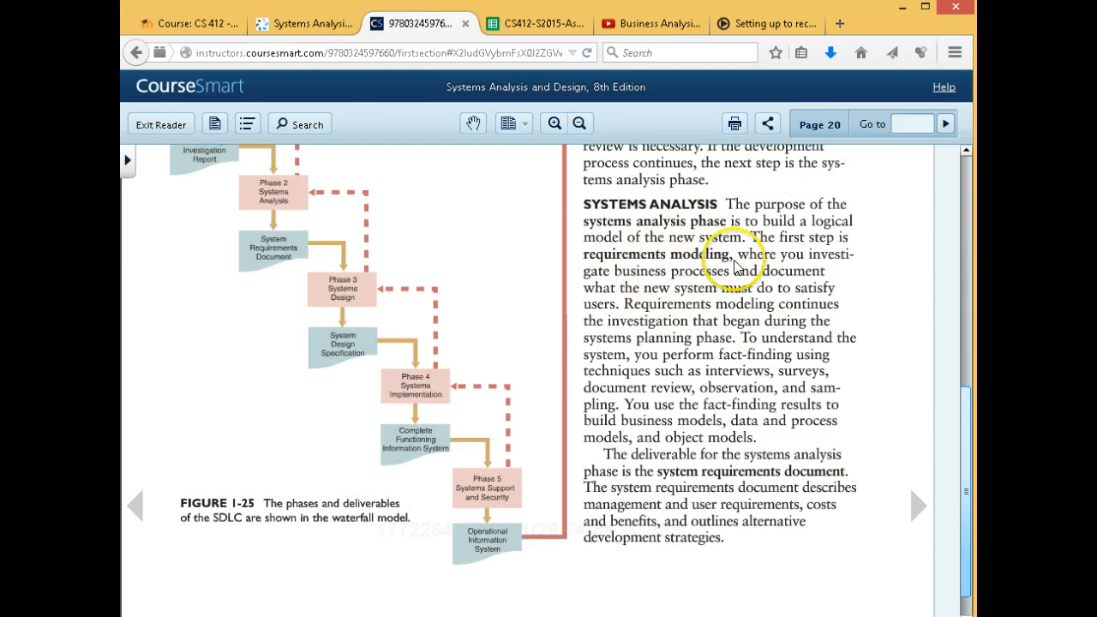
mouse_move(686, 240)
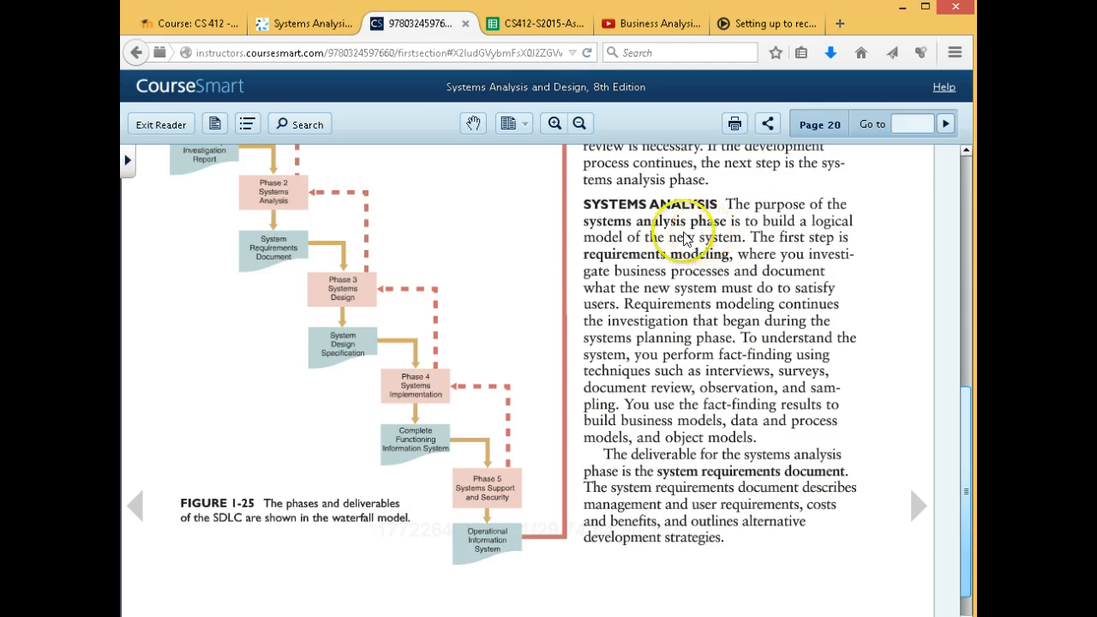
mouse_move(637, 233)
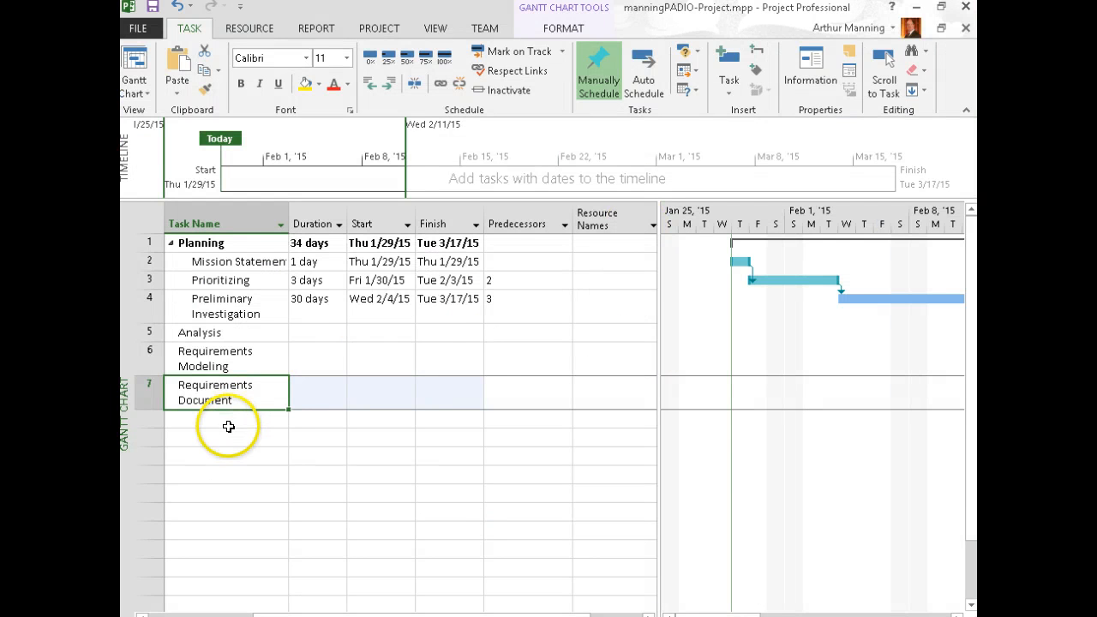
Step: Start a logical model task in a new row and bring up row actions to move it above Requirements Document
click(226, 418)
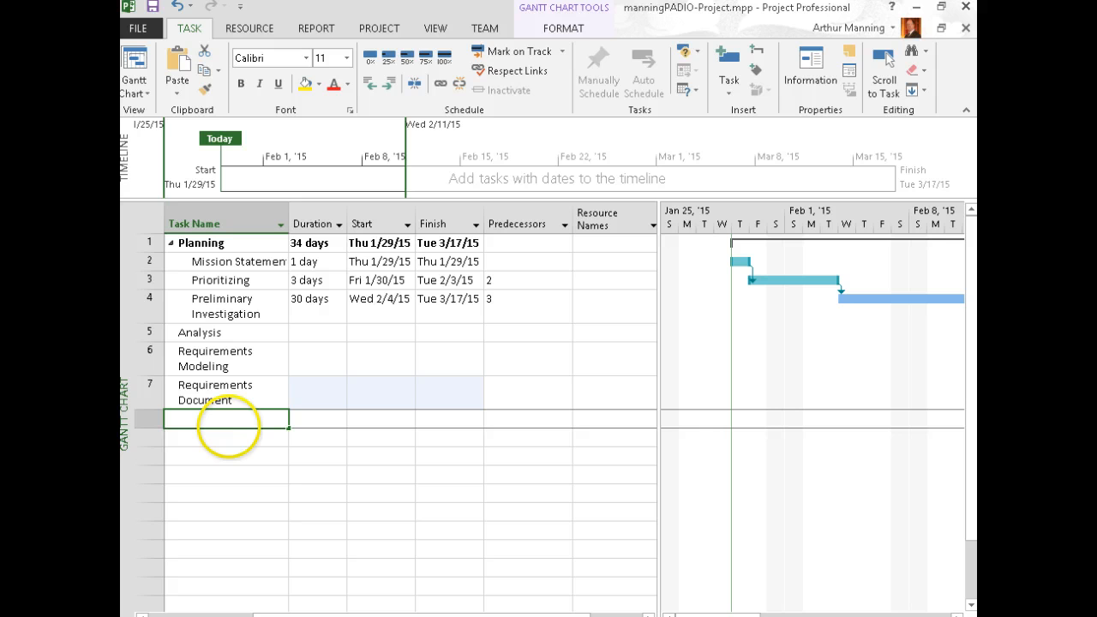
text(logical model)
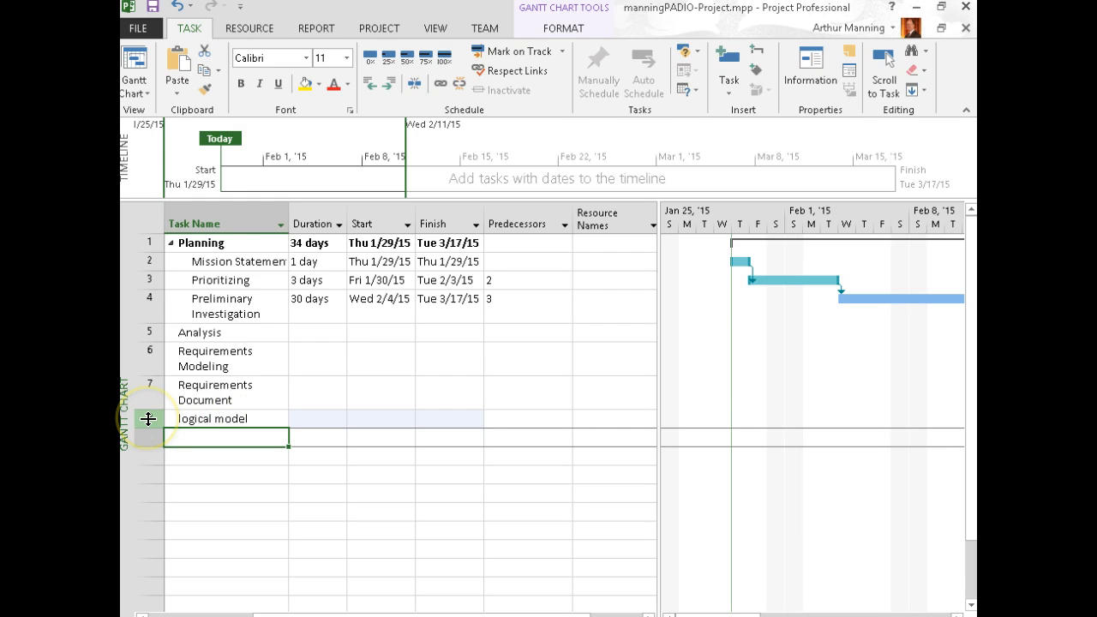
right_click(223, 418)
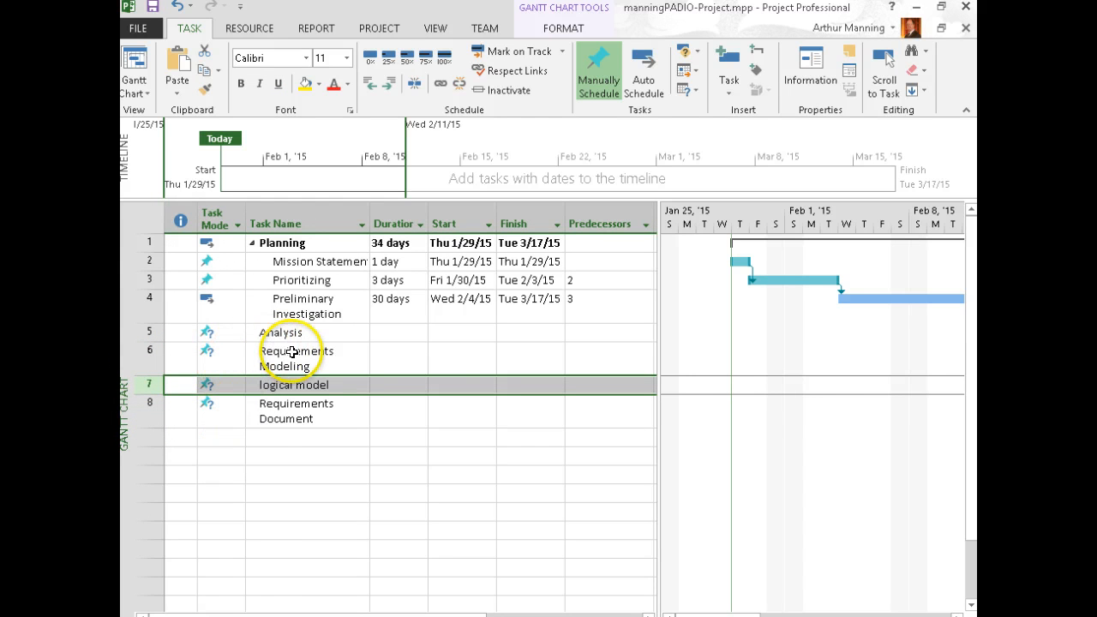
mouse_move(300, 478)
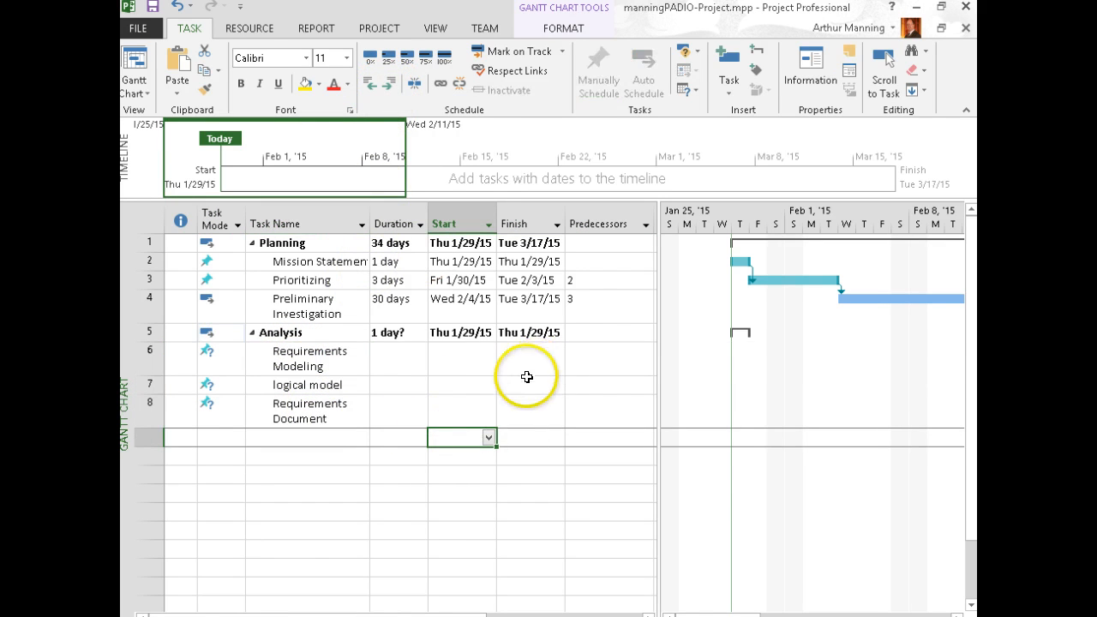
mouse_move(401, 369)
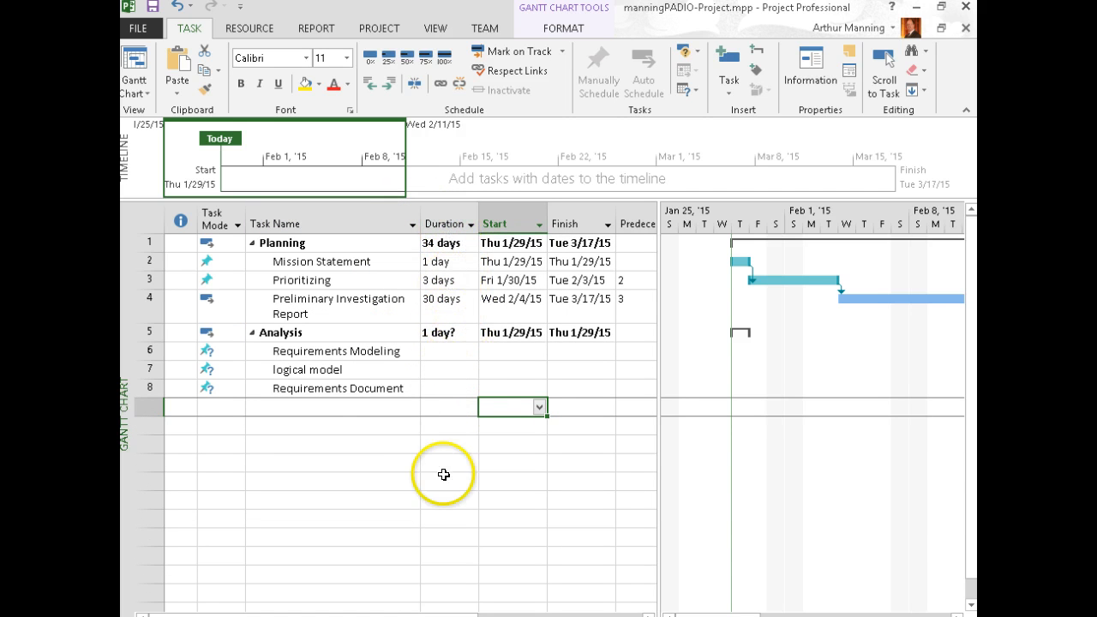
mouse_move(438, 320)
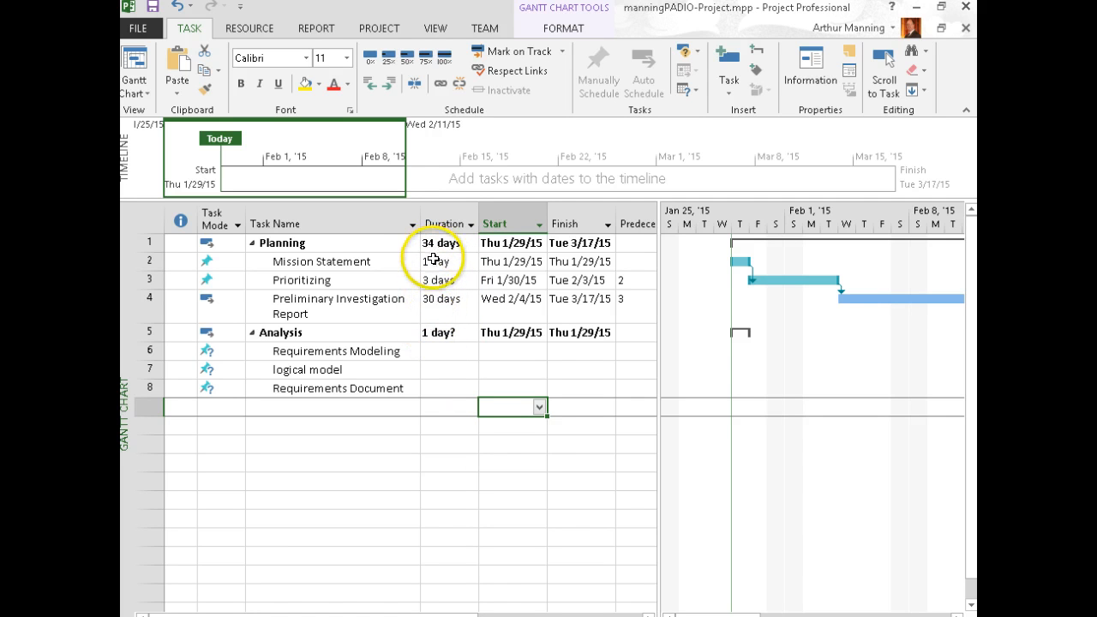
mouse_move(717, 339)
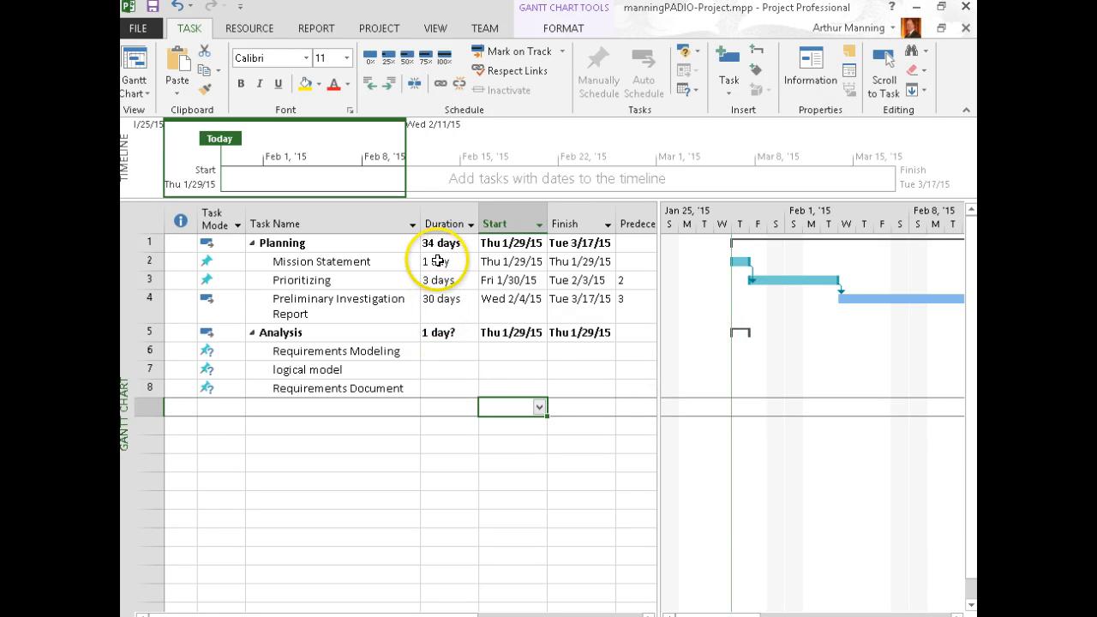
mouse_move(788, 336)
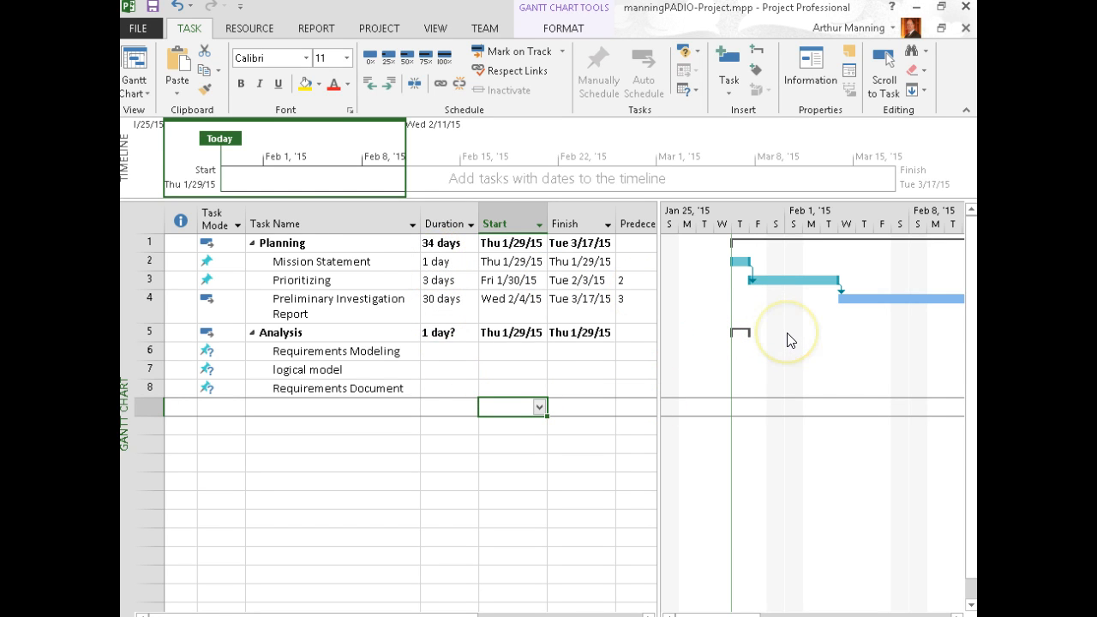
mouse_move(642, 343)
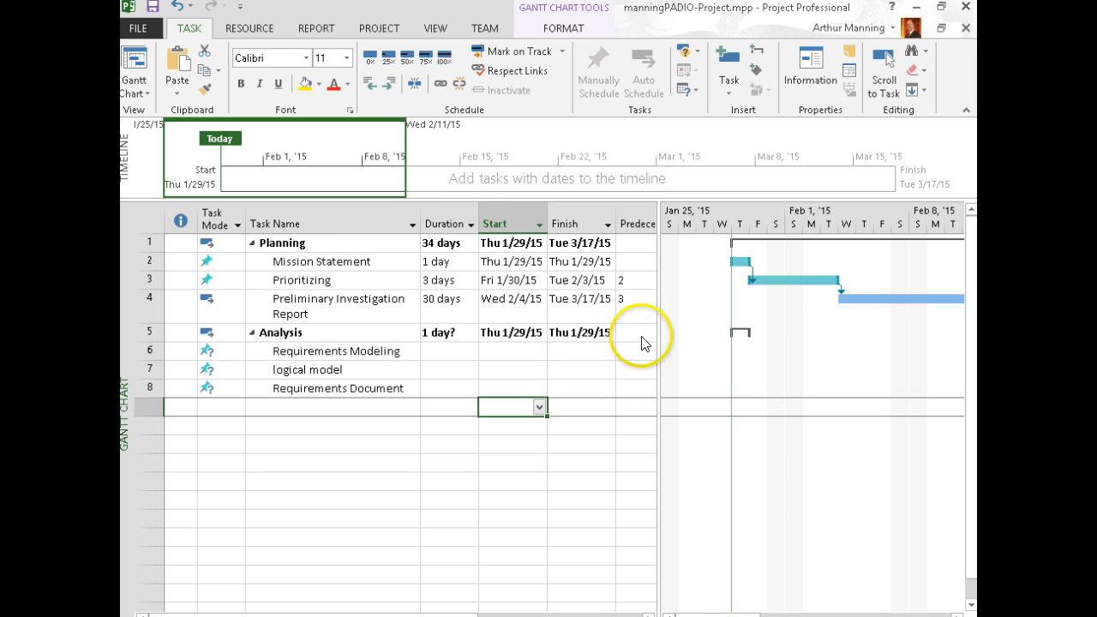
mouse_move(445, 123)
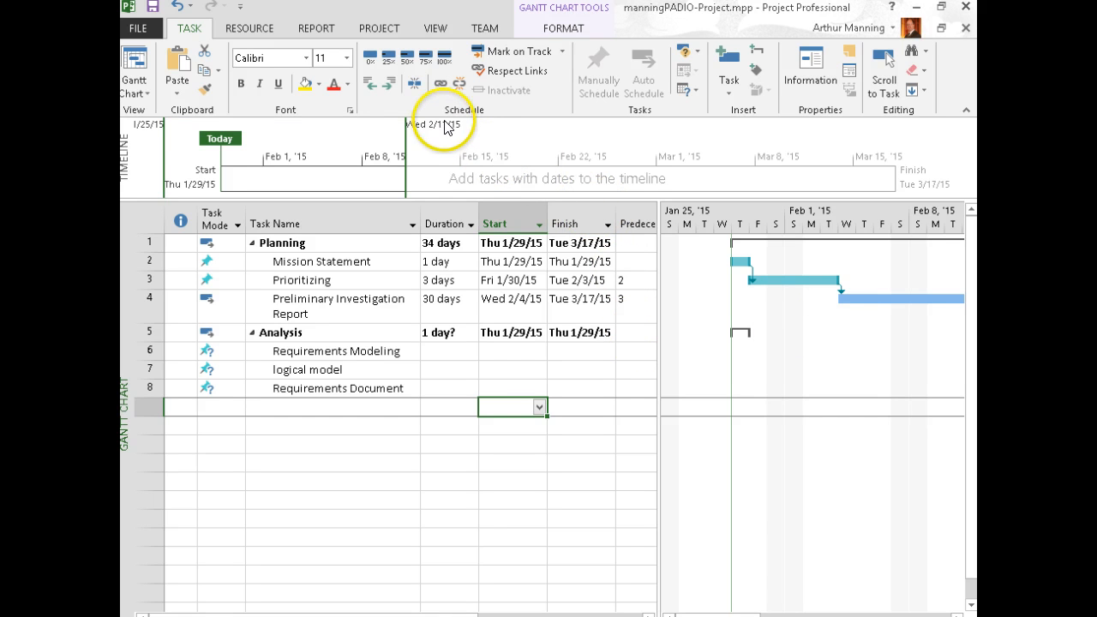
mouse_move(795, 322)
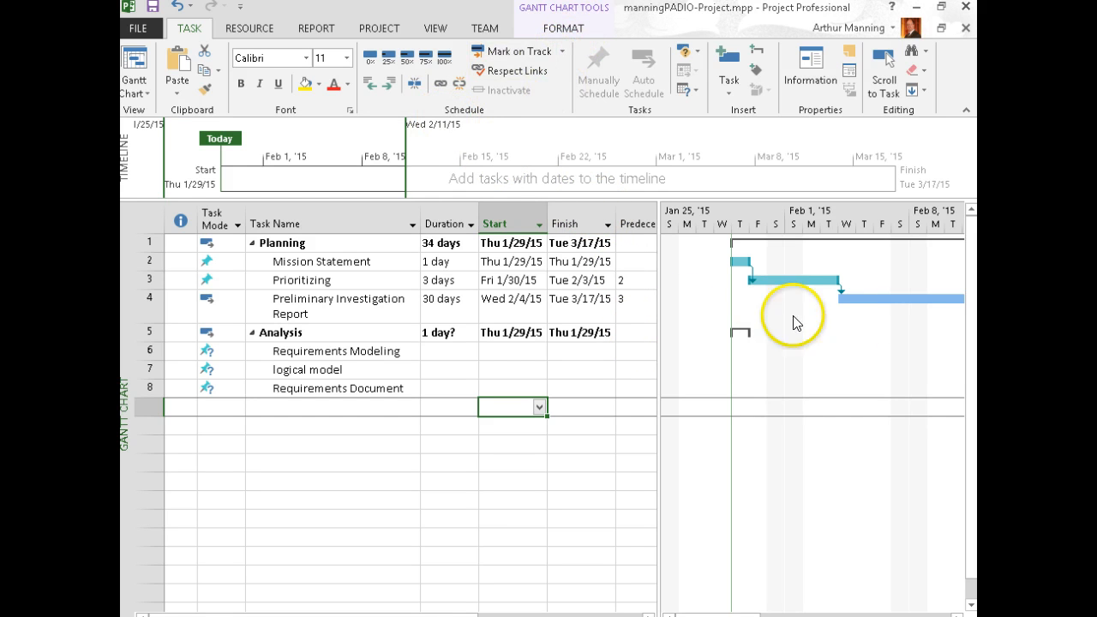
mouse_move(737, 403)
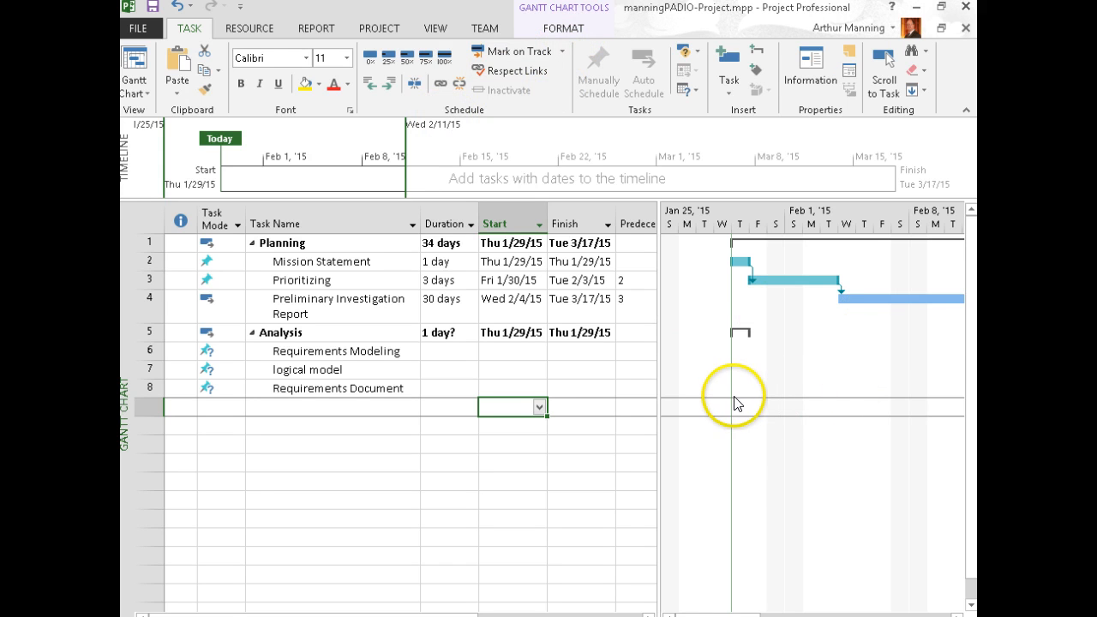
mouse_move(287, 398)
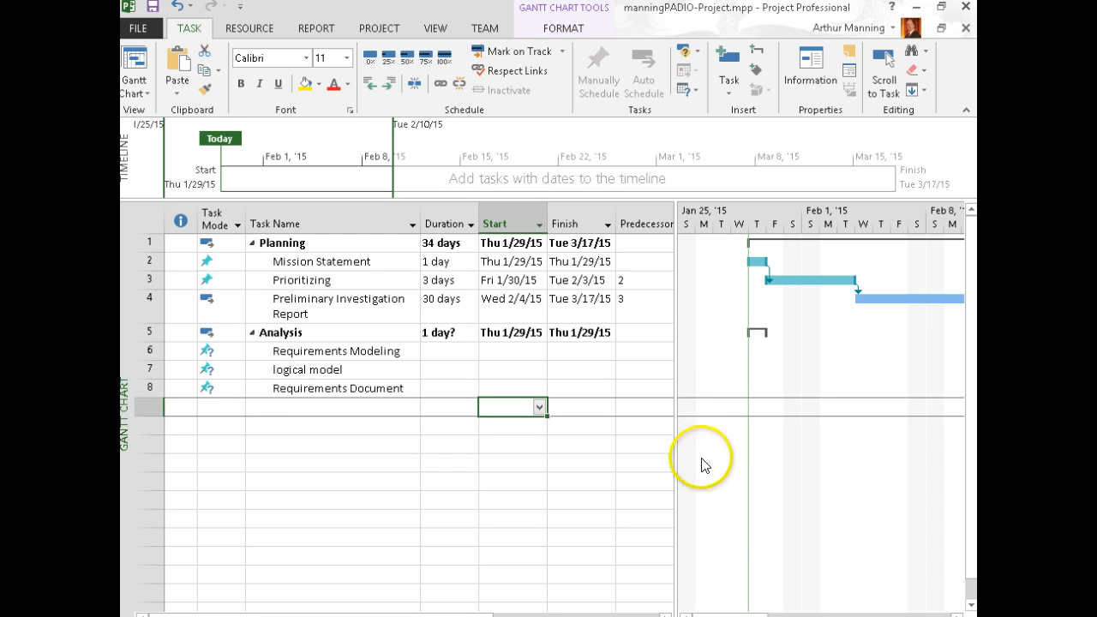
mouse_move(704, 466)
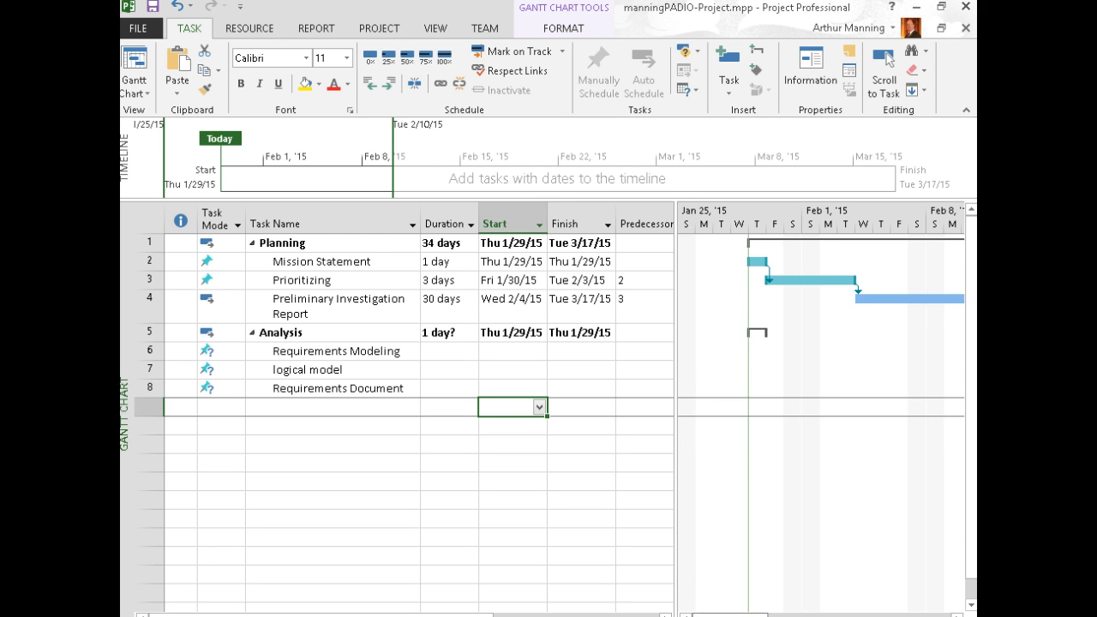
Step: Scroll the view right toward the Gantt chart area
scroll(right, 3)
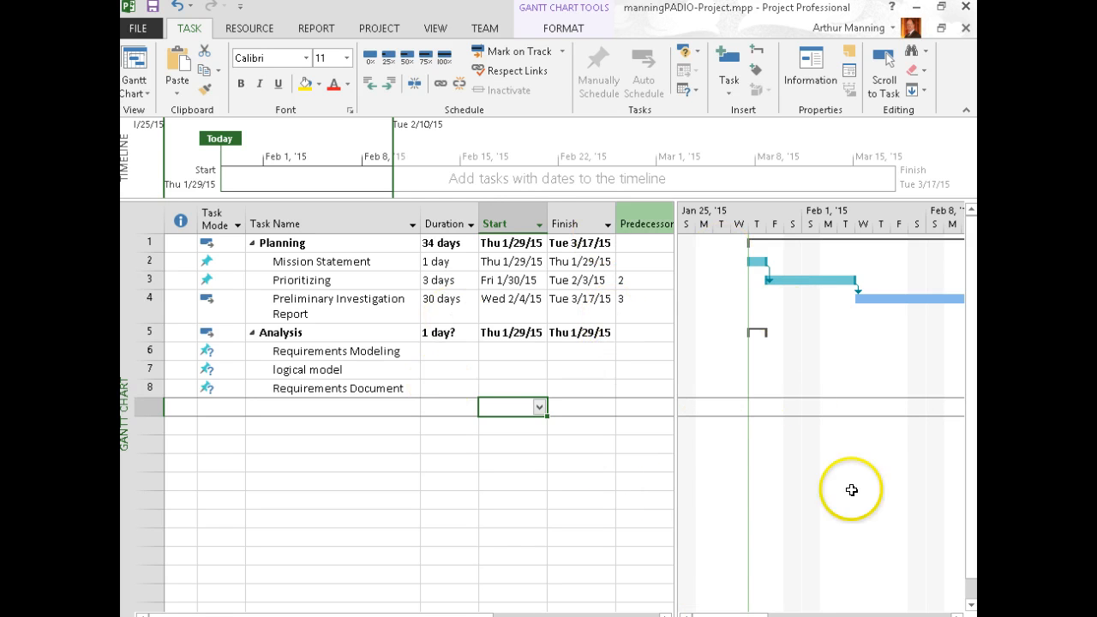
mouse_move(706, 378)
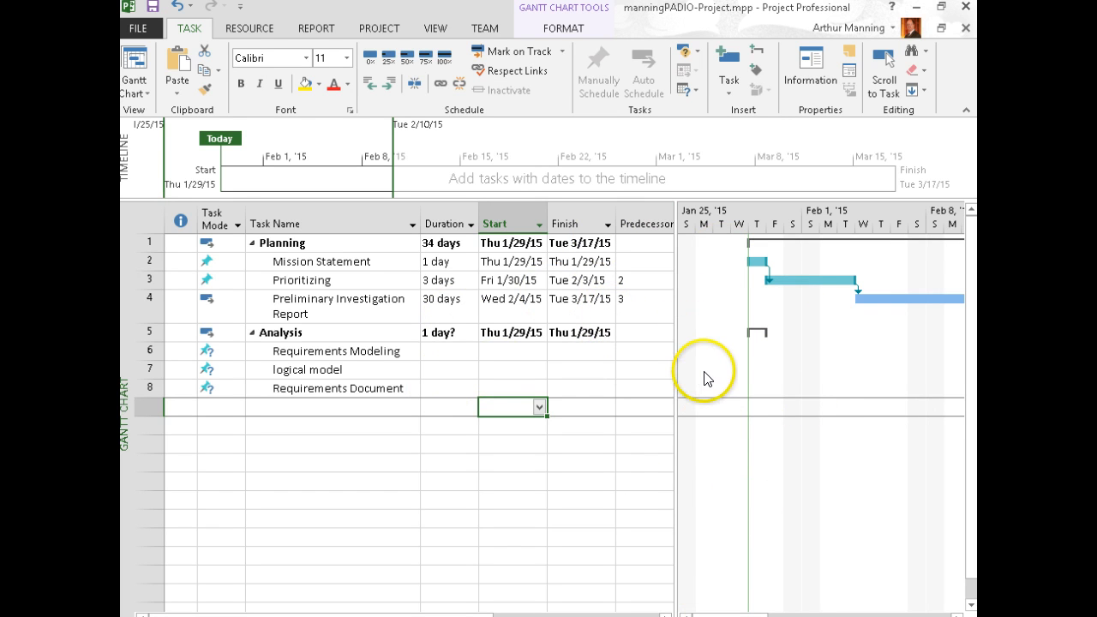
mouse_move(709, 429)
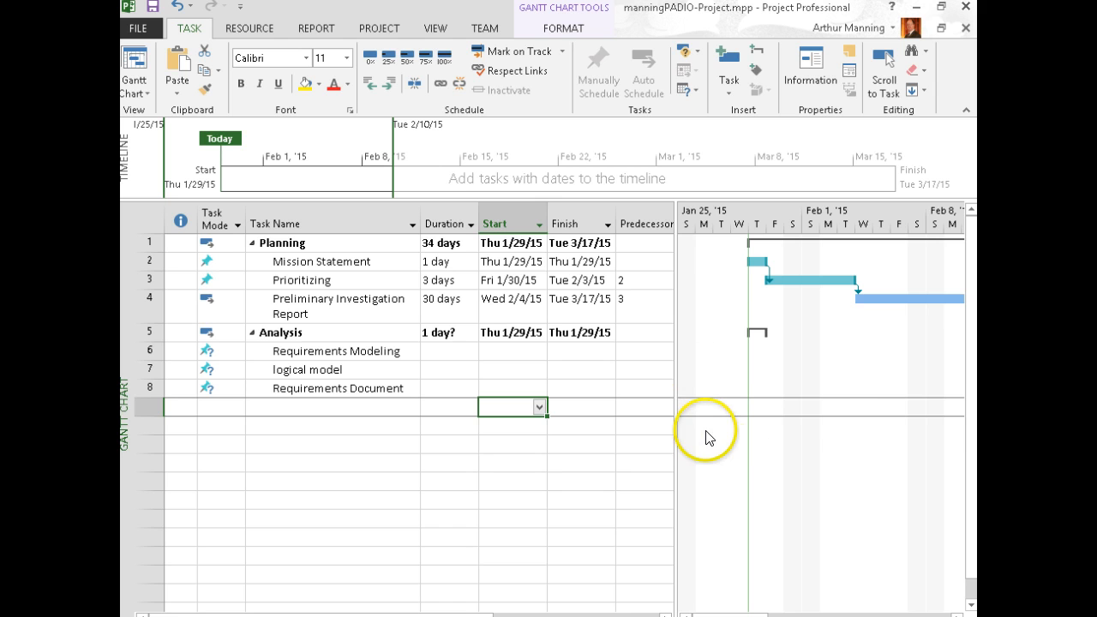
mouse_move(694, 310)
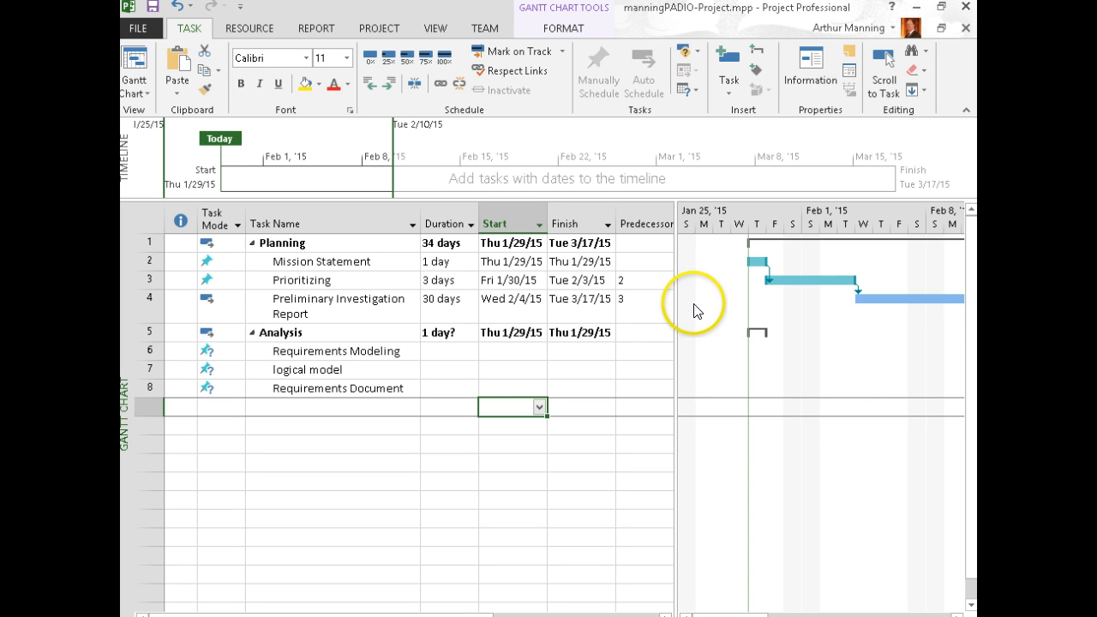
mouse_move(514, 446)
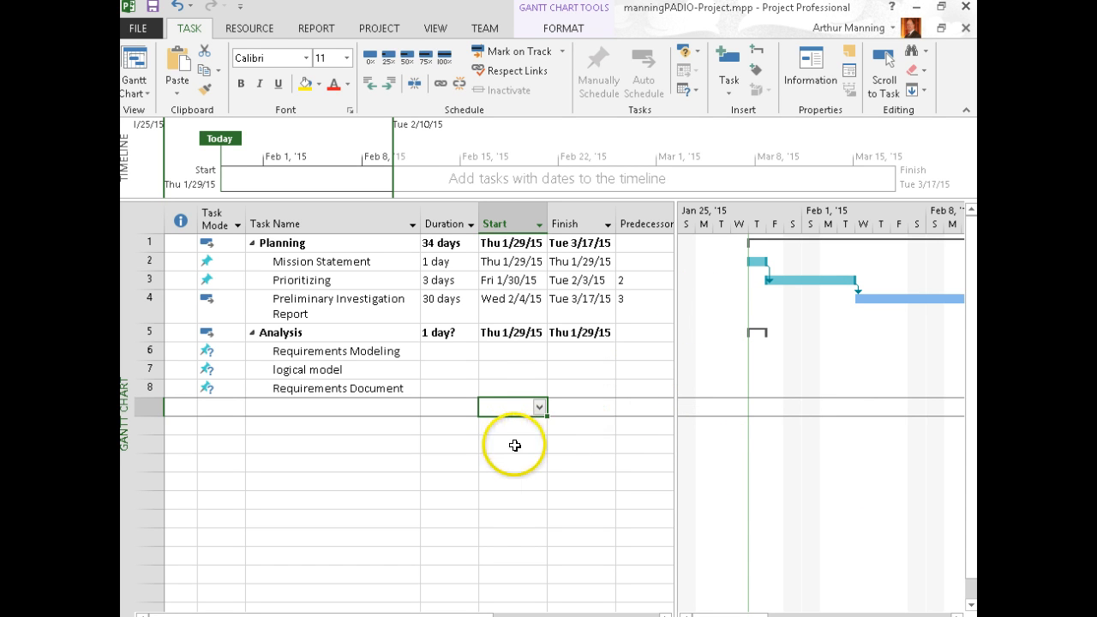
mouse_move(374, 442)
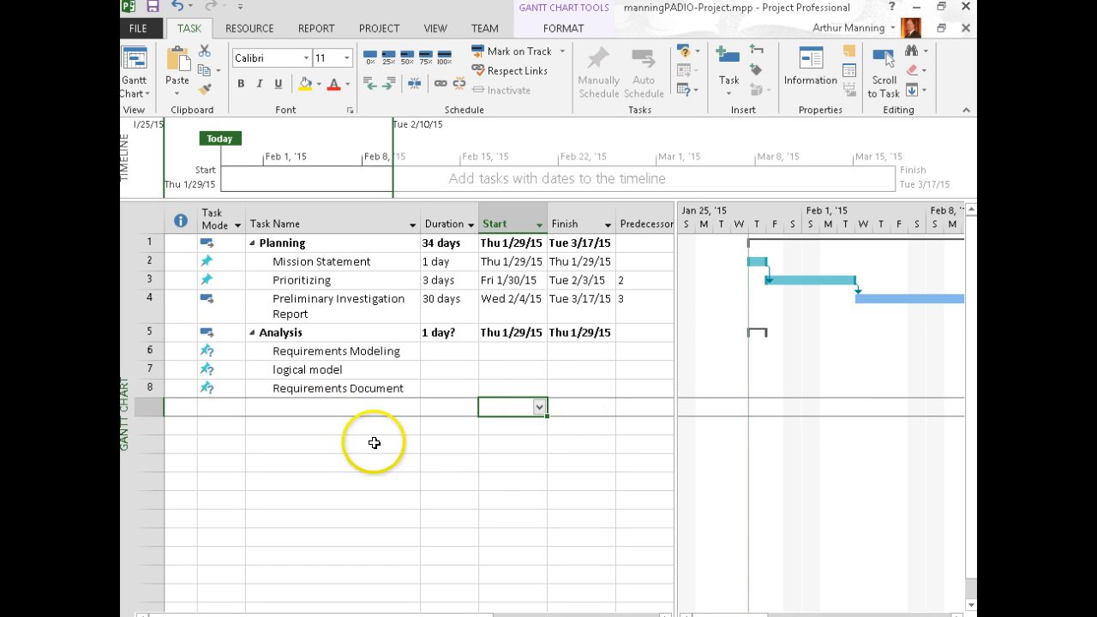
mouse_move(401, 452)
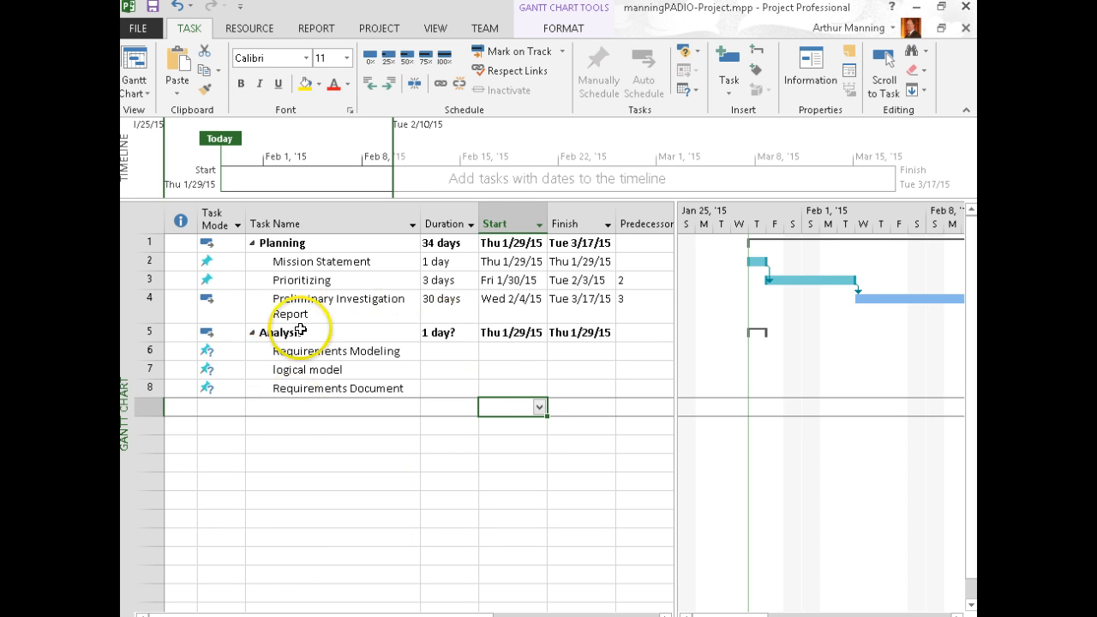
mouse_move(507, 502)
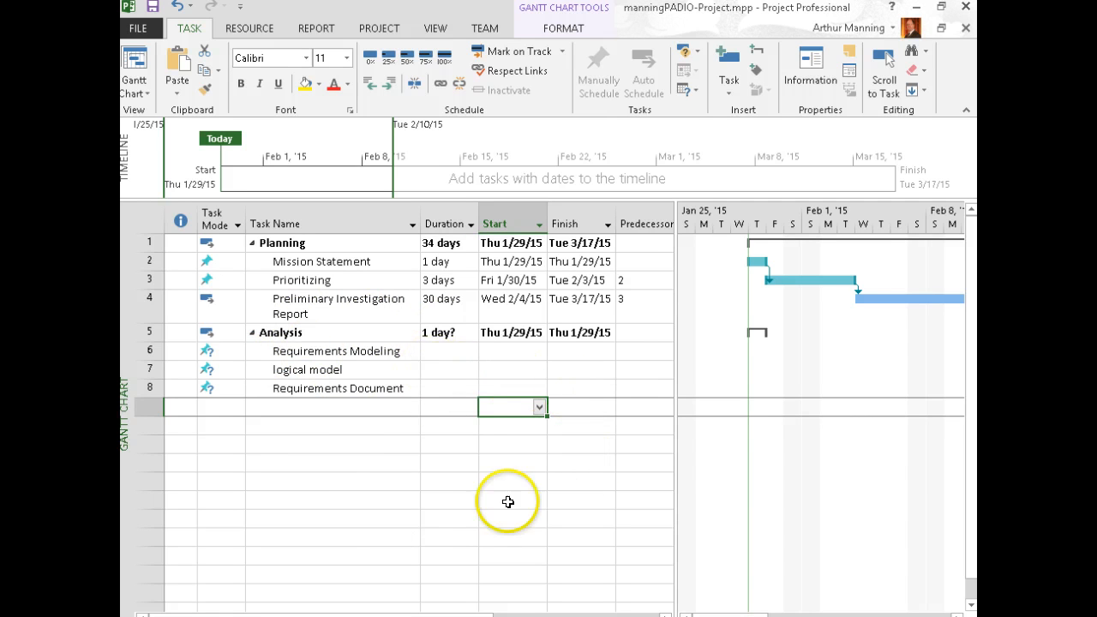
mouse_move(605, 394)
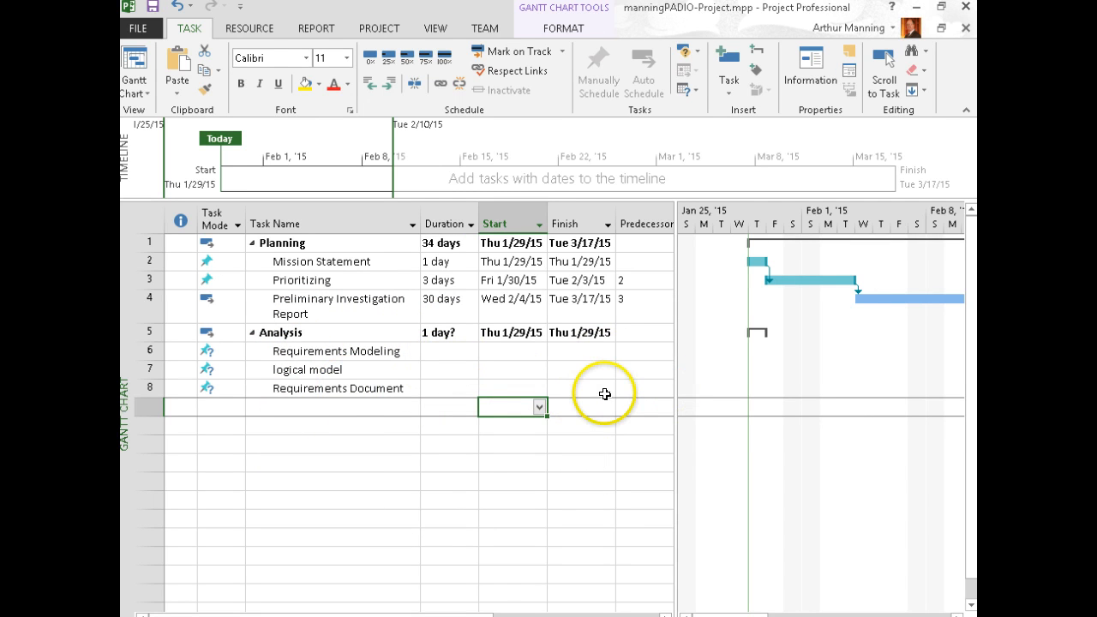
mouse_move(600, 391)
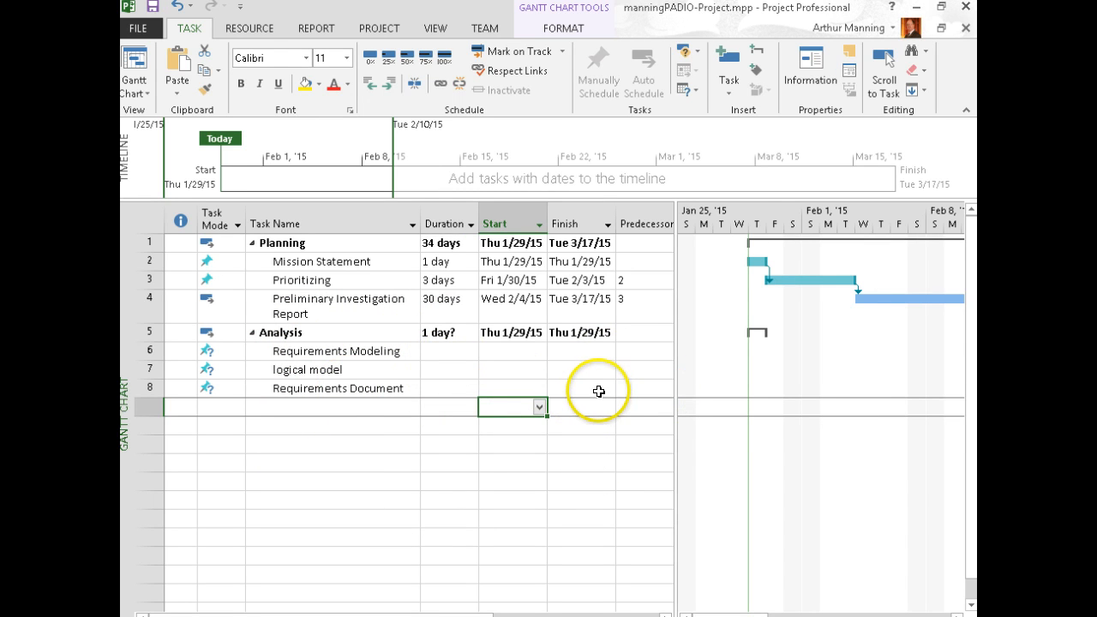
mouse_move(705, 425)
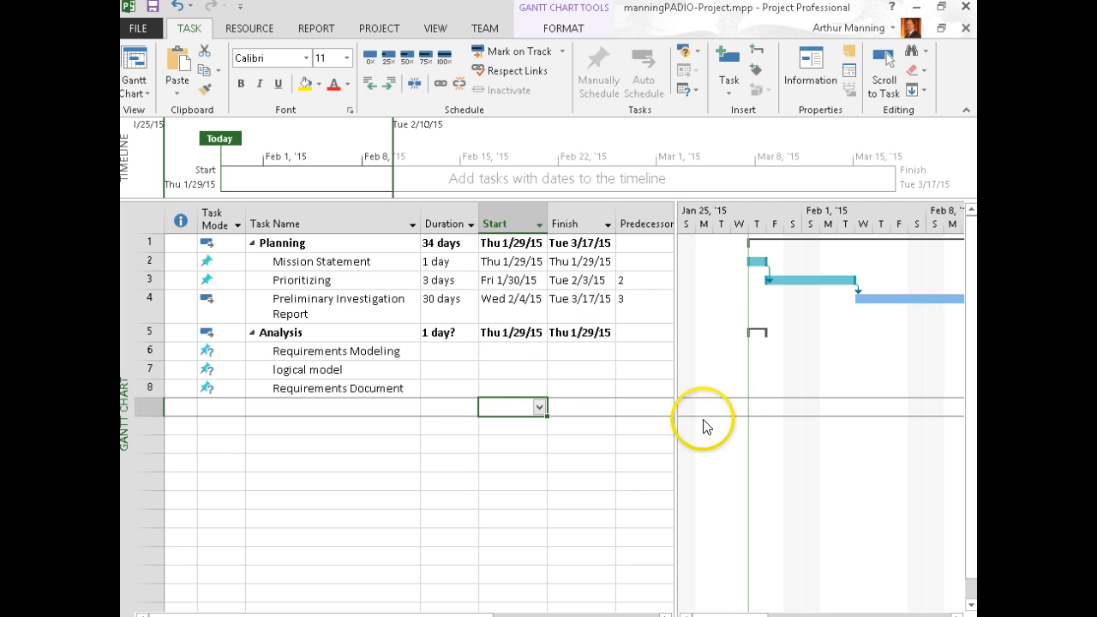
mouse_move(720, 425)
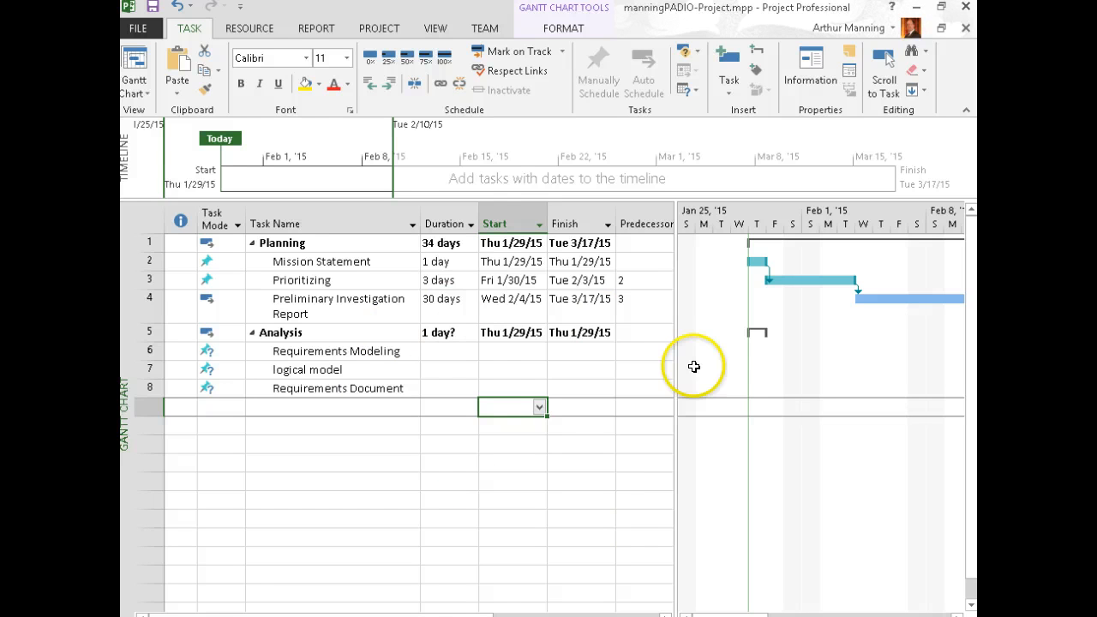
mouse_move(682, 283)
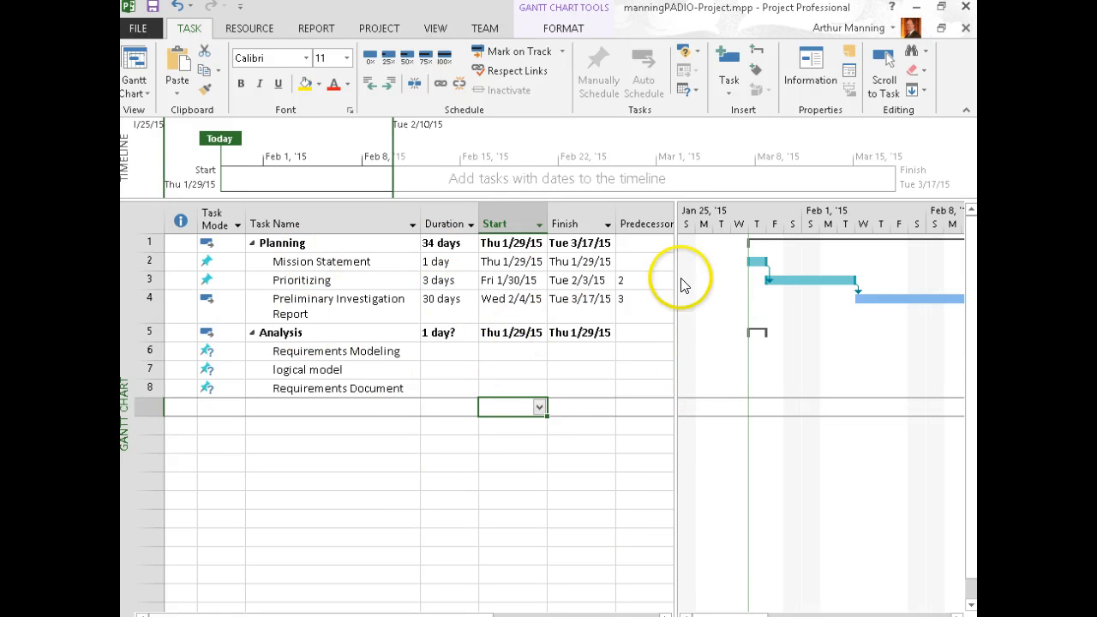
mouse_move(469, 380)
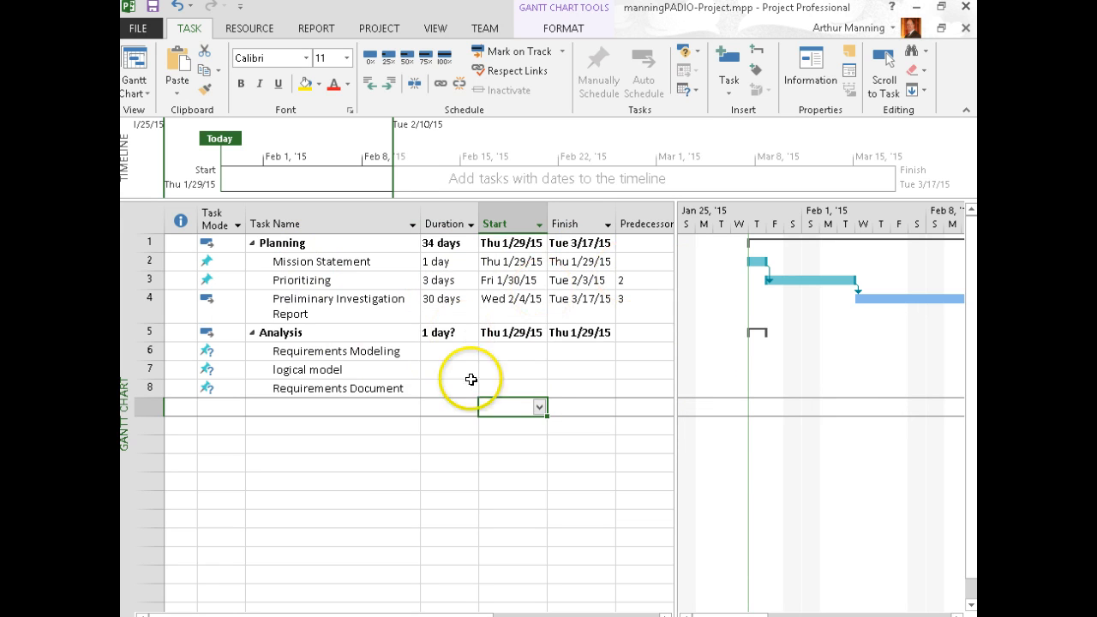
mouse_move(511, 533)
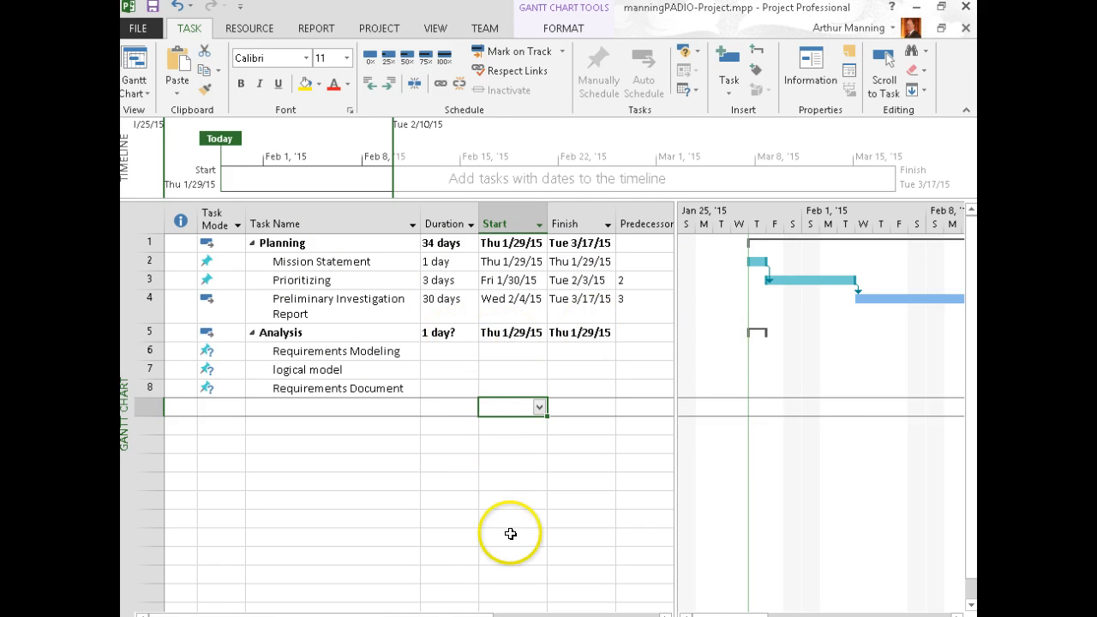
mouse_move(934, 380)
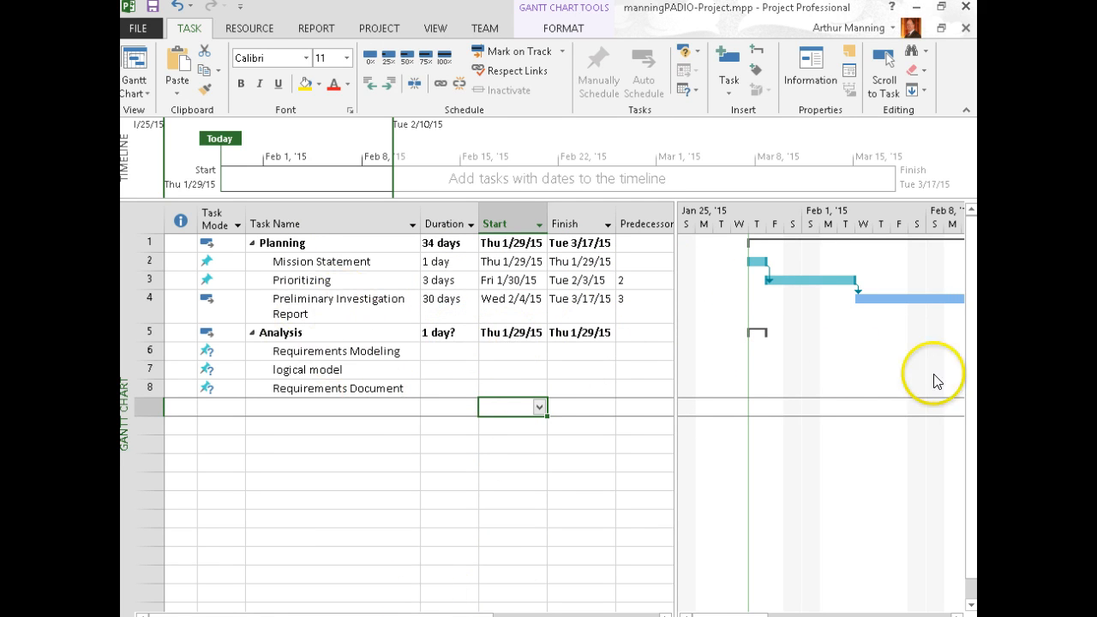
mouse_move(713, 377)
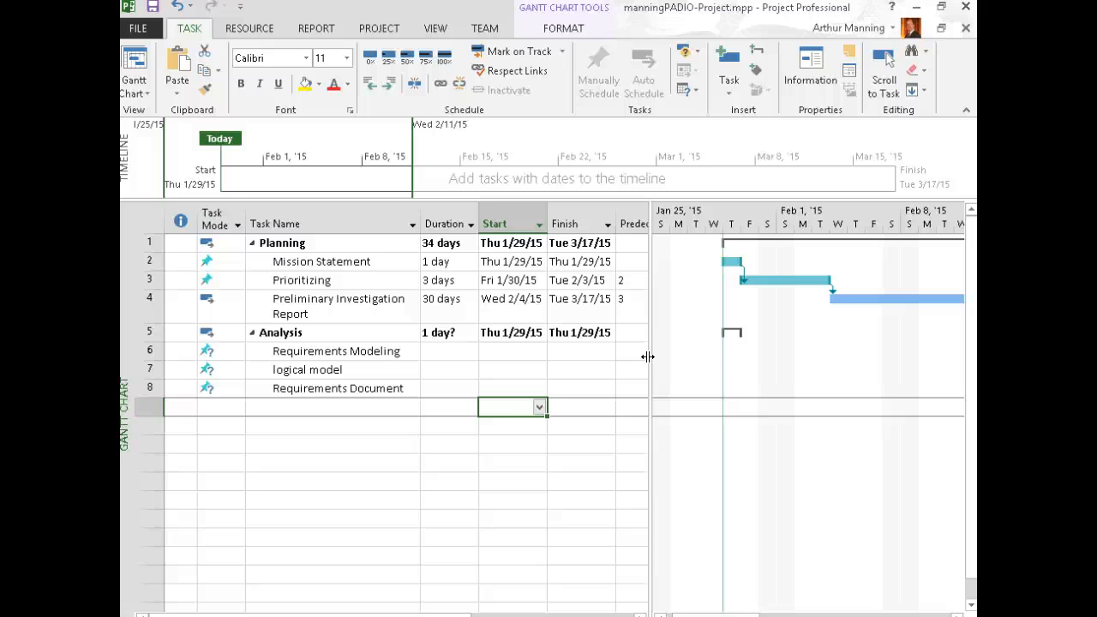
mouse_move(702, 398)
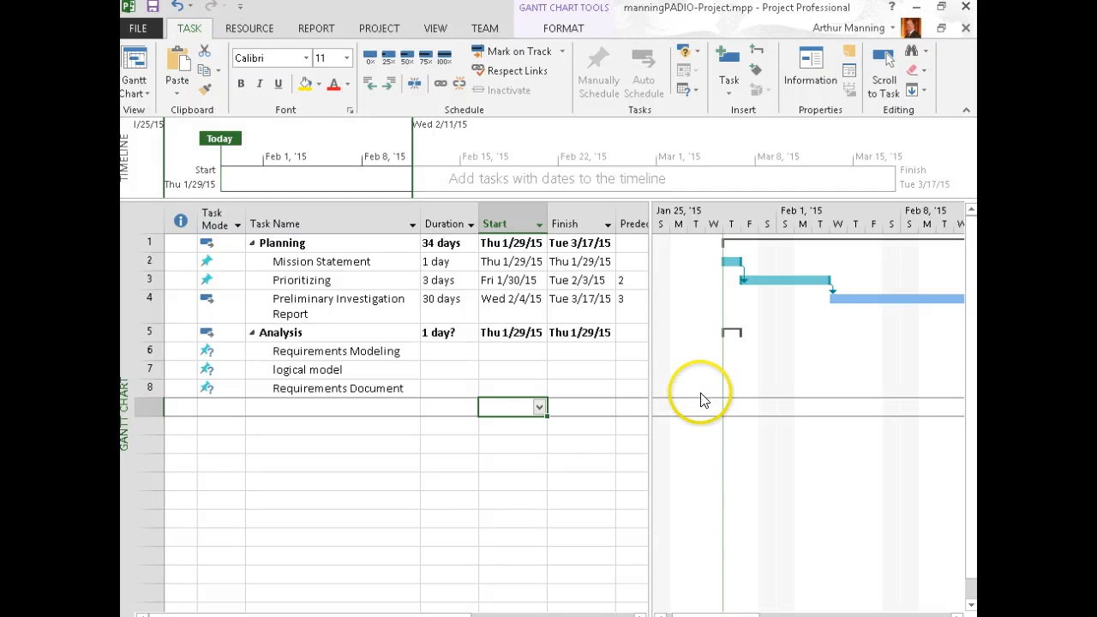
mouse_move(718, 370)
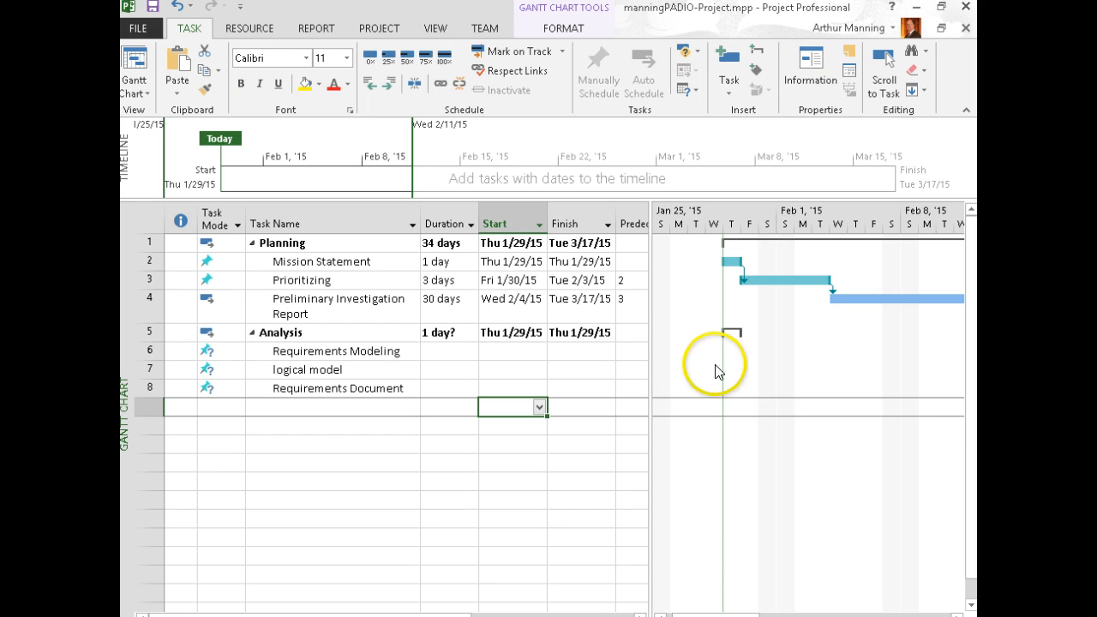
mouse_move(716, 380)
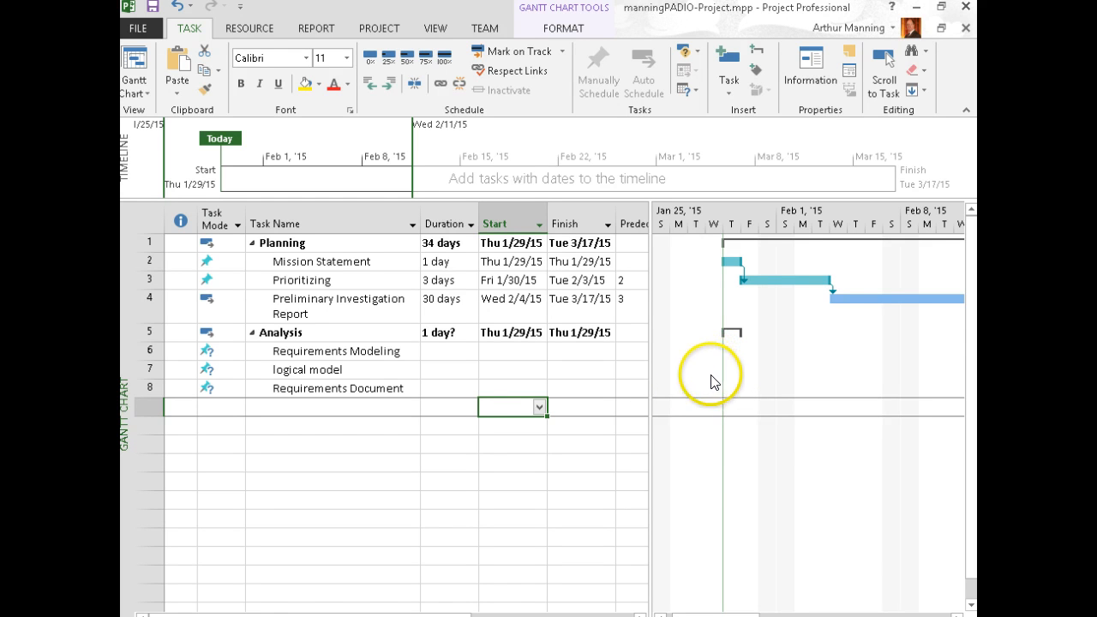